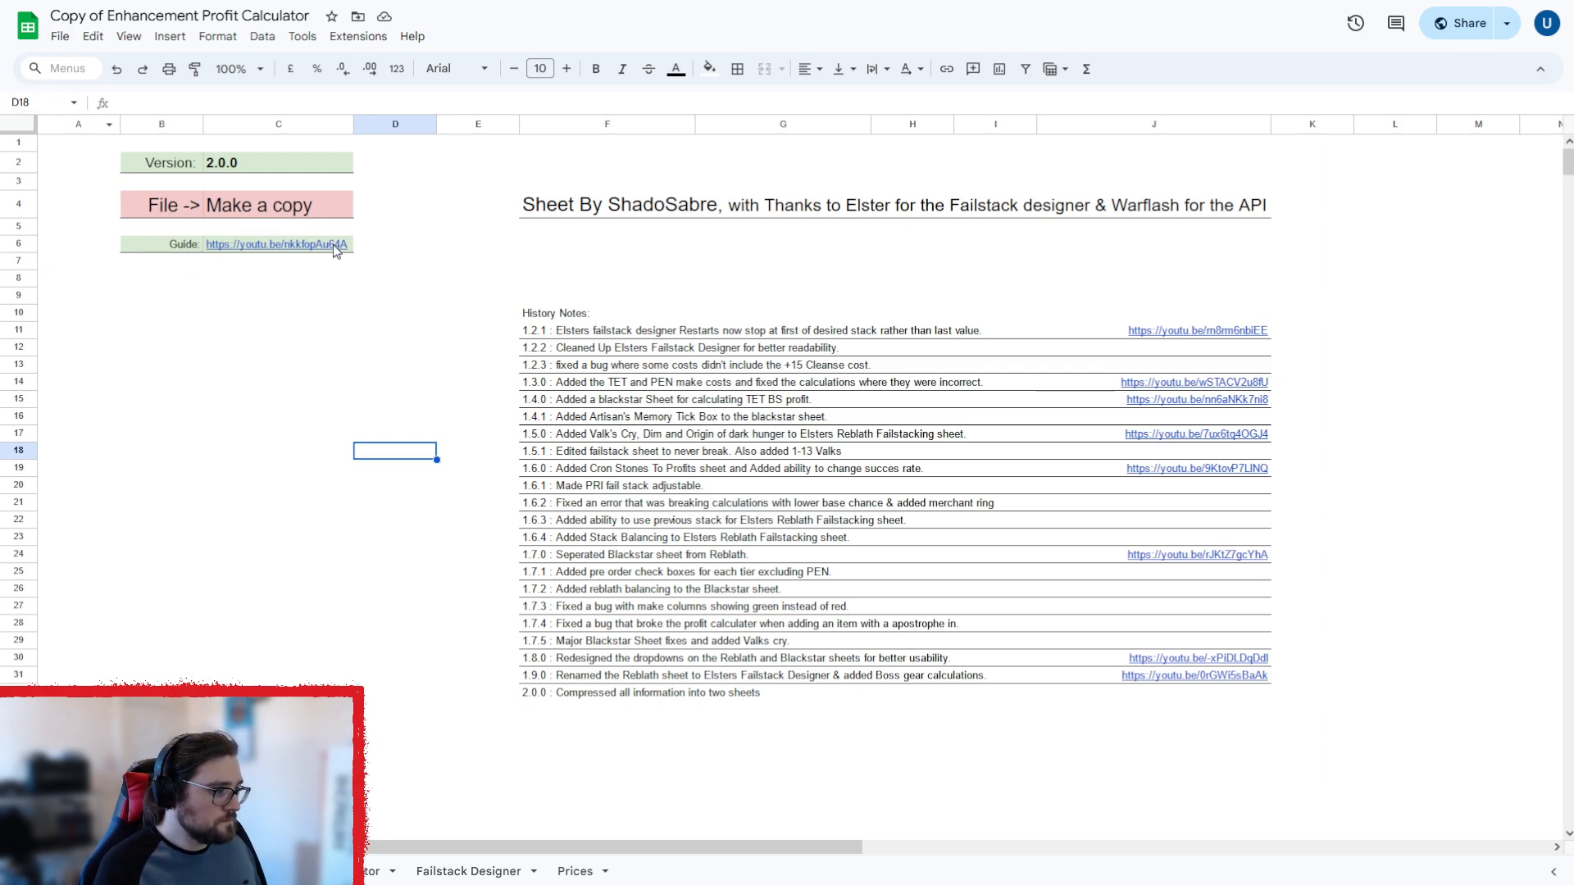
{"action": "mouse_move", "coordinate": [678, 707]}
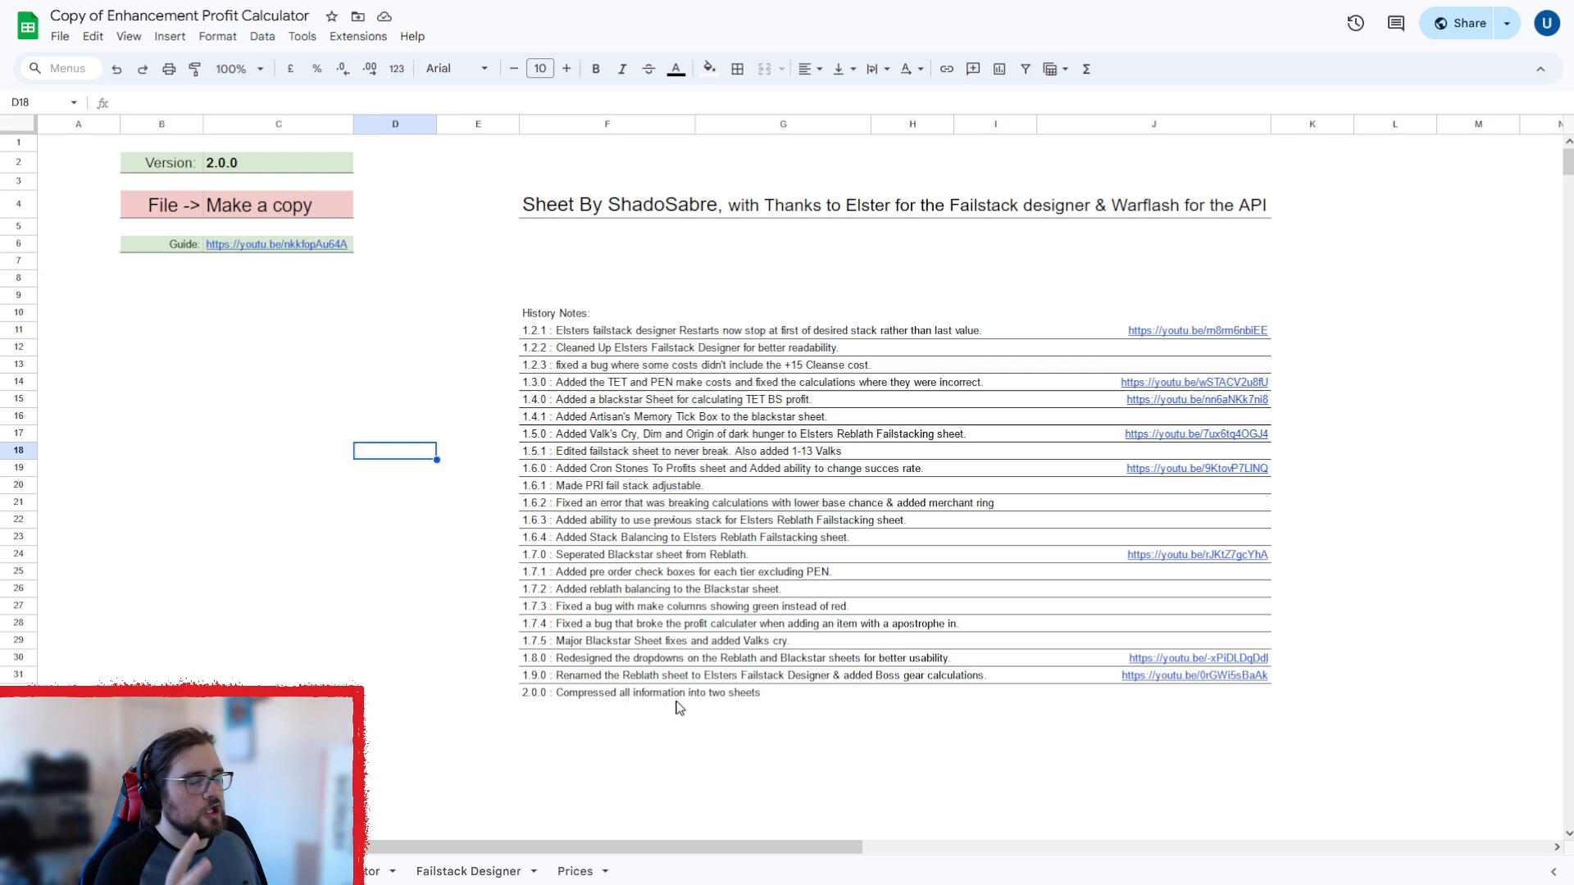
{"action": "mouse_move", "coordinate": [688, 745]}
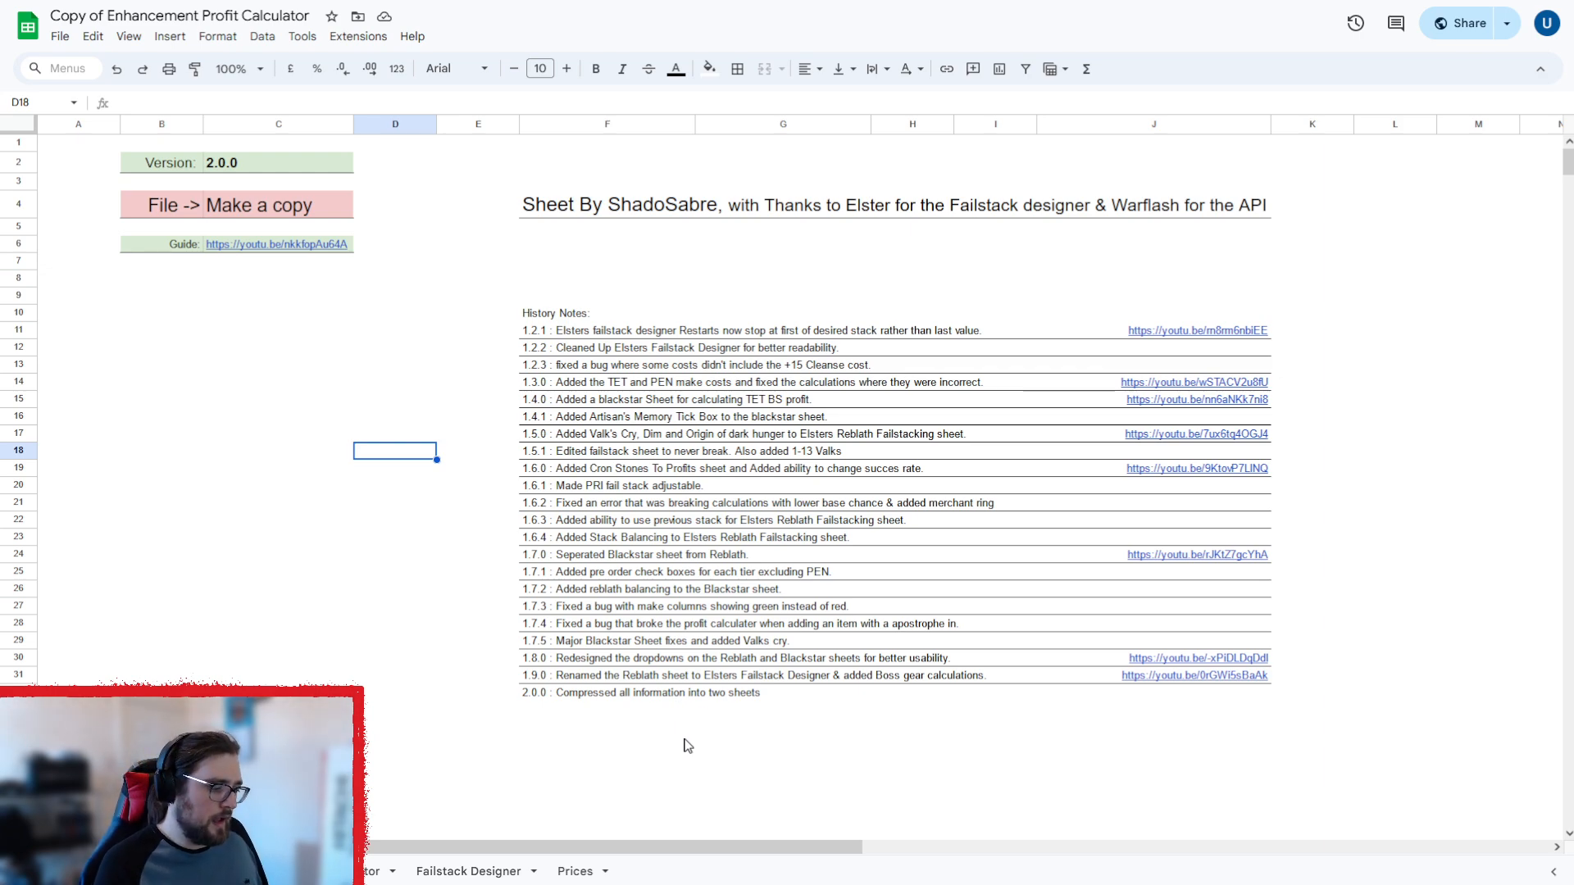
{"action": "mouse_move", "coordinate": [569, 766]}
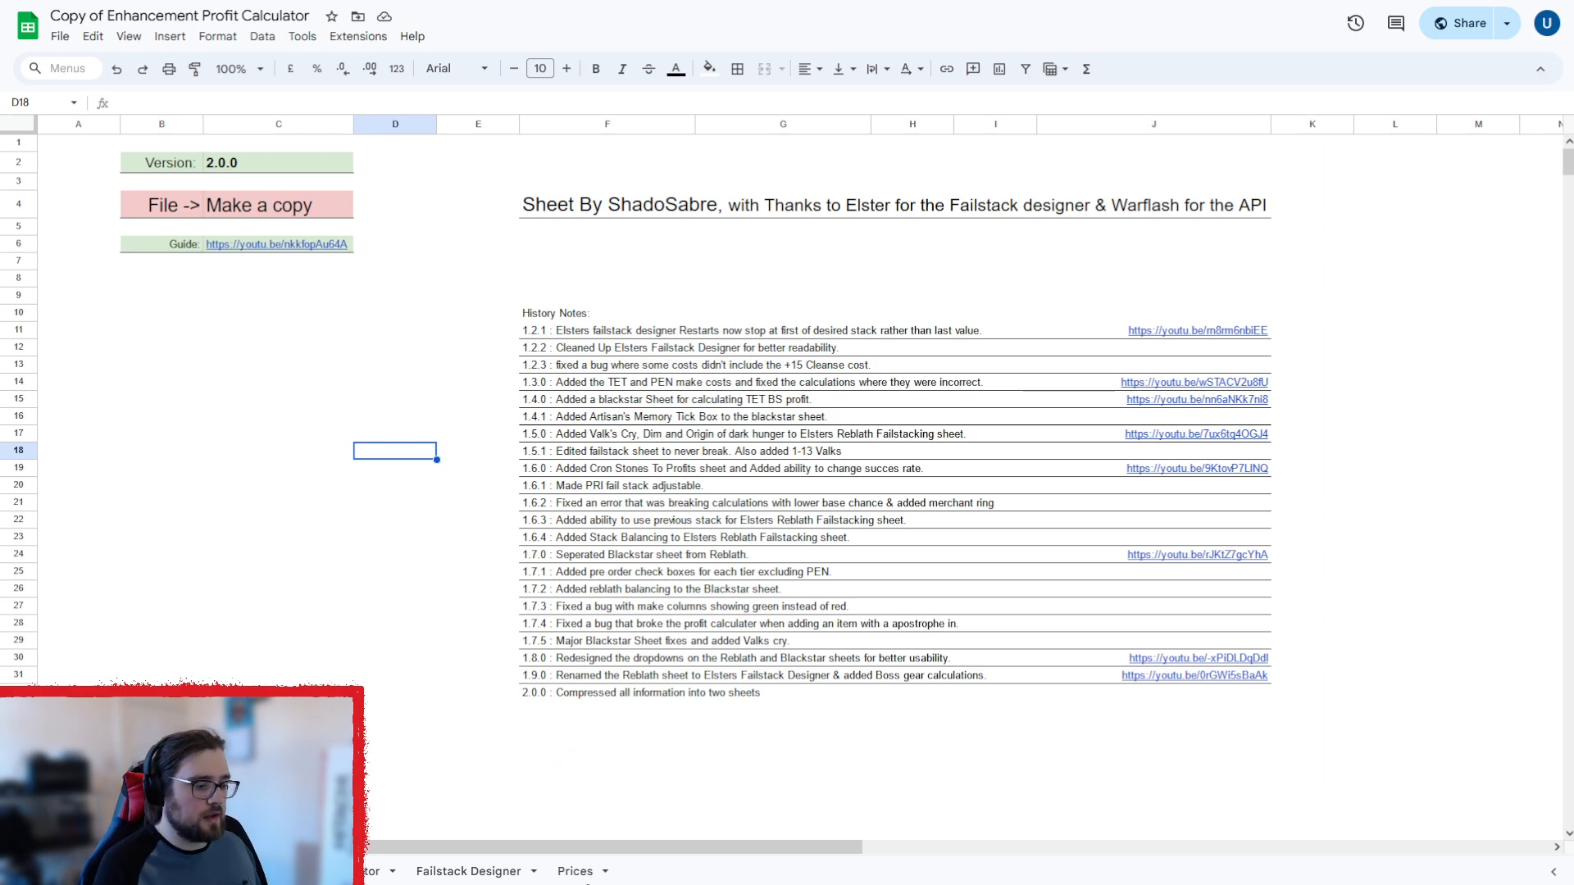
Go to the Prices sheet and review the Region dropdown options in I2, keeping EU.
{"action": "left_click", "coordinate": [576, 871]}
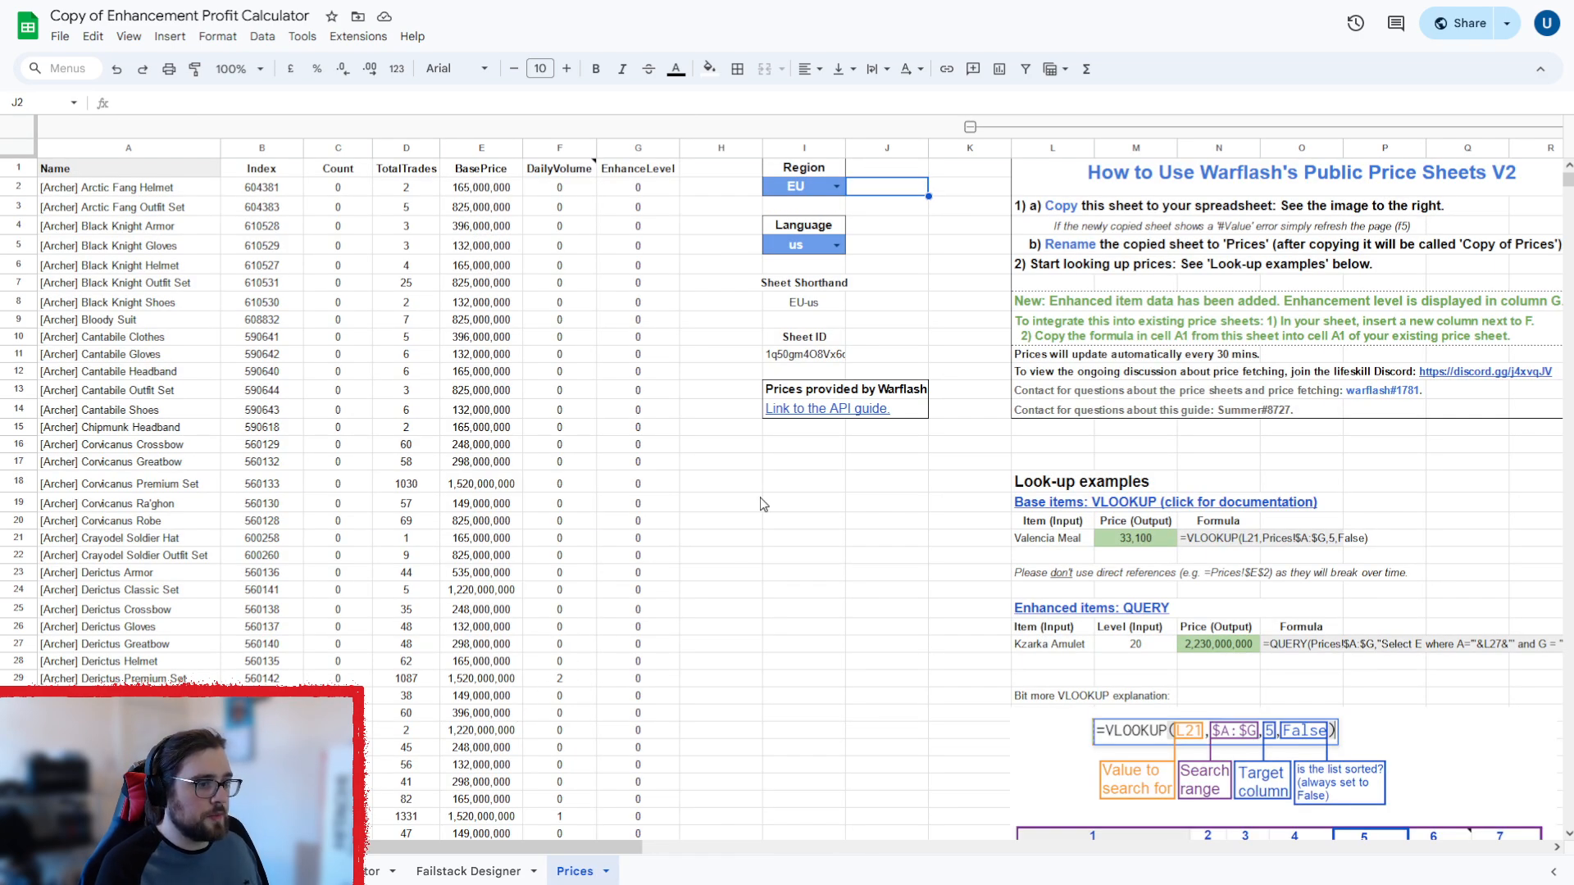
{"action": "left_click", "coordinate": [835, 187]}
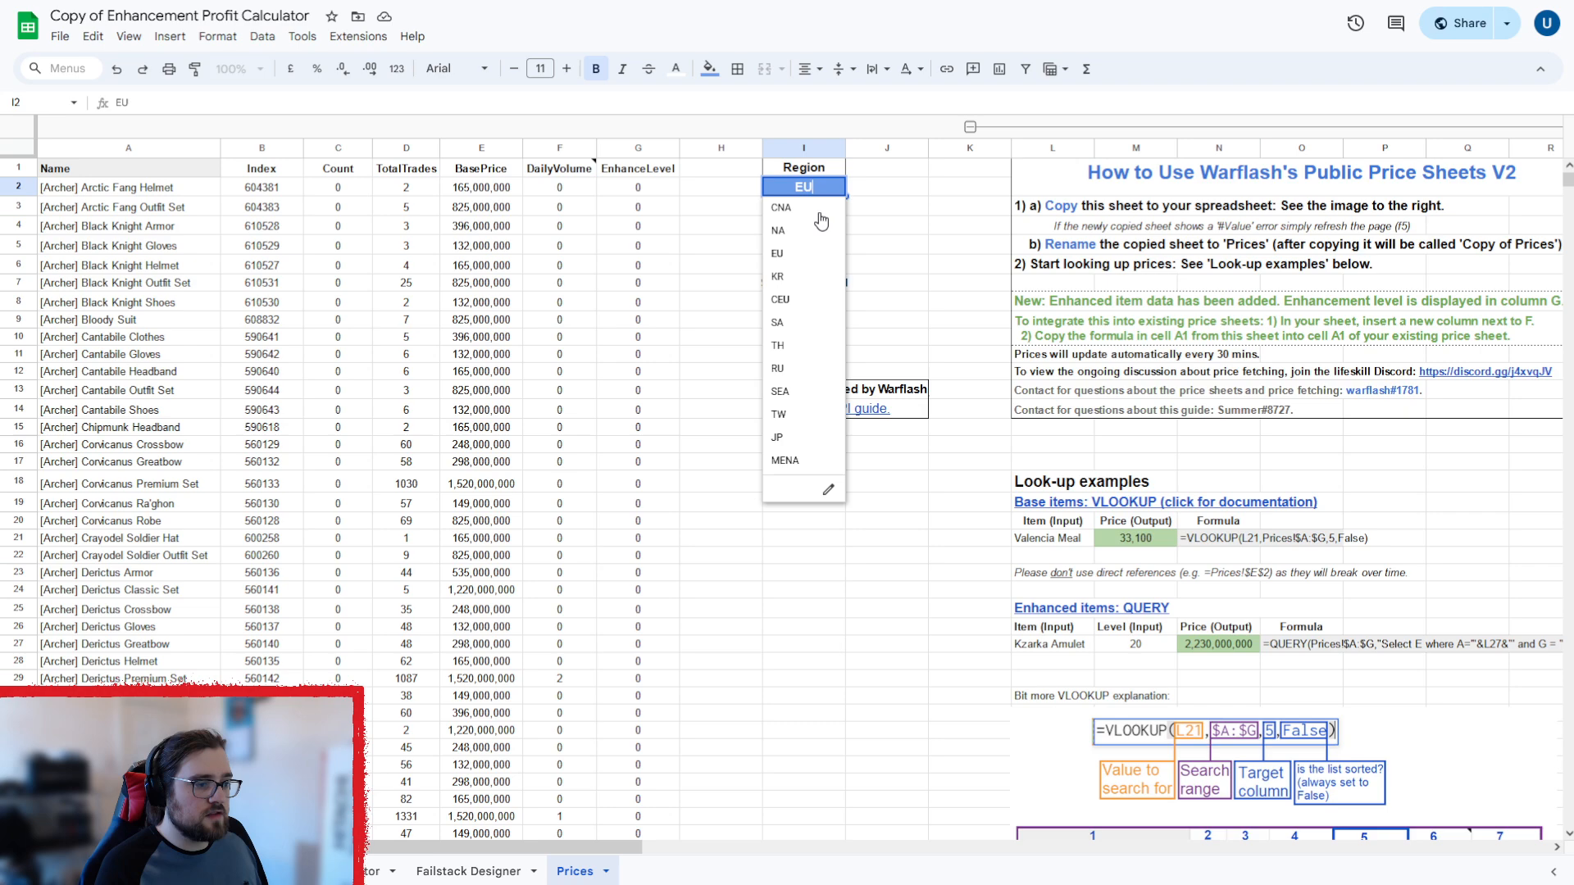
{"action": "left_click", "coordinate": [797, 251]}
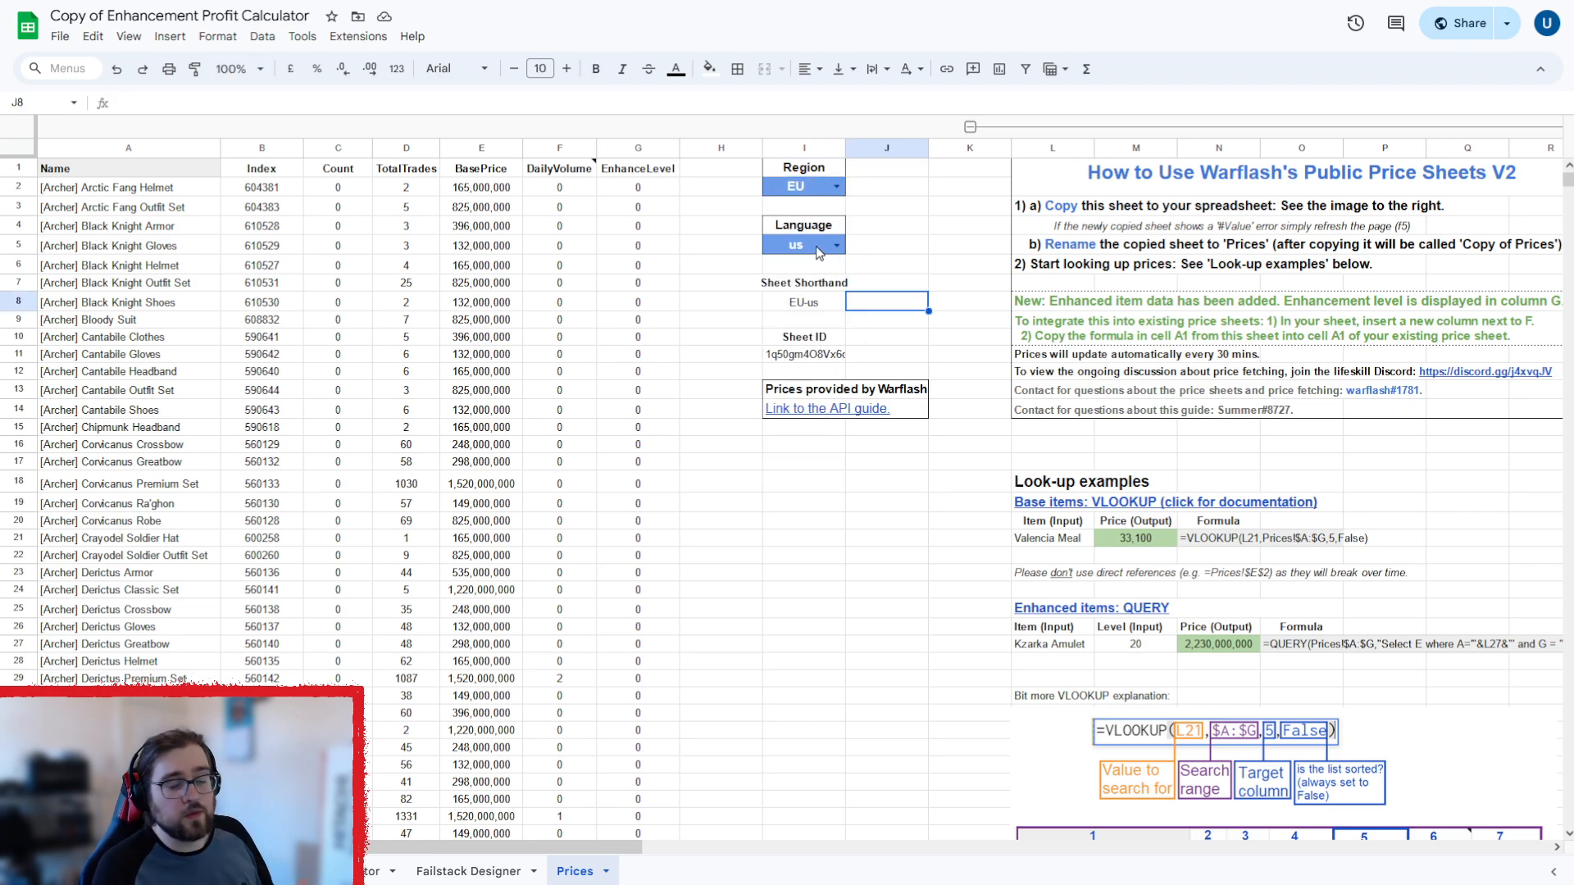
{"action": "mouse_move", "coordinate": [802, 259]}
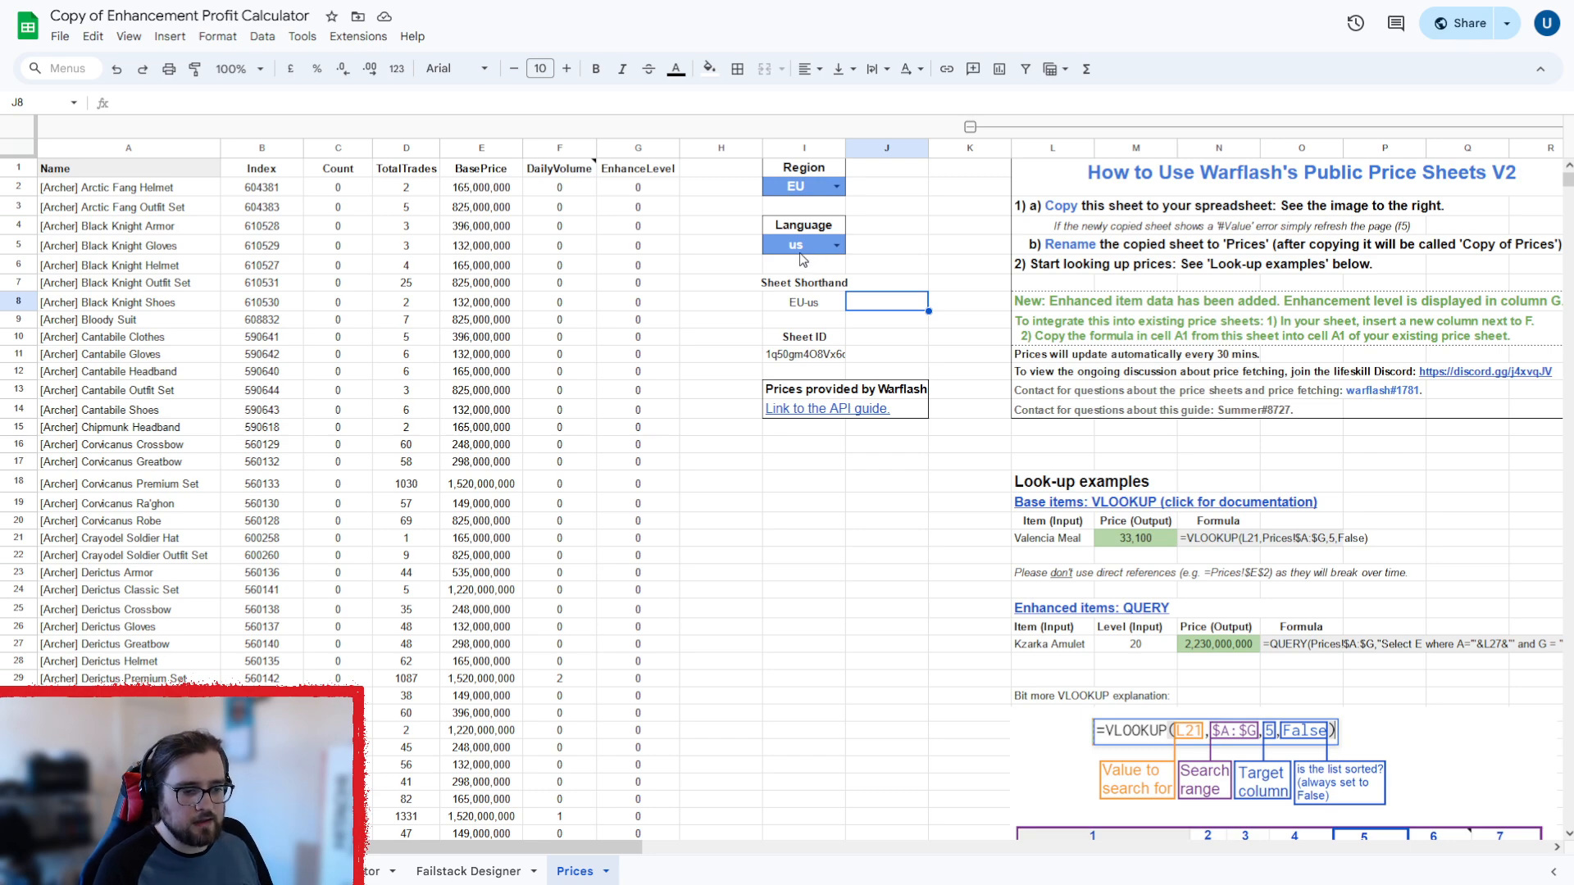
{"action": "mouse_move", "coordinate": [133, 375]}
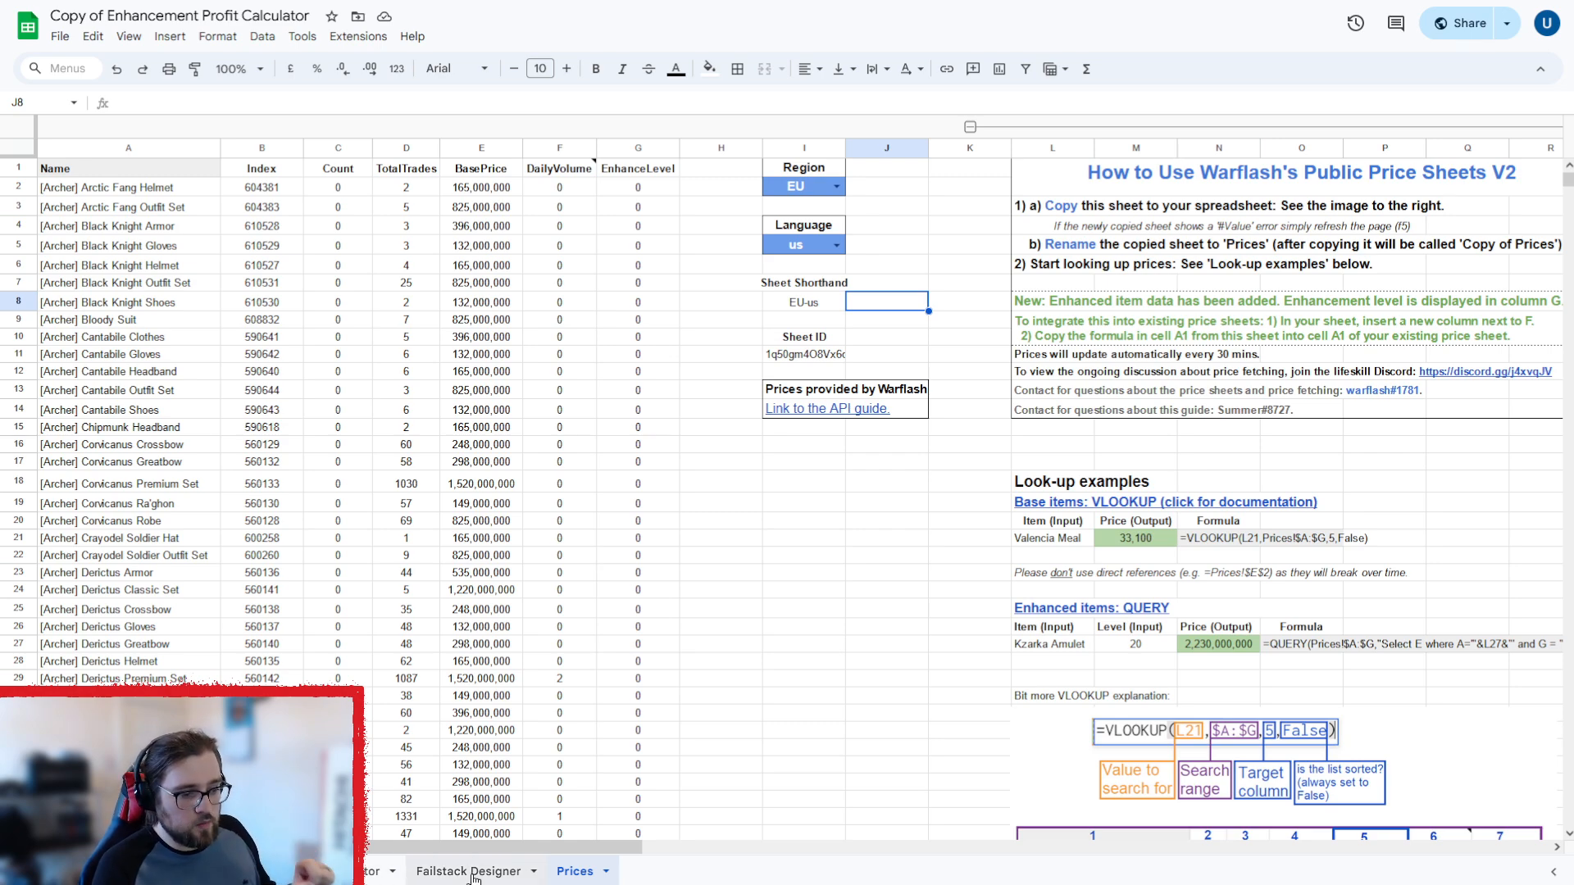
Open the Failstack Designer sheet and scroll through its material cost, start cost and balancing tables.
{"action": "left_click", "coordinate": [468, 870]}
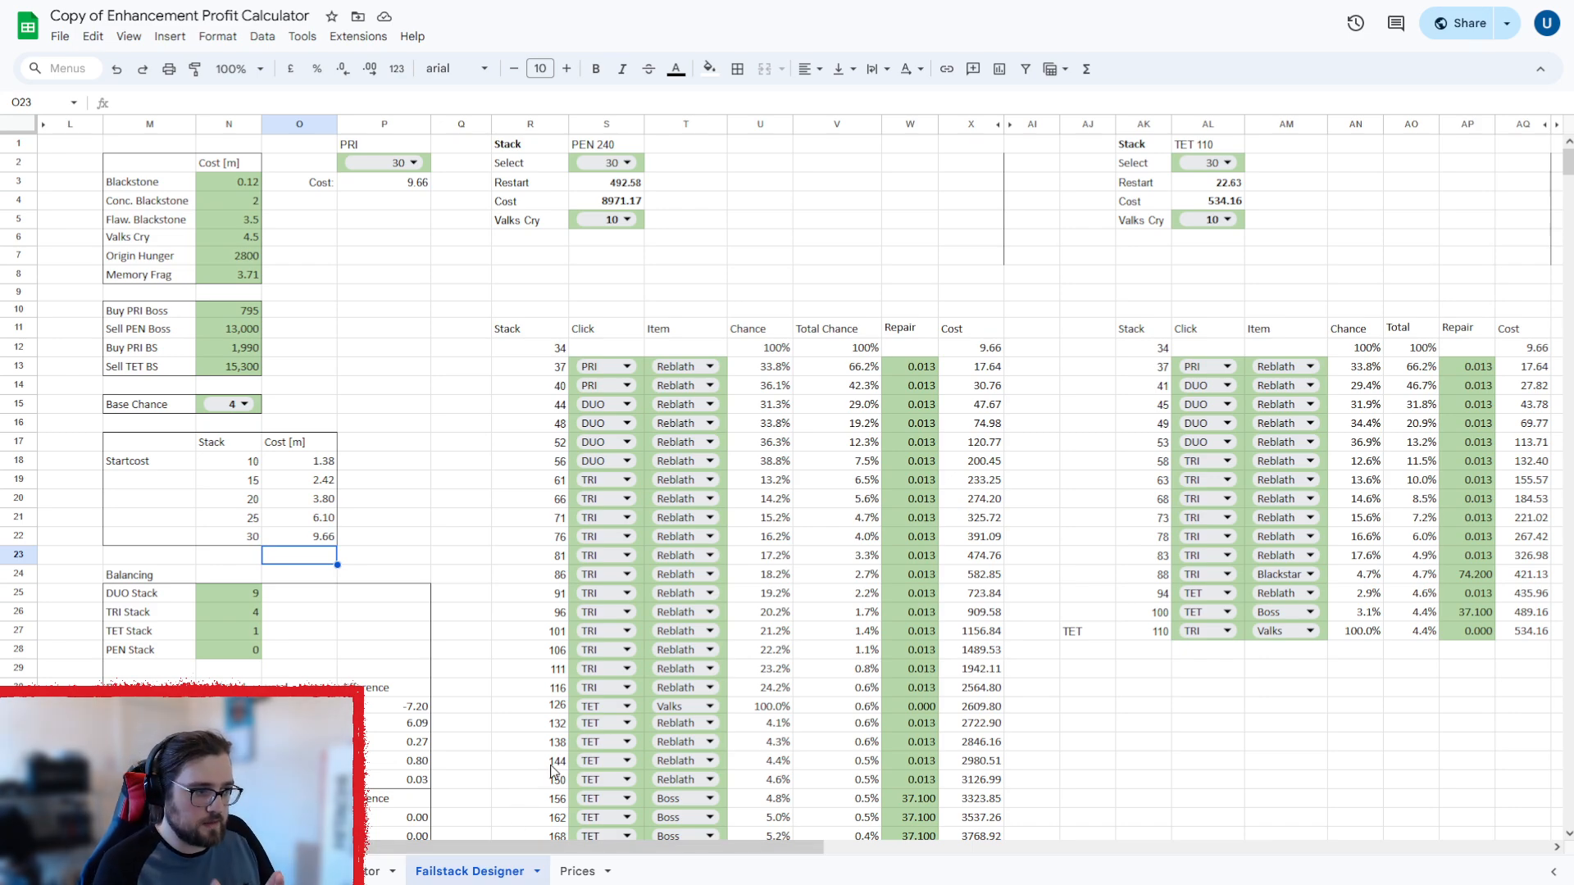
{"action": "mouse_move", "coordinate": [374, 162]}
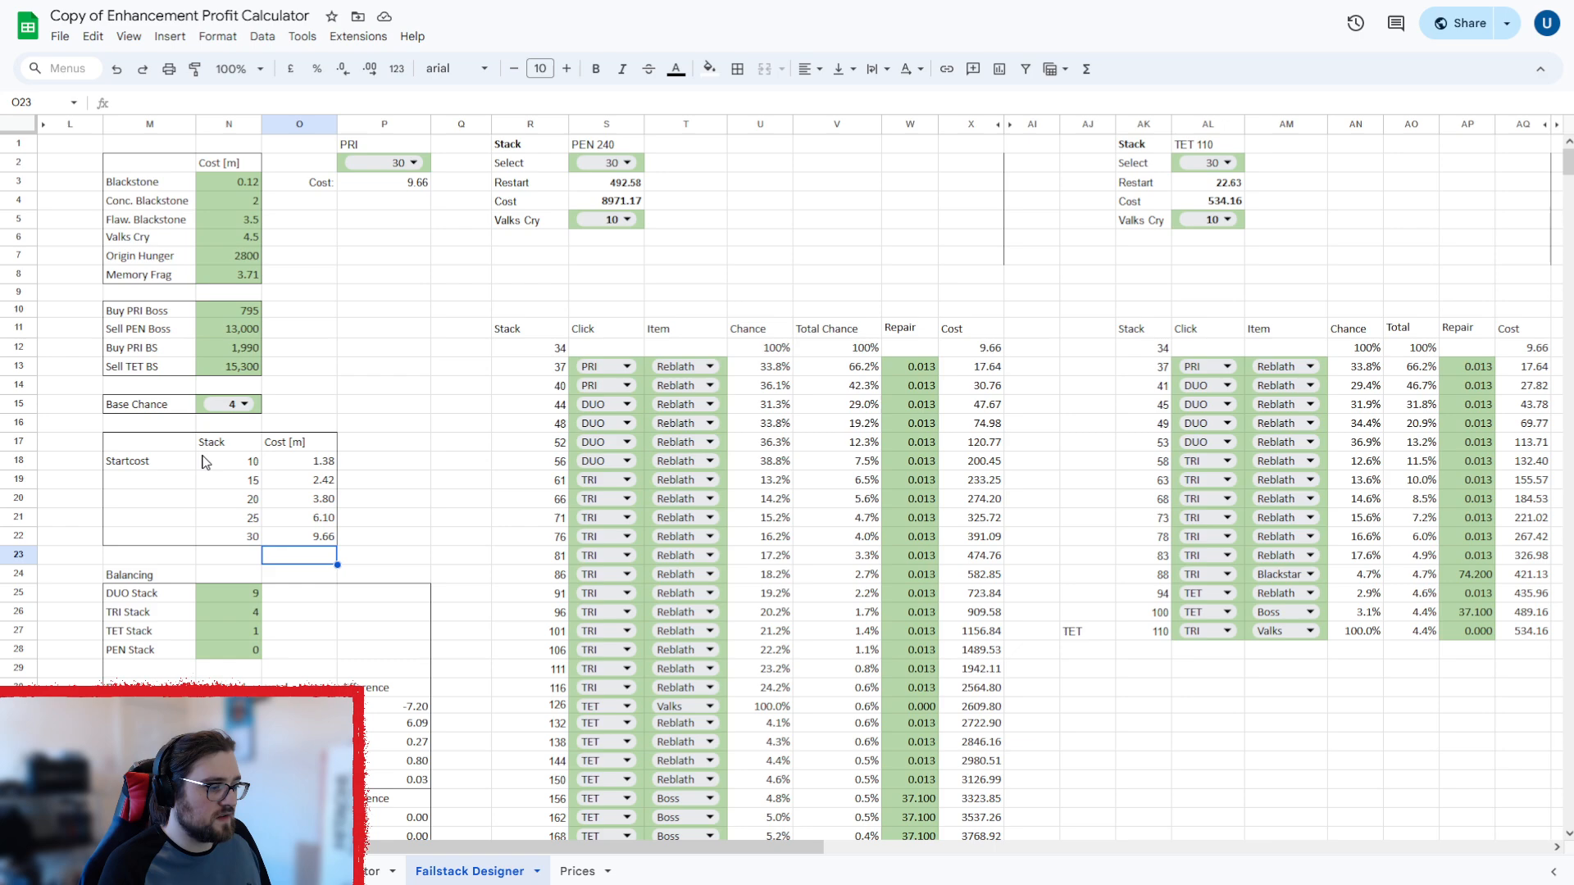
{"action": "mouse_move", "coordinate": [315, 438]}
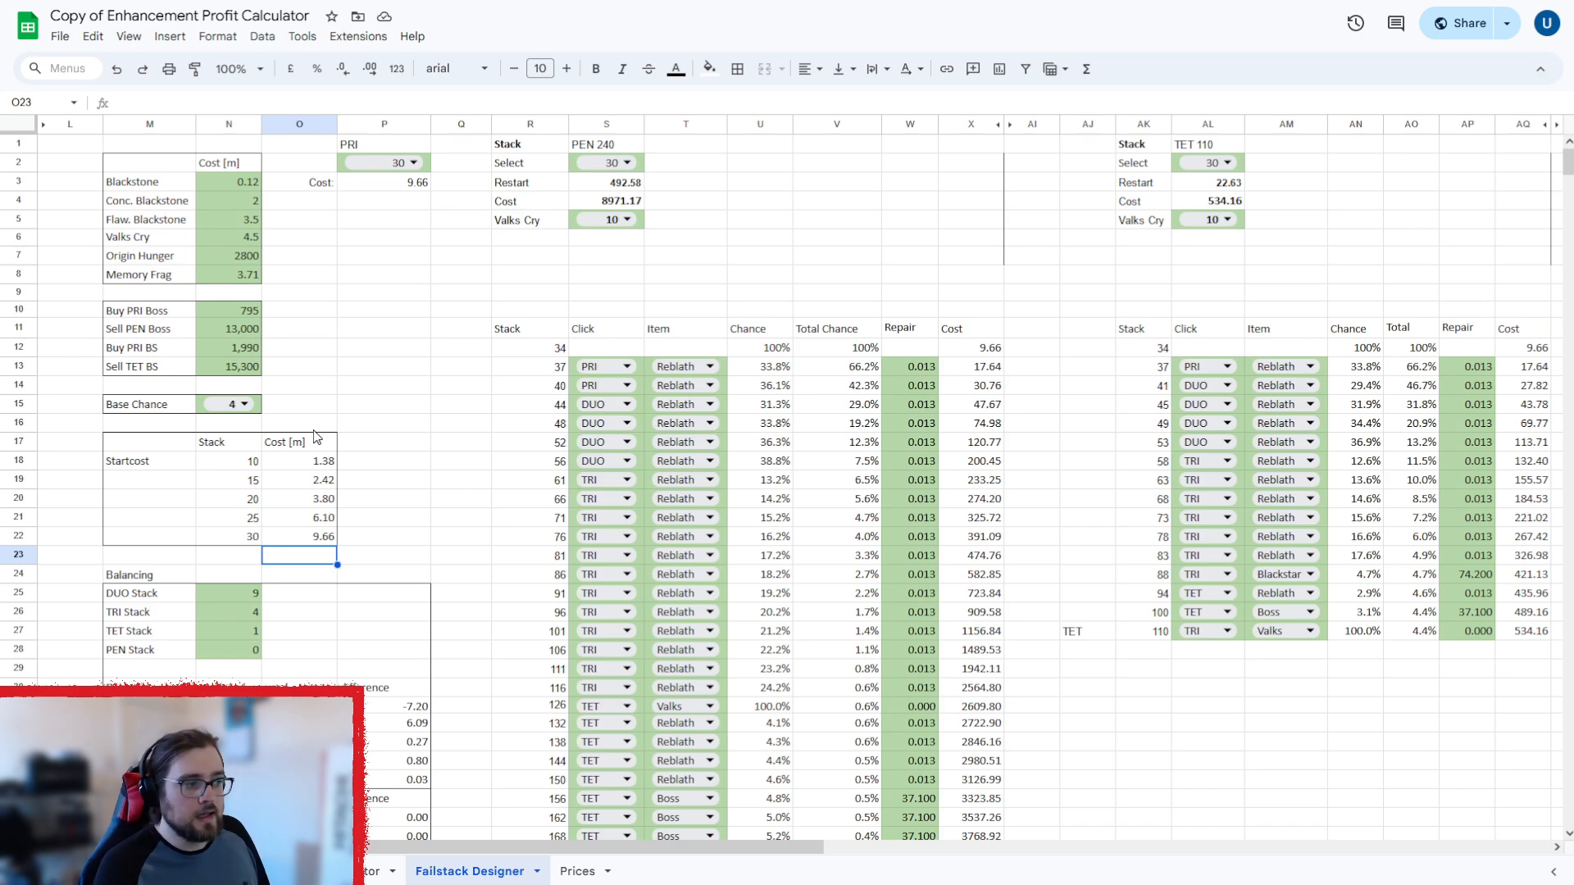
{"action": "mouse_move", "coordinate": [413, 420]}
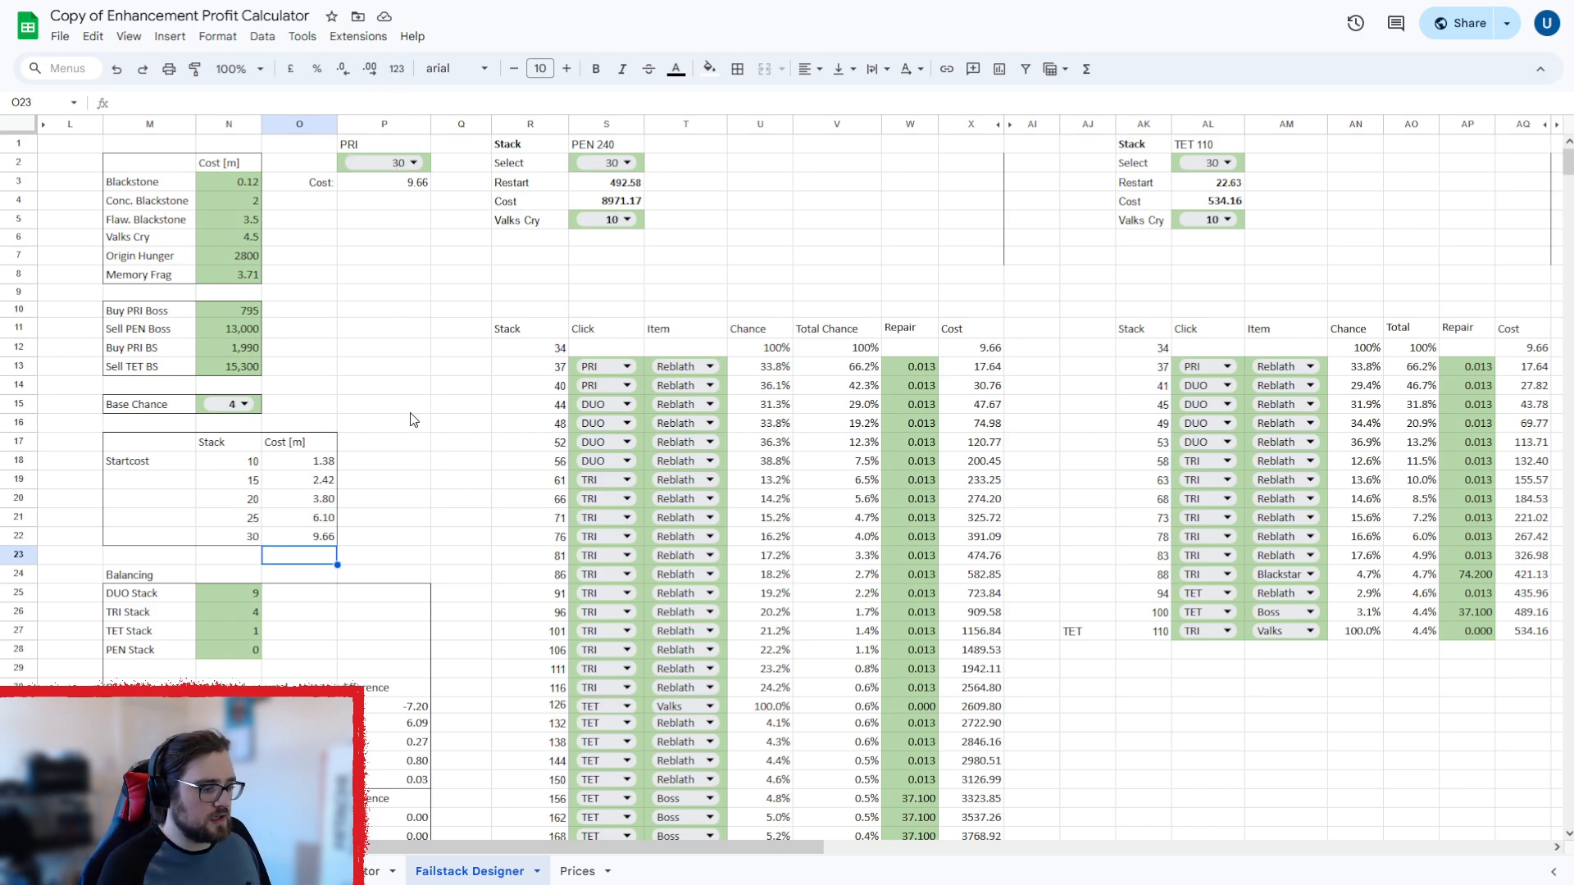
{"action": "scroll", "scroll_direction": "down", "scroll_amount": 3}
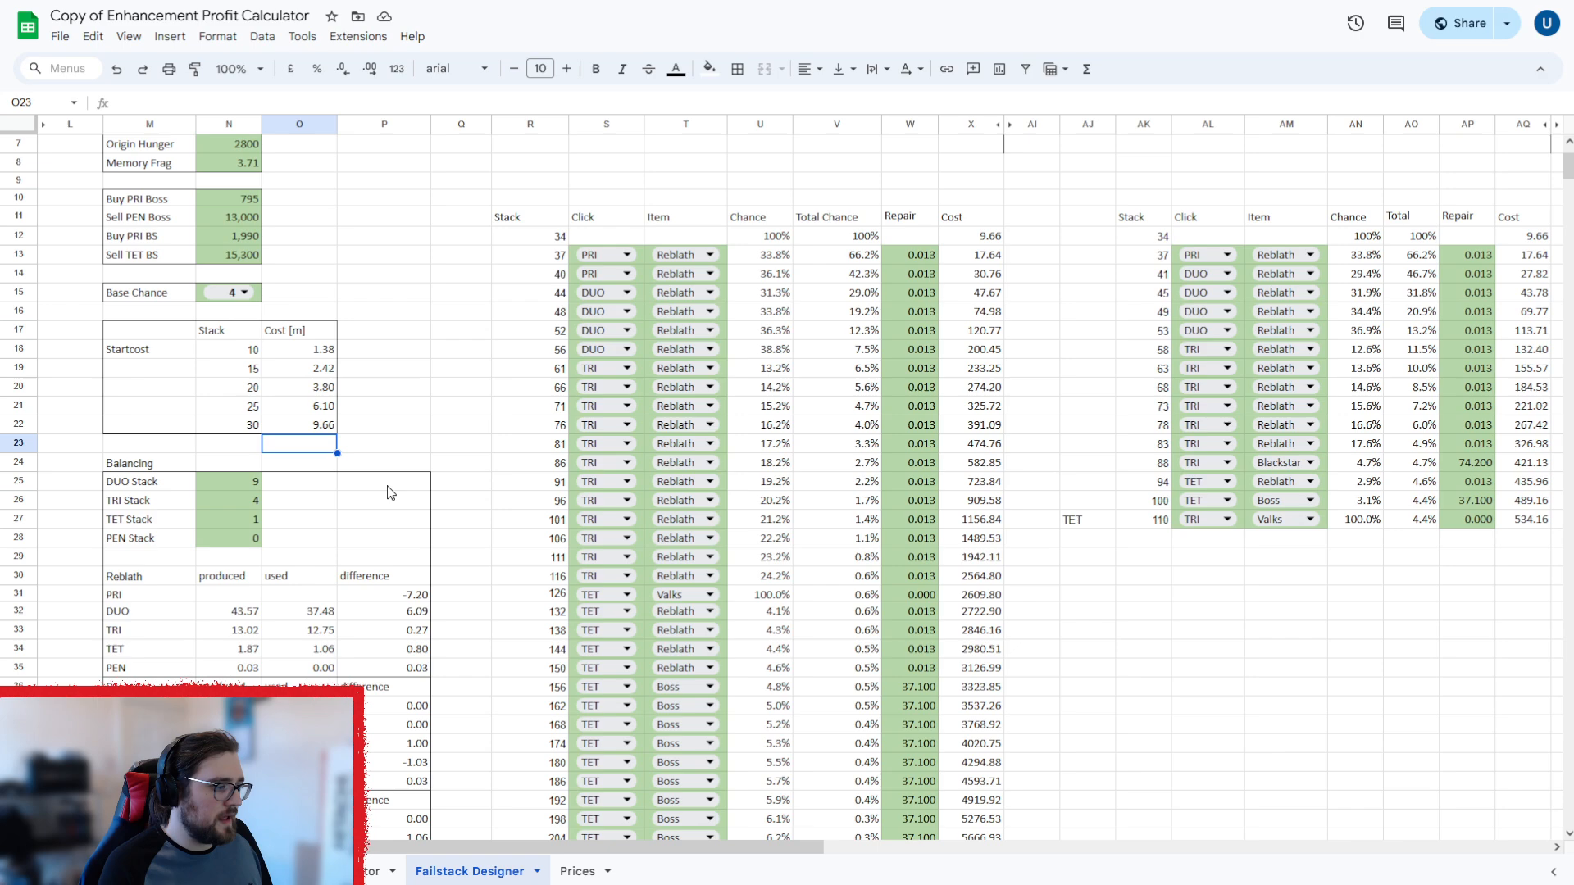
{"action": "scroll", "scroll_direction": "up", "scroll_amount": 3}
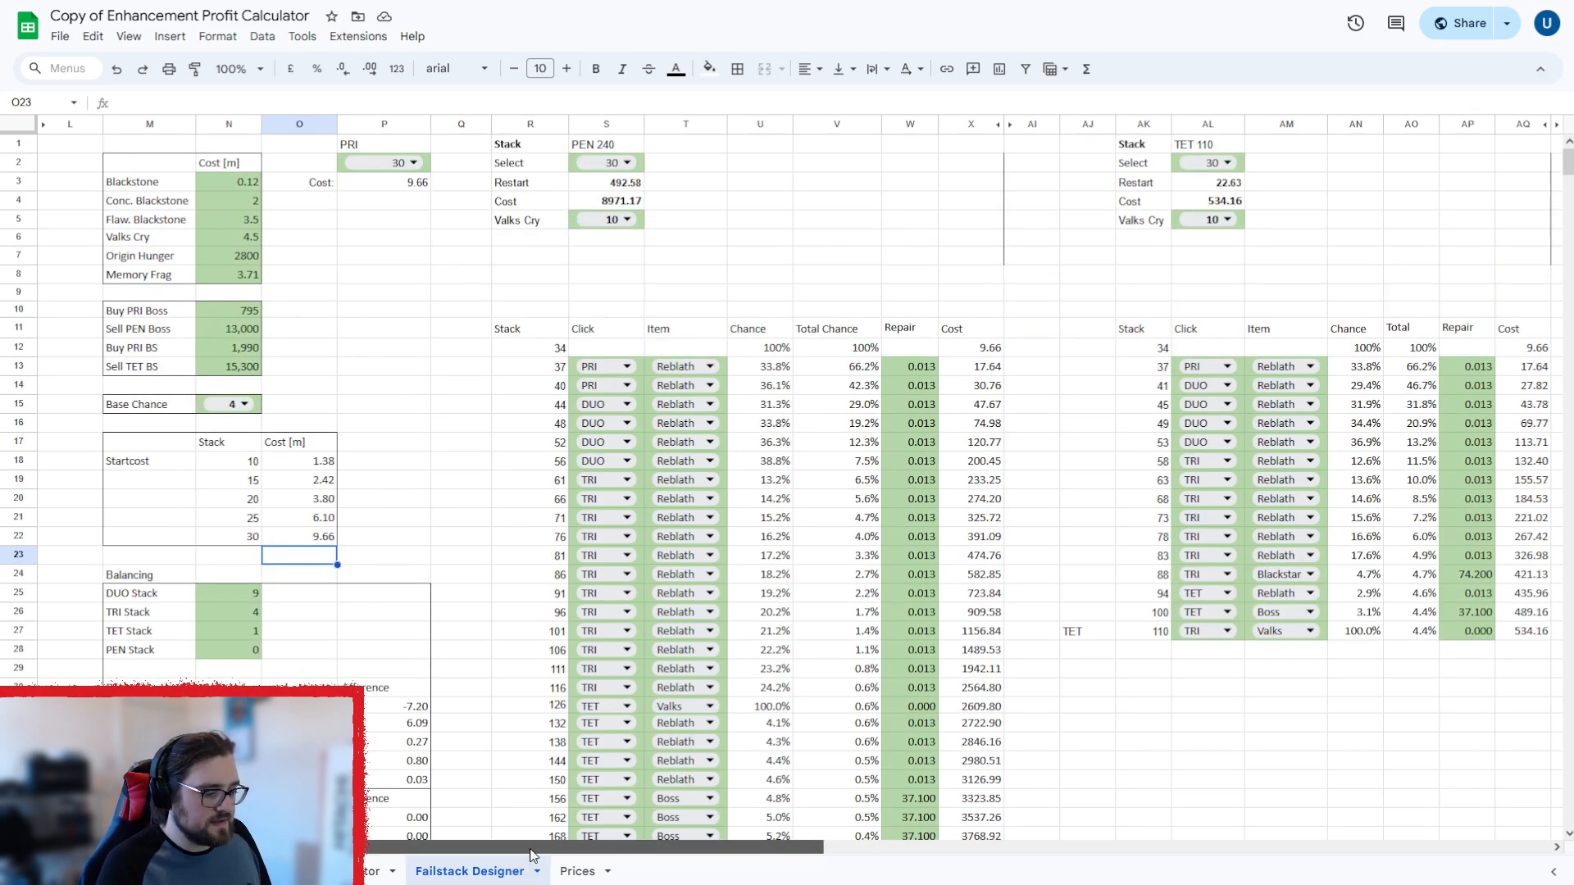
Scroll right across the Failstack Designer to the TET 110, TRI 44 and DUO 40 tables.
{"action": "scroll", "scroll_direction": "right", "scroll_amount": 3}
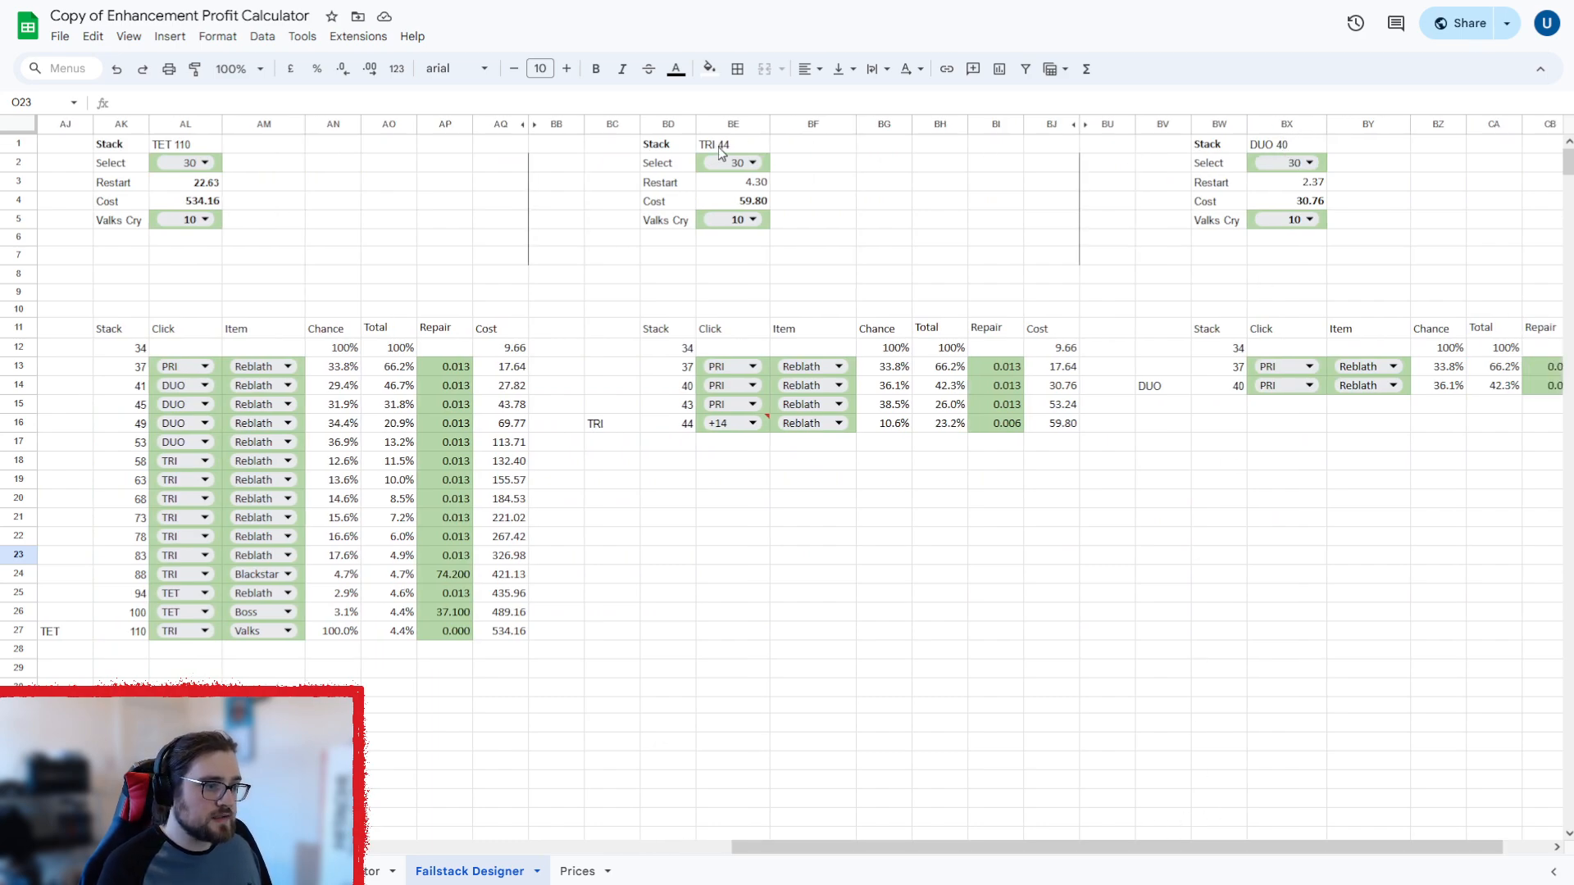
{"action": "mouse_move", "coordinate": [791, 653]}
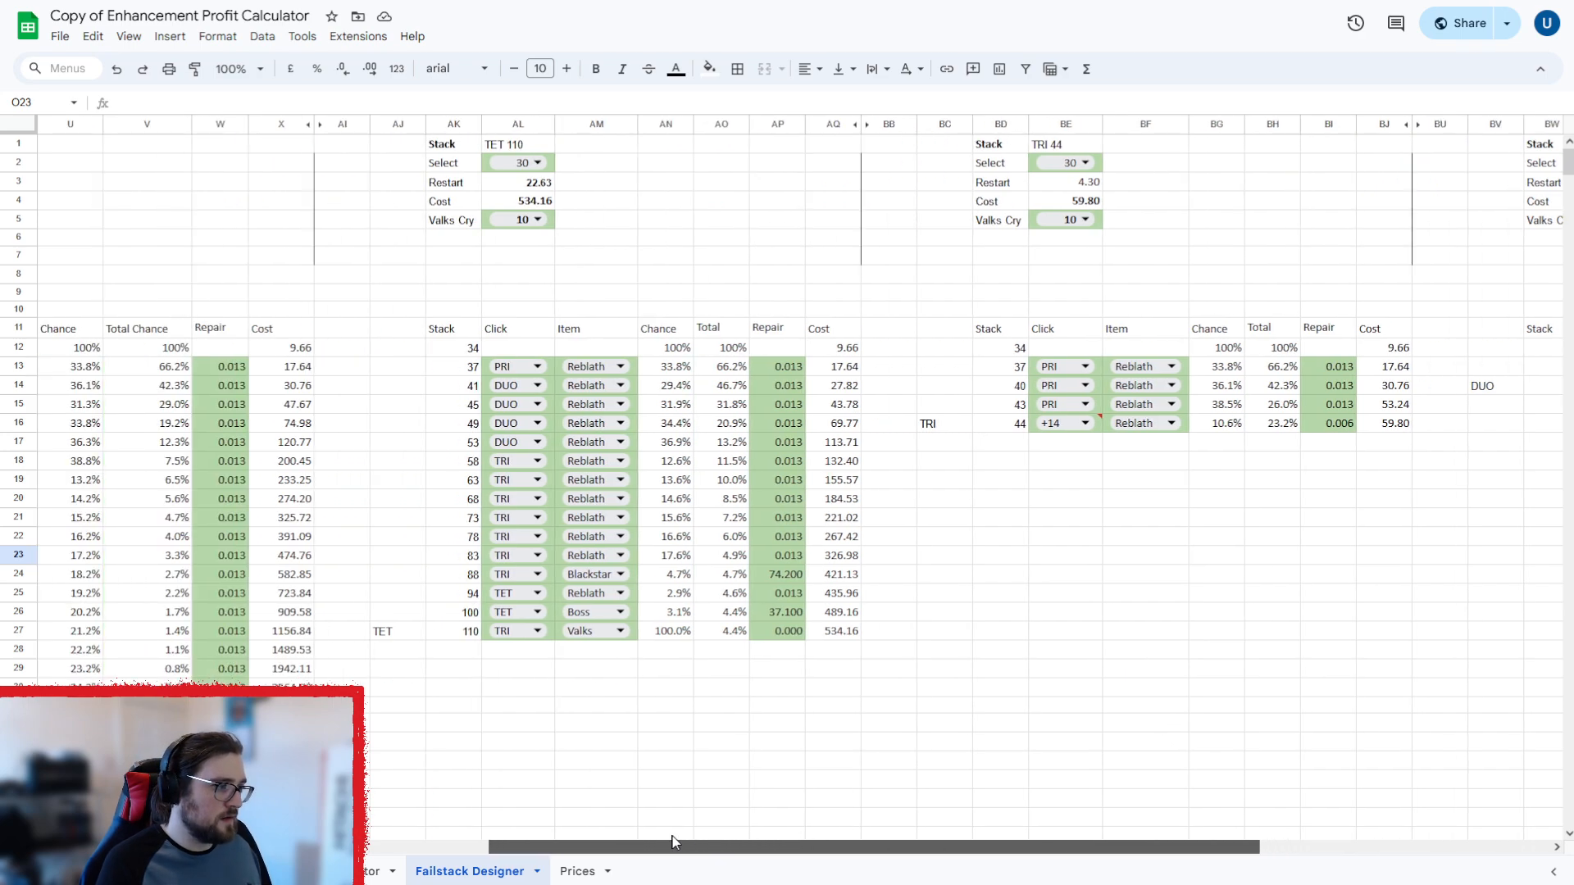
{"action": "scroll", "scroll_direction": "left", "scroll_amount": 3}
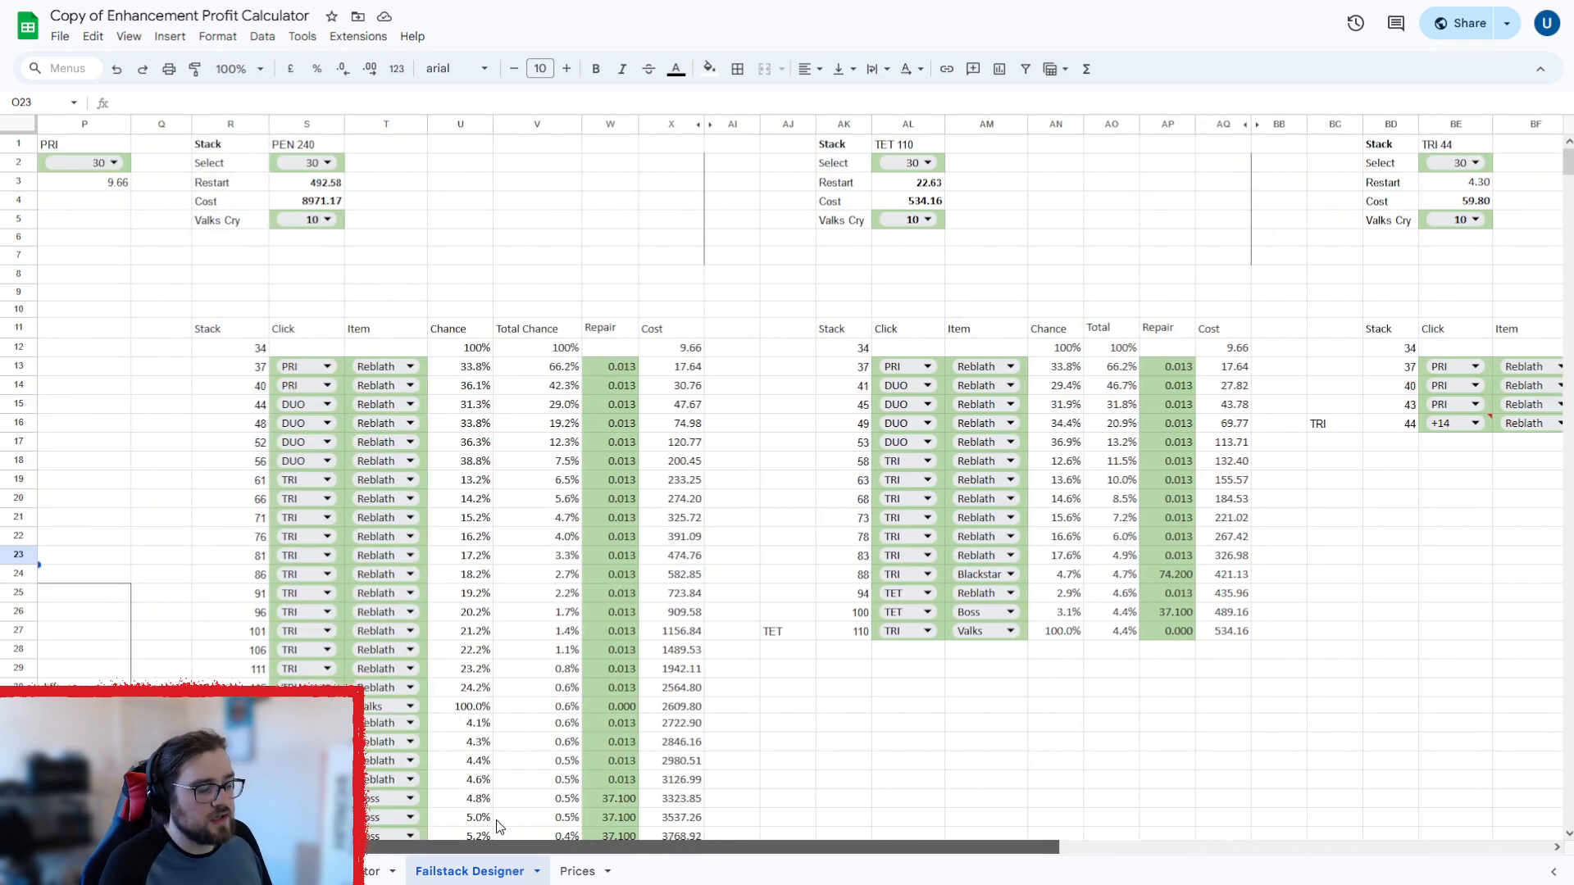
{"action": "scroll", "scroll_direction": "right", "scroll_amount": 3}
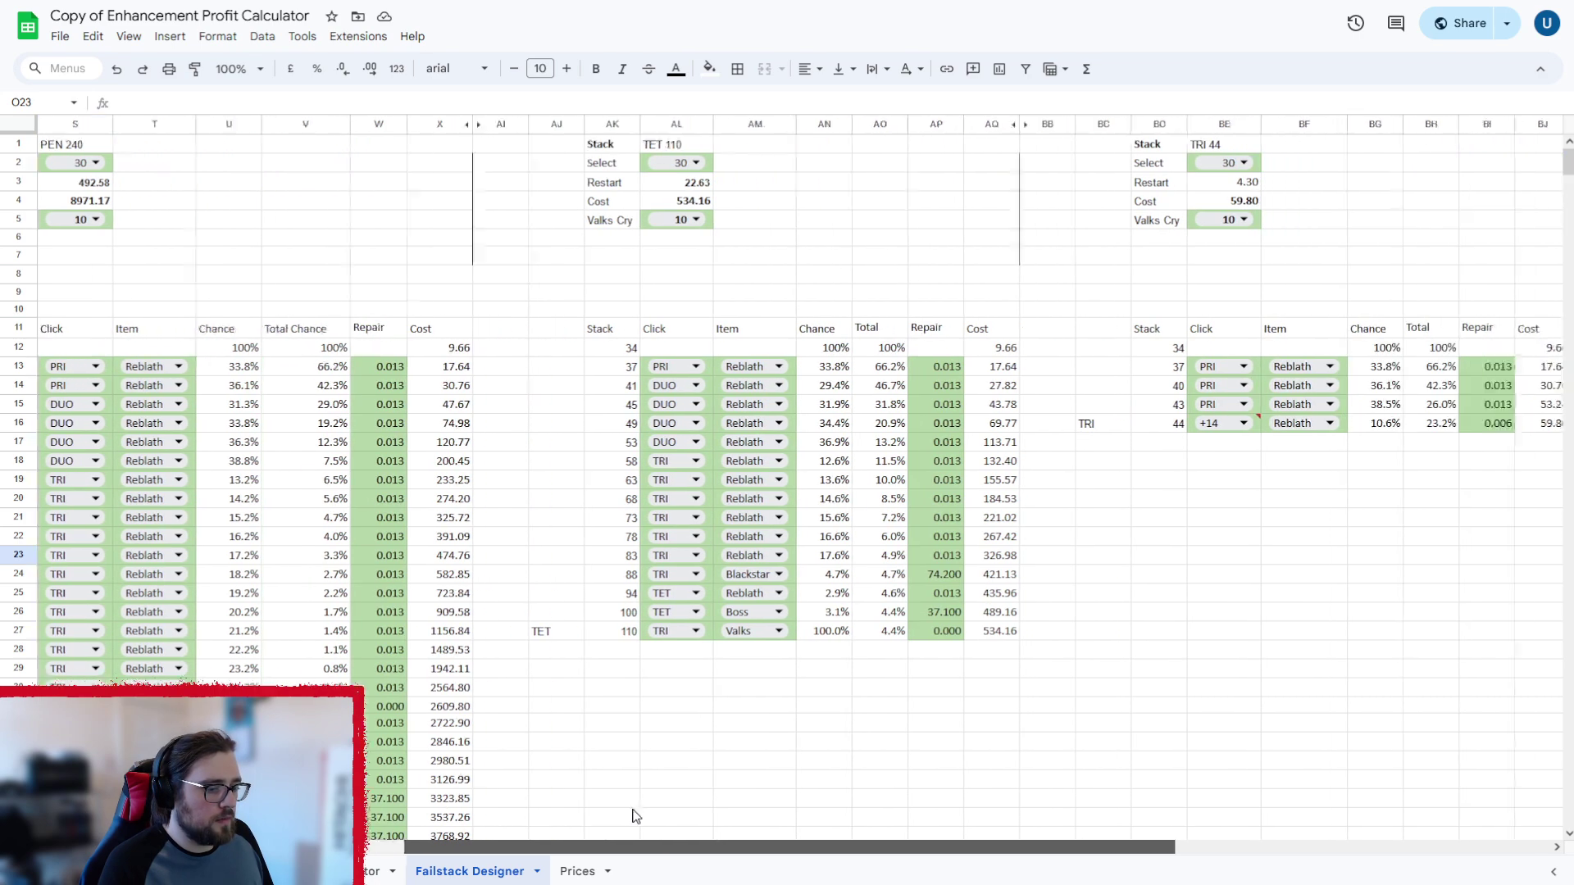
{"action": "scroll", "scroll_direction": "right", "scroll_amount": 3}
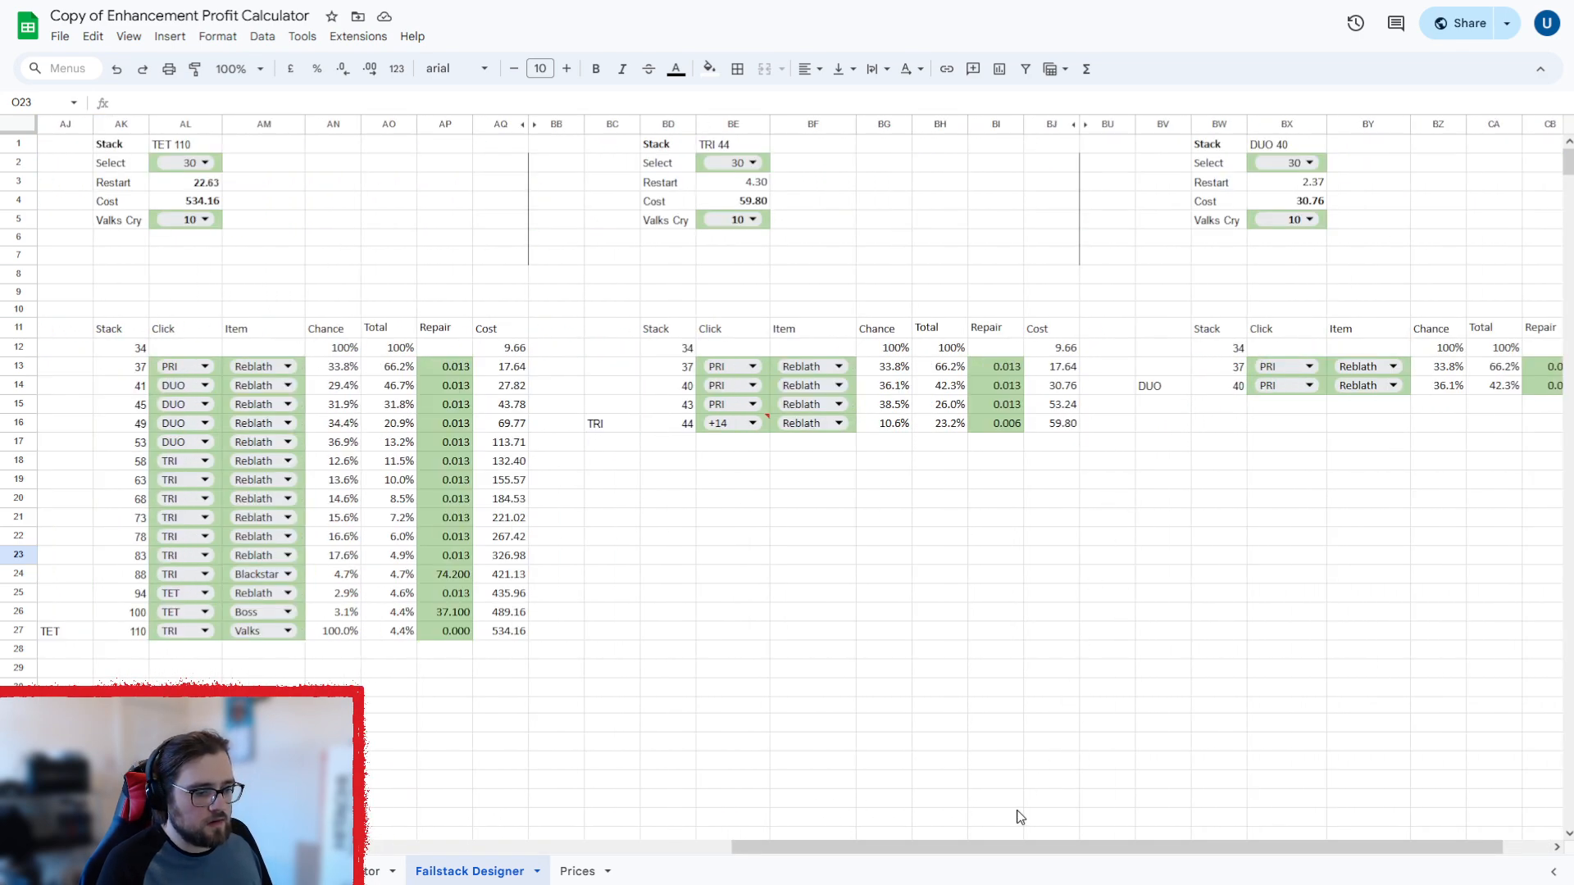
{"action": "scroll", "scroll_direction": "right", "scroll_amount": 3}
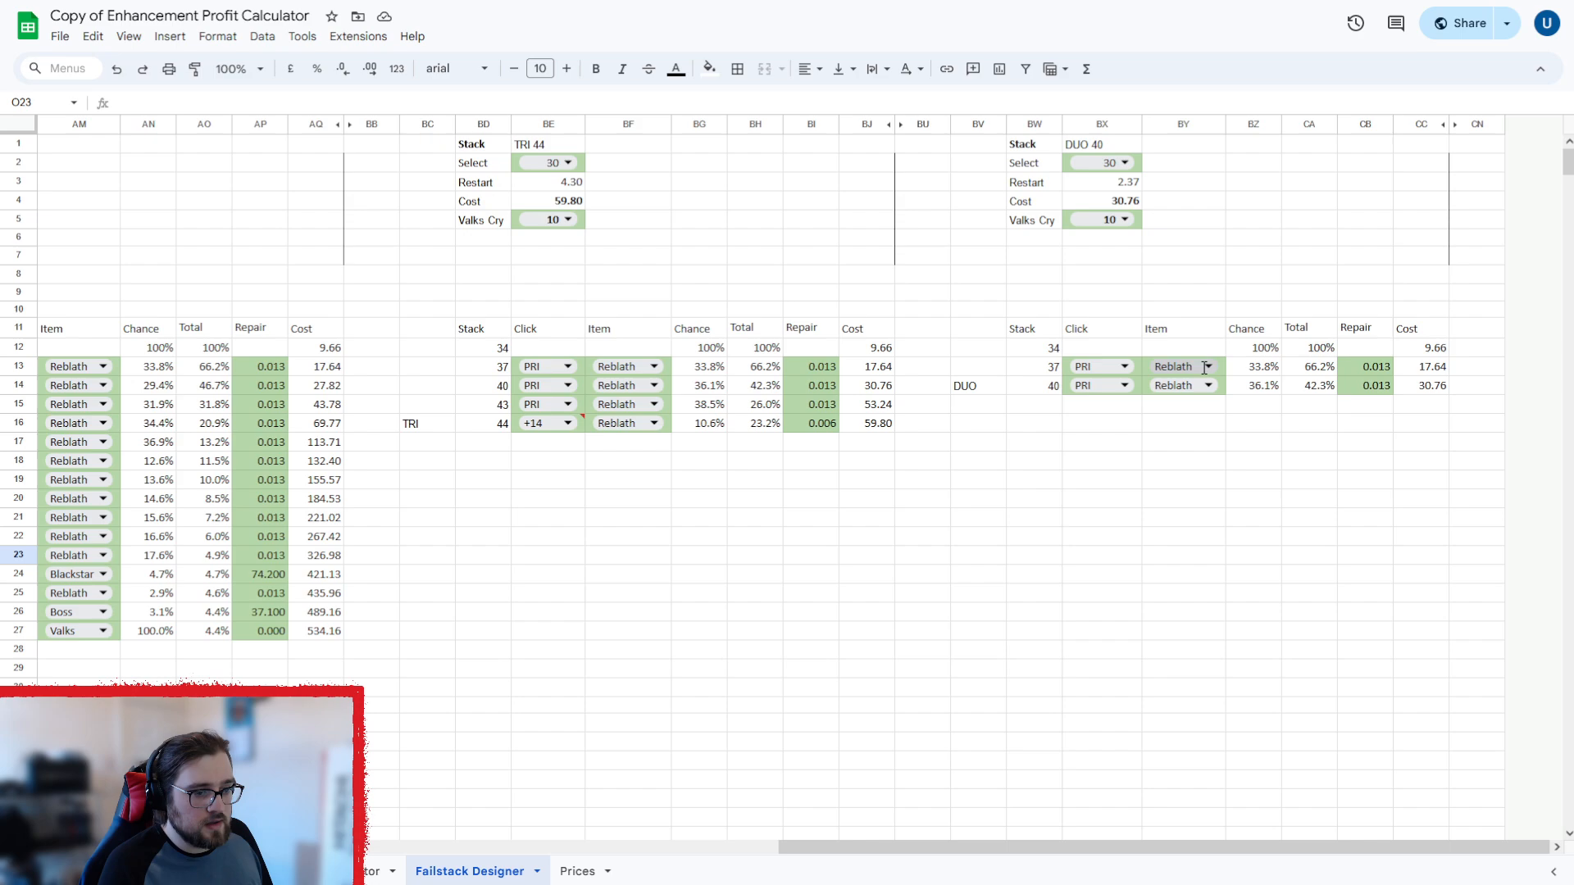
Show the item options in BY13 for the first DUO 40 step.
{"action": "left_click", "coordinate": [1182, 365]}
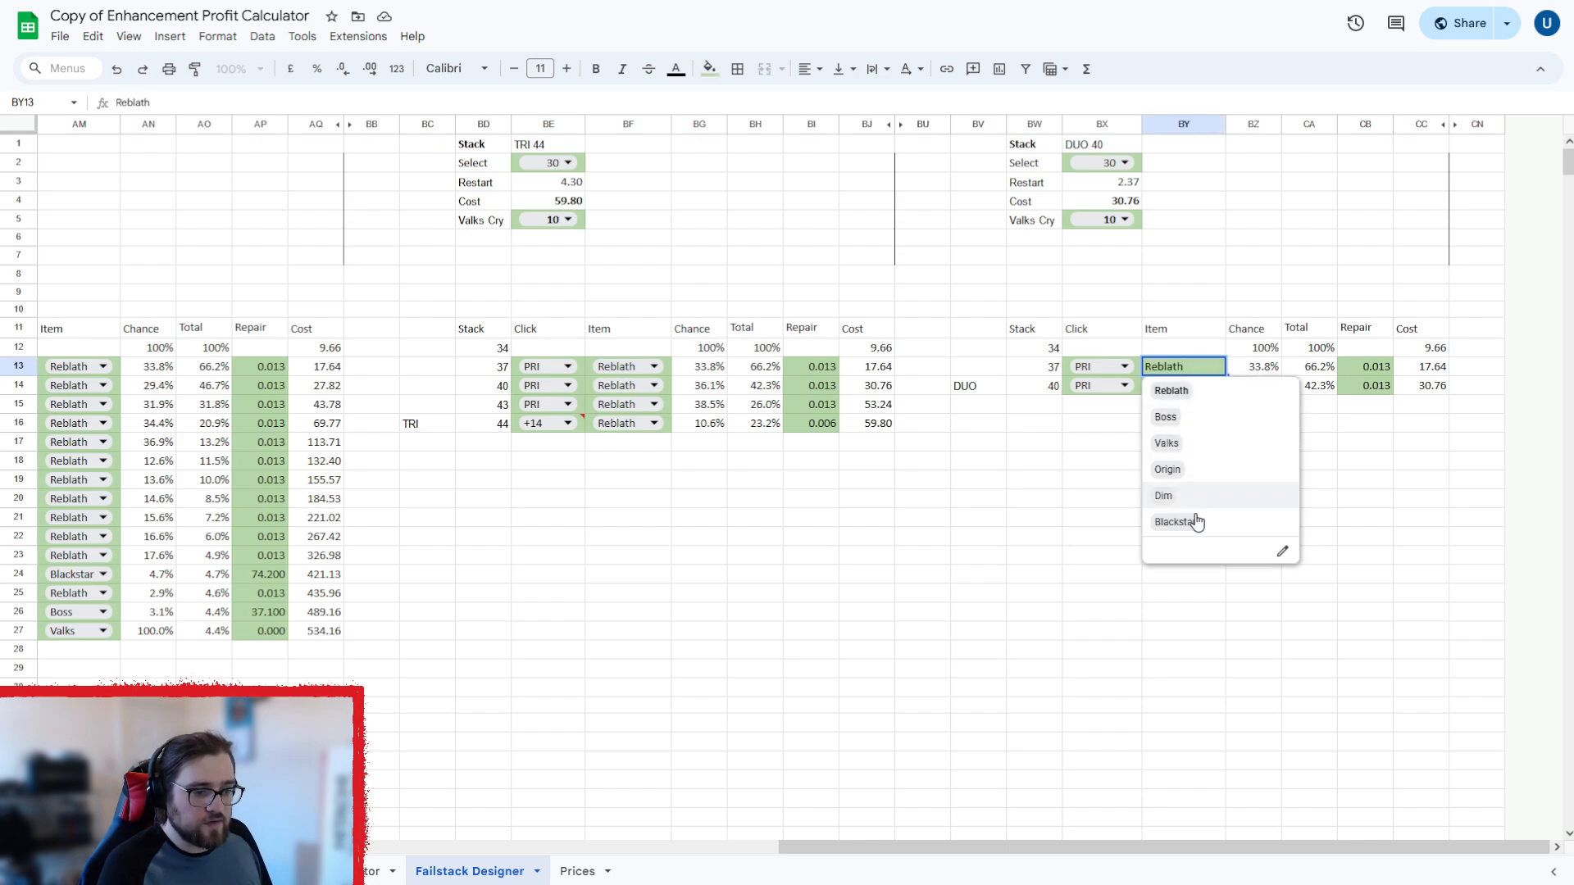
{"action": "mouse_move", "coordinate": [1170, 494]}
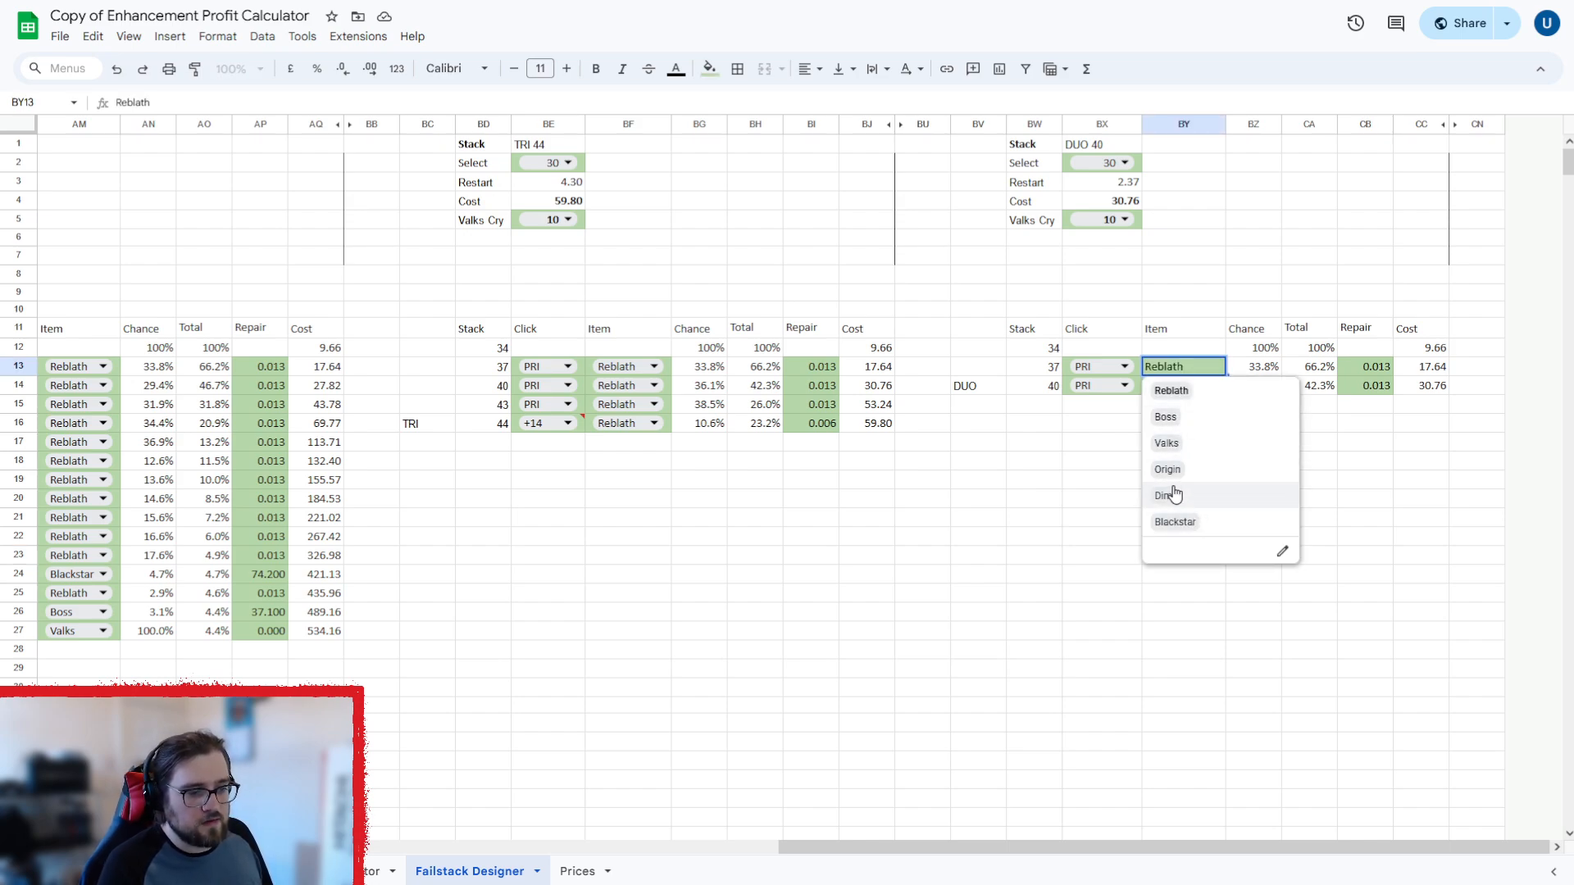
{"action": "mouse_move", "coordinate": [1167, 496]}
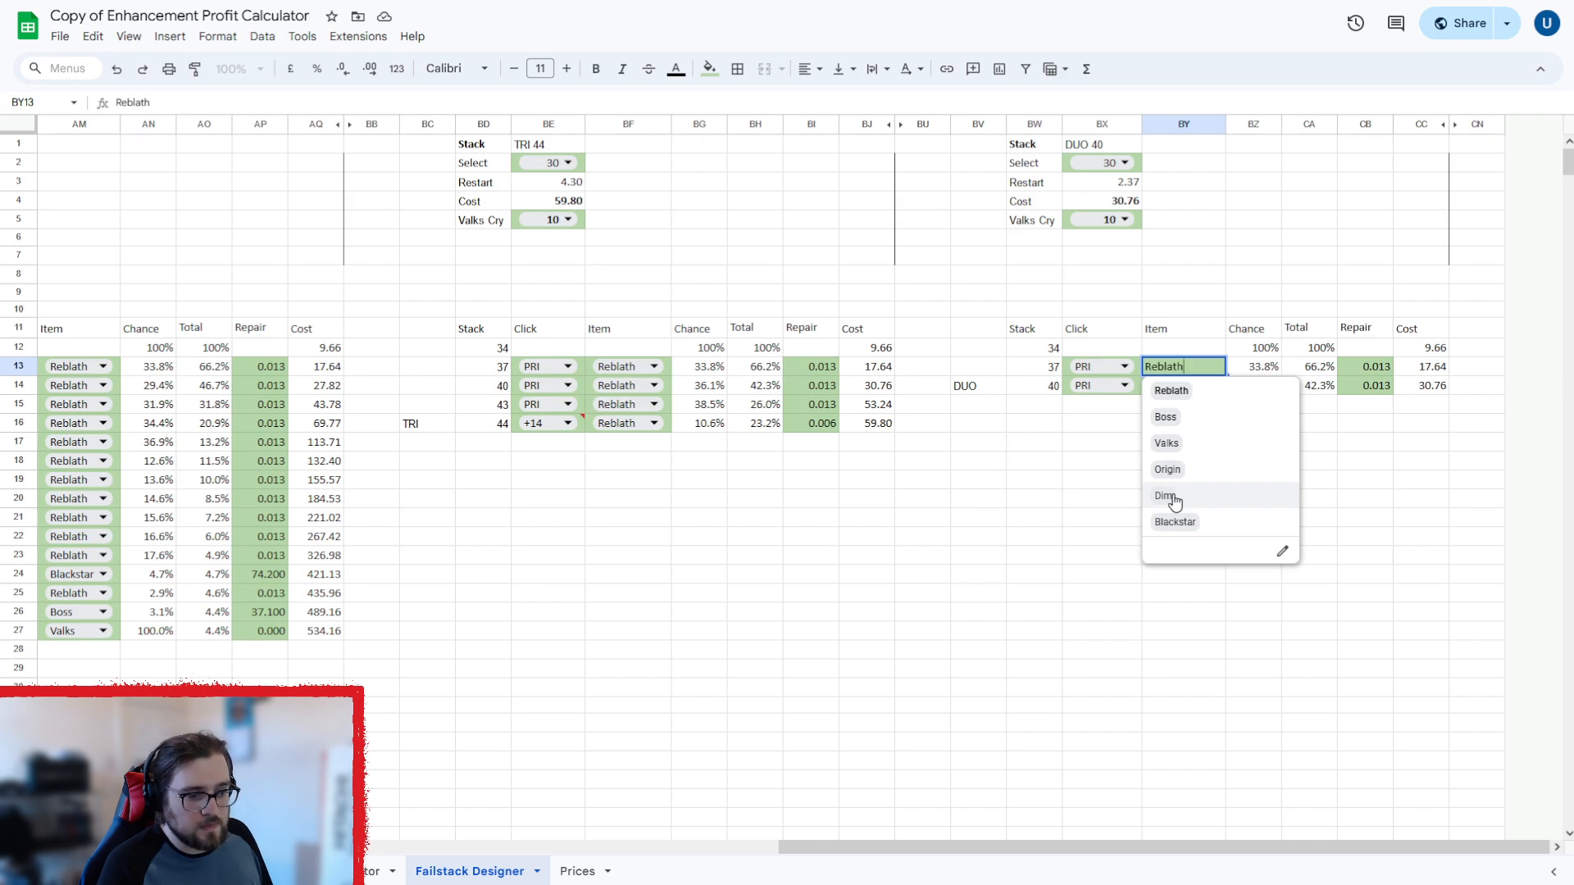
{"action": "mouse_move", "coordinate": [1173, 465]}
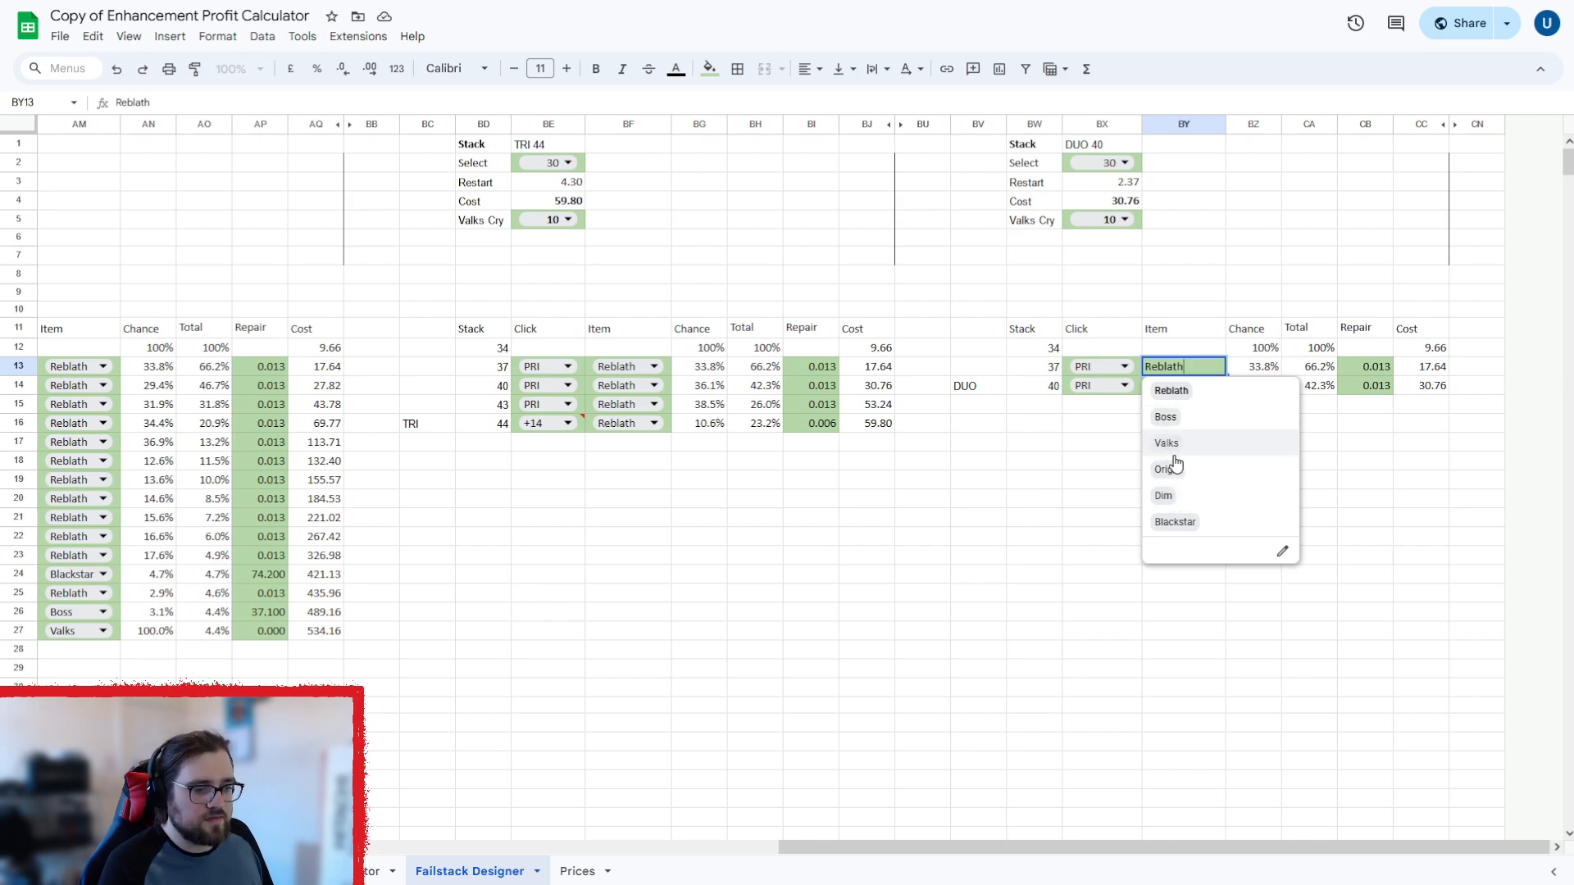
{"action": "mouse_move", "coordinate": [1167, 470]}
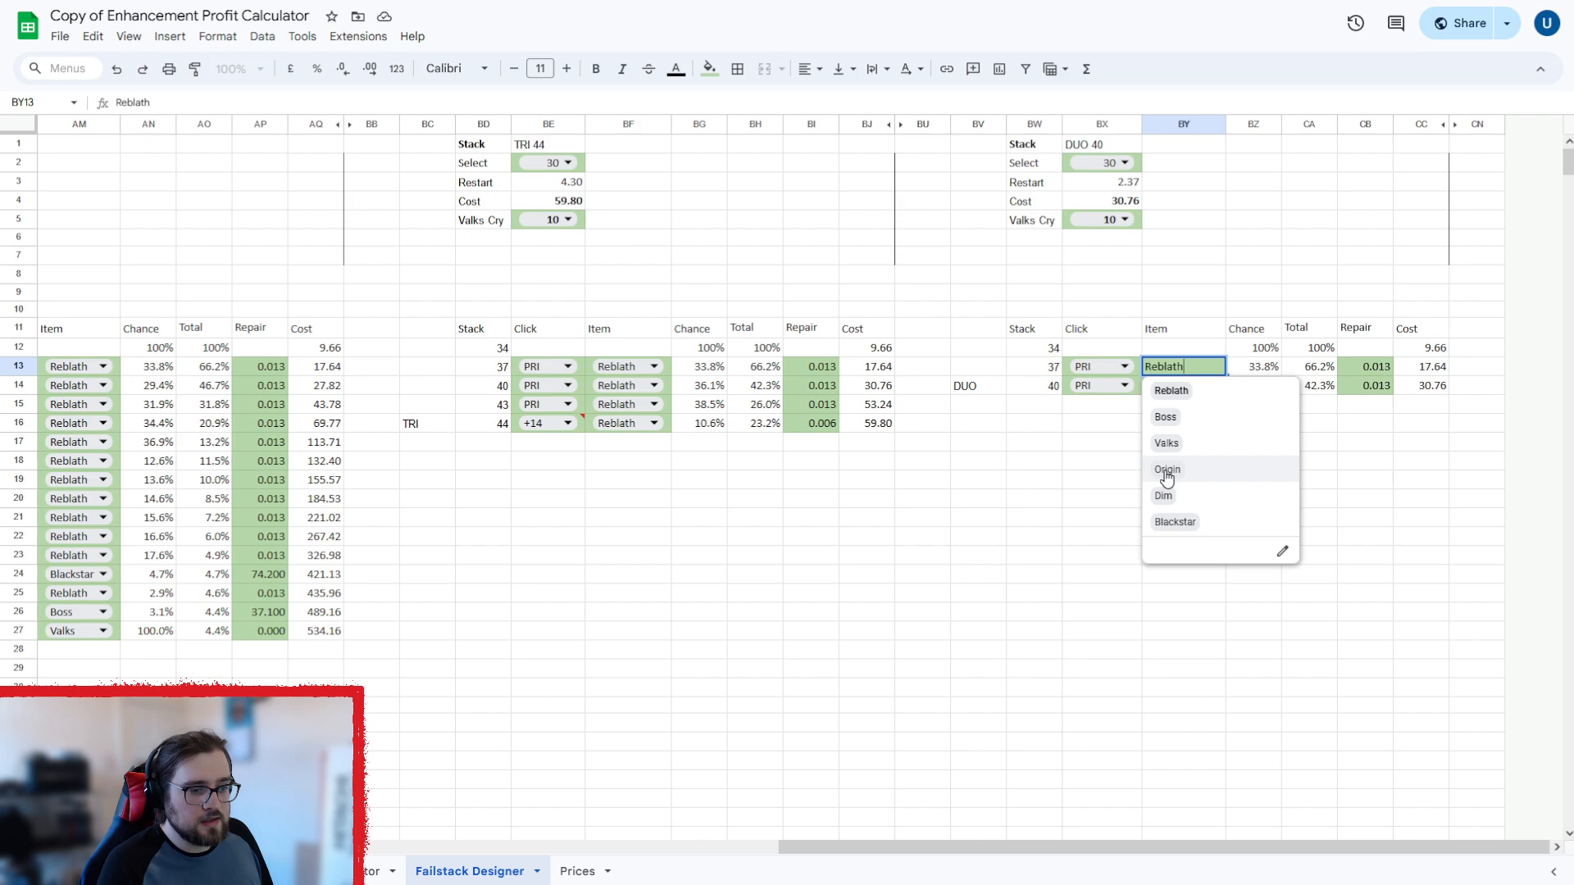
{"action": "mouse_move", "coordinate": [1161, 500]}
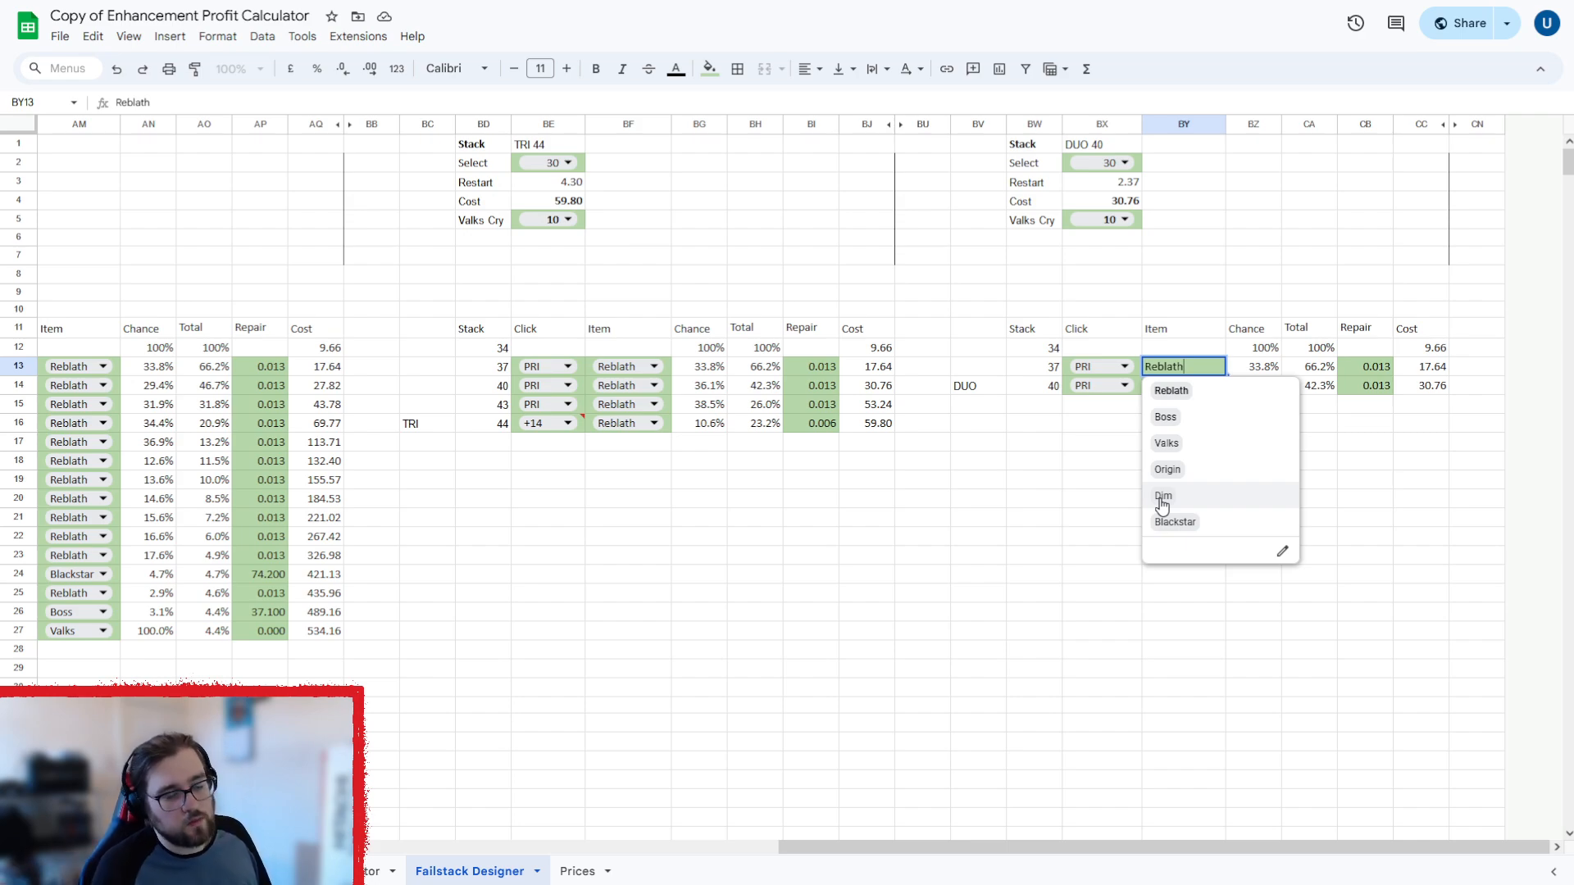
{"action": "mouse_move", "coordinate": [1069, 253]}
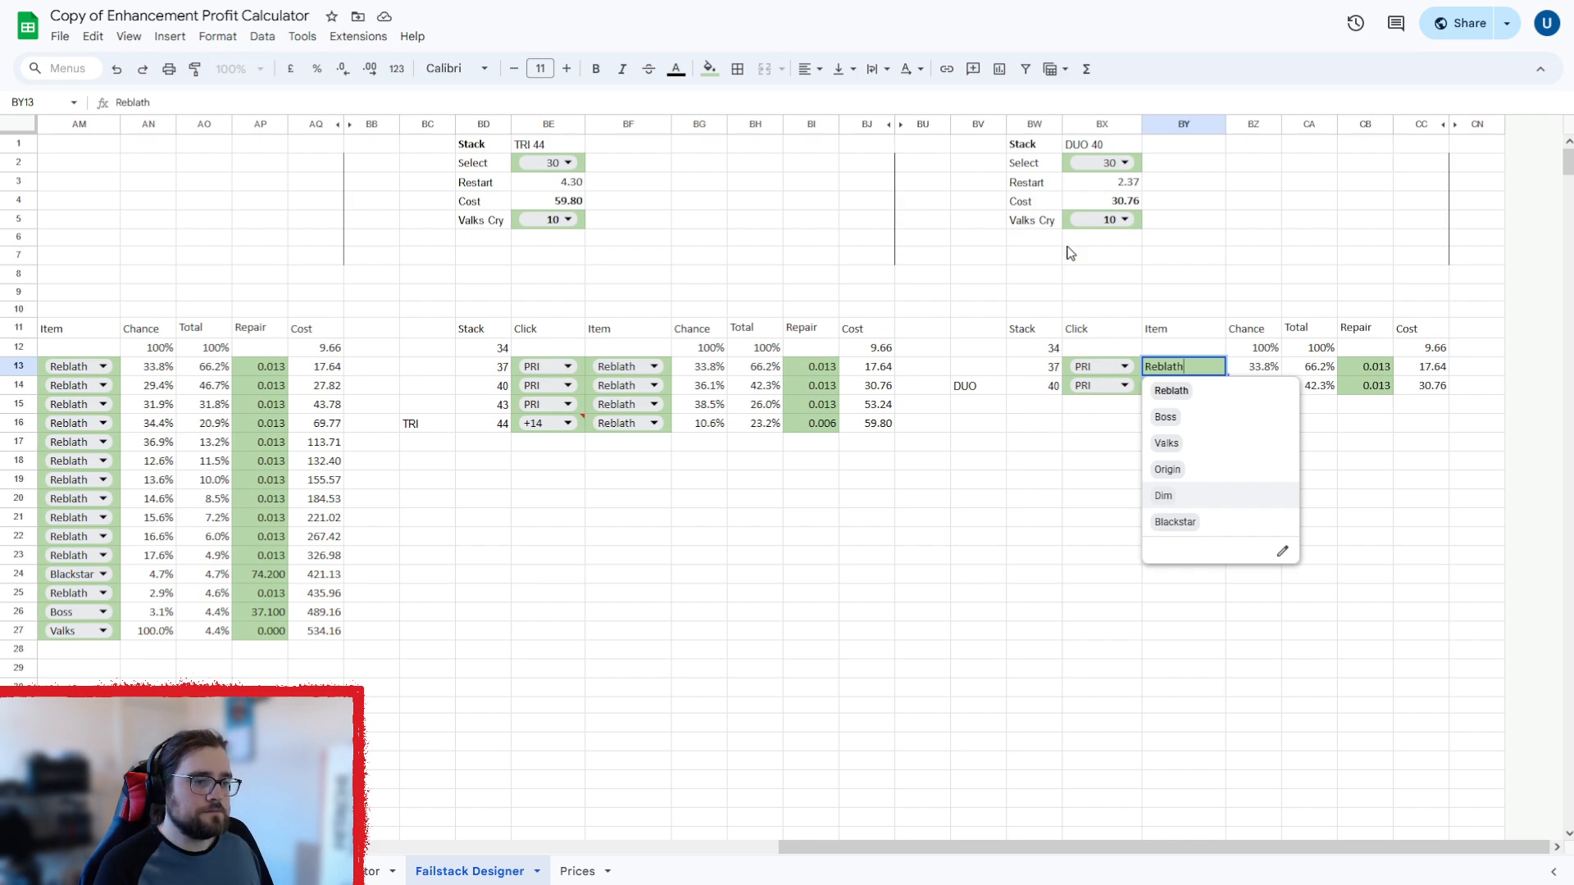
{"action": "mouse_move", "coordinate": [1101, 219]}
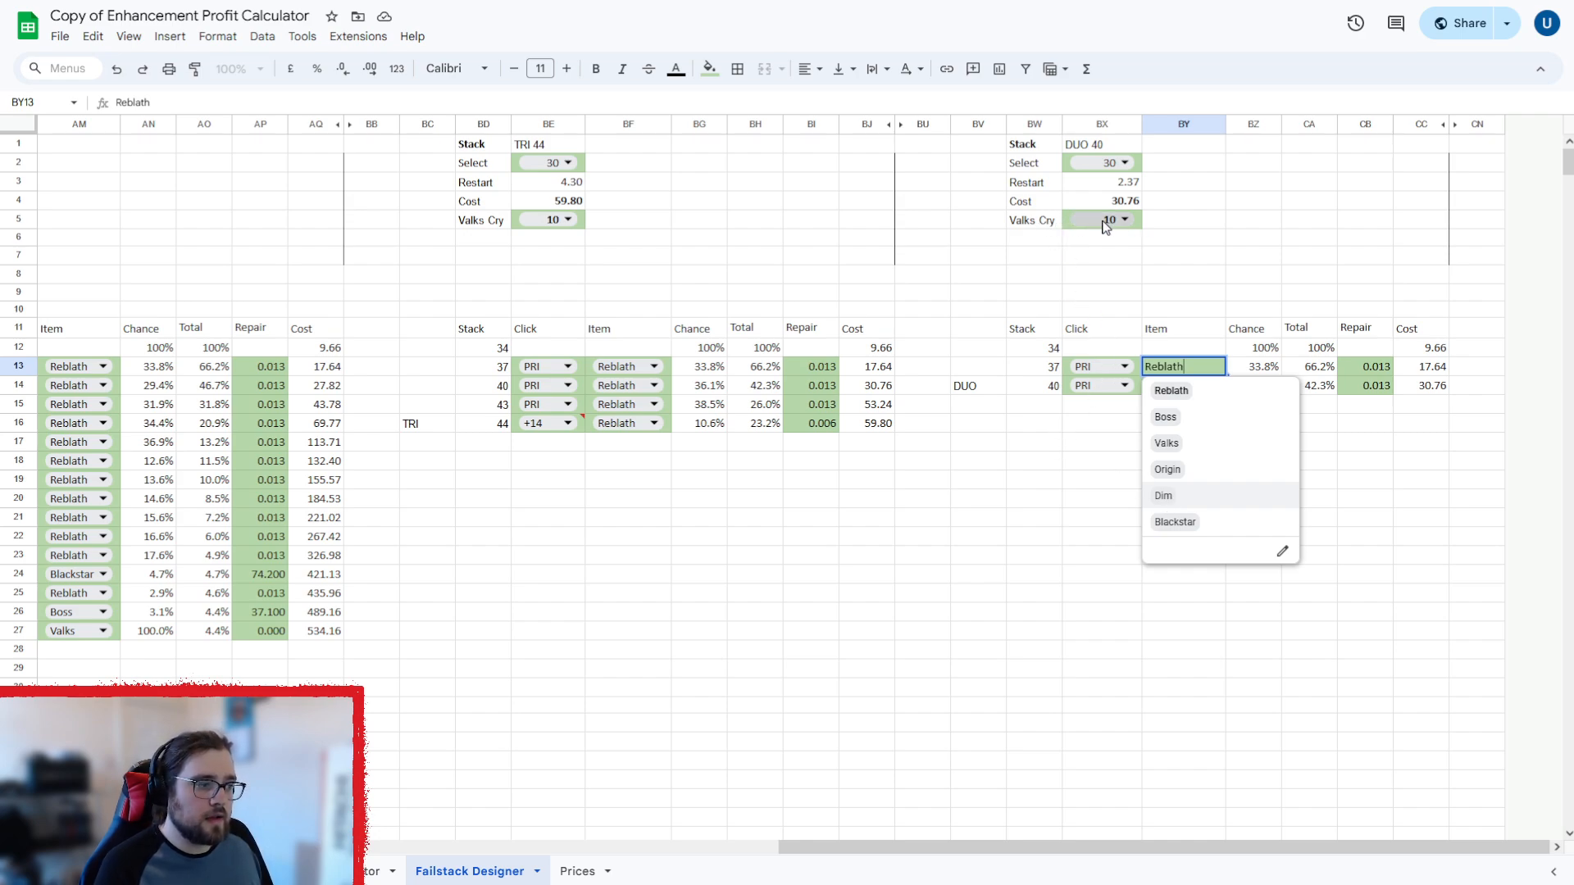
Set the DUO 40 starting stack to 30 and inspect its total cost and restart formulas.
{"action": "left_click", "coordinate": [1171, 390]}
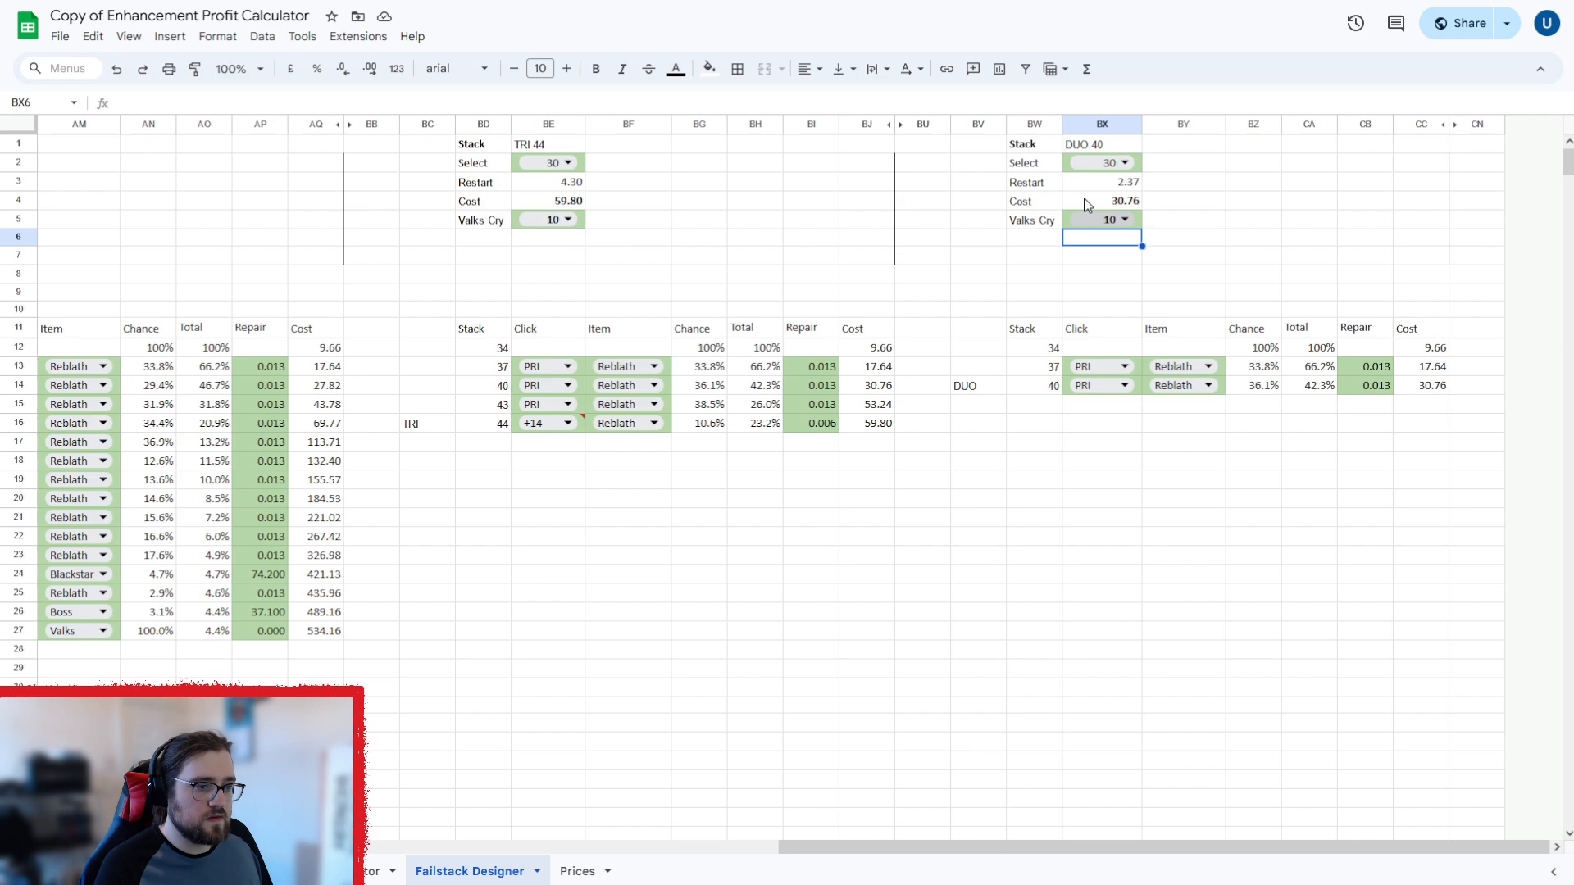
{"action": "left_click", "coordinate": [1124, 162]}
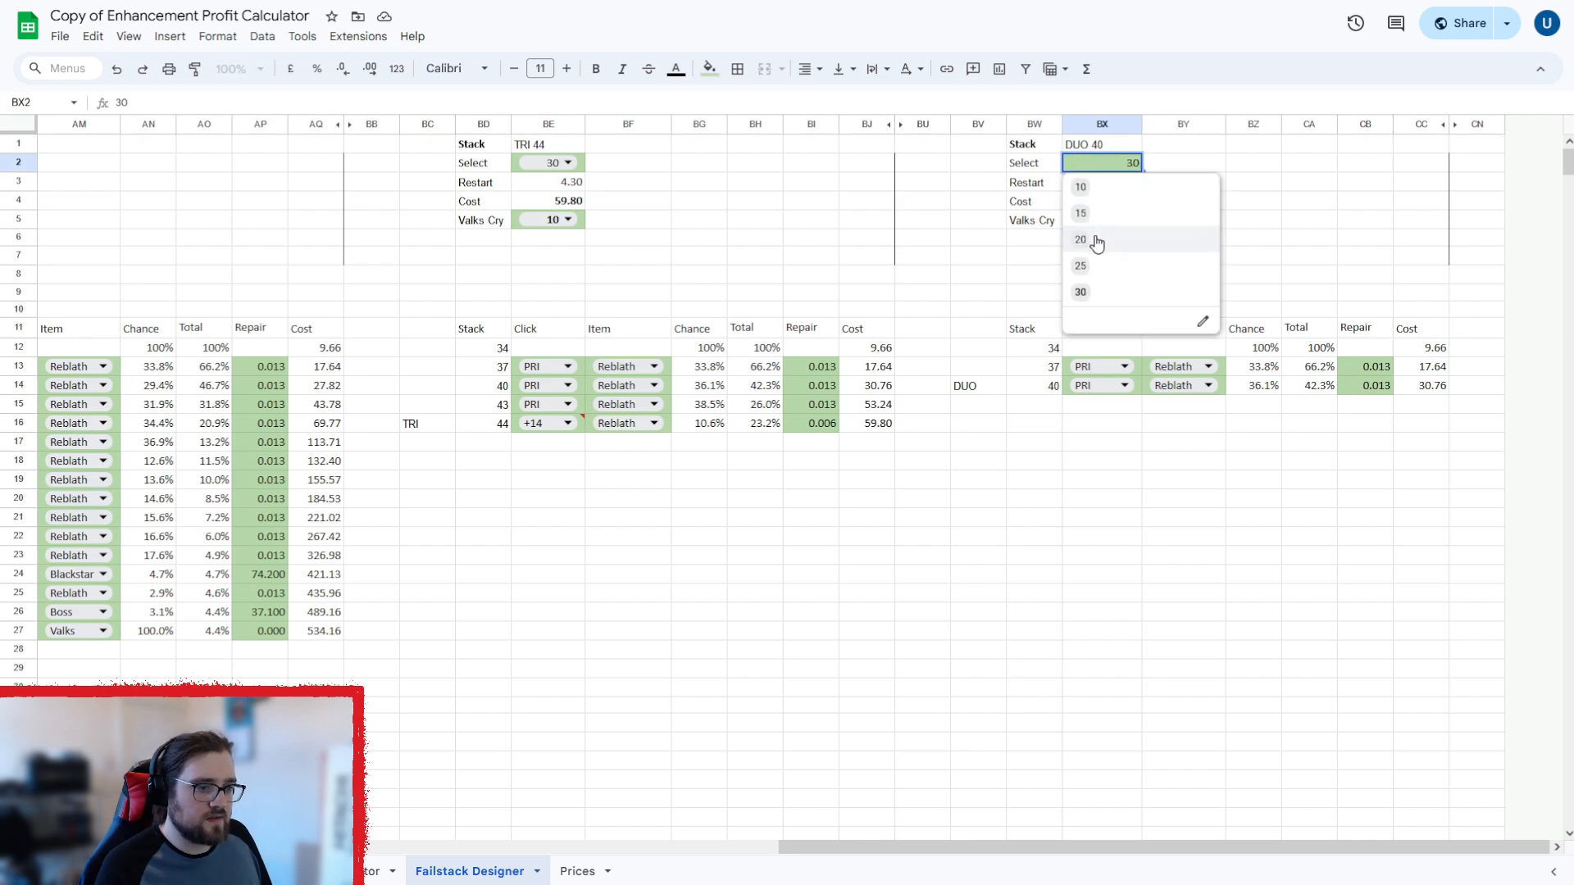
{"action": "left_click", "coordinate": [1080, 239]}
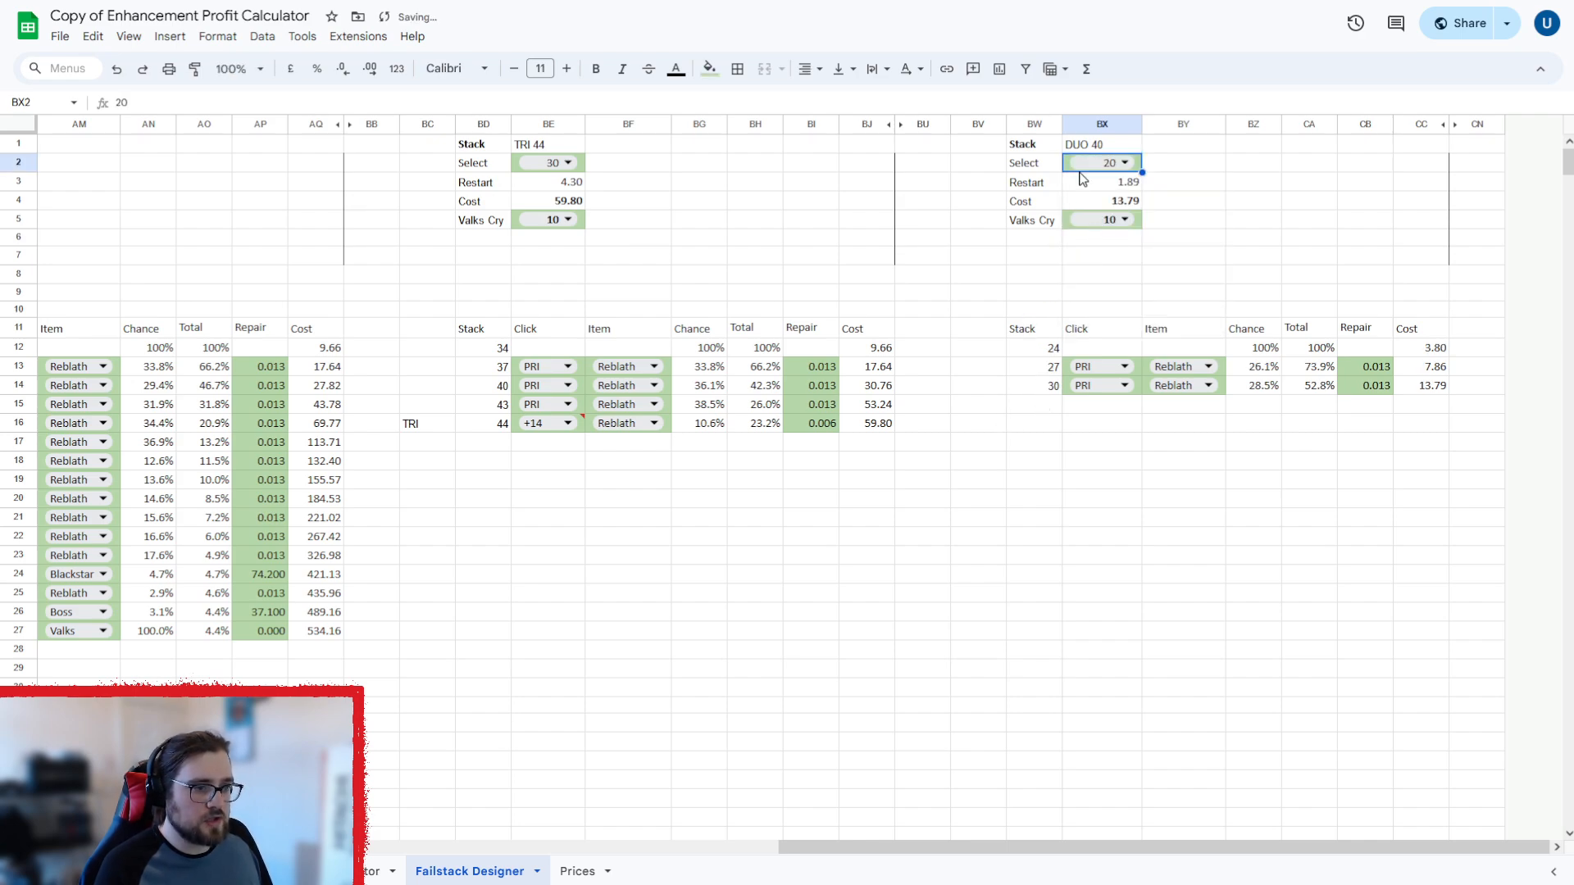
{"action": "left_click", "coordinate": [1101, 163]}
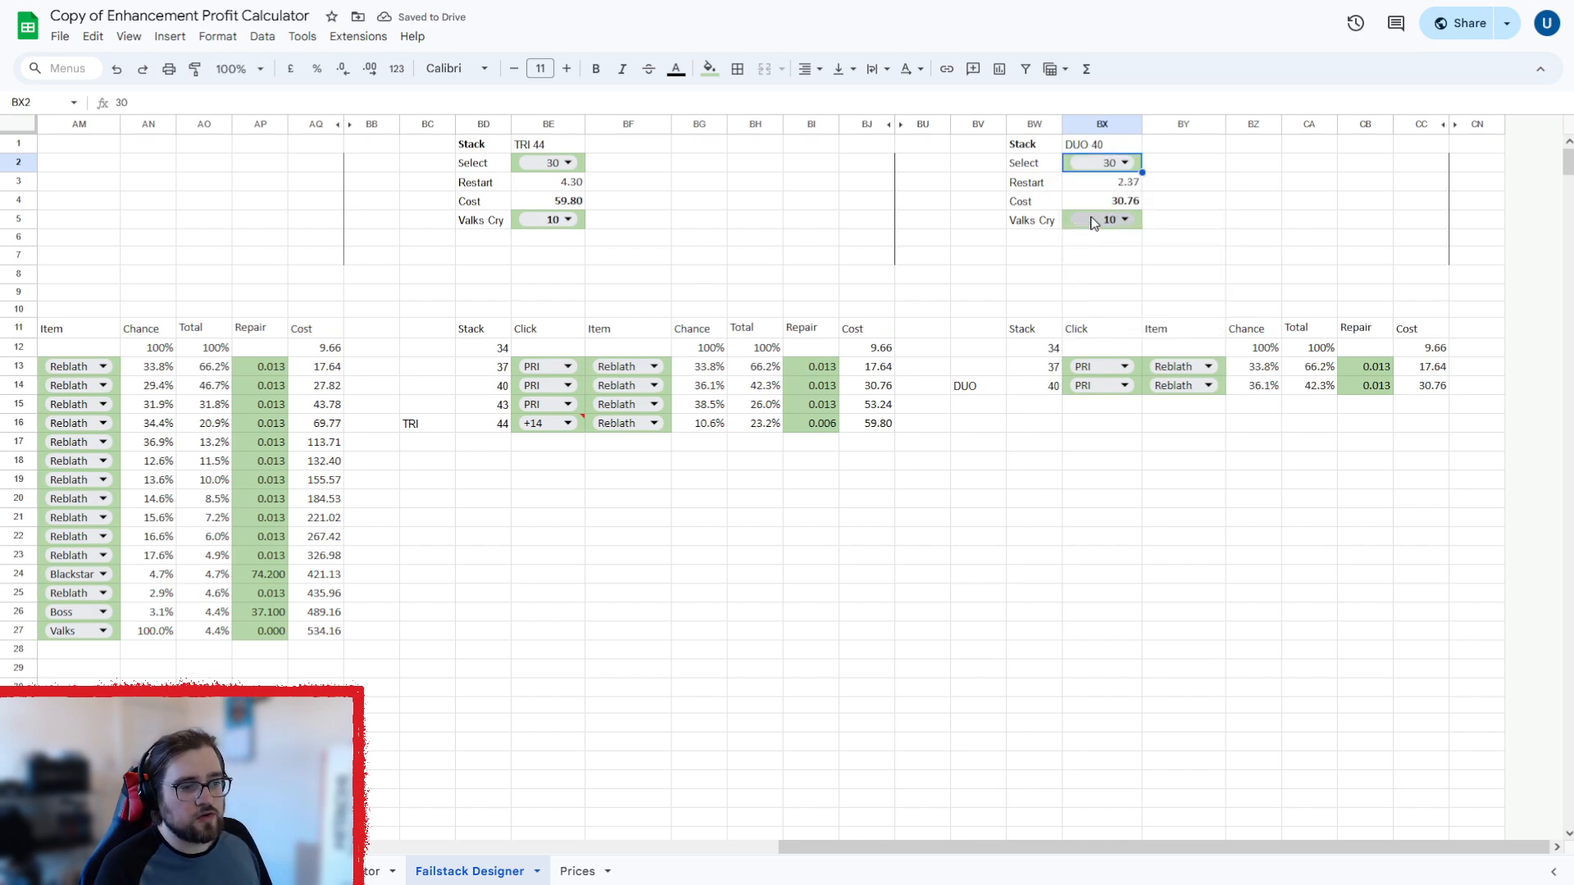
{"action": "left_click", "coordinate": [1101, 200]}
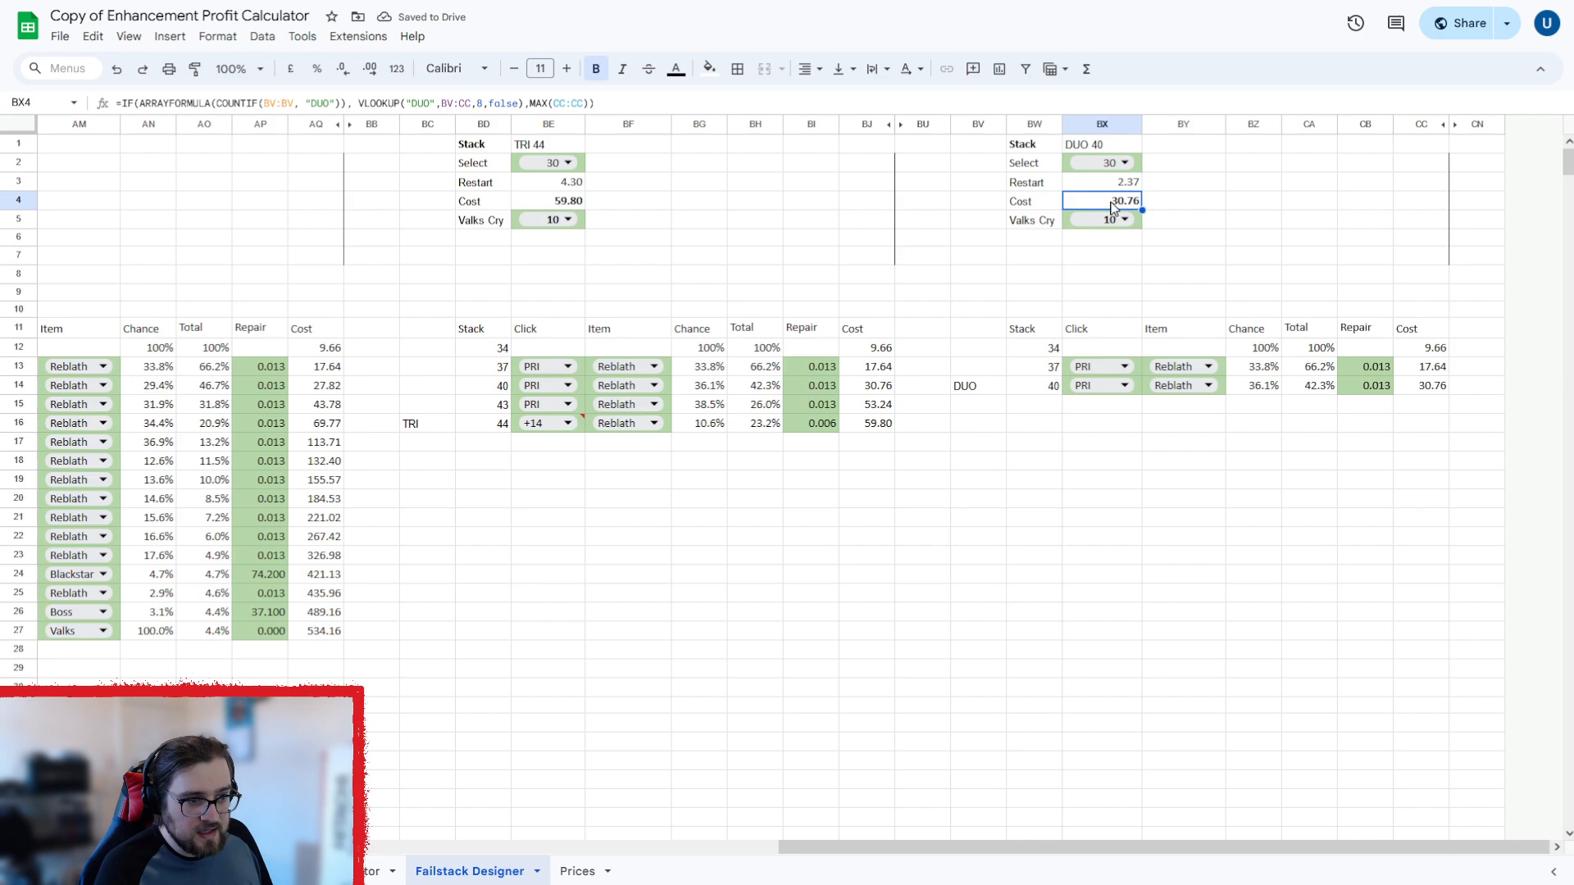
{"action": "left_click", "coordinate": [1101, 182]}
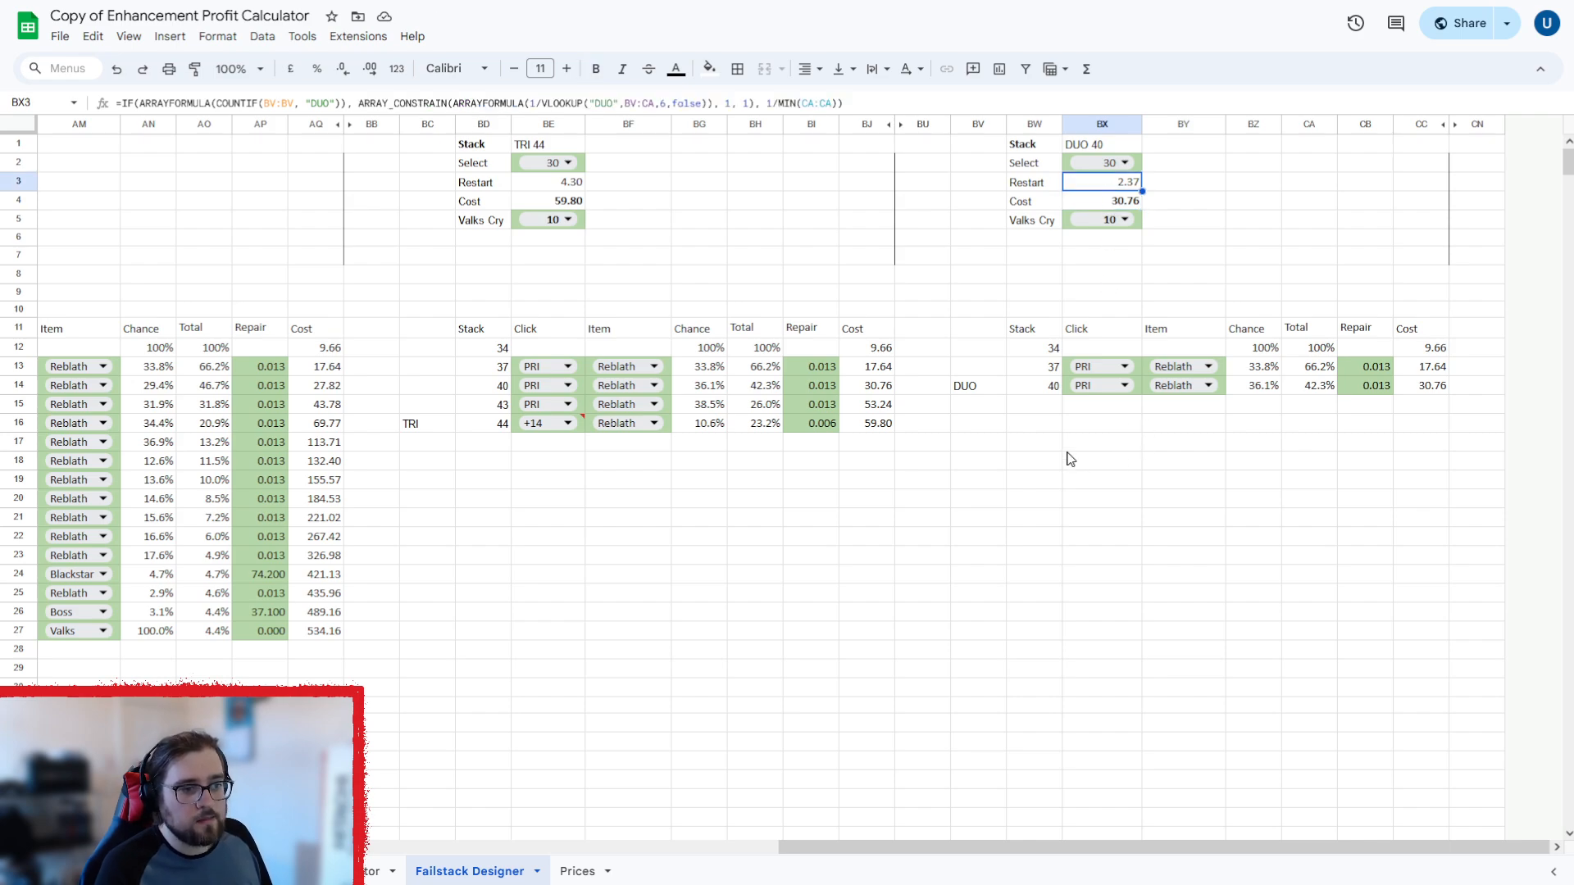
{"action": "mouse_move", "coordinate": [1072, 337]}
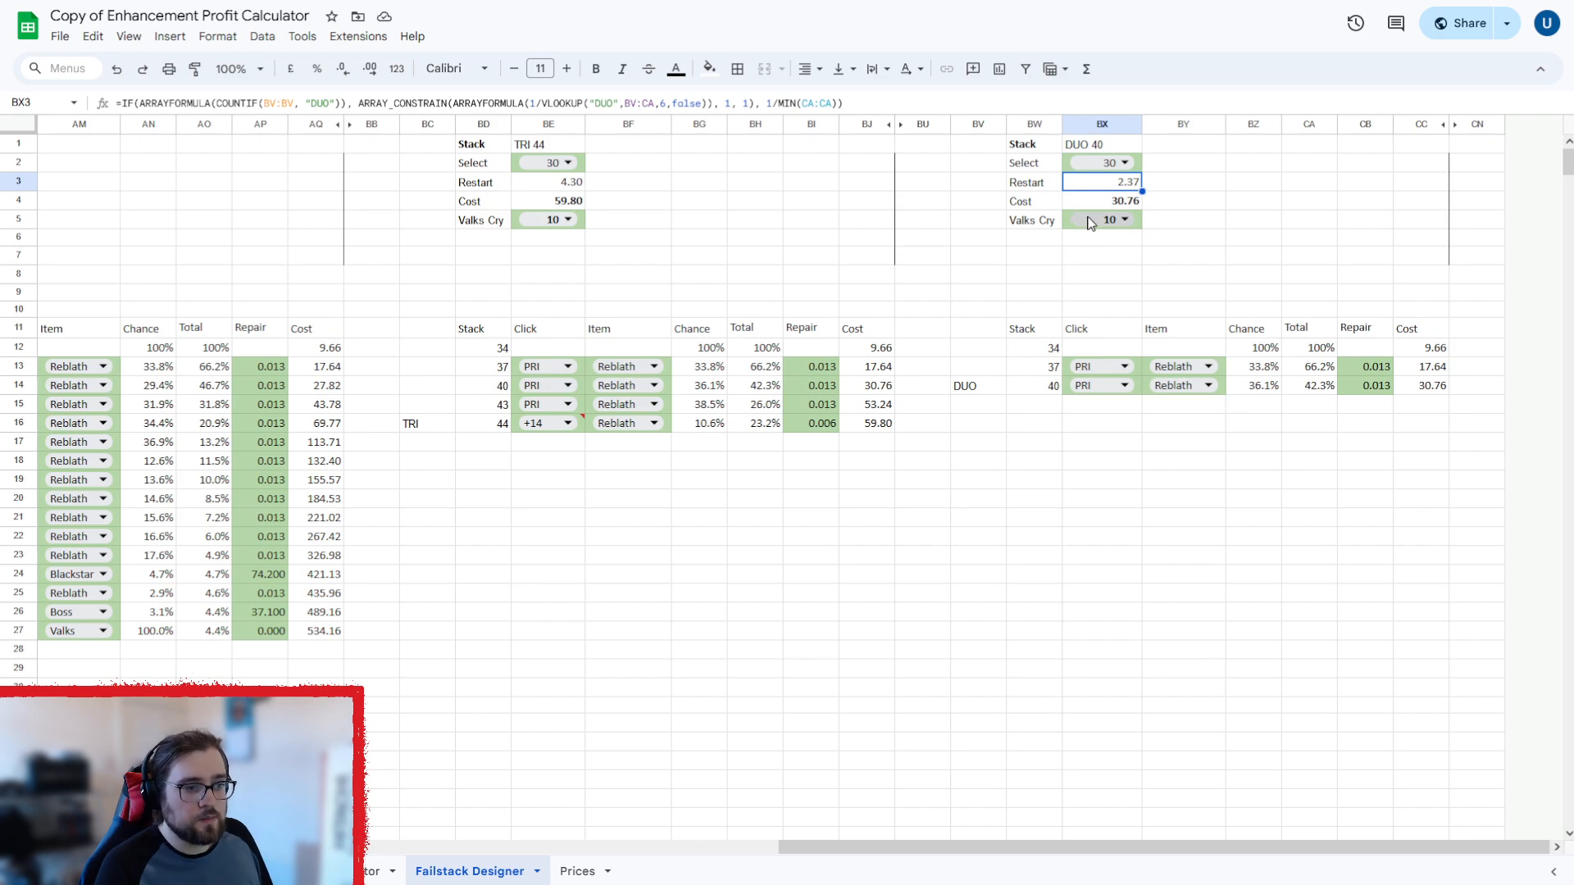
{"action": "mouse_move", "coordinate": [1135, 189]}
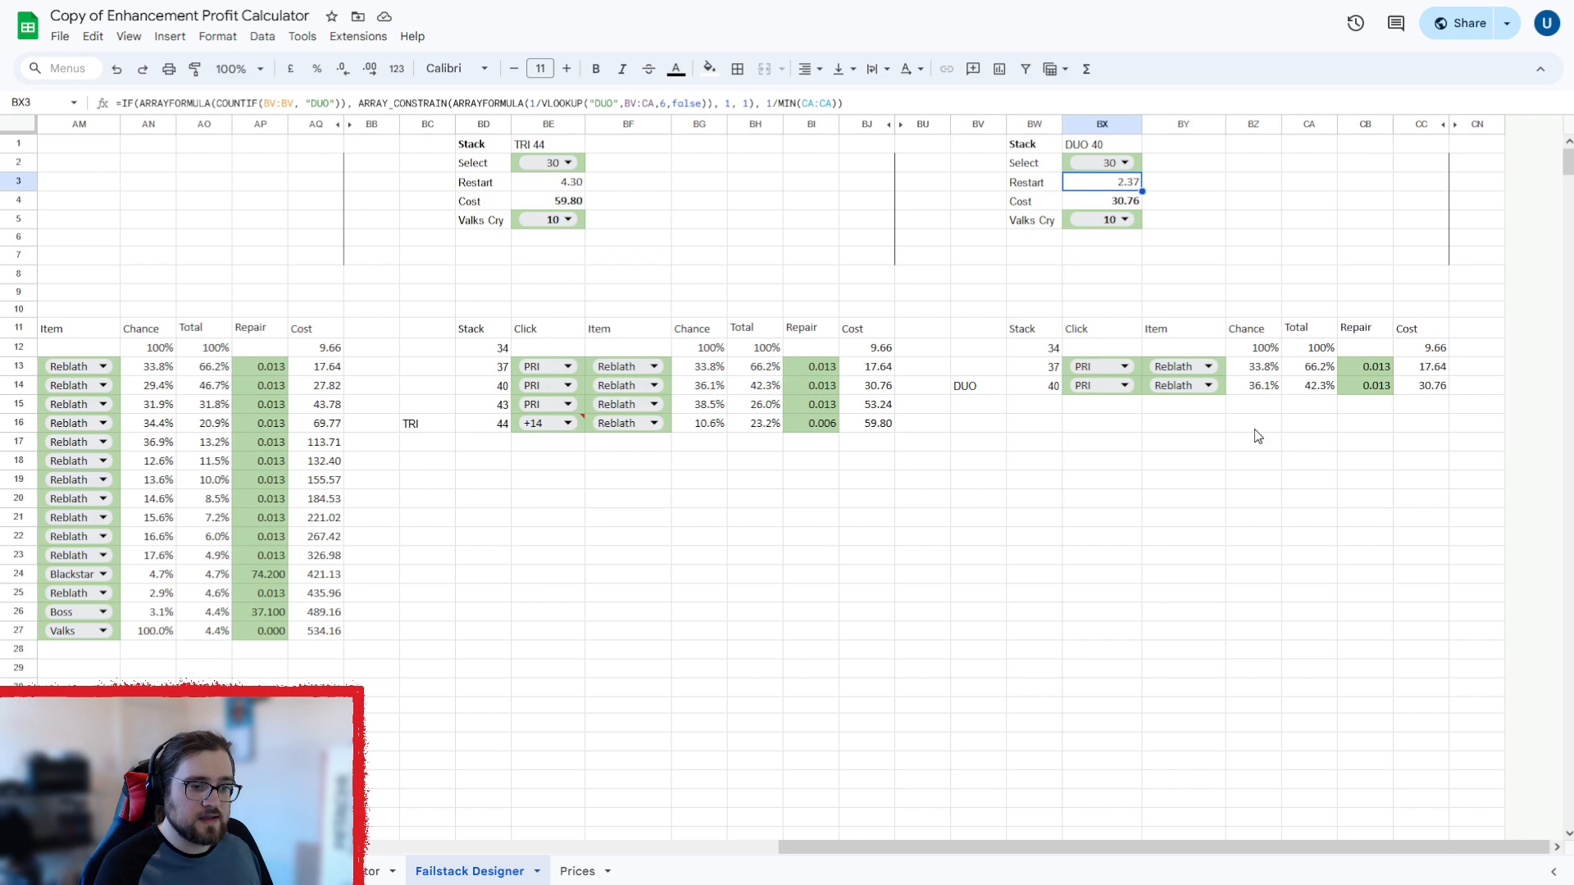
{"action": "mouse_move", "coordinate": [1104, 192]}
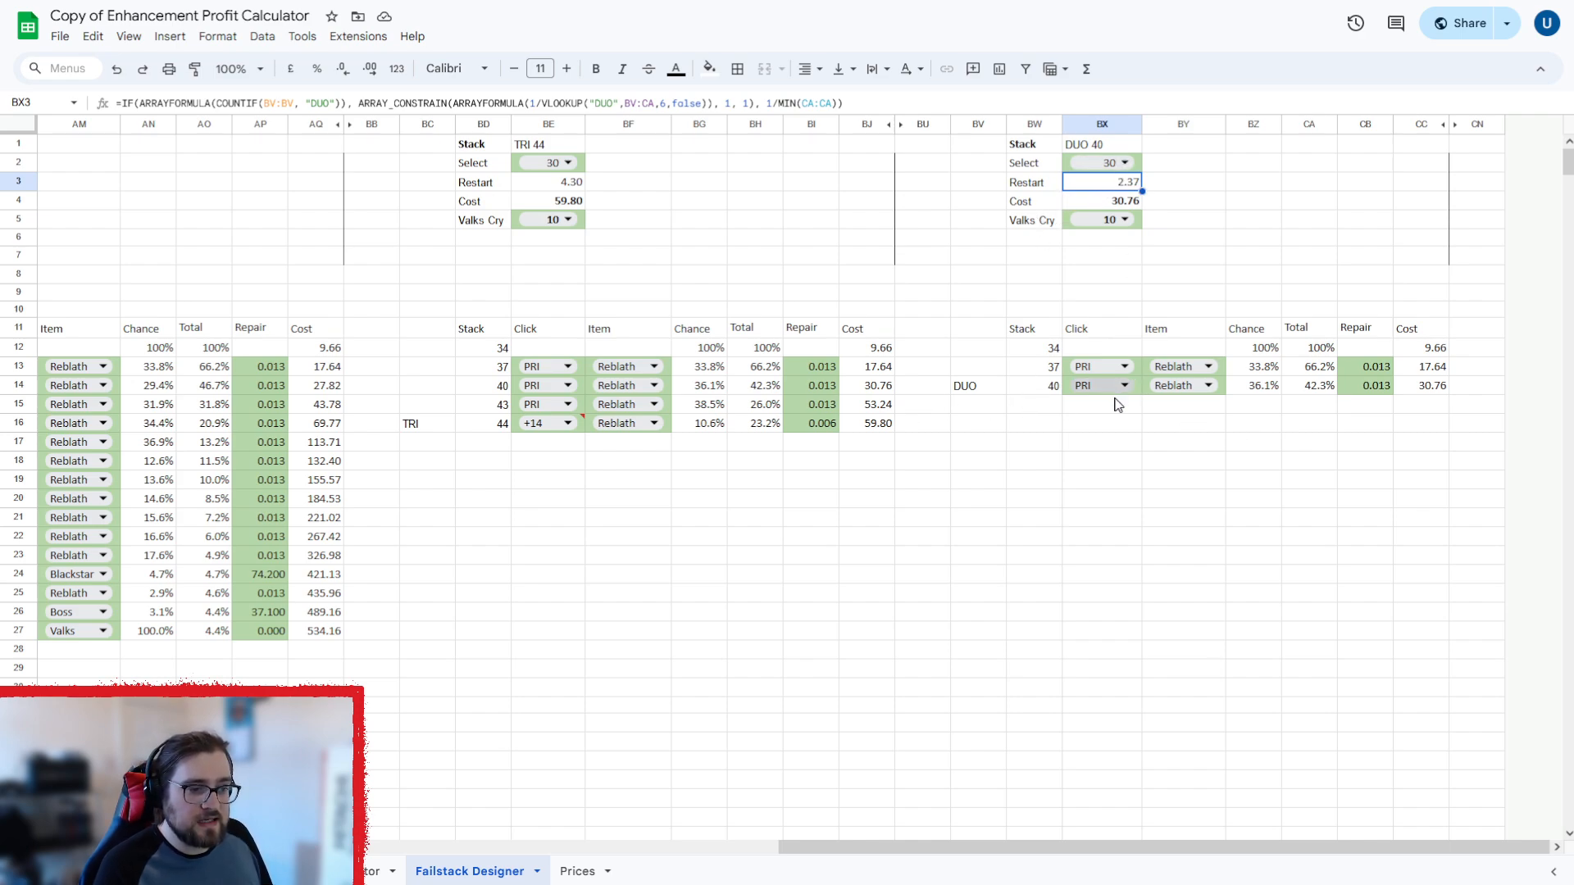
{"action": "mouse_move", "coordinate": [1109, 390]}
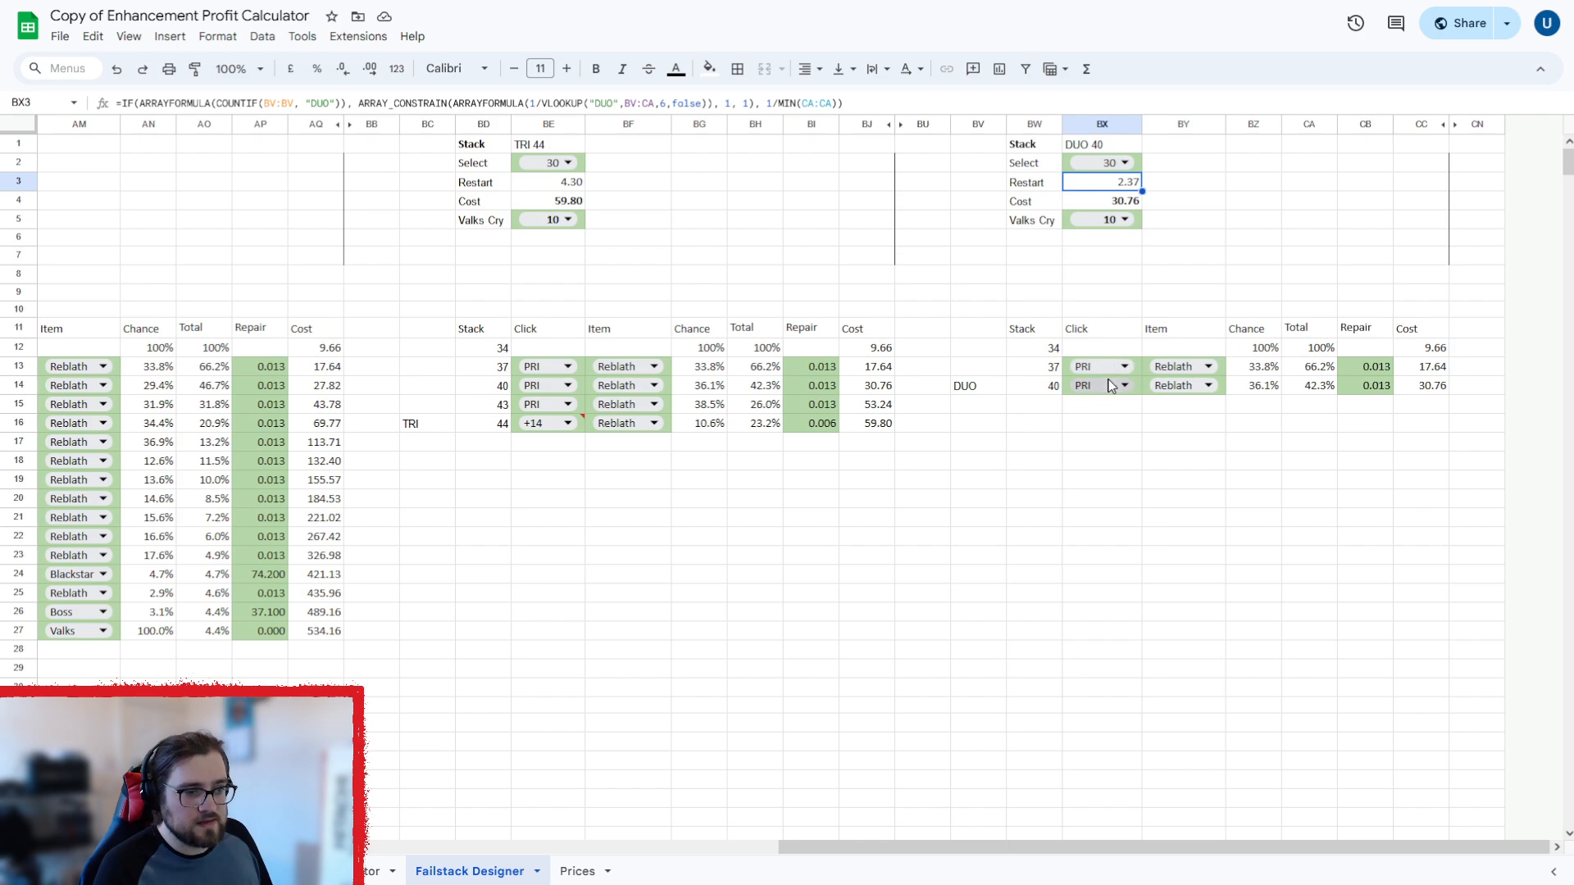
{"action": "mouse_move", "coordinate": [1320, 792]}
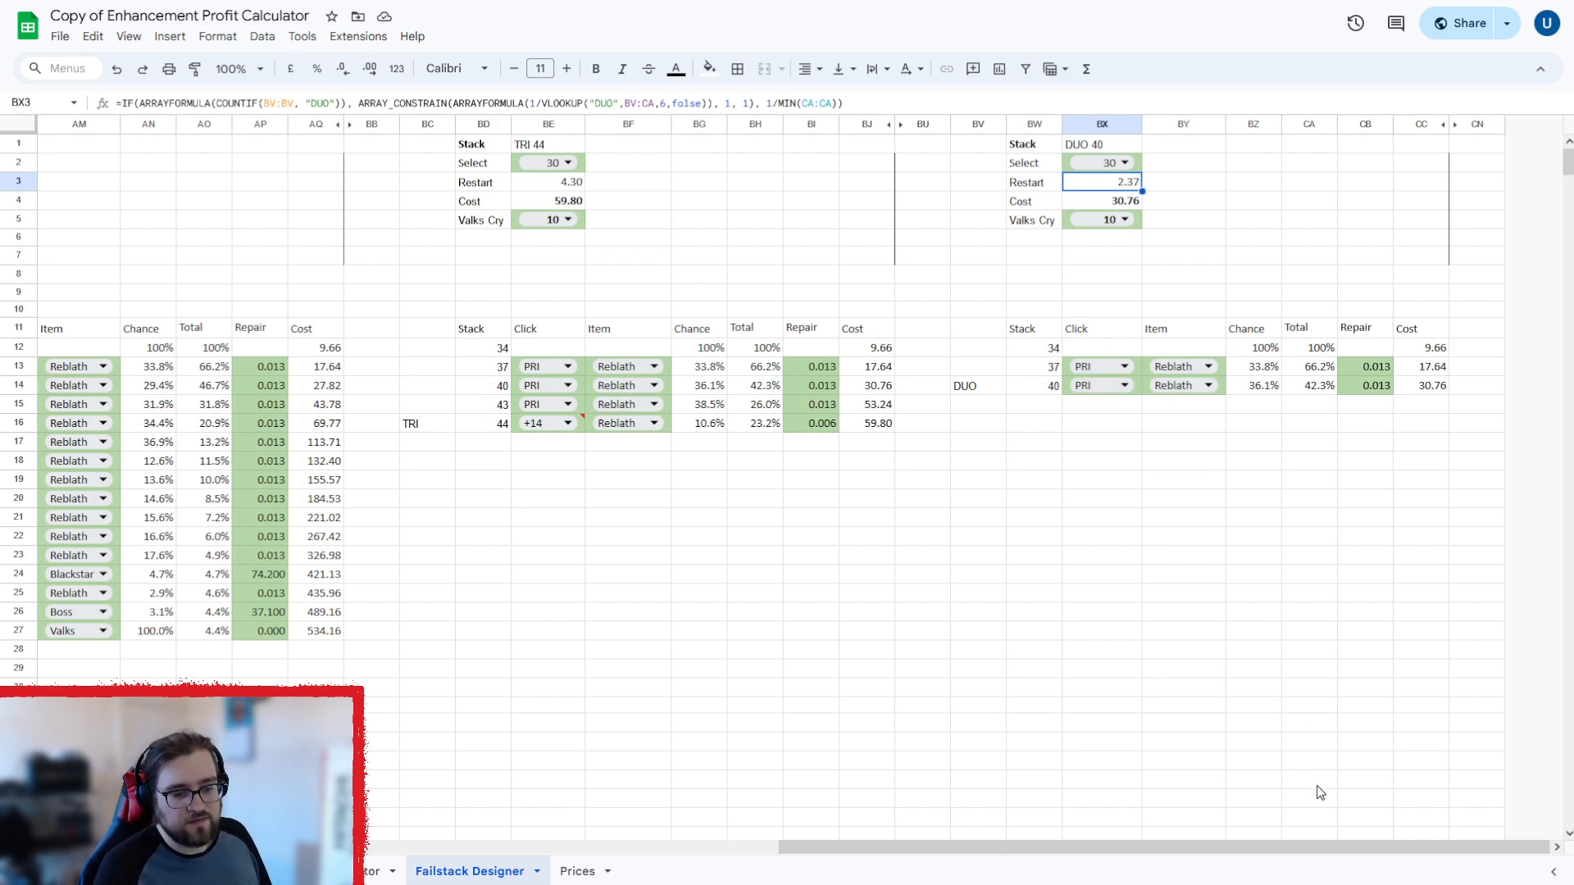
{"action": "scroll", "scroll_direction": "left", "scroll_amount": 3}
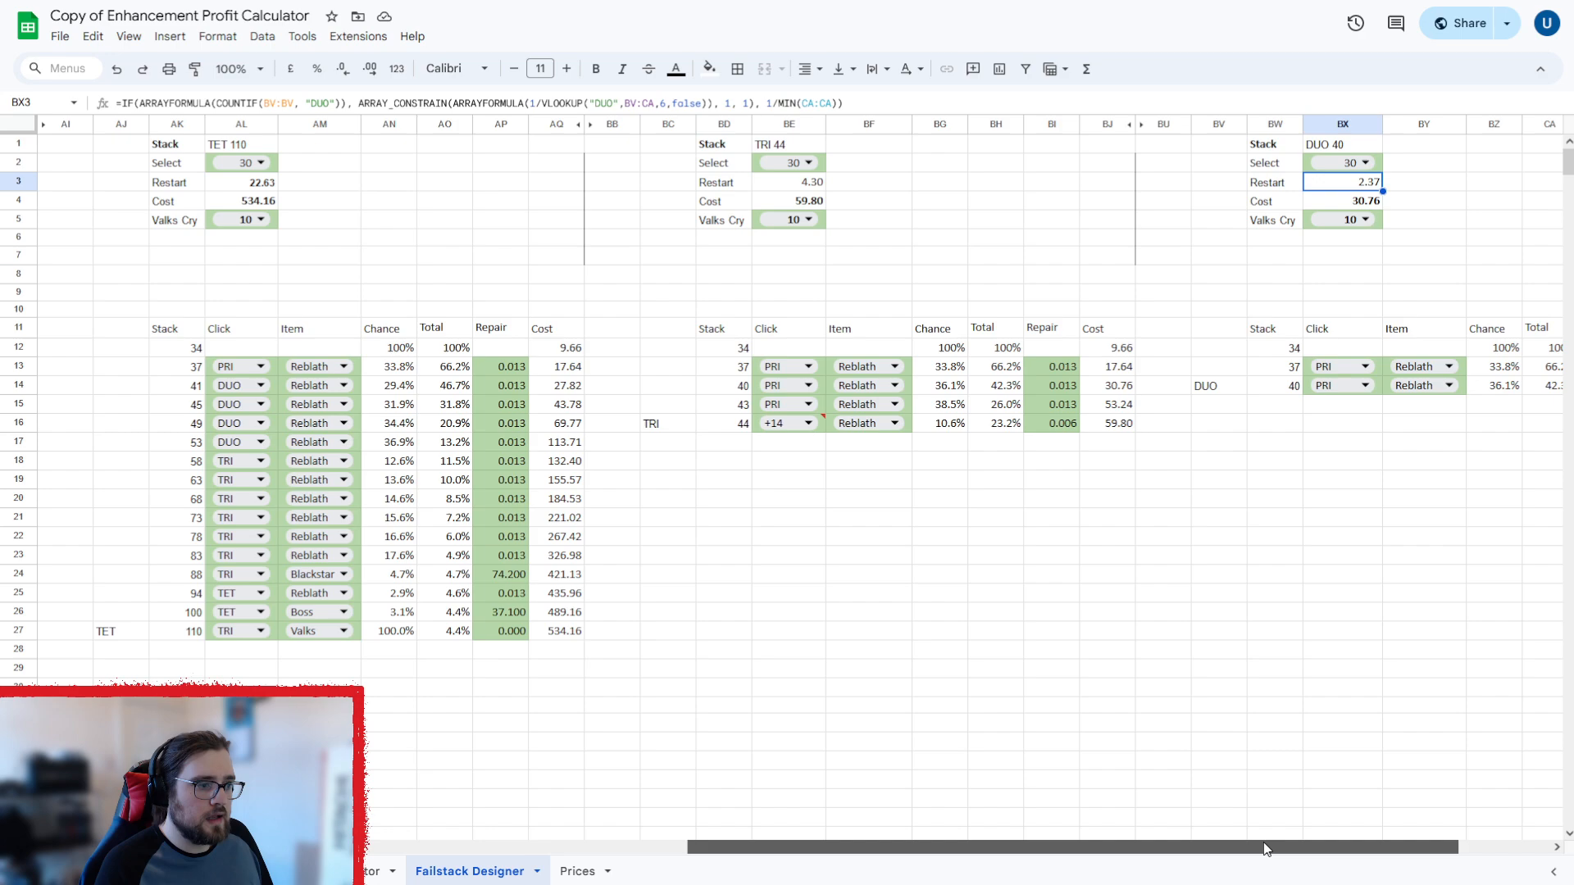
{"action": "mouse_move", "coordinate": [823, 390]}
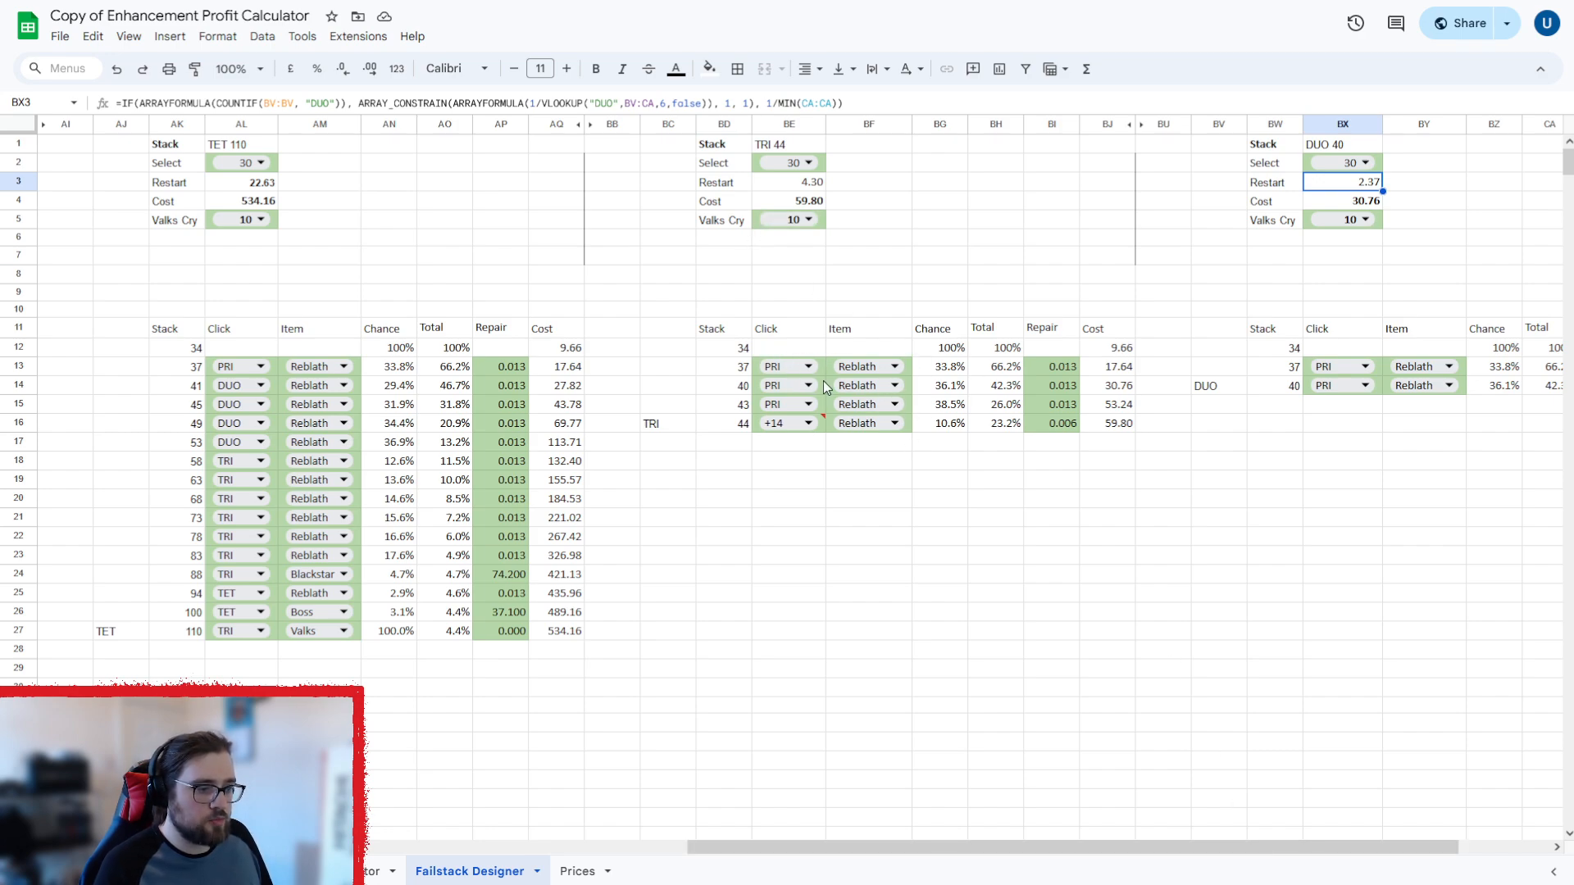
{"action": "mouse_move", "coordinate": [873, 442]}
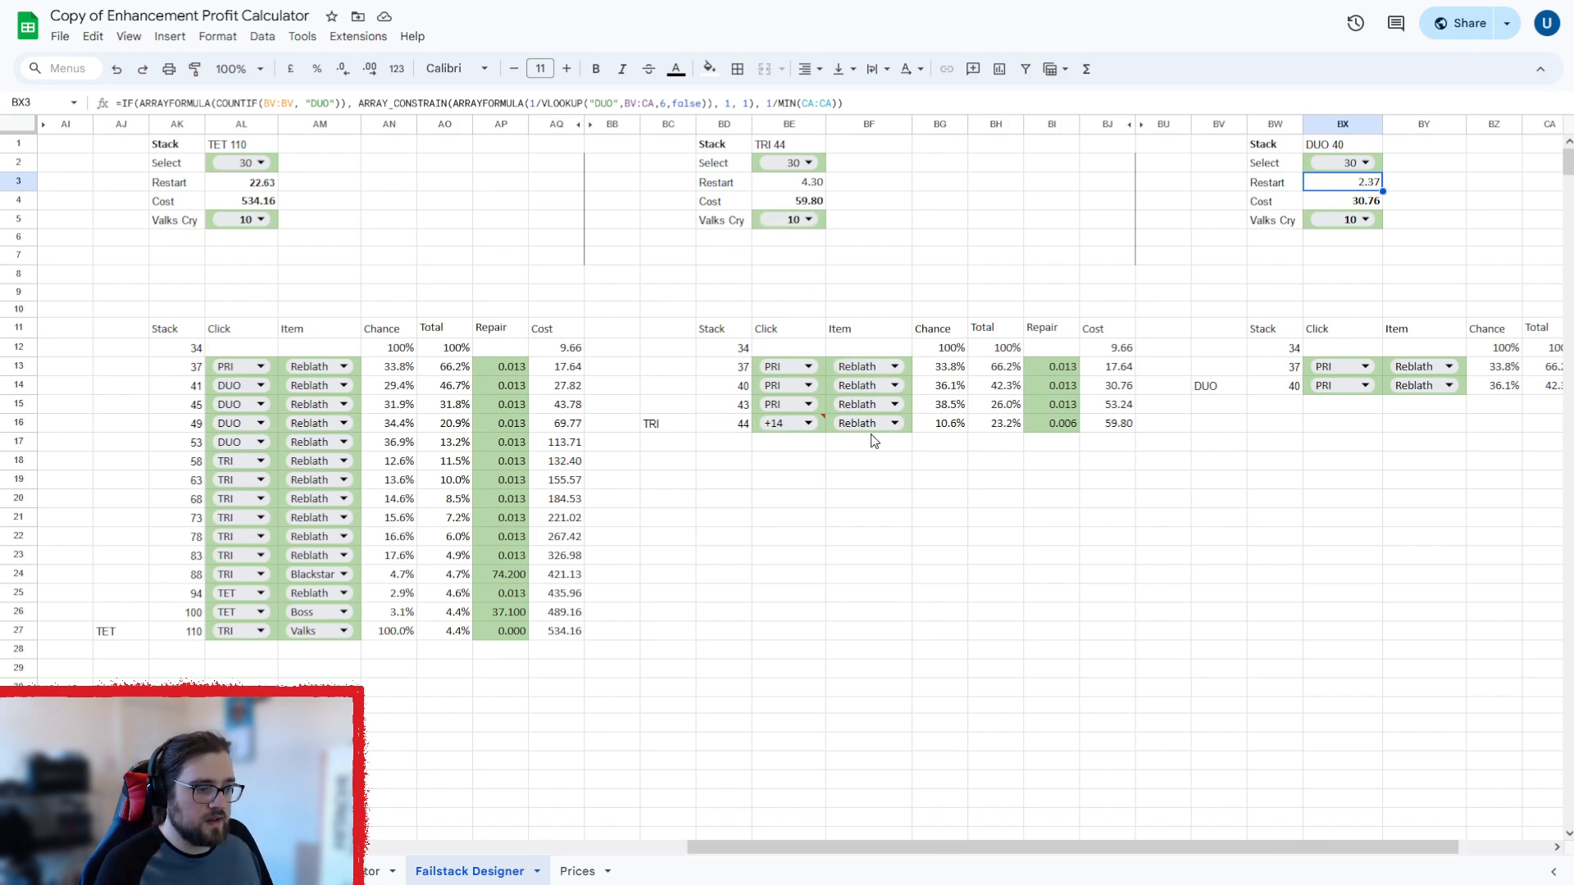
{"action": "mouse_move", "coordinate": [755, 432]}
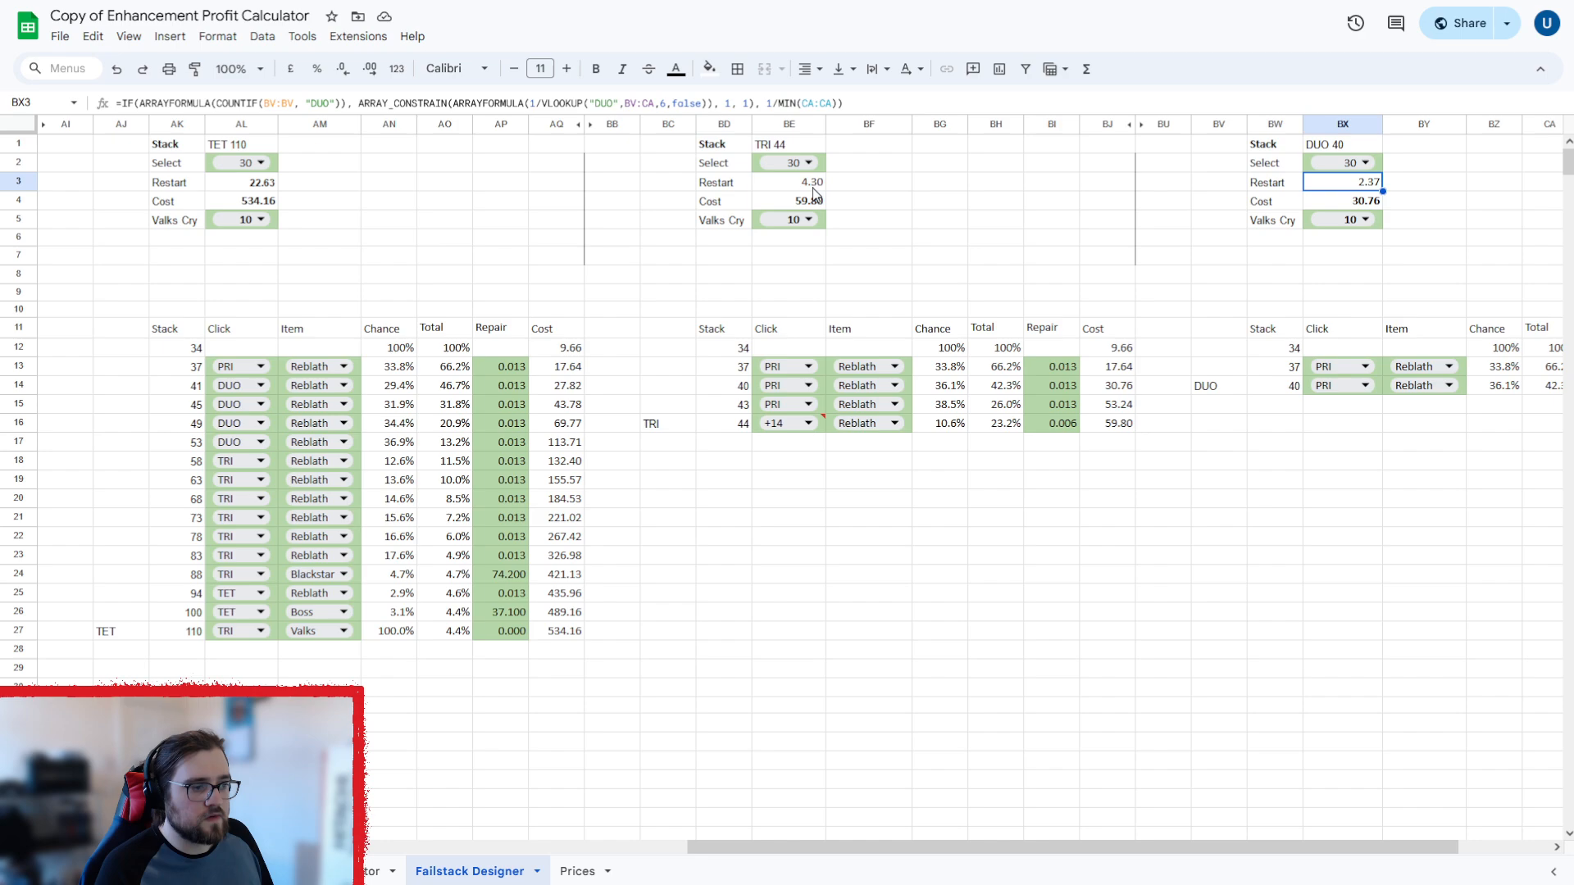
{"action": "mouse_move", "coordinate": [792, 397]}
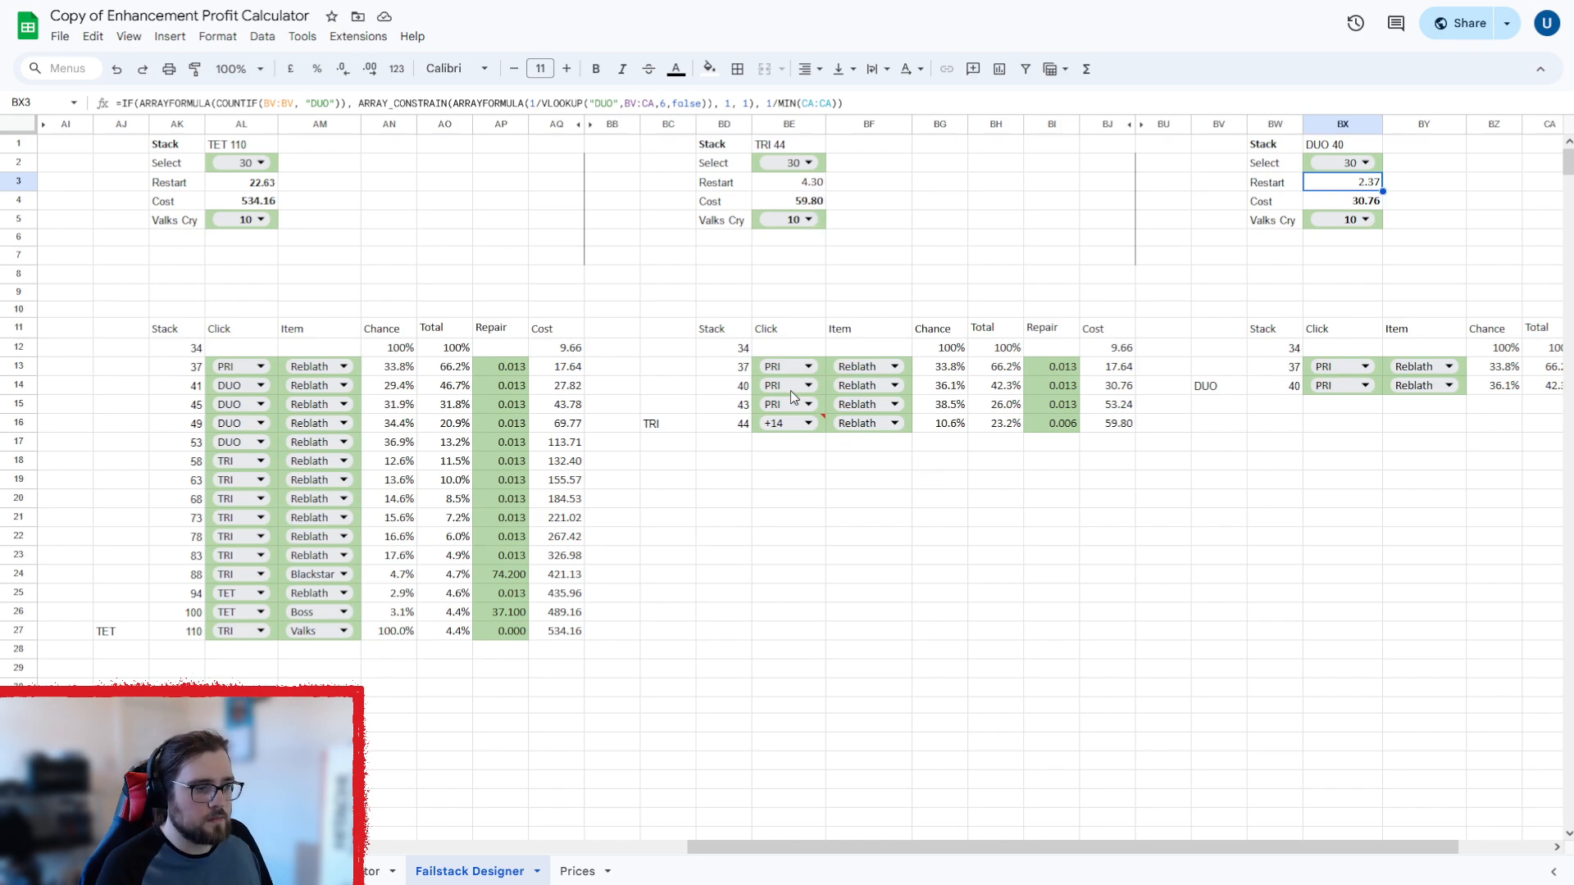
{"action": "mouse_move", "coordinate": [994, 856]}
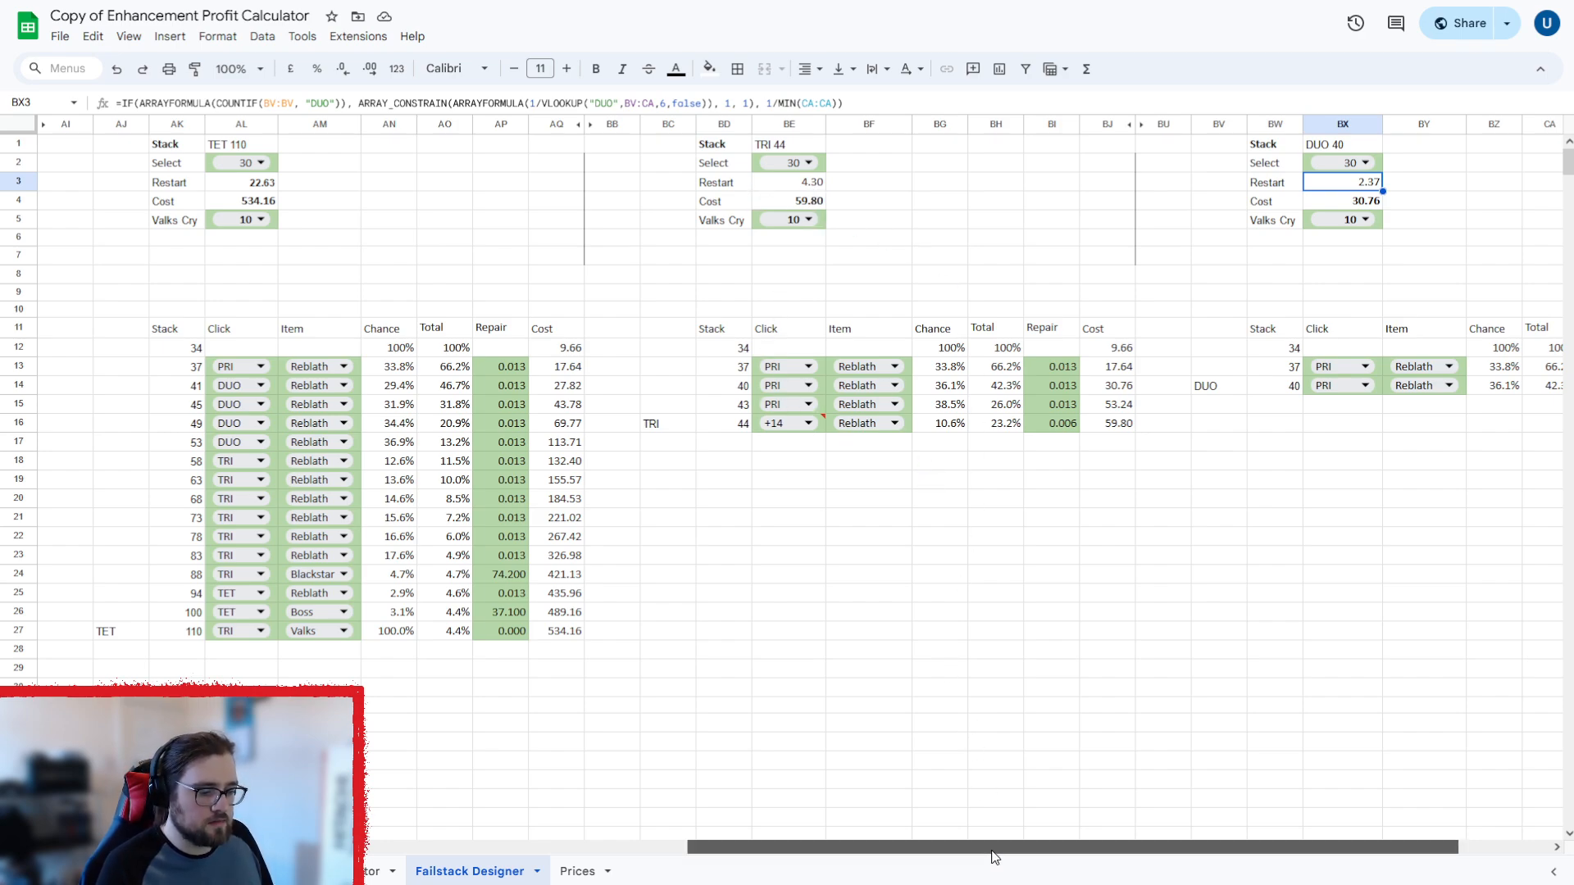
{"action": "scroll", "scroll_direction": "right", "scroll_amount": 3}
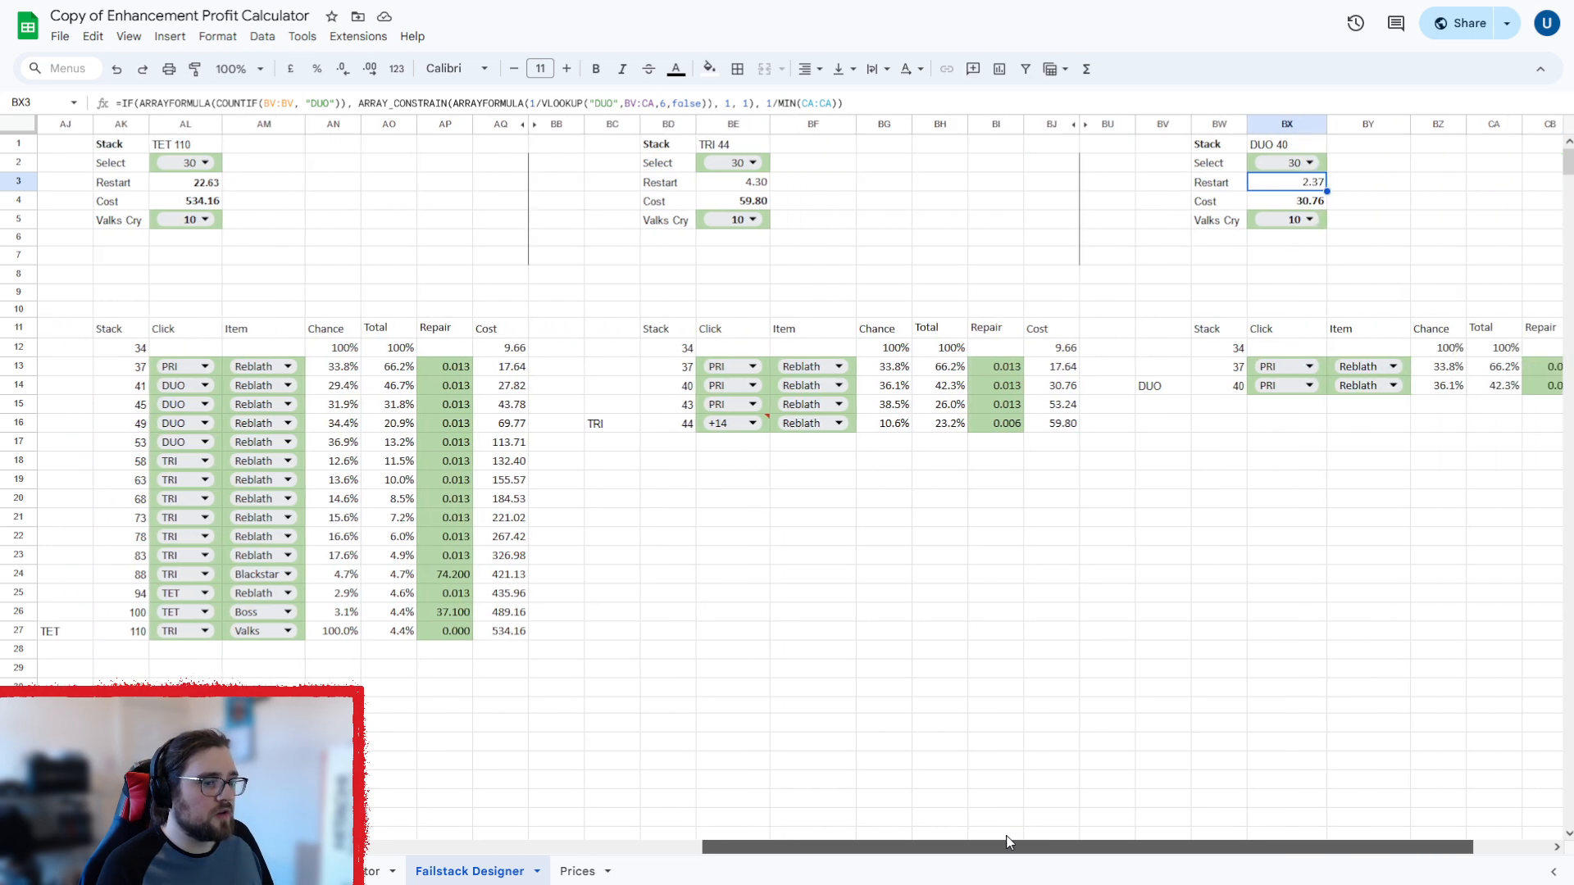
{"action": "scroll", "scroll_direction": "left", "scroll_amount": 3}
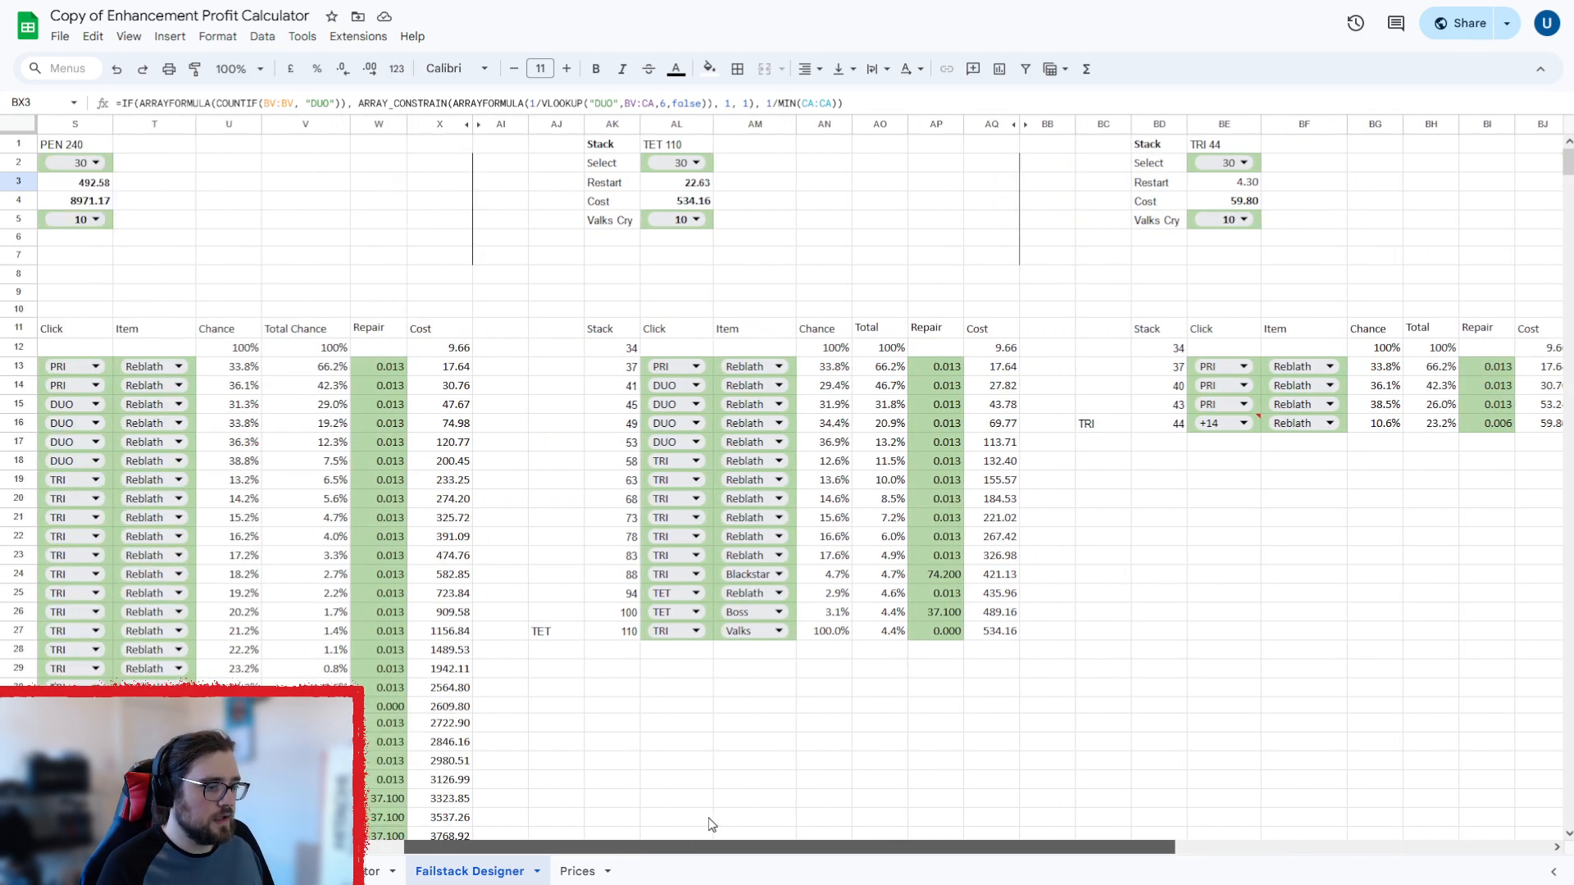
{"action": "mouse_move", "coordinate": [883, 590]}
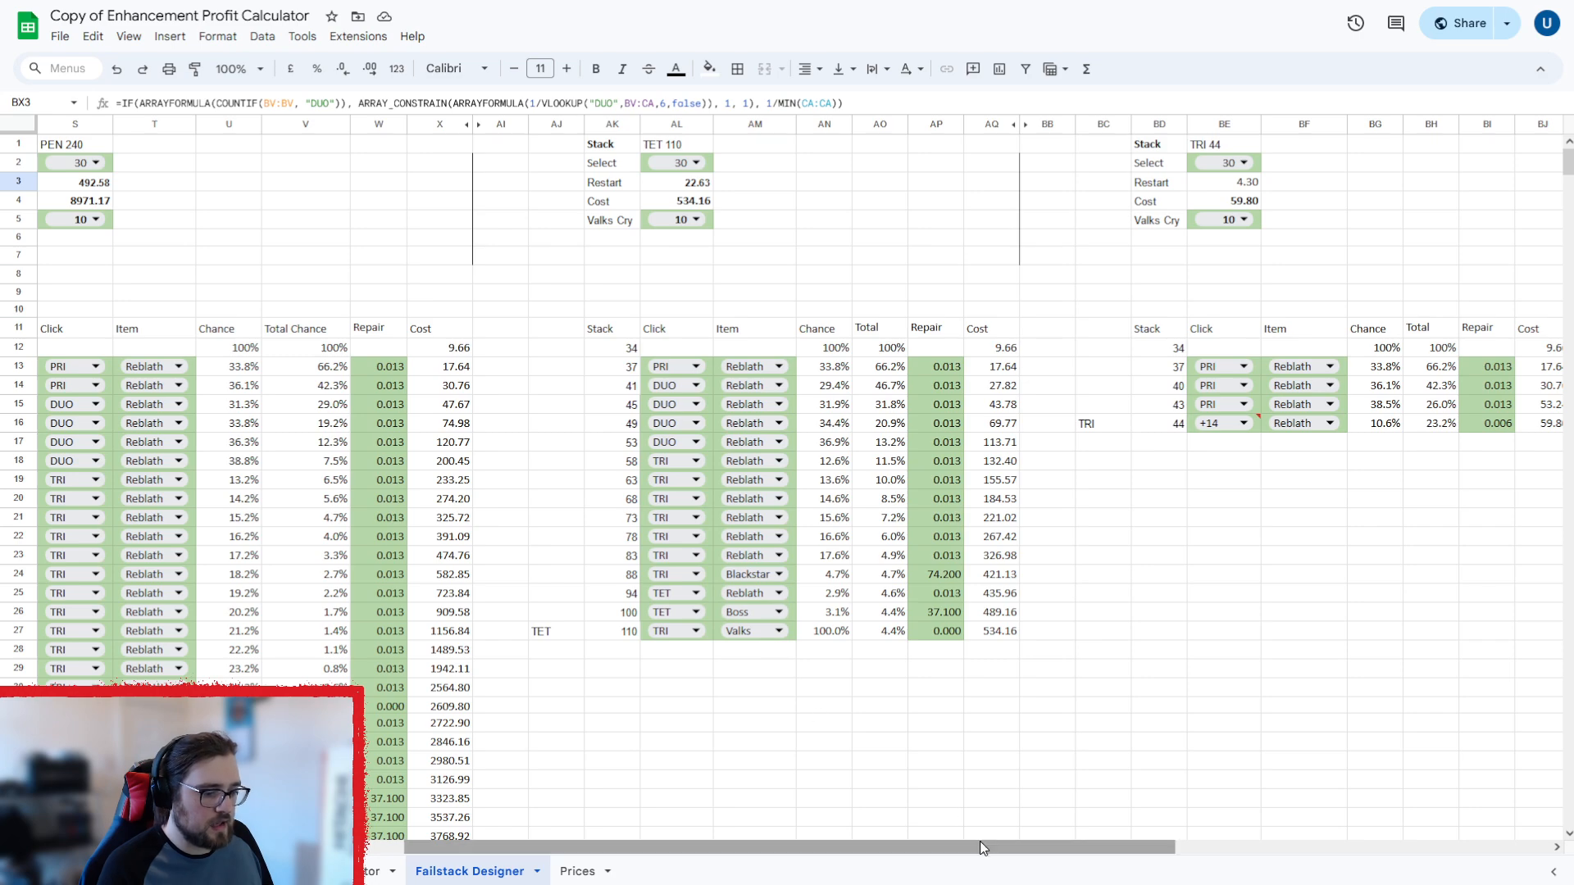
{"action": "scroll", "scroll_direction": "left", "scroll_amount": 3}
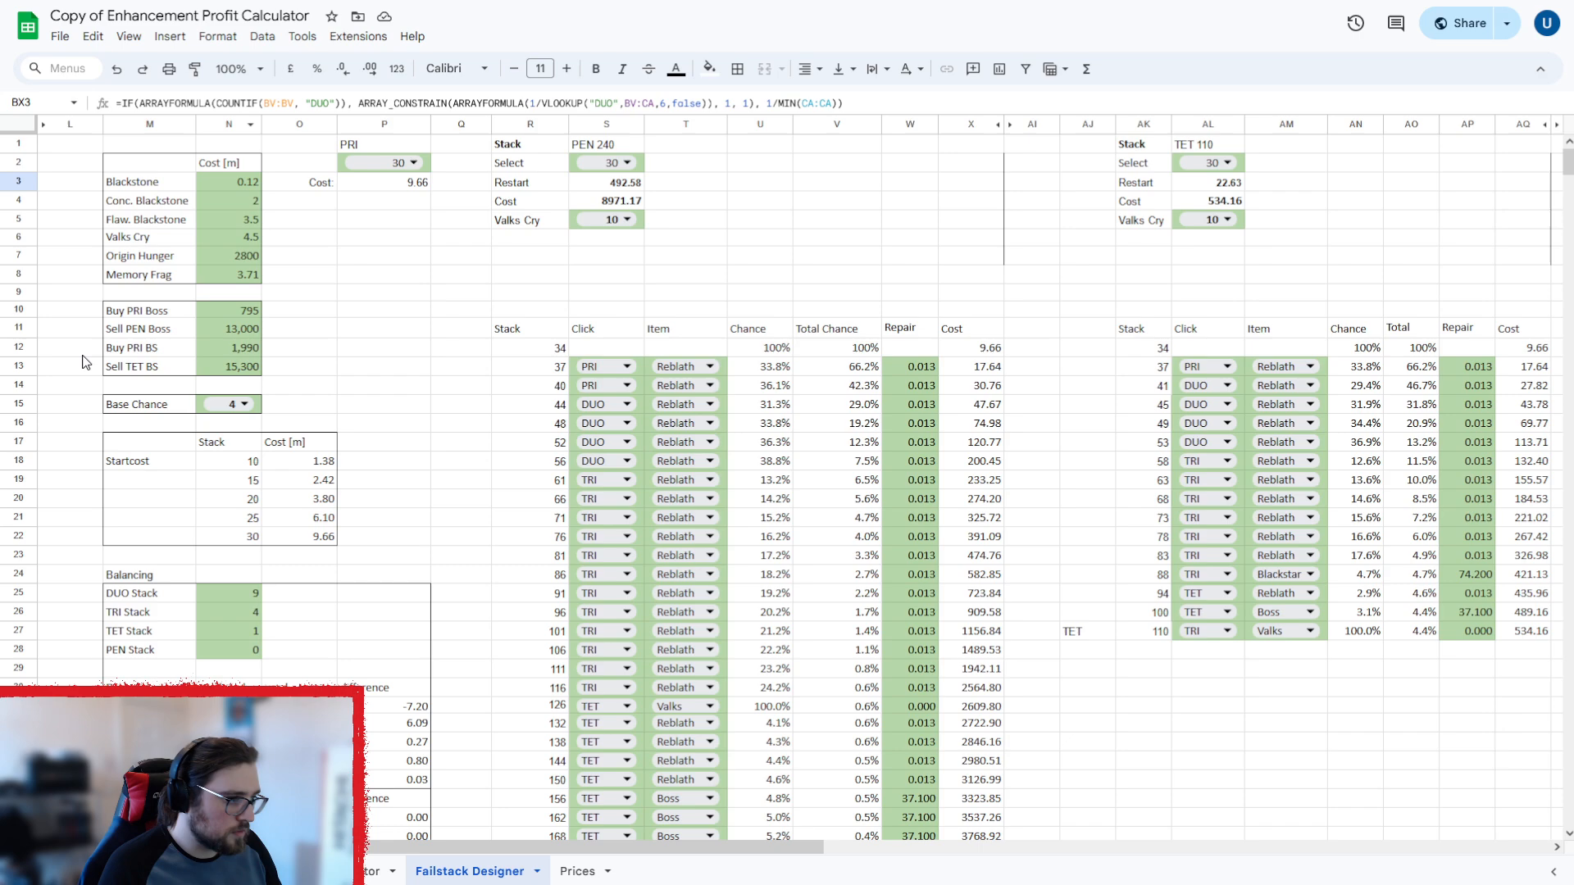
{"action": "mouse_move", "coordinate": [200, 187]}
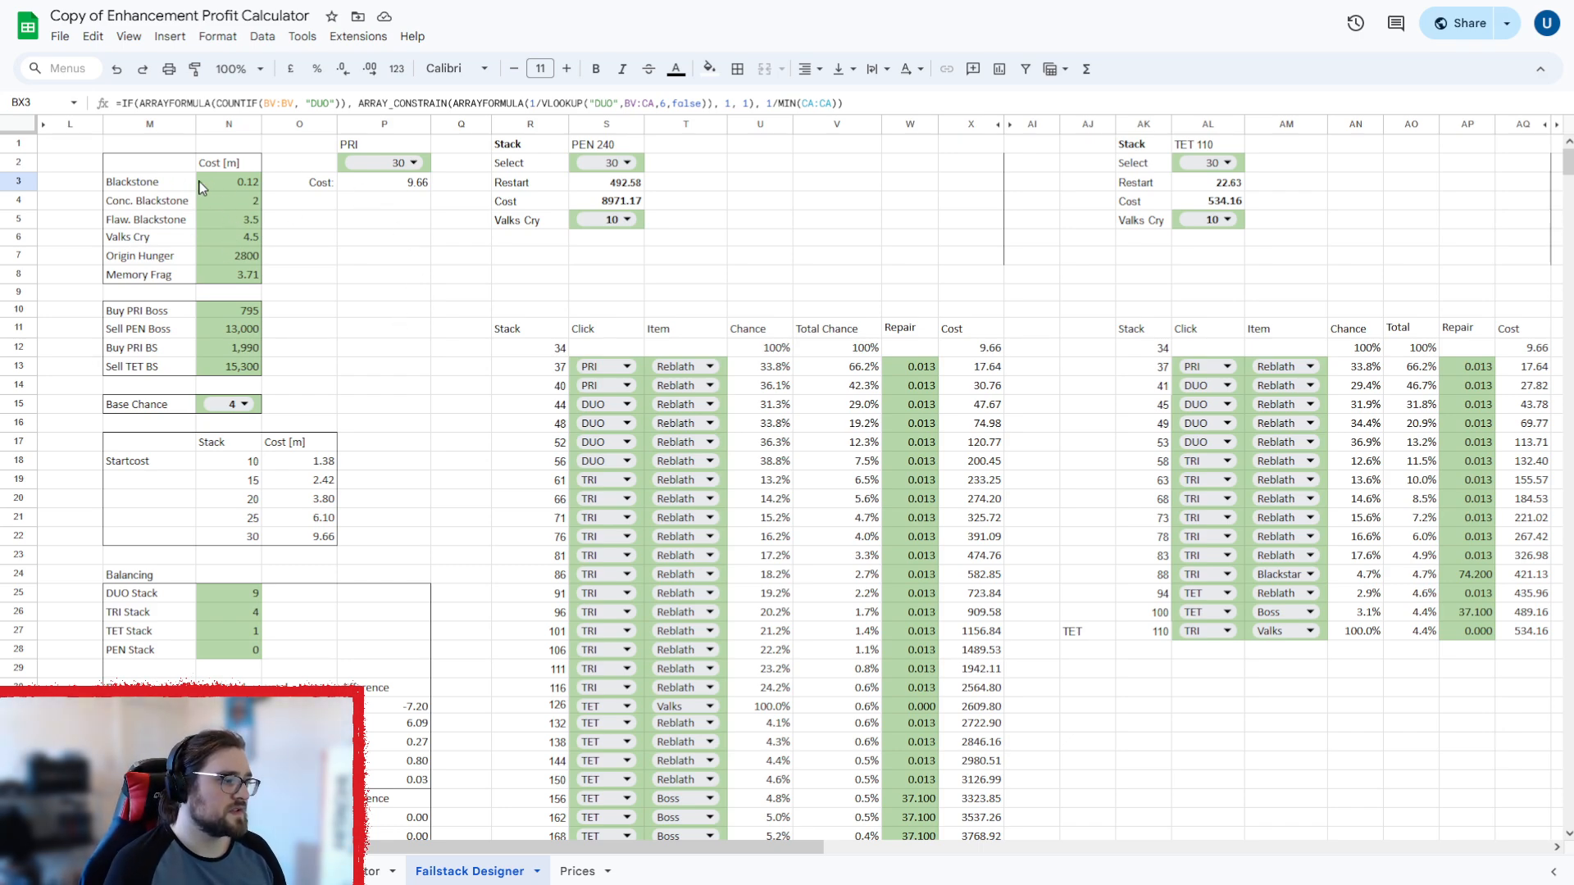
{"action": "left_click", "coordinate": [228, 182]}
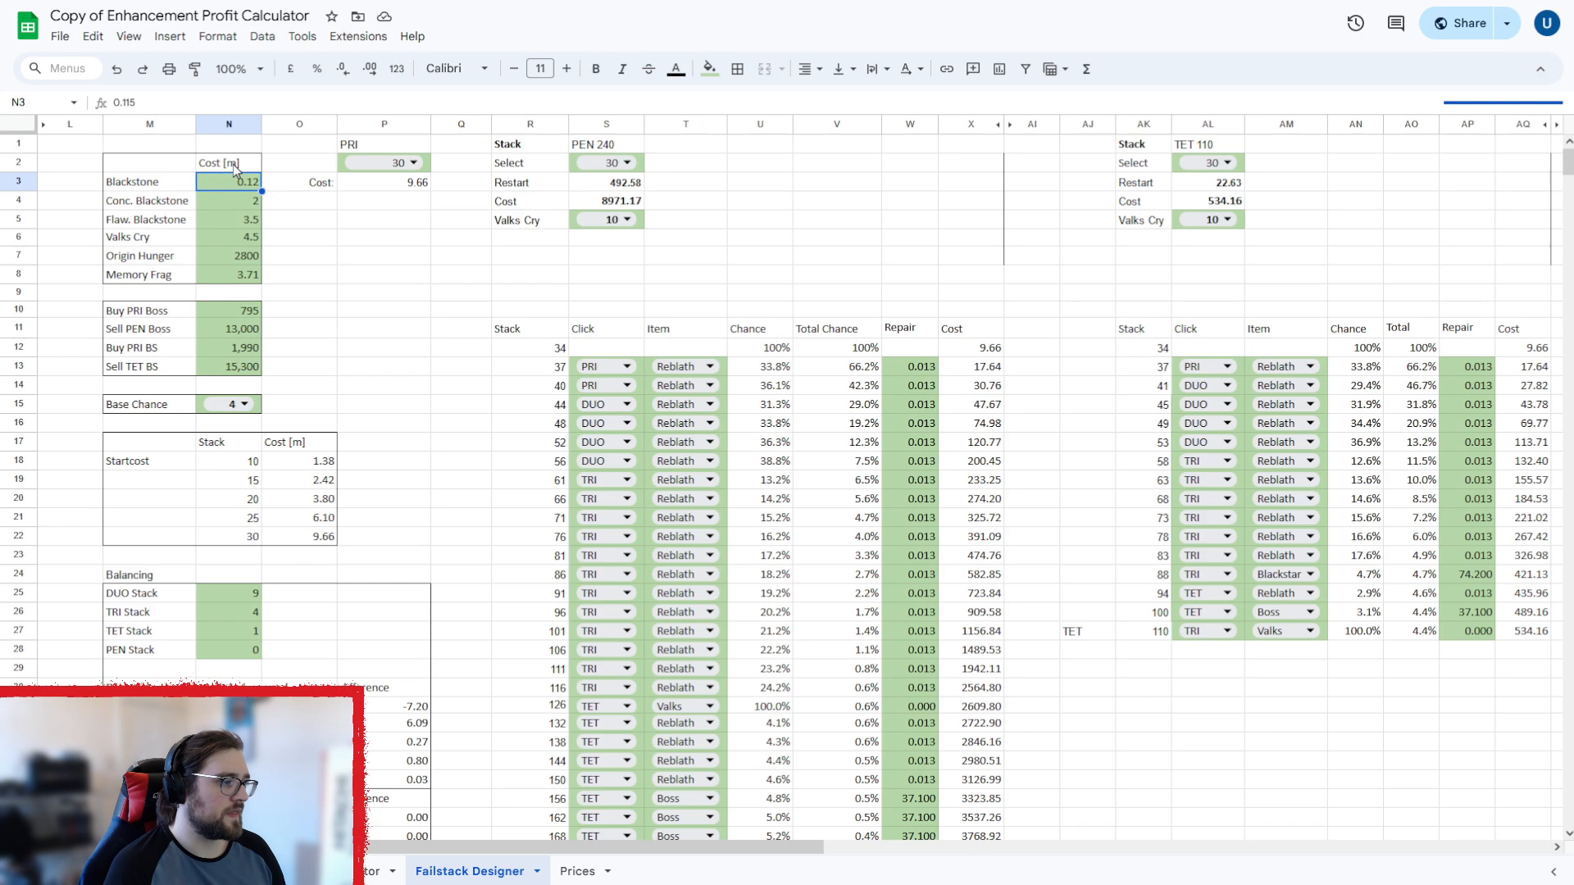
{"action": "mouse_move", "coordinate": [239, 201]}
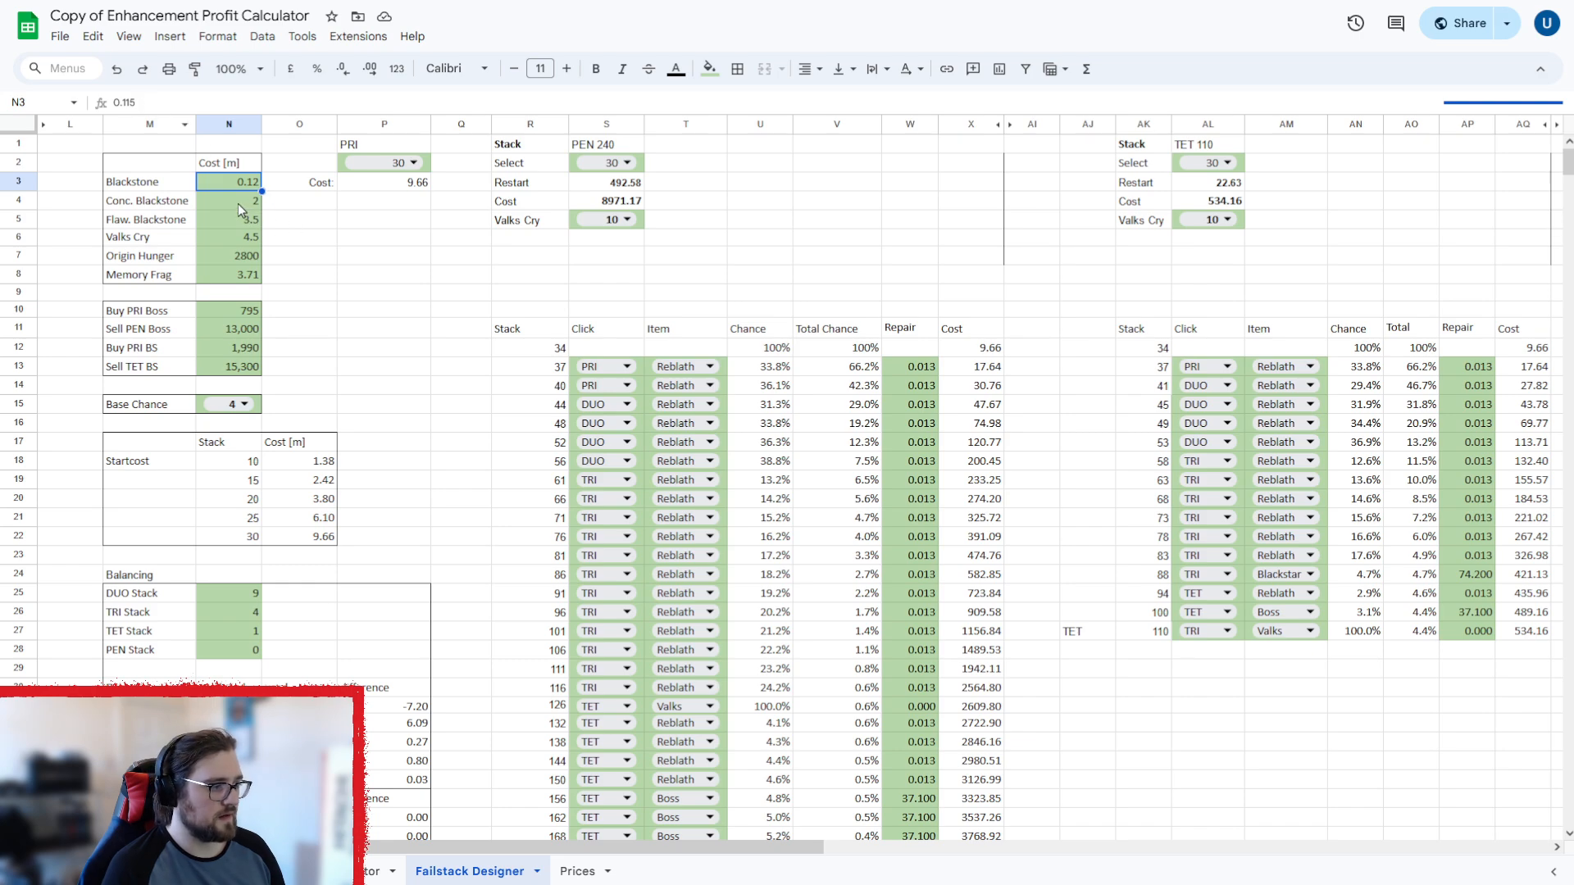
{"action": "left_click", "coordinate": [229, 200]}
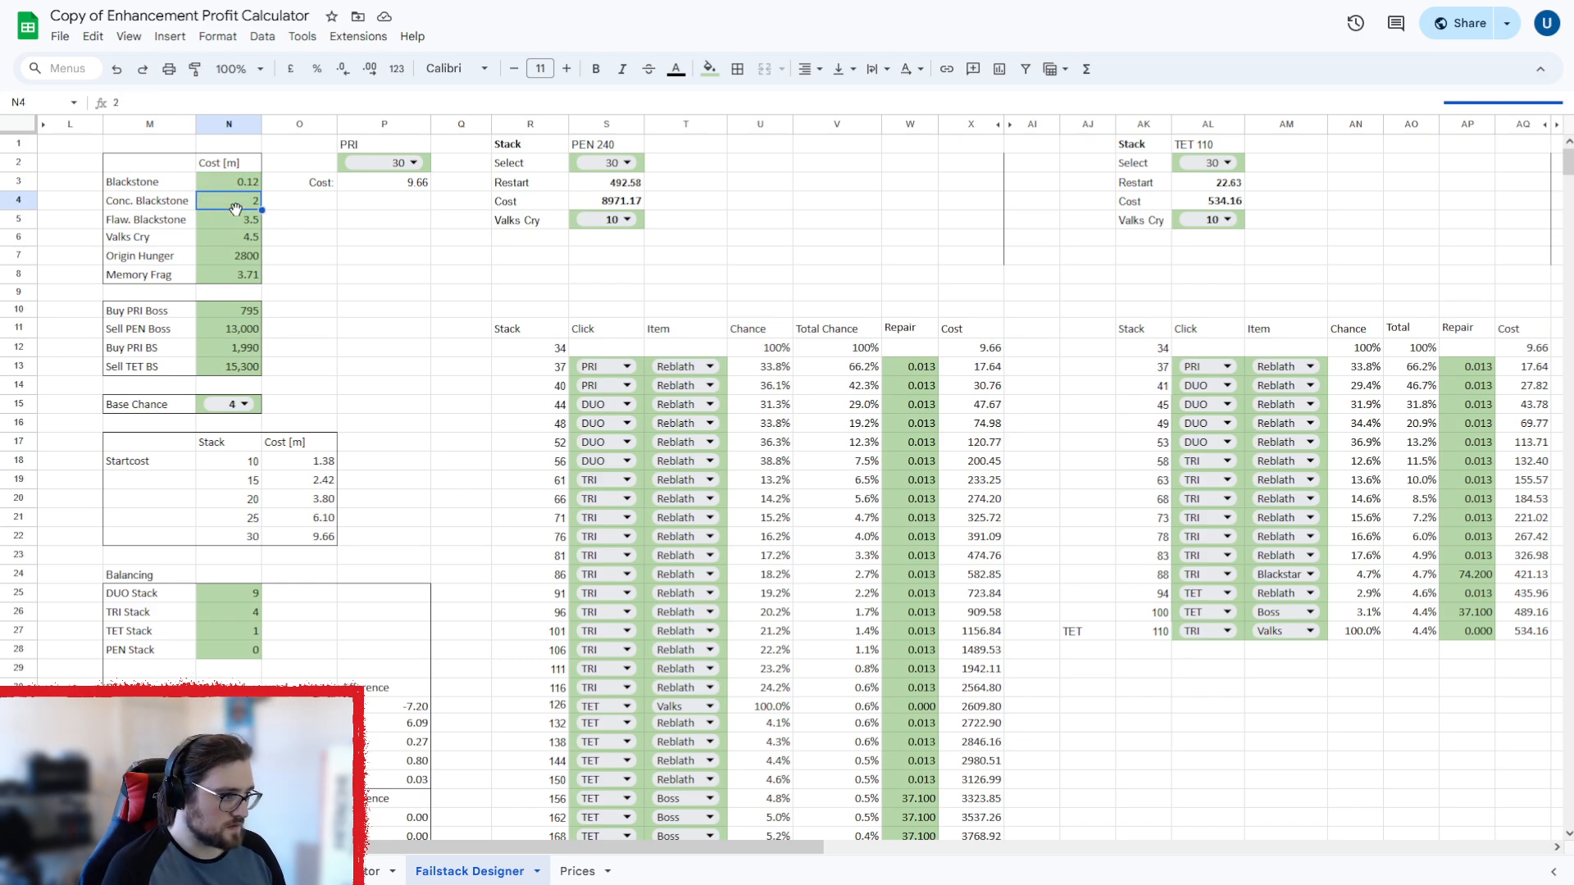
{"action": "left_click", "coordinate": [228, 219]}
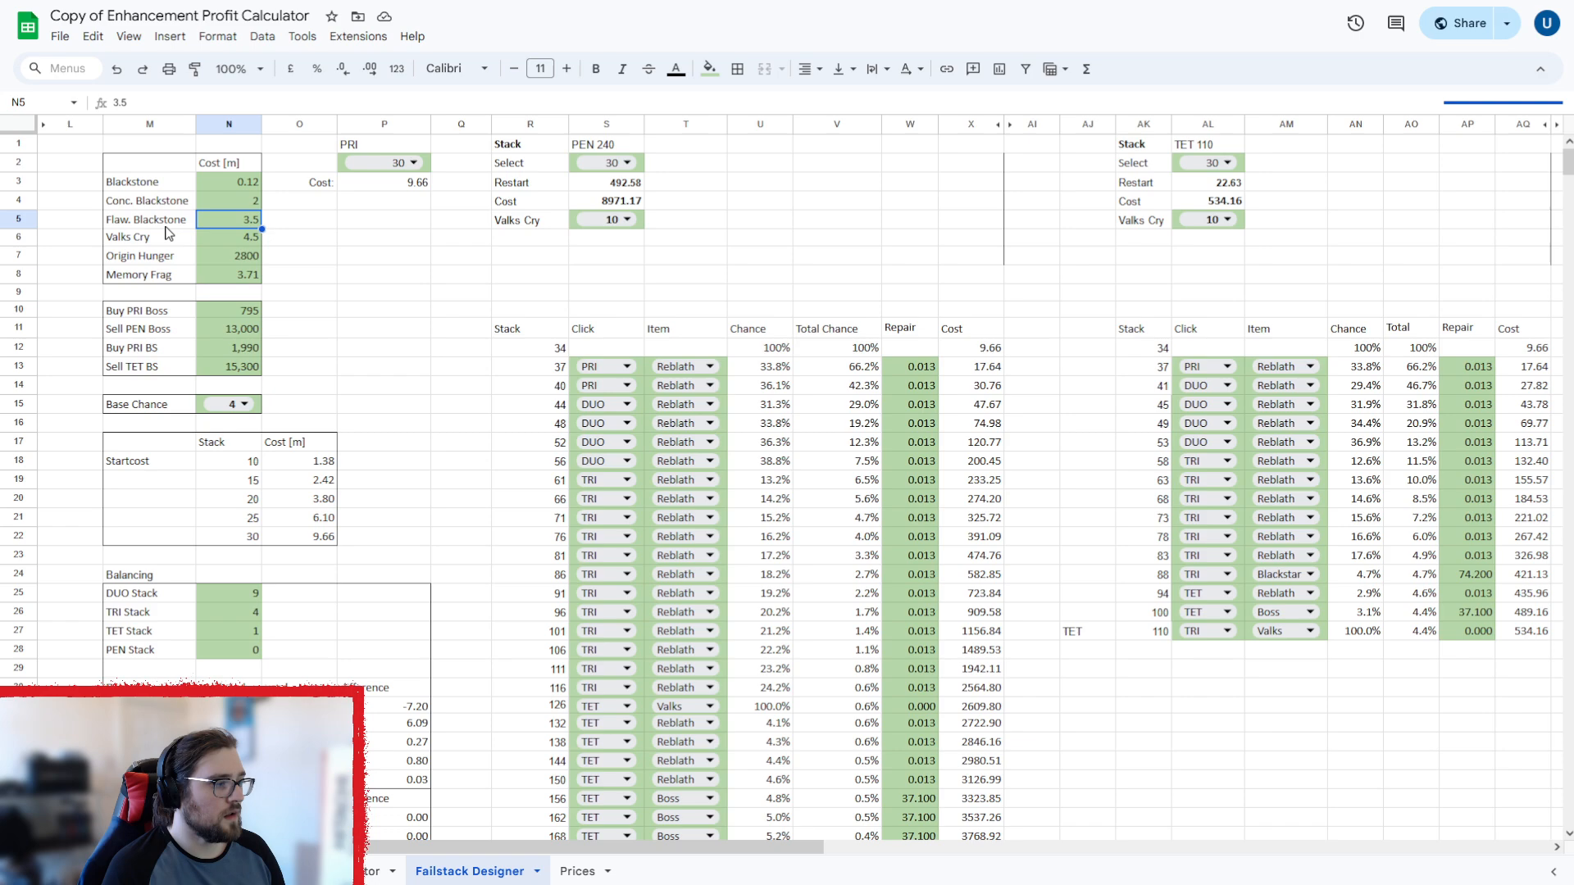
{"action": "mouse_move", "coordinate": [228, 246]}
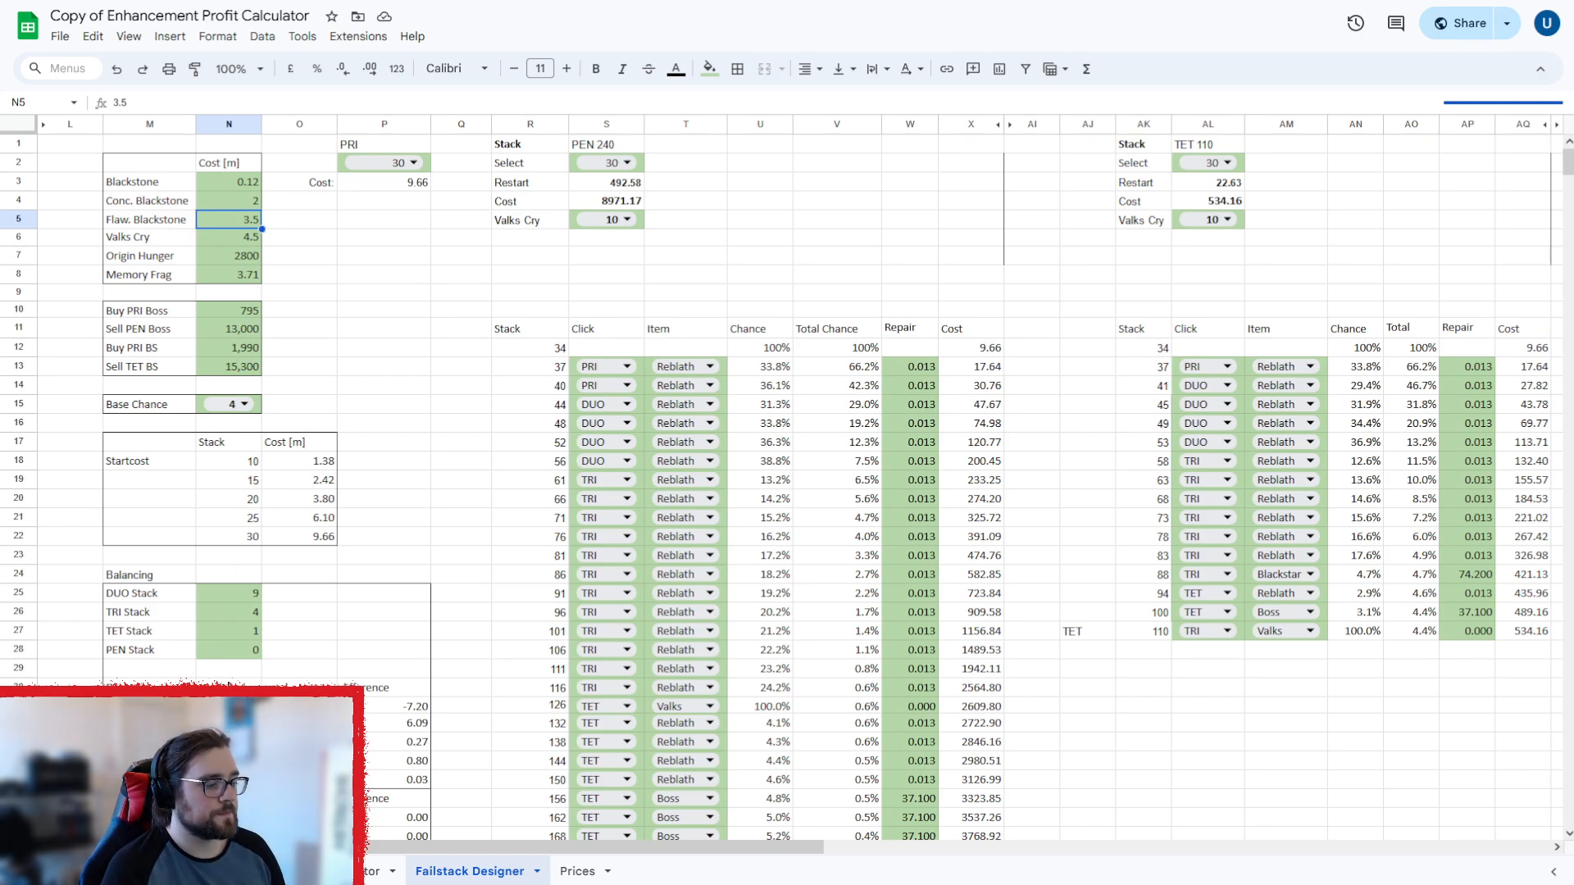
{"action": "left_click", "coordinate": [227, 237]}
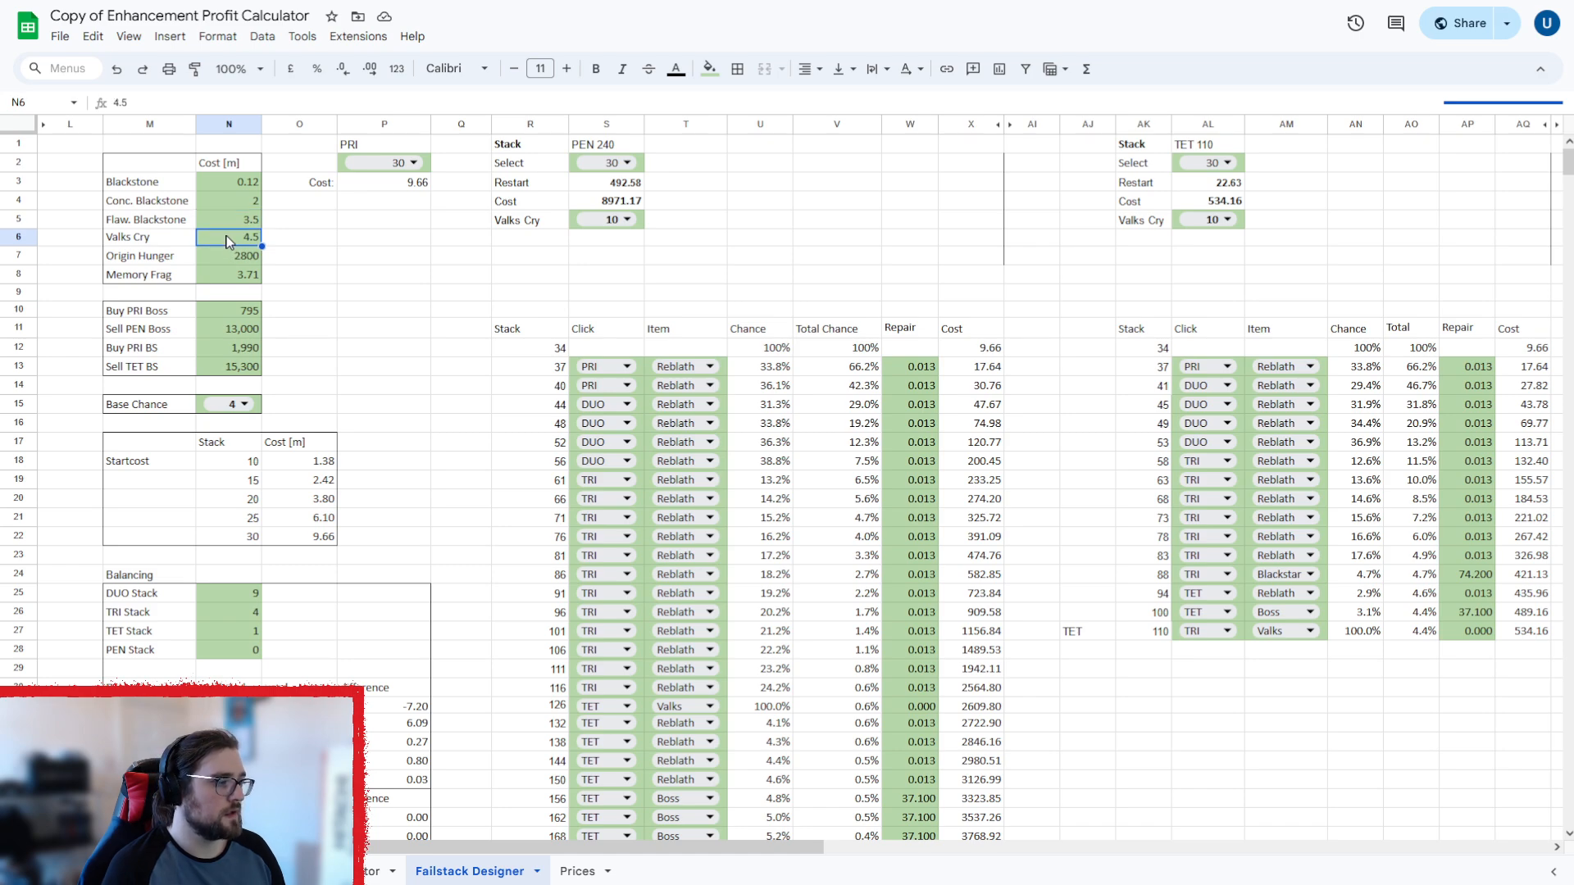
{"action": "mouse_move", "coordinate": [218, 272]}
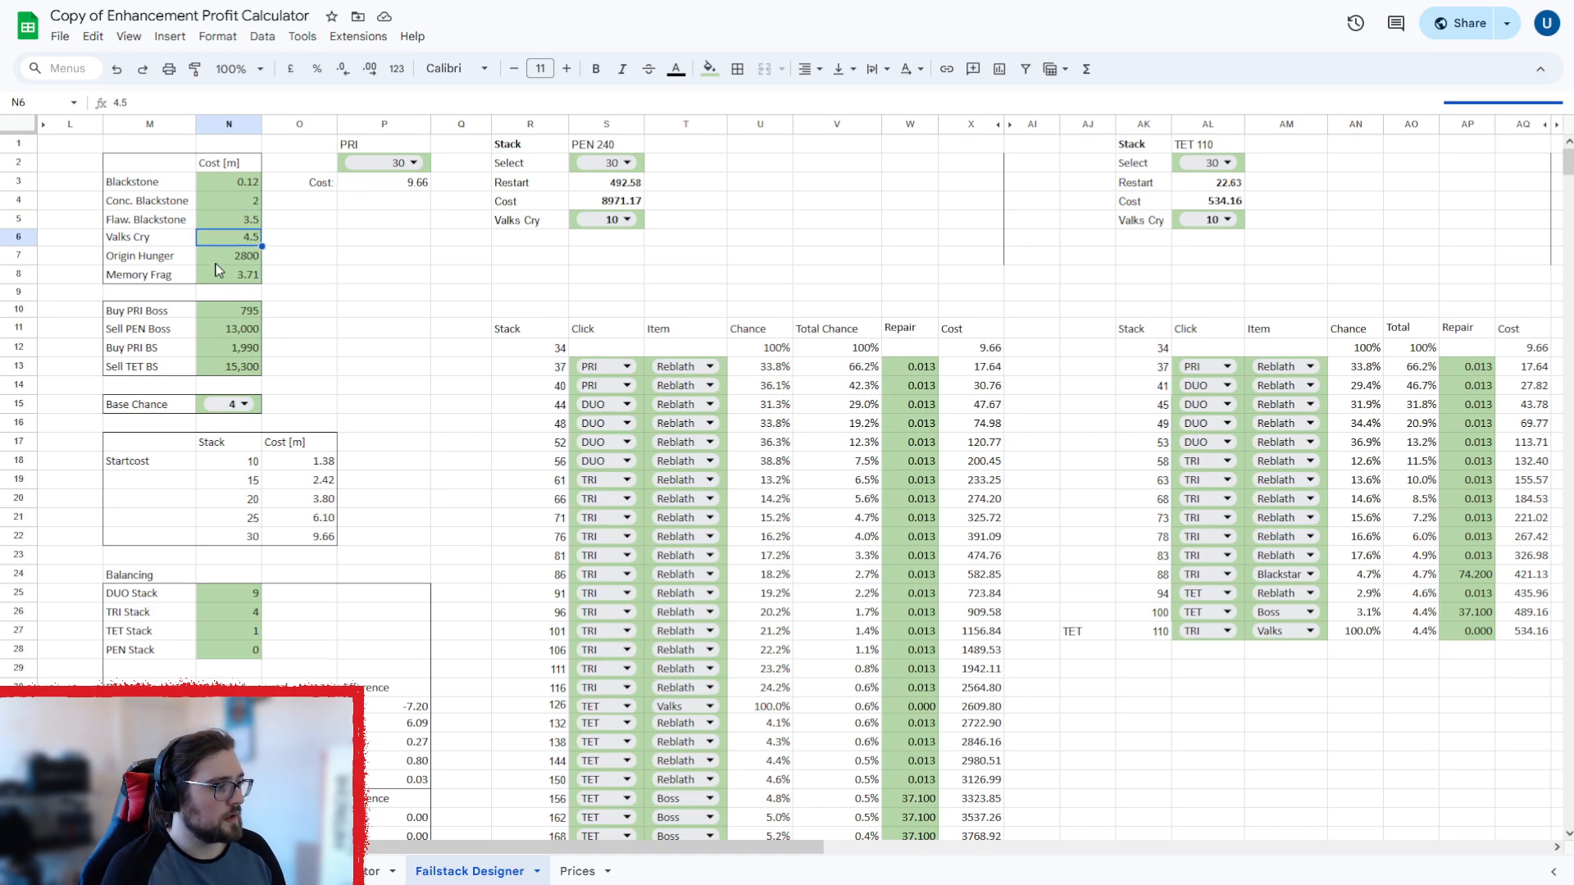
{"action": "left_click", "coordinate": [228, 255]}
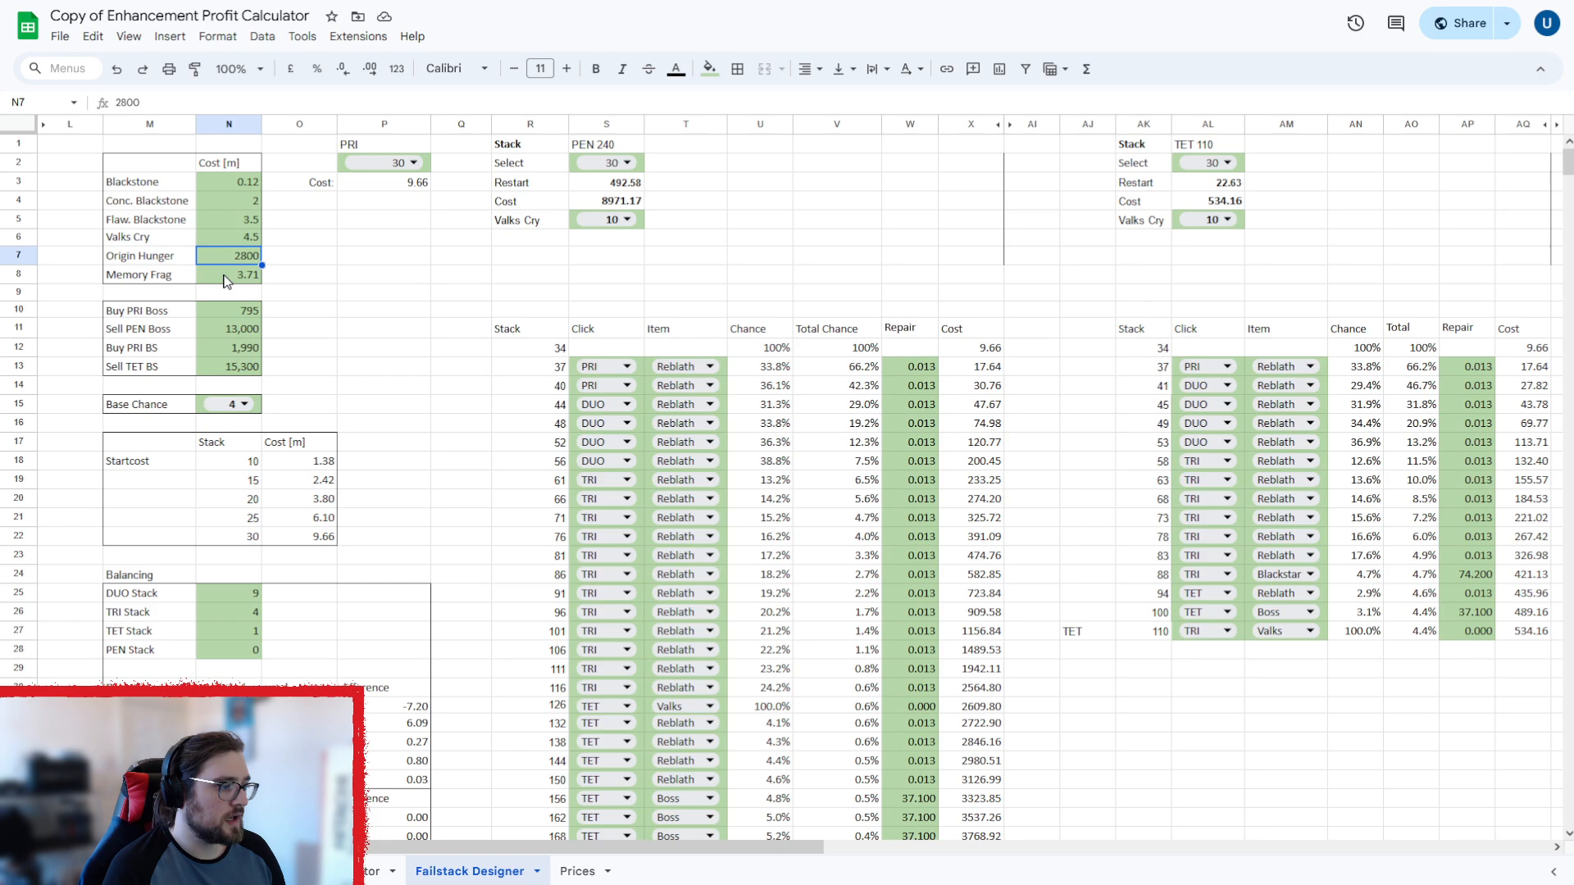
{"action": "left_click", "coordinate": [228, 274]}
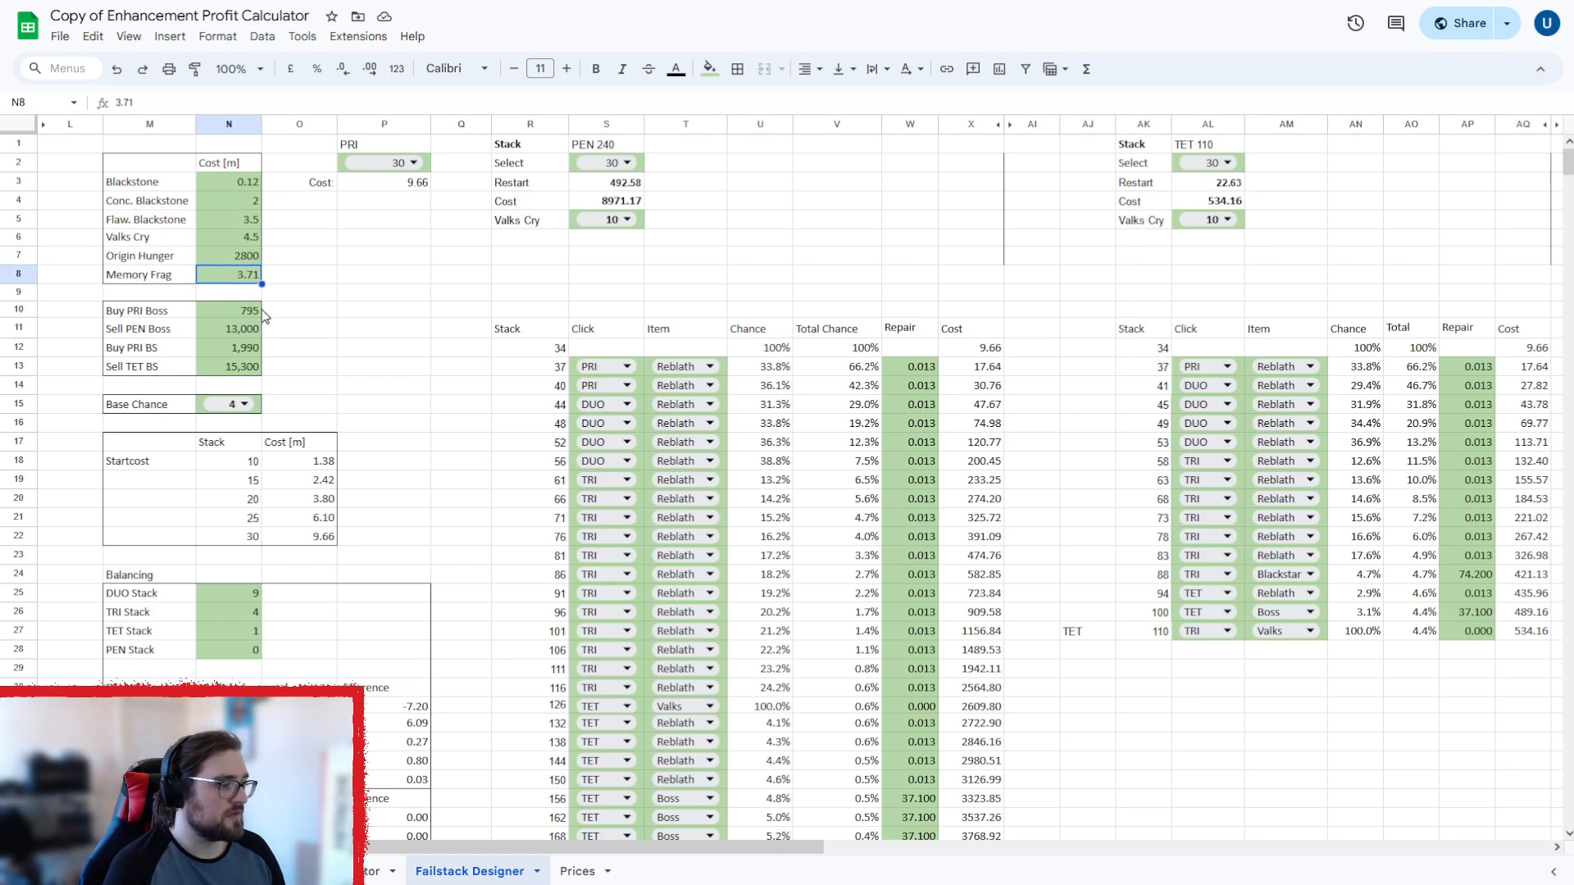
{"action": "mouse_move", "coordinate": [1317, 530]}
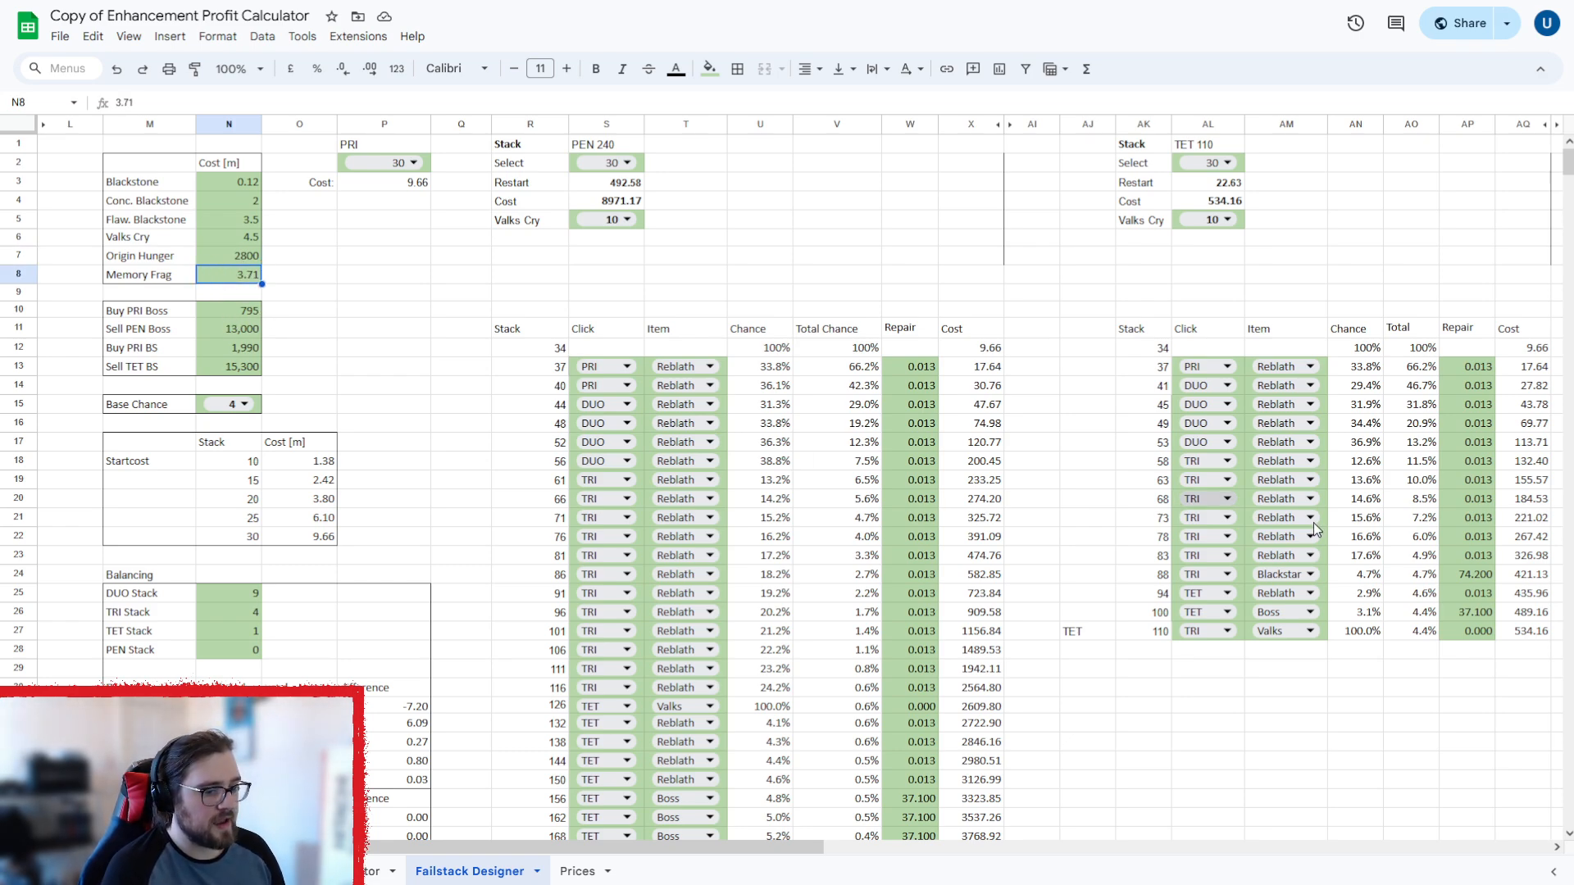
{"action": "mouse_move", "coordinate": [1472, 580]}
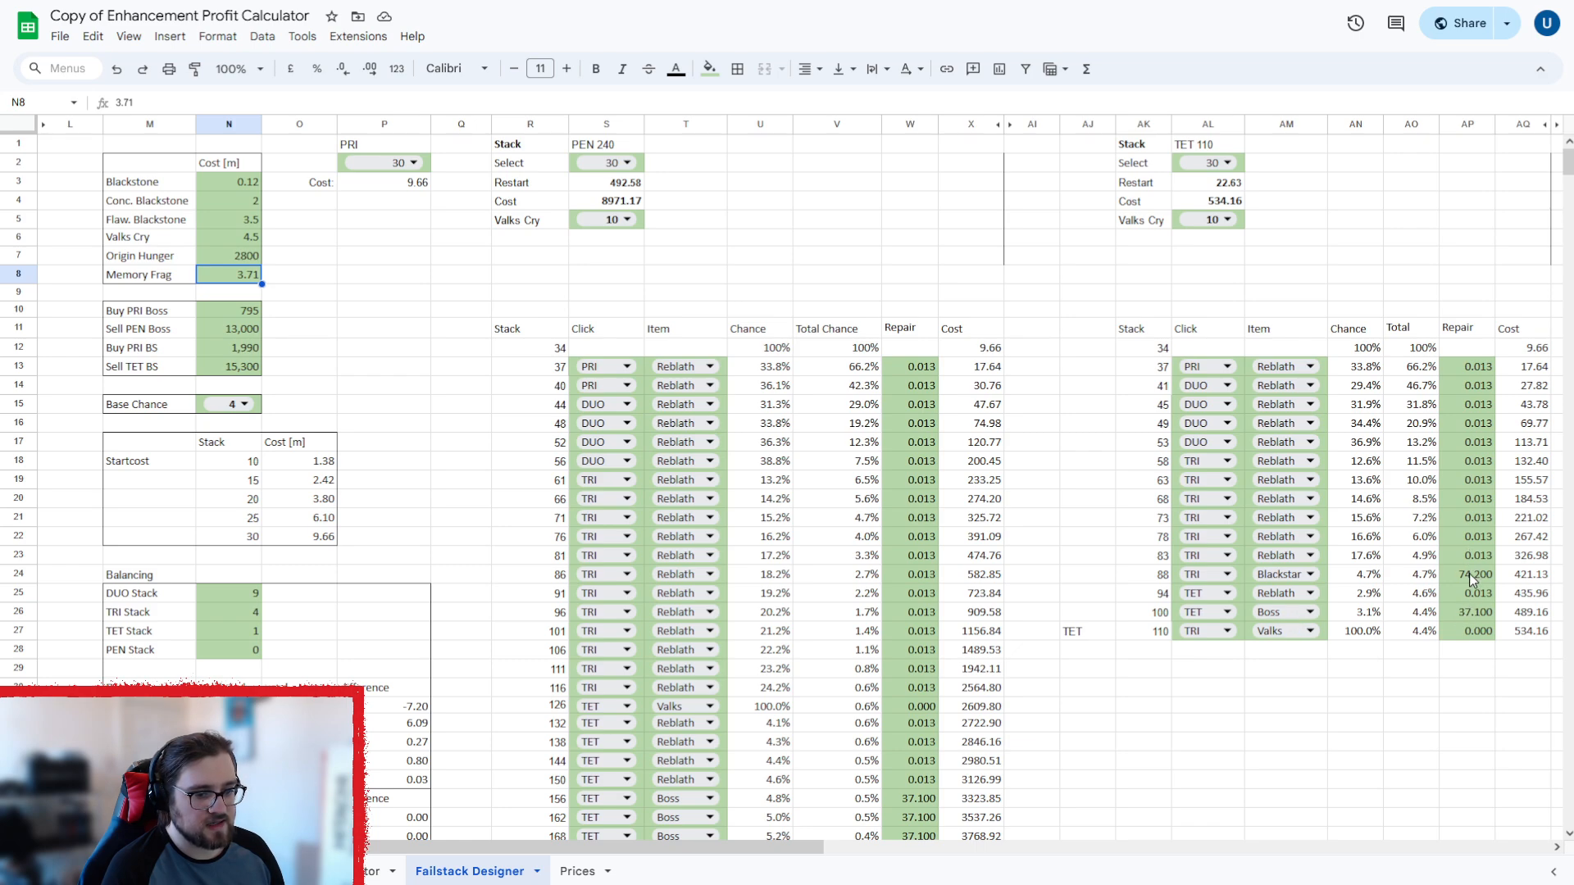
{"action": "mouse_move", "coordinate": [1278, 478]}
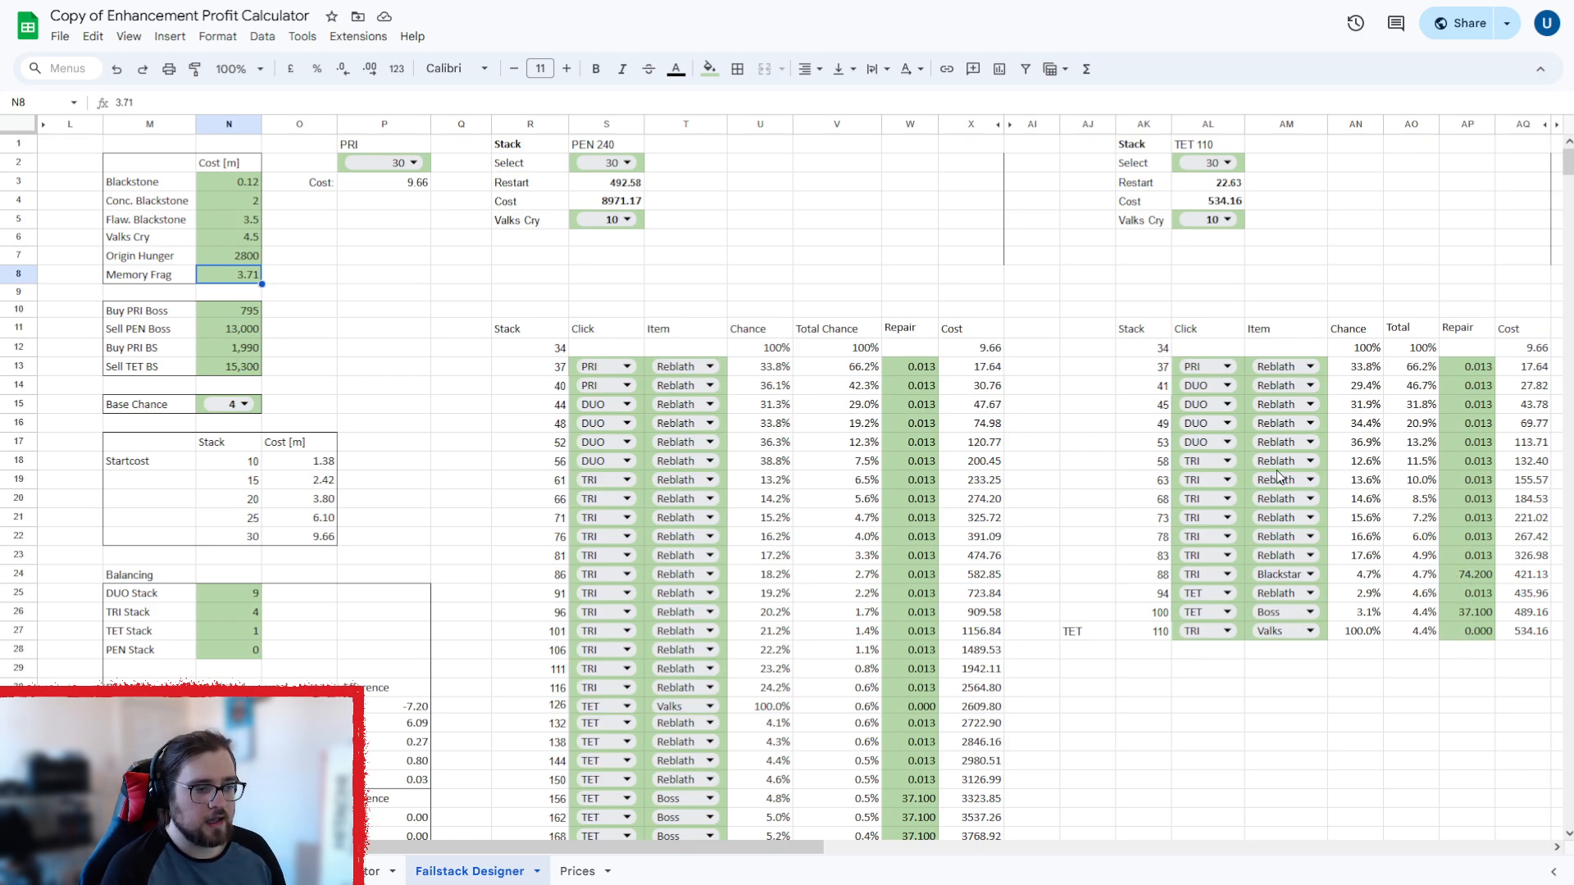
{"action": "mouse_move", "coordinate": [902, 380]}
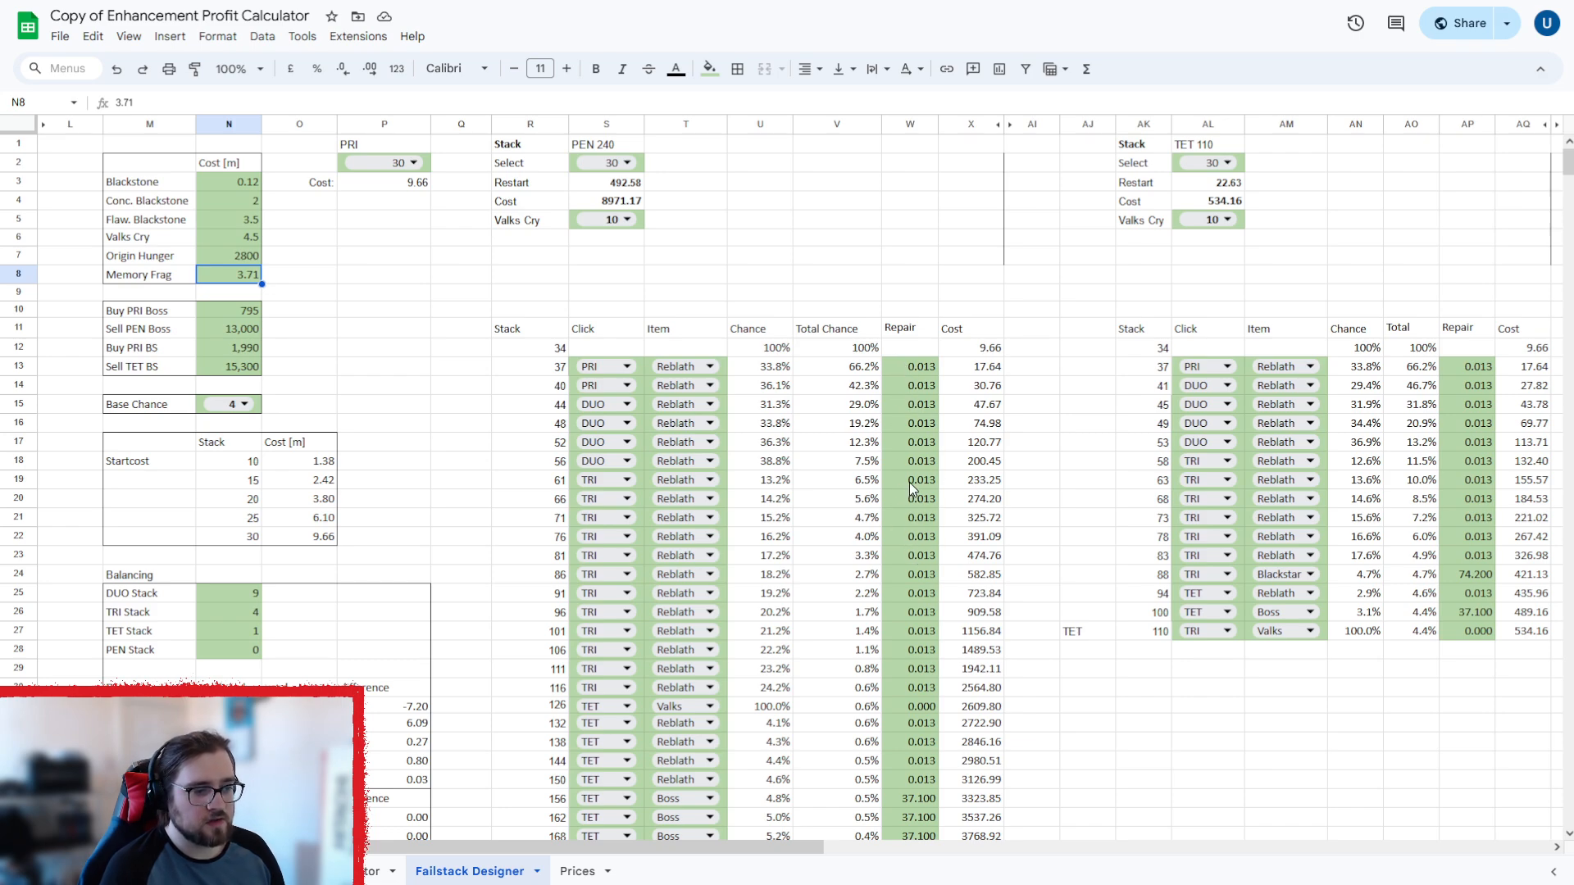
{"action": "mouse_move", "coordinate": [228, 314]}
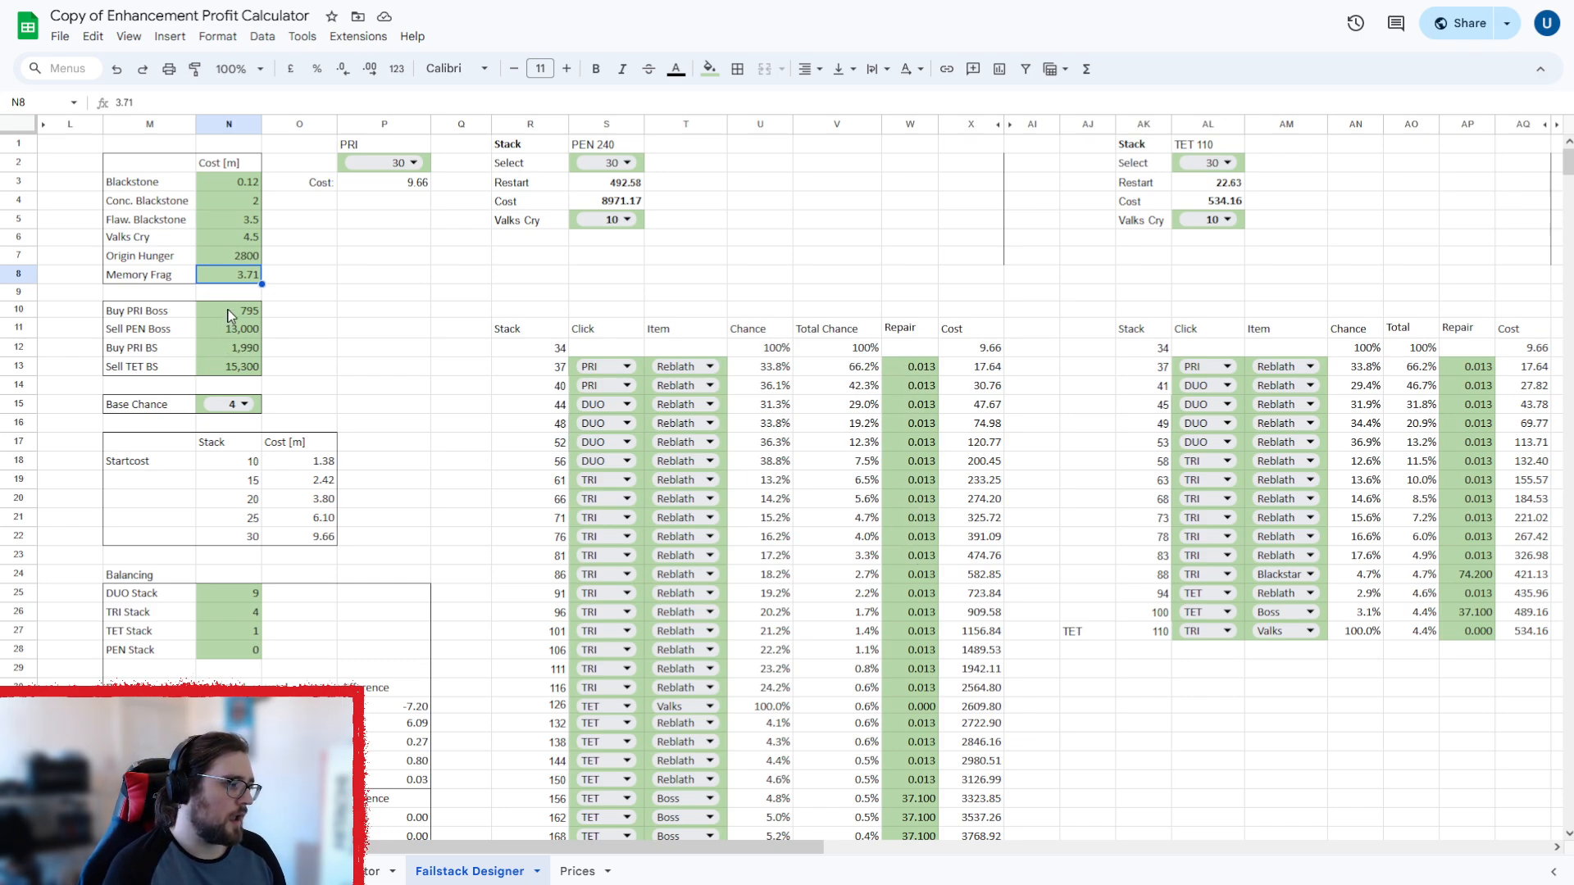
{"action": "left_click", "coordinate": [228, 309]}
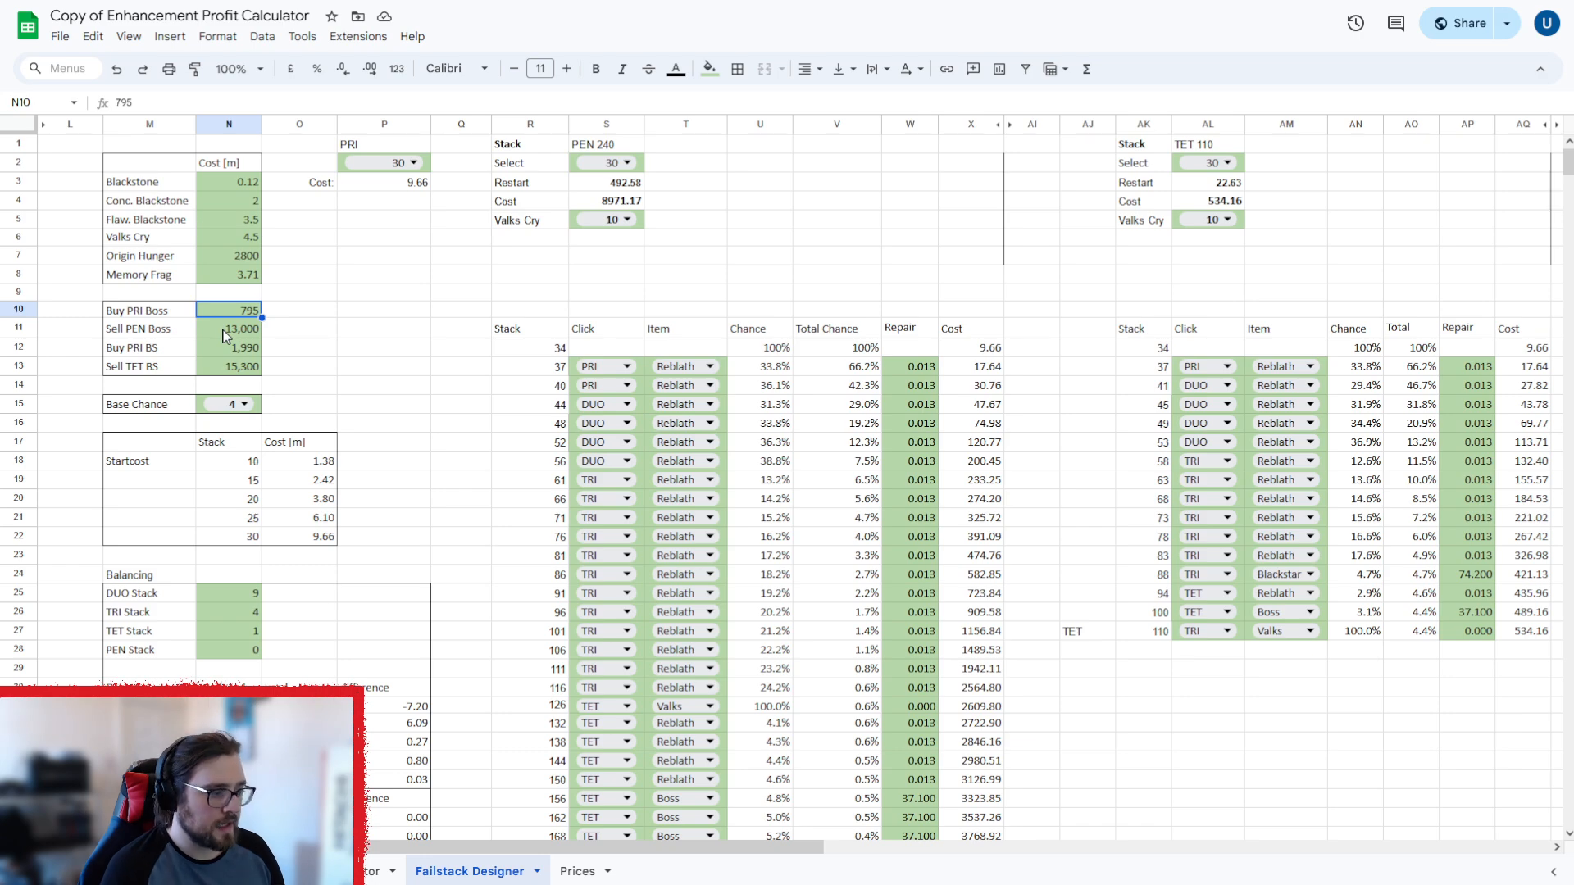
{"action": "left_click", "coordinate": [228, 328]}
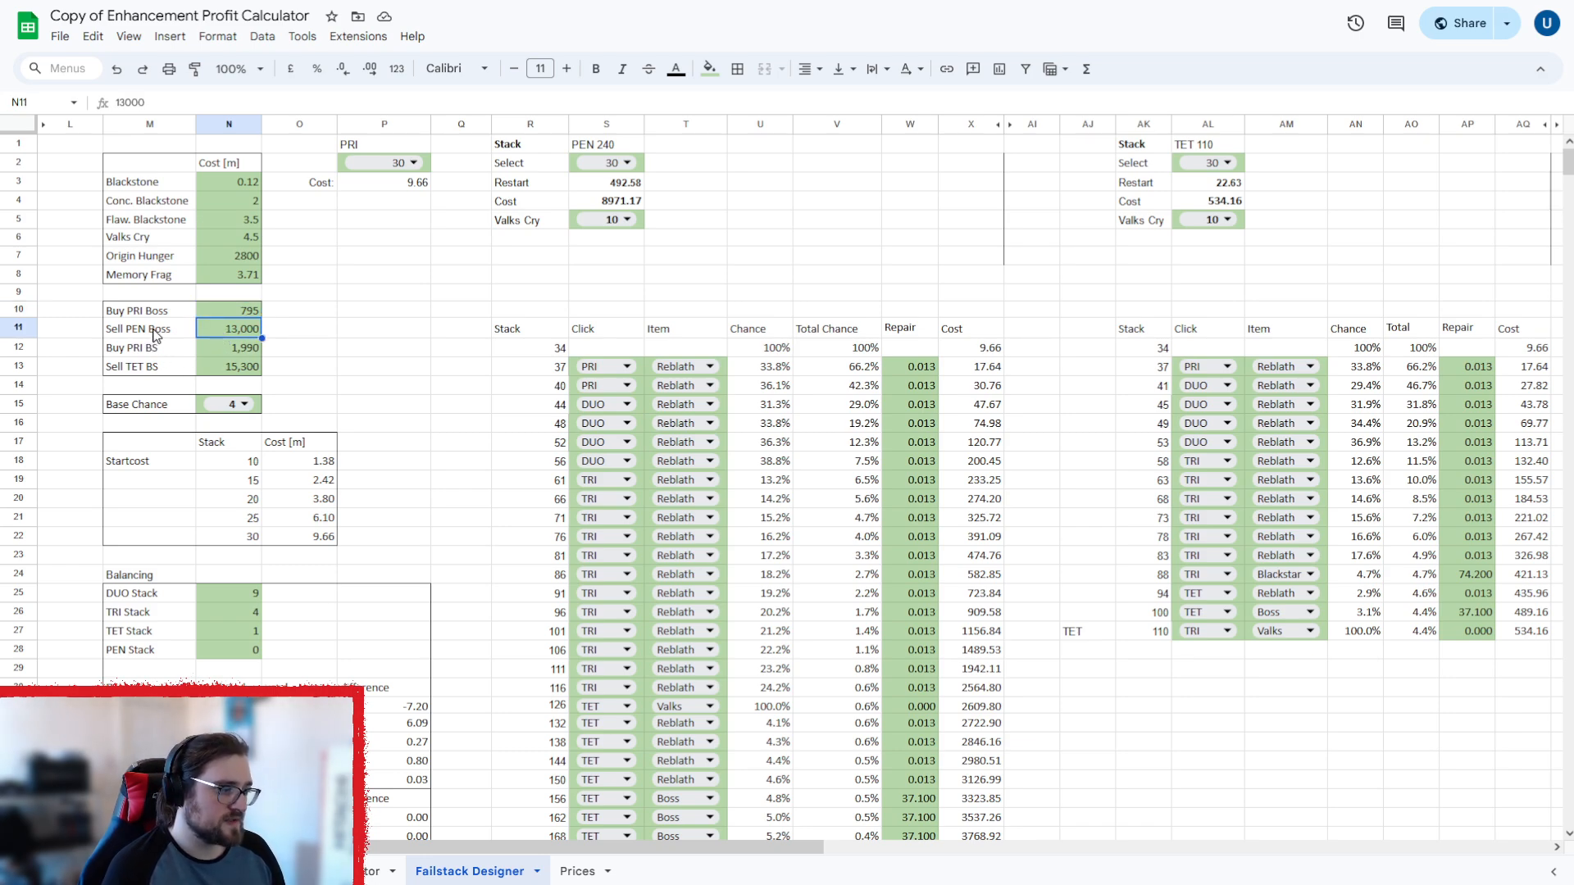
{"action": "left_click", "coordinate": [228, 348]}
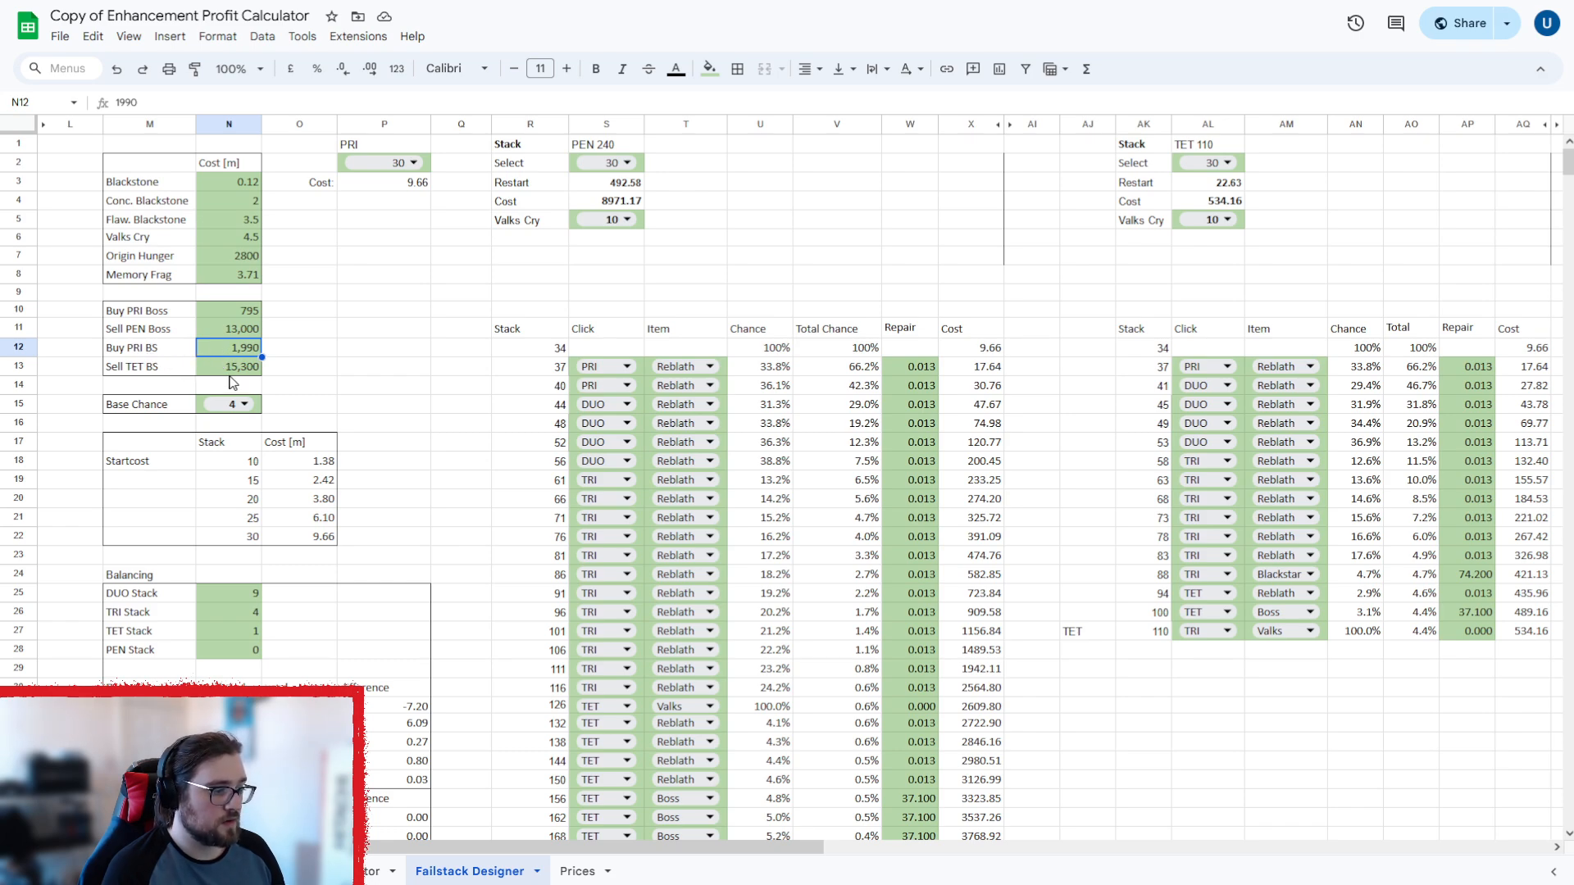
{"action": "left_click", "coordinate": [238, 365]}
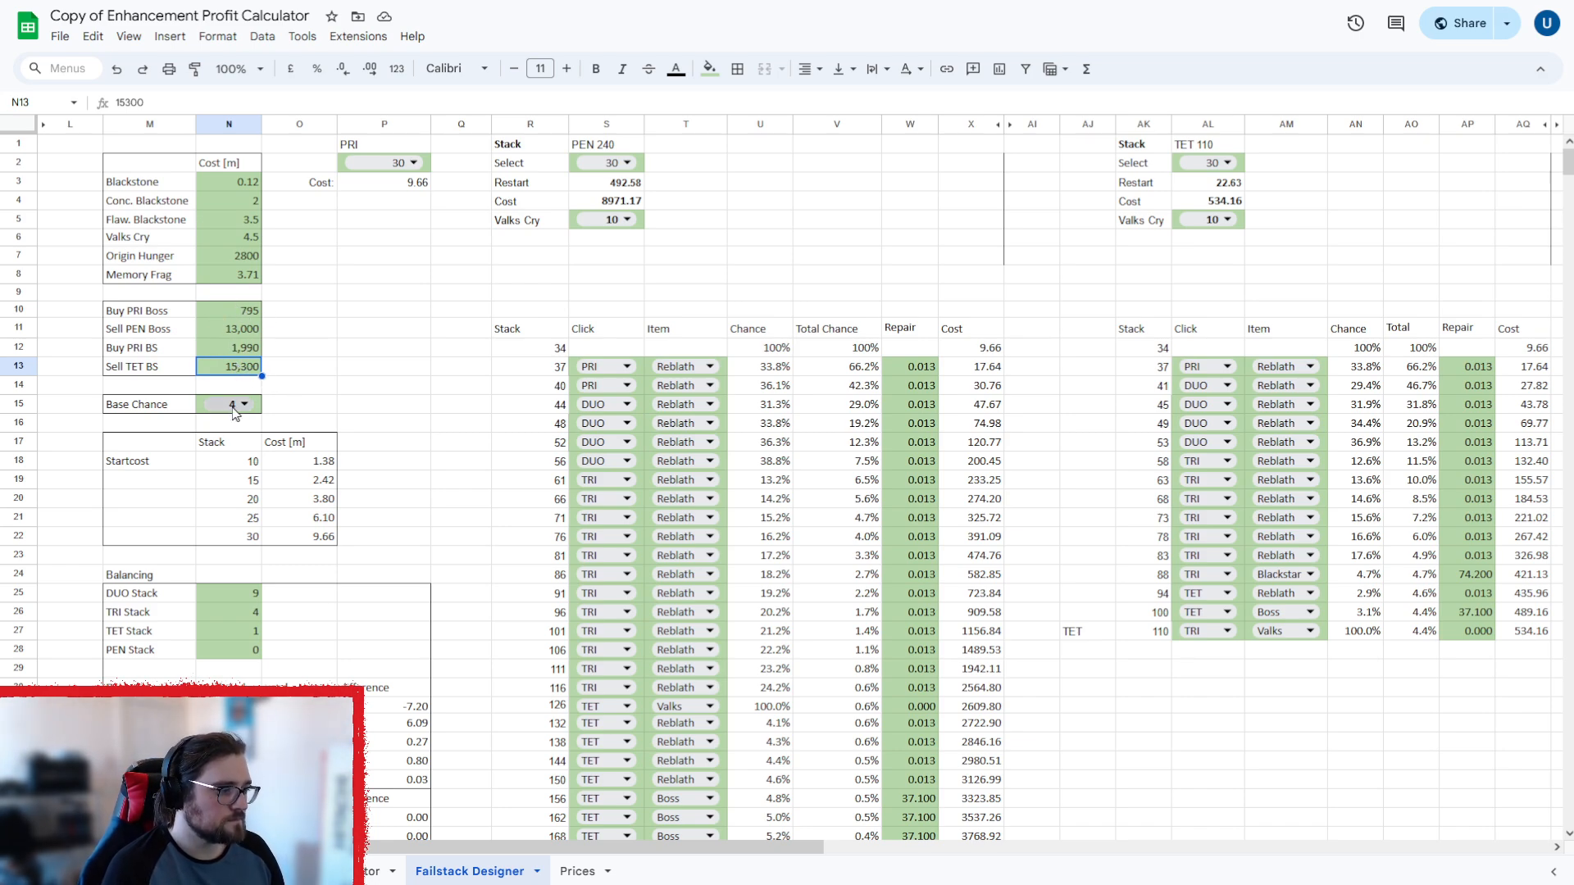
{"action": "left_click", "coordinate": [245, 404]}
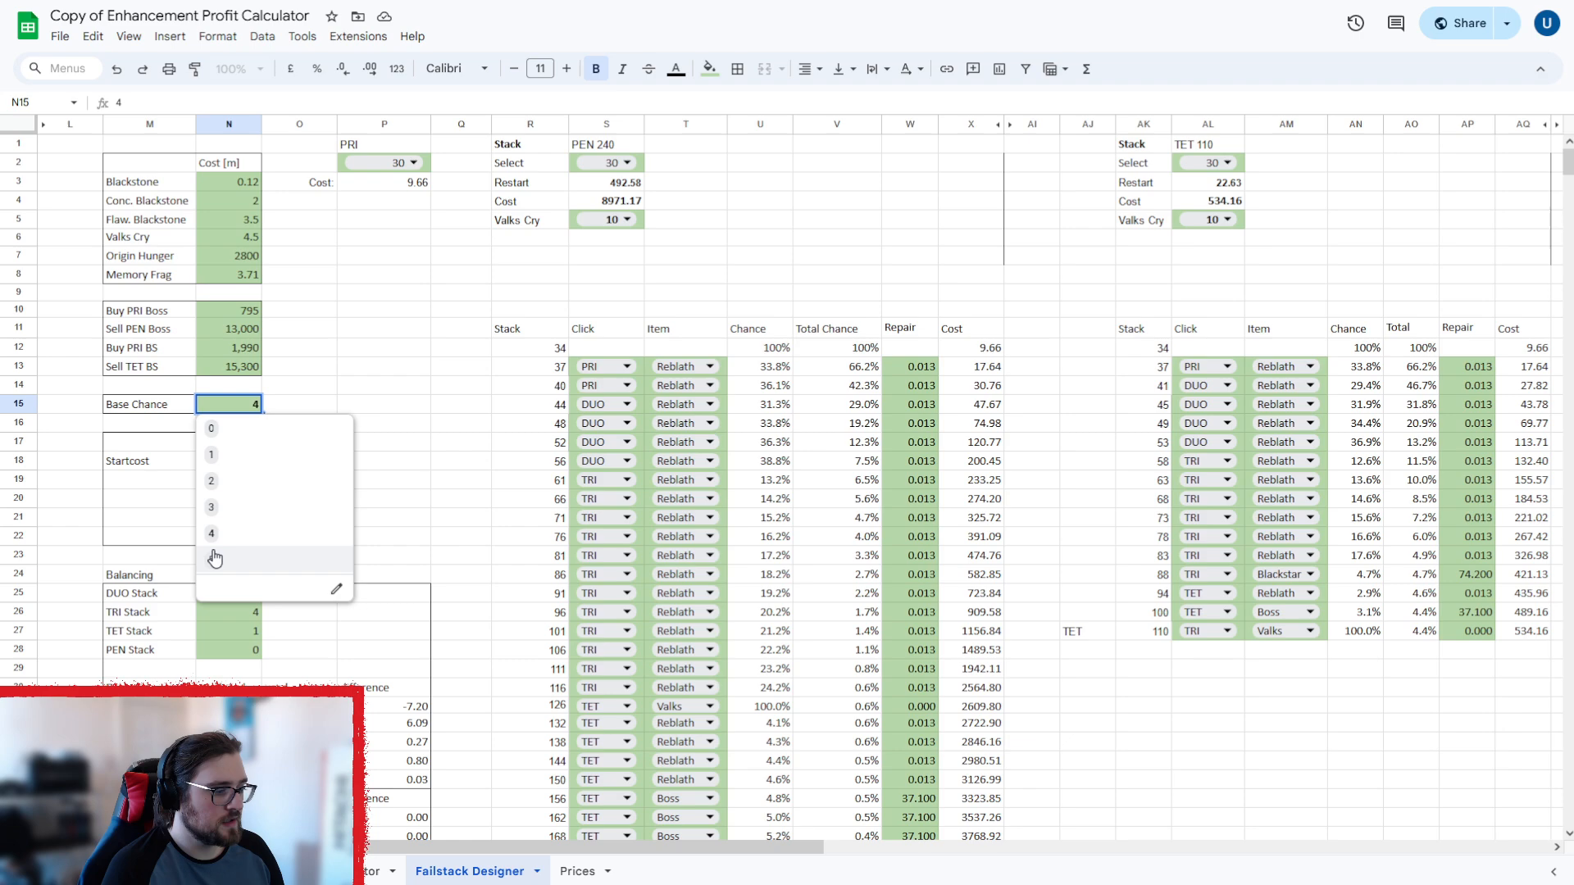
{"action": "left_click", "coordinate": [210, 559]}
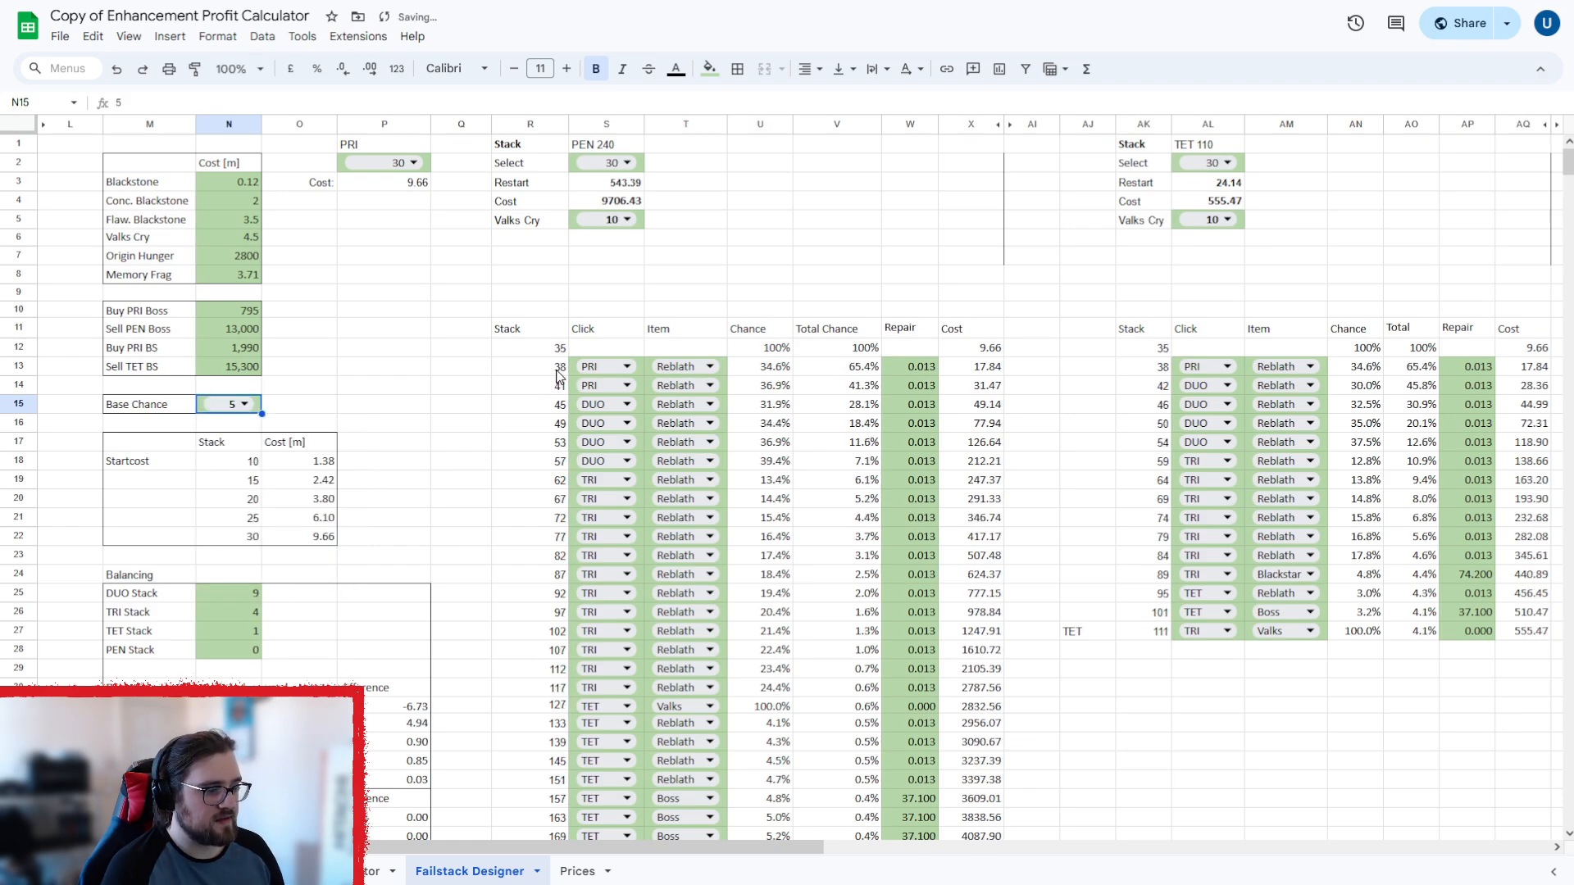
{"action": "left_click", "coordinate": [244, 404]}
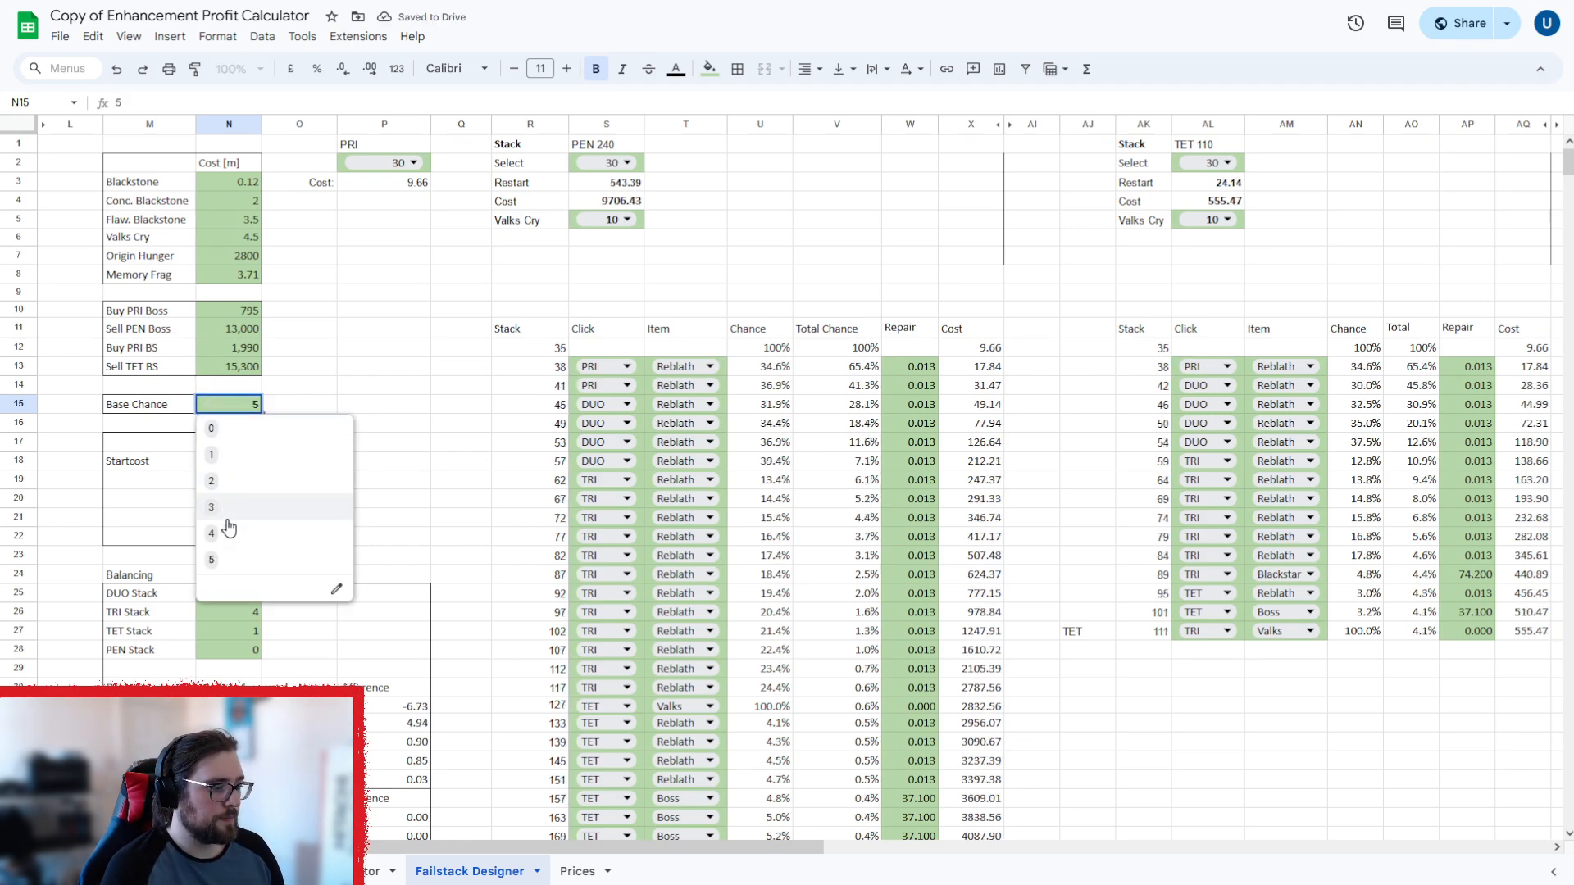
{"action": "left_click", "coordinate": [210, 532]}
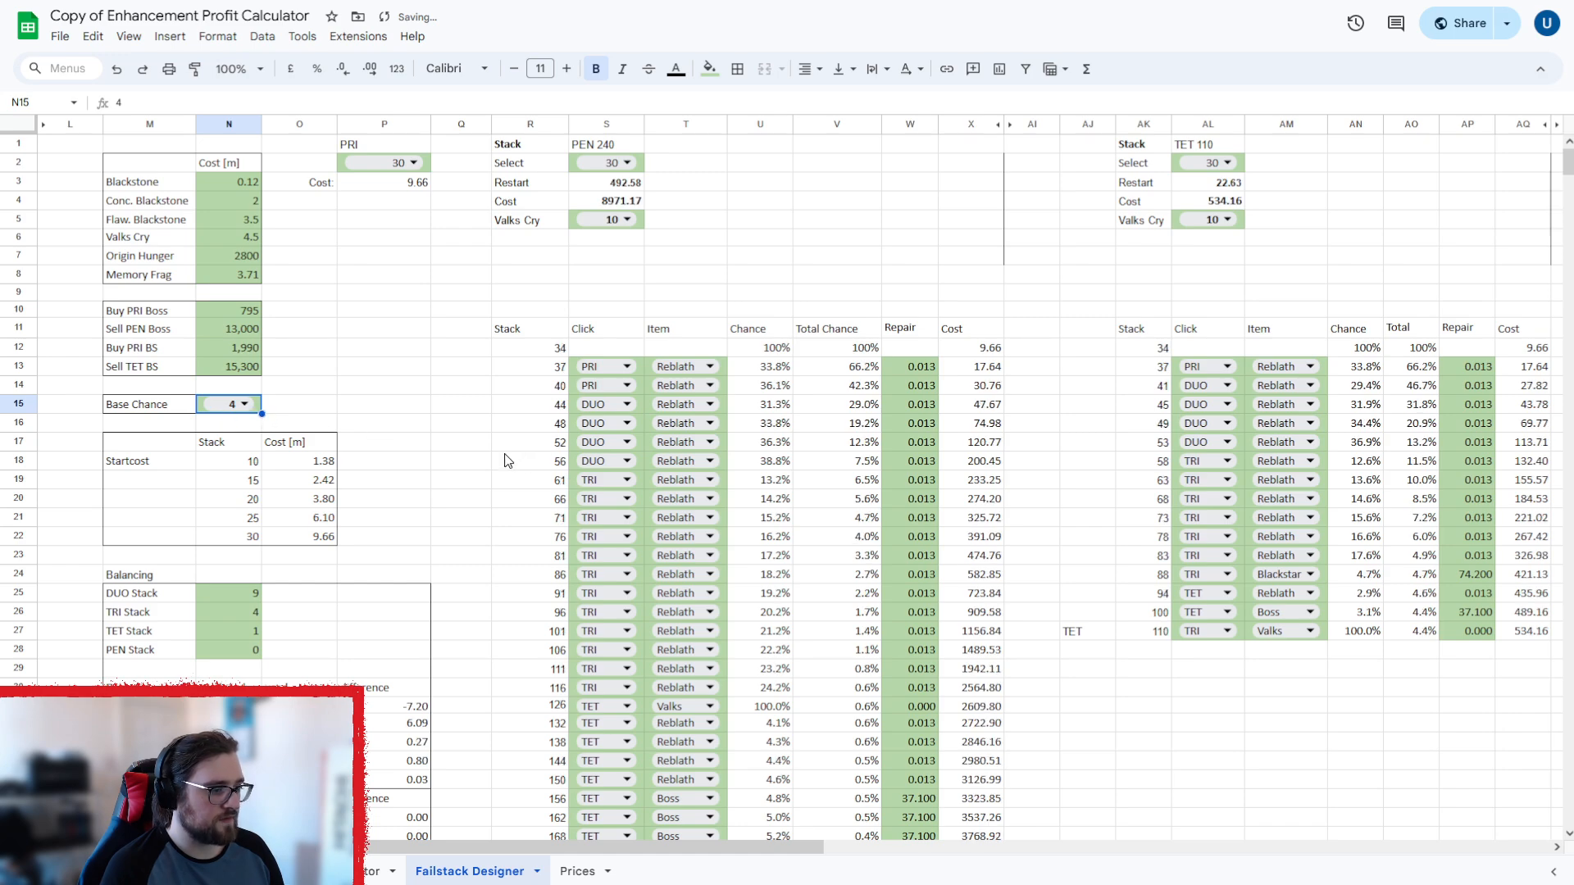
{"action": "scroll", "scroll_direction": "down", "scroll_amount": 3}
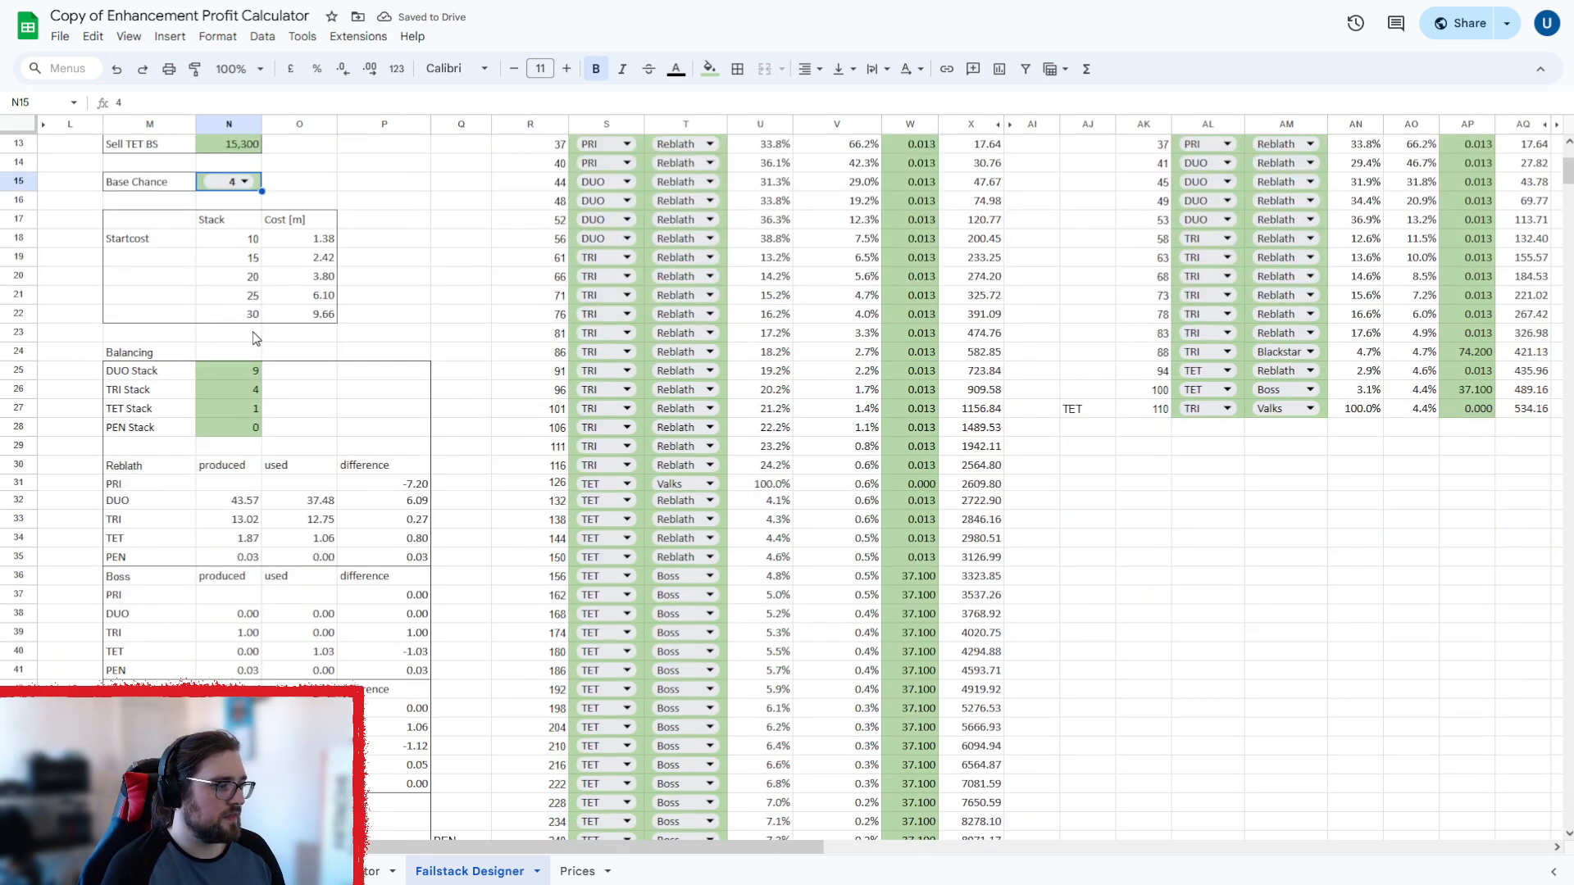
{"action": "mouse_move", "coordinate": [291, 286]}
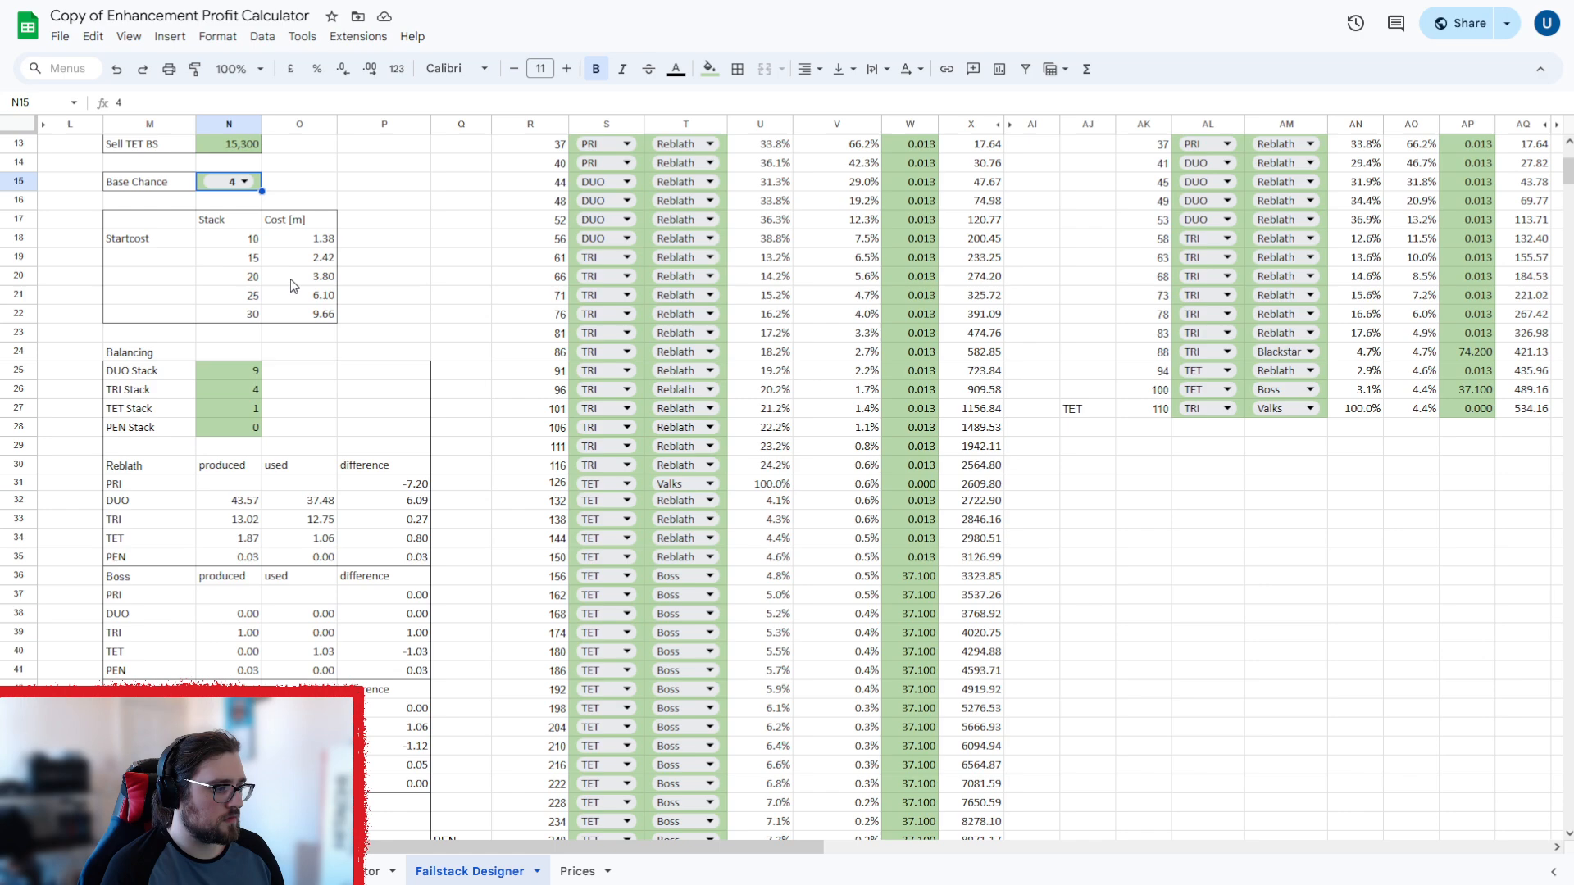
{"action": "scroll", "scroll_direction": "up", "scroll_amount": 3}
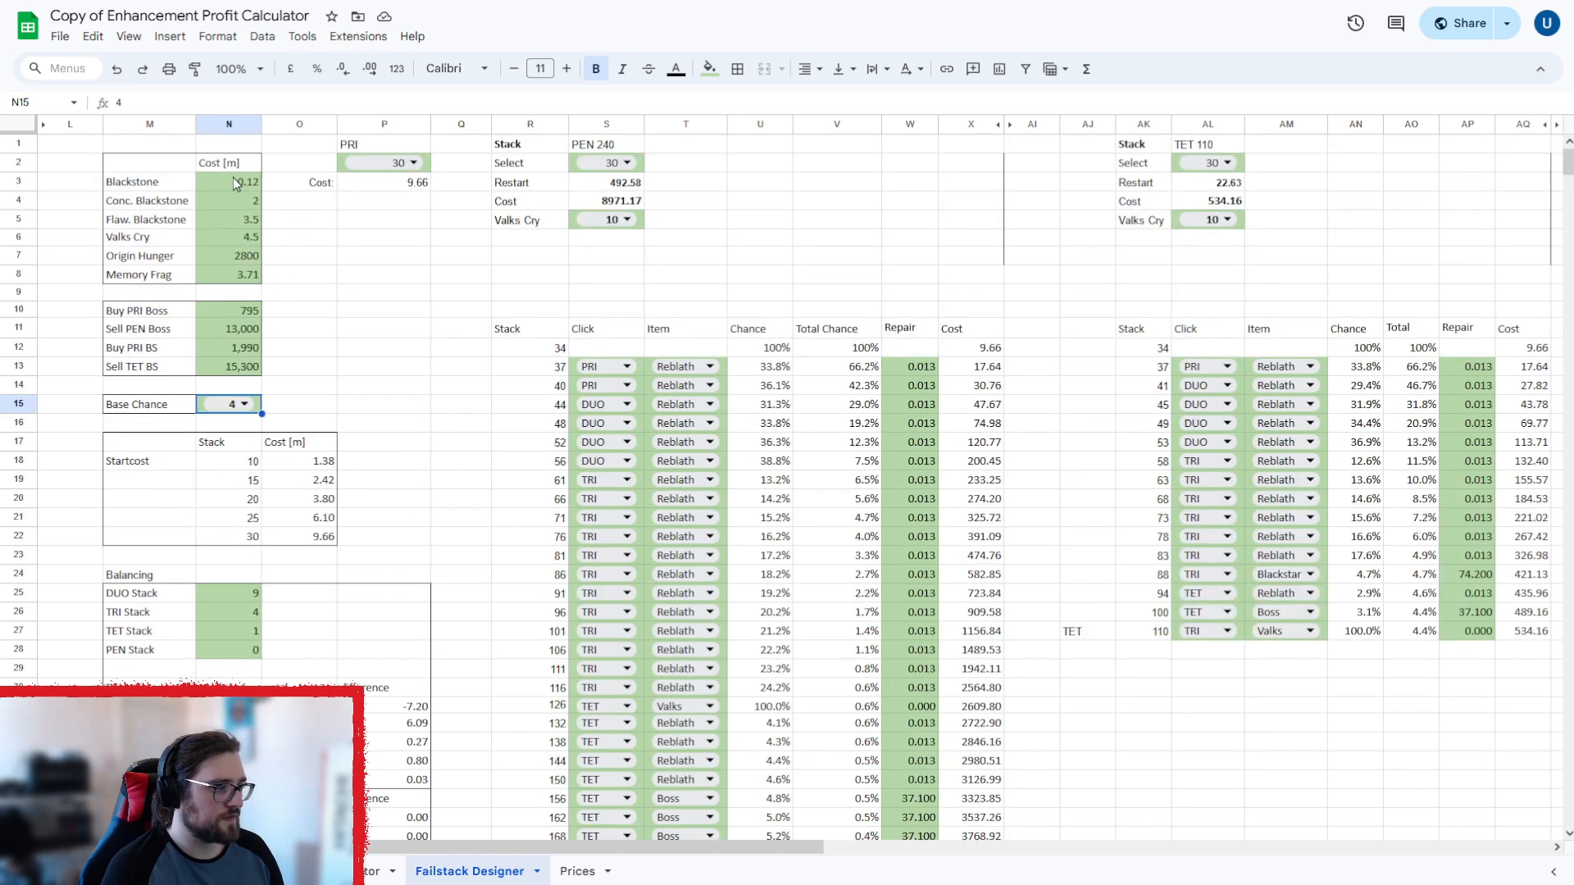
{"action": "scroll", "scroll_direction": "down", "scroll_amount": 3}
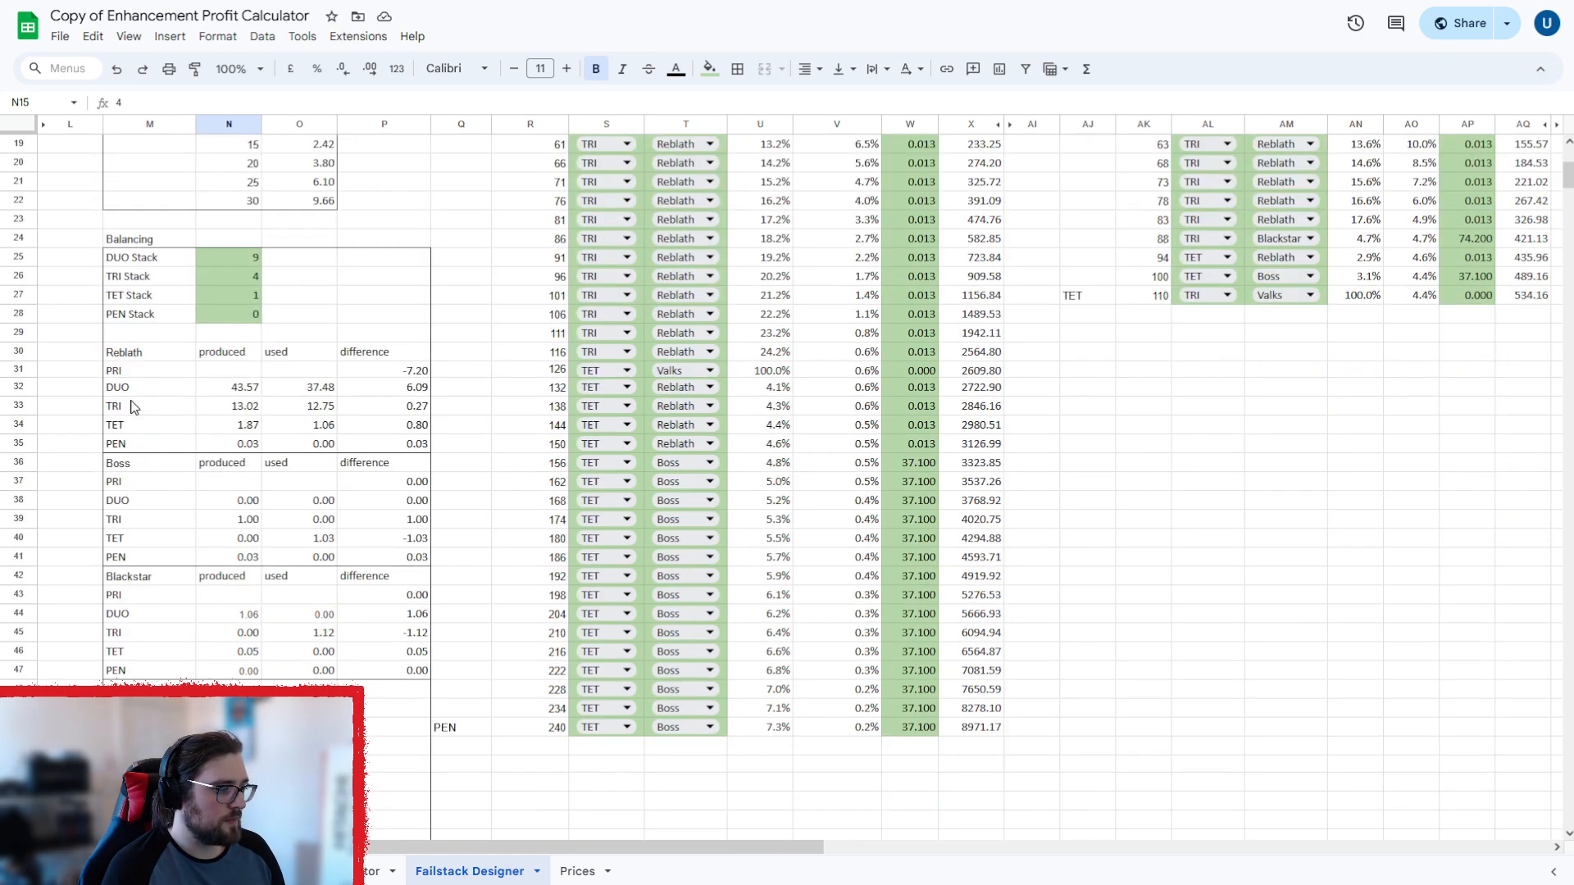
{"action": "mouse_move", "coordinate": [180, 305]}
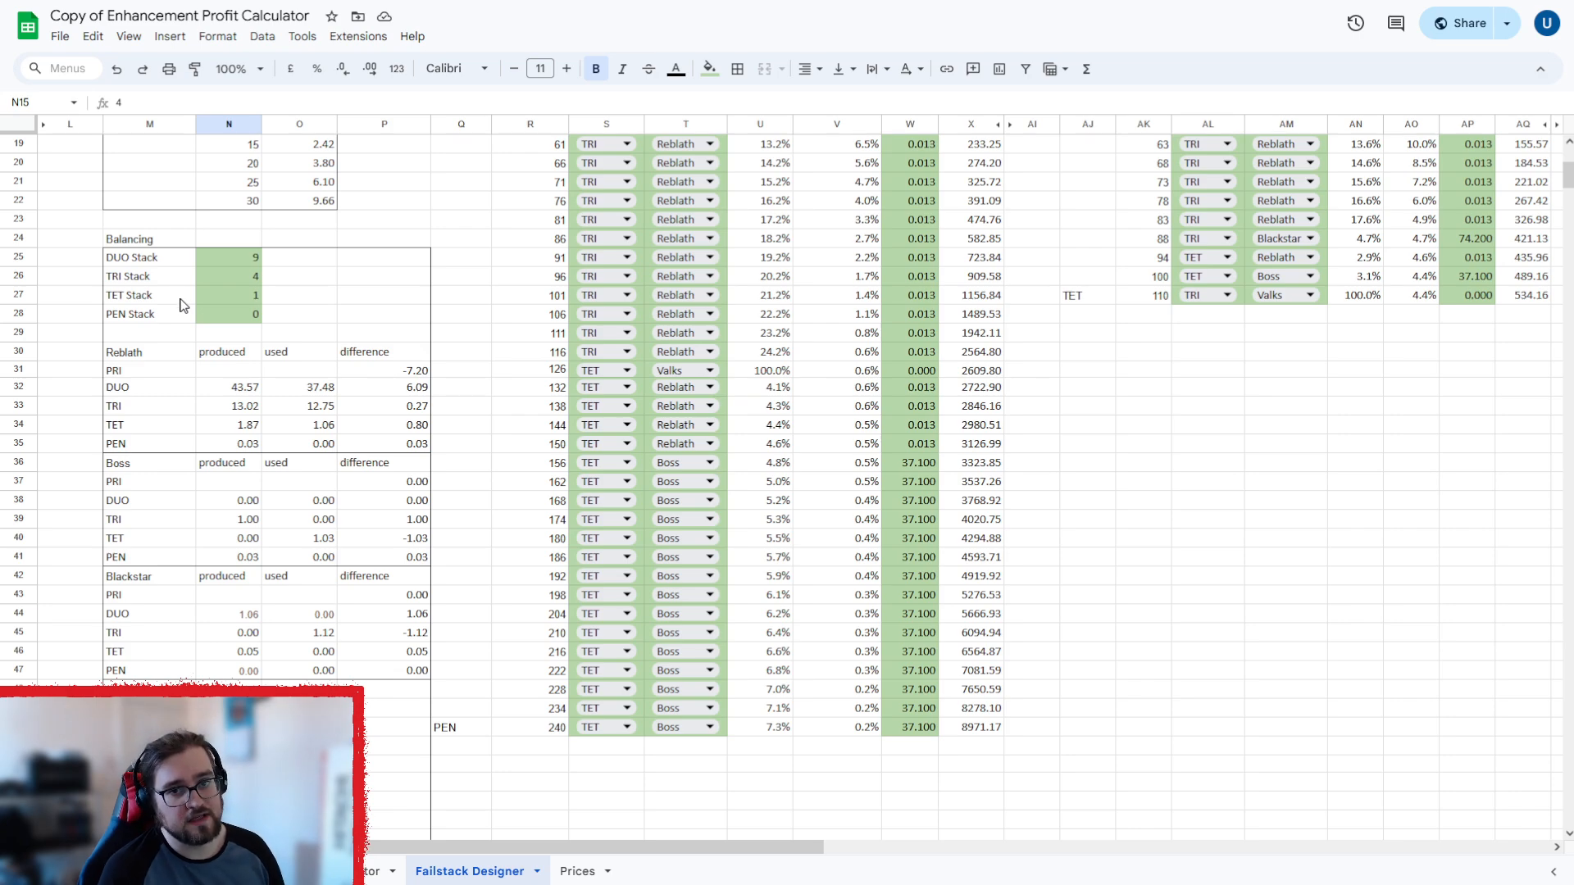
{"action": "mouse_move", "coordinate": [210, 267]}
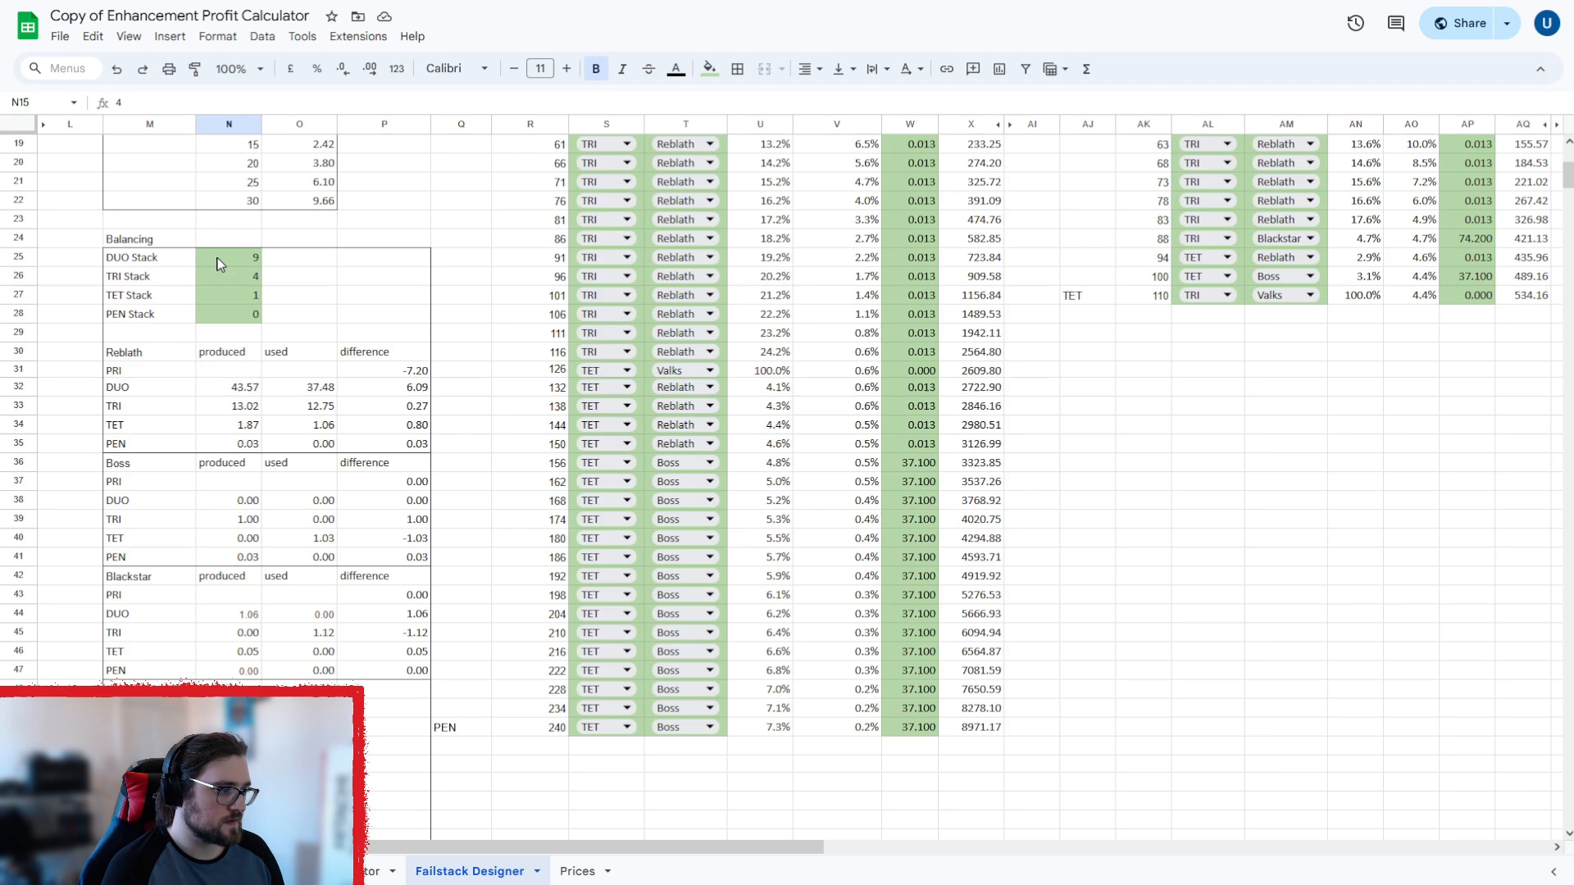
{"action": "left_click", "coordinate": [228, 257]}
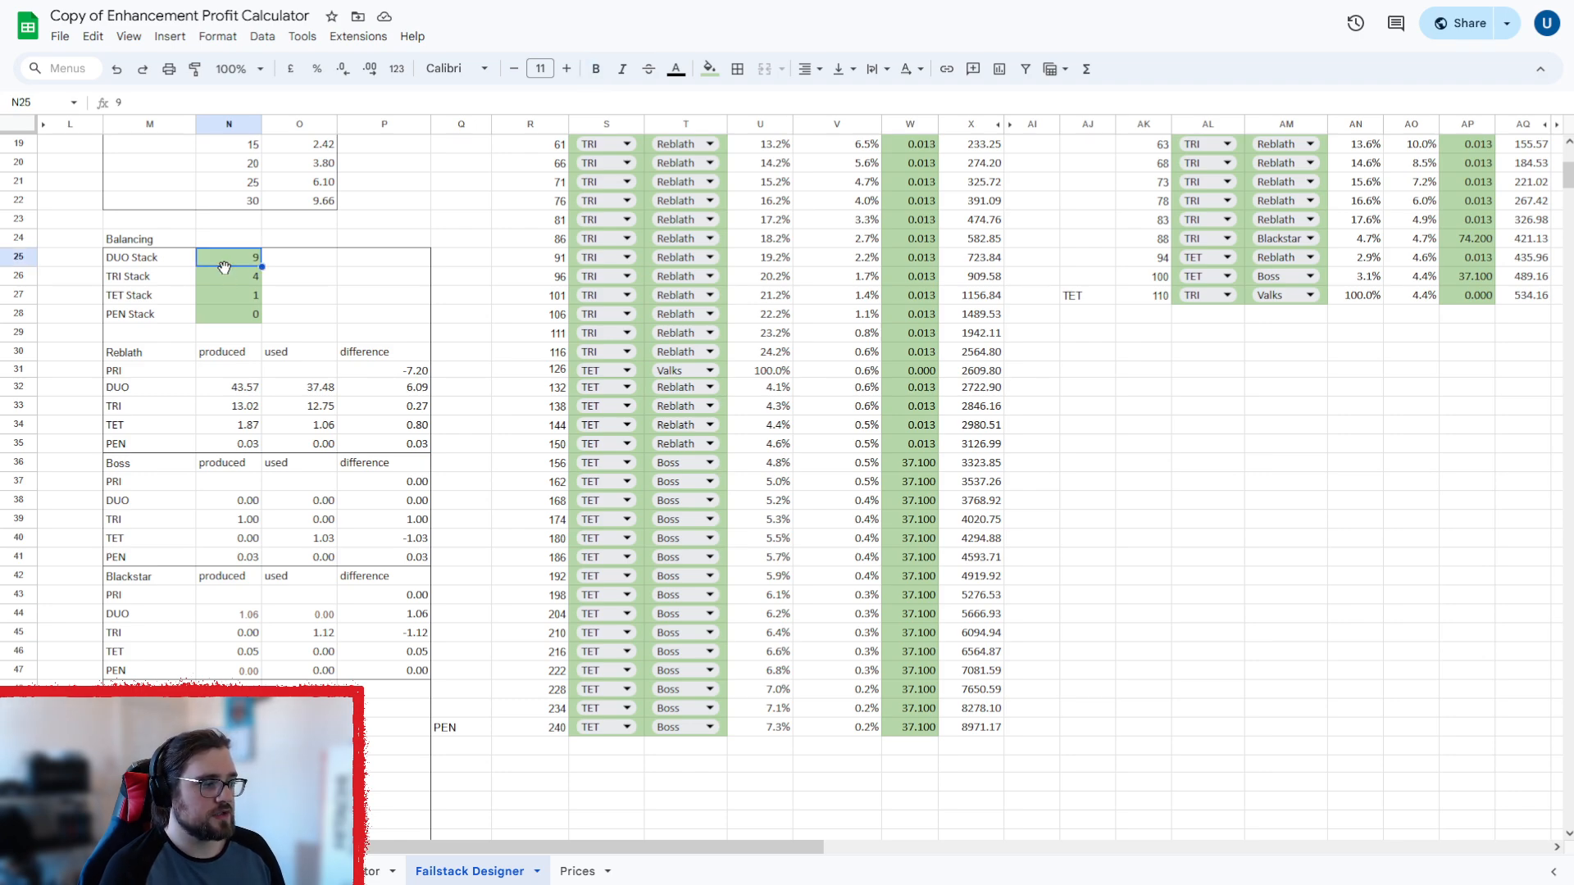
{"action": "mouse_move", "coordinate": [238, 282]}
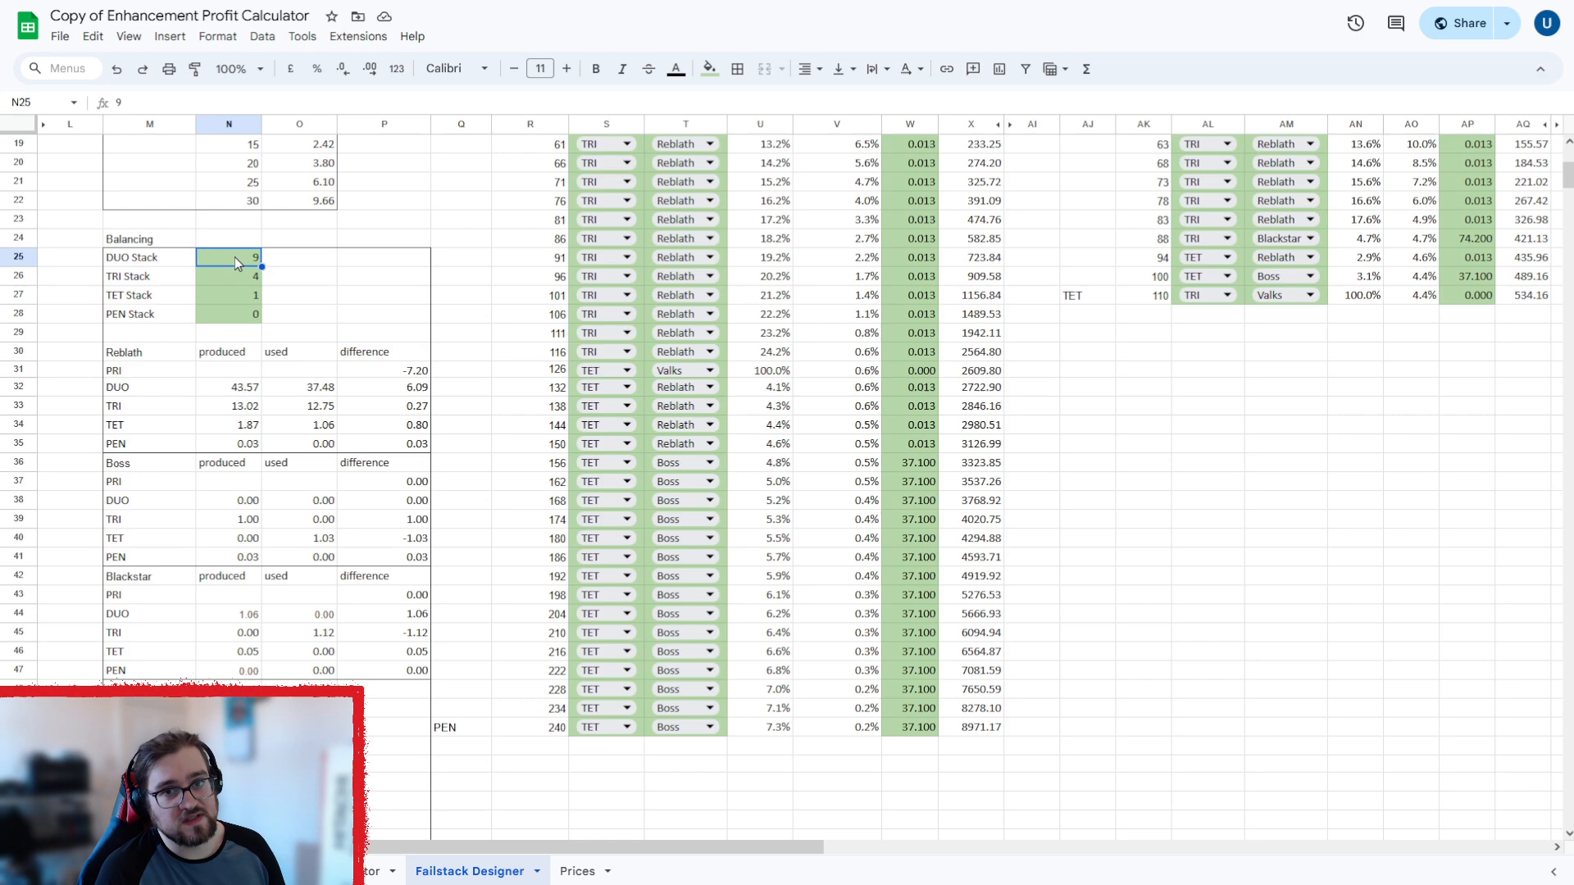
{"action": "mouse_move", "coordinate": [237, 292]}
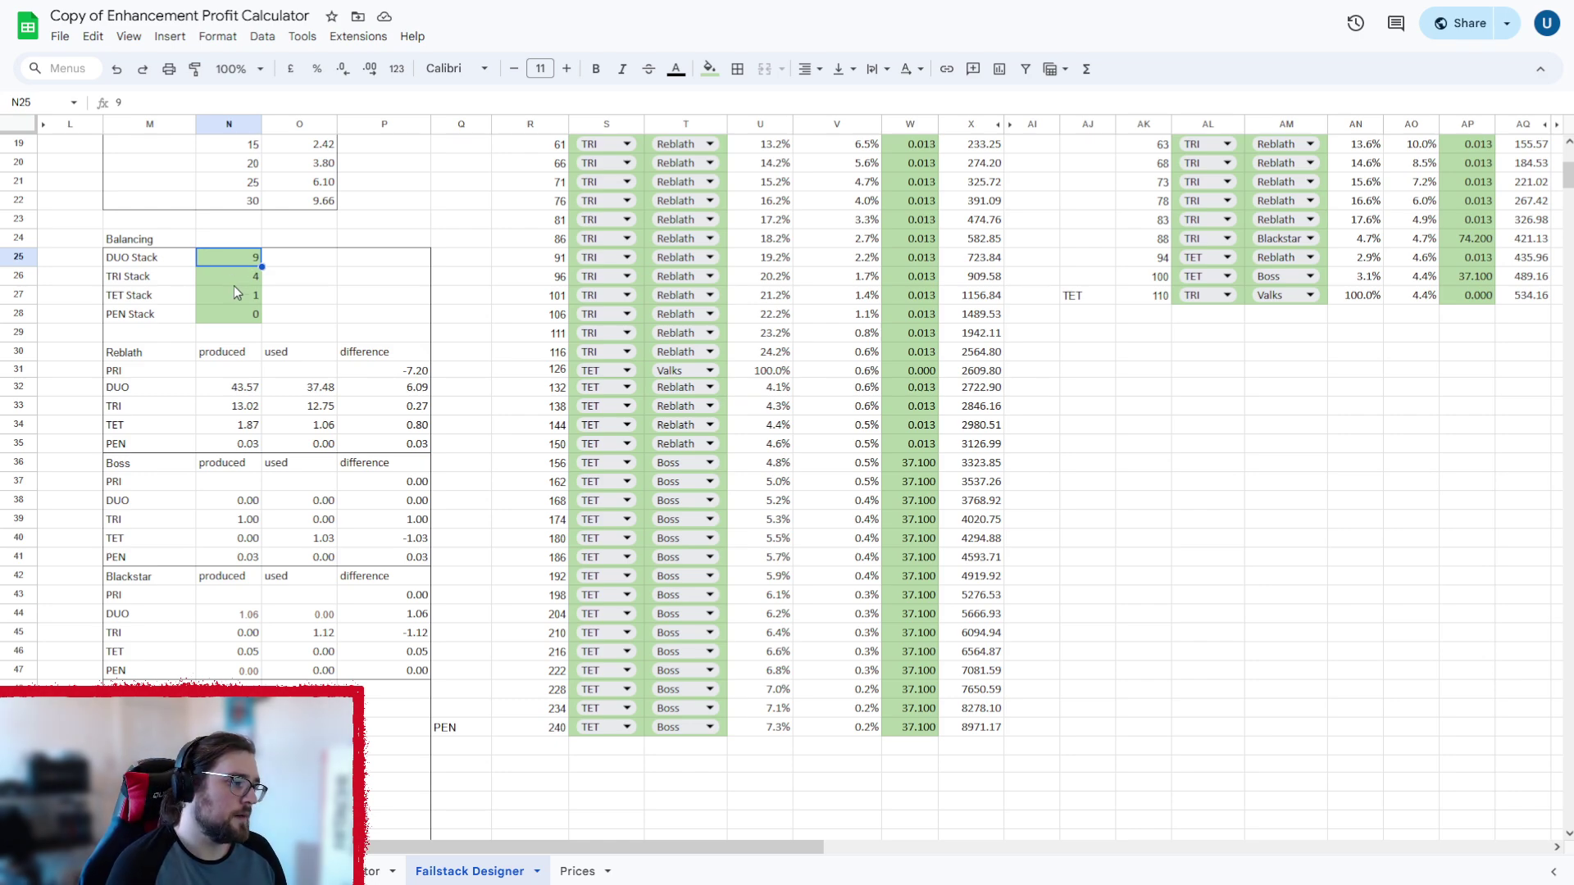
{"action": "left_click", "coordinate": [228, 294]}
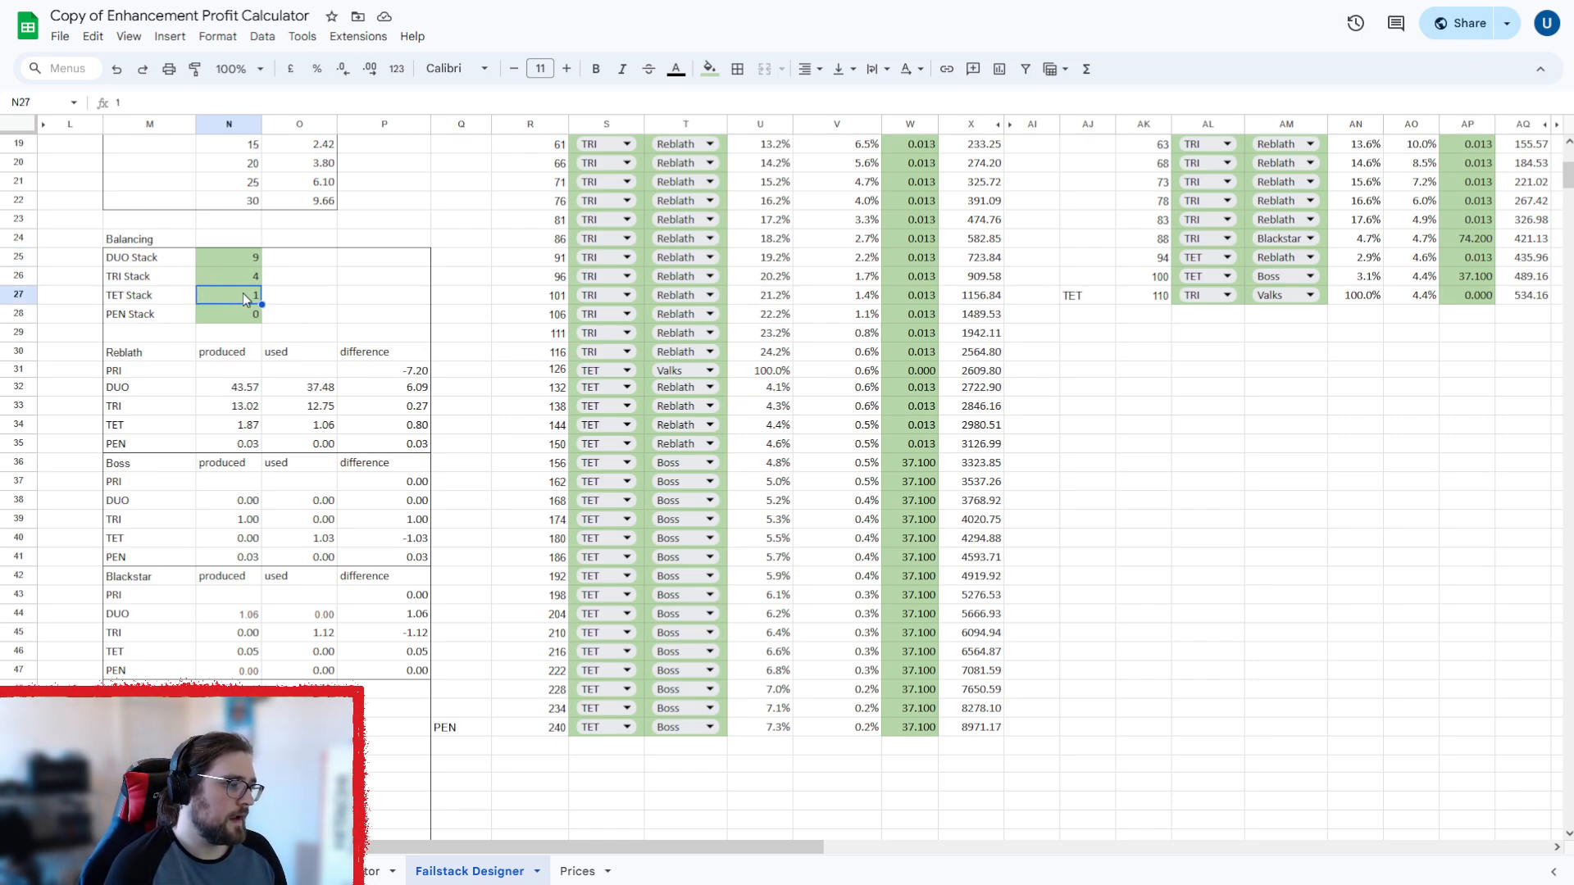
{"action": "left_click", "coordinate": [228, 313]}
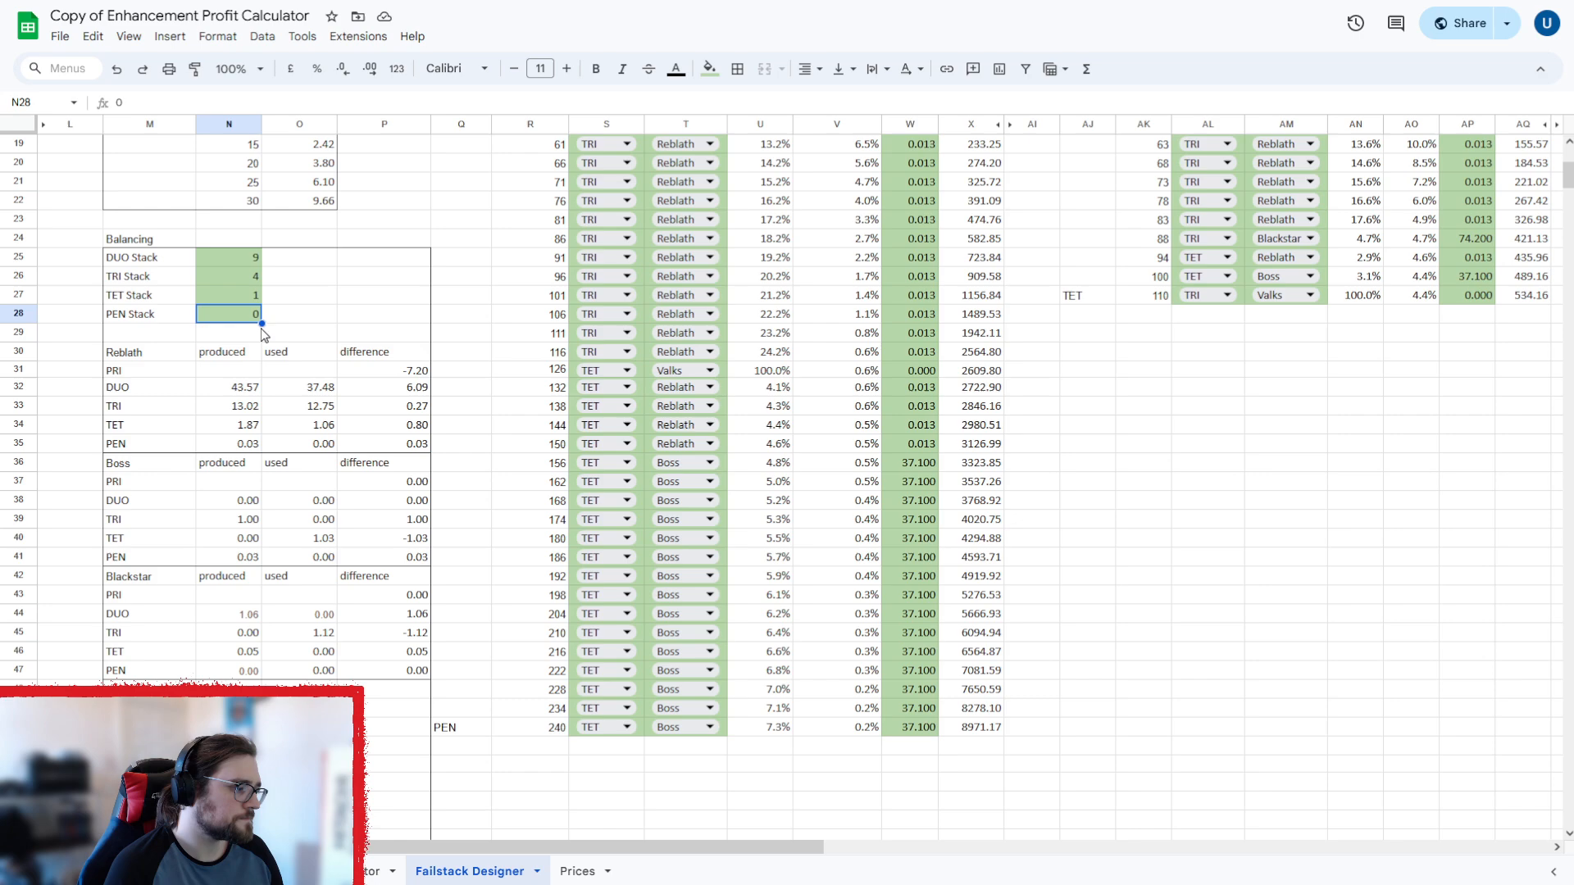
{"action": "left_click", "coordinate": [383, 370]}
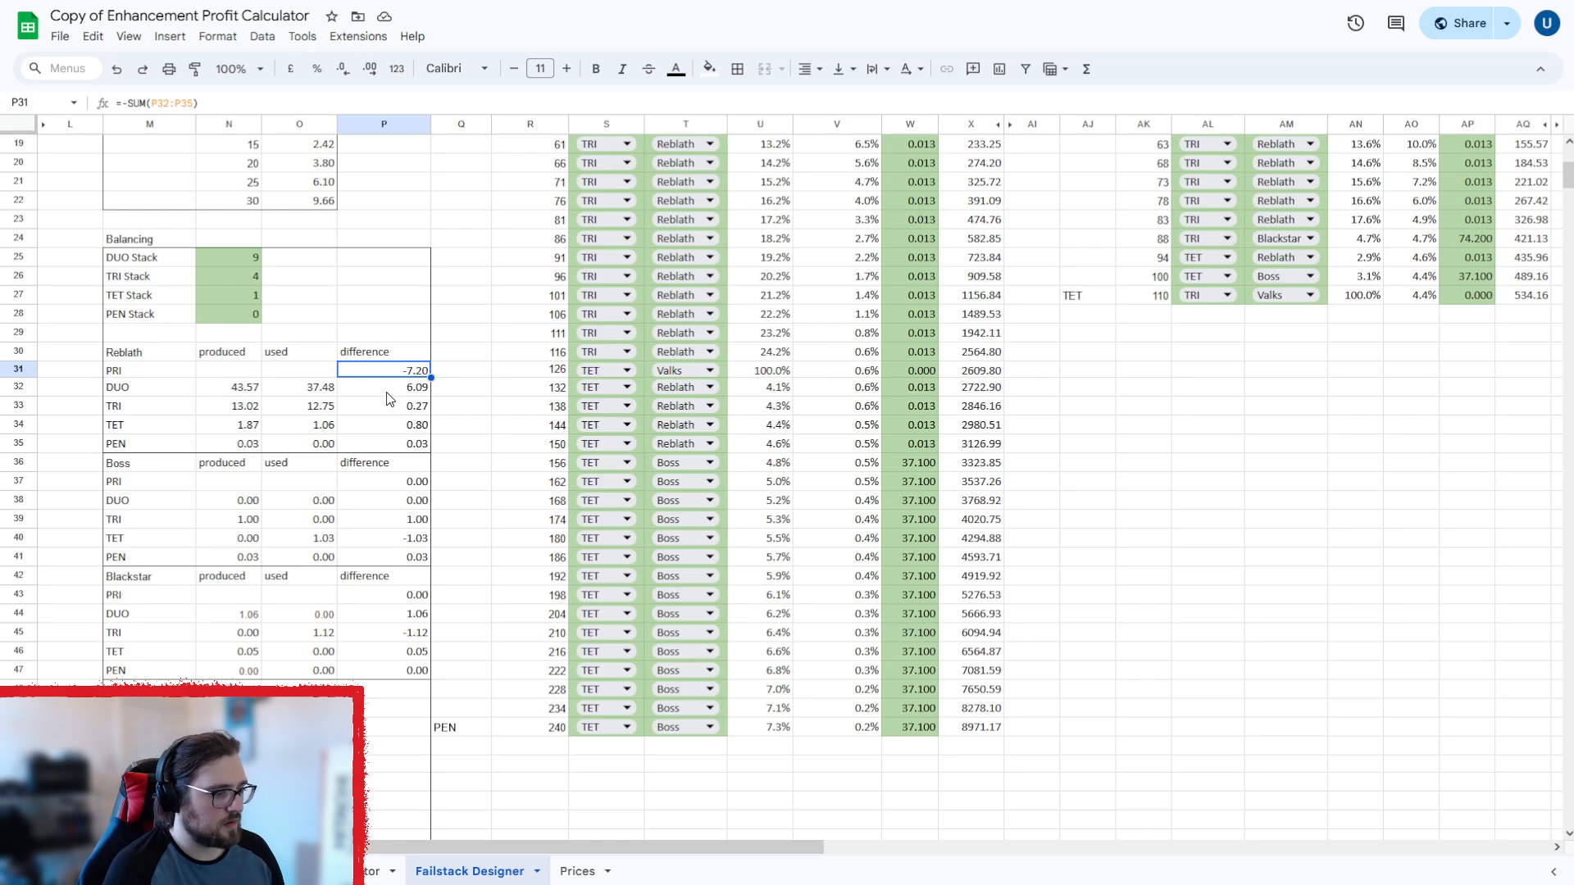
{"action": "left_click", "coordinate": [383, 386]}
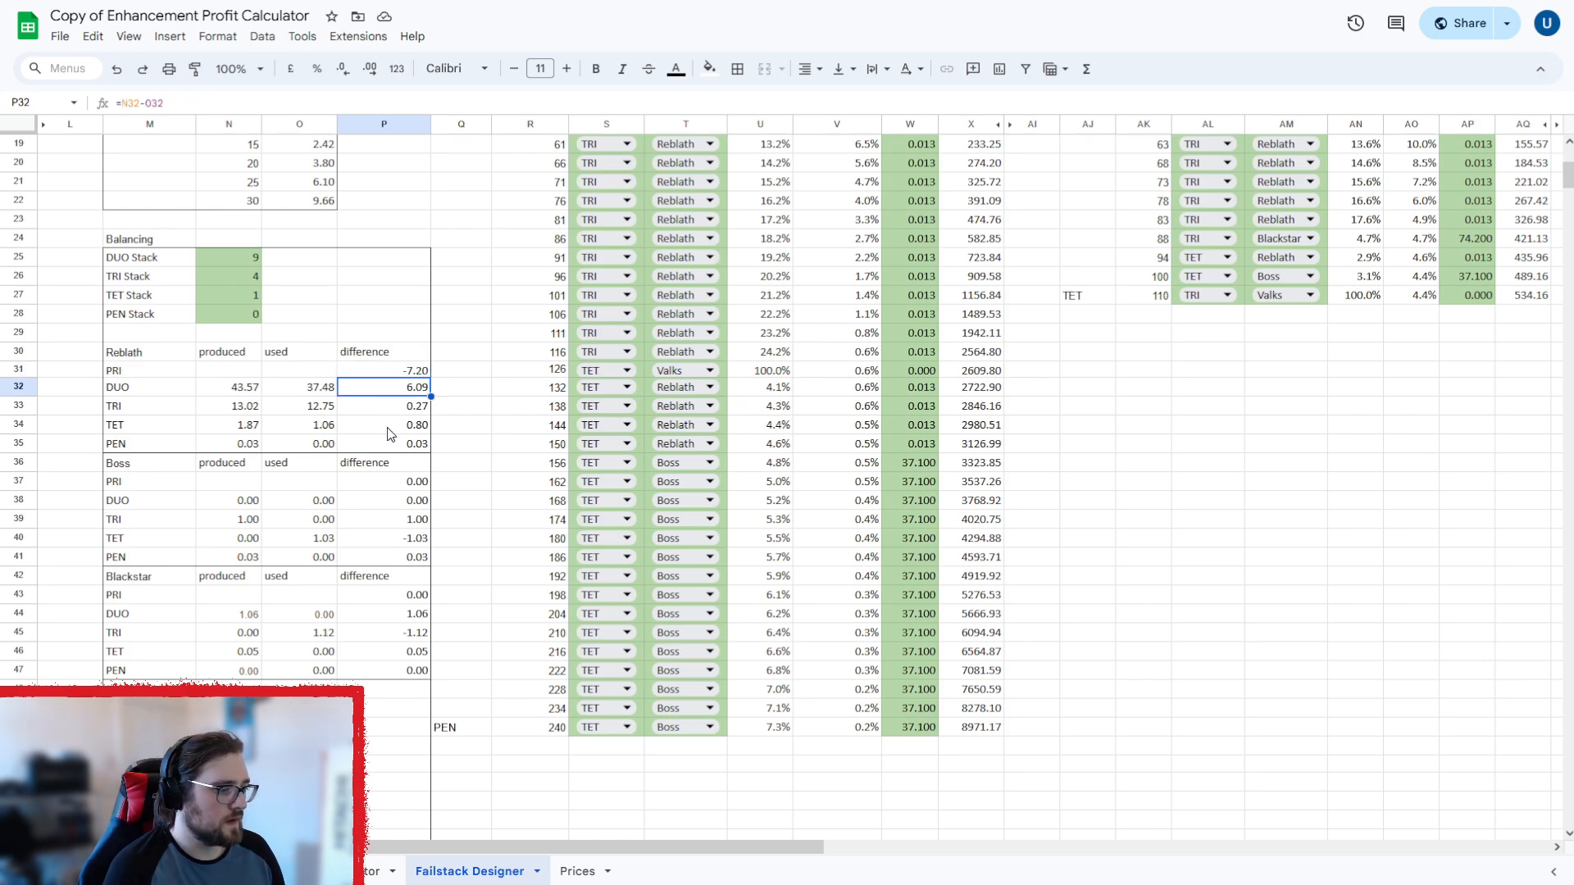
{"action": "mouse_move", "coordinate": [385, 381]}
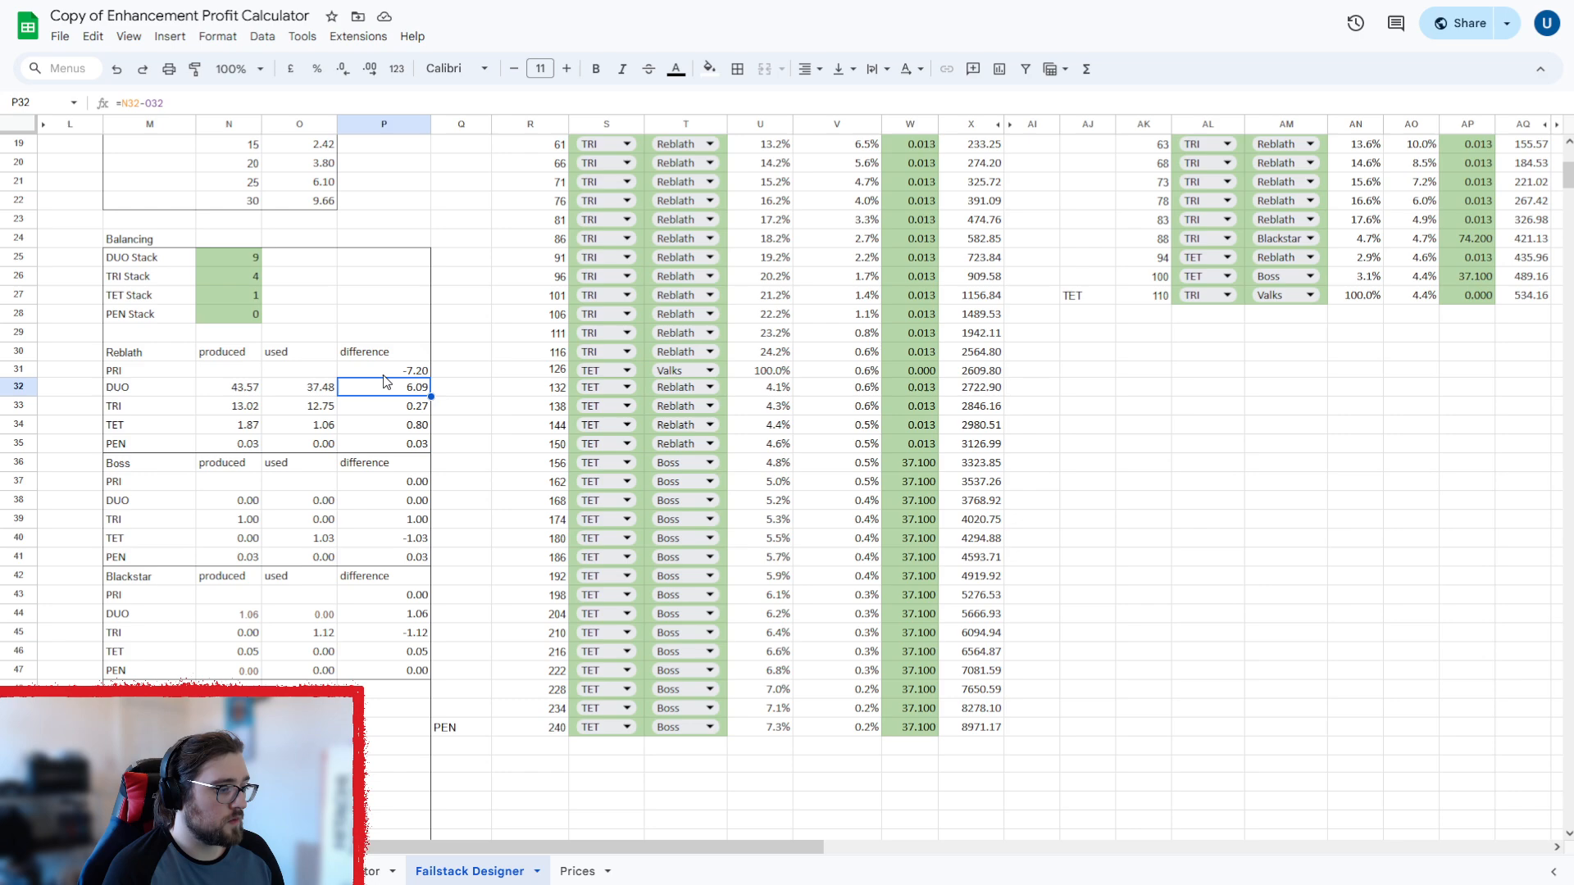
{"action": "mouse_move", "coordinate": [394, 410]}
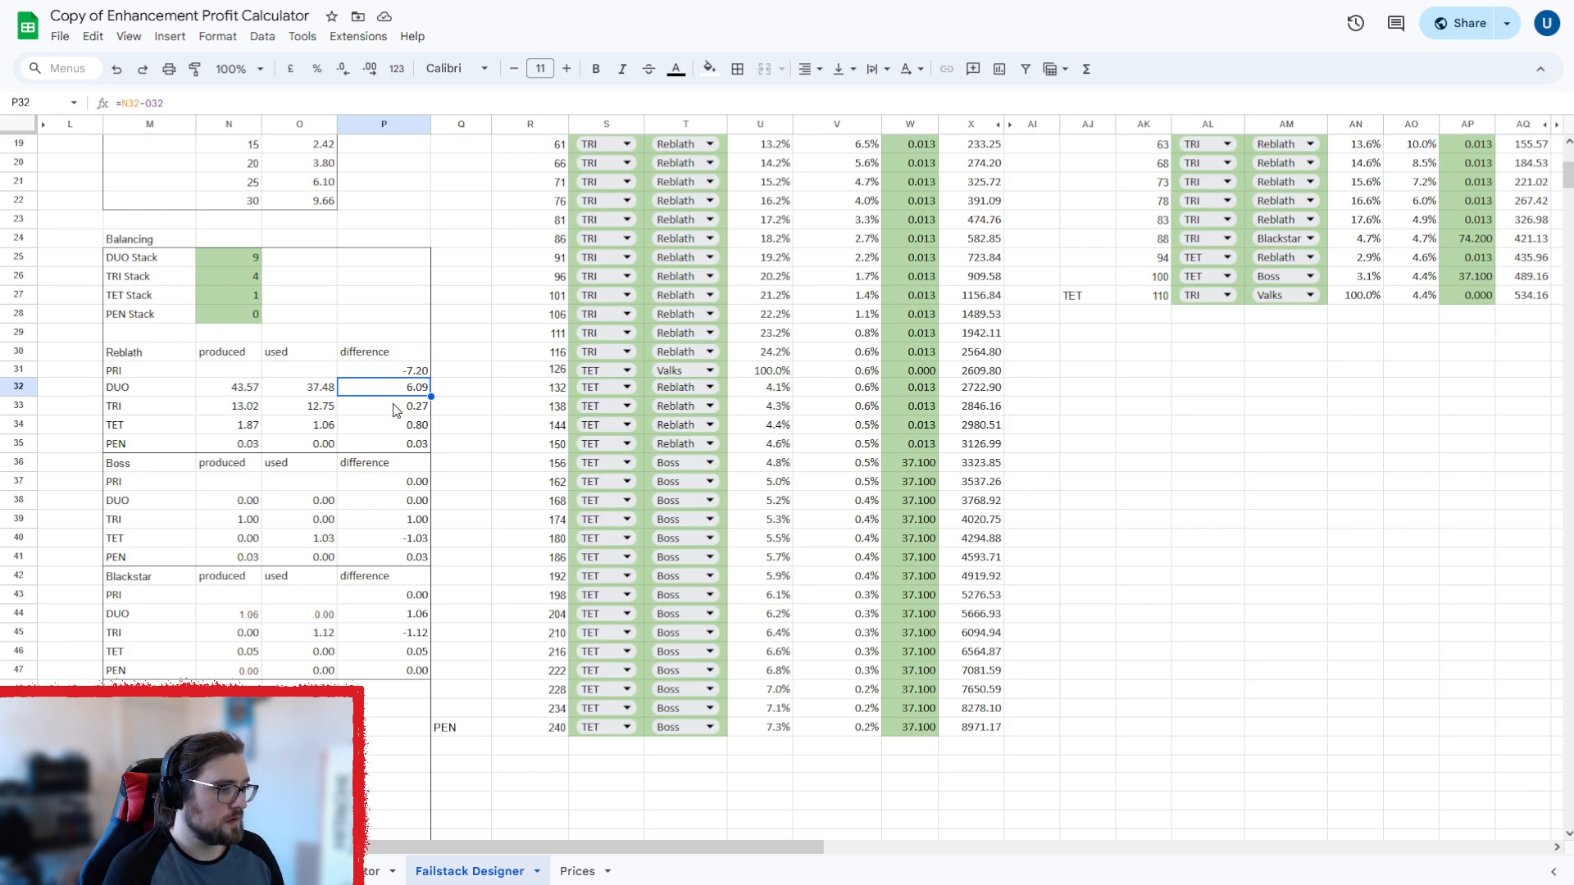
{"action": "mouse_move", "coordinate": [380, 405]}
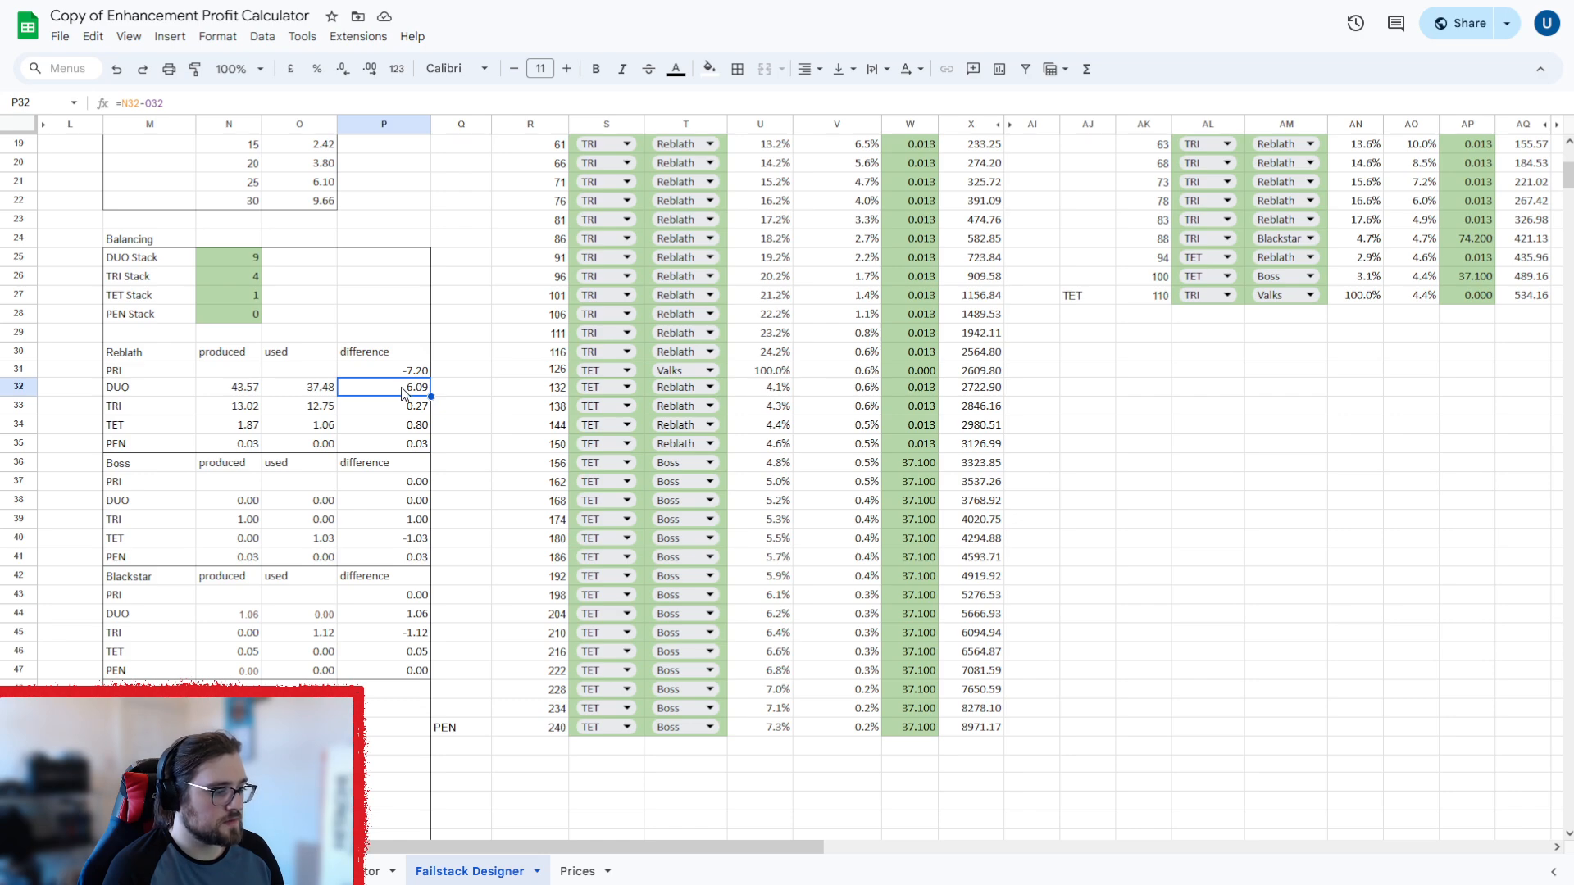
{"action": "left_click", "coordinate": [383, 369]}
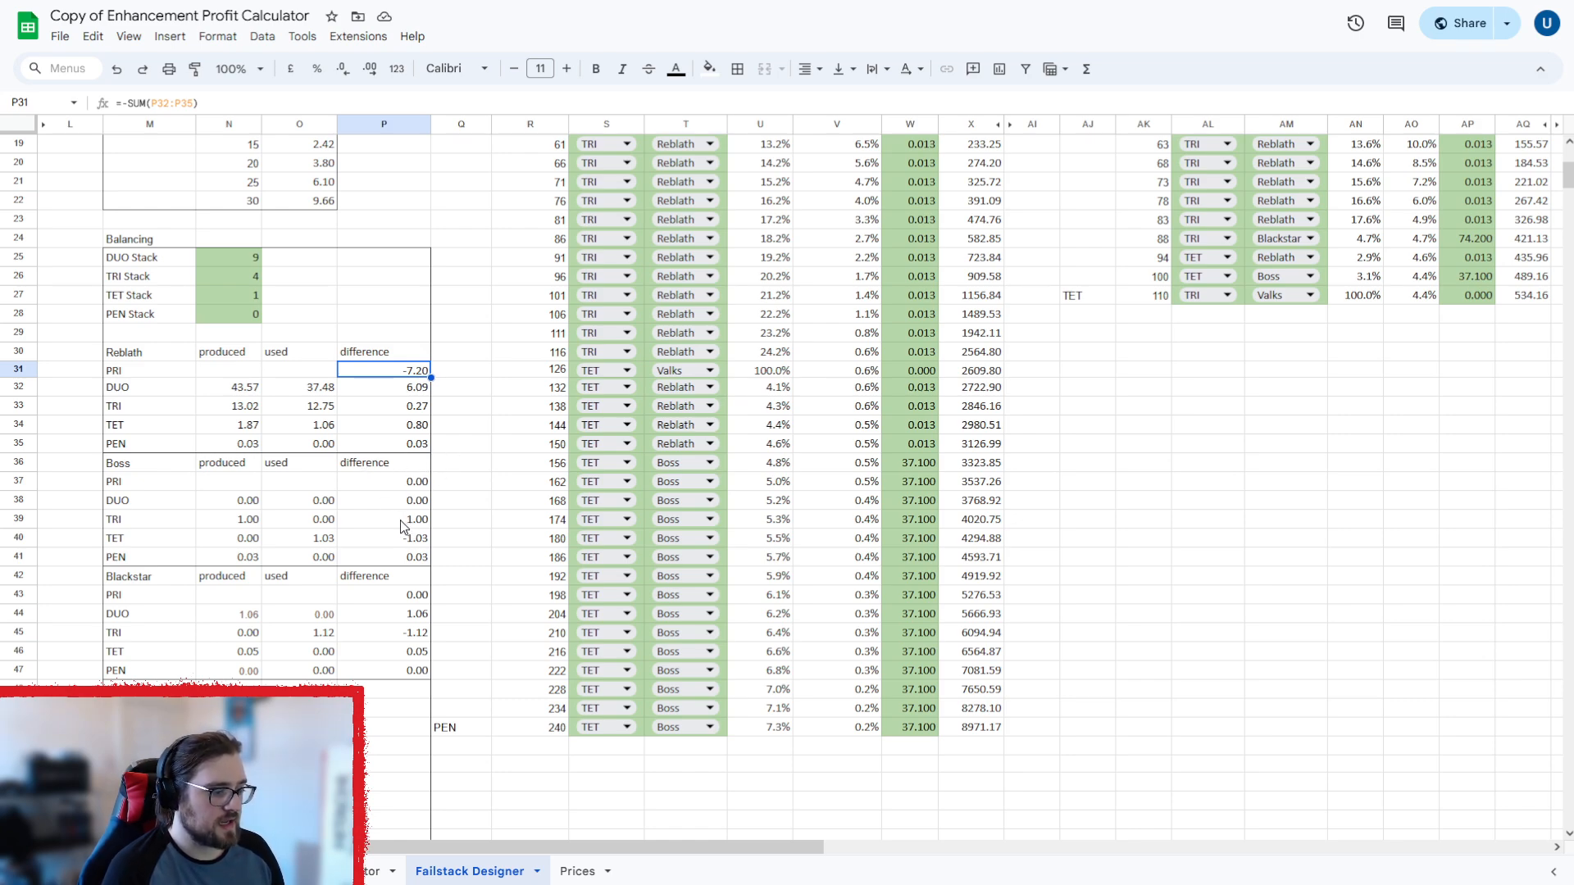
{"action": "left_click", "coordinate": [383, 519]}
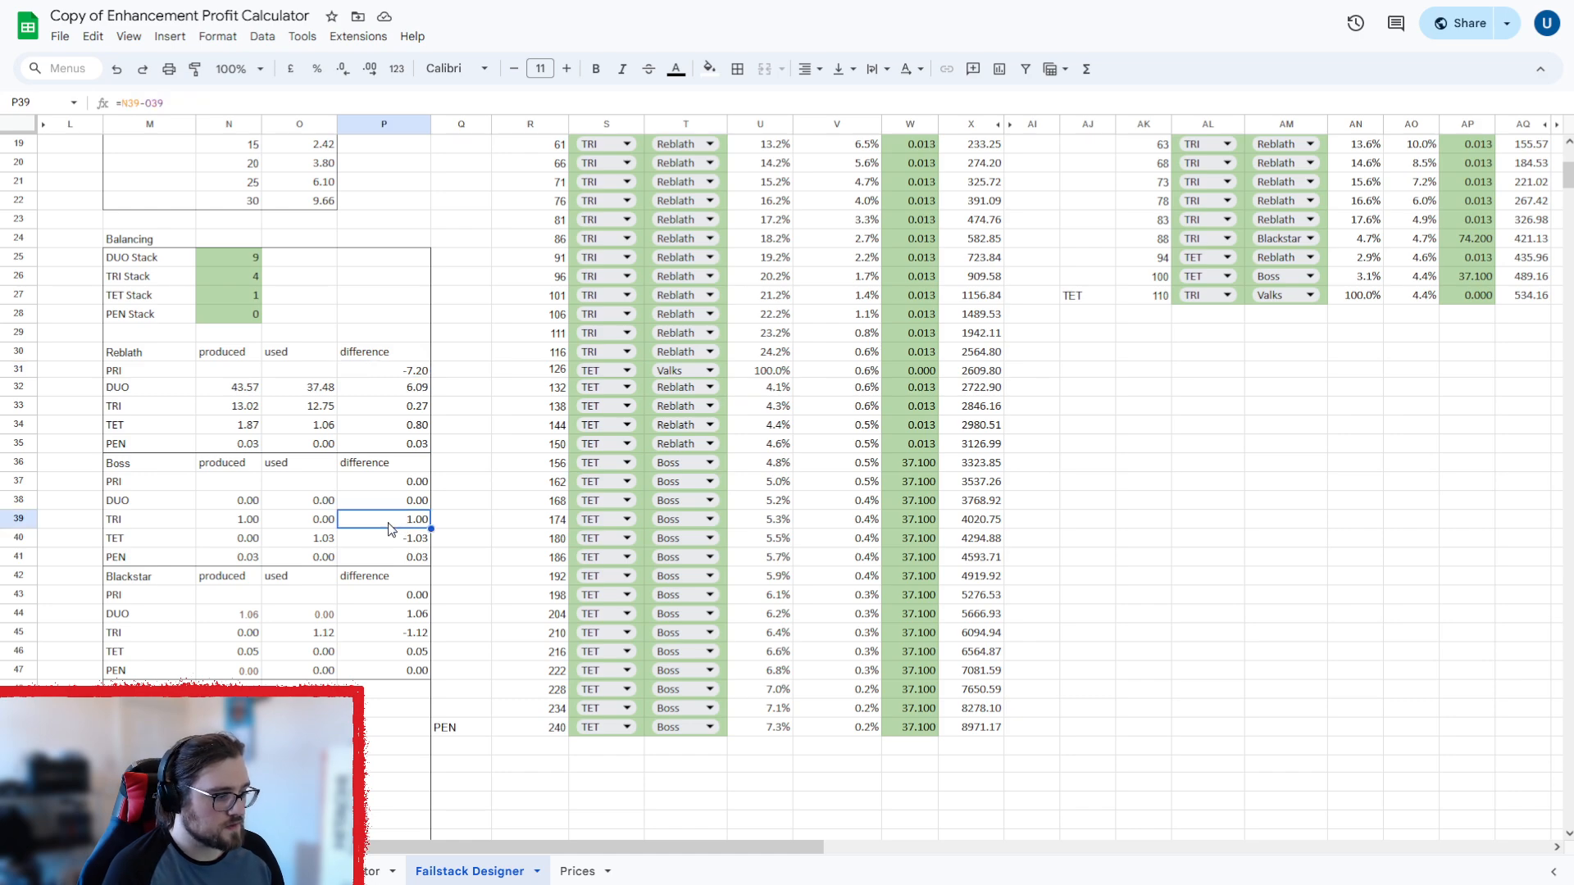
{"action": "mouse_move", "coordinate": [399, 590]}
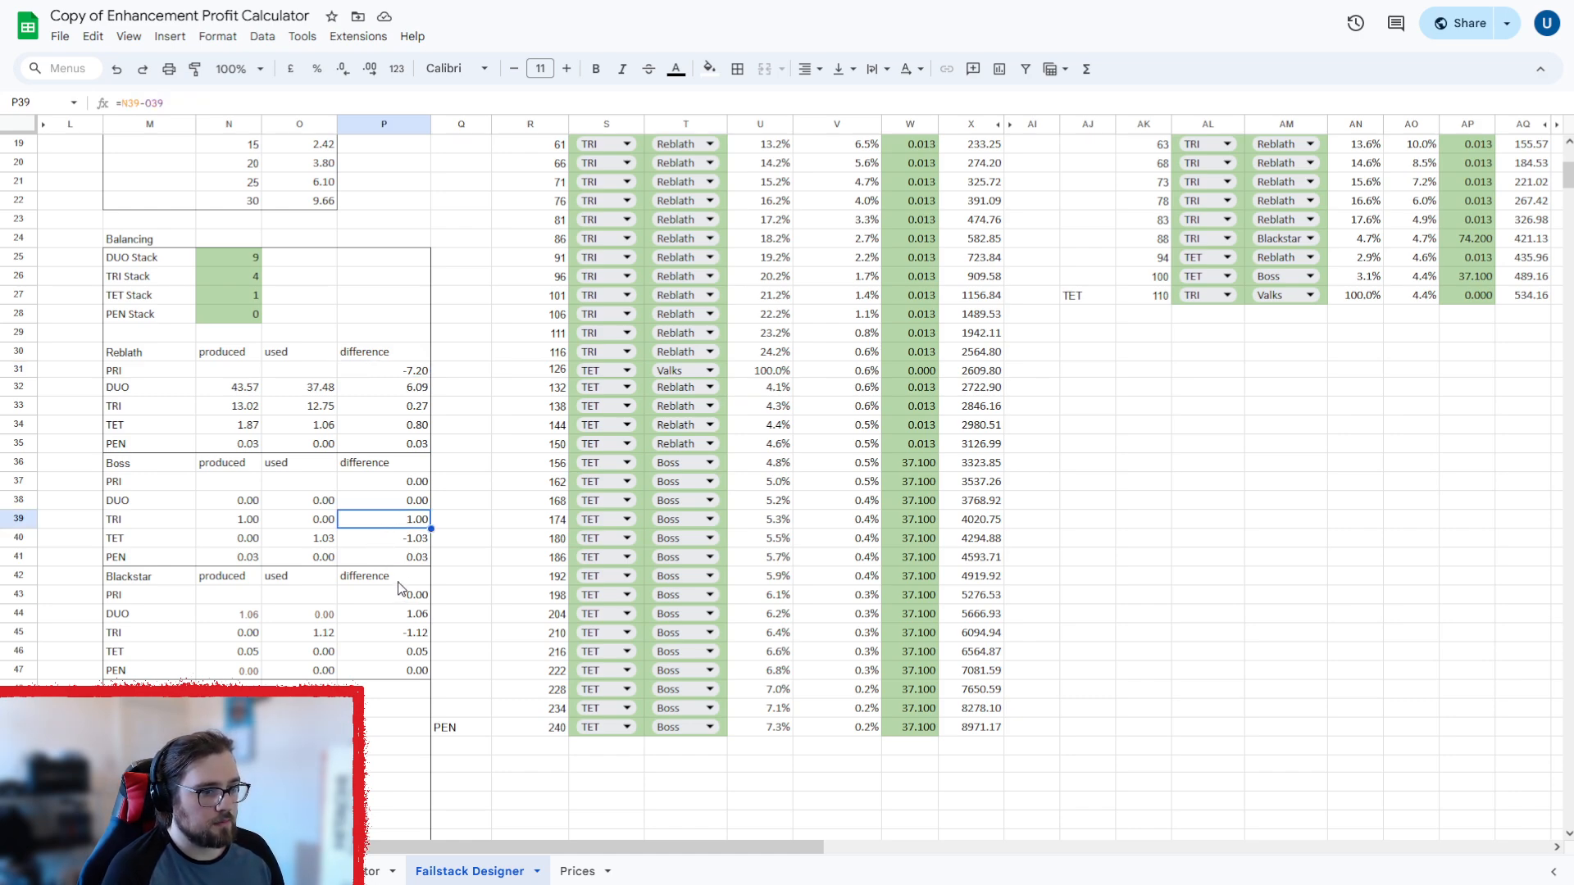
{"action": "left_click", "coordinate": [384, 632]}
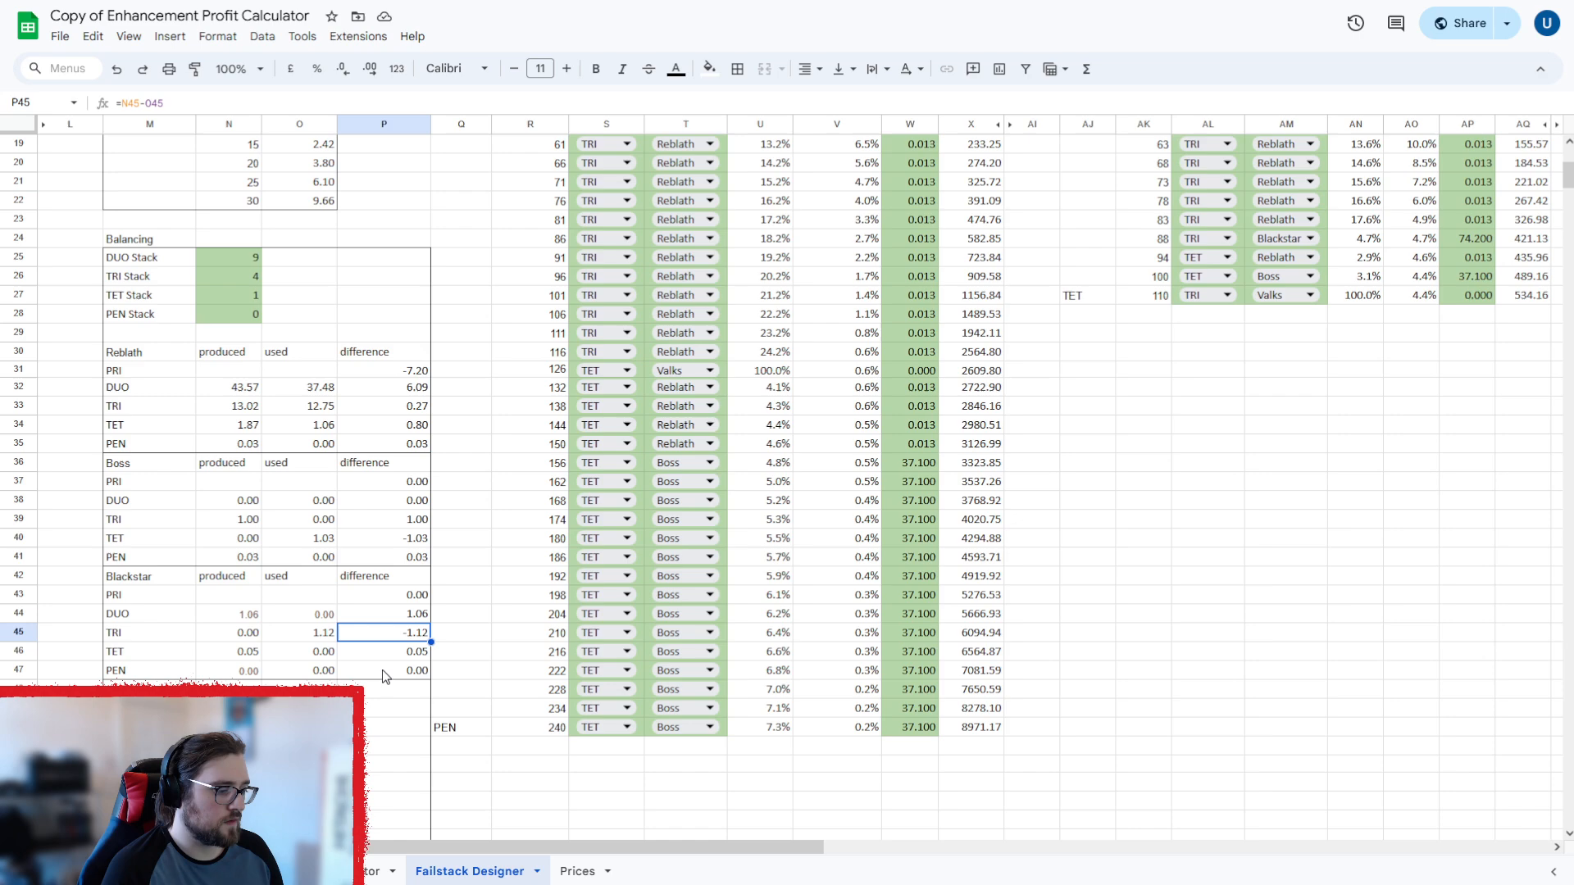
{"action": "mouse_move", "coordinate": [380, 526]}
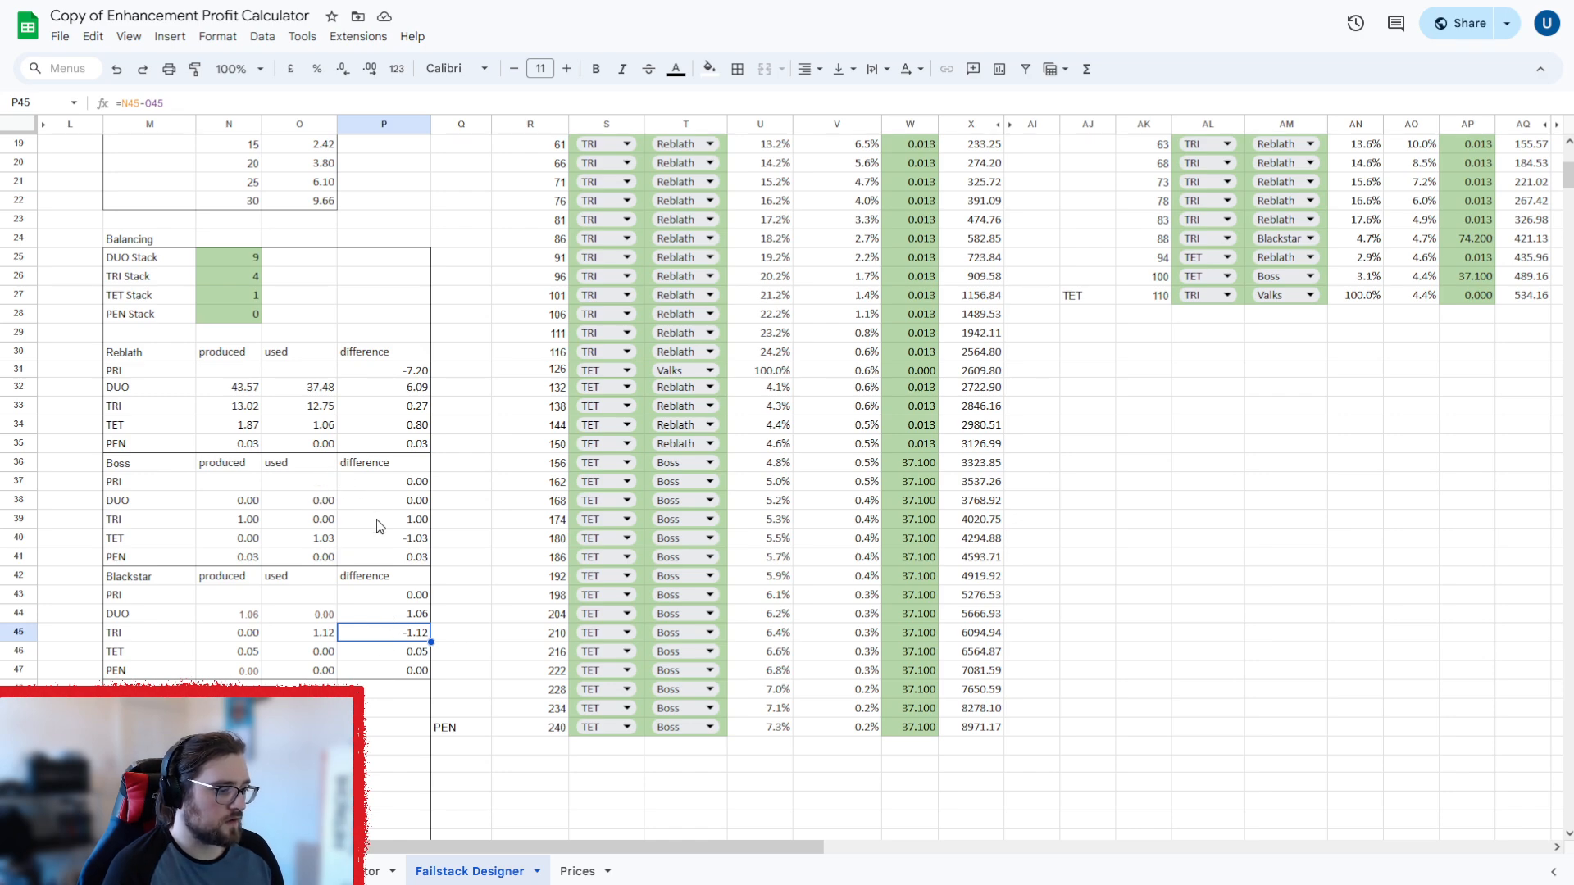
{"action": "left_click", "coordinate": [383, 519]}
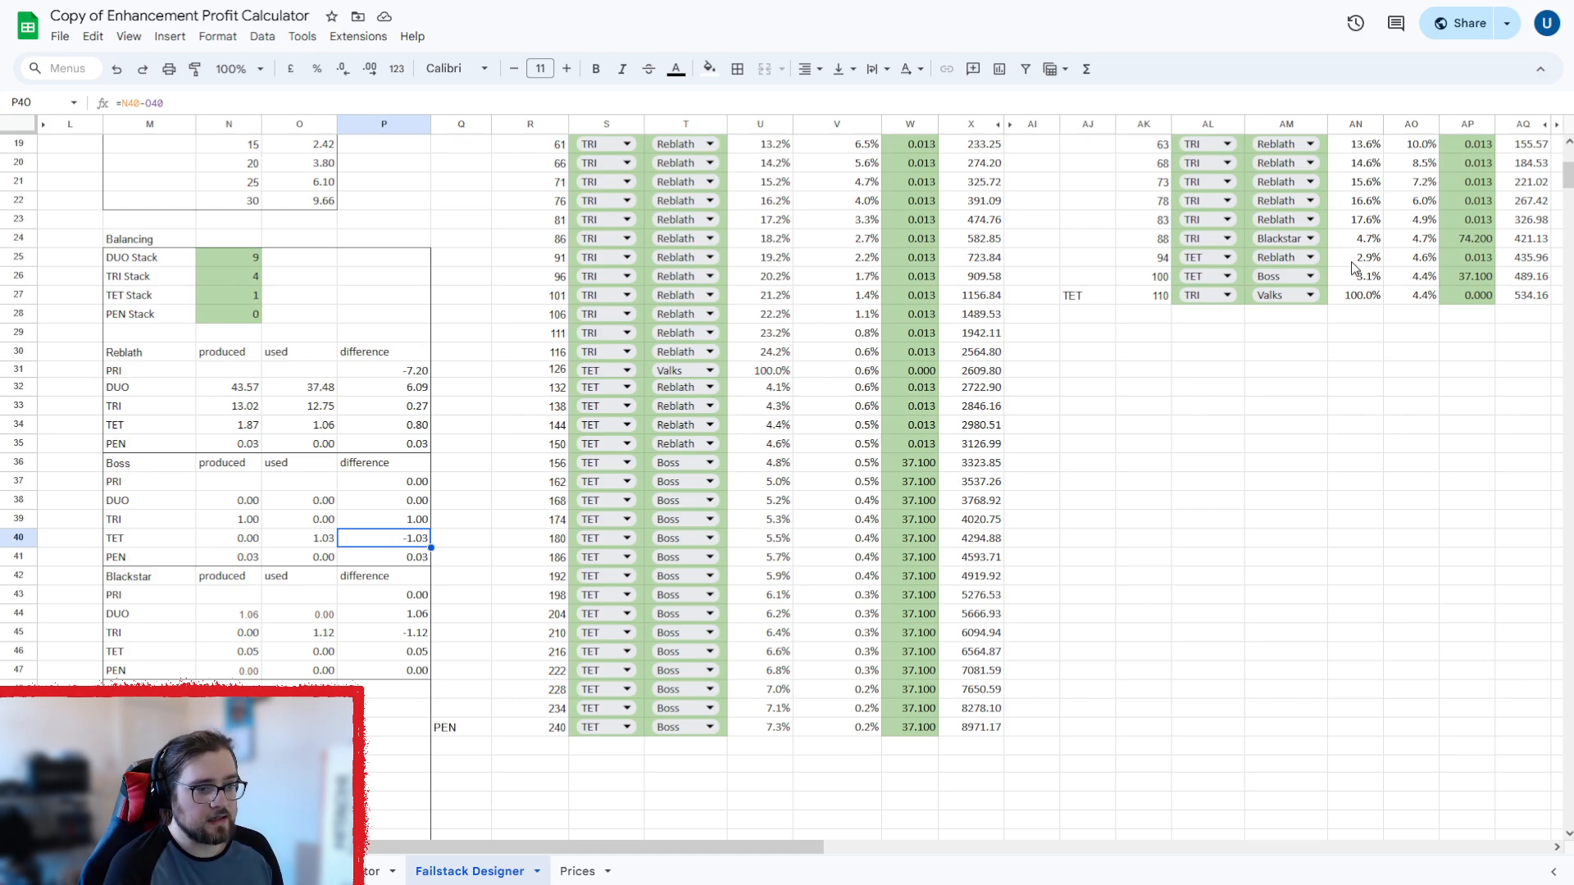
{"action": "mouse_move", "coordinate": [439, 567]}
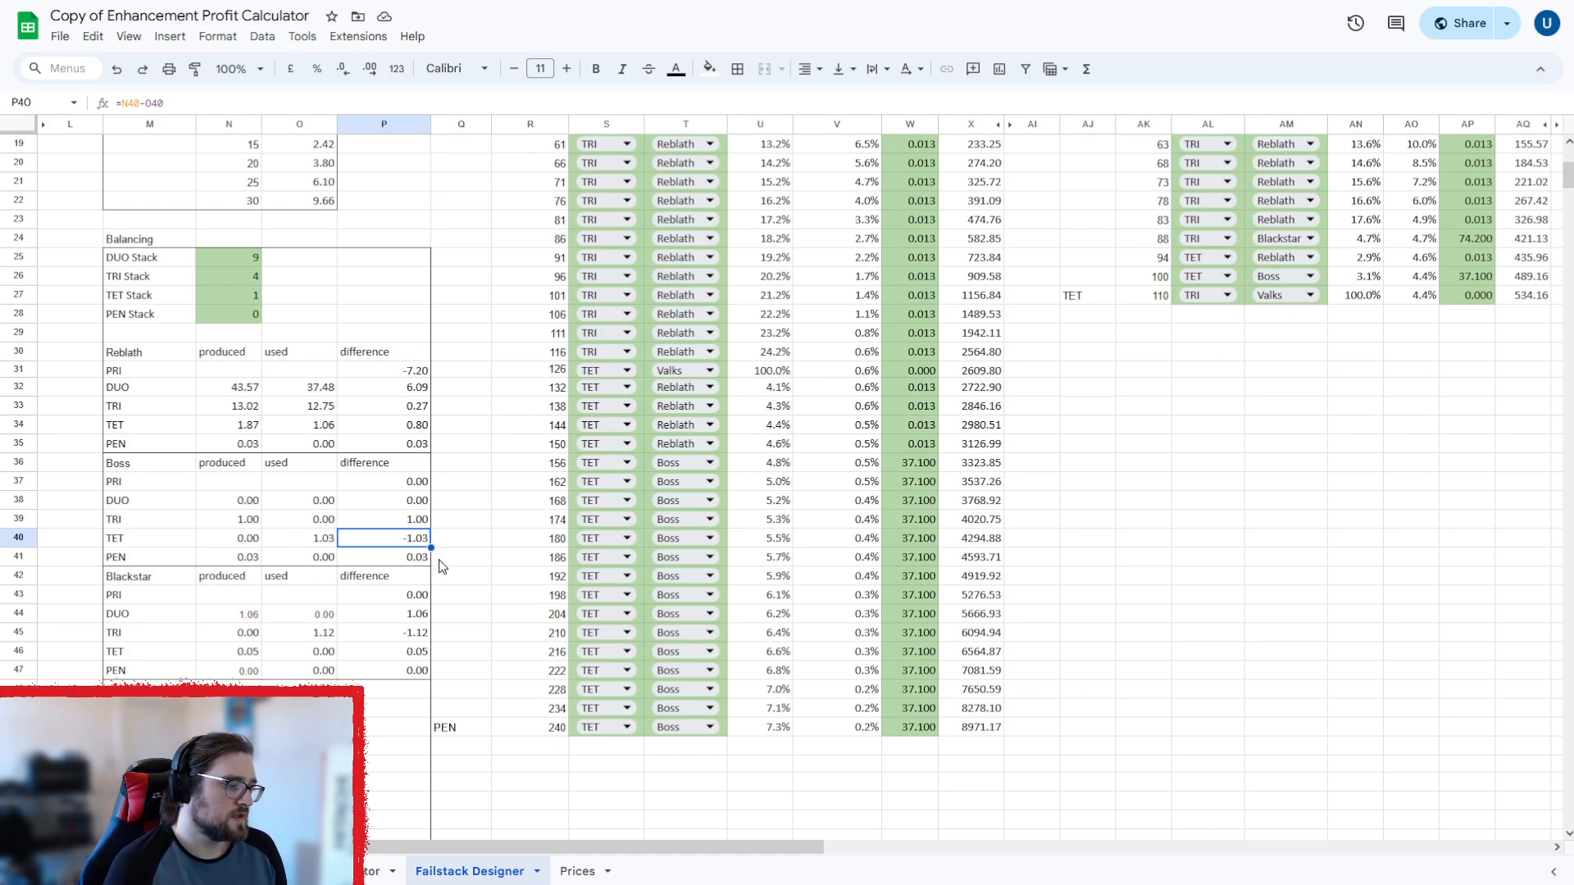
{"action": "mouse_move", "coordinate": [410, 574]}
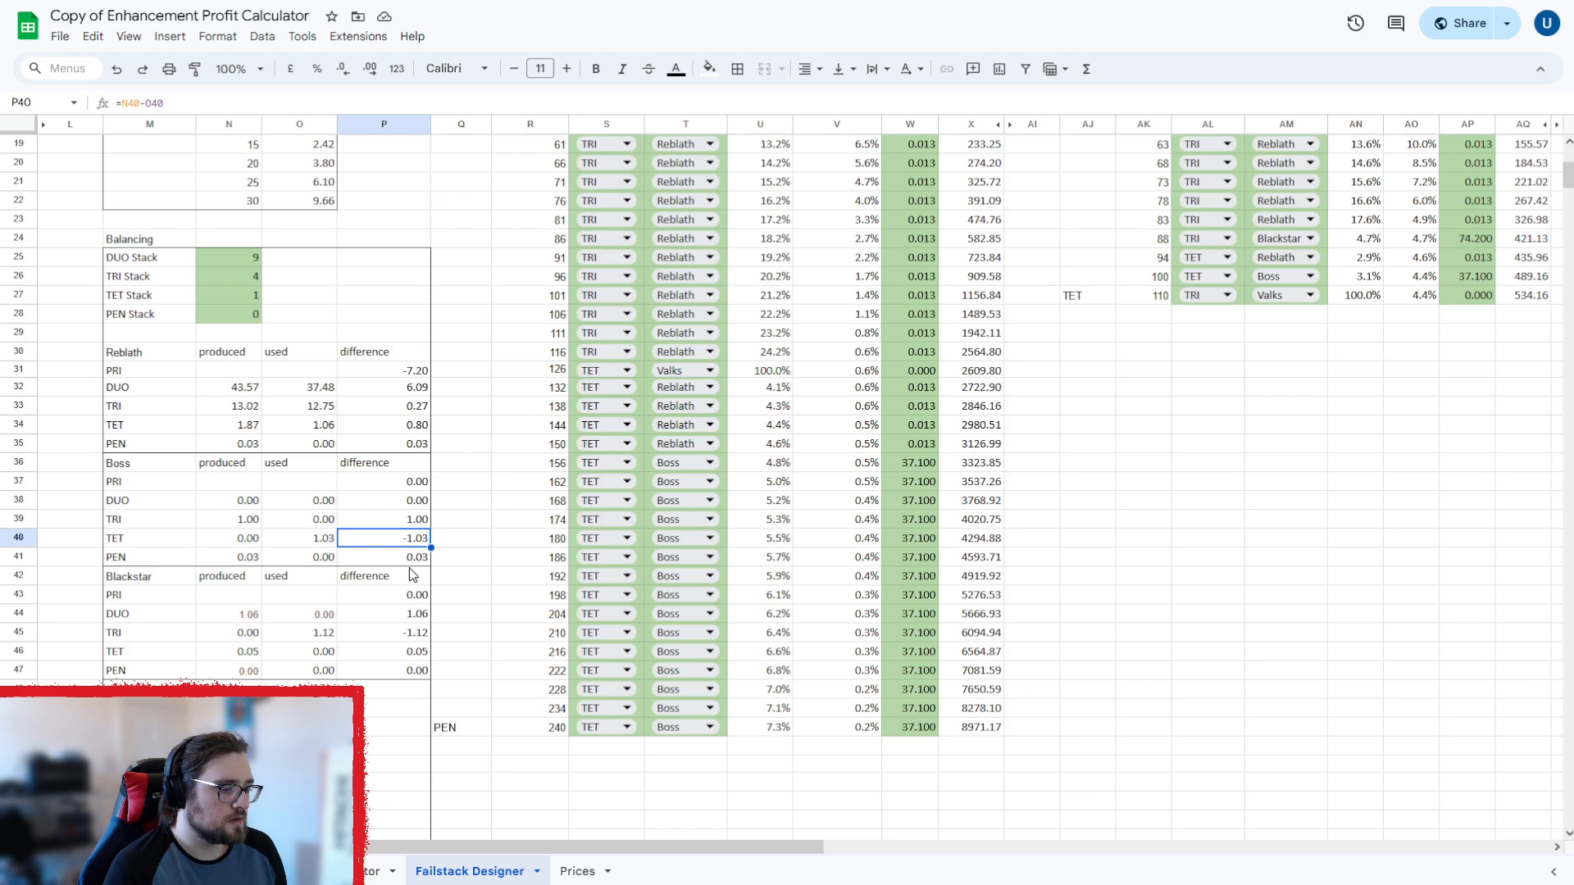
{"action": "left_click", "coordinate": [383, 613]}
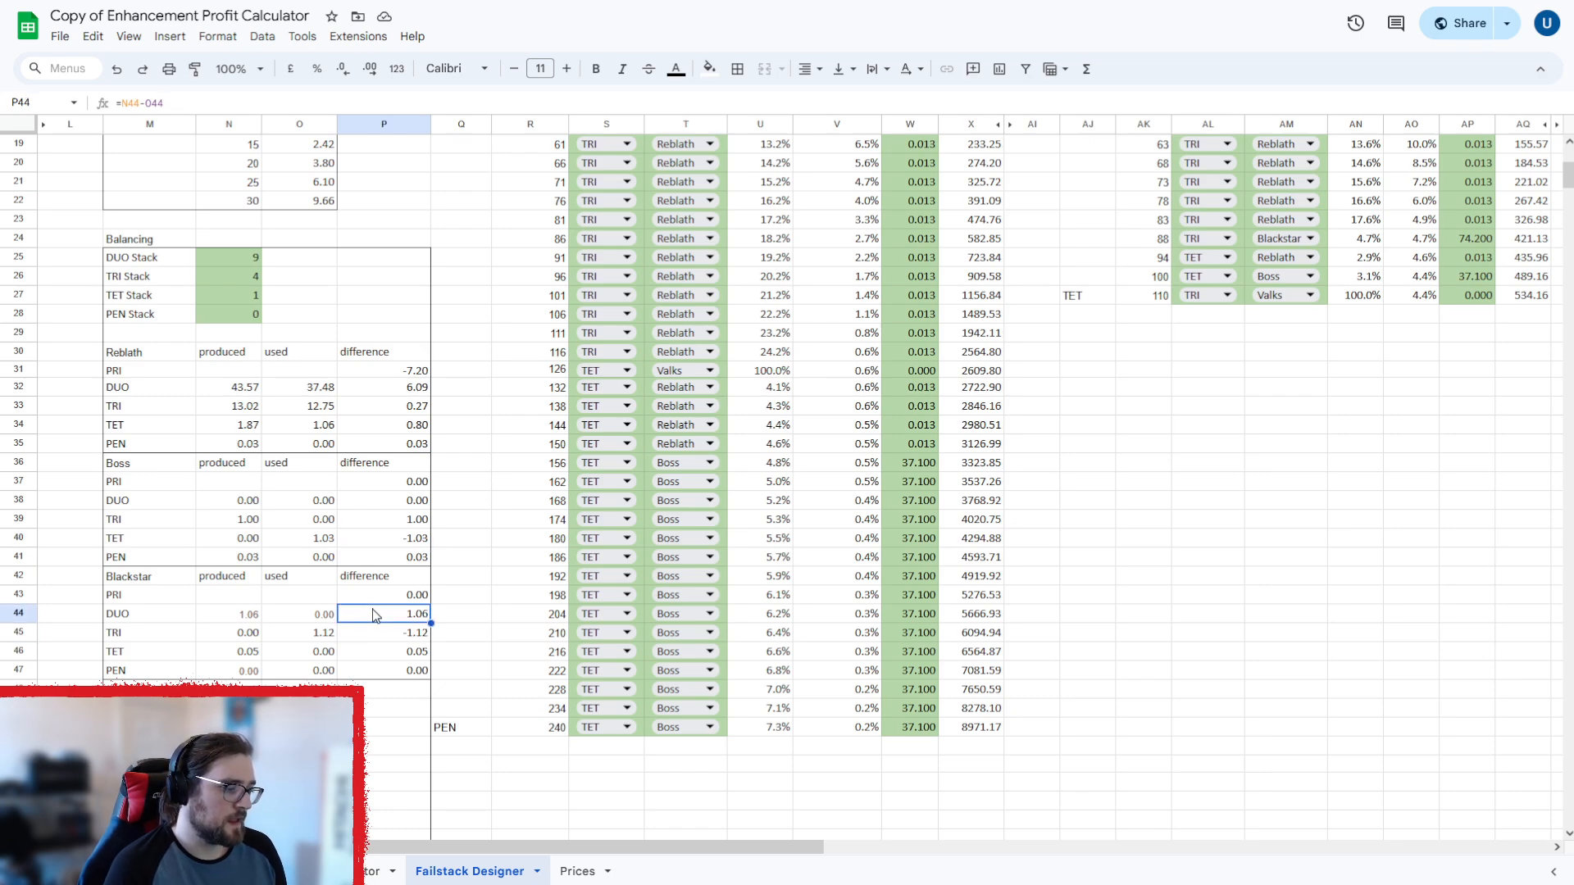
{"action": "scroll", "scroll_direction": "down", "scroll_amount": 3}
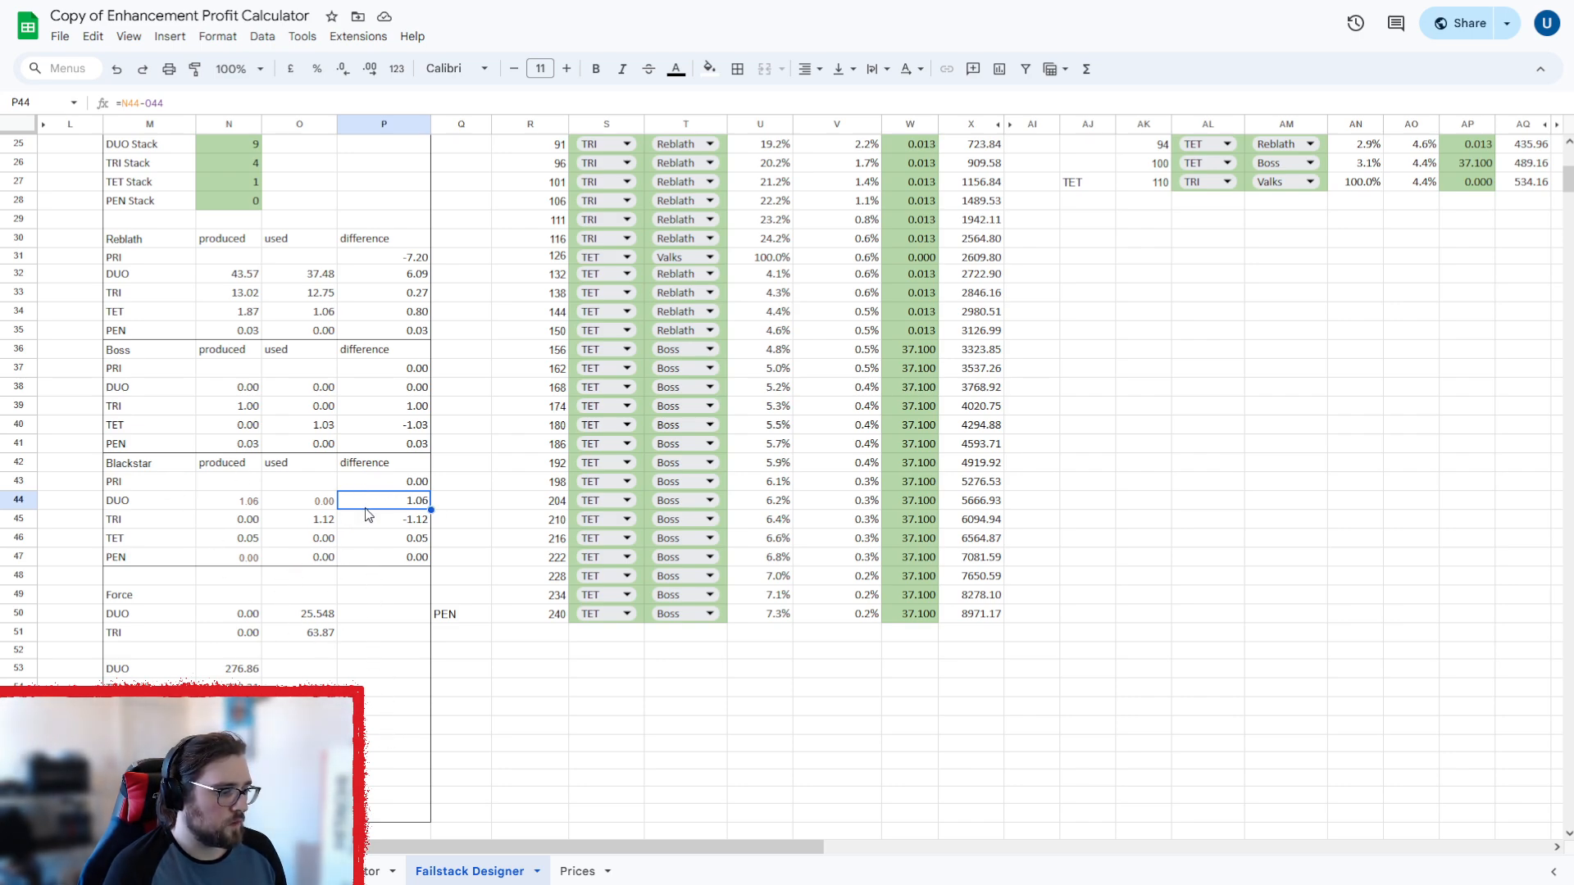
{"action": "mouse_move", "coordinate": [191, 616]}
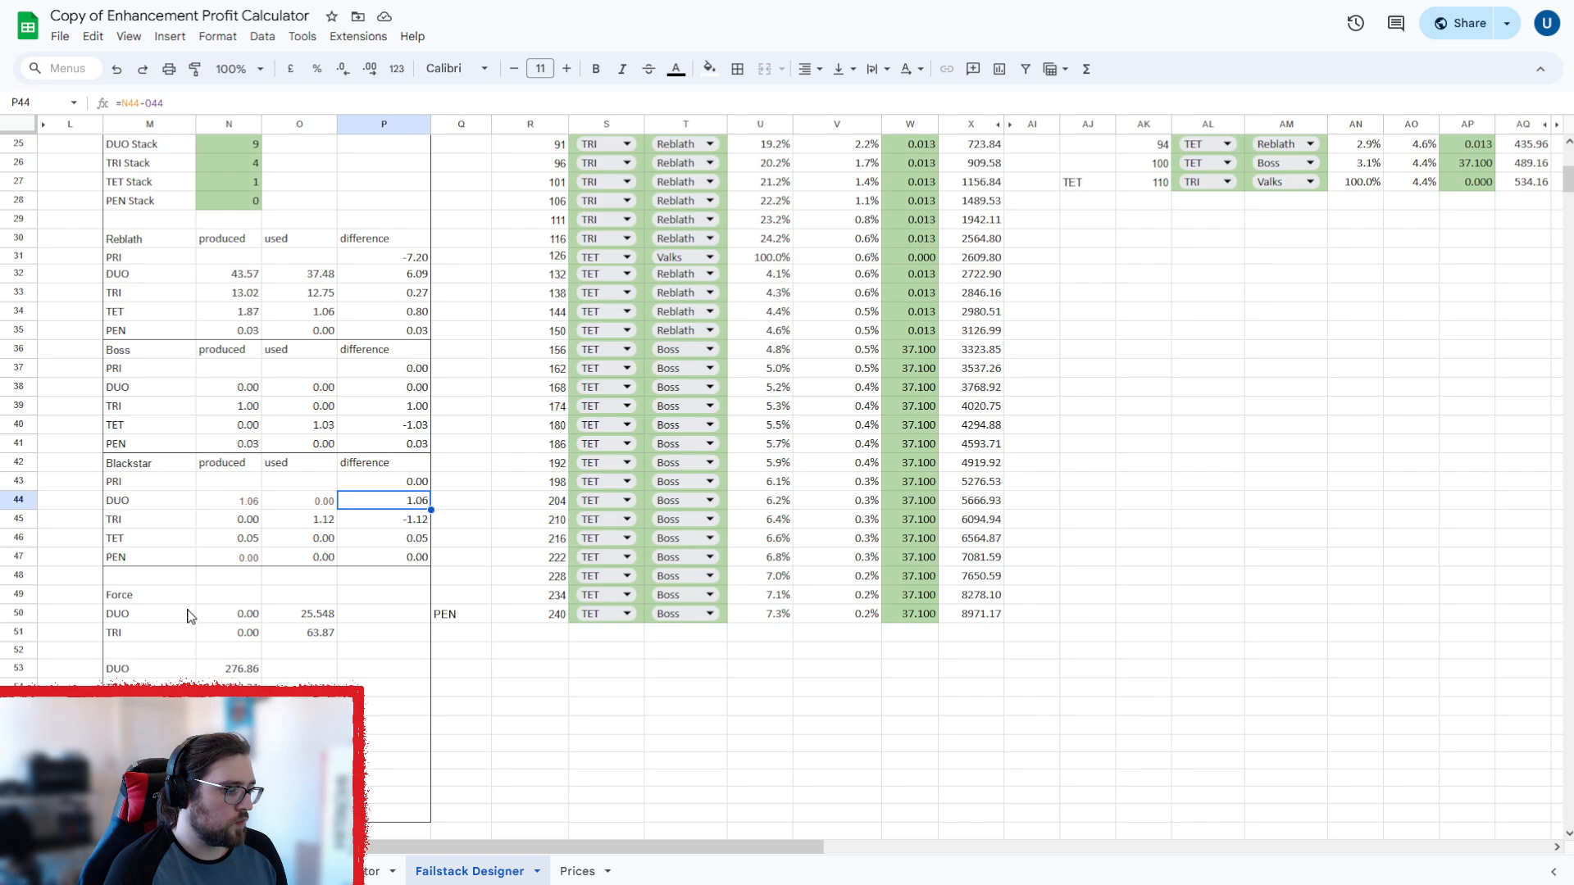
{"action": "left_click", "coordinate": [227, 614]}
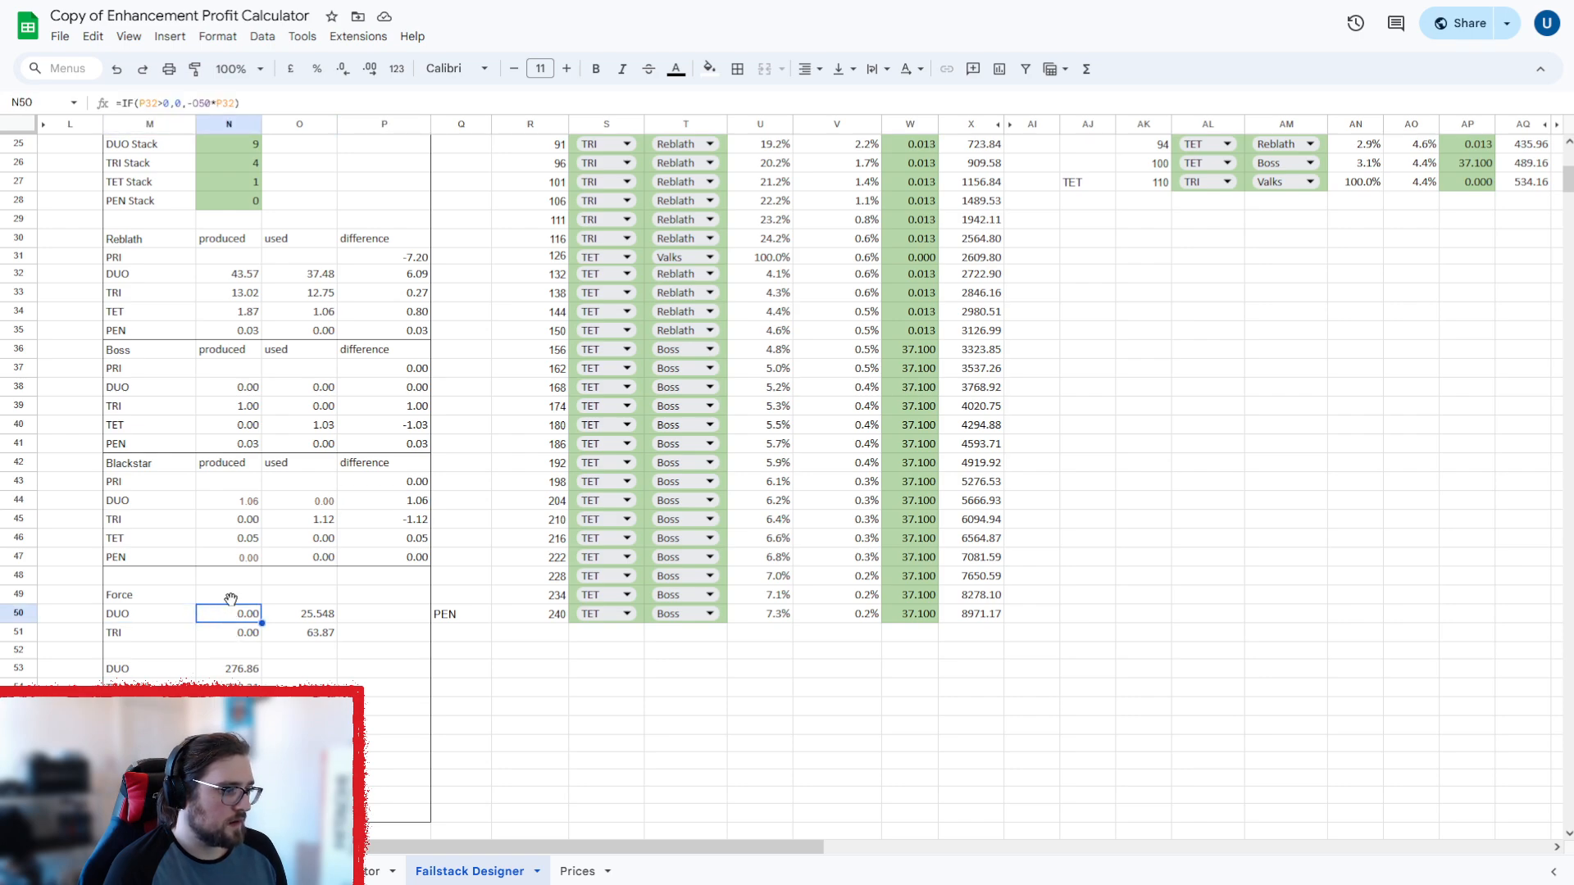
{"action": "mouse_move", "coordinate": [140, 625]}
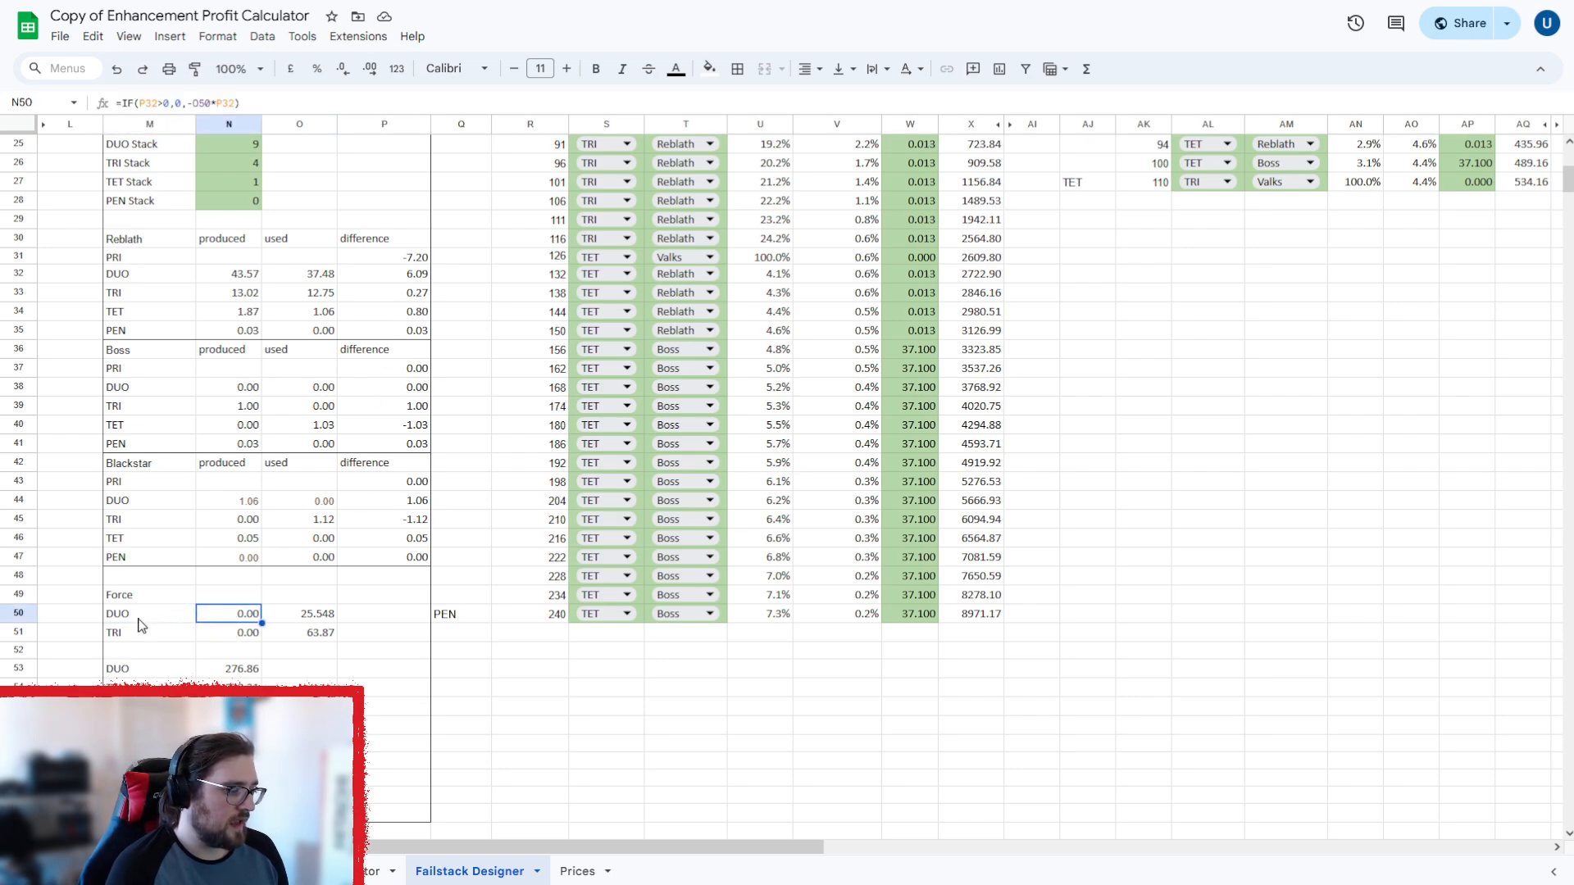
{"action": "mouse_move", "coordinate": [268, 645]}
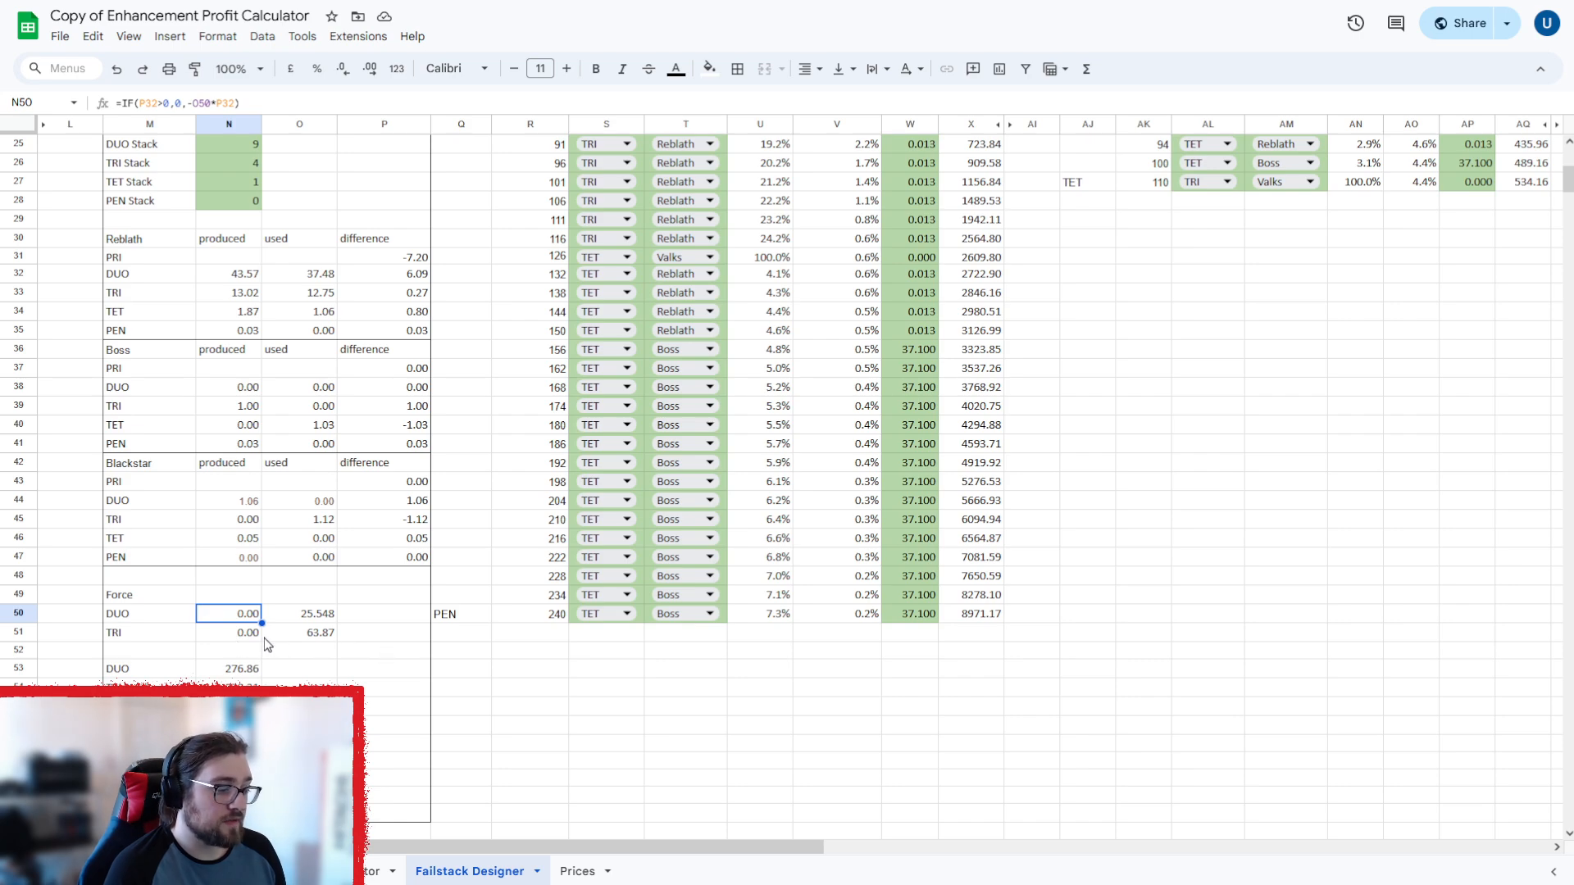
{"action": "mouse_move", "coordinate": [317, 616]}
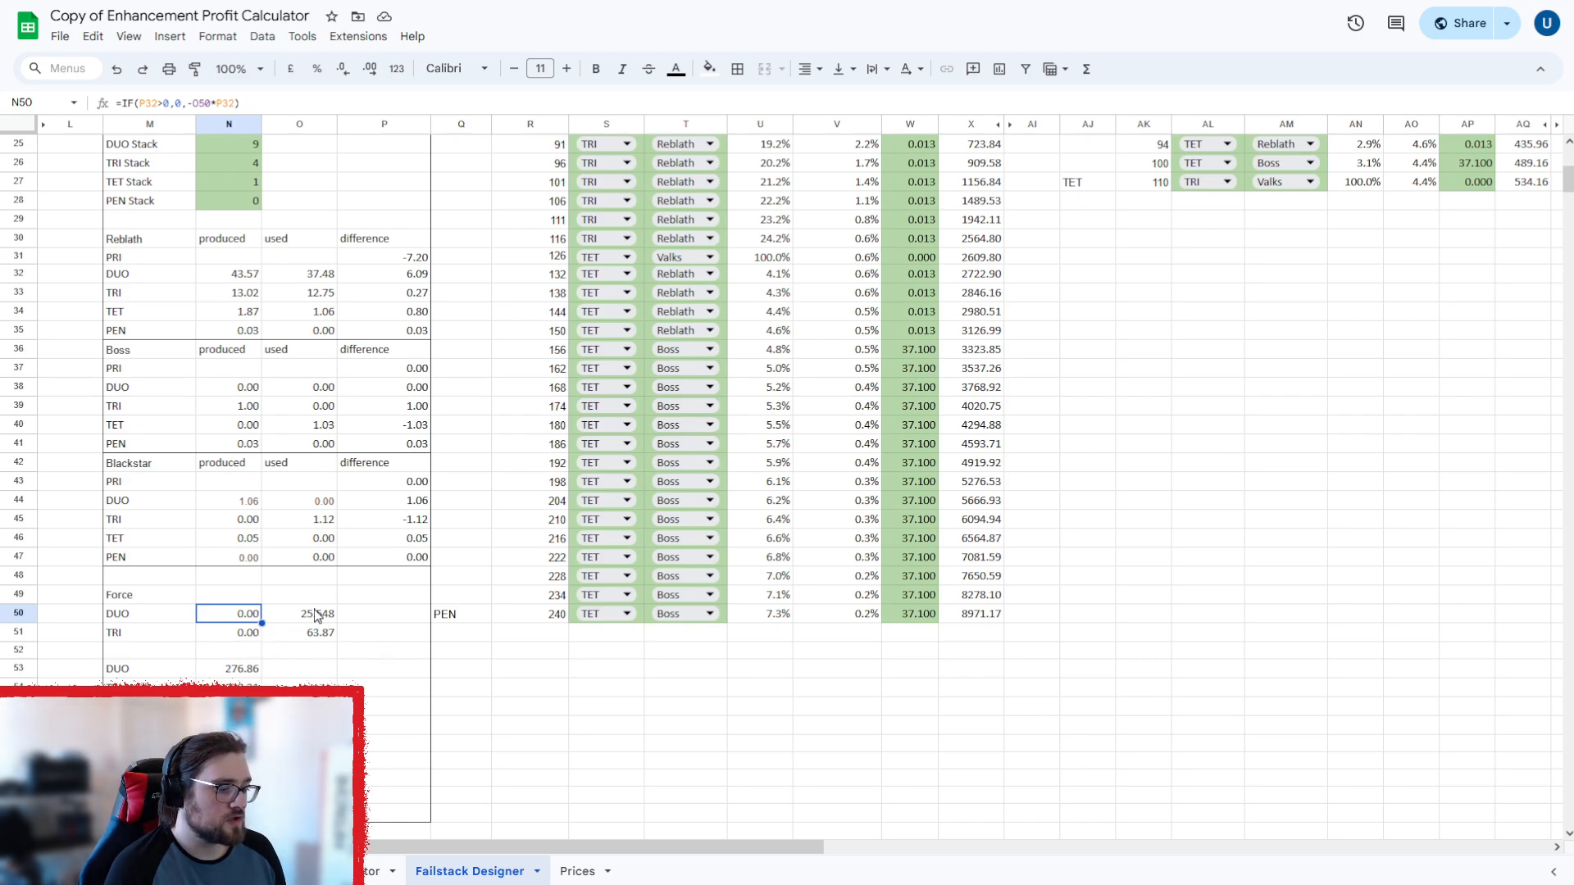
{"action": "left_click", "coordinate": [298, 614]}
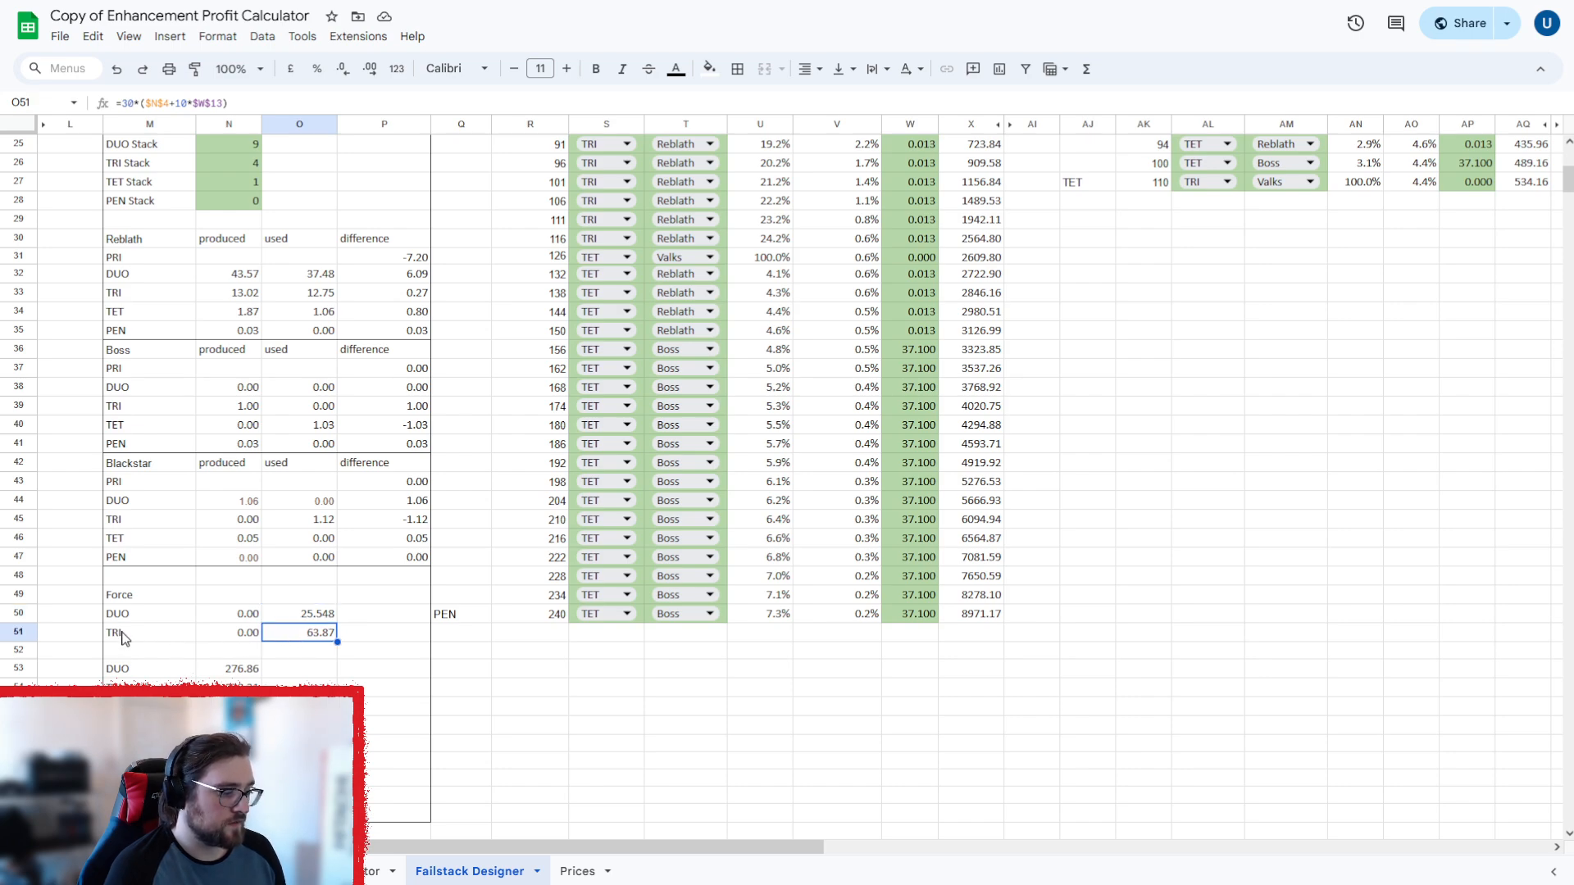
{"action": "left_click", "coordinate": [298, 613]}
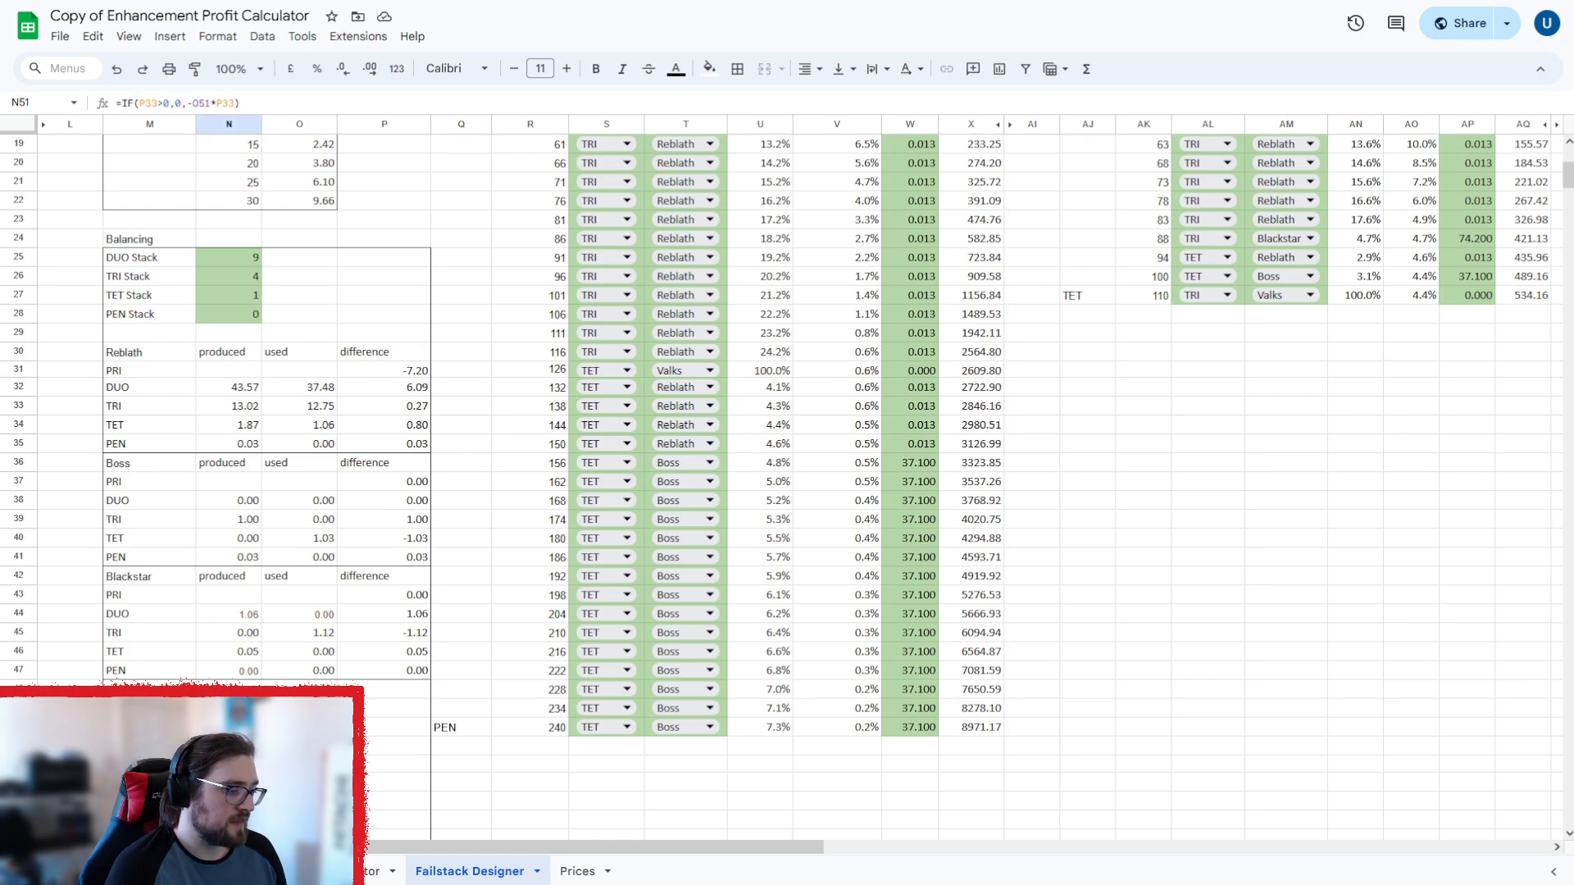
{"action": "mouse_move", "coordinate": [188, 294]}
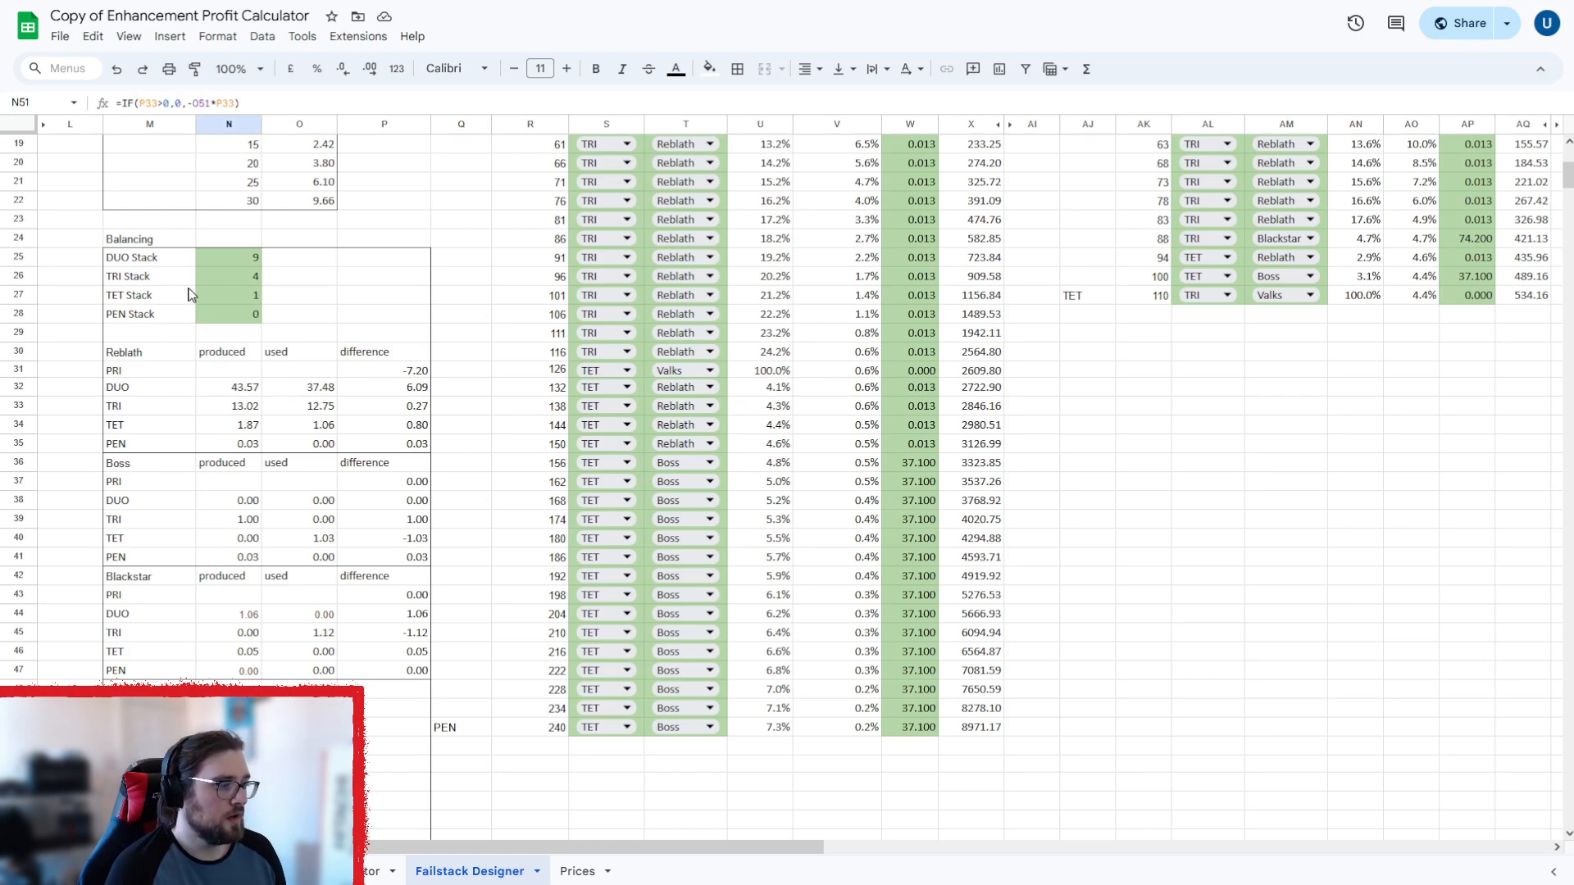
{"action": "mouse_move", "coordinate": [218, 326]}
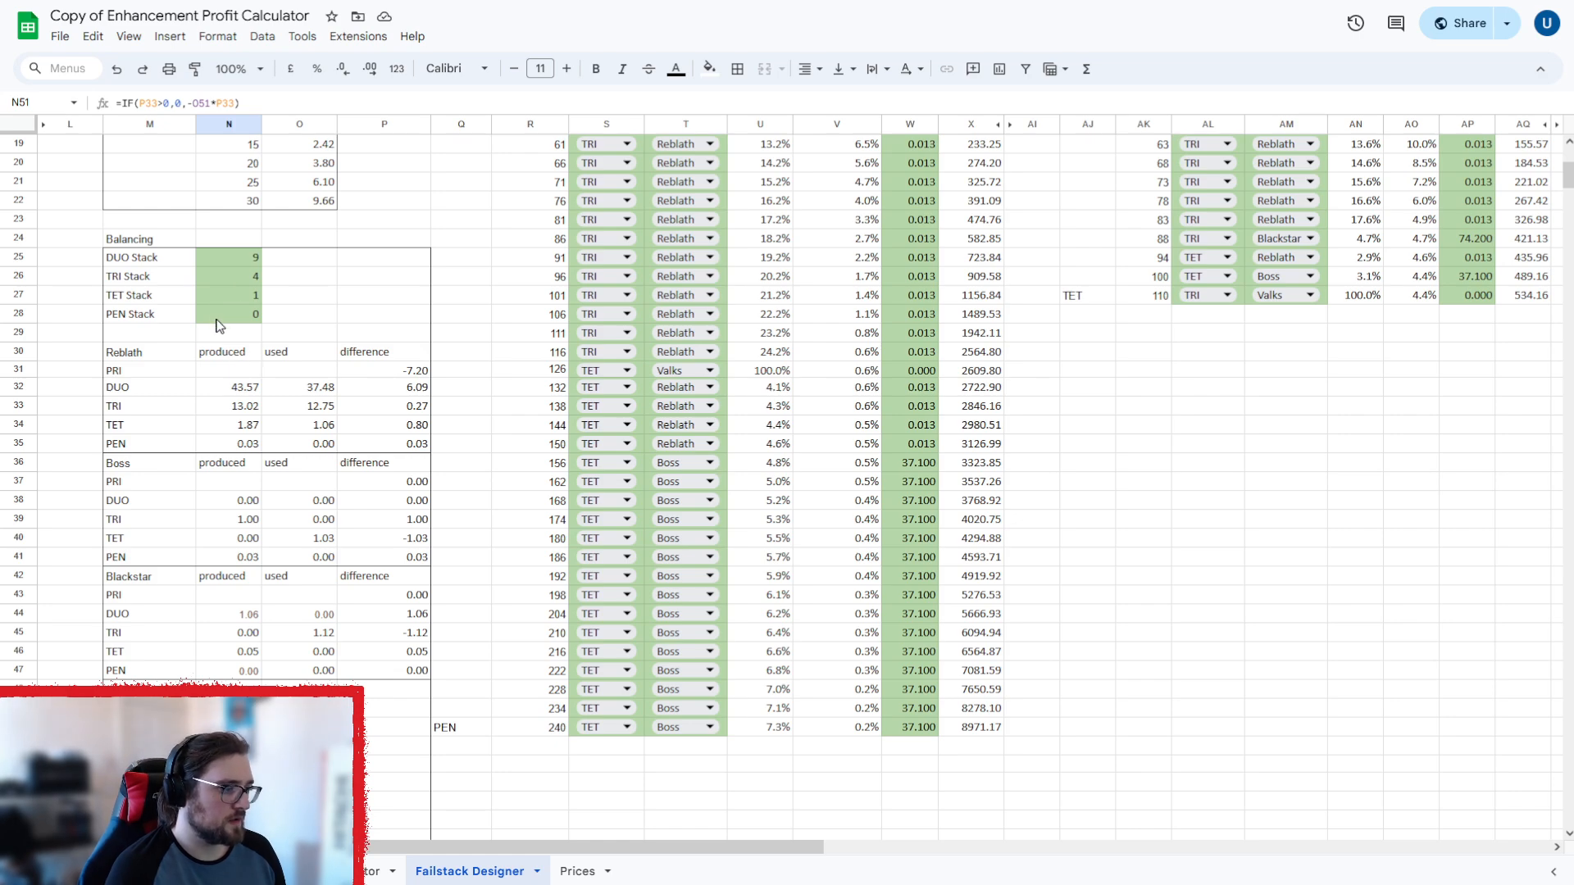
Review the recalculated balancing and Force figures with PEN Stack at 1.
{"action": "scroll", "scroll_direction": "up", "scroll_amount": 3}
{"action": "type", "text": "1"}
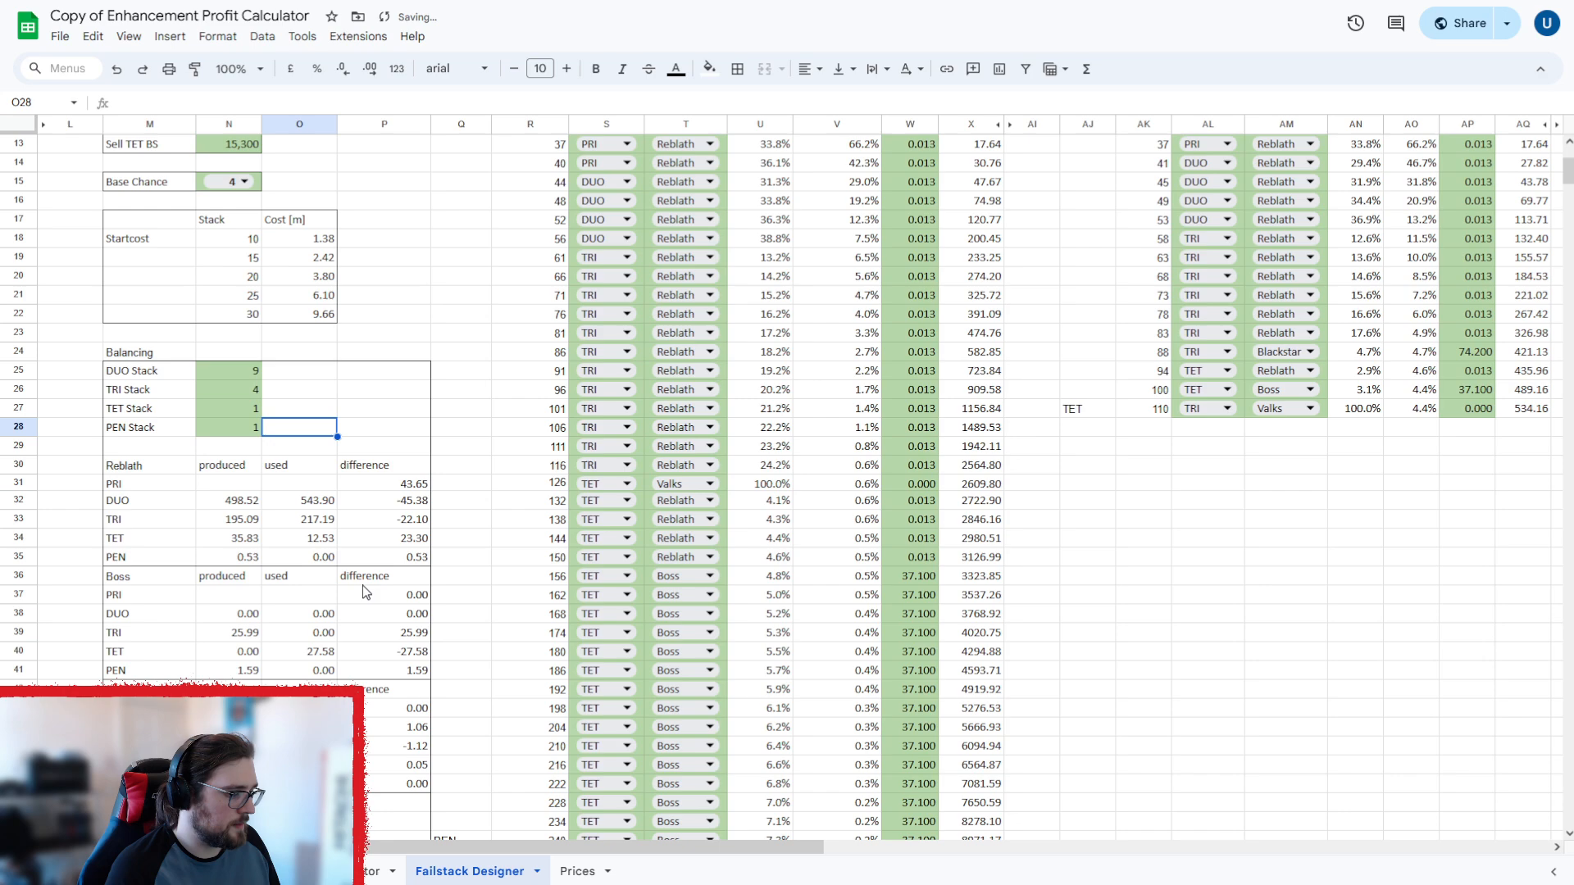
{"action": "scroll", "scroll_direction": "down", "scroll_amount": 3}
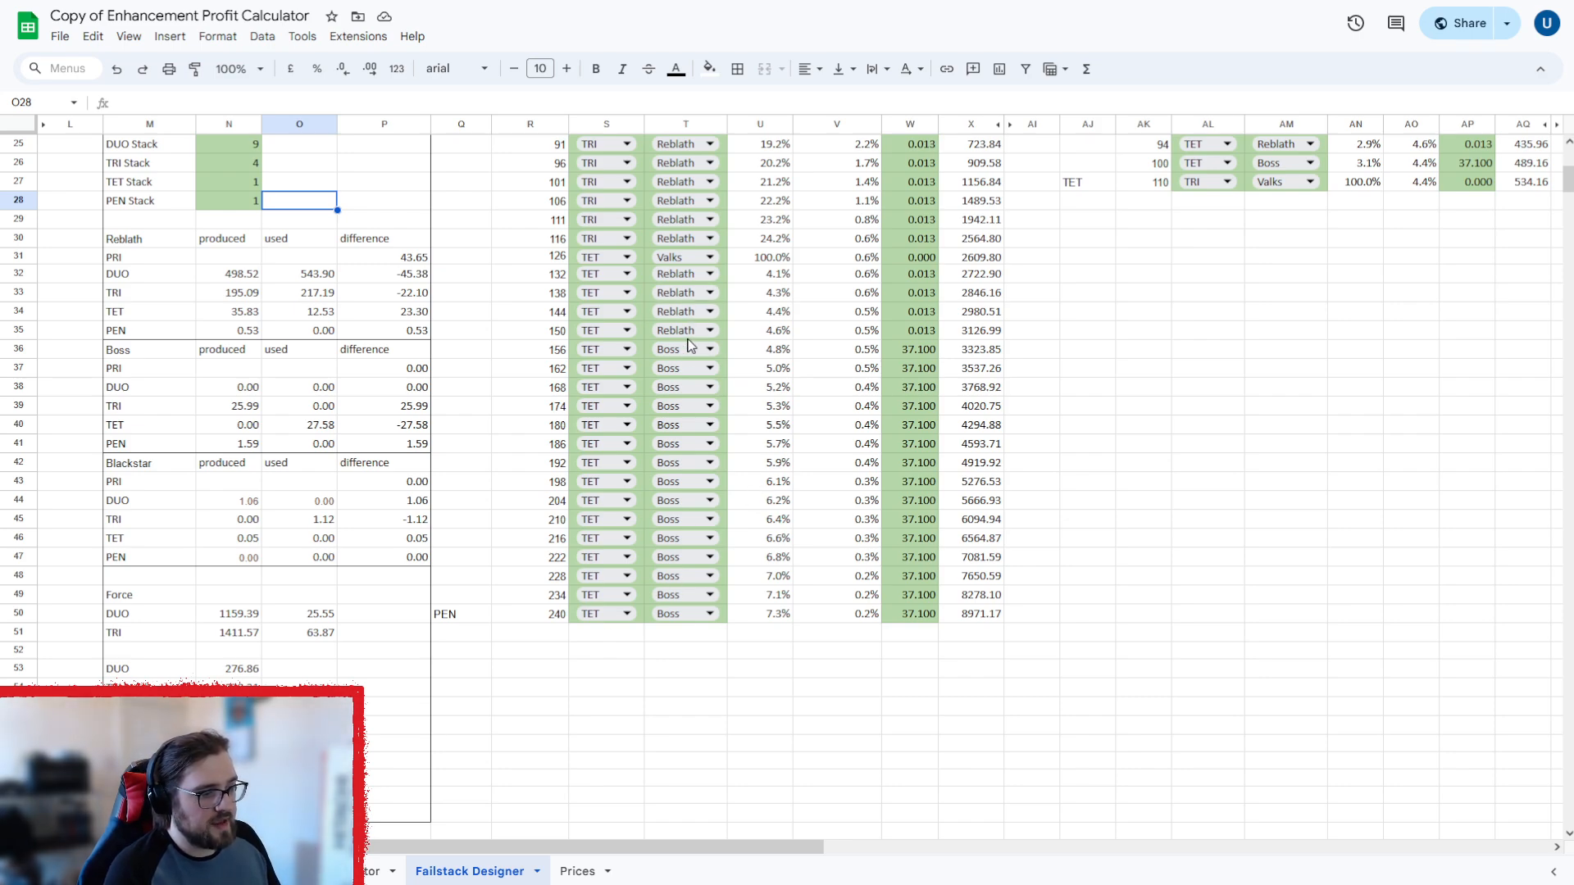
{"action": "mouse_move", "coordinate": [457, 478]}
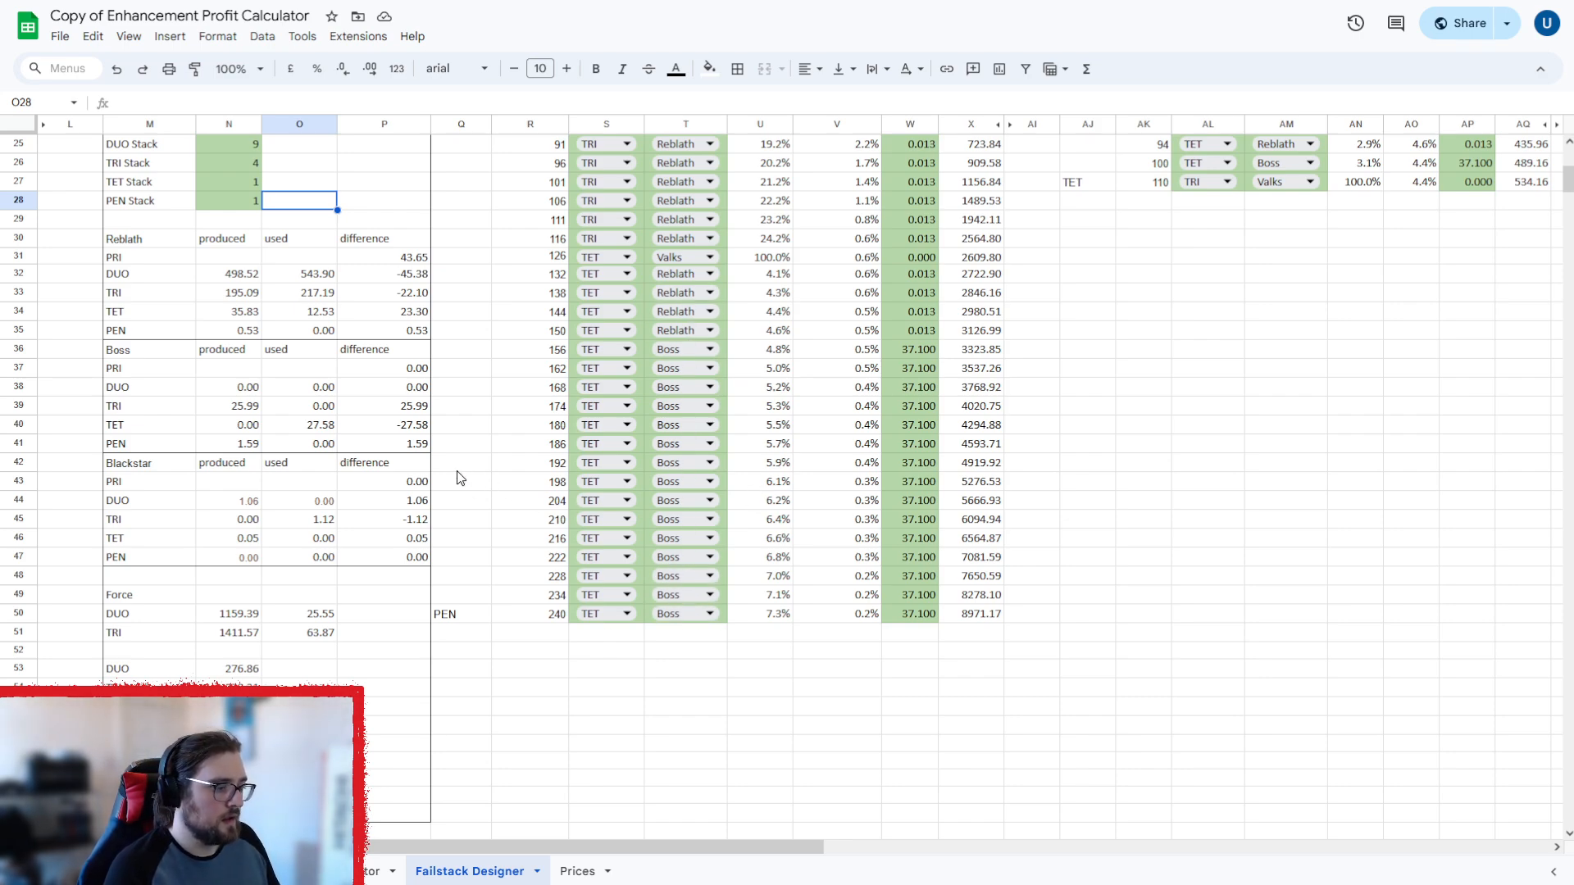
{"action": "mouse_move", "coordinate": [399, 453]}
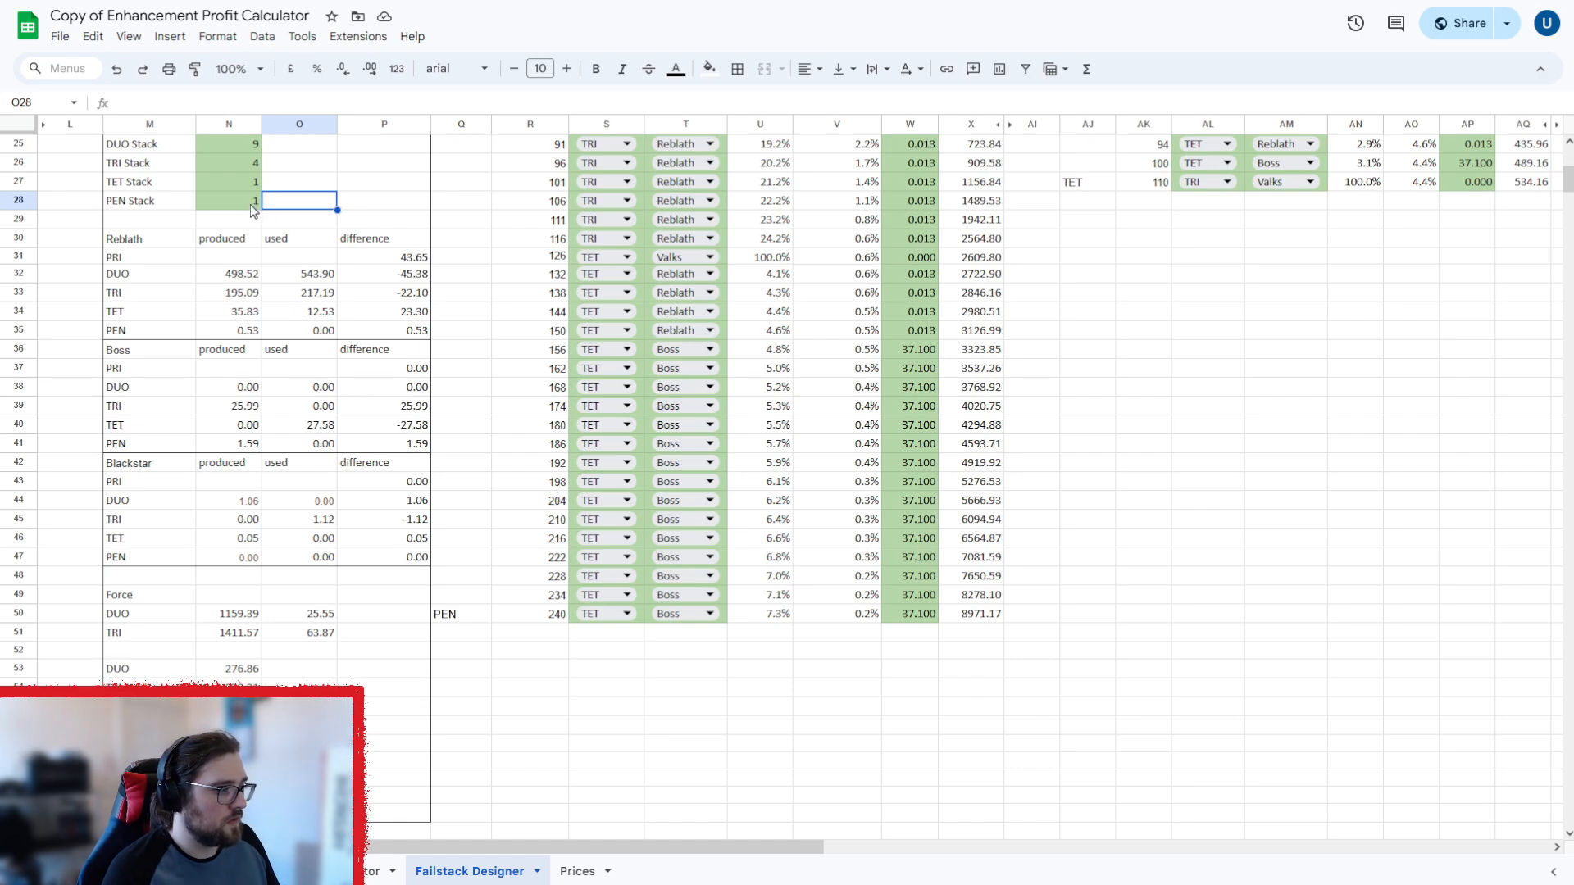
Set the 100 stack row item to Reblath and inspect the Reblath TRI and Force TRI formulas.
{"action": "left_click", "coordinate": [228, 200]}
{"action": "type", "text": "0"}
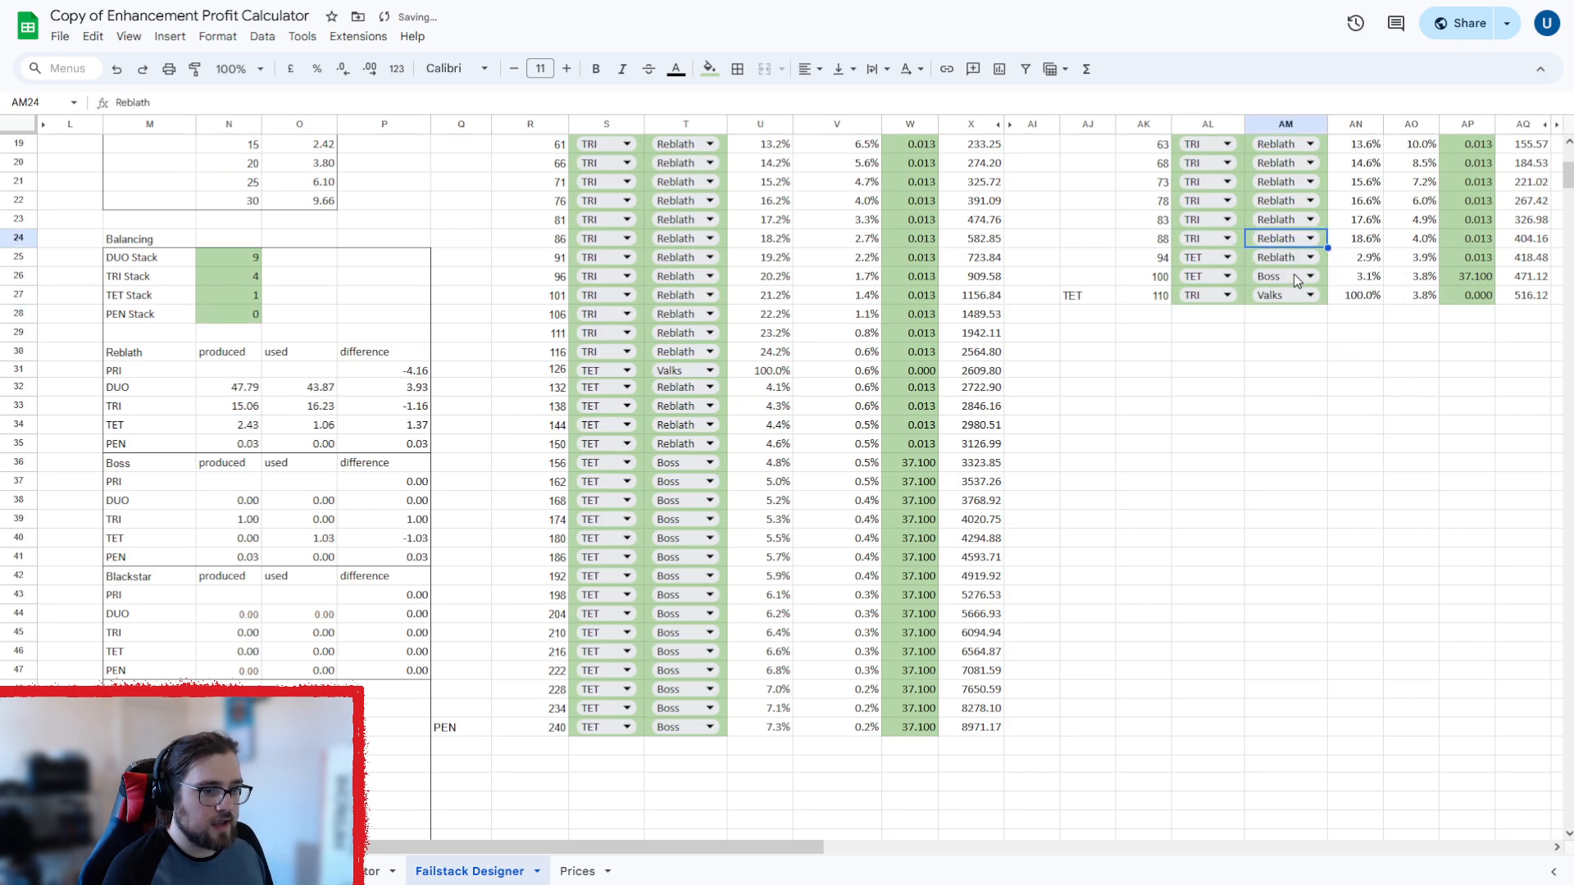
{"action": "left_click", "coordinate": [1285, 275]}
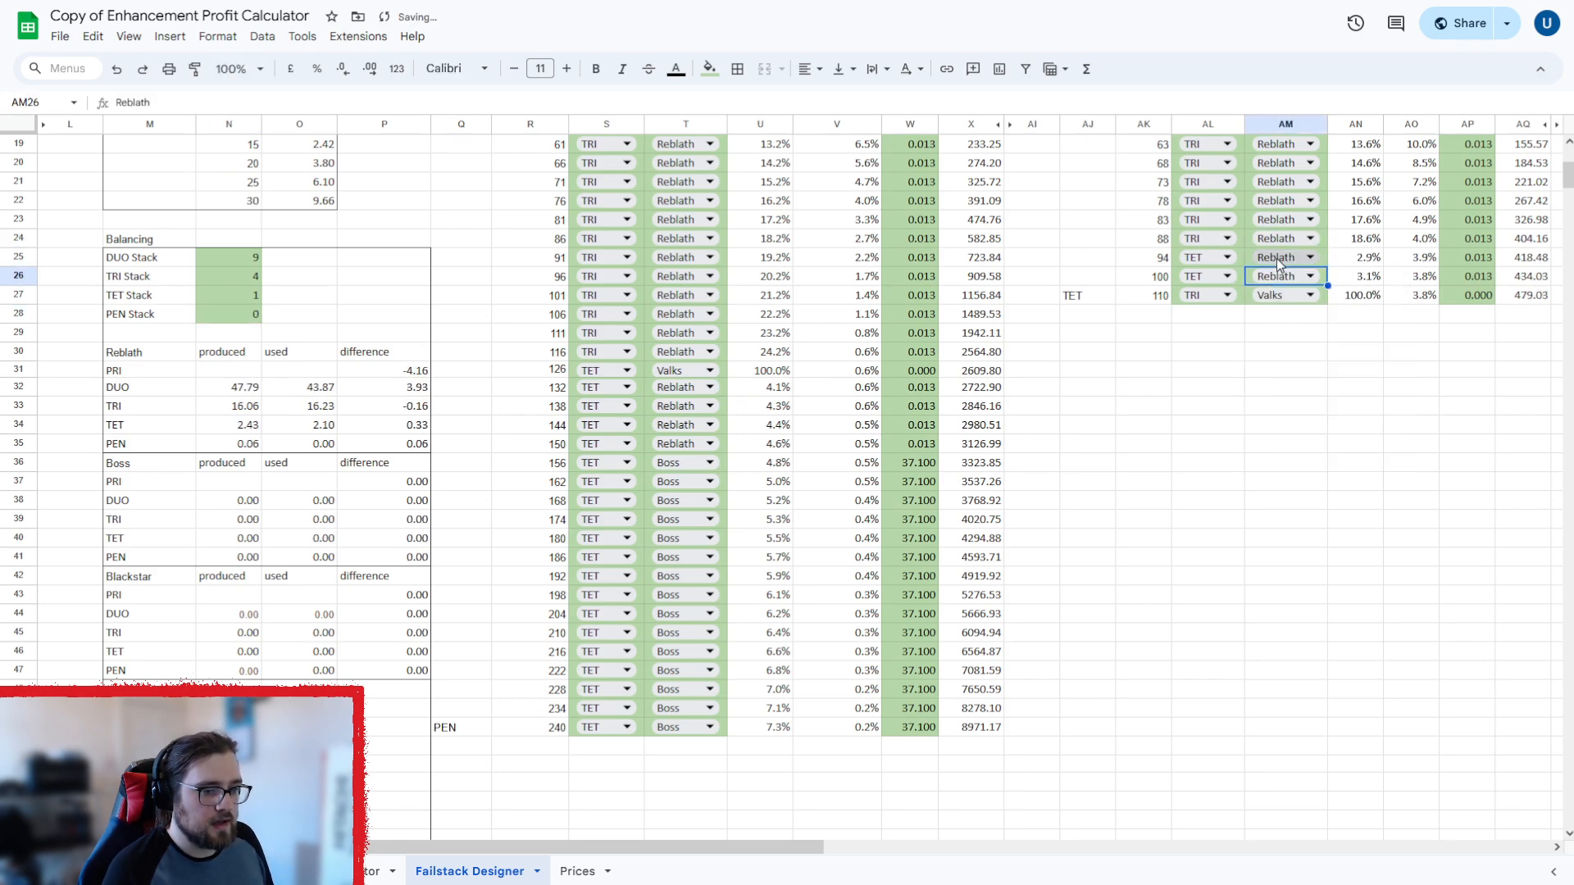
{"action": "scroll", "scroll_direction": "down", "scroll_amount": 3}
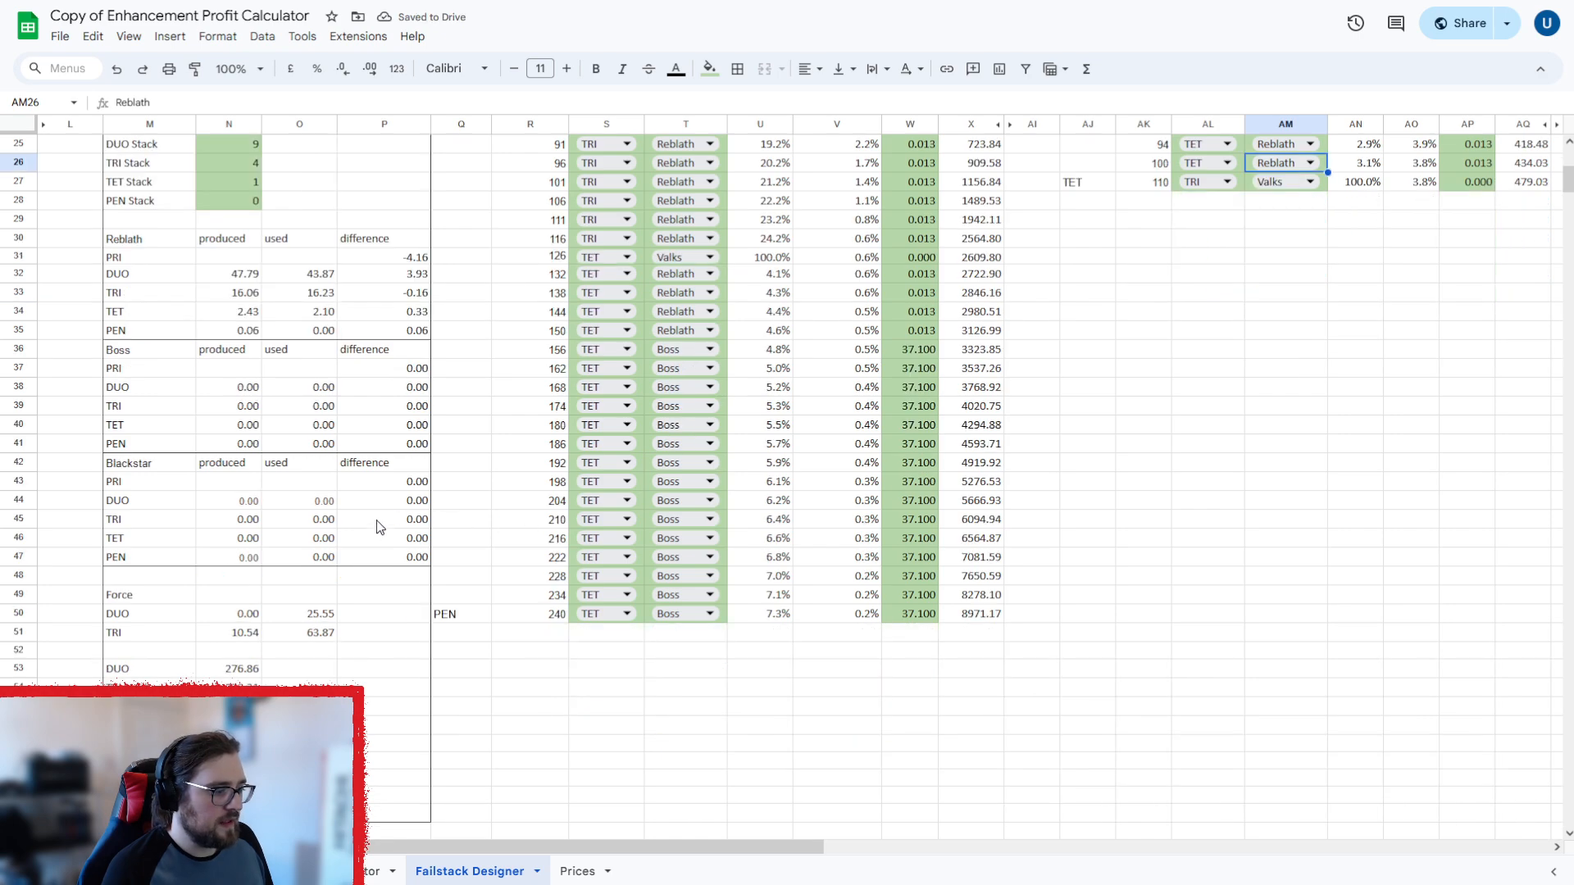
{"action": "mouse_move", "coordinate": [229, 330]}
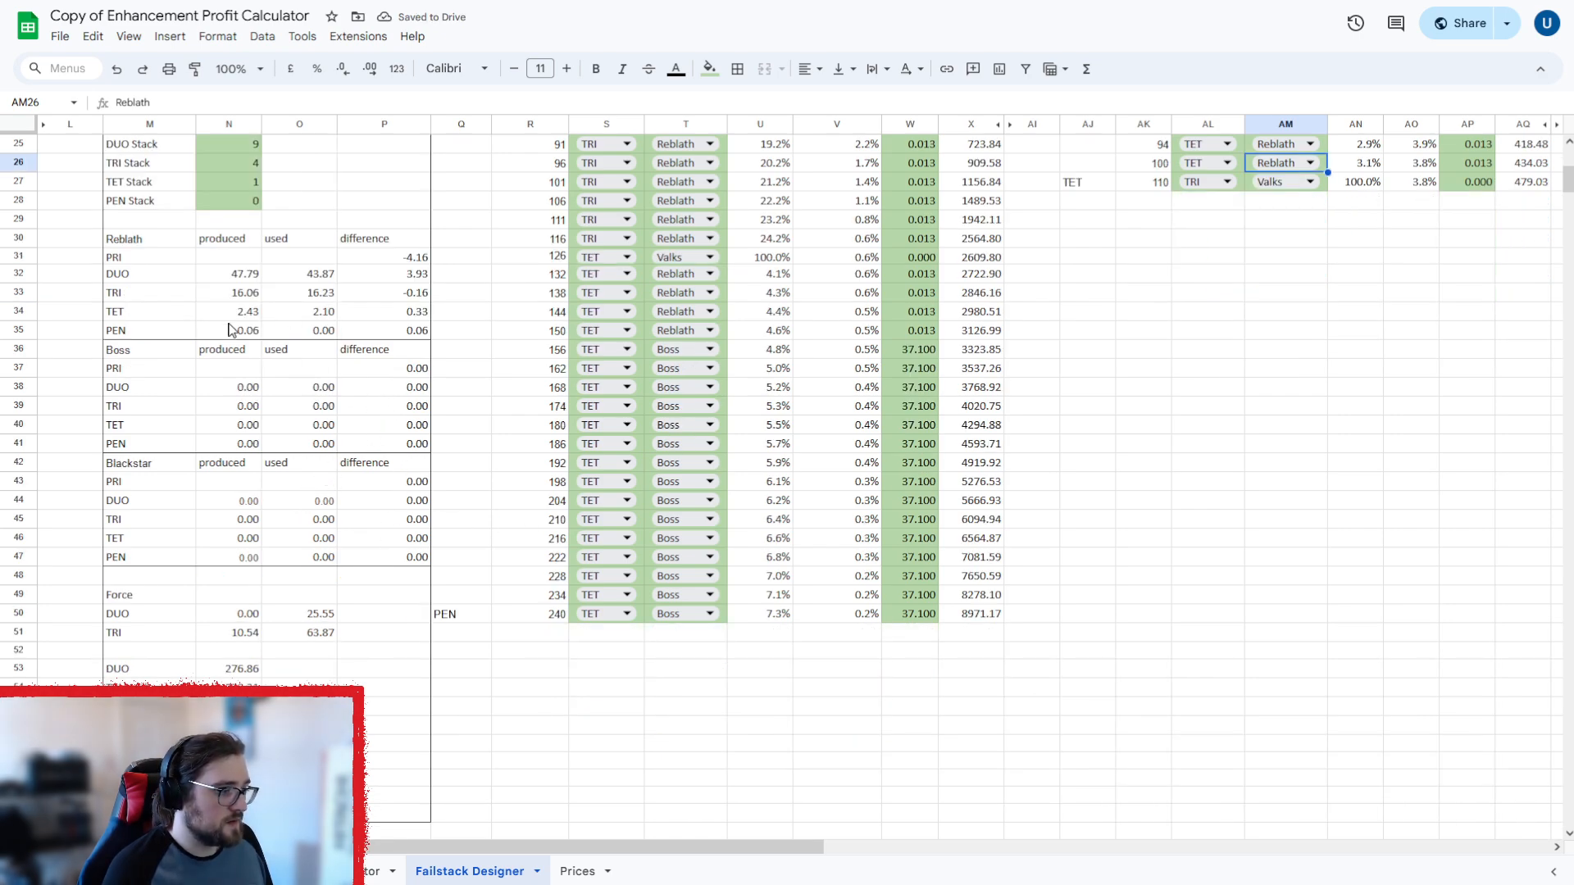
{"action": "mouse_move", "coordinate": [402, 291]}
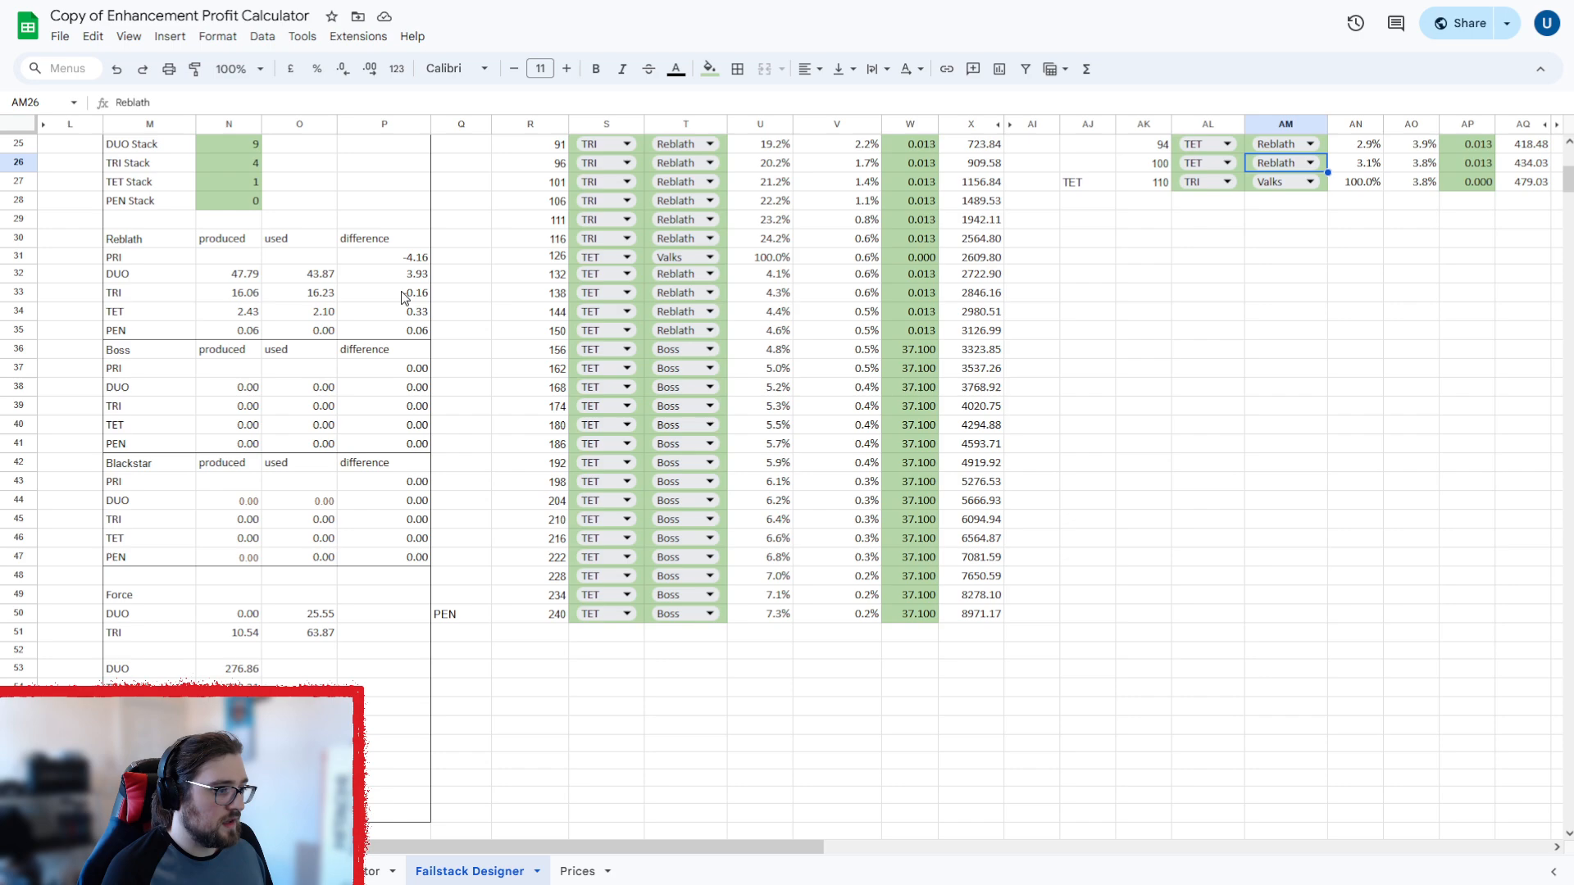
{"action": "left_click", "coordinate": [384, 292]}
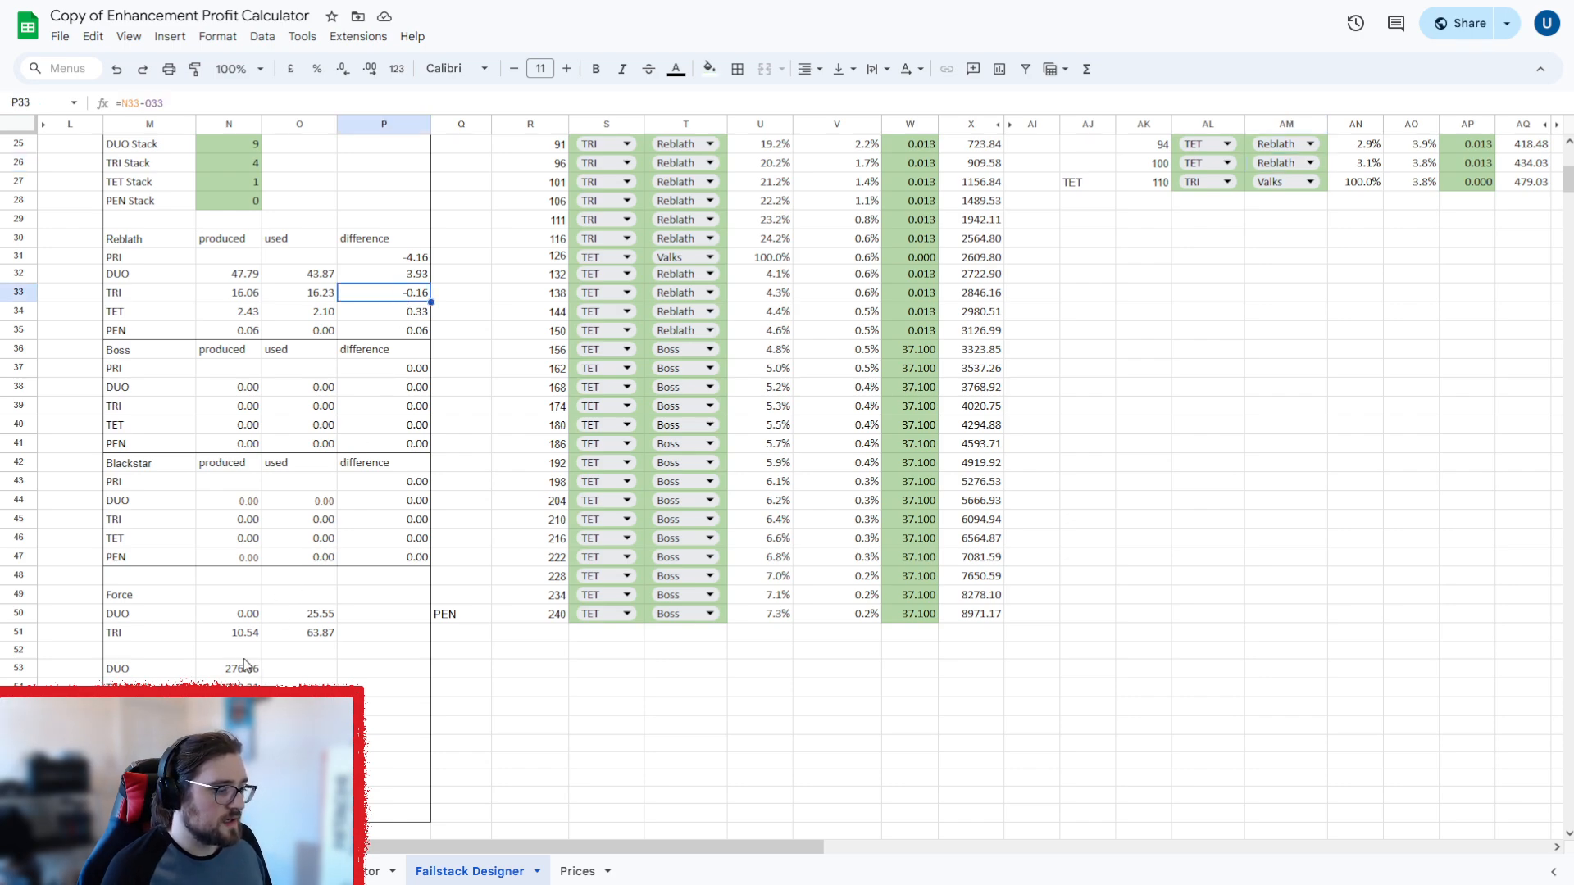
{"action": "mouse_move", "coordinate": [245, 666]}
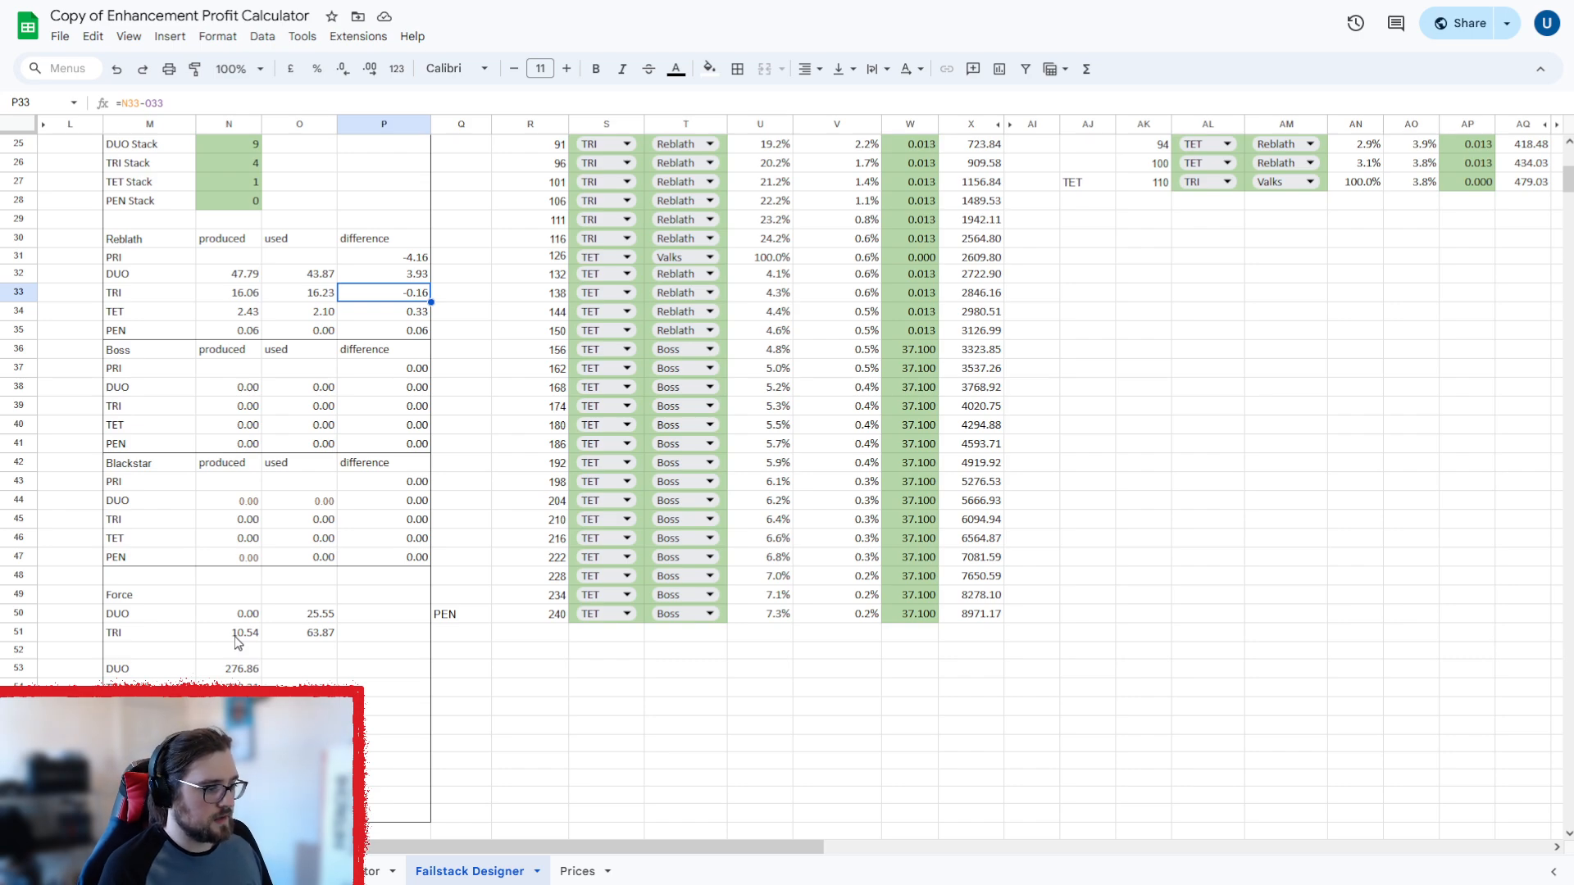
{"action": "left_click", "coordinate": [228, 632]}
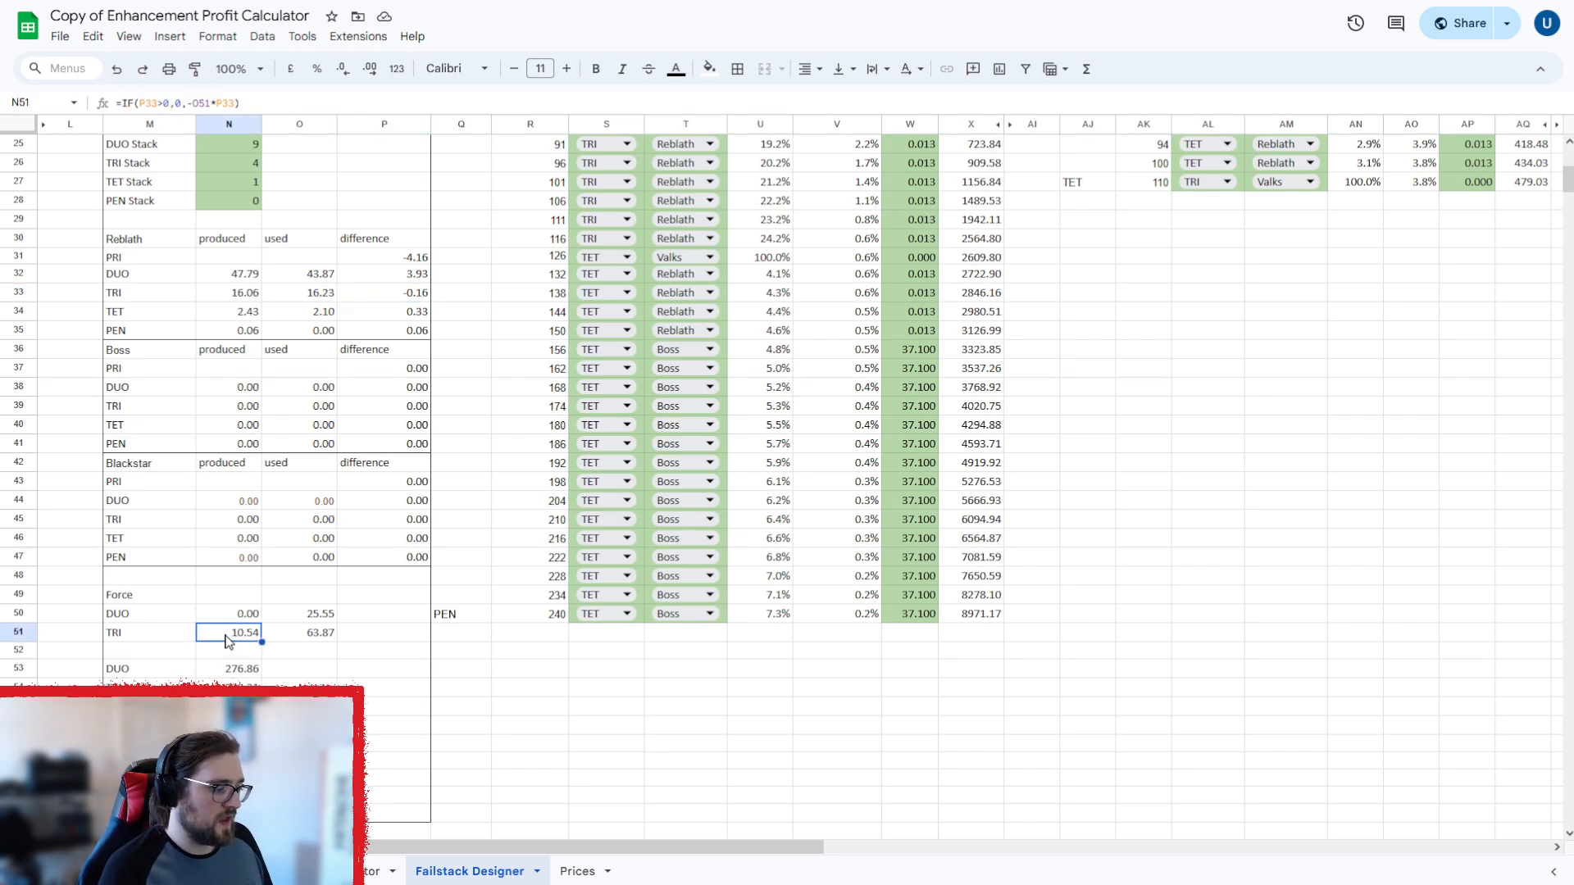
{"action": "mouse_move", "coordinate": [289, 641]}
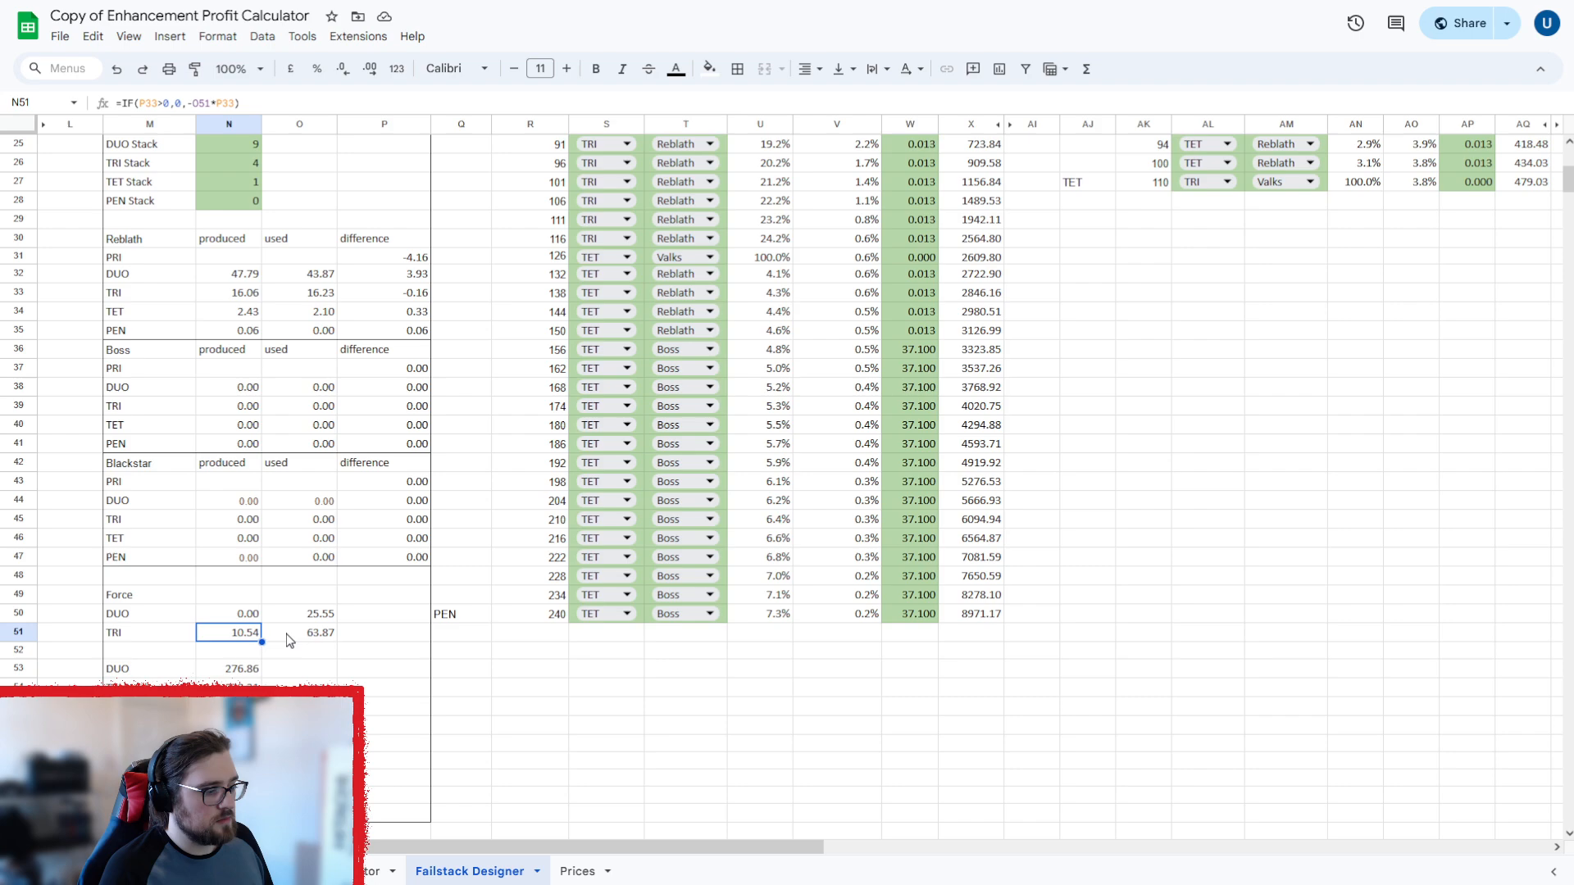
{"action": "mouse_move", "coordinate": [249, 639]}
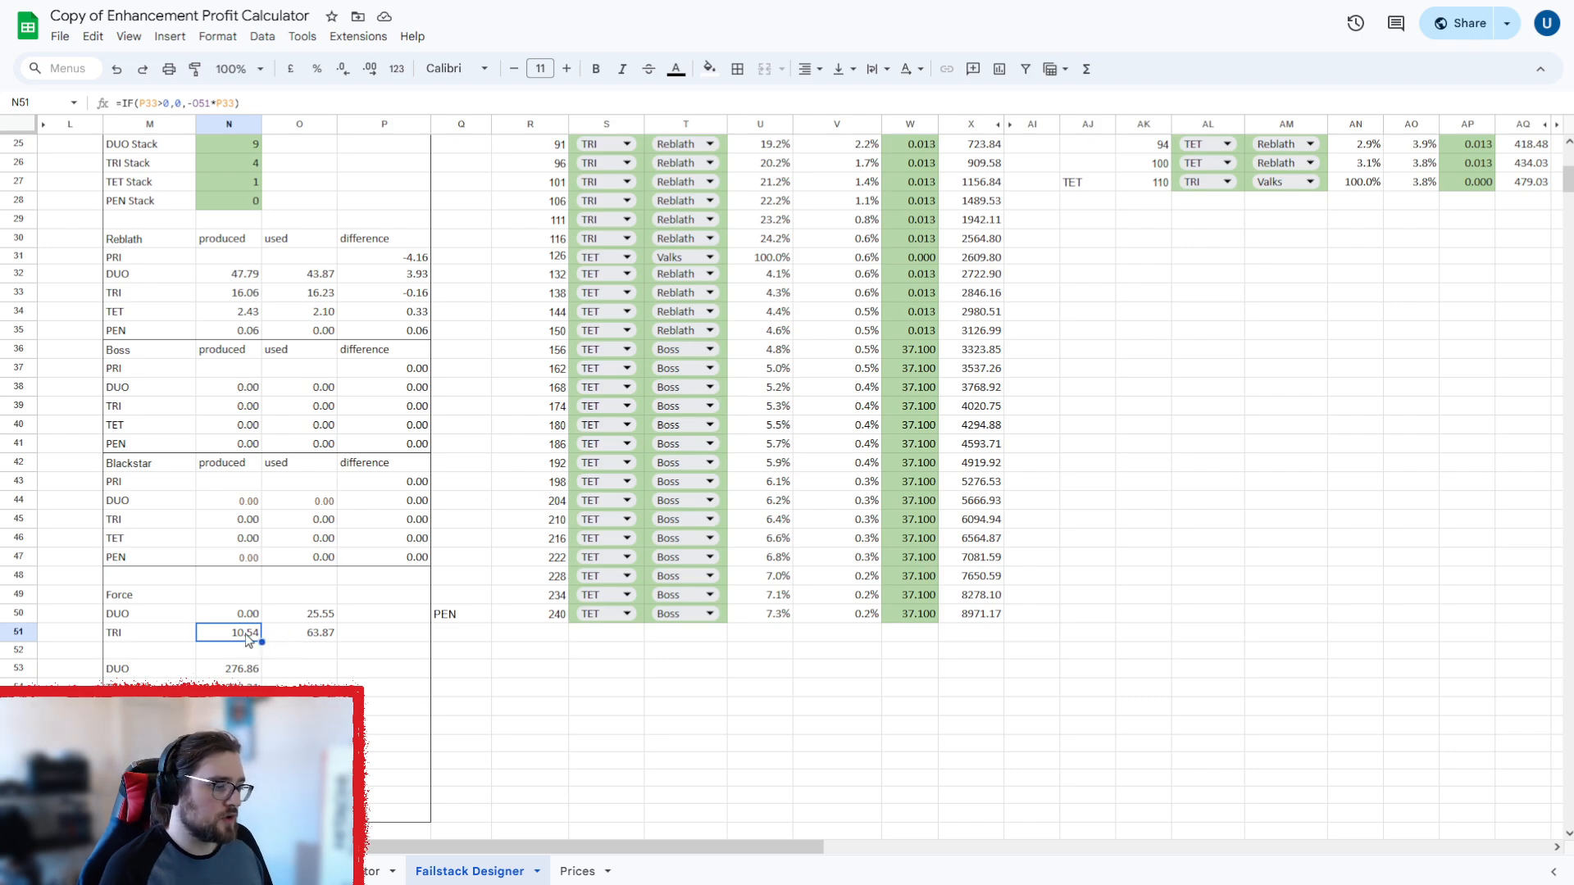
Set the stack 100 TET step to Reblath, dropping TET cost to 479.03, and review balancing totals.
{"action": "scroll", "scroll_direction": "down", "scroll_amount": 3}
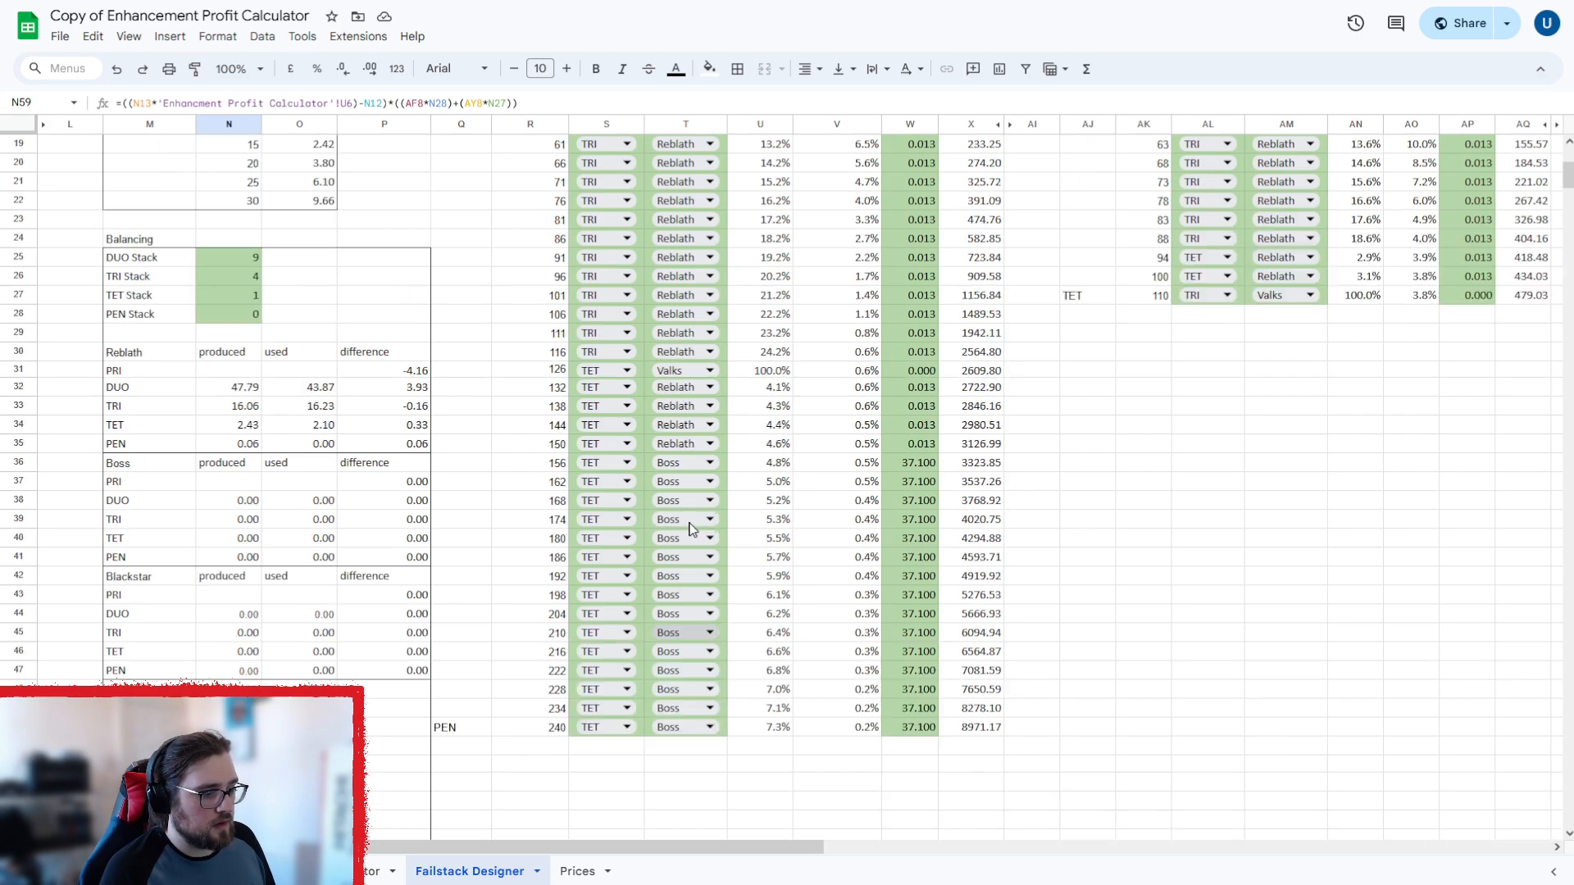
{"action": "left_click", "coordinate": [1310, 276]}
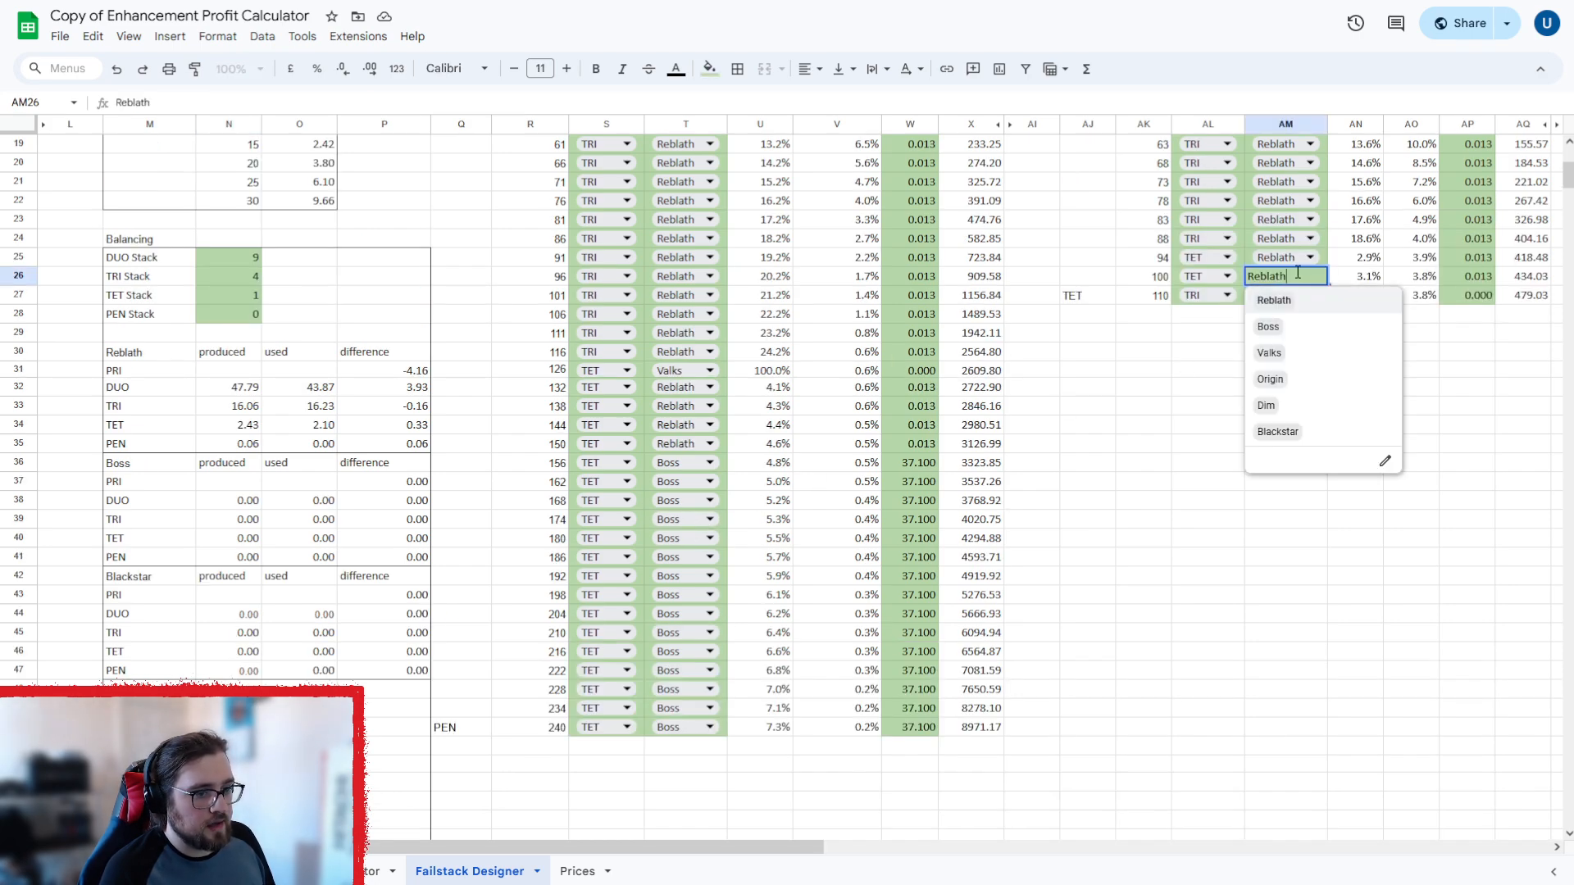
{"action": "left_click", "coordinate": [1268, 327]}
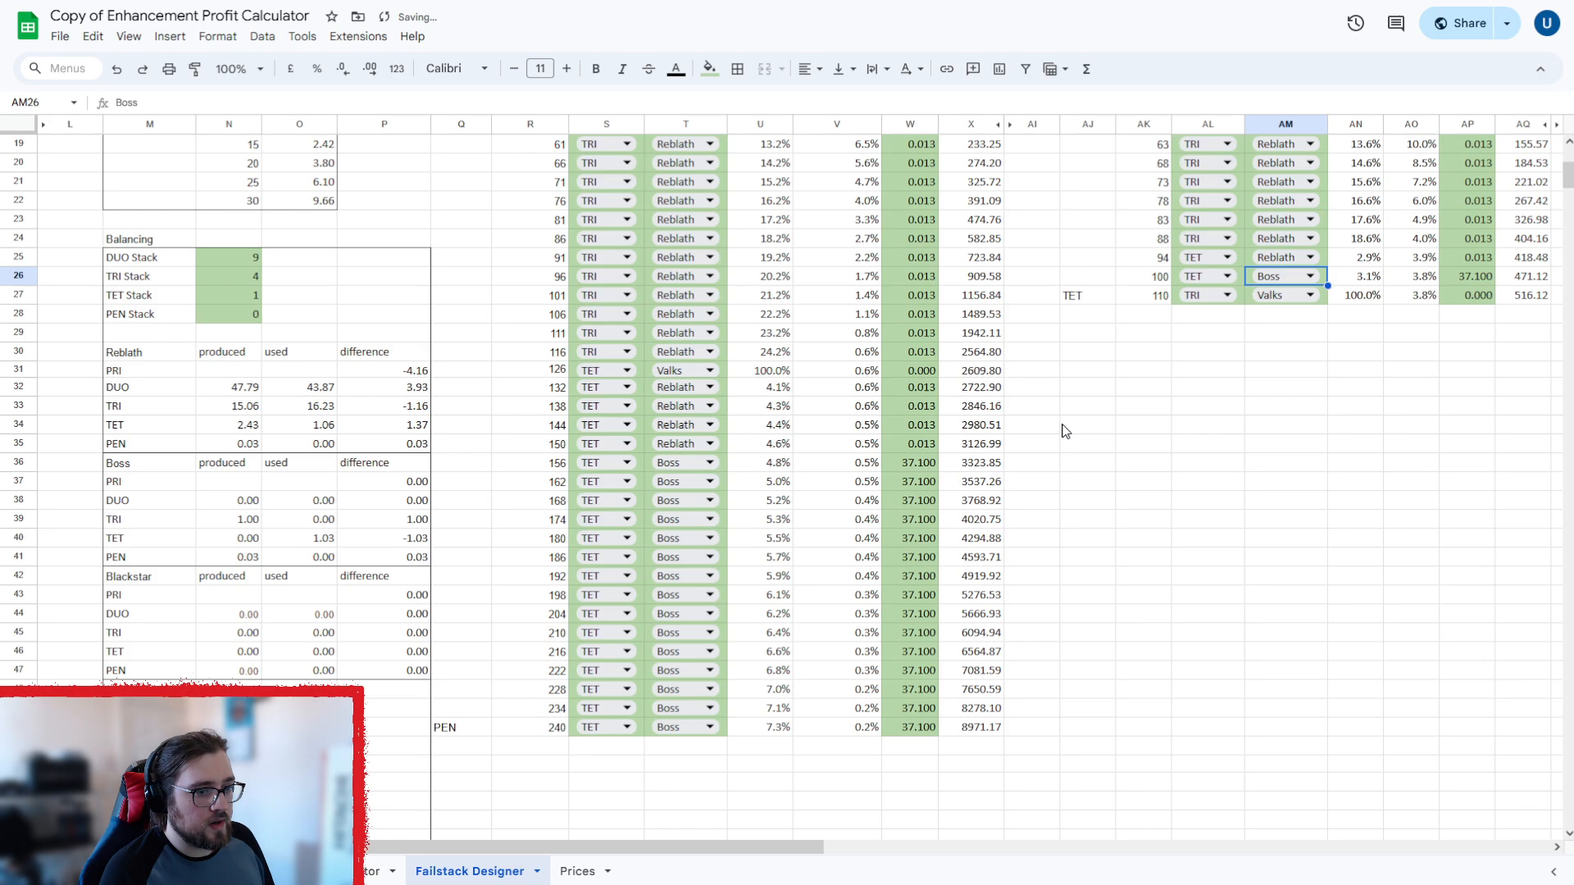
{"action": "scroll", "scroll_direction": "down", "scroll_amount": 3}
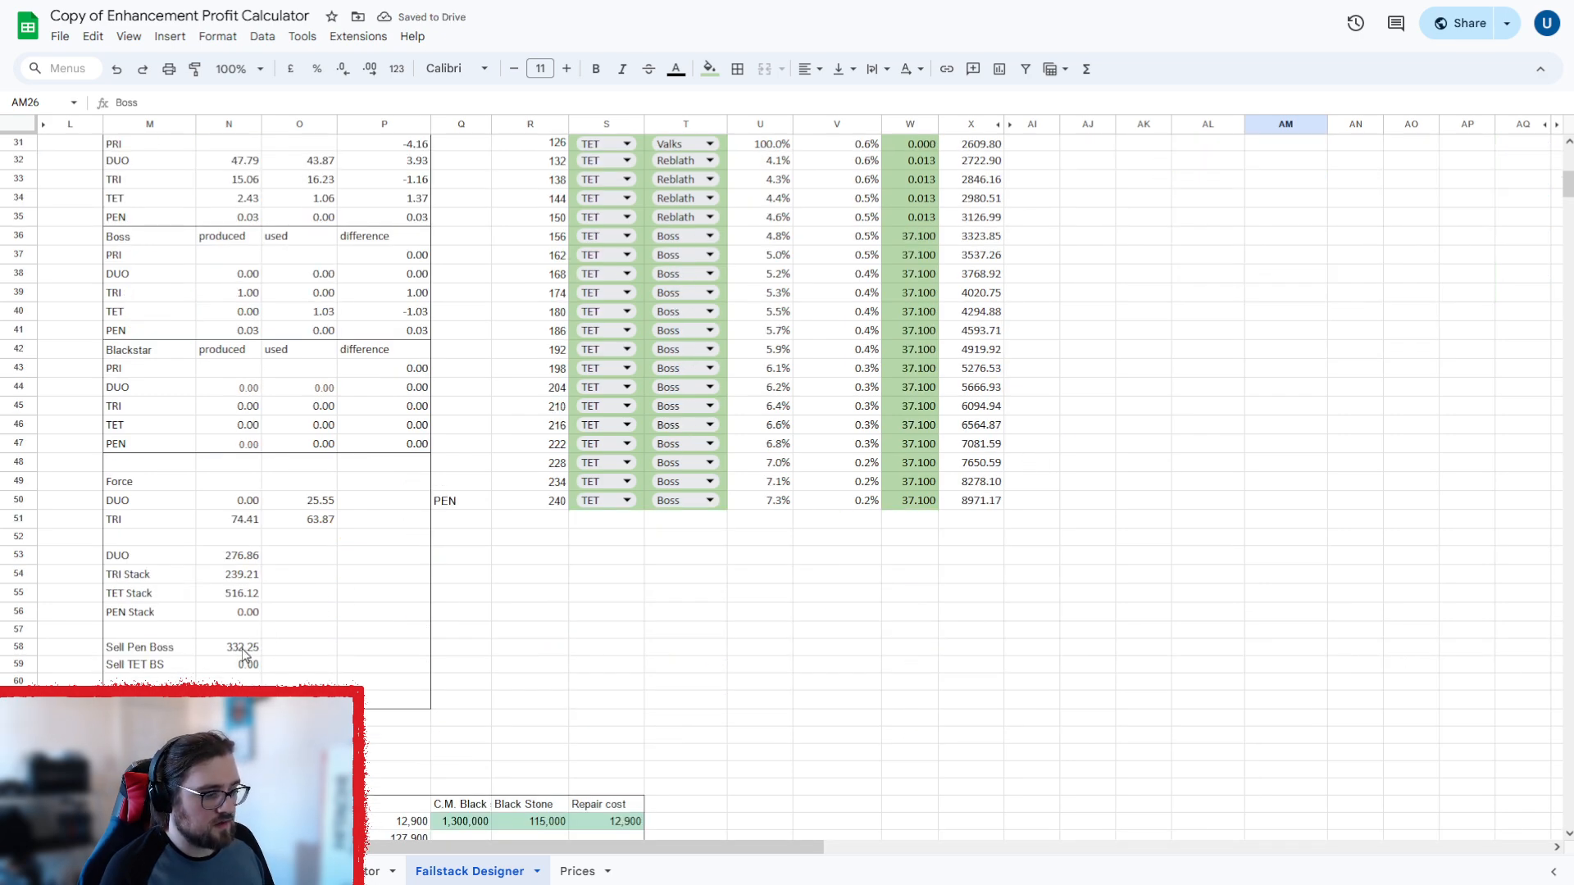
{"action": "scroll", "scroll_direction": "up", "scroll_amount": 3}
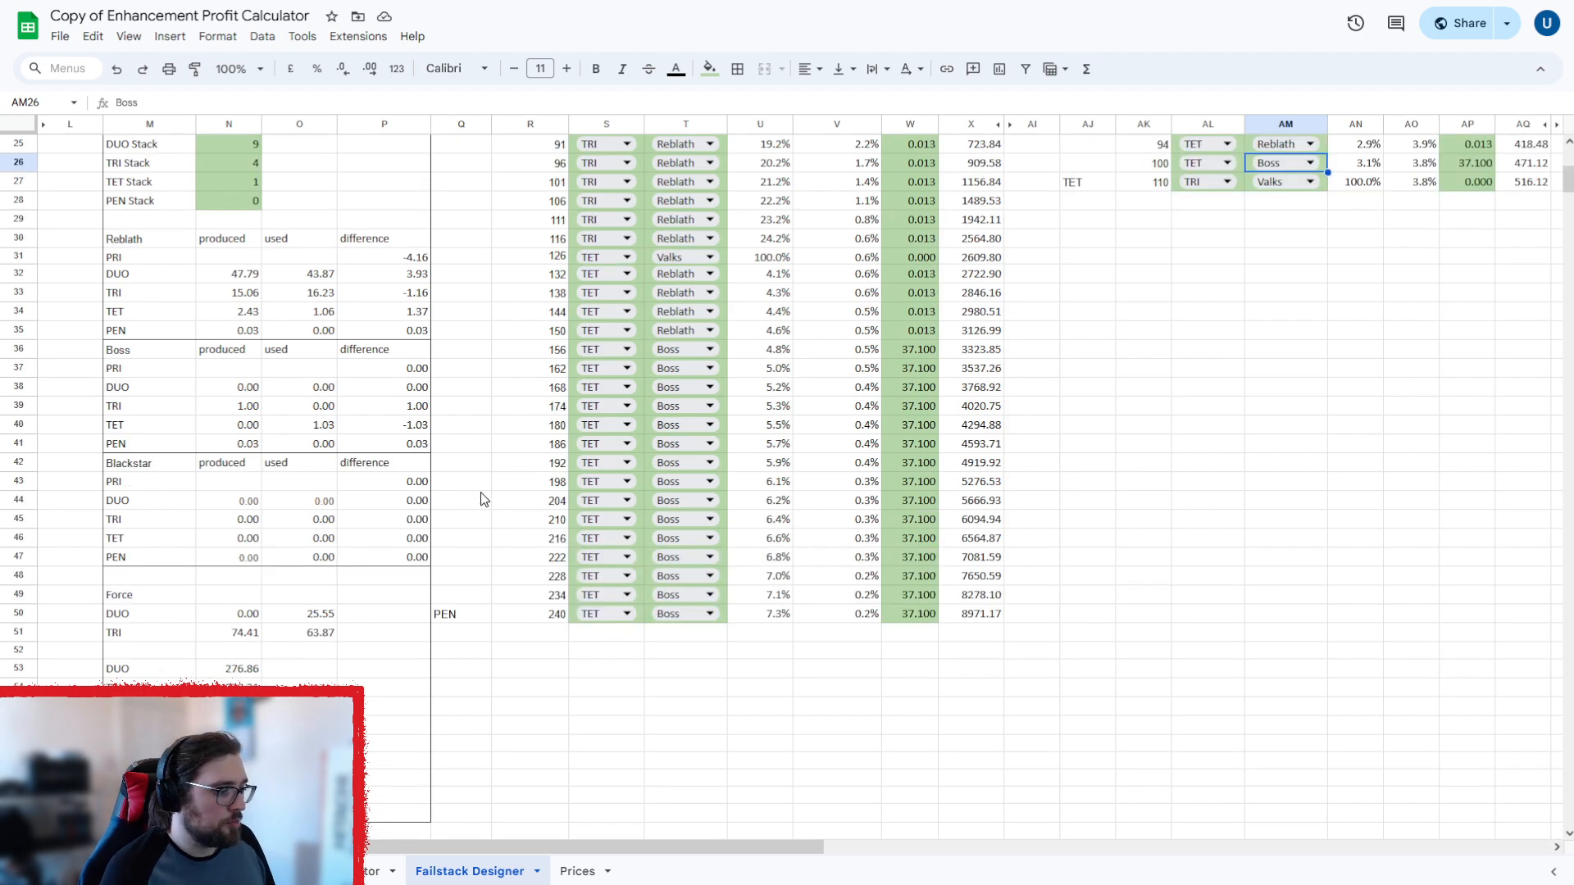
{"action": "mouse_move", "coordinate": [403, 414]}
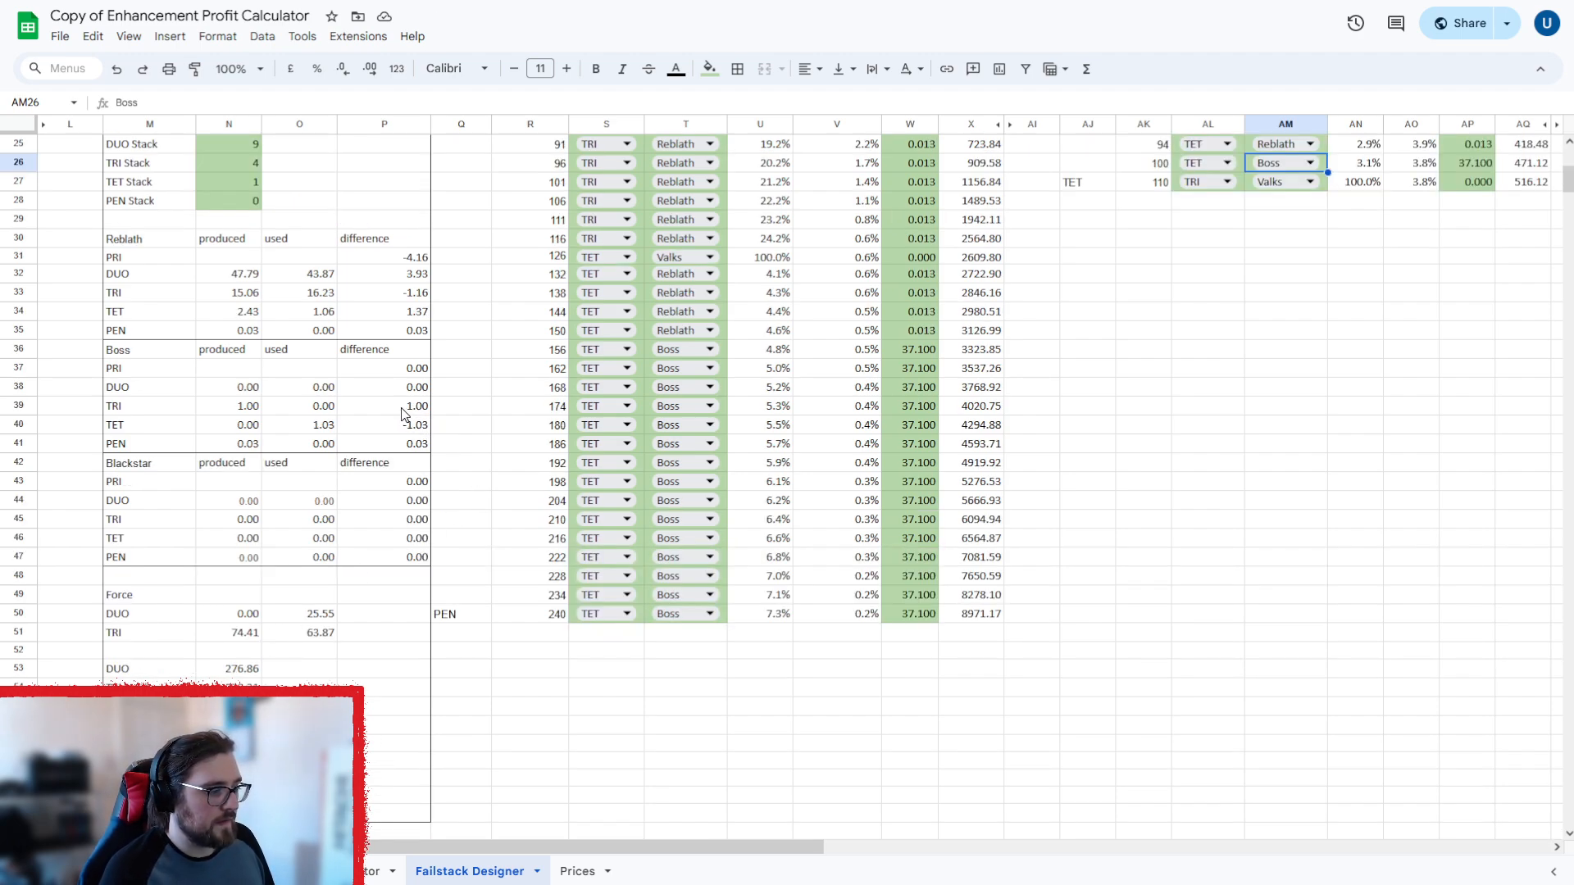
{"action": "mouse_move", "coordinate": [406, 429]}
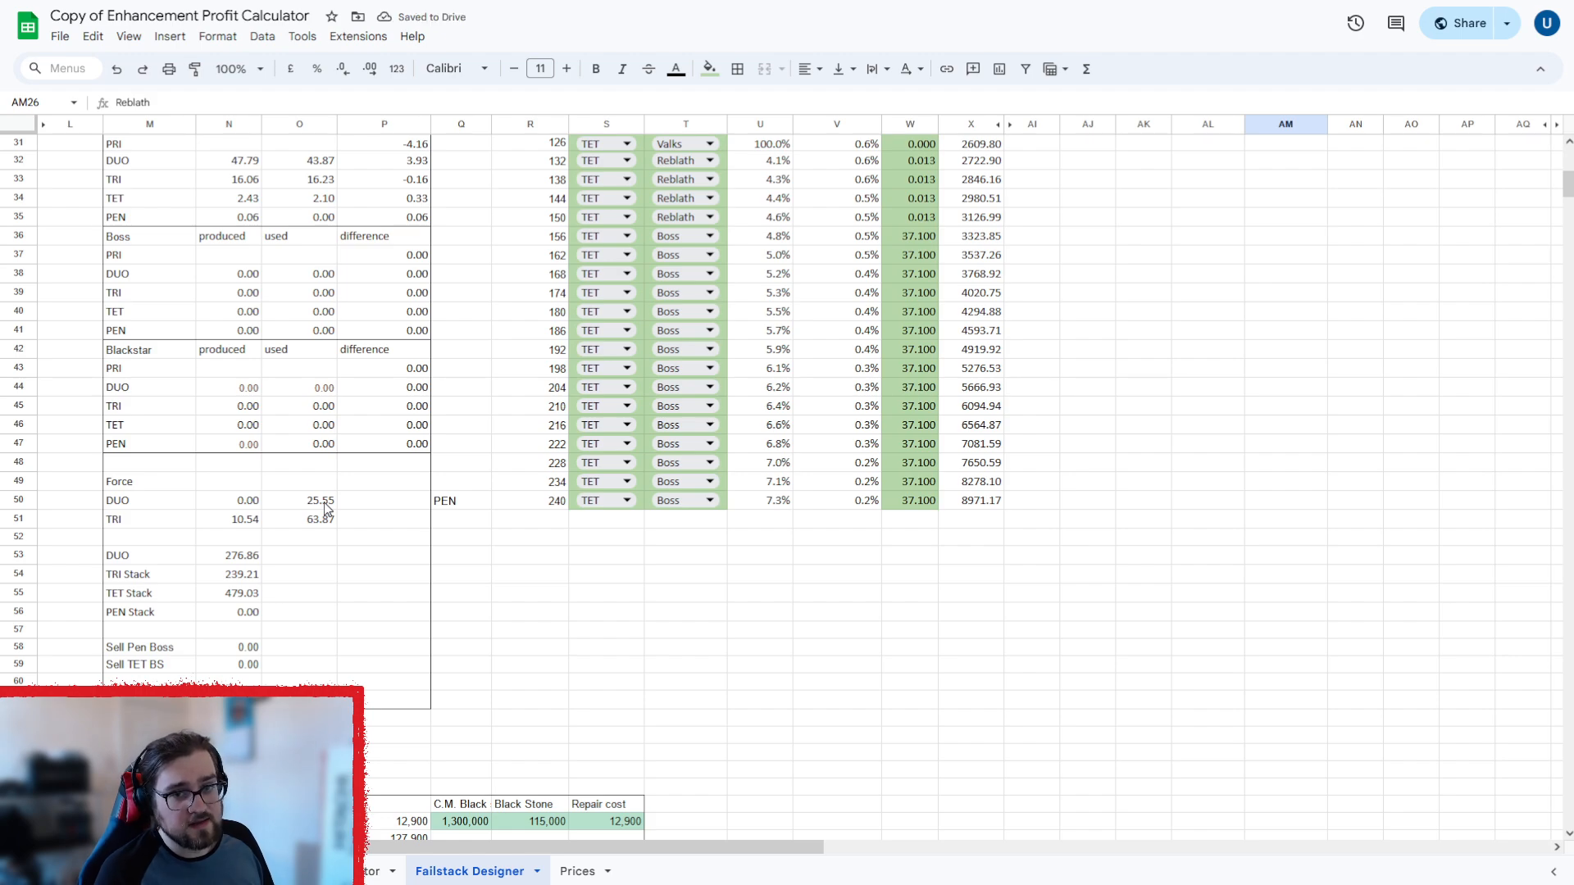
{"action": "mouse_move", "coordinate": [461, 626]}
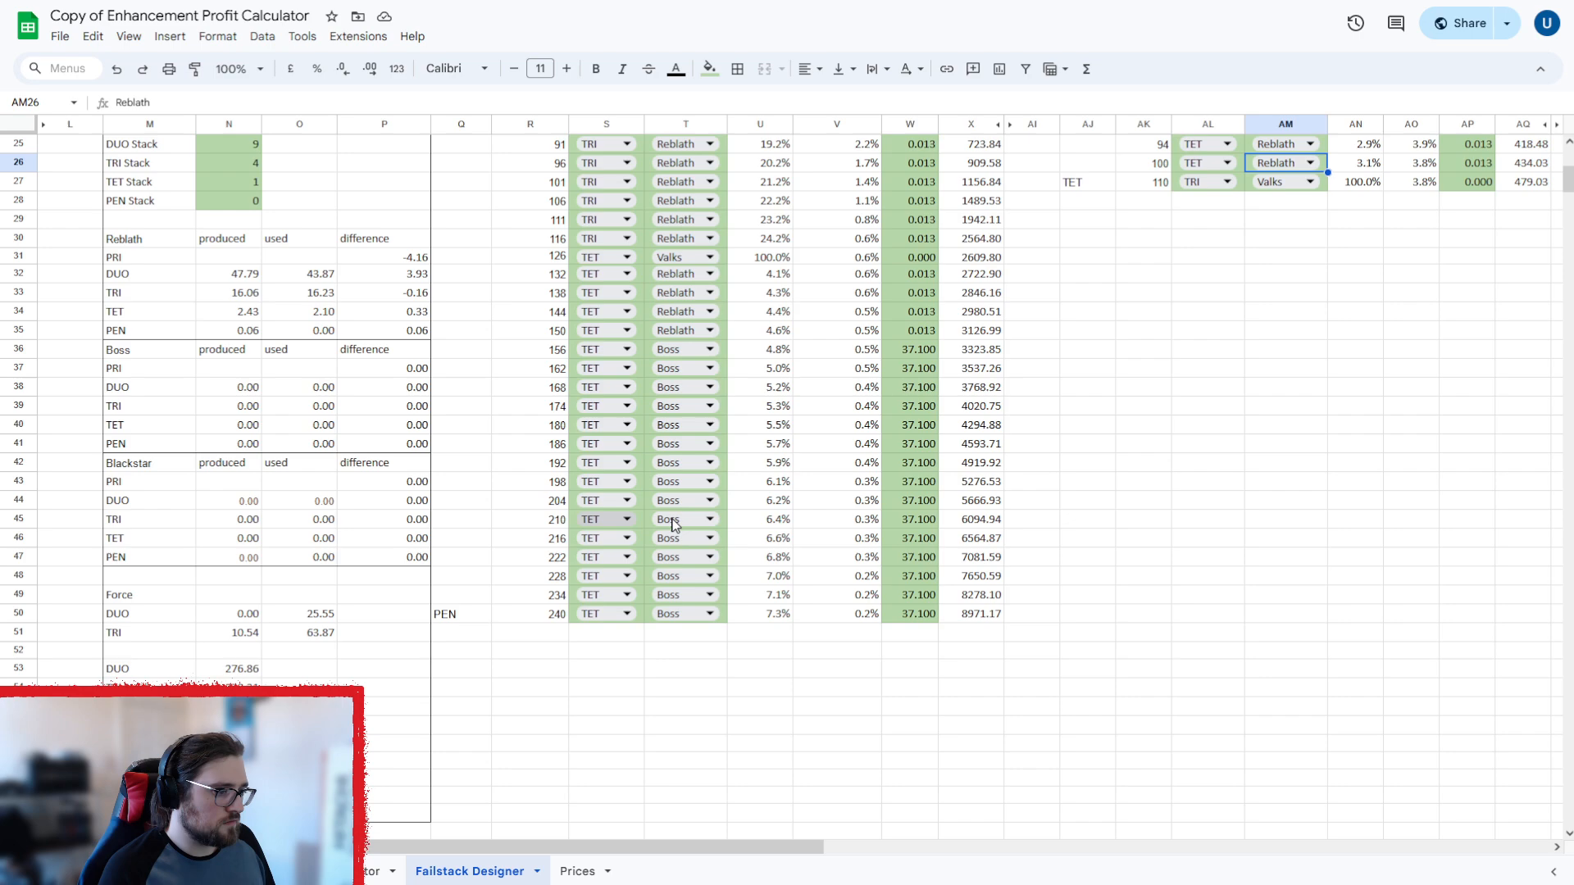
{"action": "mouse_move", "coordinate": [380, 684]}
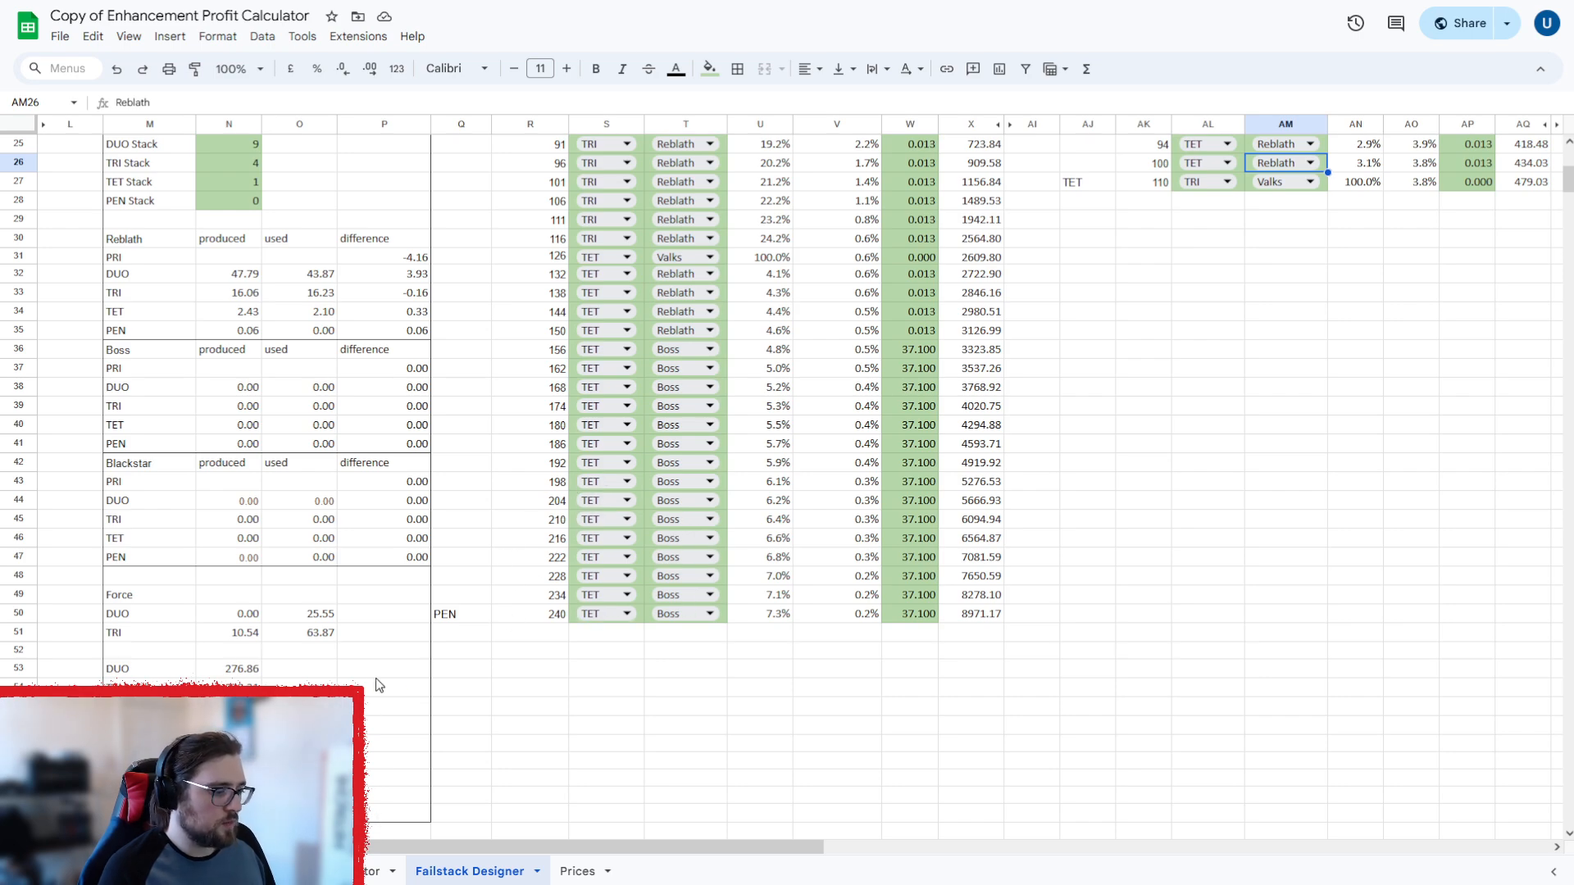
{"action": "mouse_move", "coordinate": [304, 500]}
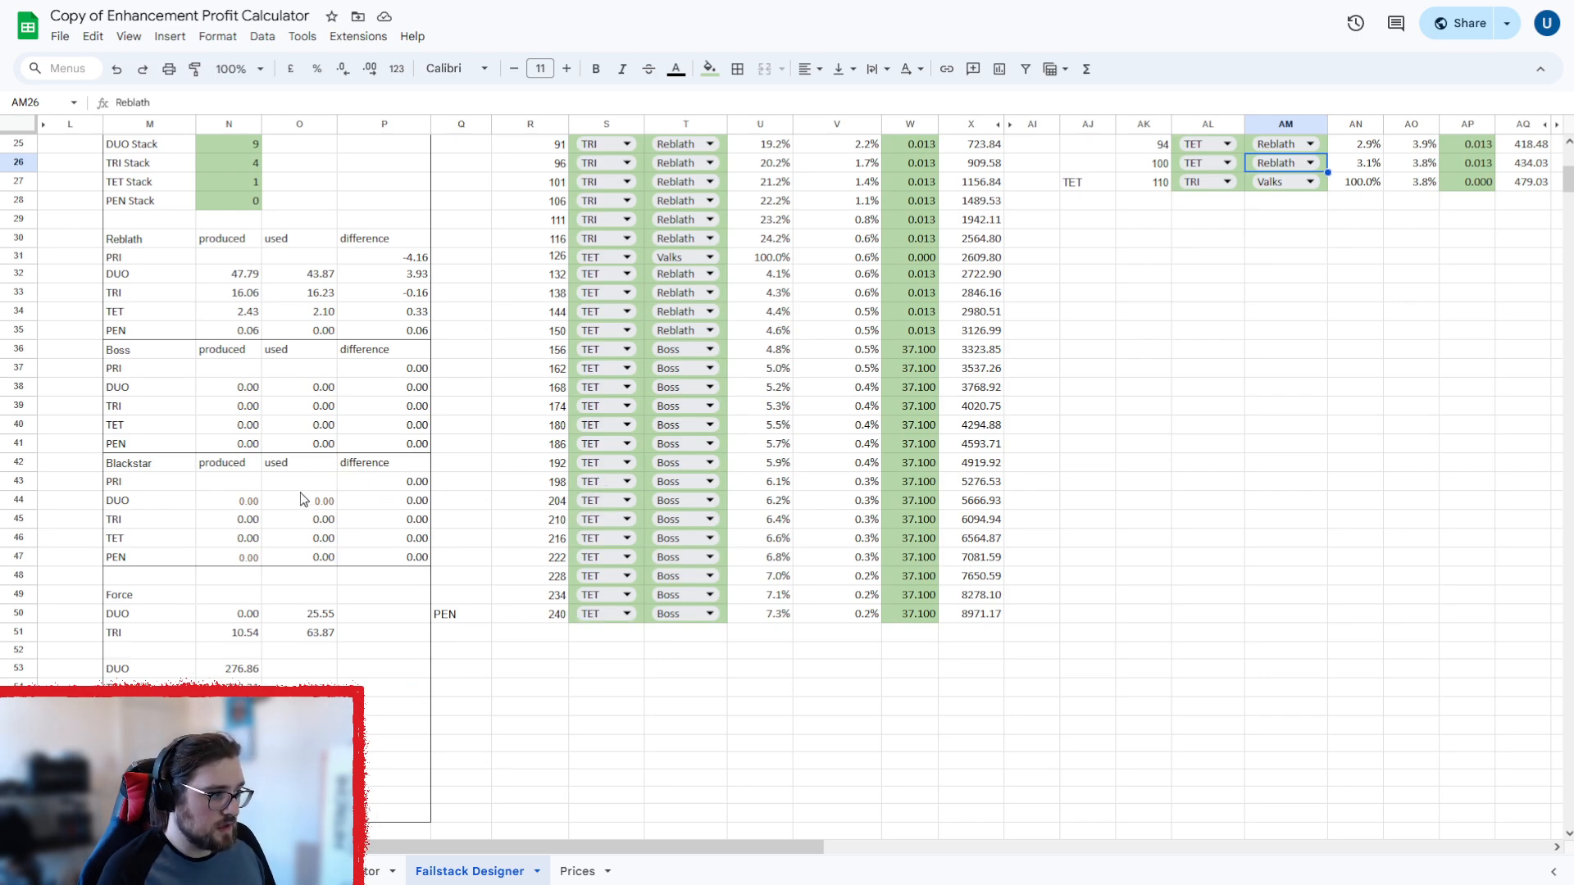
{"action": "scroll", "scroll_direction": "up", "scroll_amount": 3}
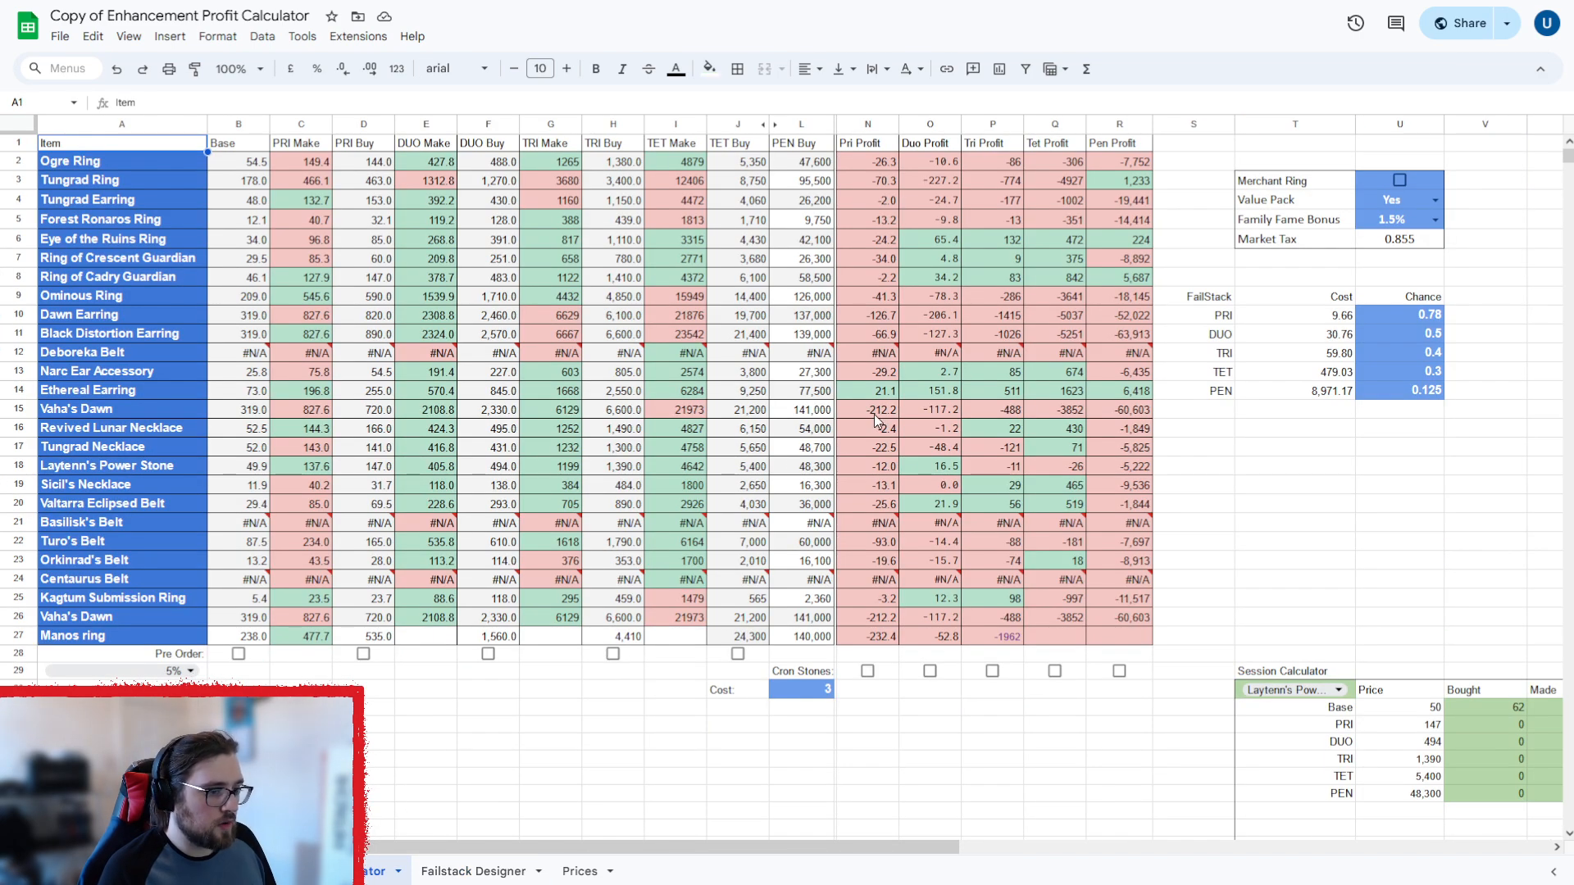
{"action": "mouse_move", "coordinate": [1395, 201]}
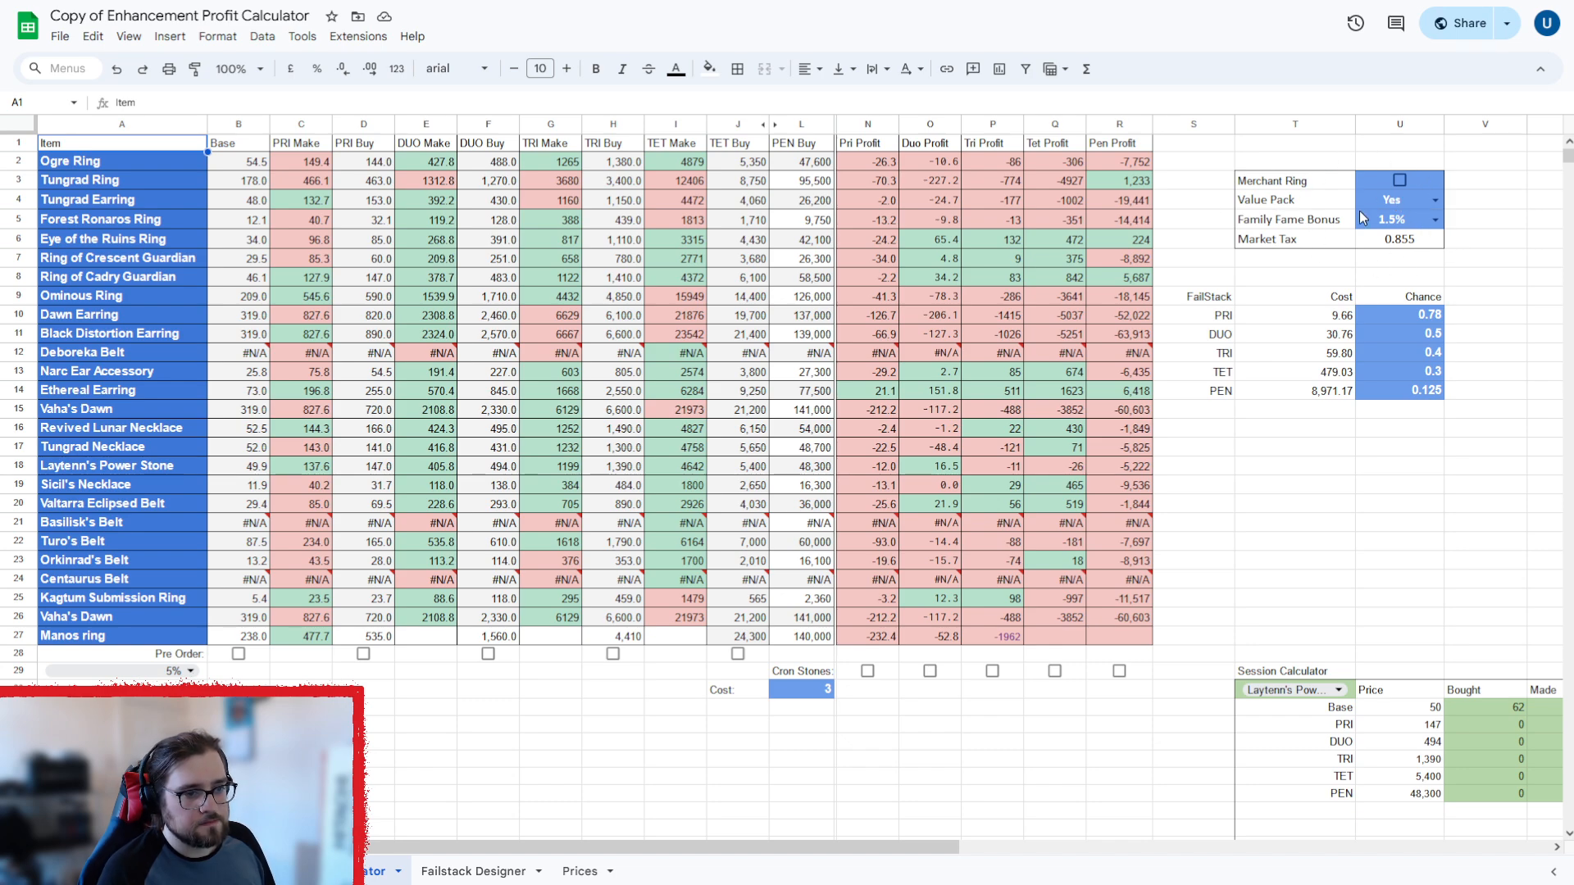
{"action": "left_click", "coordinate": [1390, 198]}
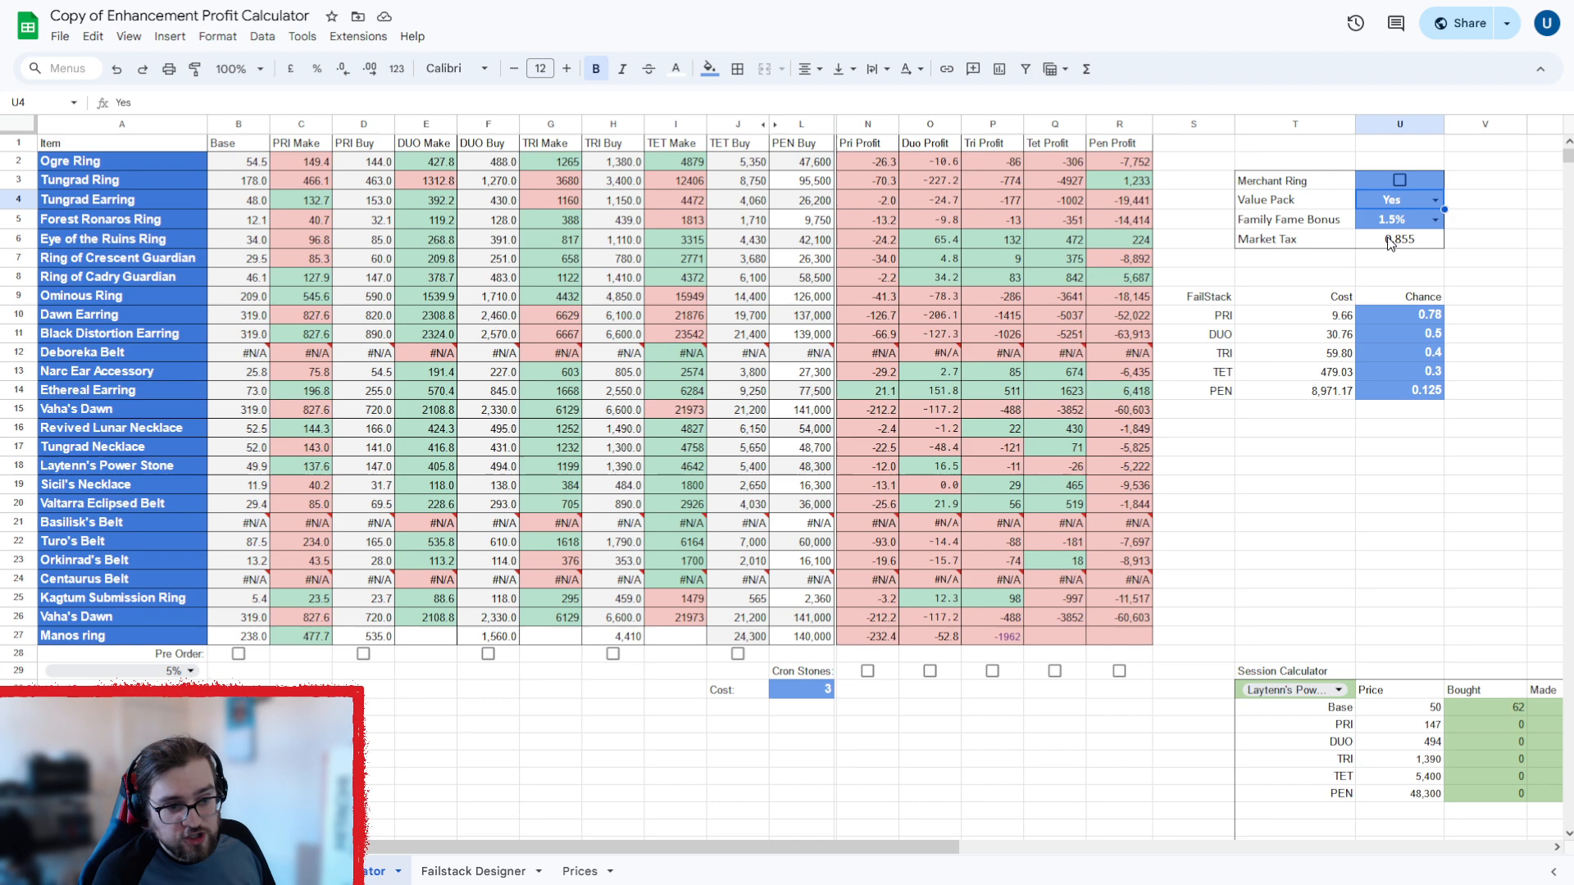
{"action": "mouse_move", "coordinate": [1381, 321]}
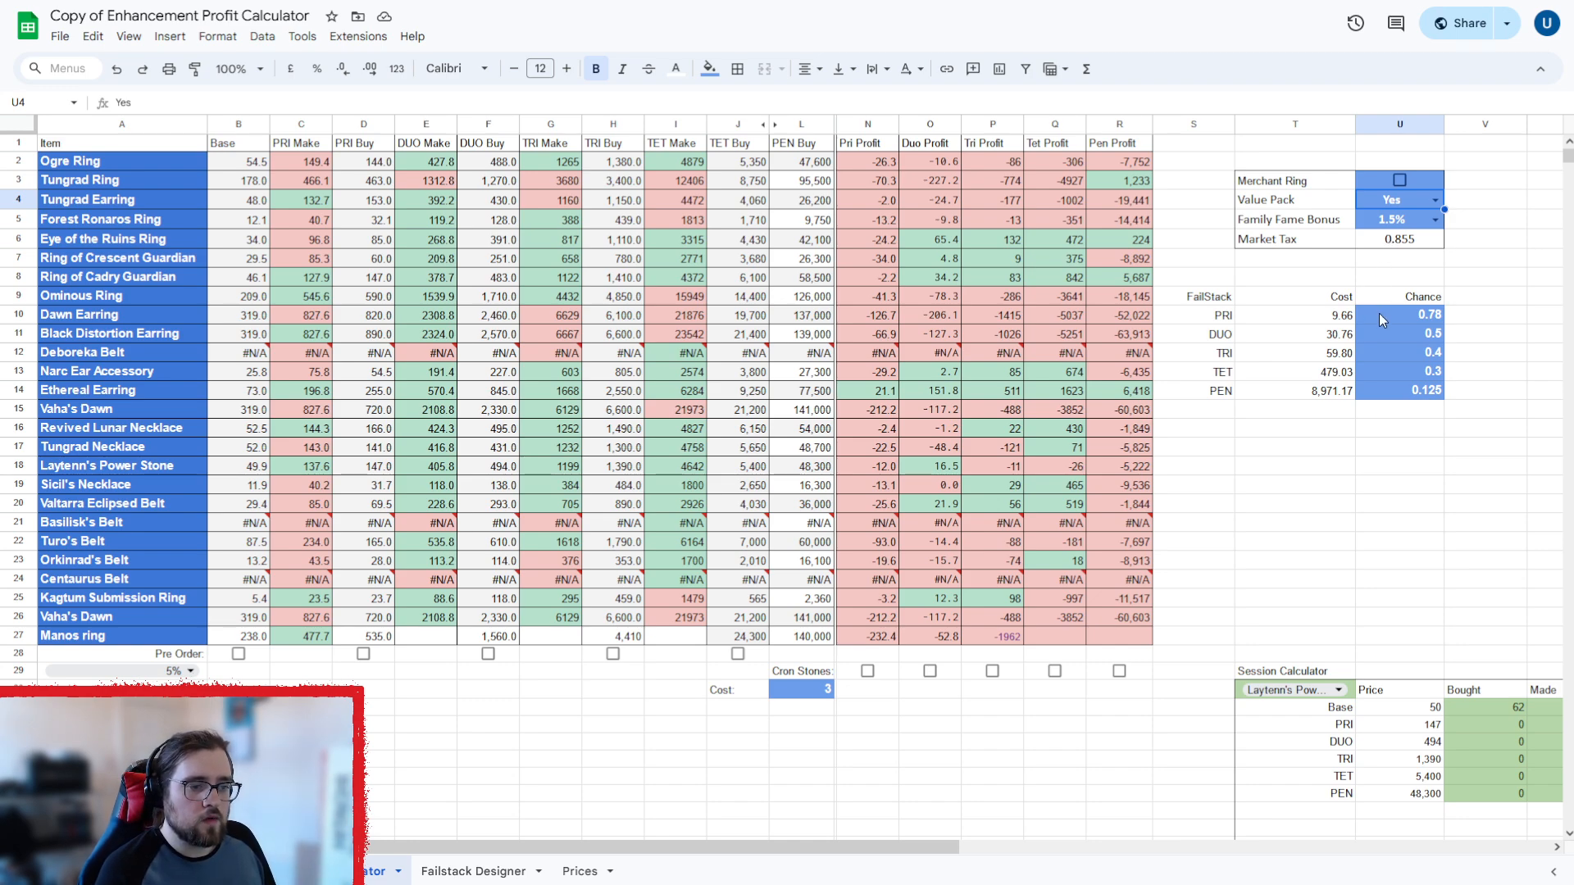
{"action": "left_click", "coordinate": [1399, 314]}
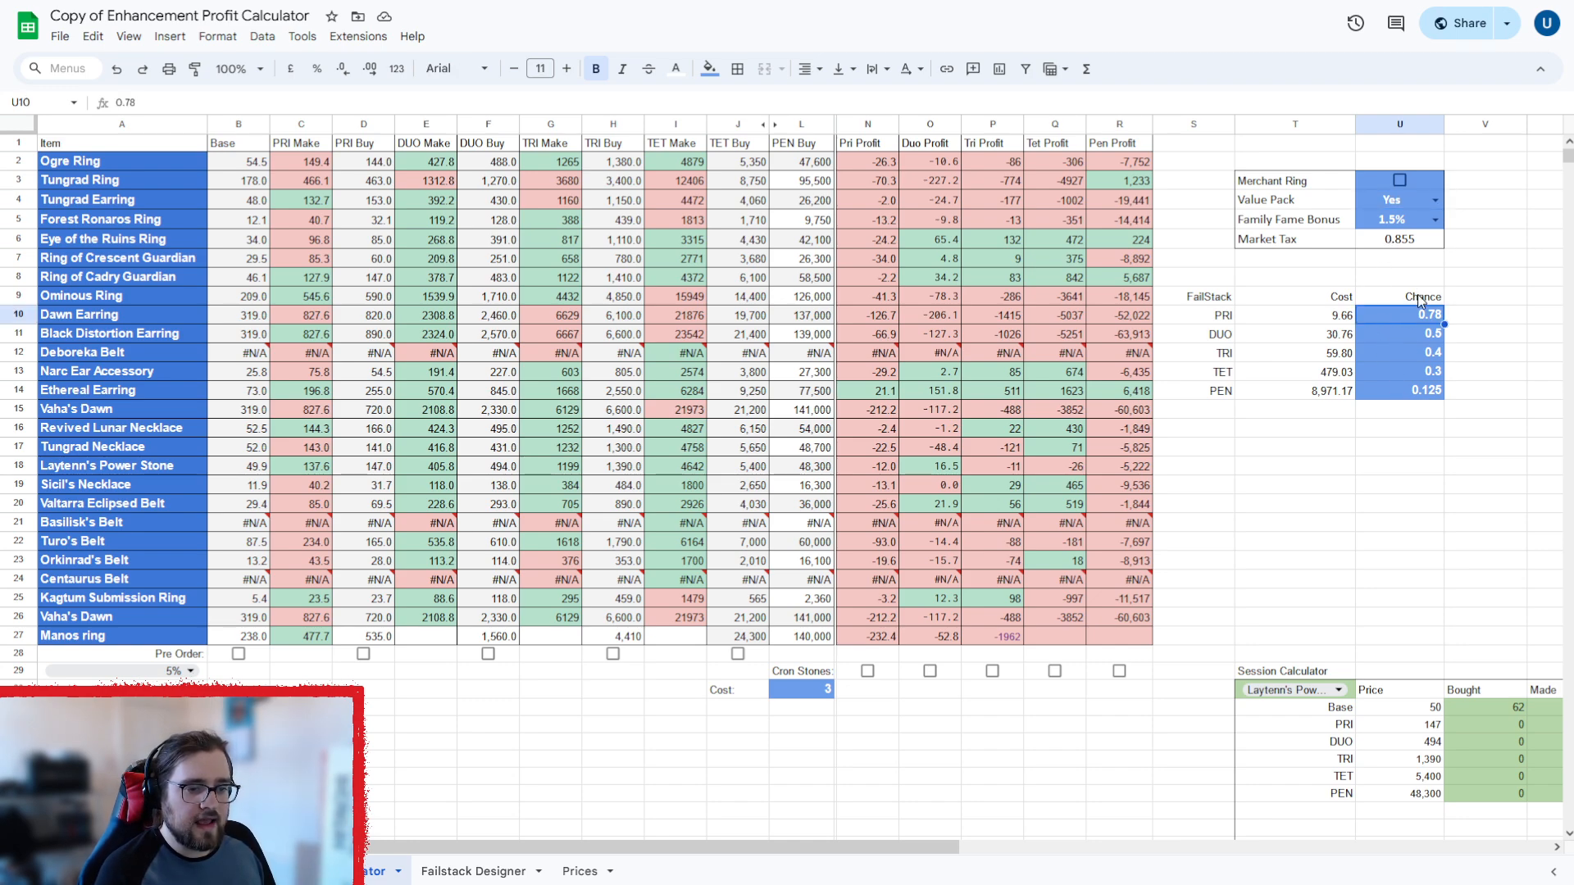
{"action": "mouse_move", "coordinate": [1397, 392]}
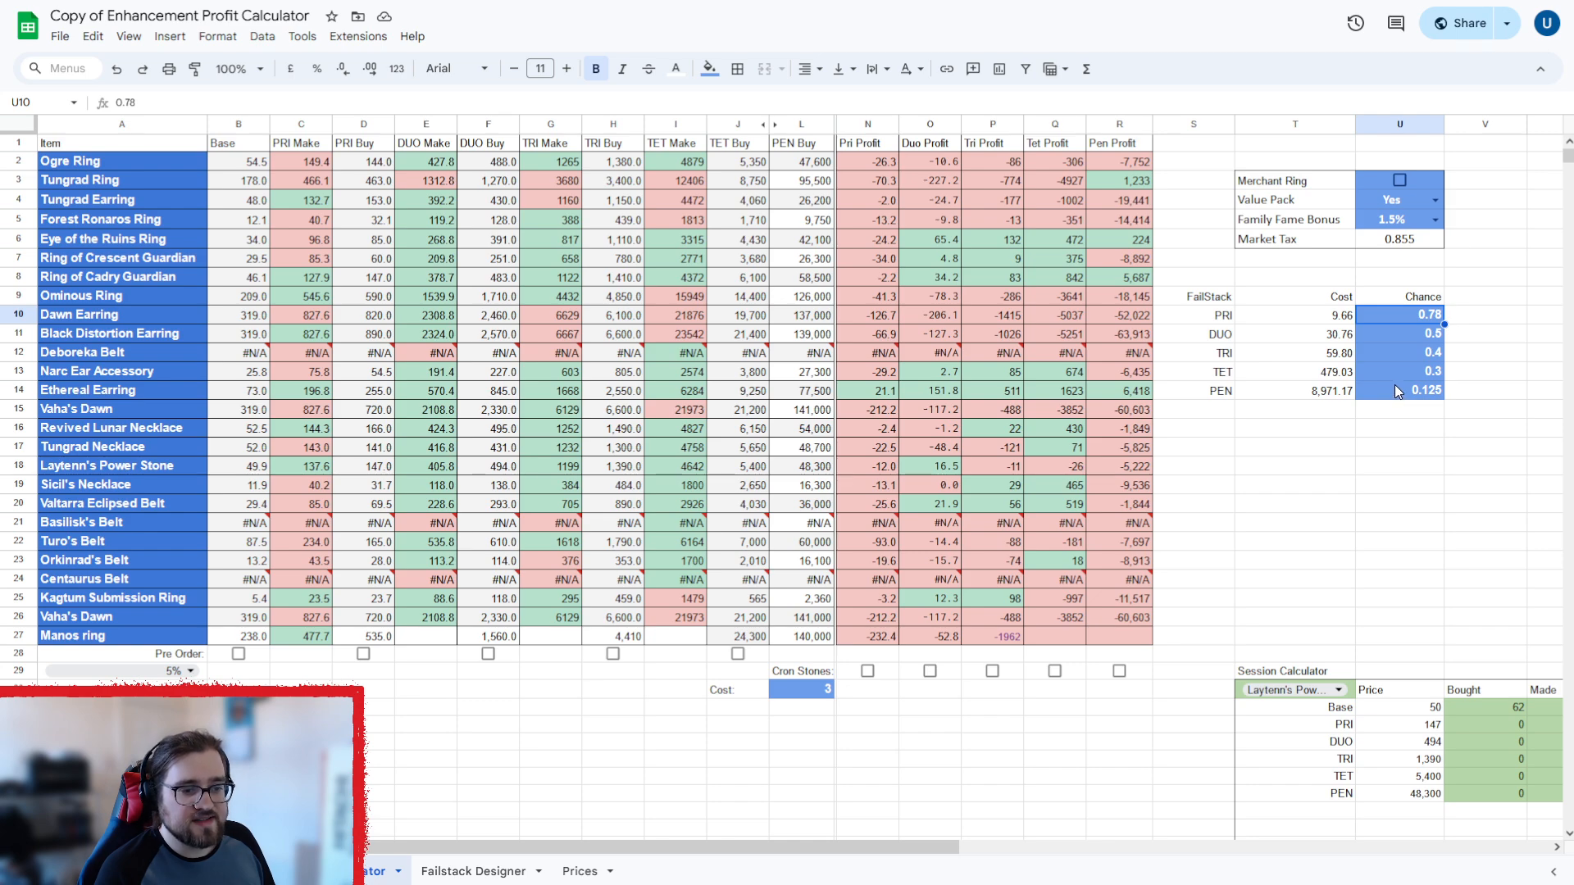
{"action": "mouse_move", "coordinate": [1494, 362]}
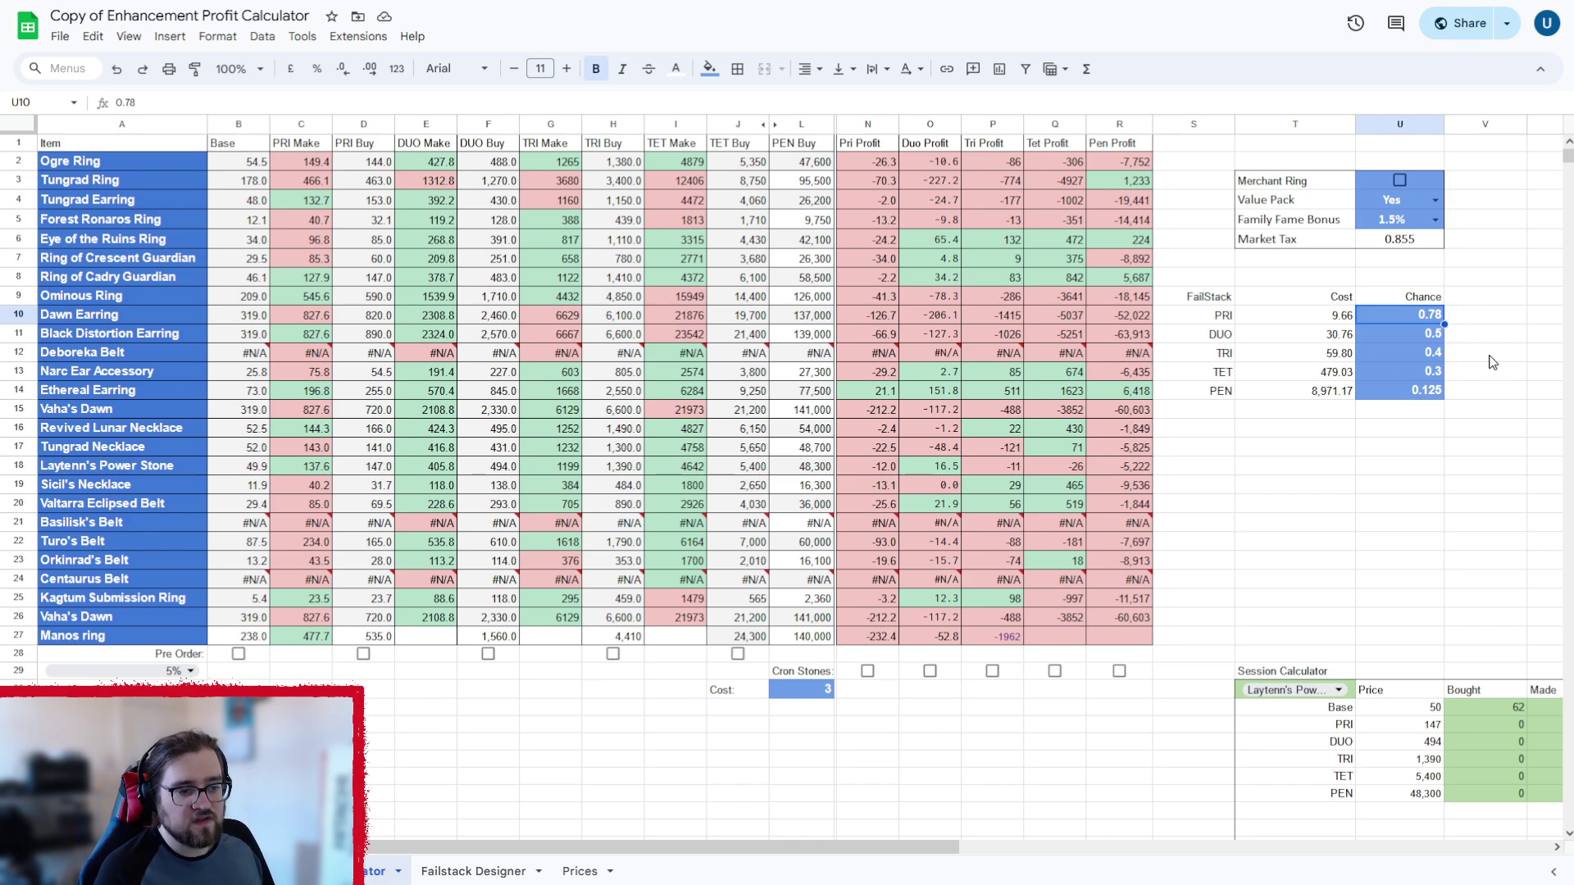
{"action": "left_click", "coordinate": [470, 871]}
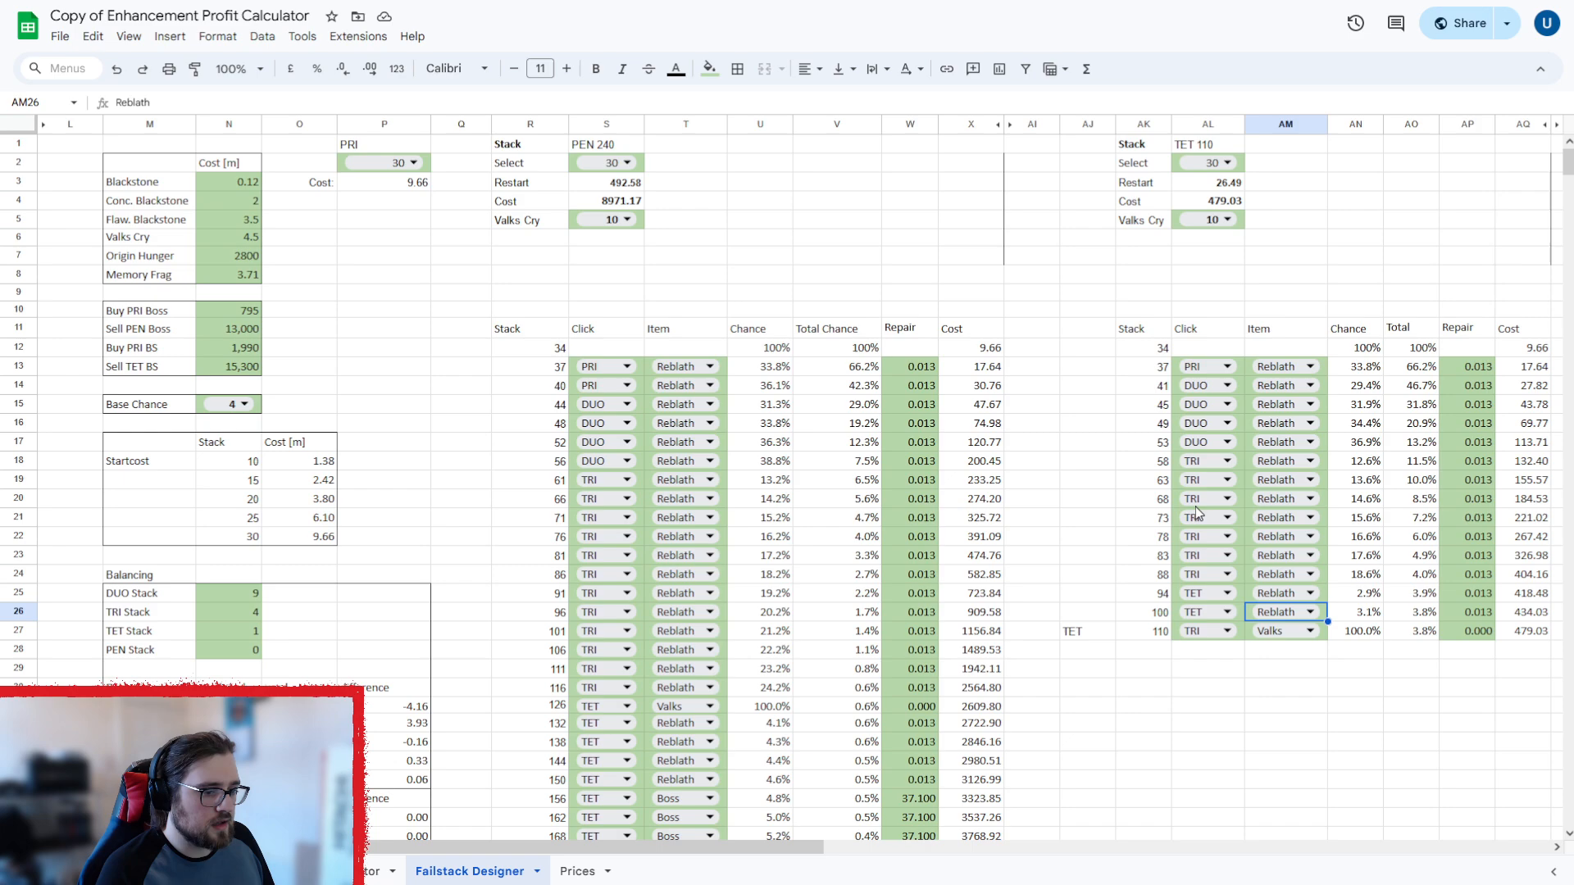
{"action": "mouse_move", "coordinate": [898, 787]}
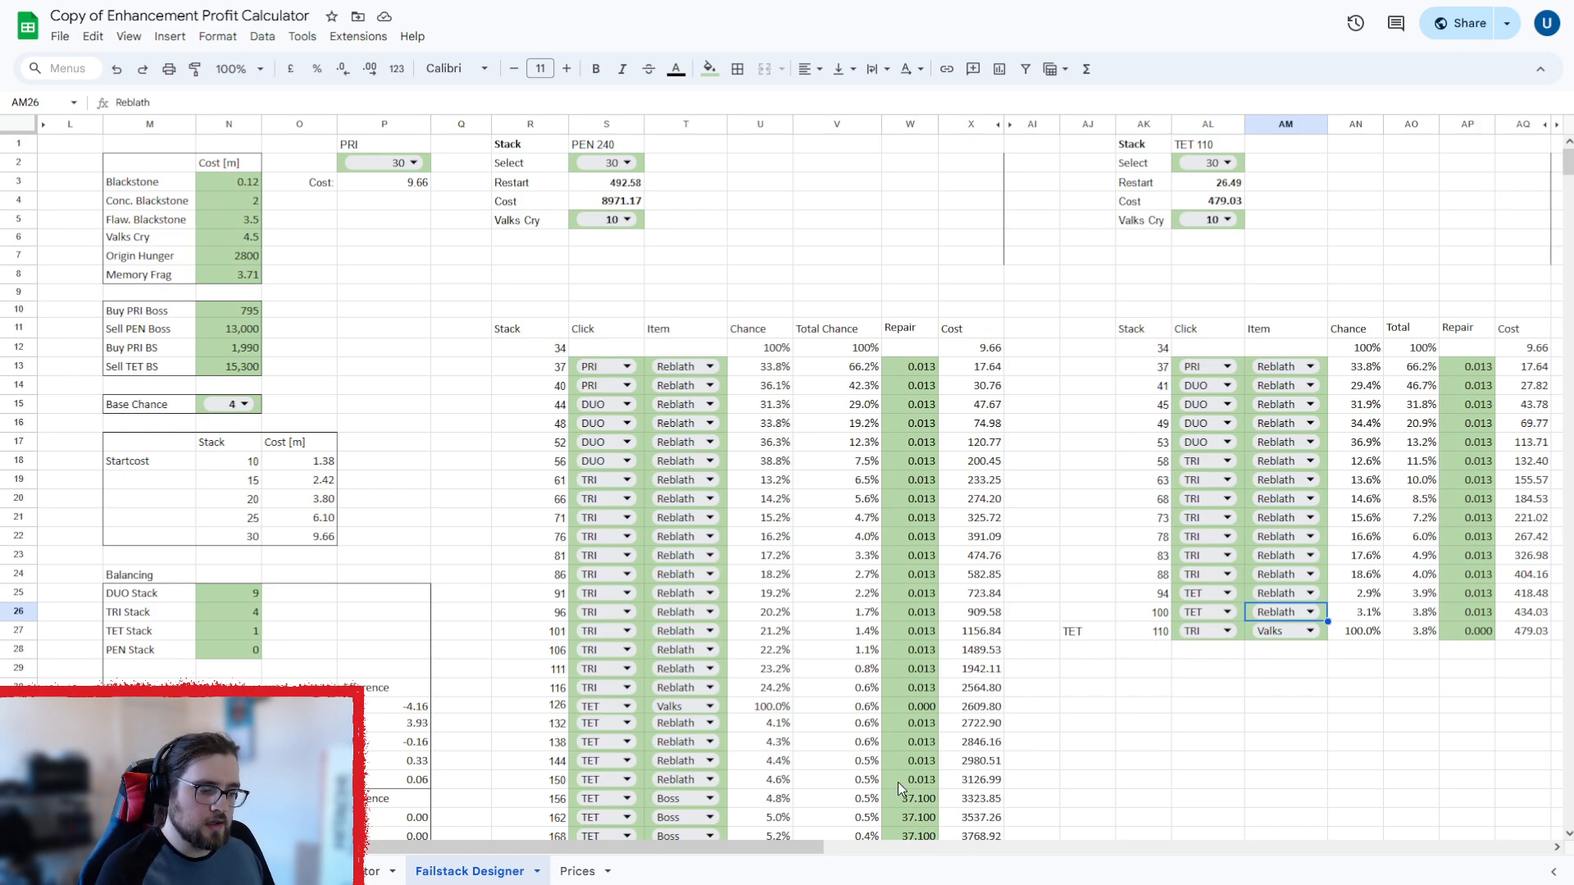
{"action": "mouse_move", "coordinate": [798, 818]}
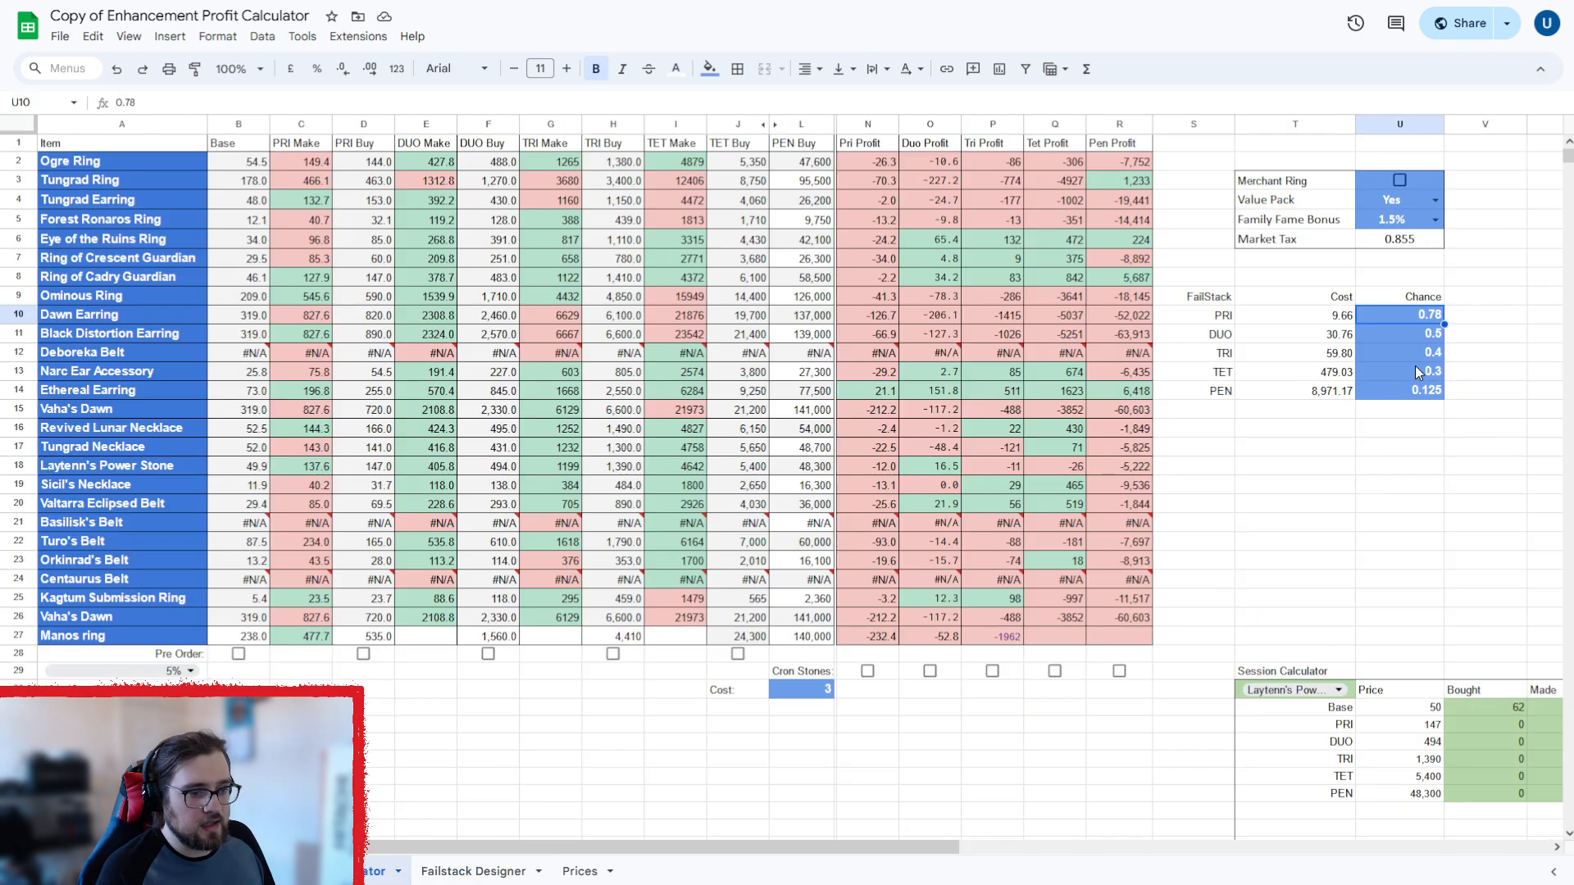
{"action": "mouse_move", "coordinate": [1413, 376]}
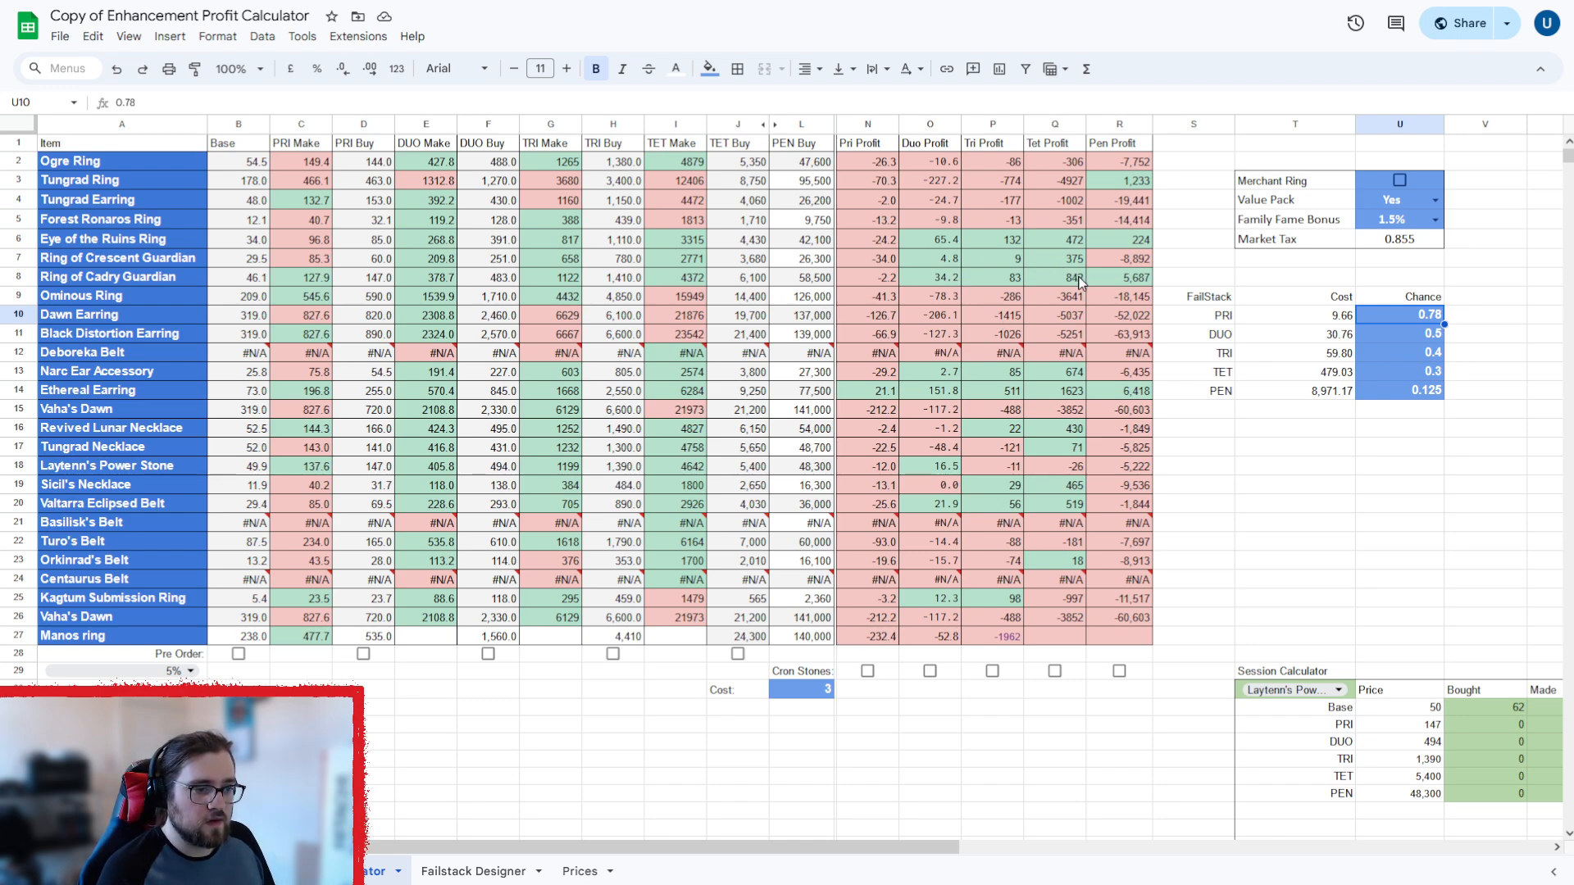
{"action": "mouse_move", "coordinate": [1135, 271]}
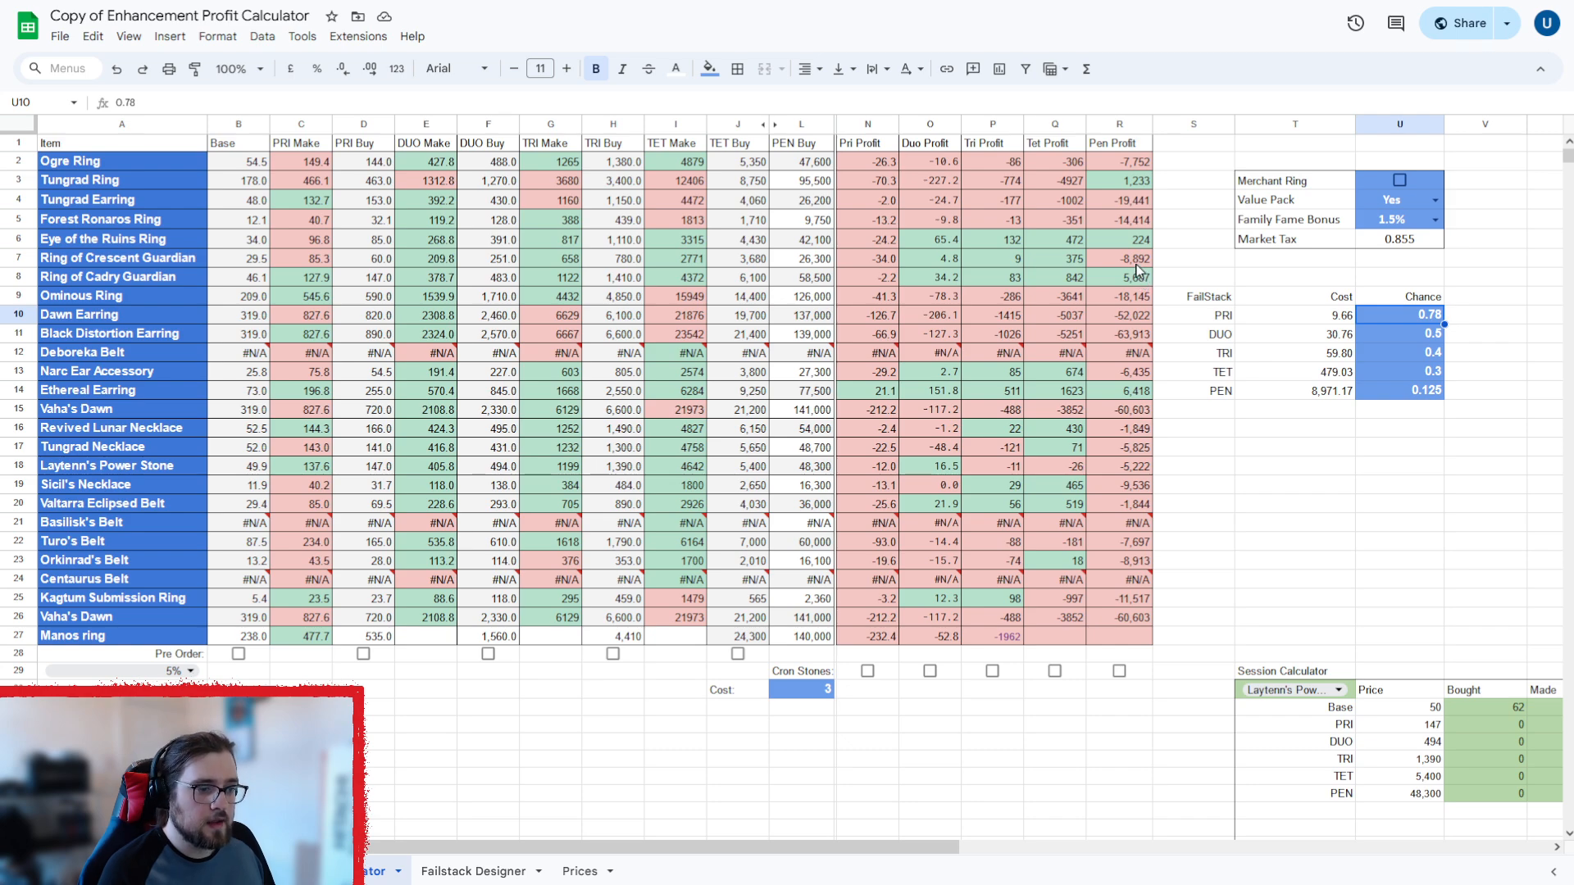
{"action": "mouse_move", "coordinate": [1034, 541]}
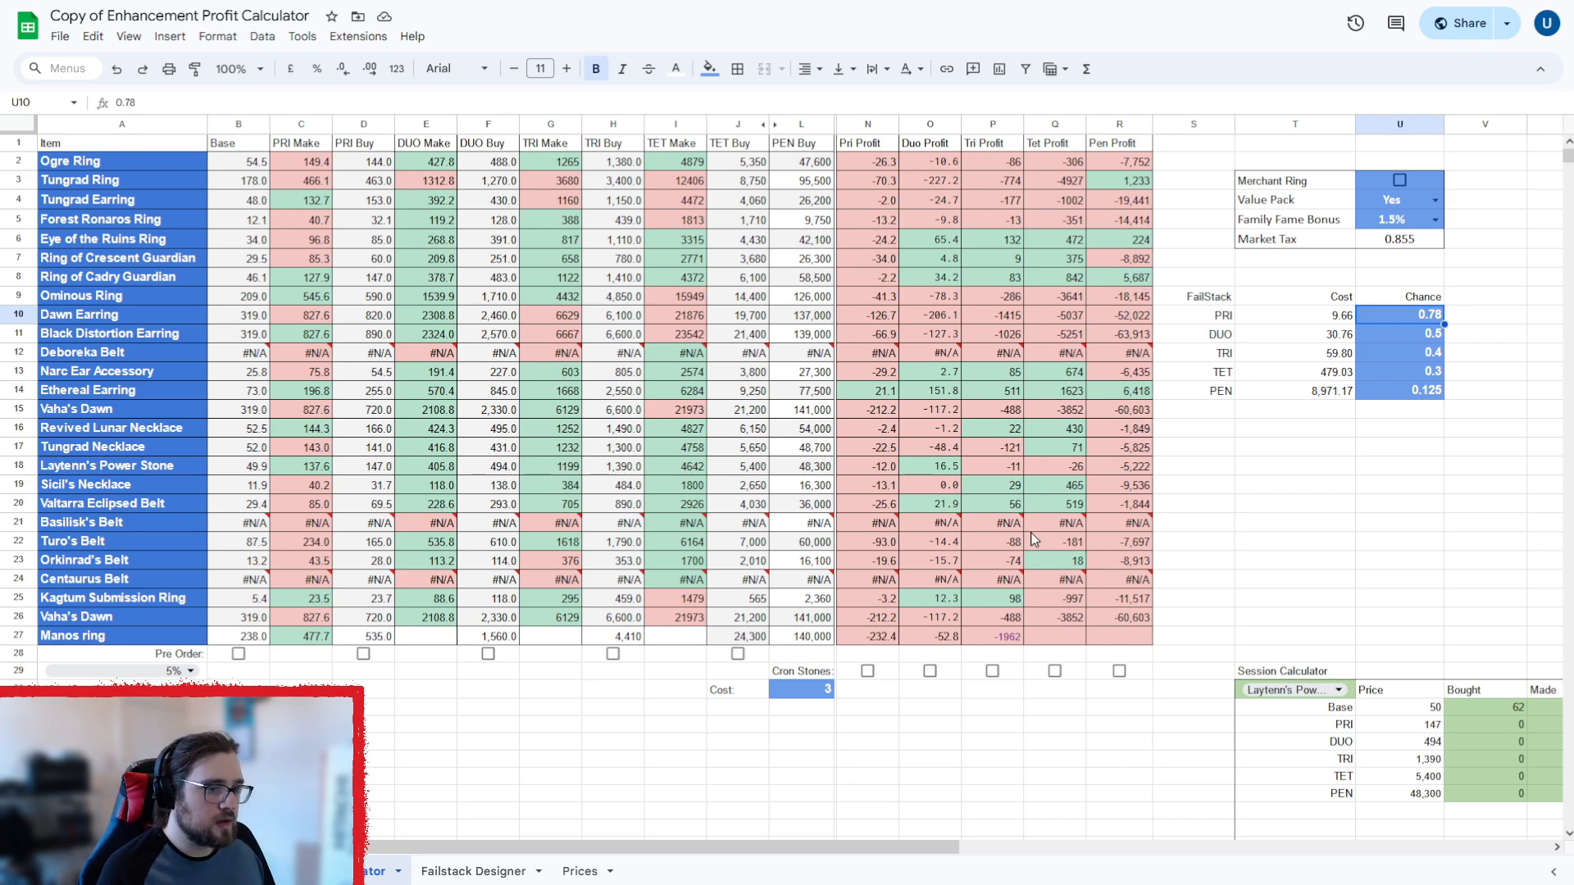
{"action": "mouse_move", "coordinate": [1052, 510]}
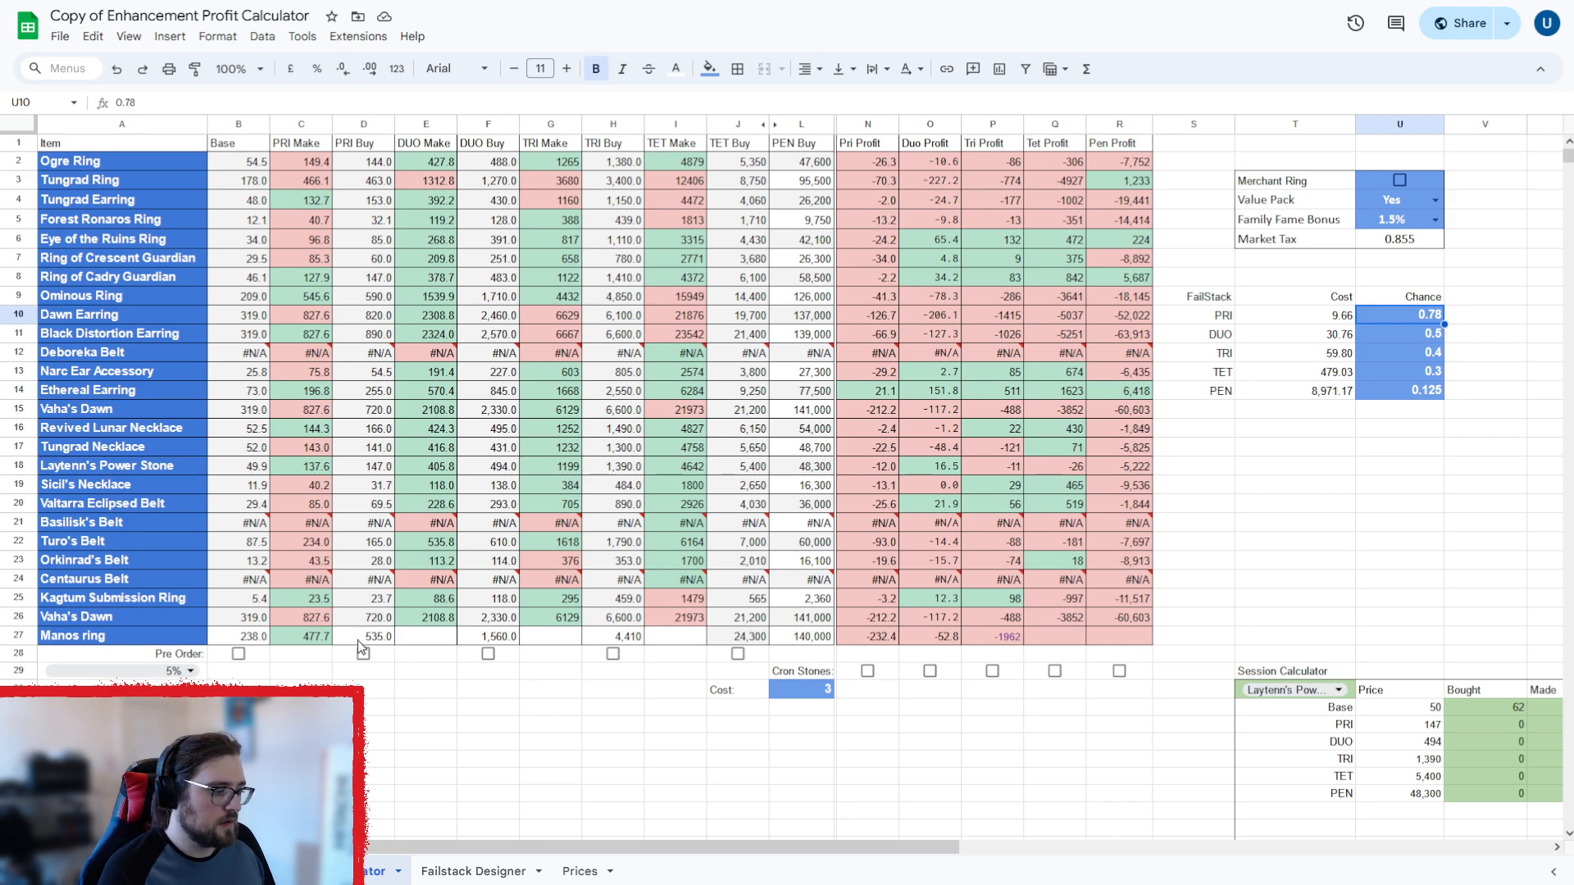
{"action": "left_click", "coordinate": [238, 654]}
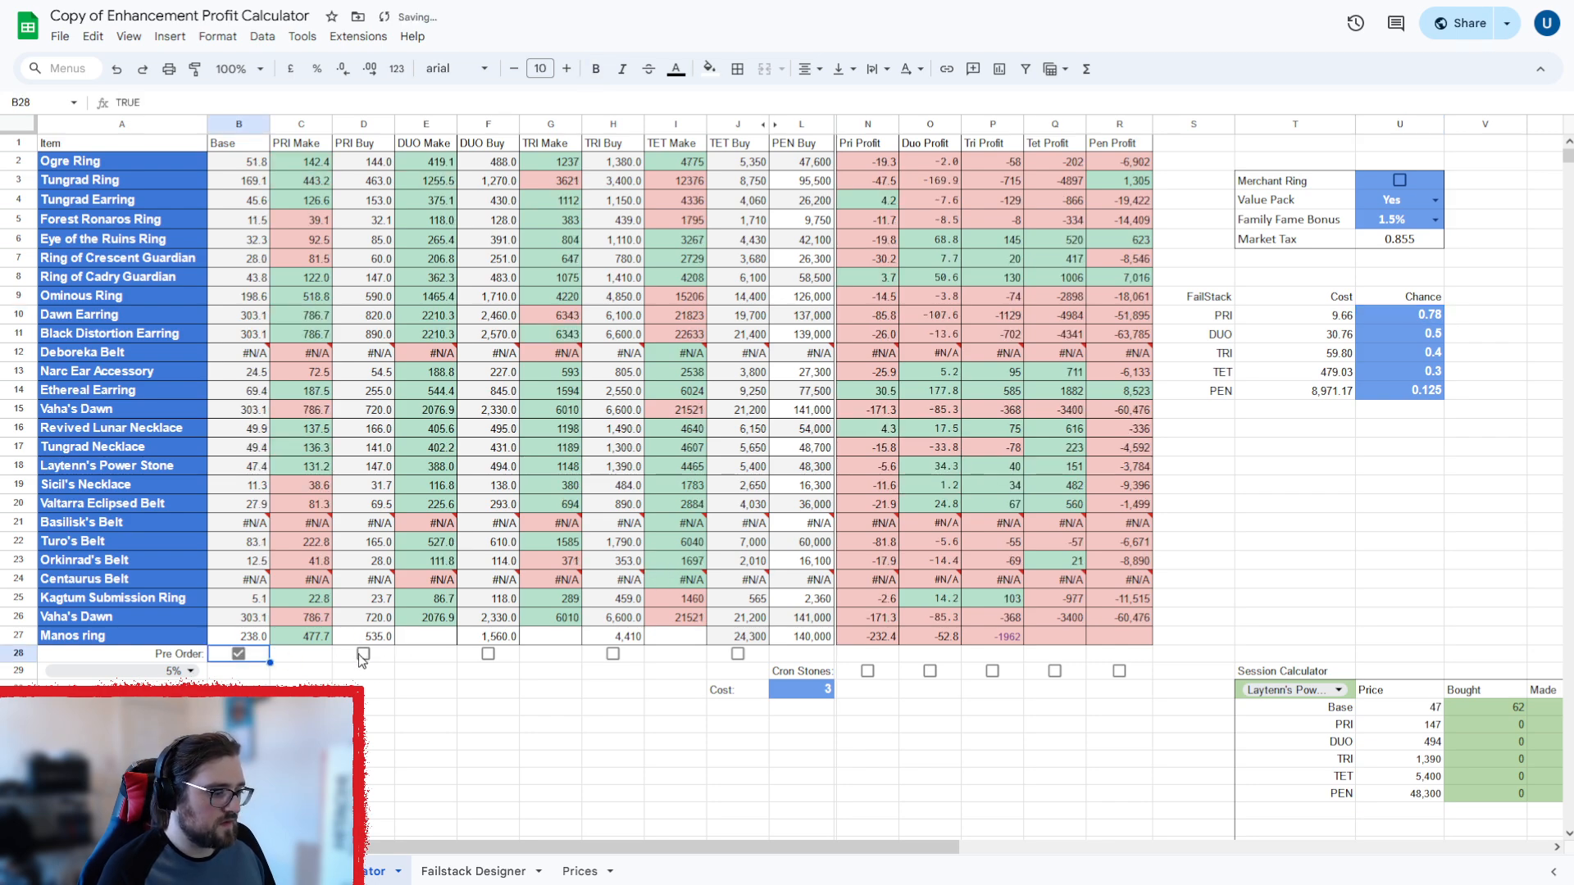
{"action": "left_click", "coordinate": [488, 654]}
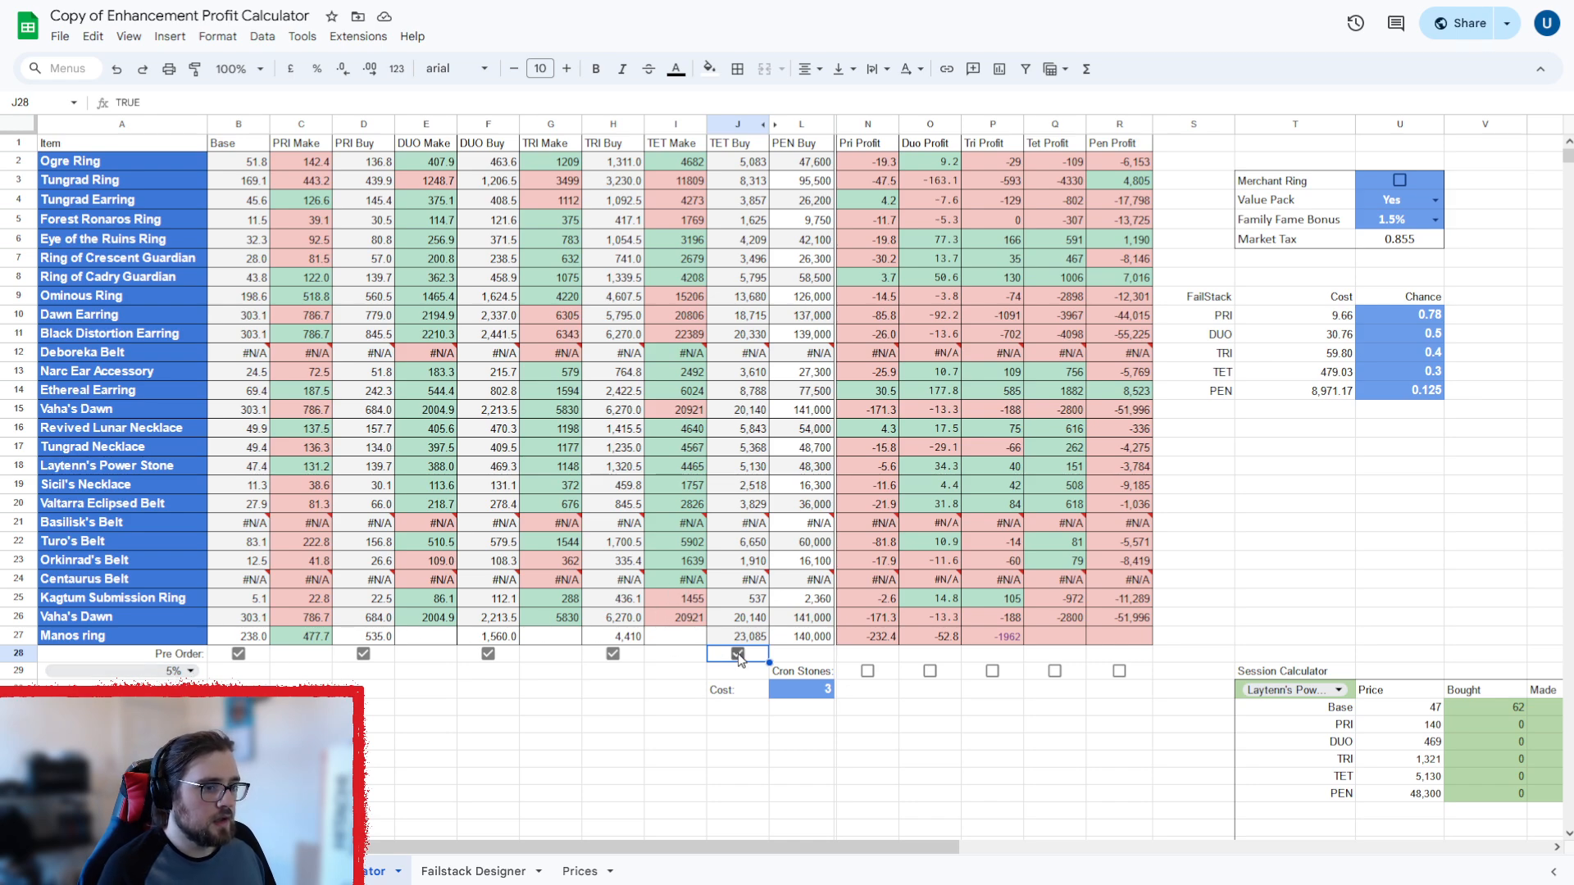
{"action": "left_click", "coordinate": [737, 653]}
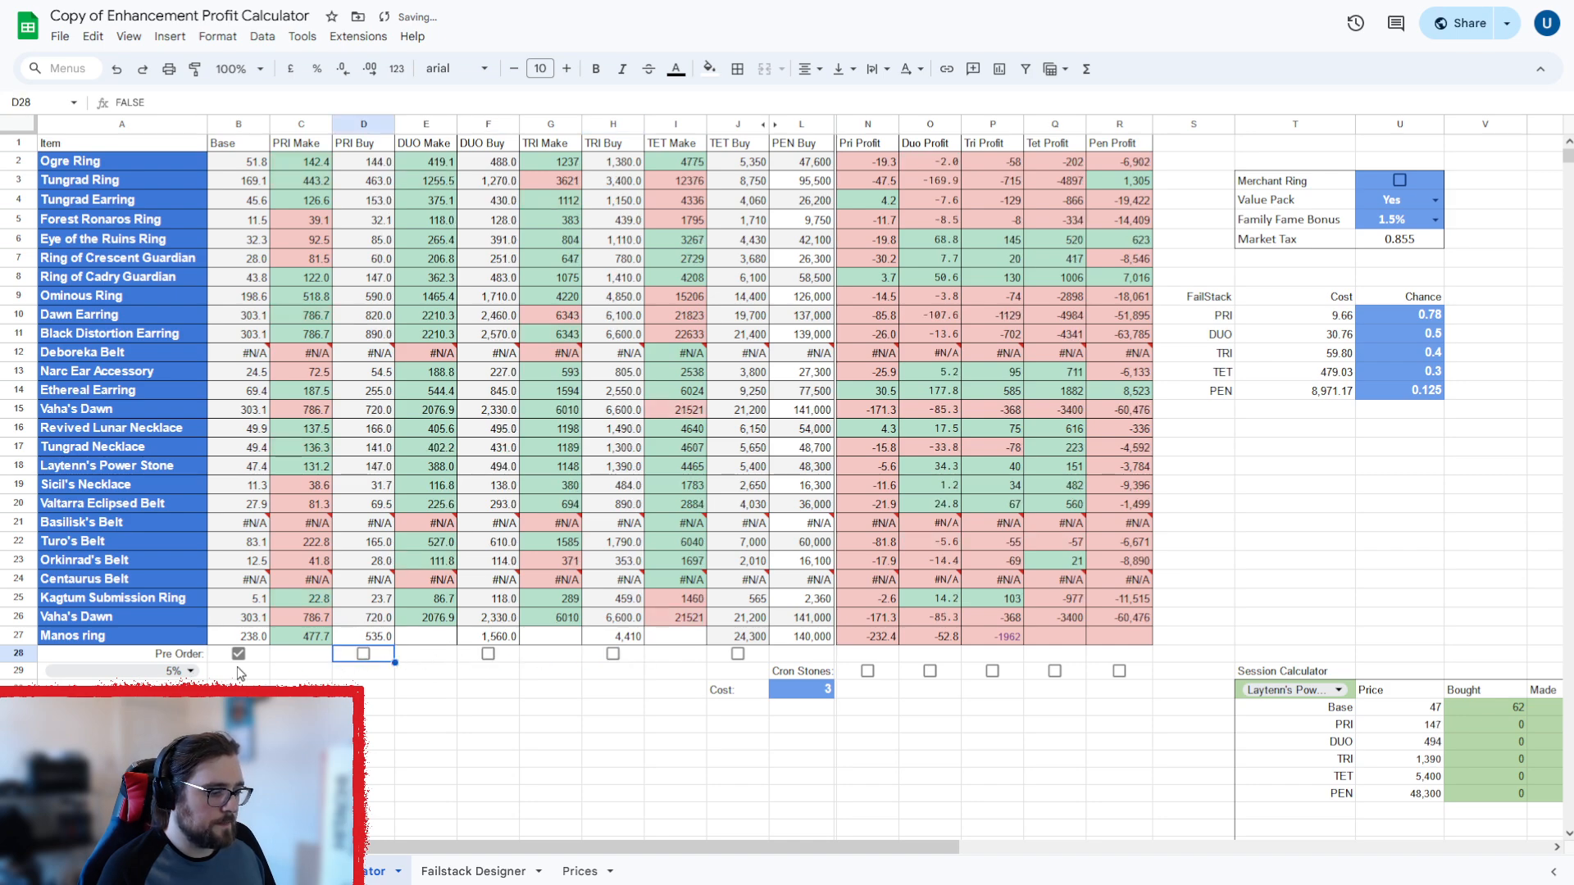
{"action": "left_click", "coordinate": [238, 653]}
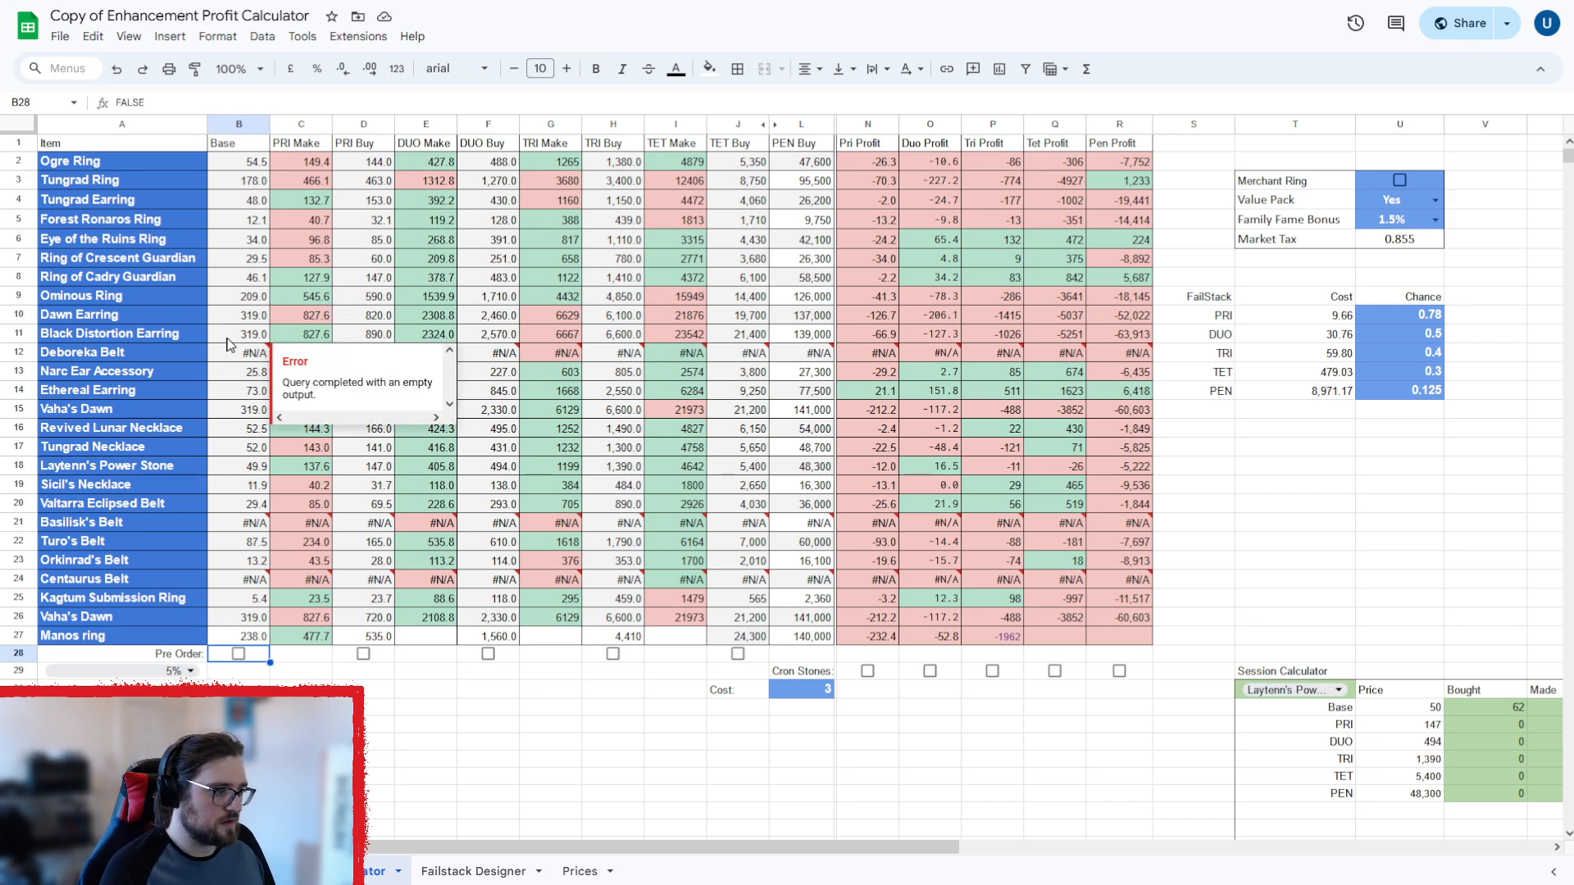
{"action": "left_click", "coordinate": [993, 352]}
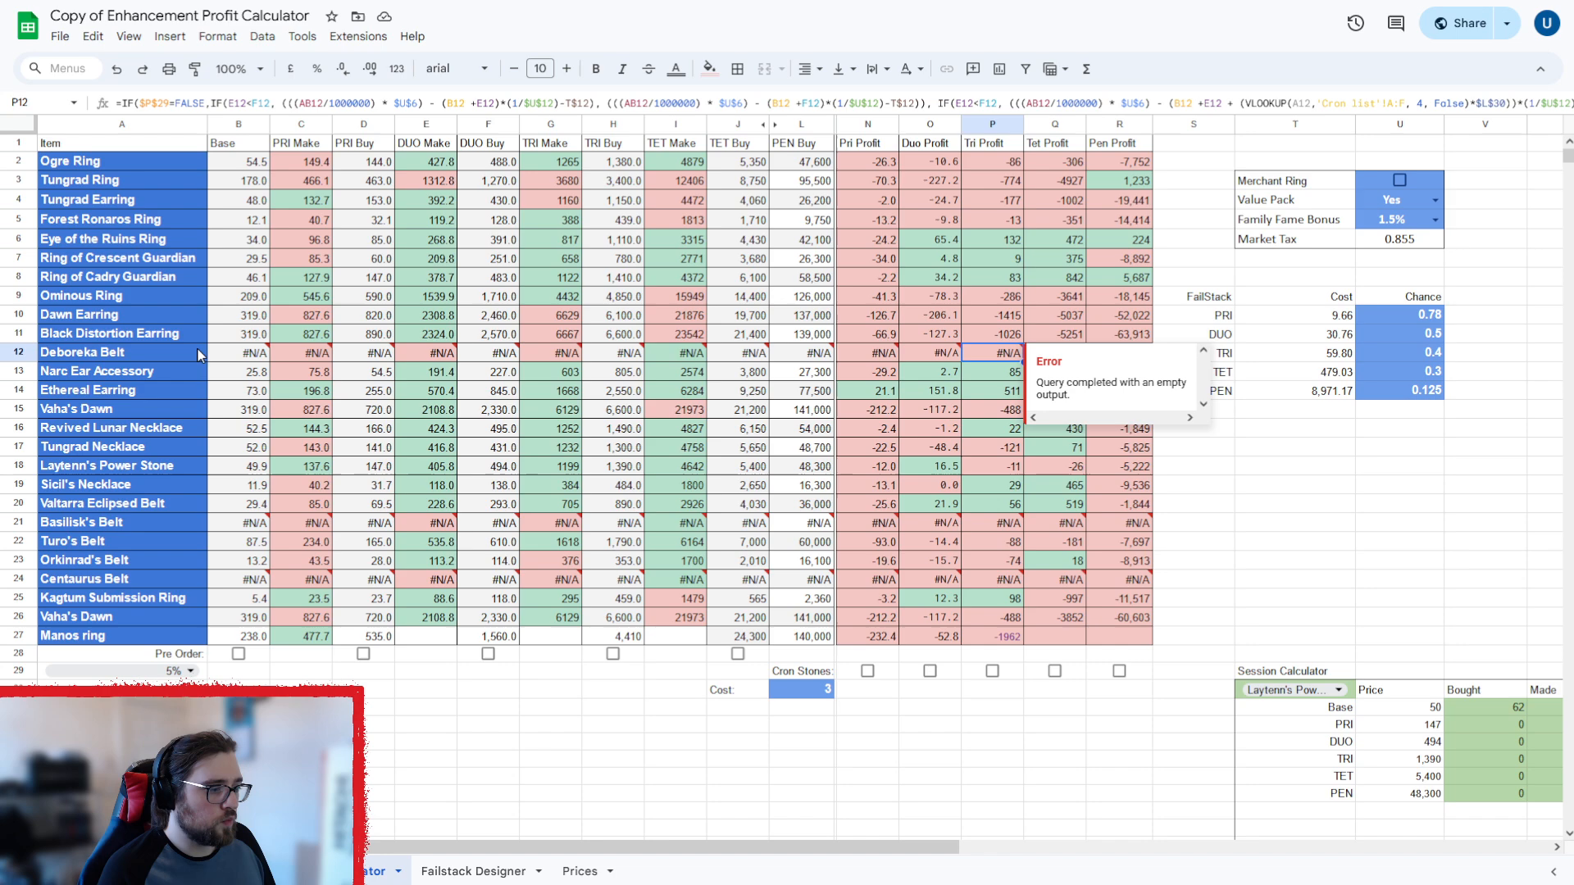
{"action": "mouse_move", "coordinate": [309, 536]}
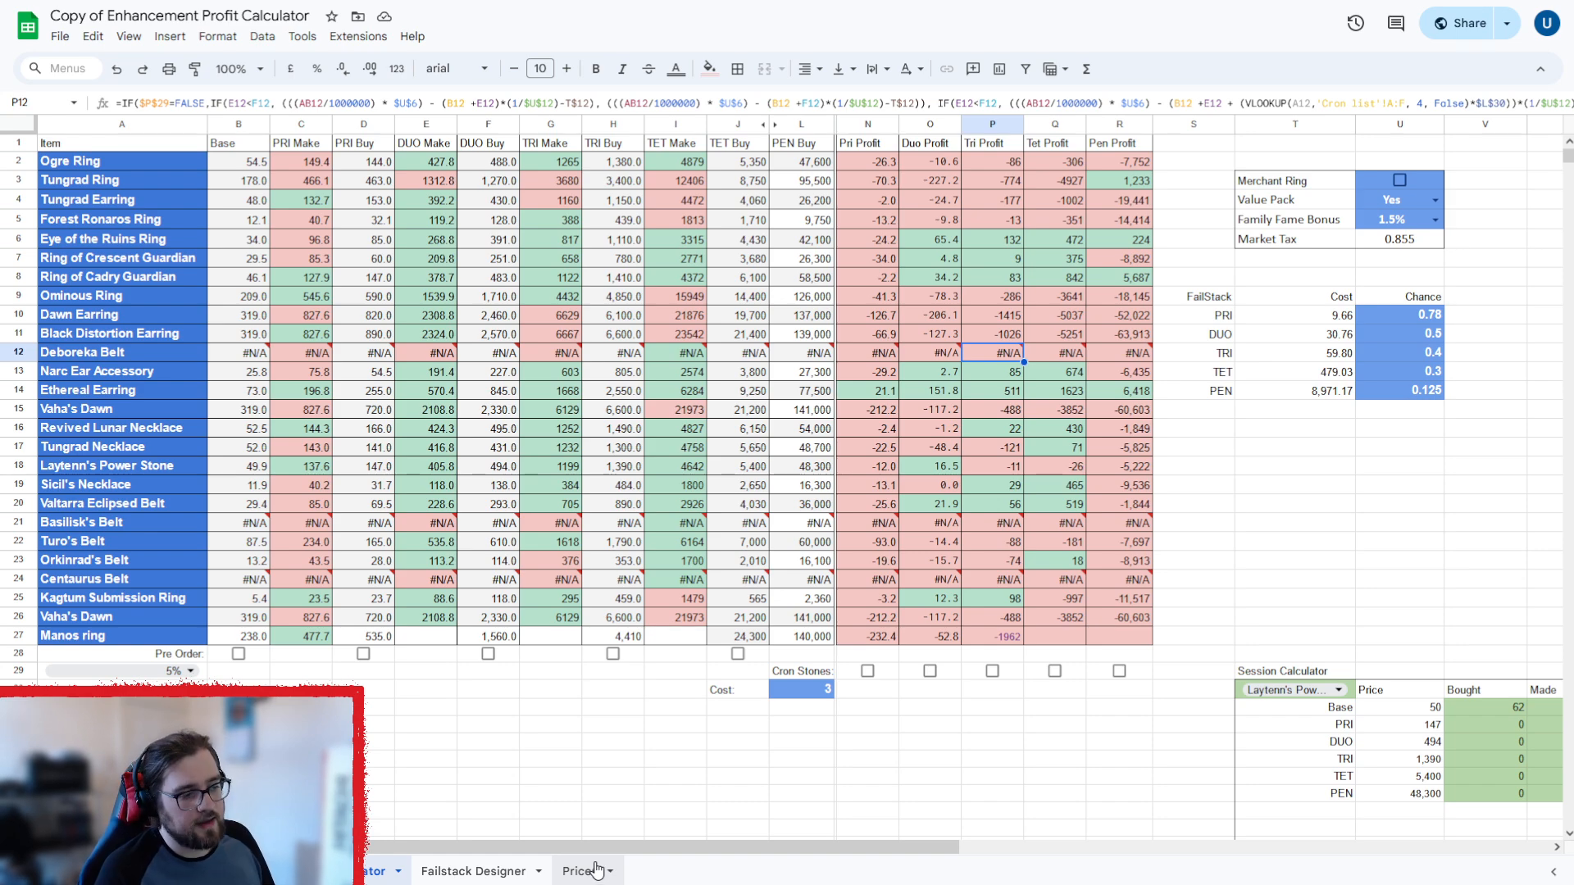
{"action": "mouse_move", "coordinate": [453, 488]}
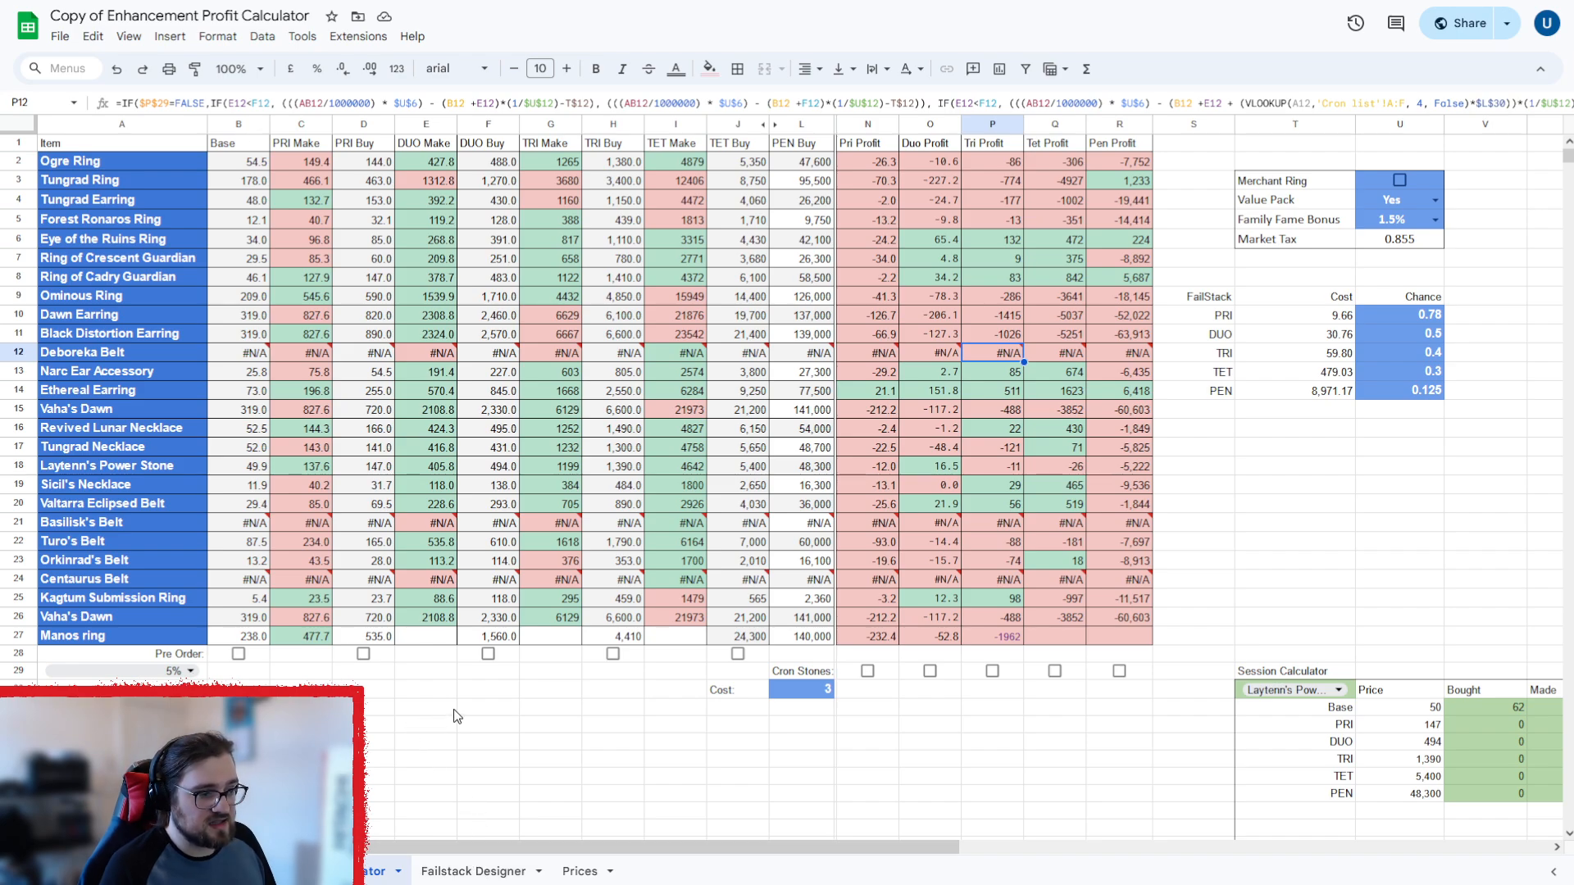
{"action": "scroll", "scroll_direction": "right", "scroll_amount": 3}
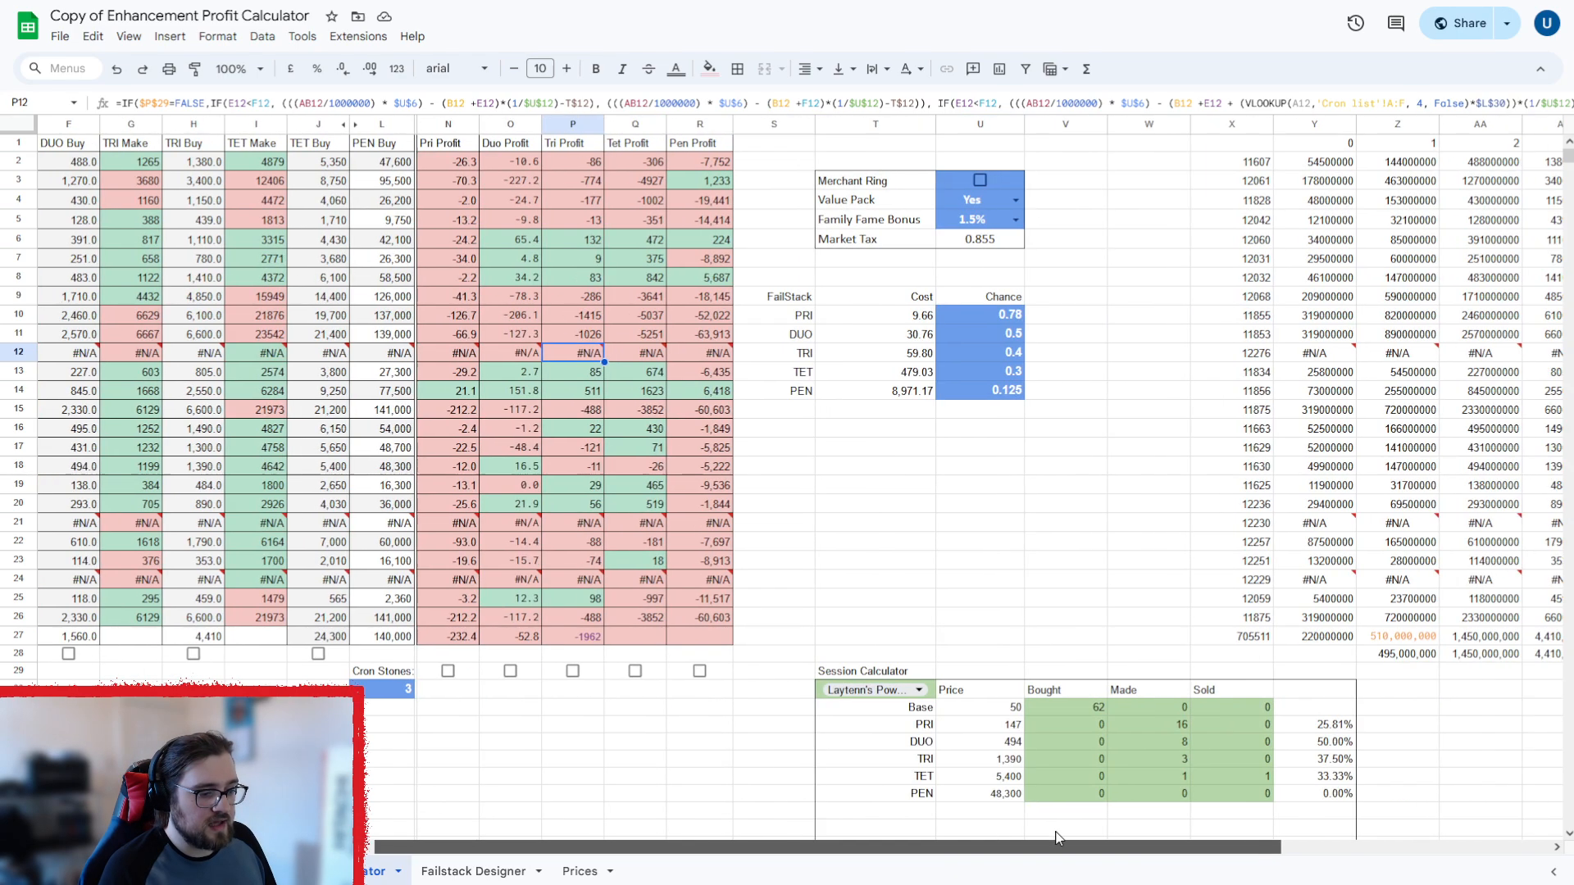
{"action": "scroll", "scroll_direction": "down", "scroll_amount": 3}
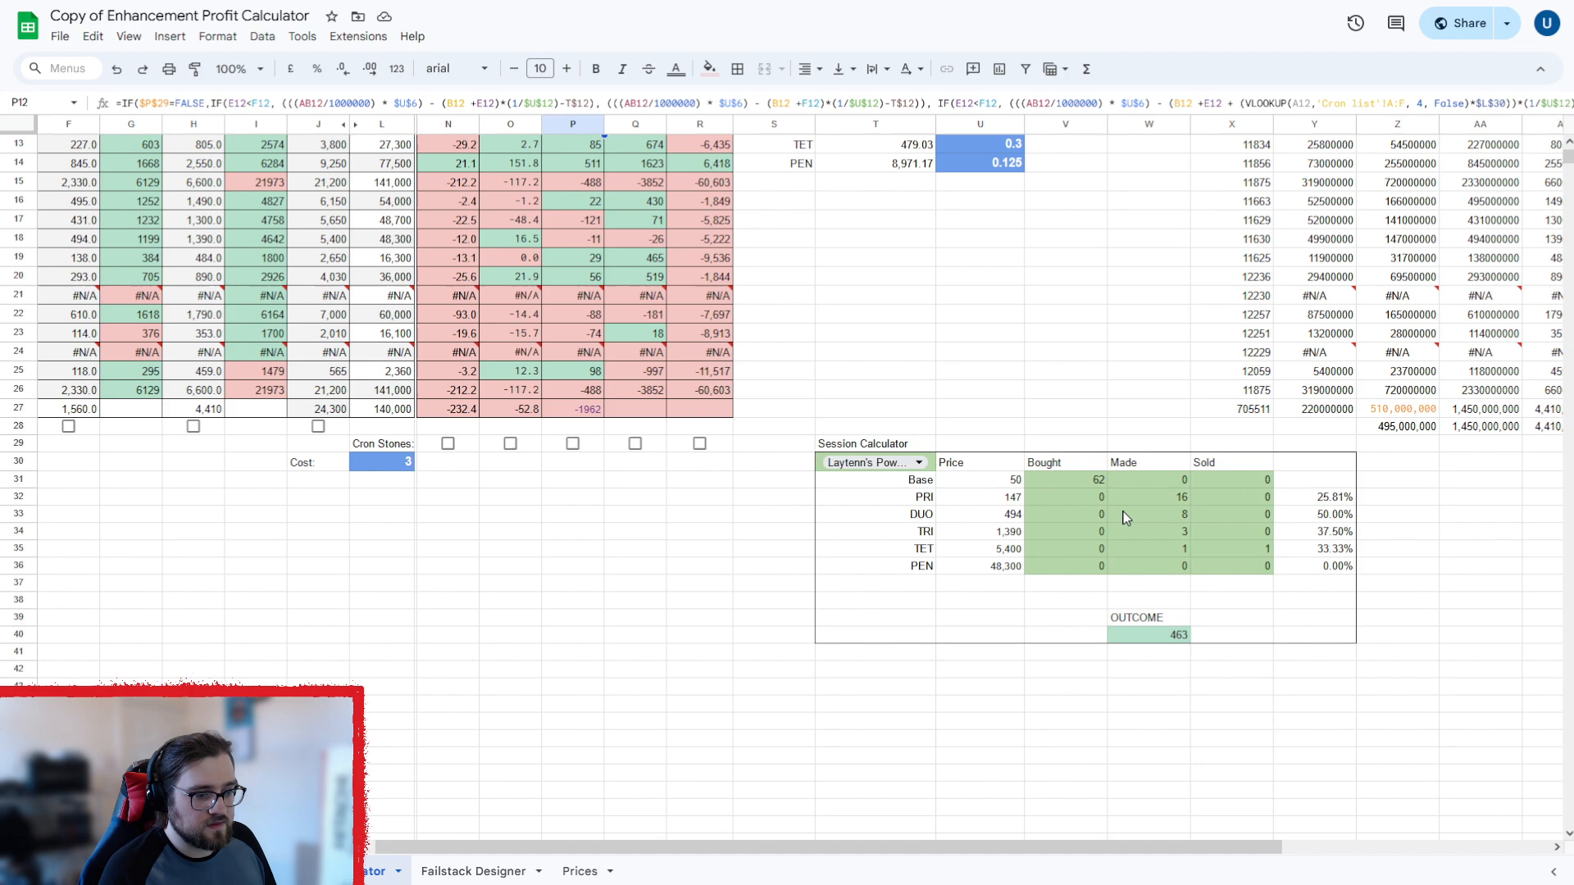
{"action": "mouse_move", "coordinate": [1170, 530]}
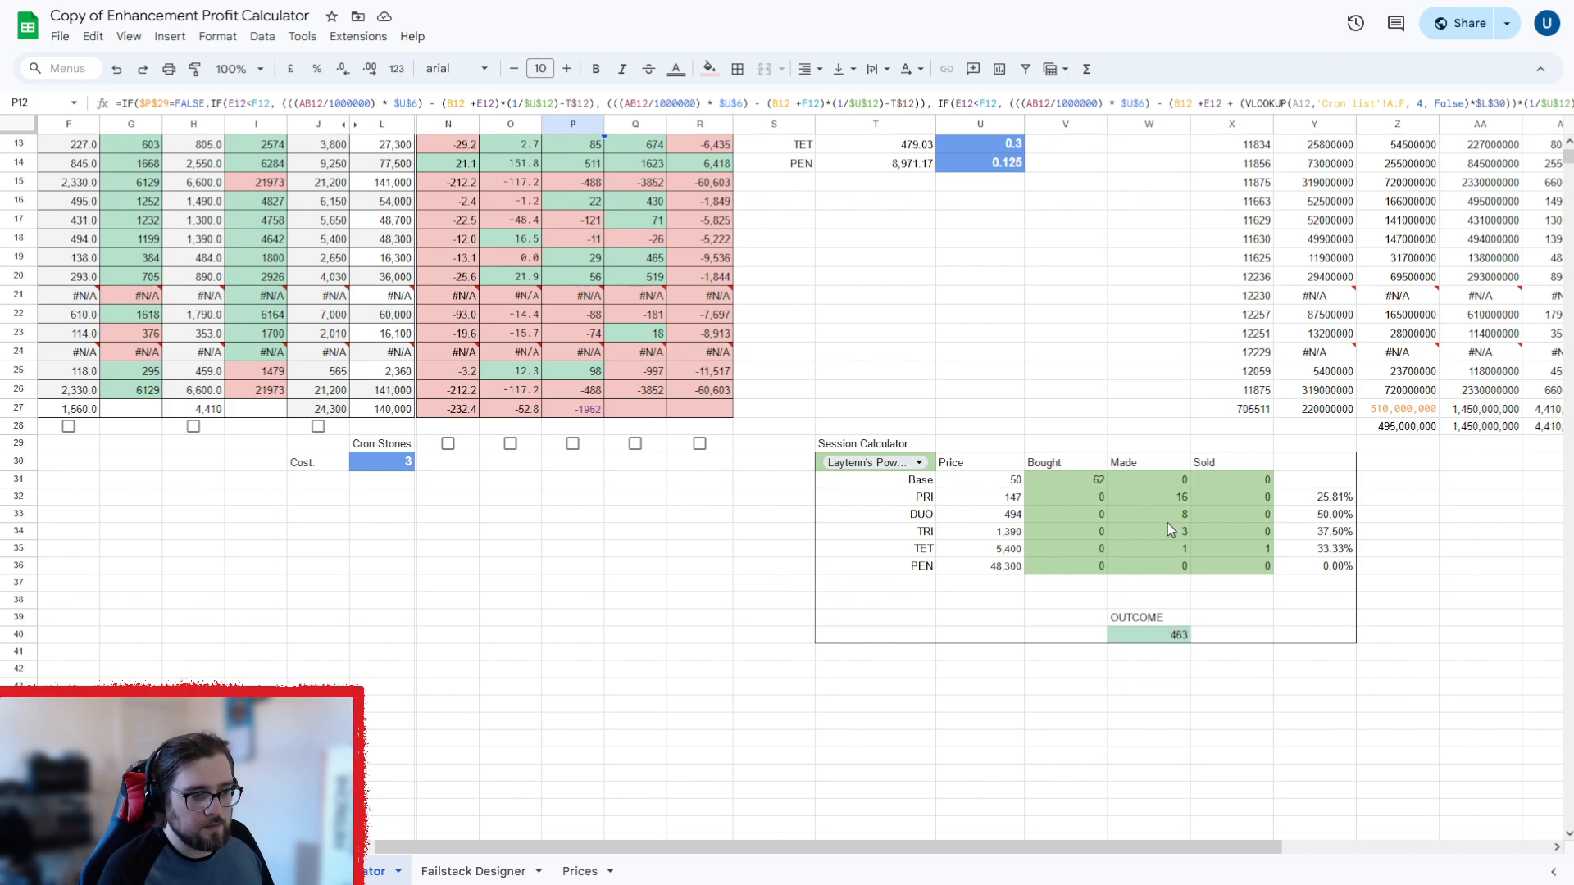
{"action": "mouse_move", "coordinate": [1153, 537]}
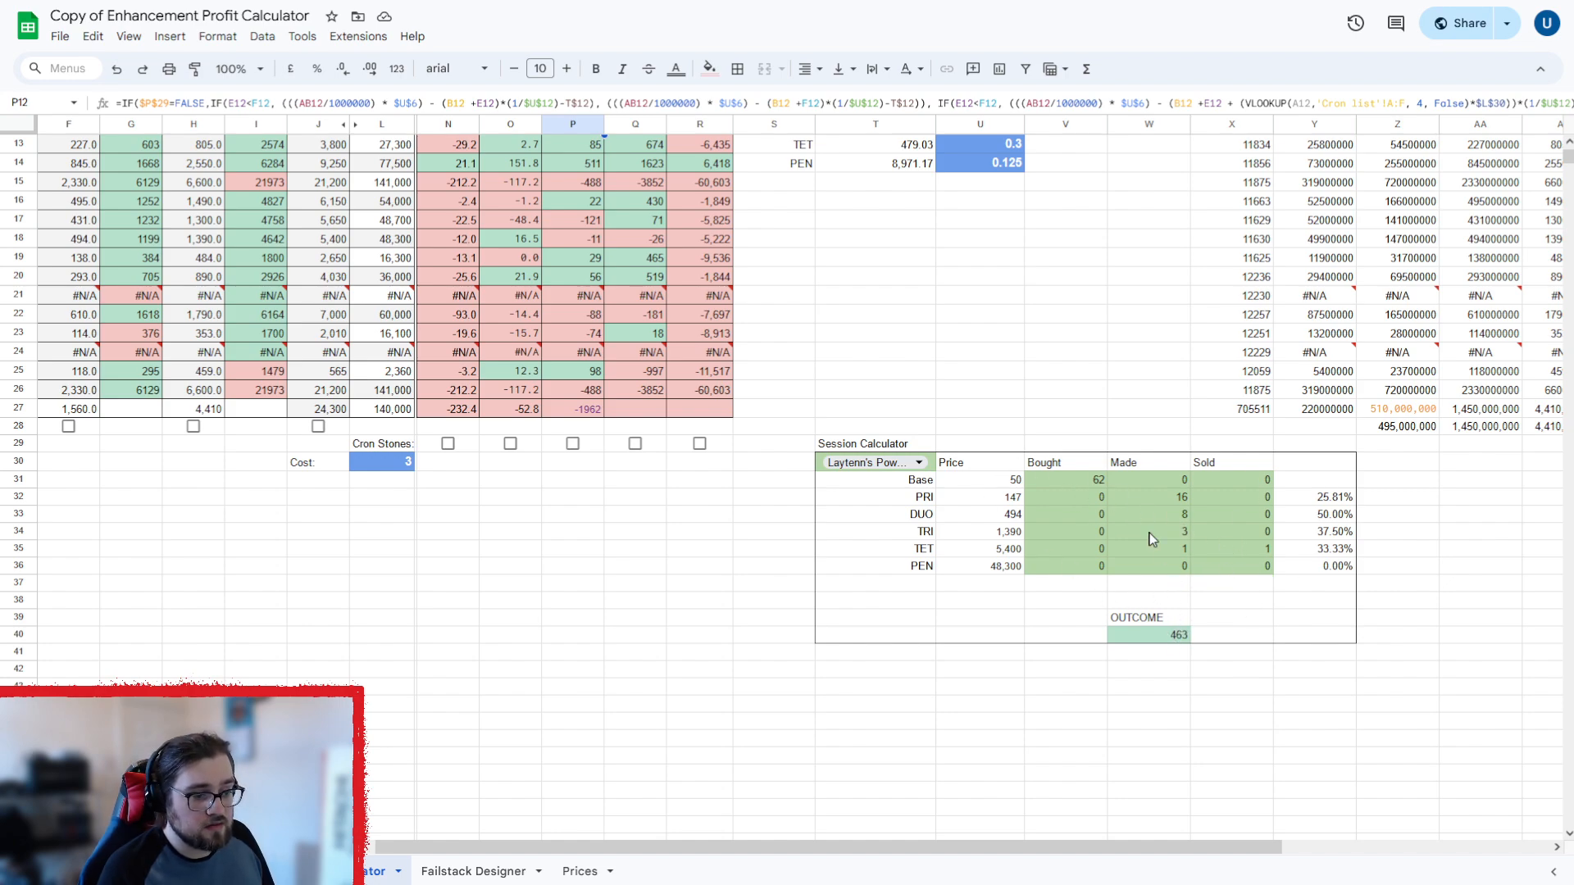
{"action": "left_click", "coordinate": [1066, 479]}
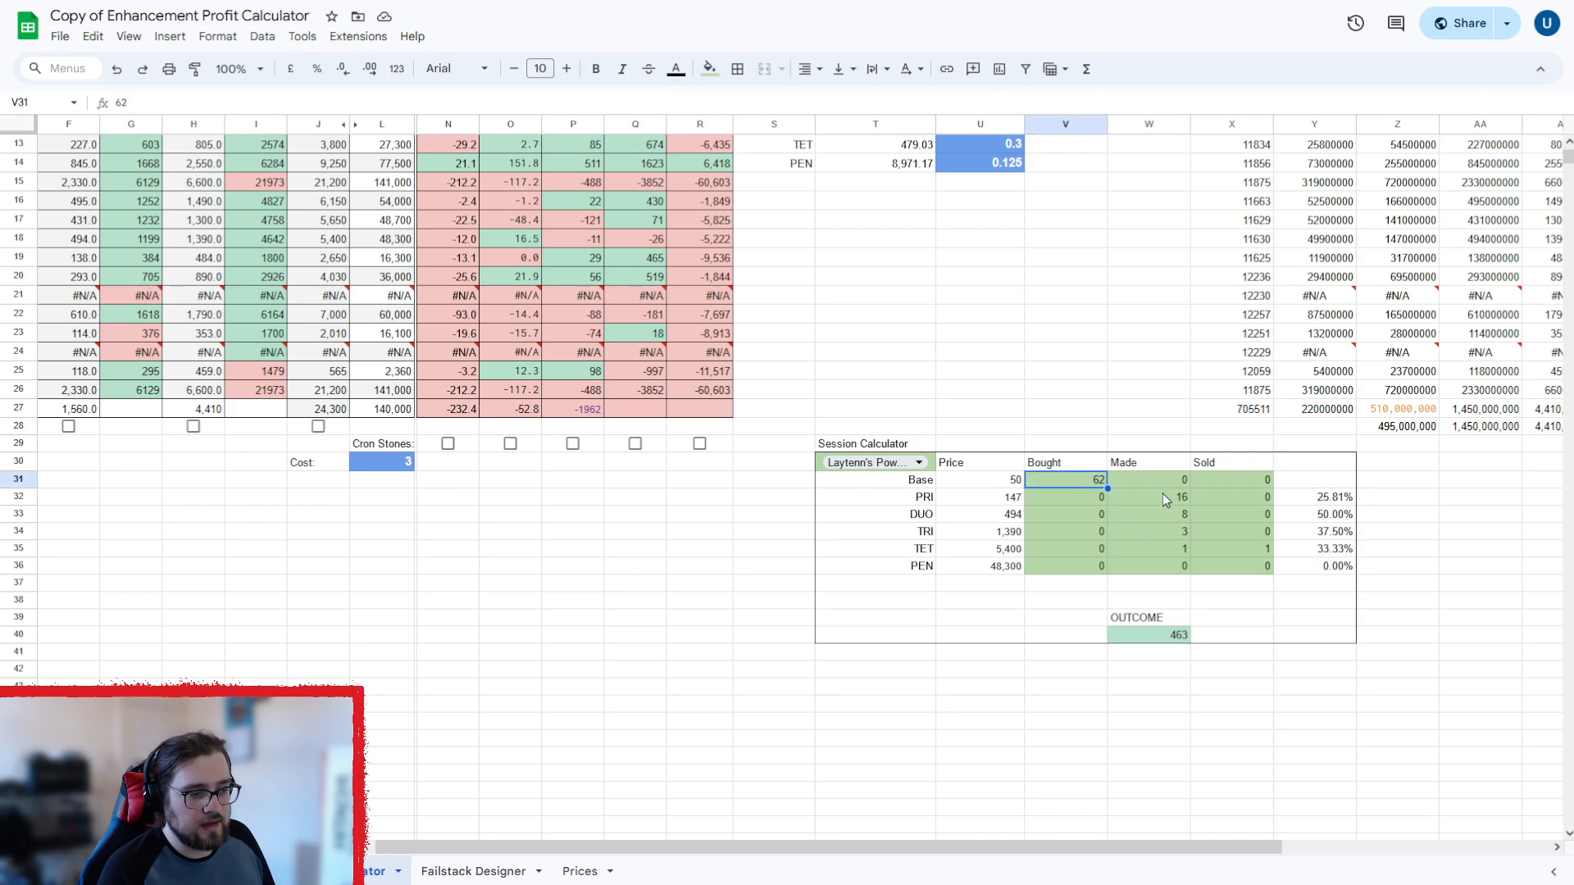
{"action": "left_click", "coordinate": [1148, 496]}
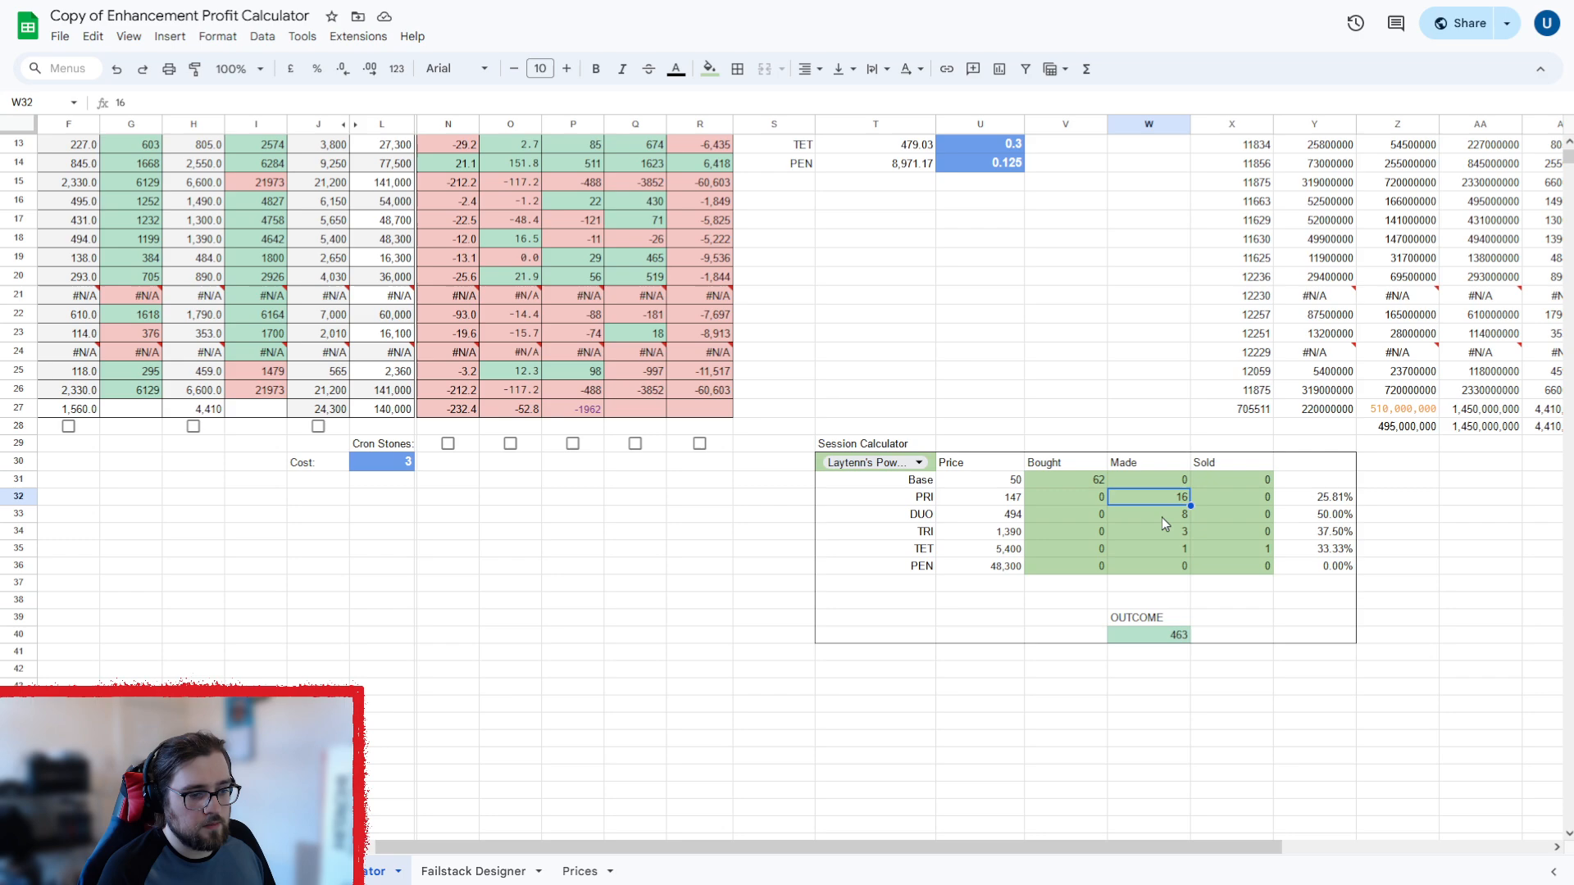
{"action": "left_click", "coordinate": [1231, 548]}
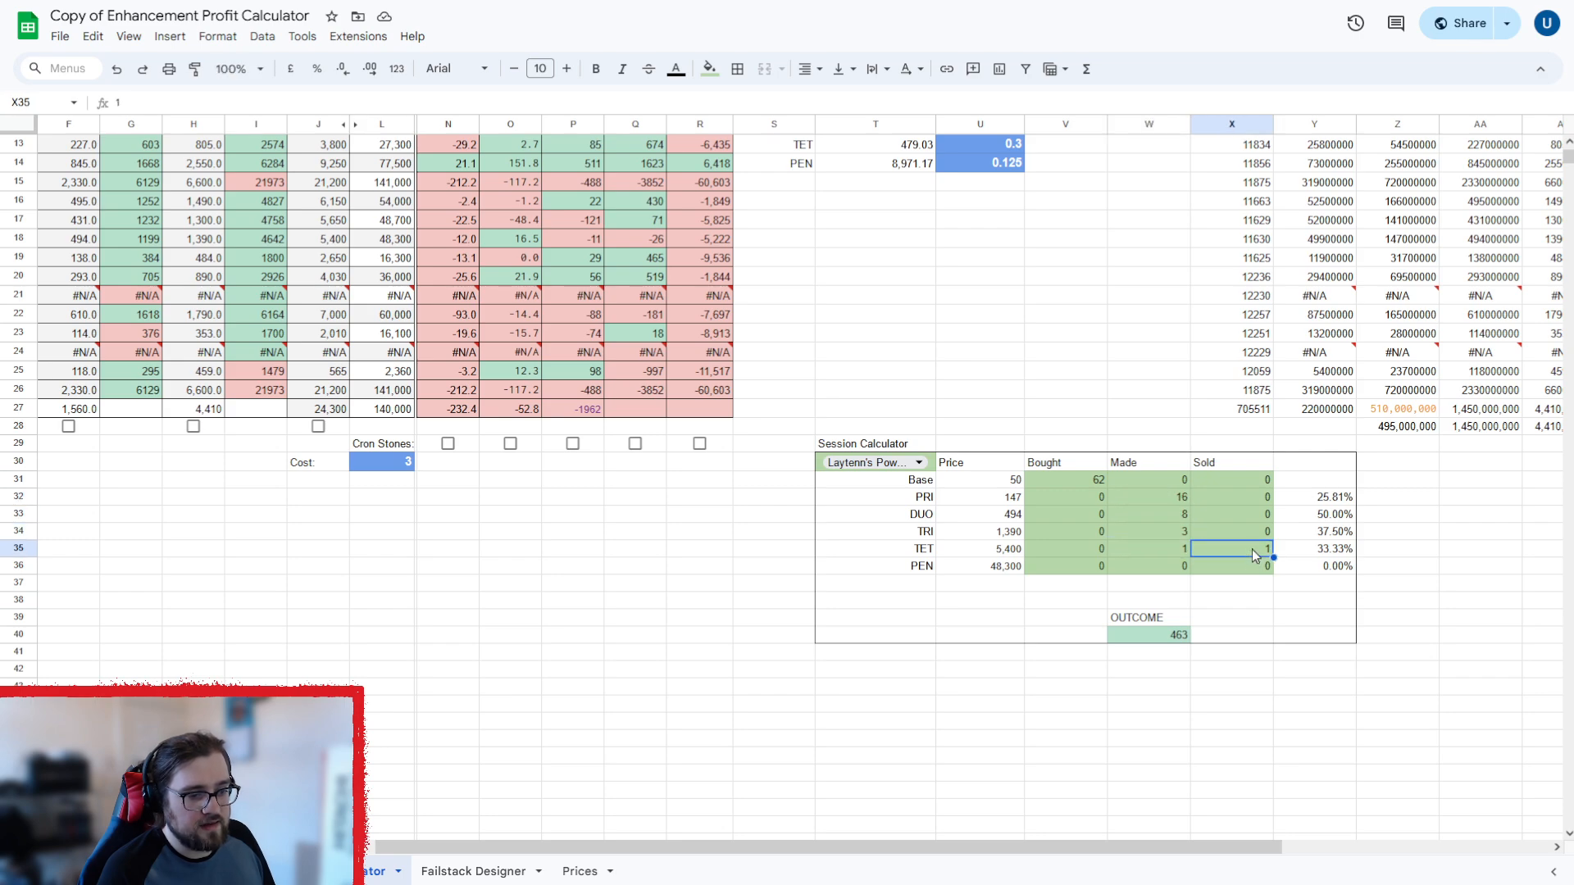
{"action": "scroll", "scroll_direction": "up", "scroll_amount": 3}
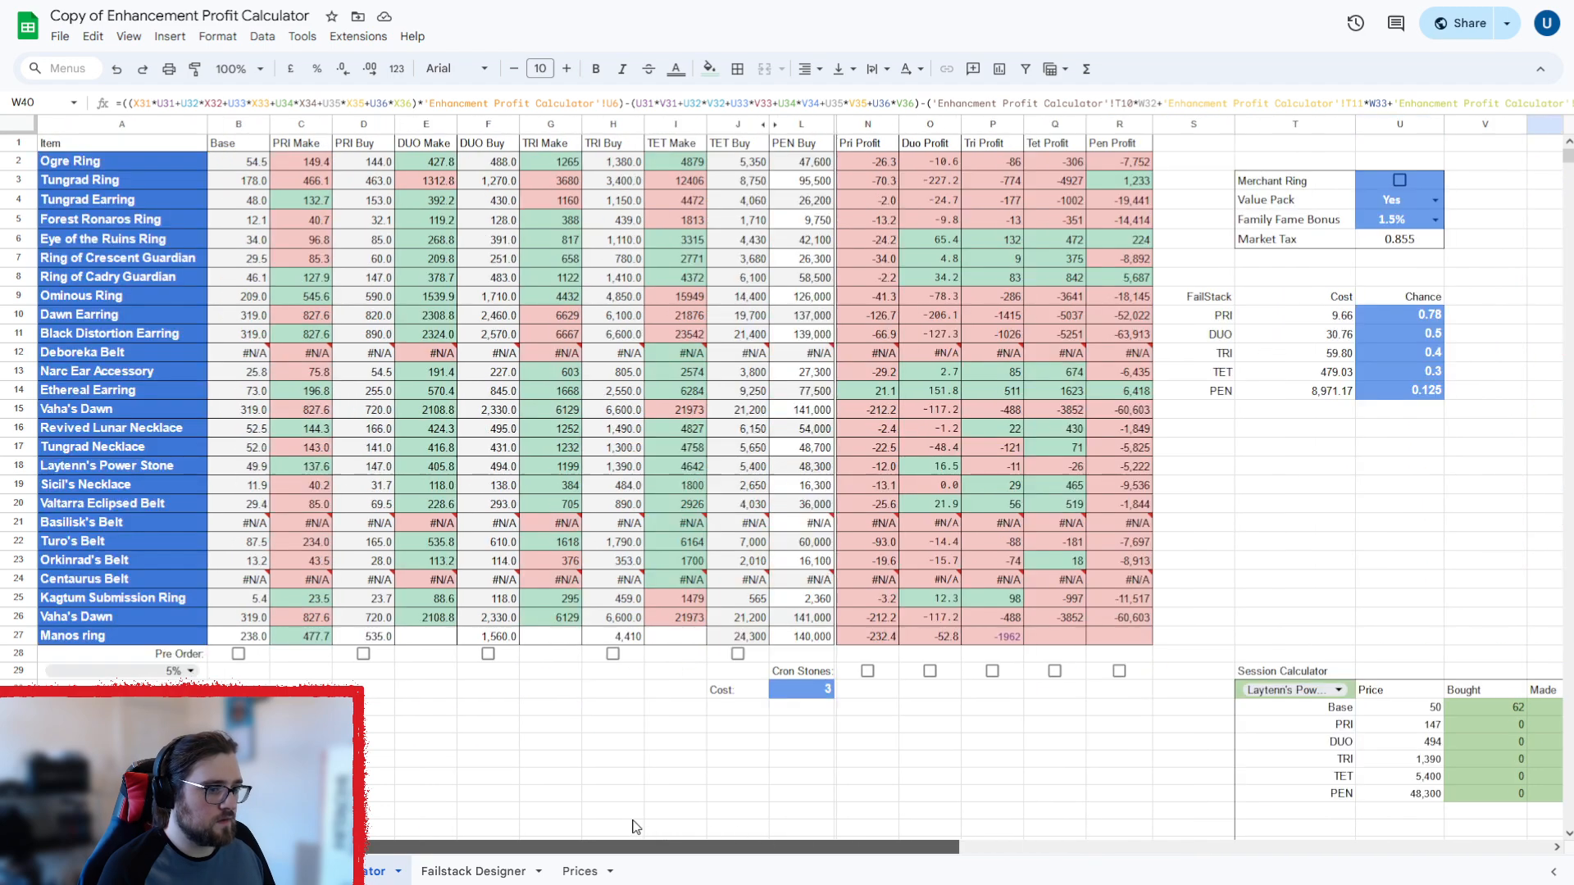
{"action": "mouse_move", "coordinate": [940, 412]}
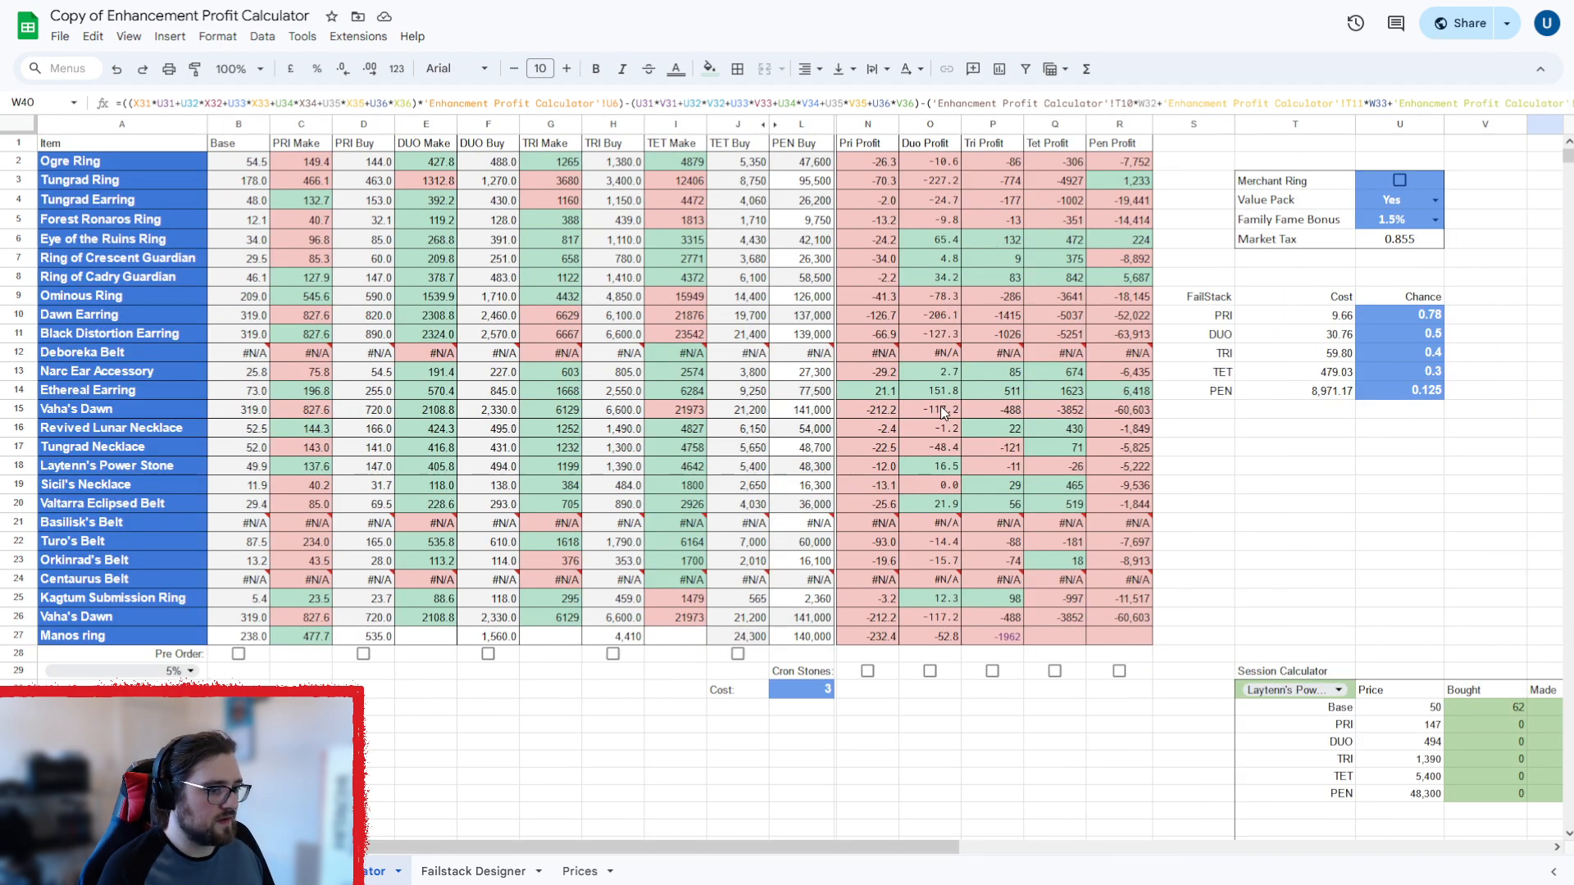
{"action": "mouse_move", "coordinate": [1047, 461]}
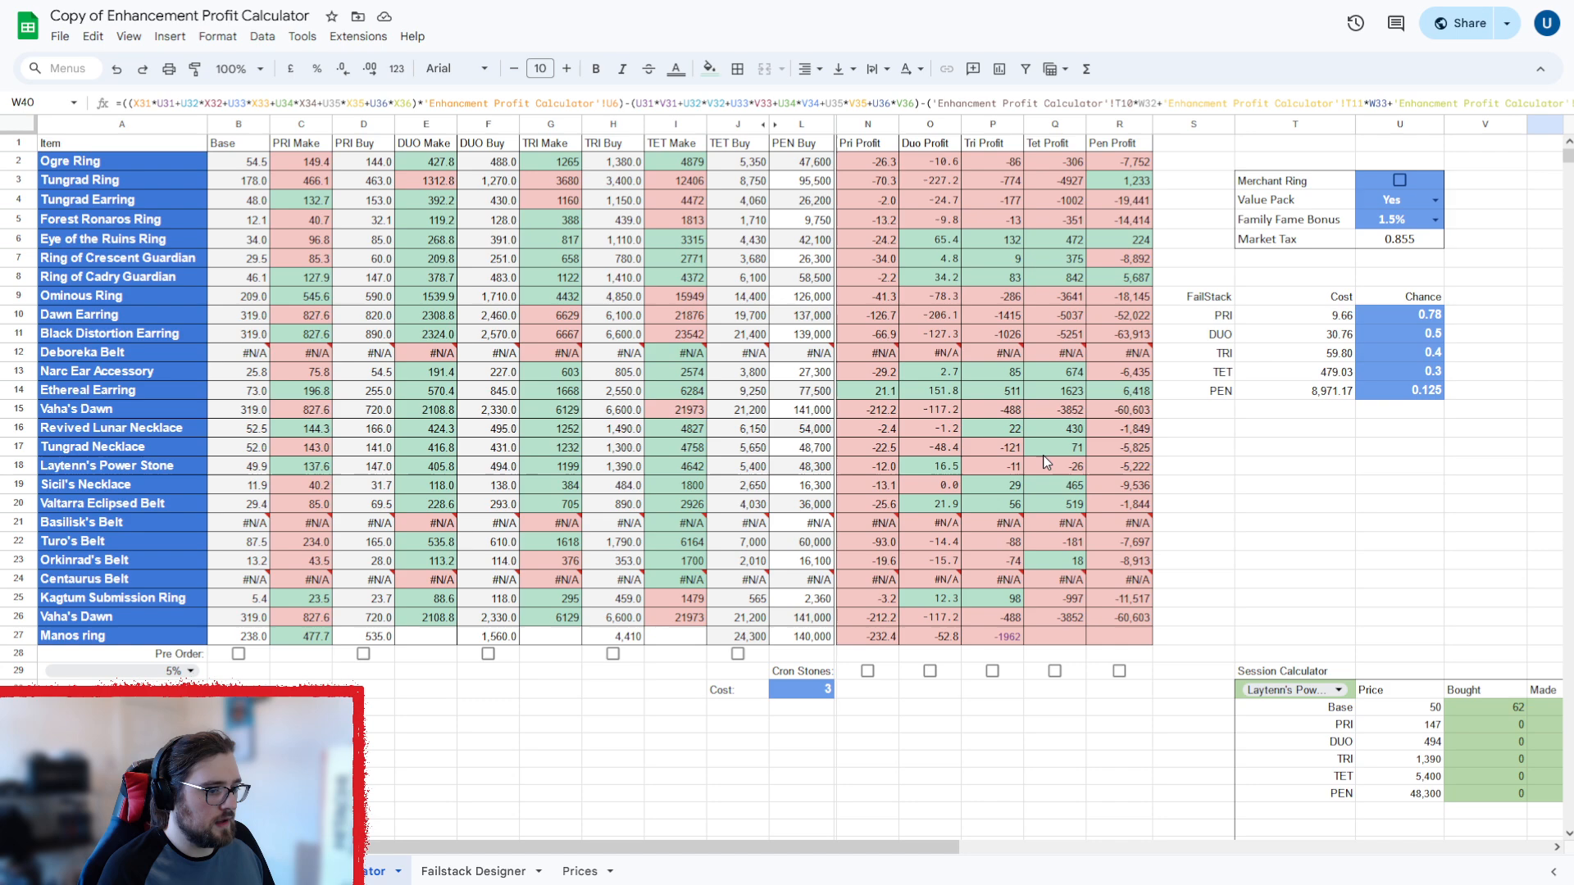
{"action": "left_click", "coordinate": [1052, 466]}
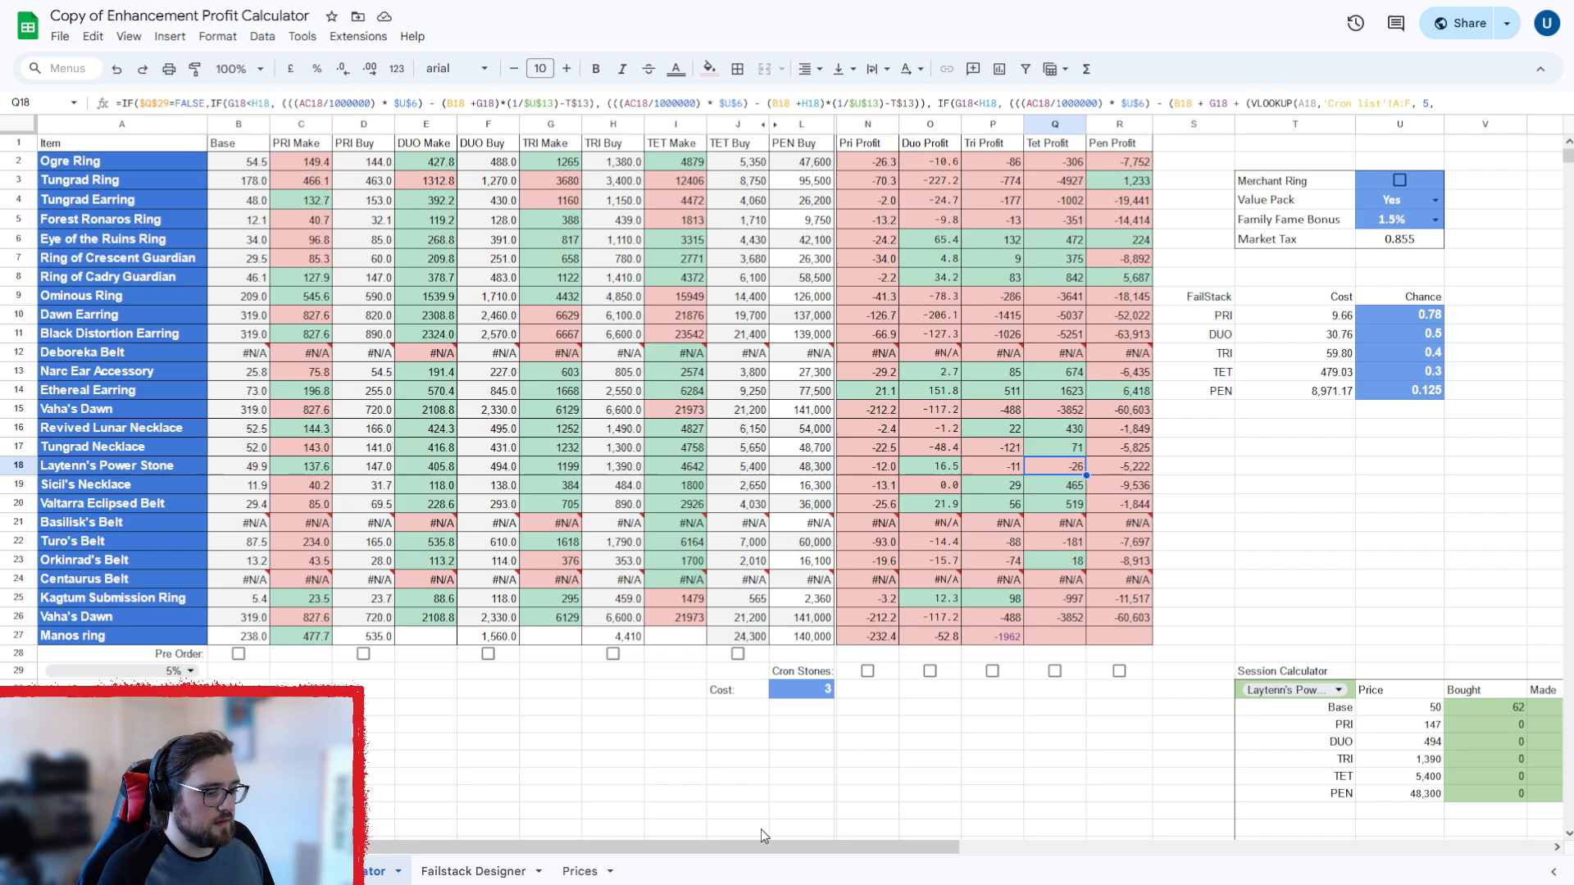
{"action": "mouse_move", "coordinate": [896, 829]}
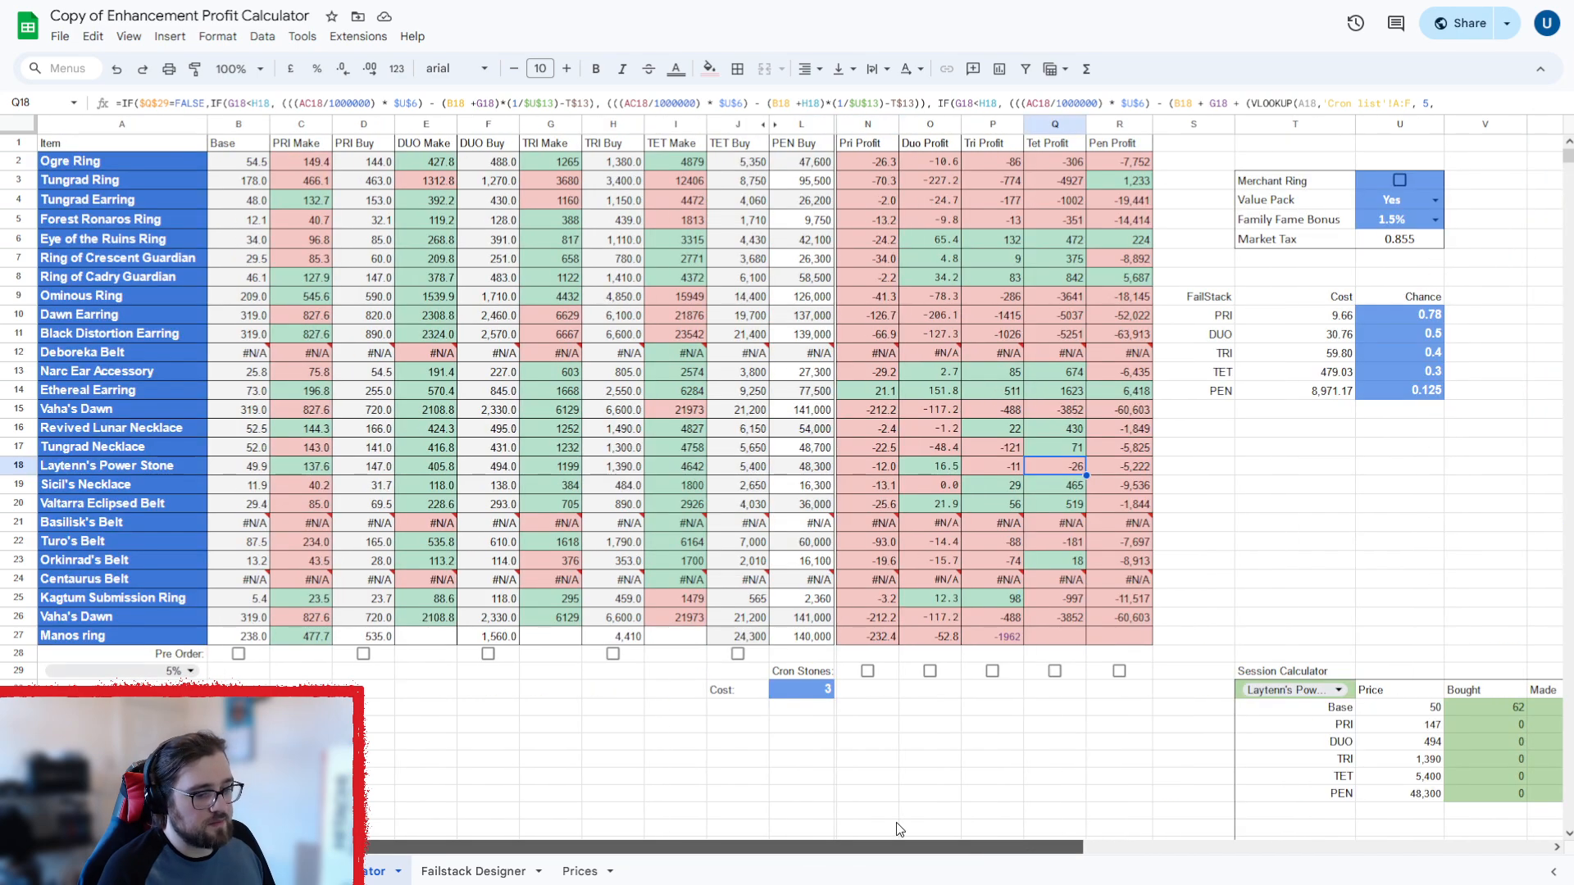
{"action": "mouse_move", "coordinate": [1495, 709]}
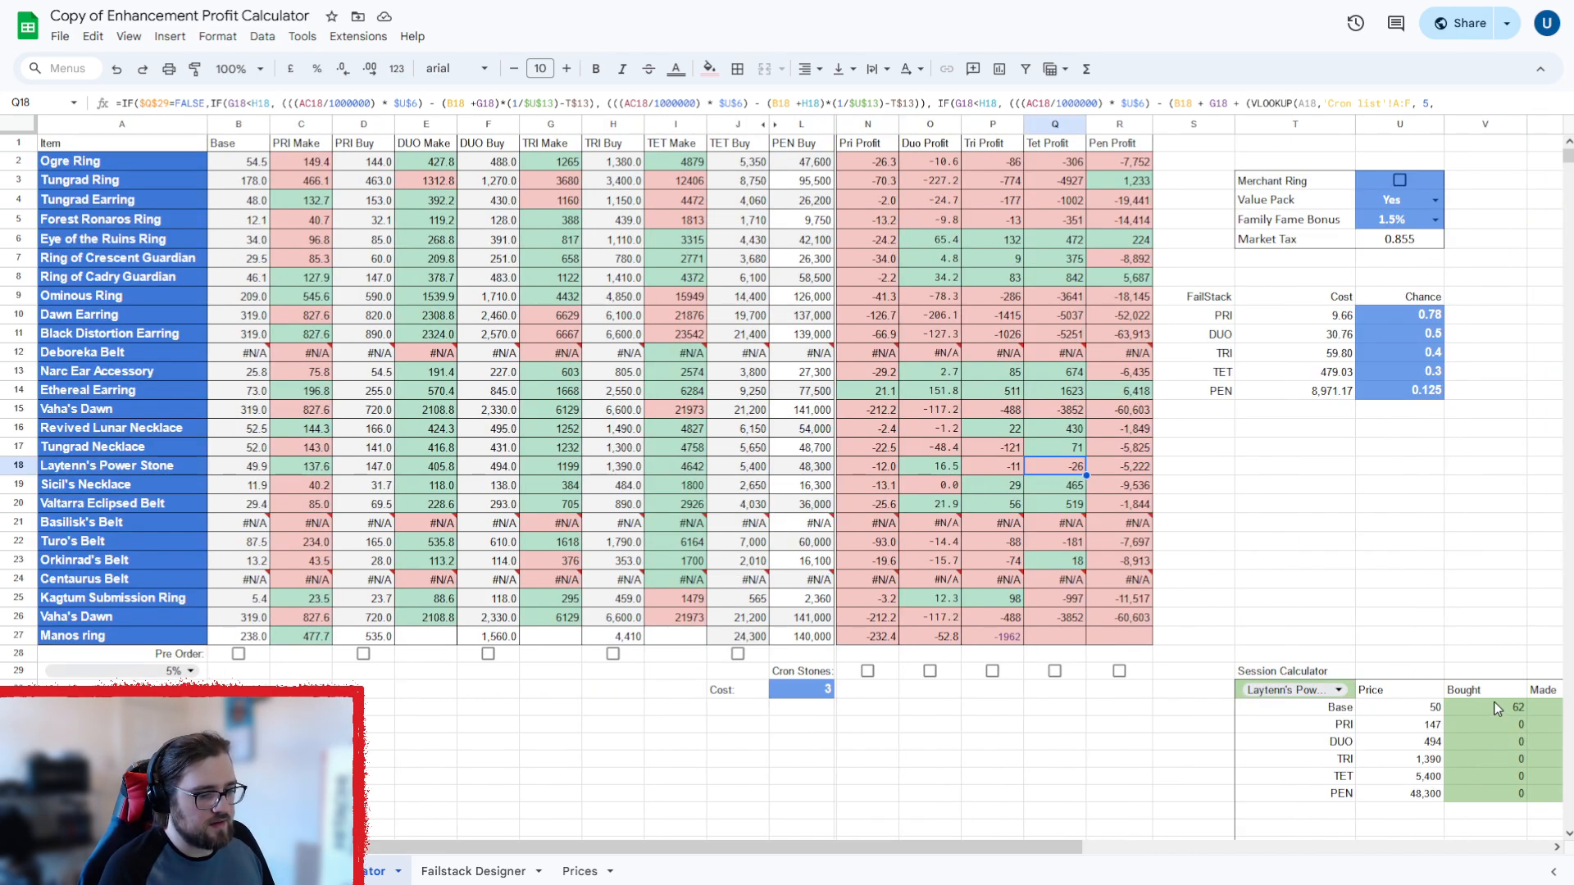
{"action": "mouse_move", "coordinate": [982, 810]}
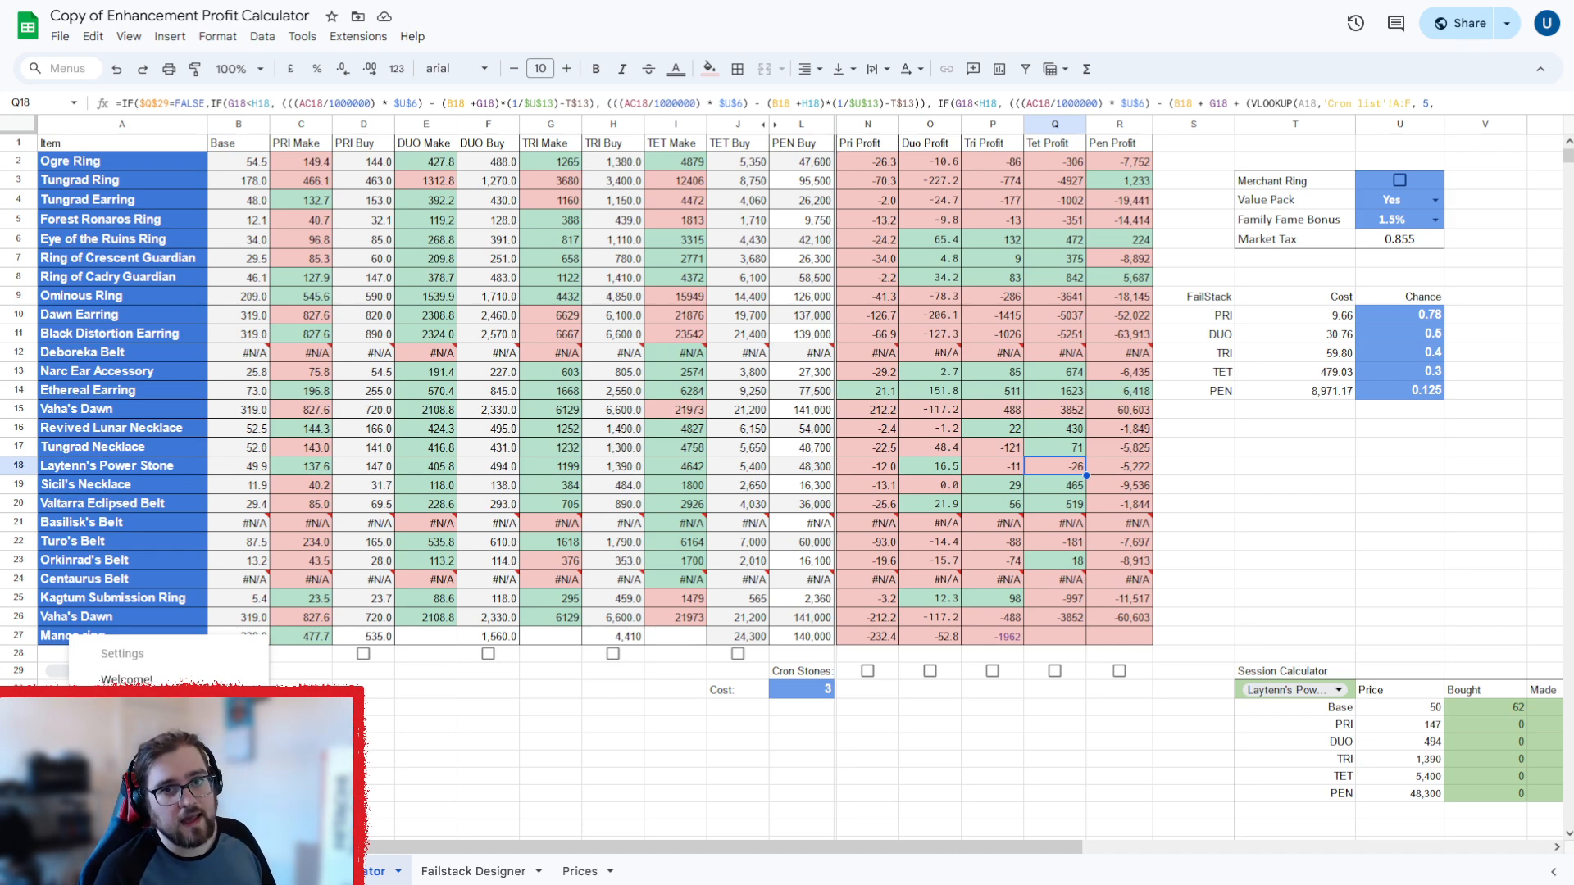
Open the Blackstar sheet and toggle Artisan's Memory on and back off.
{"action": "left_click", "coordinate": [658, 872]}
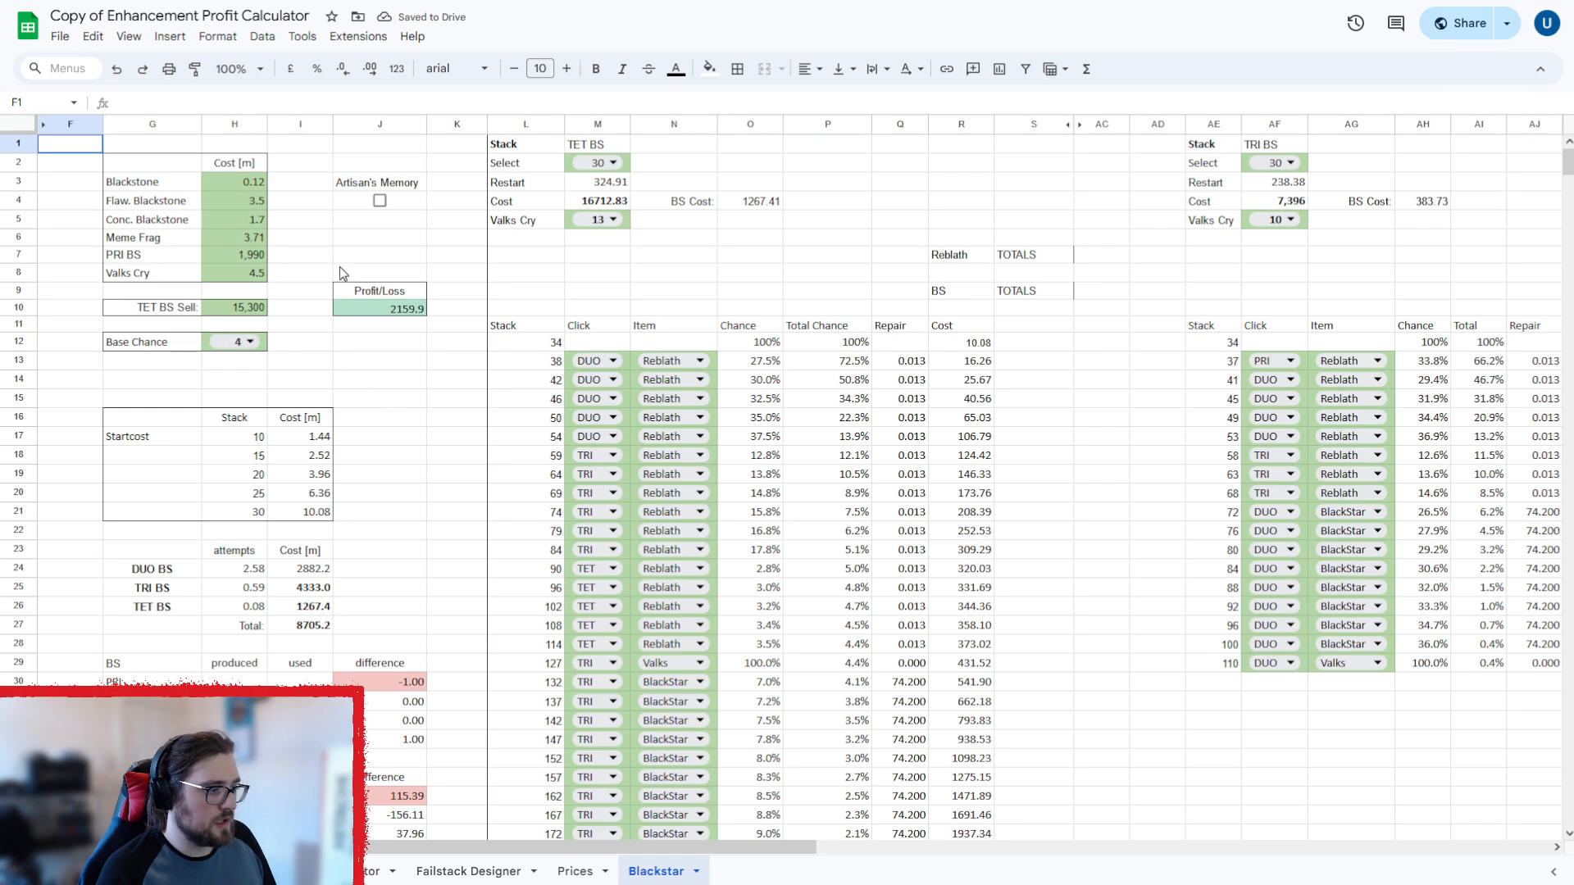
{"action": "left_click", "coordinate": [380, 200]}
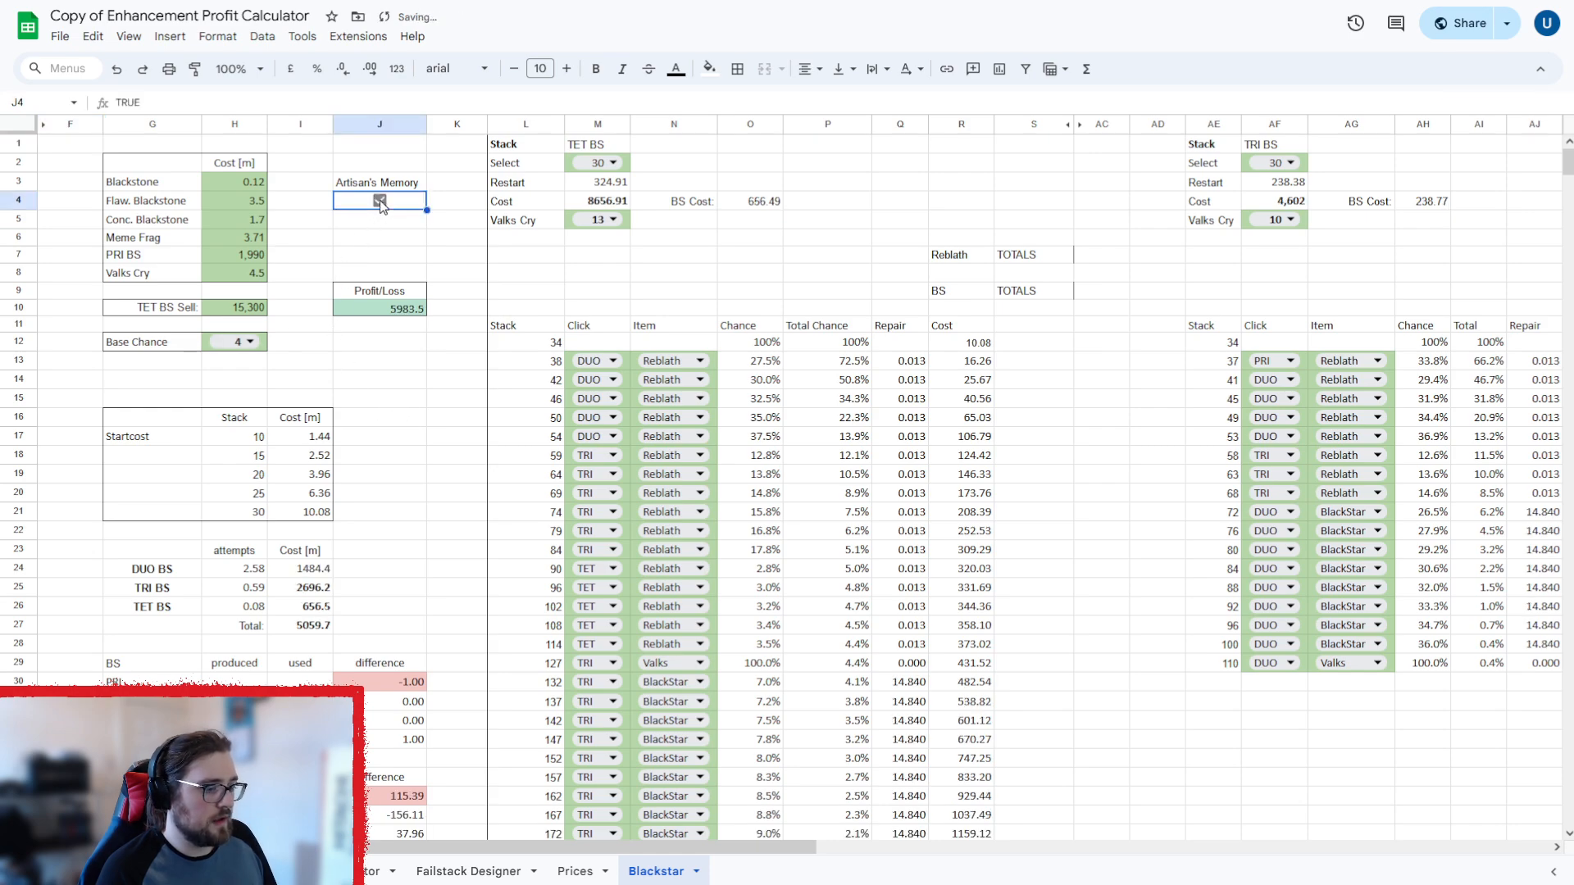
{"action": "left_click", "coordinate": [380, 200]}
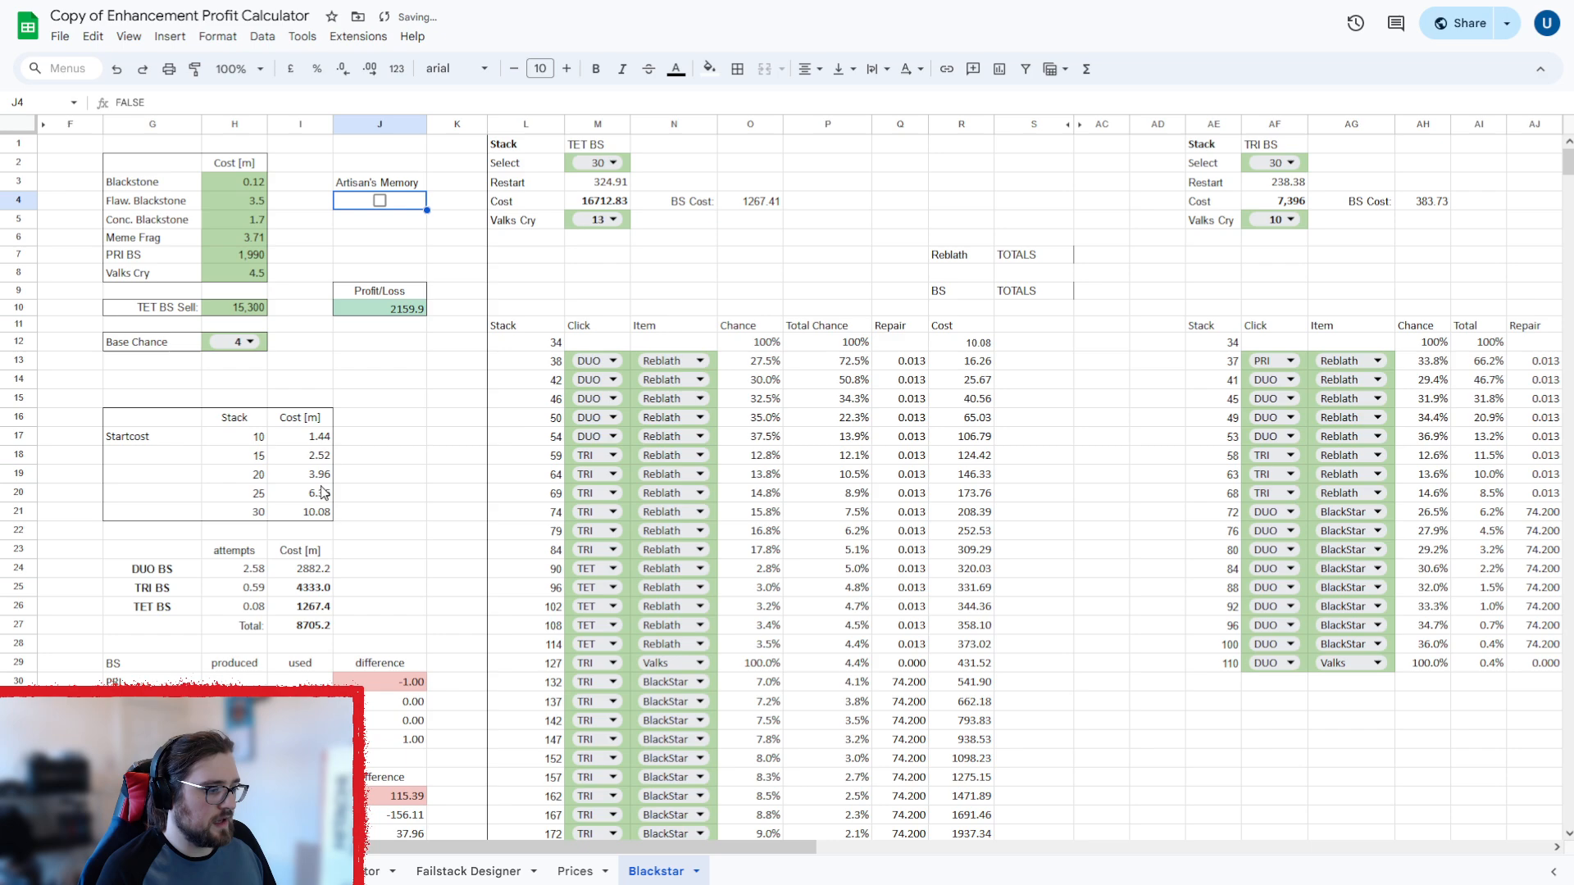
{"action": "scroll", "scroll_direction": "down", "scroll_amount": 3}
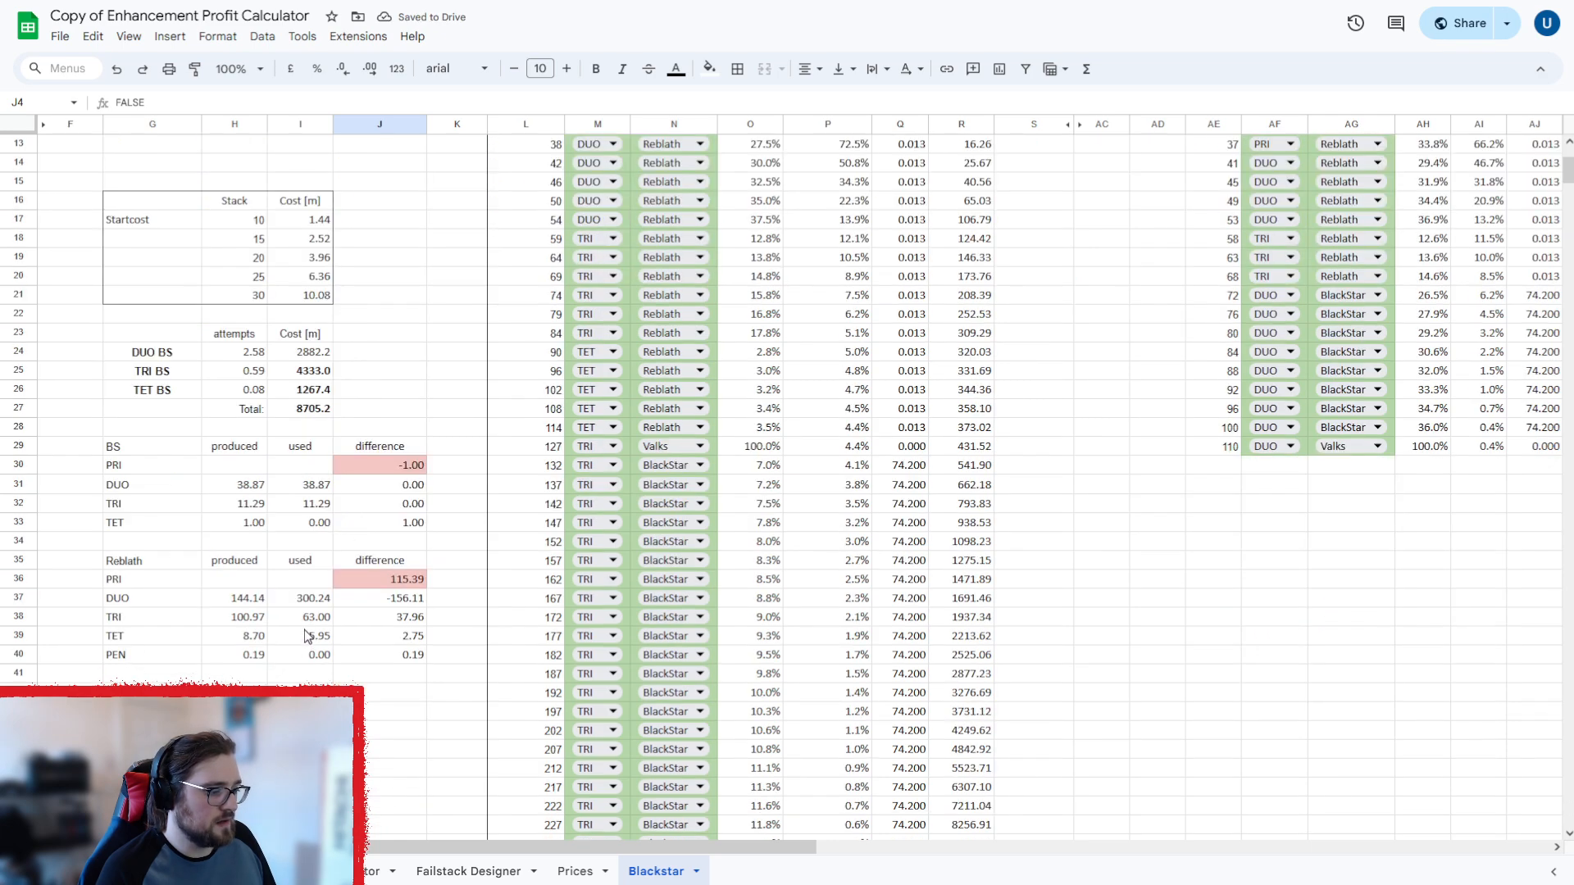
{"action": "scroll", "scroll_direction": "up", "scroll_amount": 3}
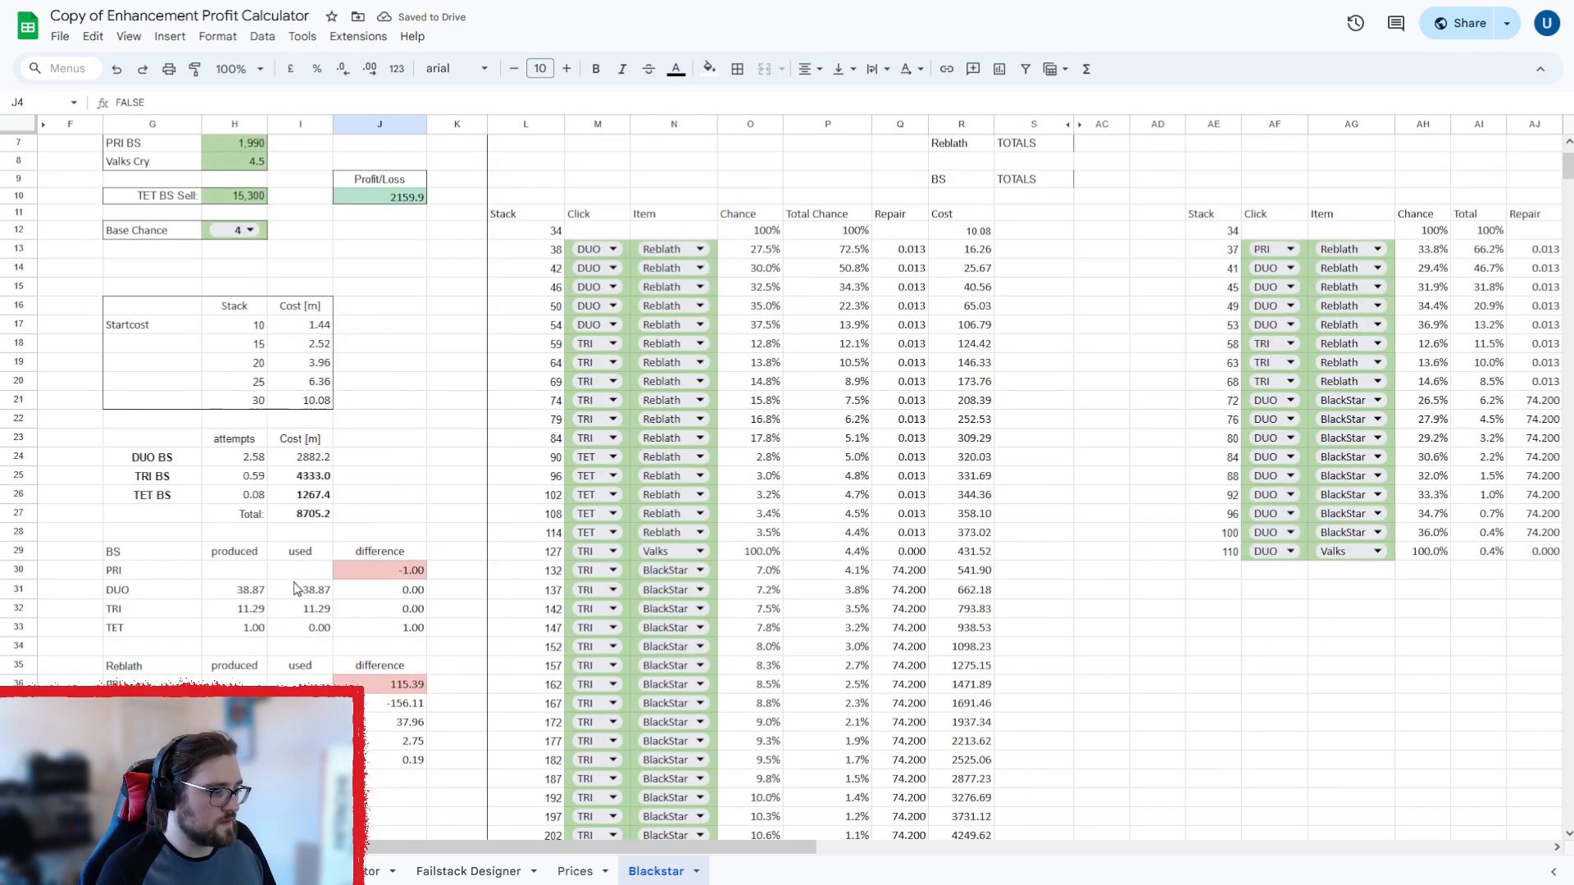
{"action": "scroll", "scroll_direction": "up", "scroll_amount": 3}
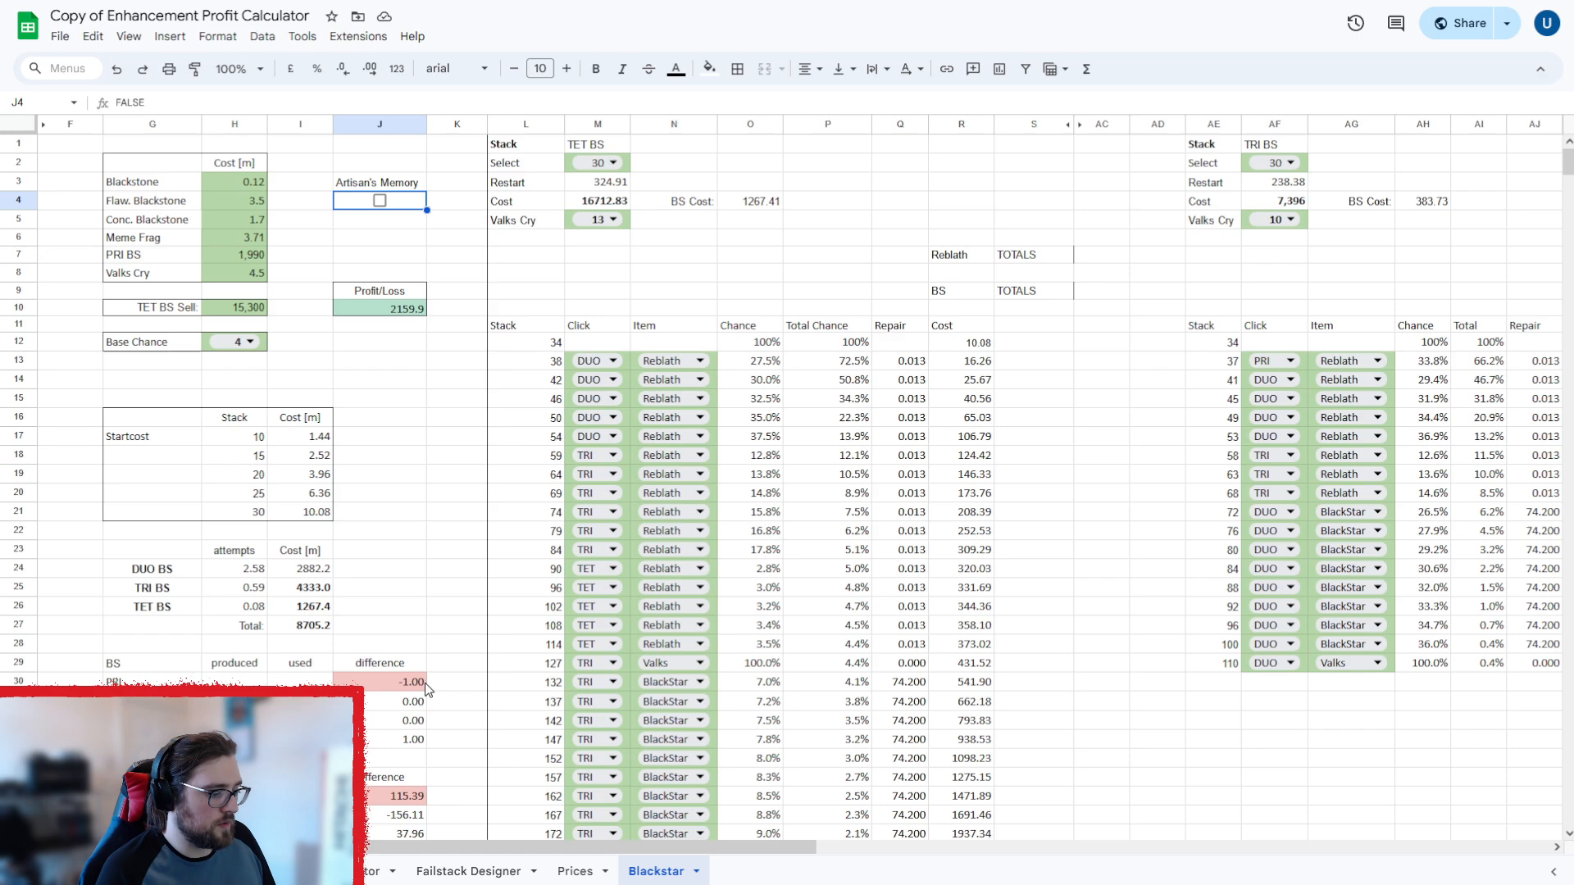
{"action": "mouse_move", "coordinate": [210, 373]}
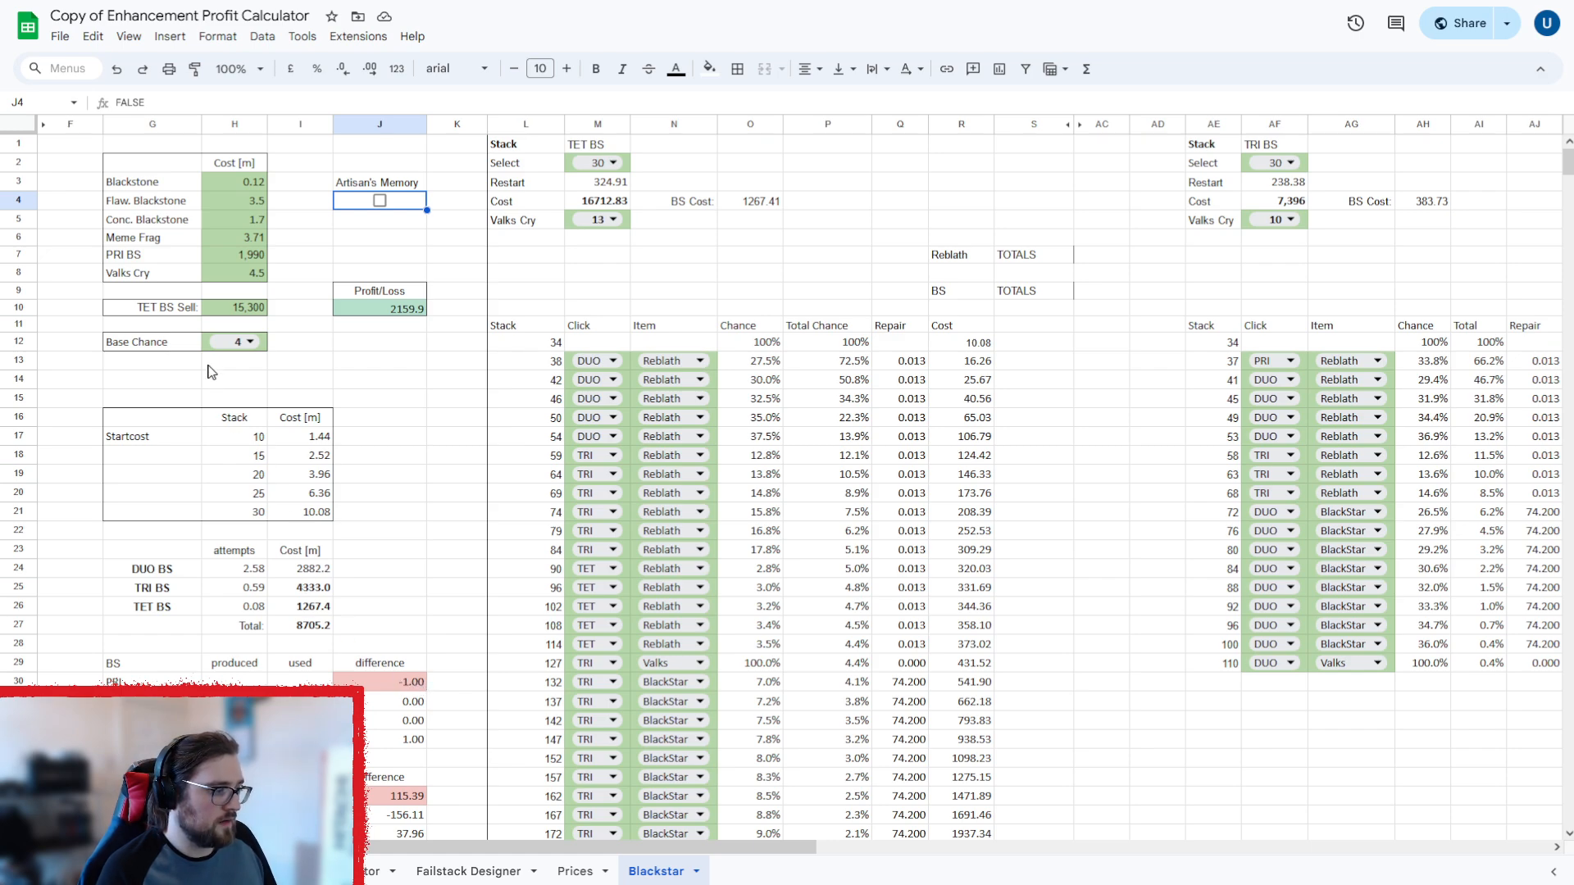
{"action": "mouse_move", "coordinate": [292, 309]}
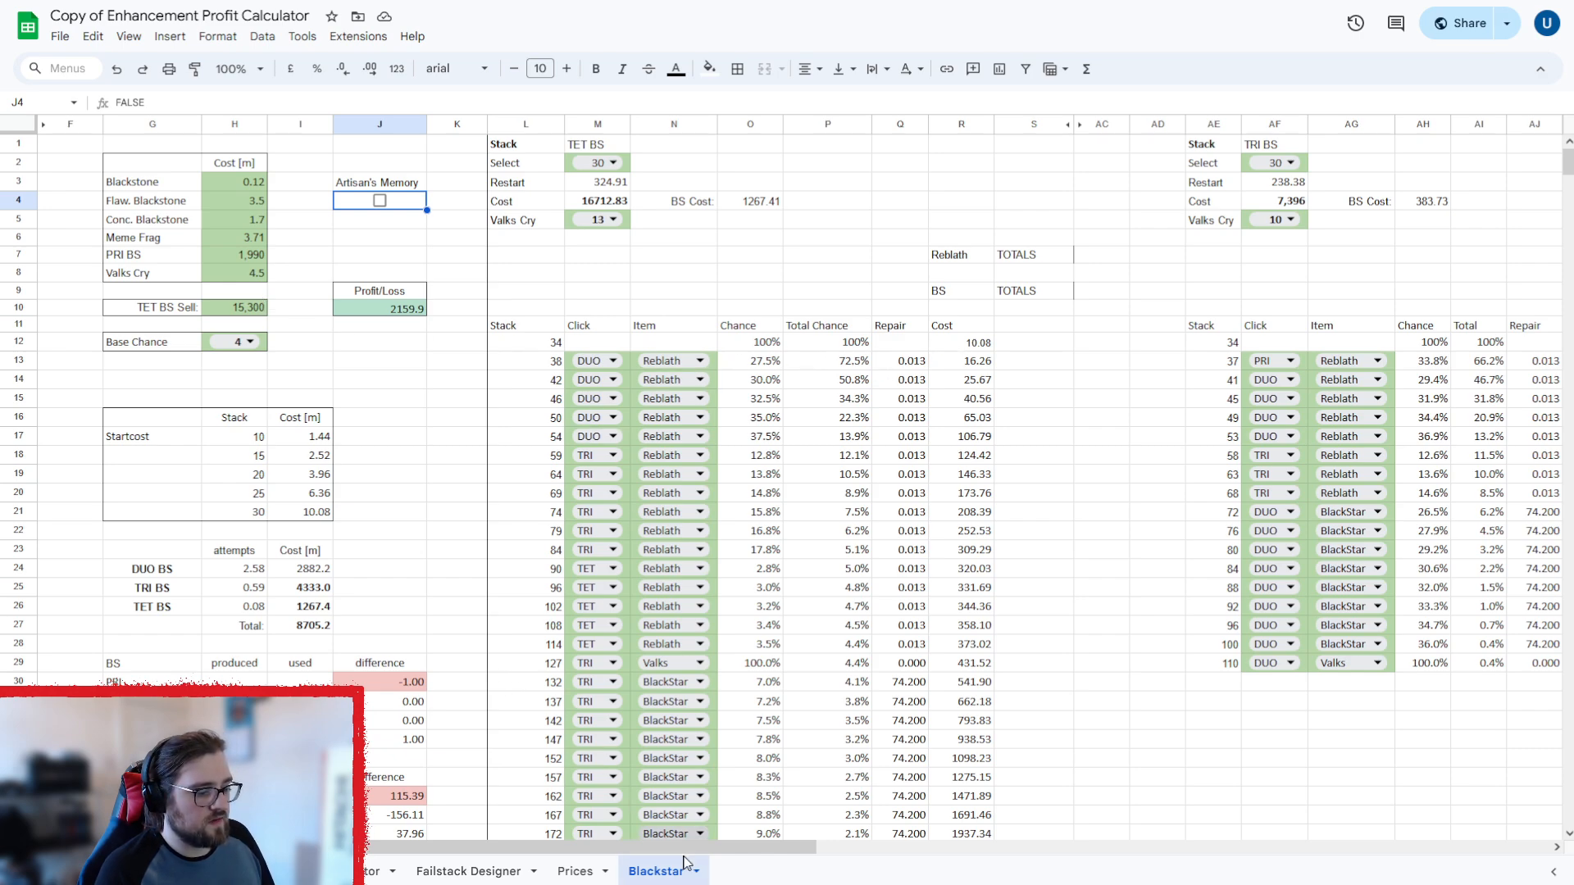
Scroll through the Blackstar TET, TRI and DUO black stone stacking tables.
{"action": "scroll", "scroll_direction": "right", "scroll_amount": 3}
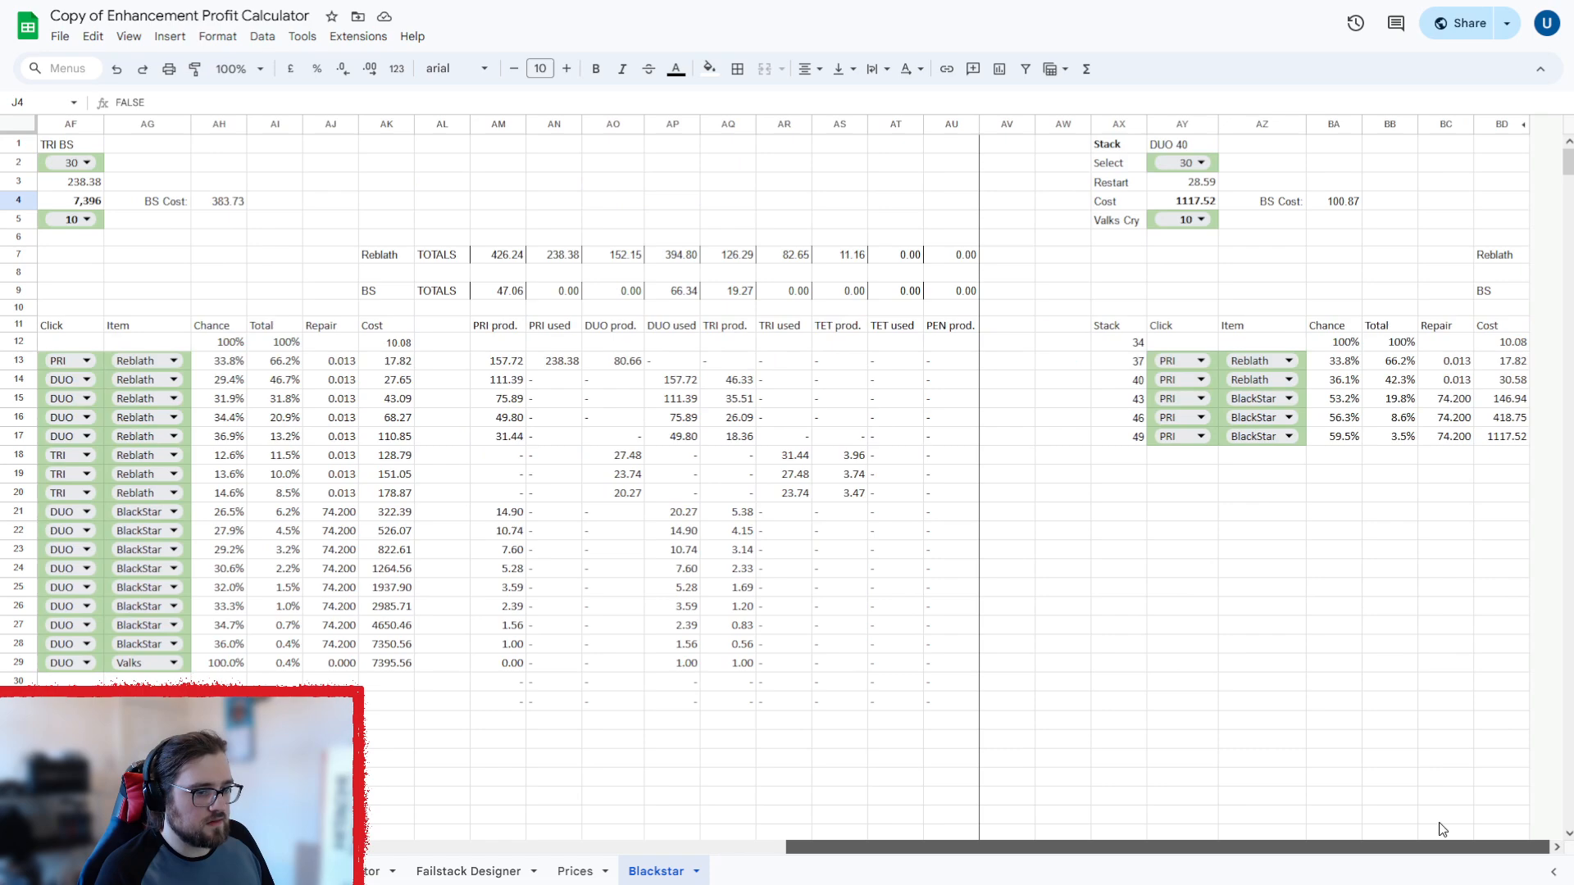
{"action": "mouse_move", "coordinate": [1102, 417]}
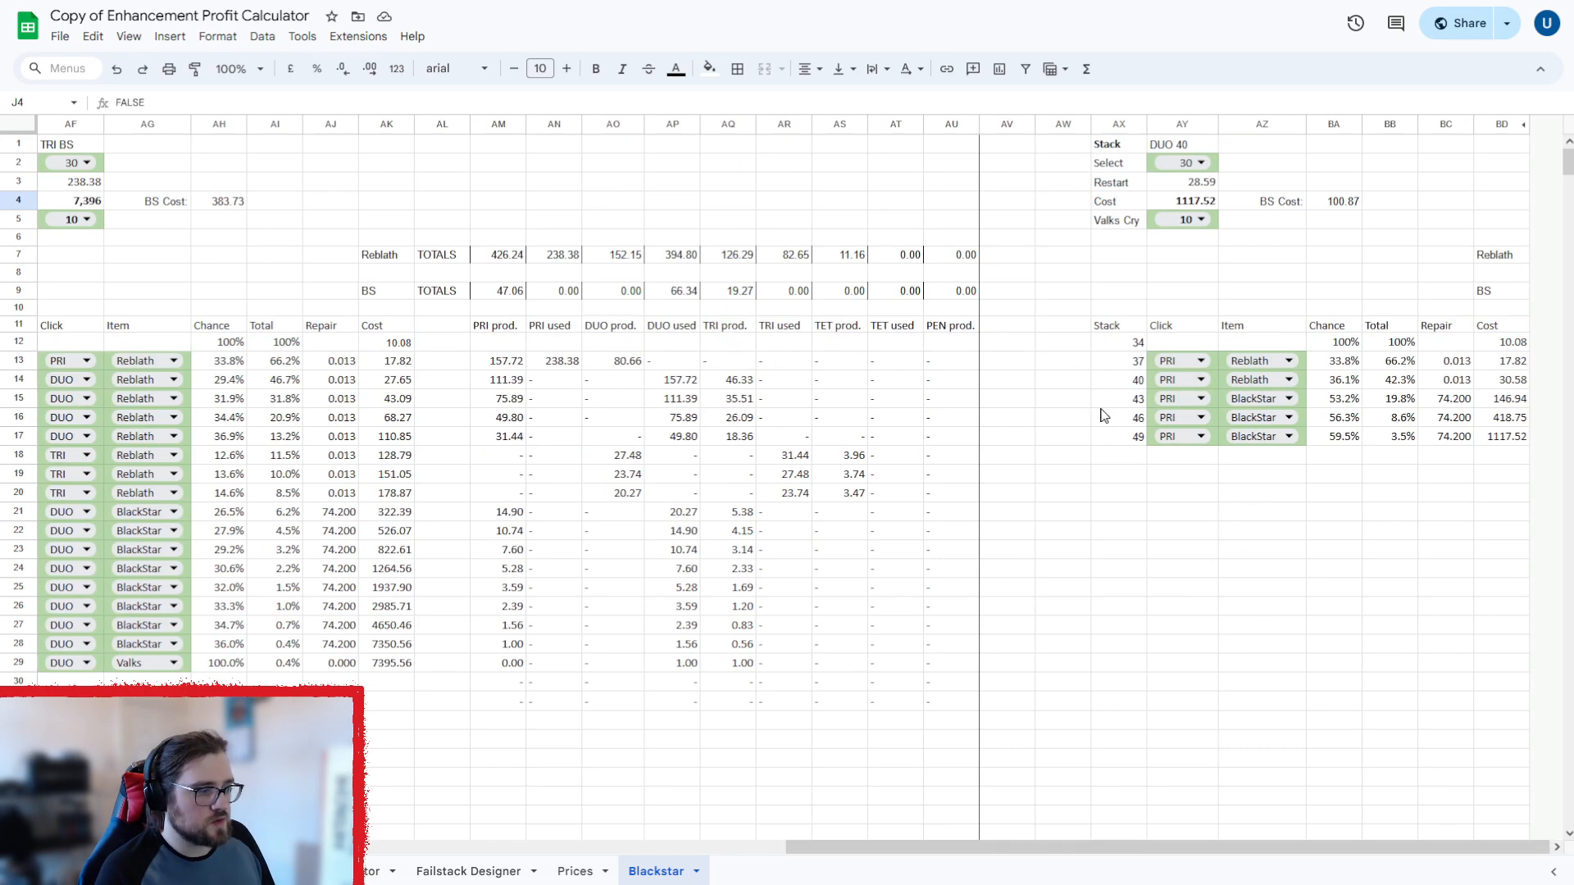
{"action": "mouse_move", "coordinate": [1162, 184]}
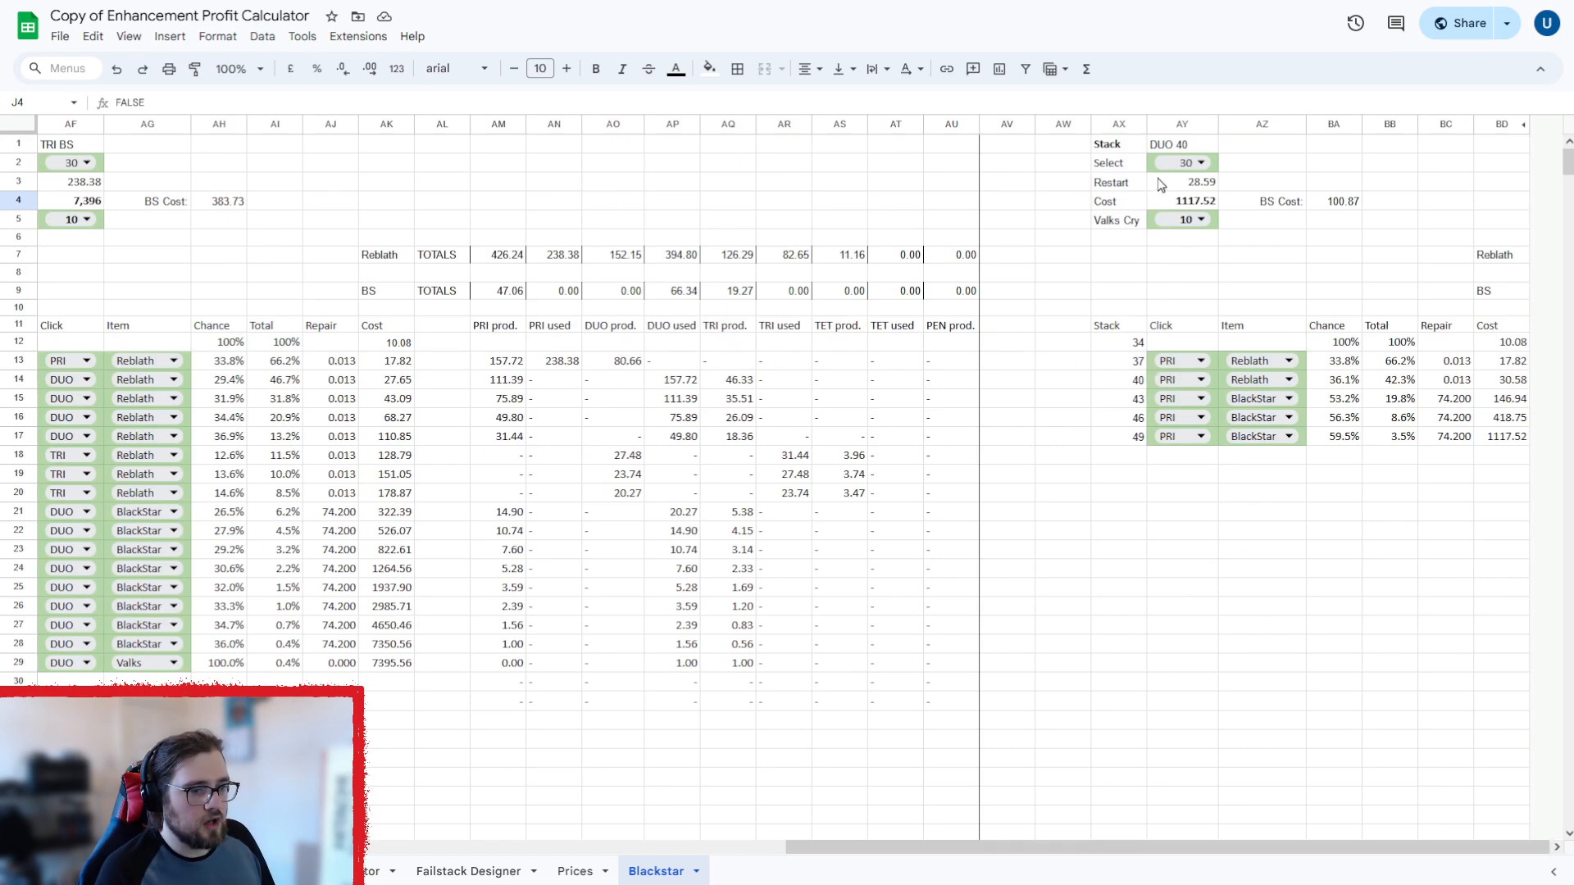
{"action": "mouse_move", "coordinate": [1182, 162]}
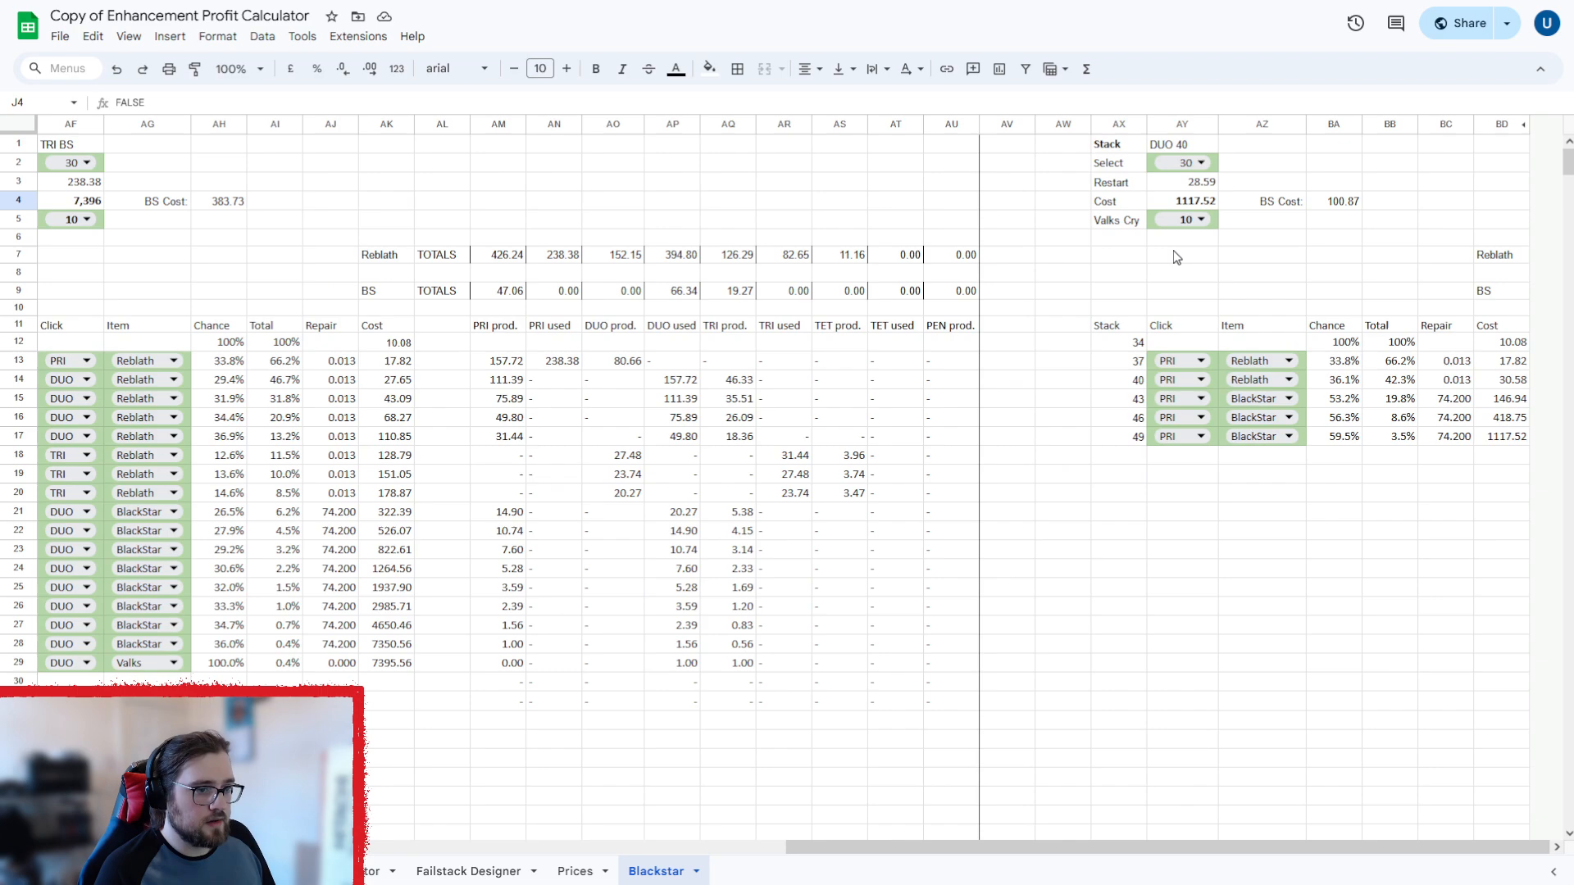
{"action": "mouse_move", "coordinate": [1172, 820]}
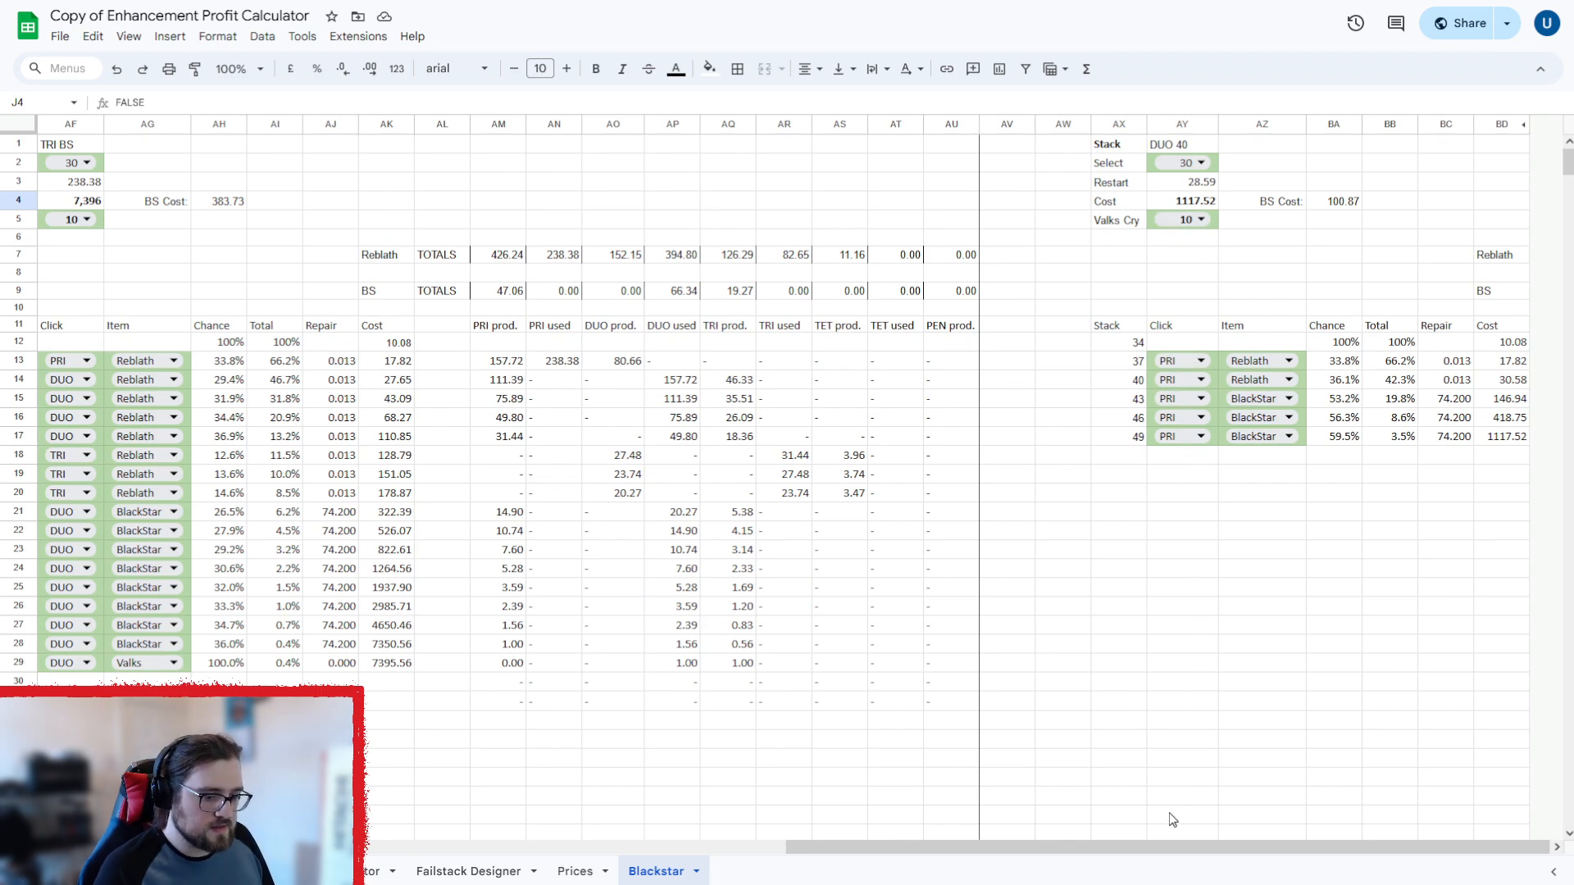
{"action": "scroll", "scroll_direction": "left", "scroll_amount": 3}
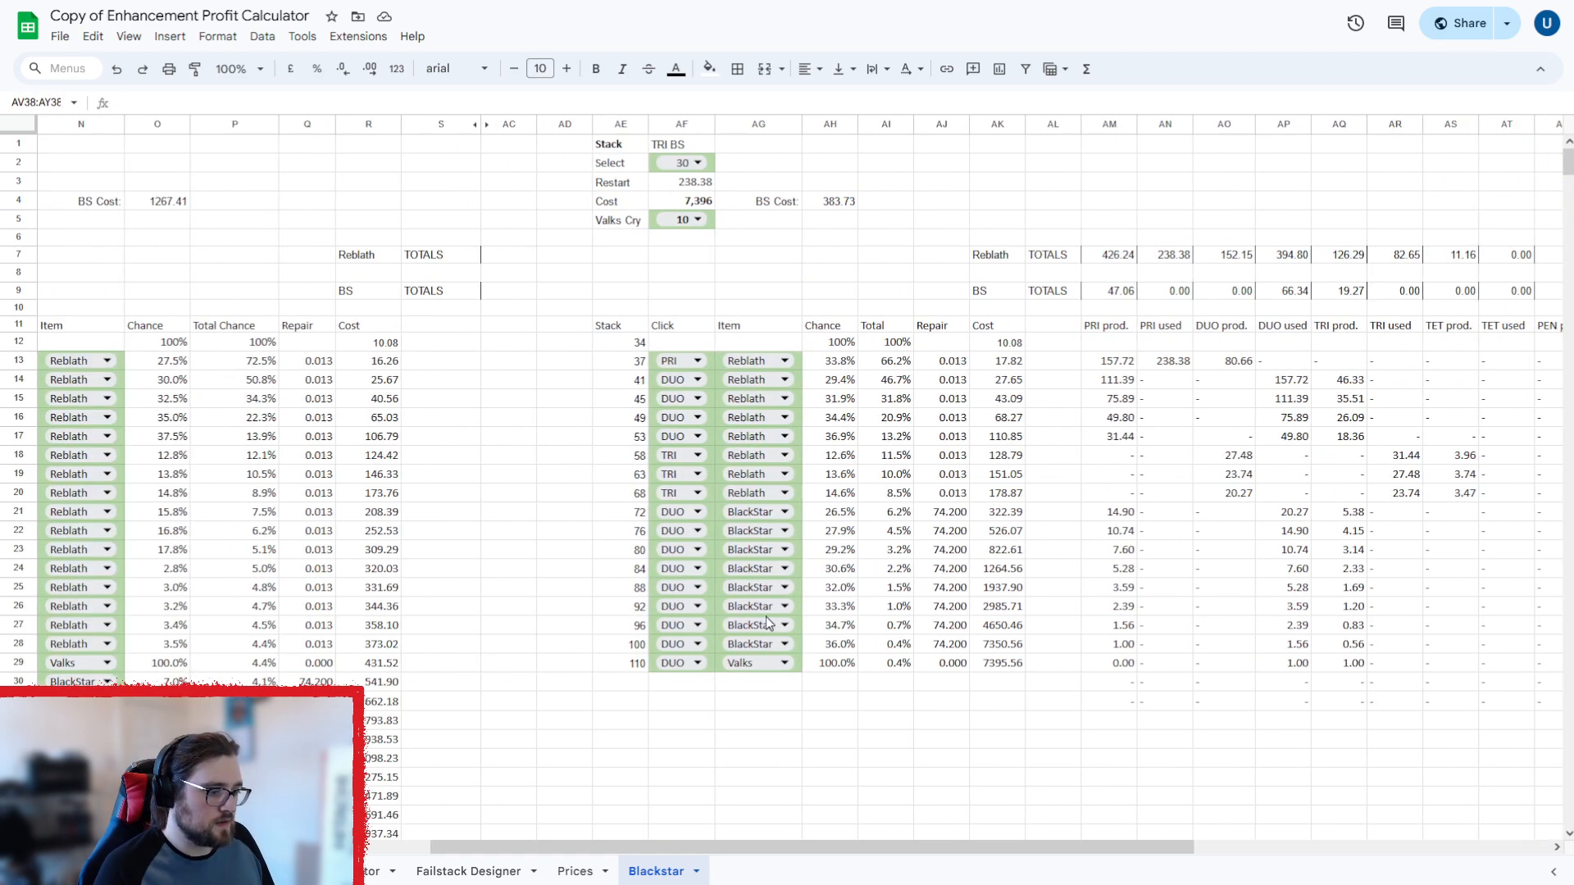
{"action": "mouse_move", "coordinate": [903, 860]}
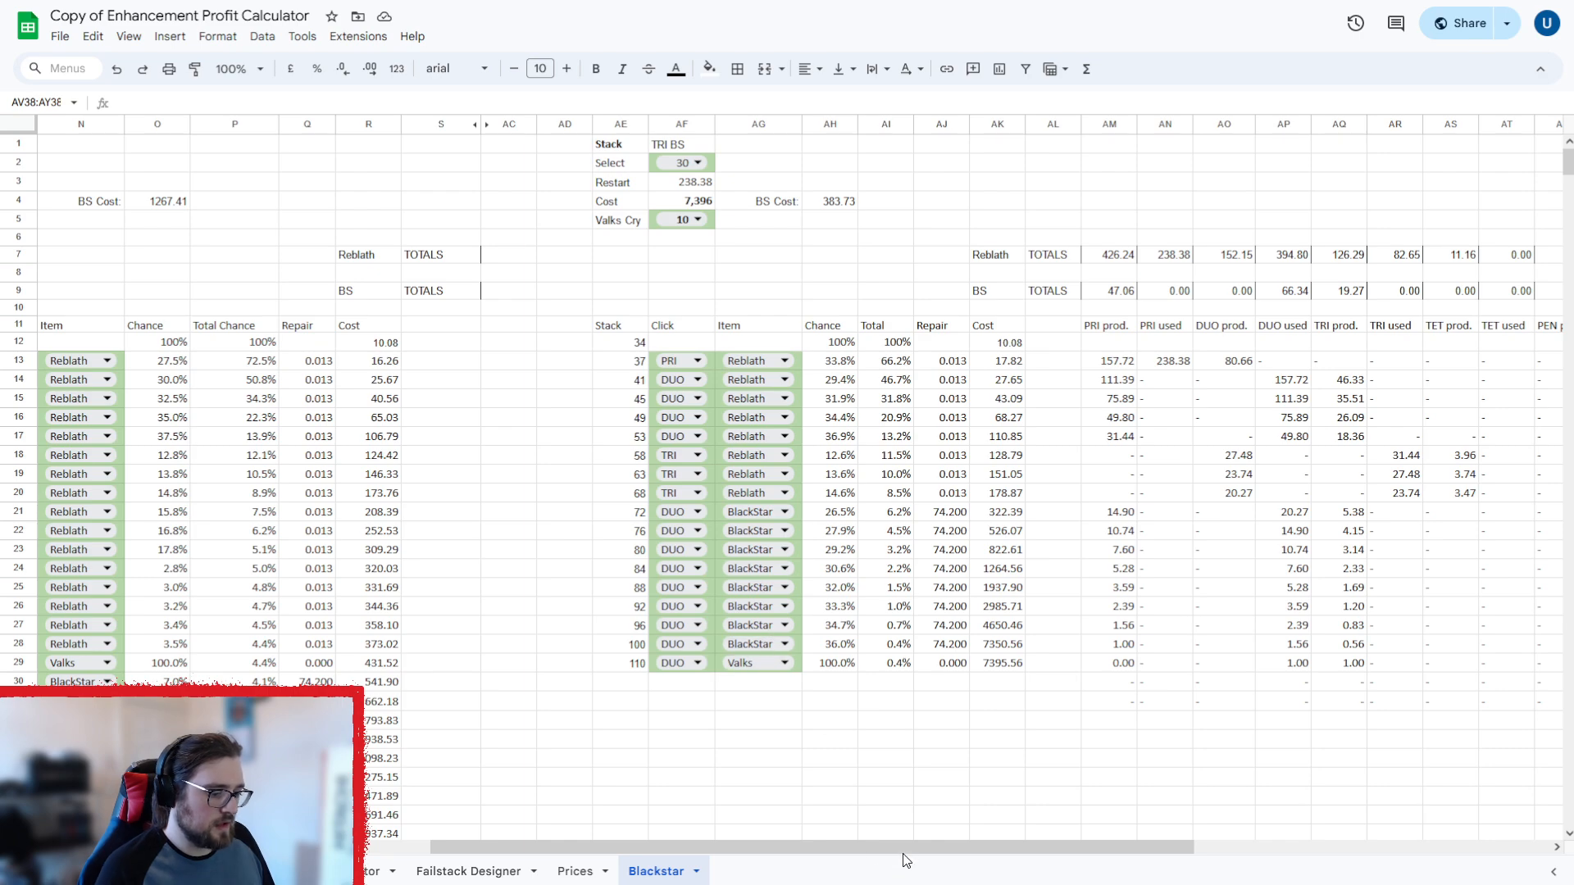
{"action": "scroll", "scroll_direction": "left", "scroll_amount": 3}
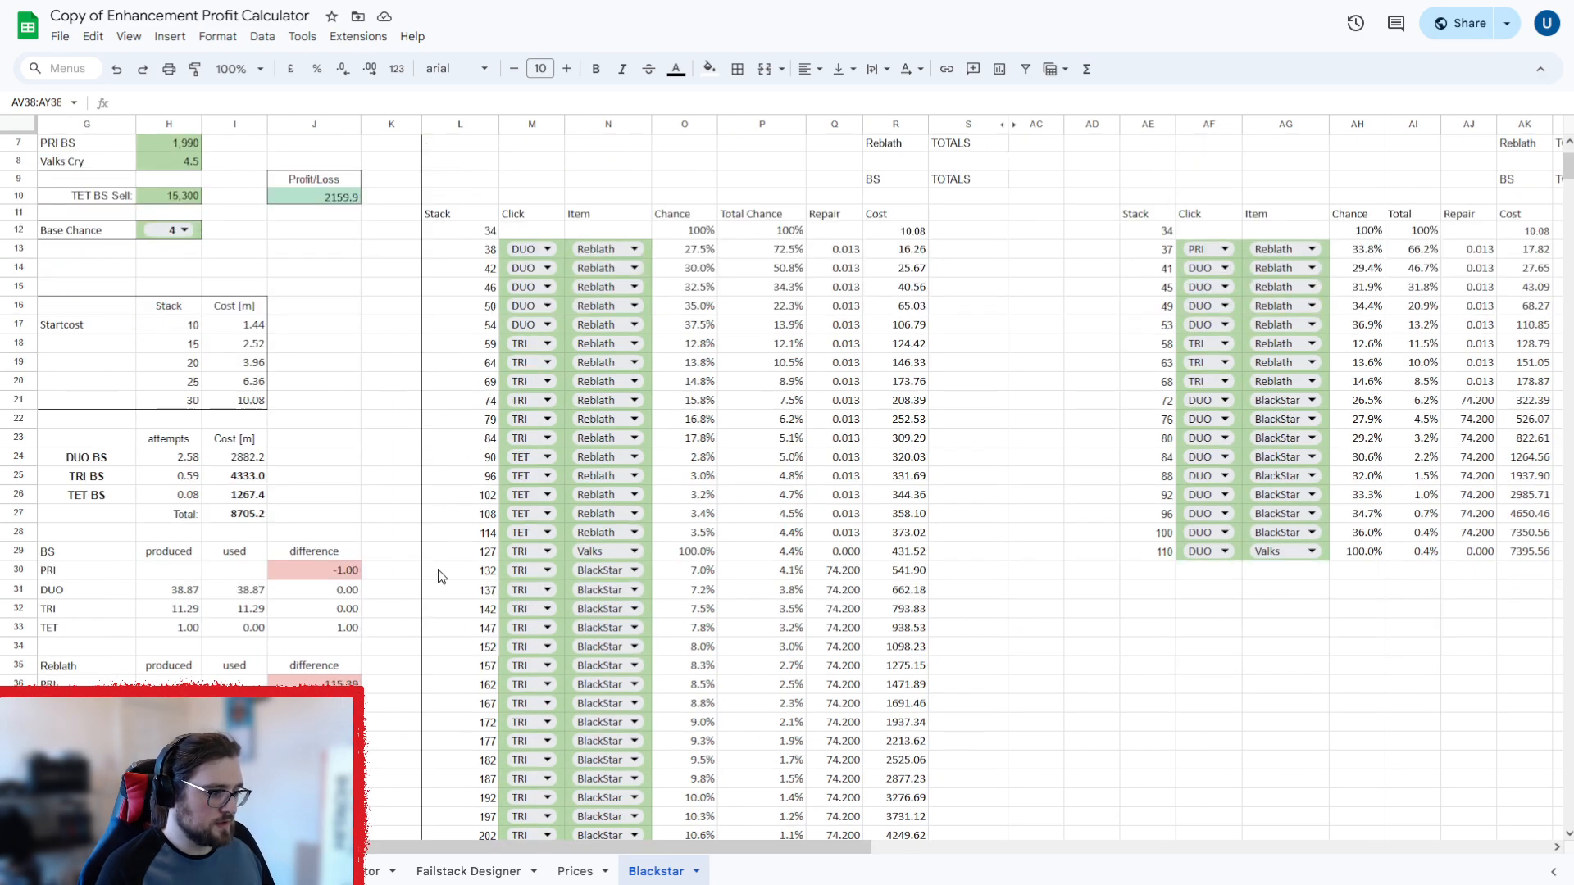
{"action": "scroll", "scroll_direction": "up", "scroll_amount": 3}
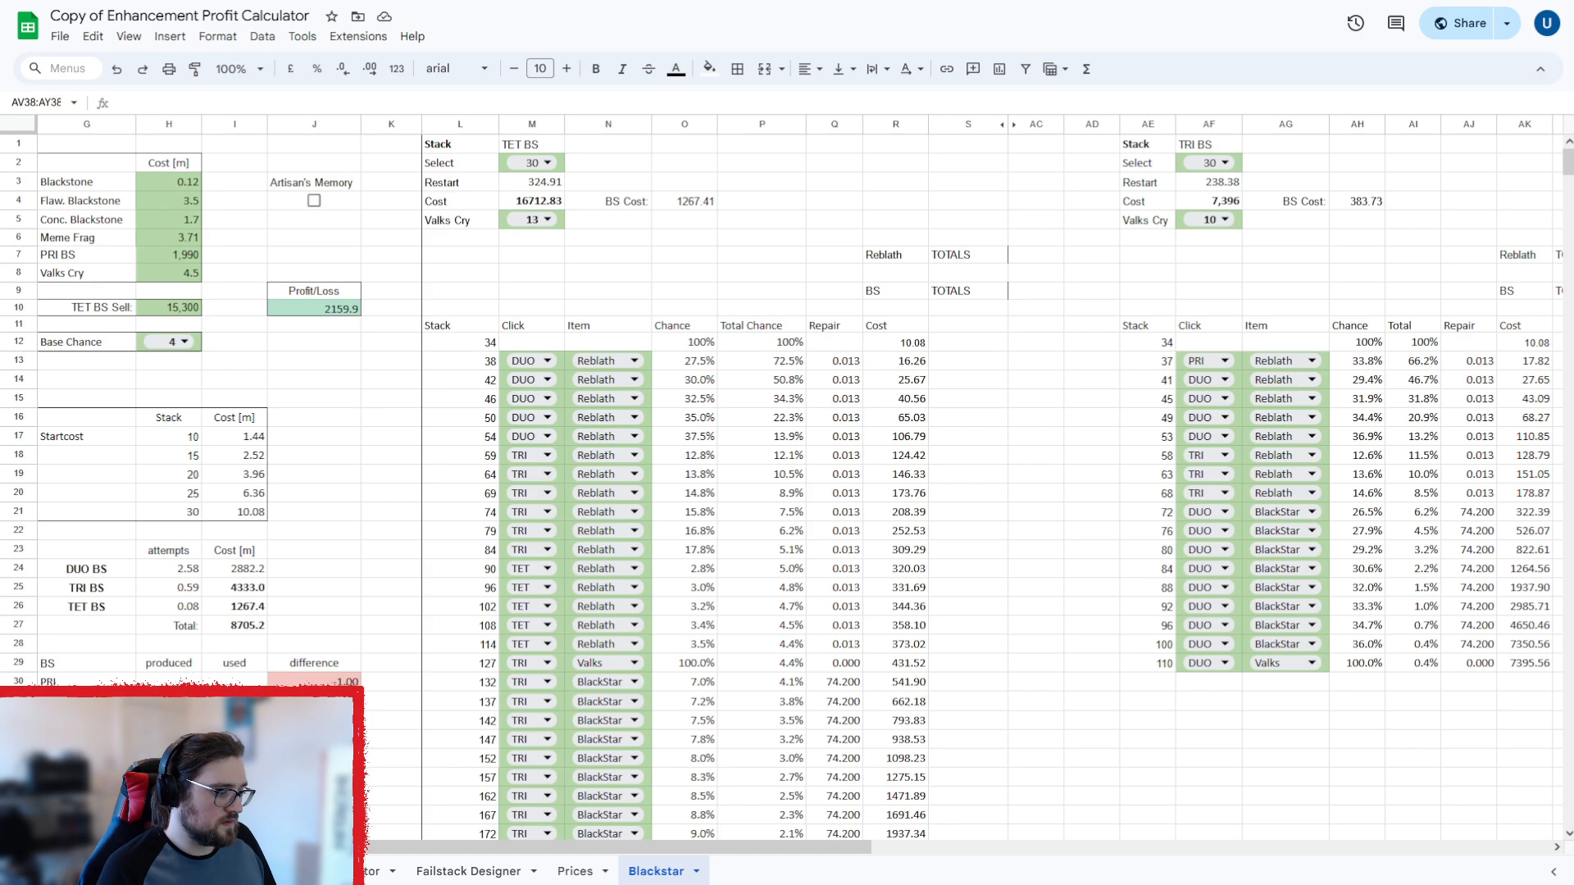
{"action": "scroll", "scroll_direction": "down", "scroll_amount": 3}
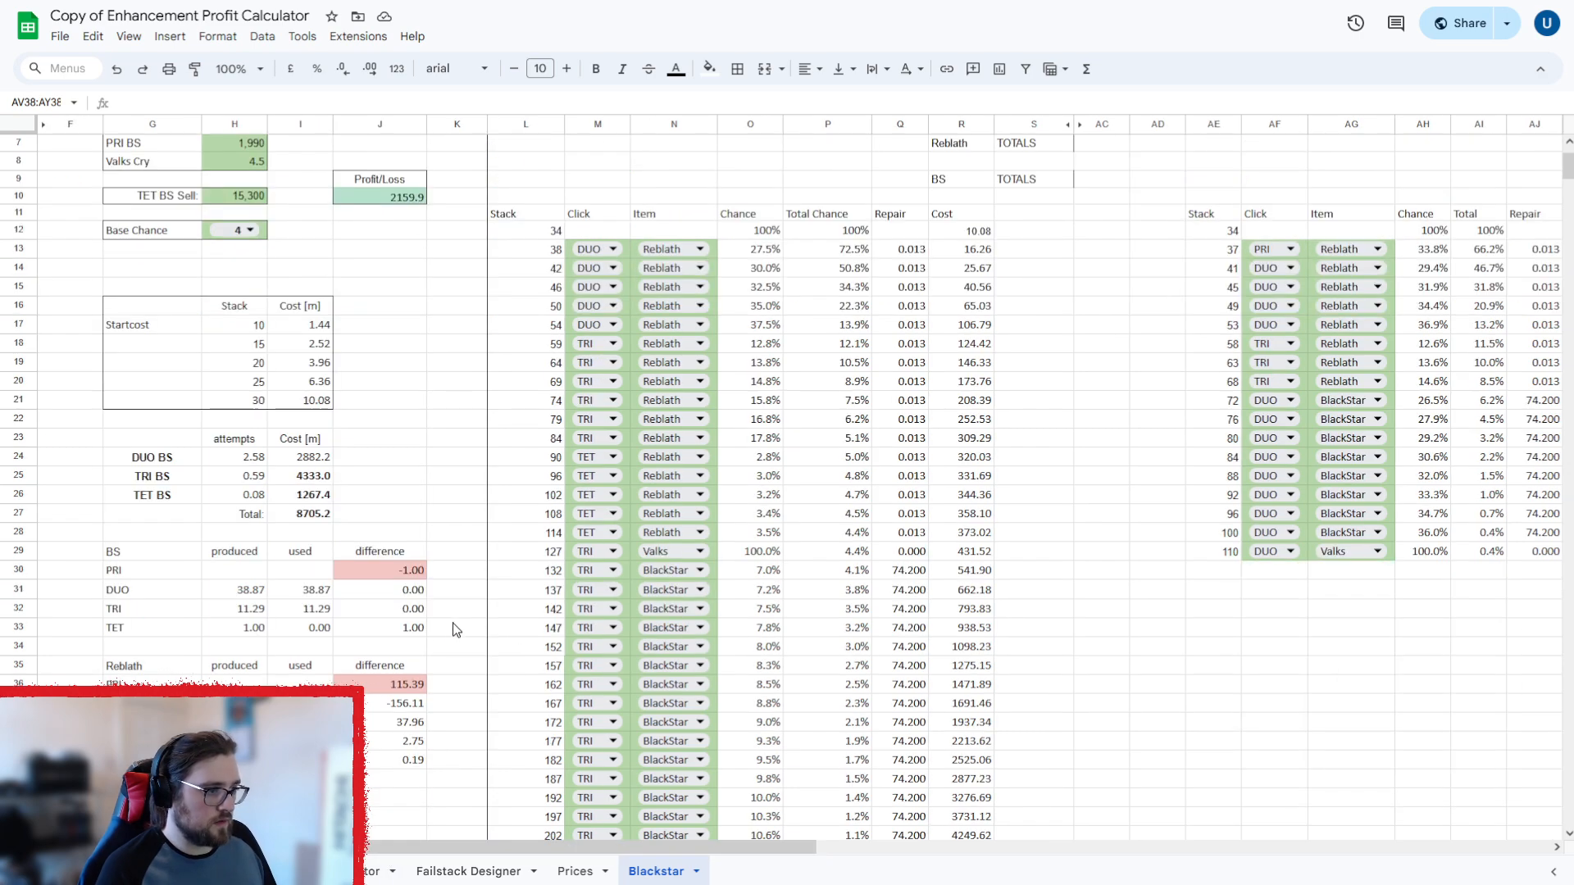
{"action": "scroll", "scroll_direction": "up", "scroll_amount": 3}
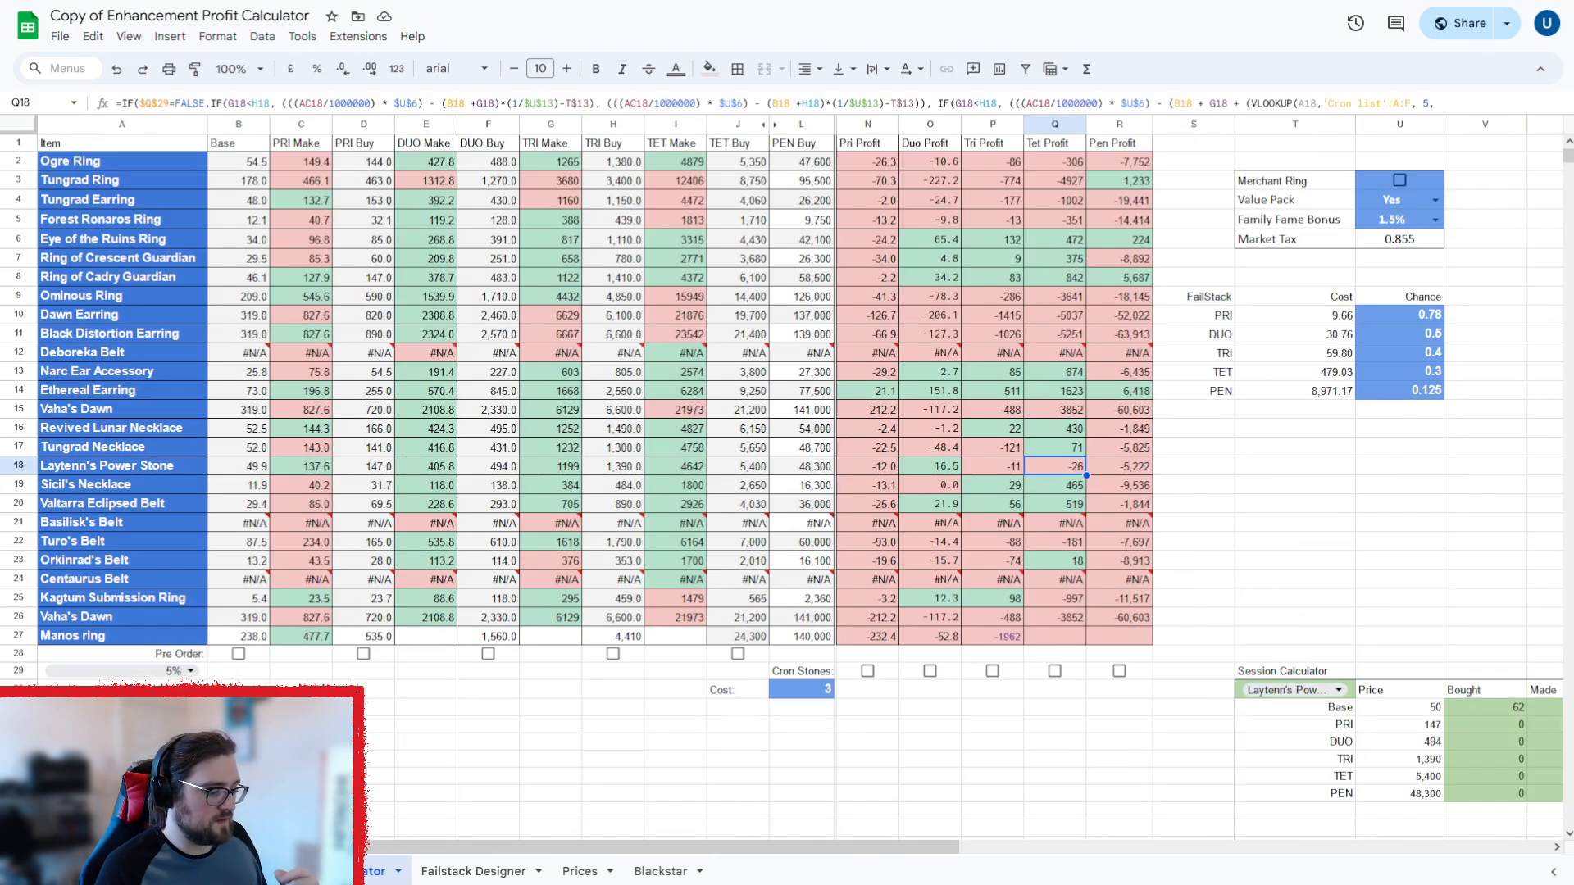
Rename the item in A17 to 'Deboreka Earring', causing #N/A price lookups in that row.
{"action": "left_click", "coordinate": [468, 872]}
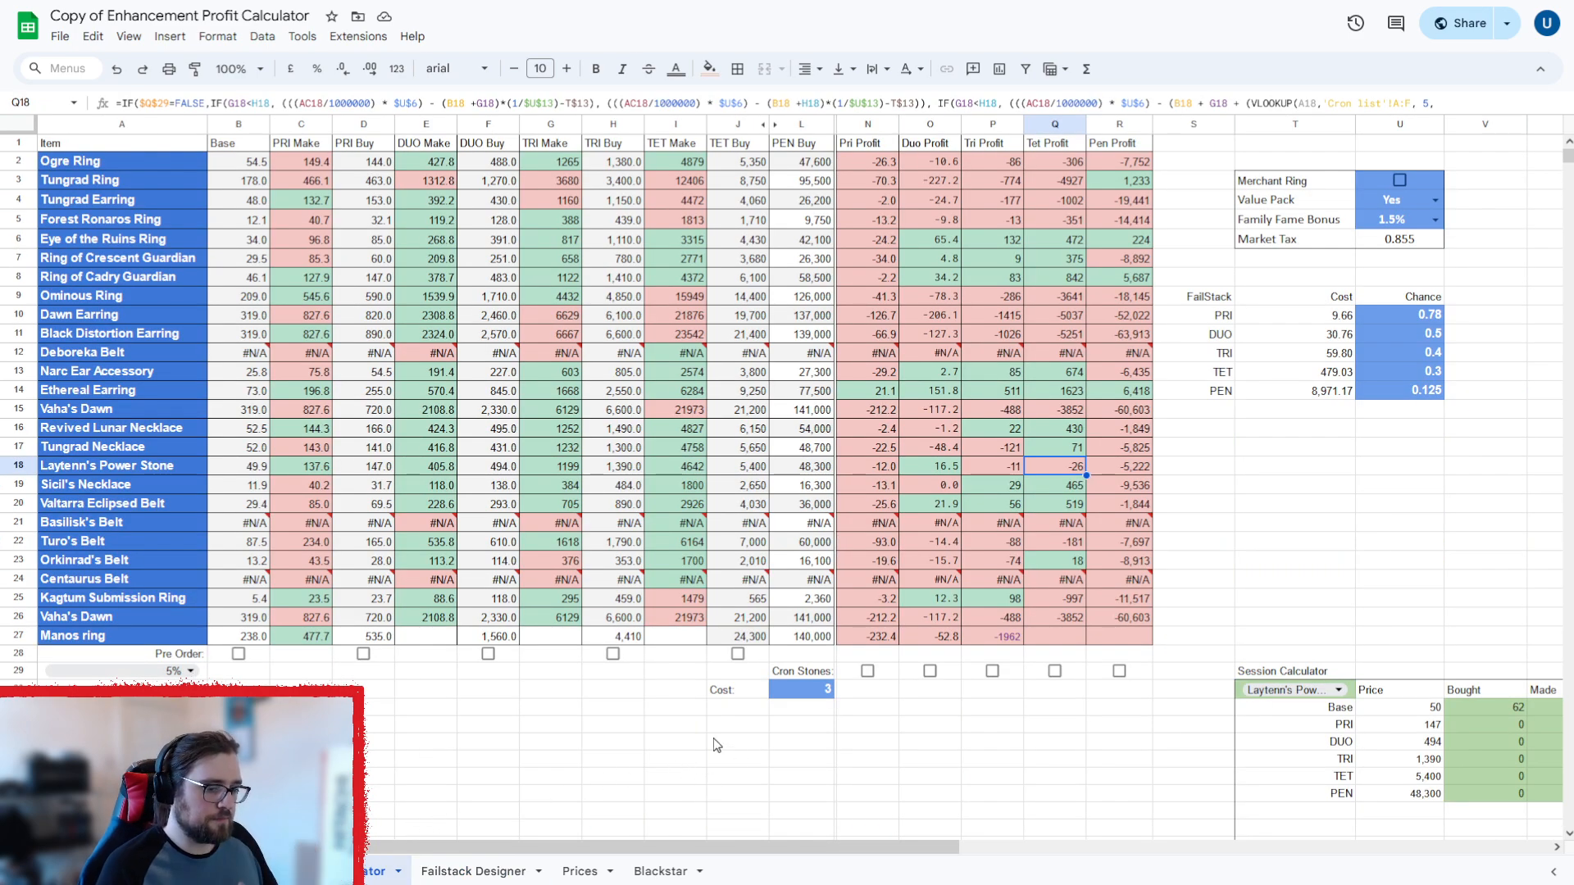
{"action": "mouse_move", "coordinate": [533, 542]}
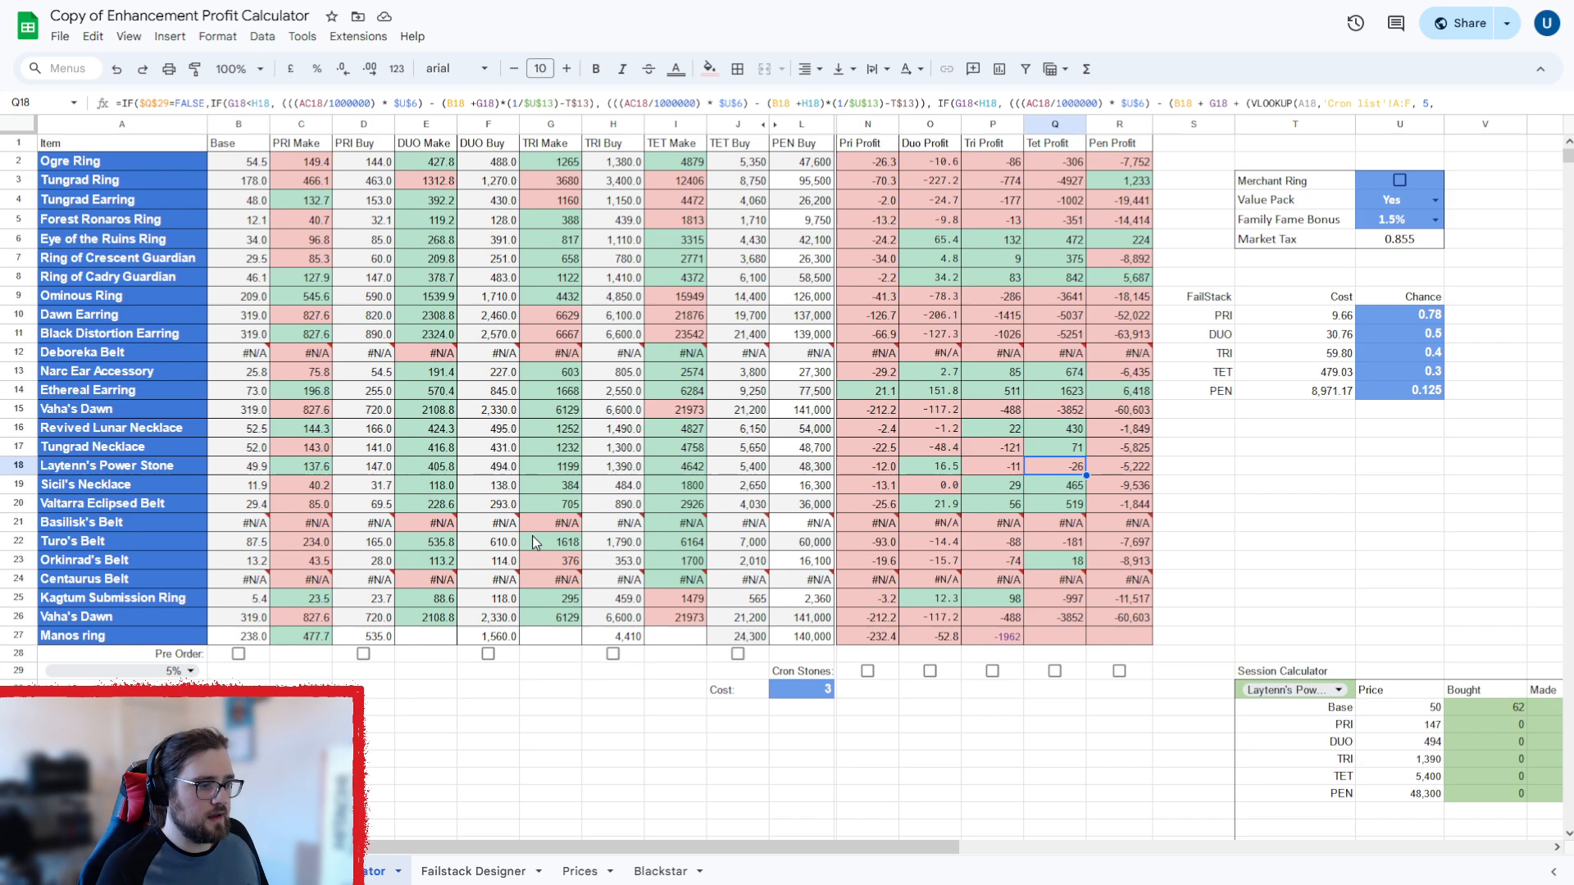
{"action": "mouse_move", "coordinate": [162, 265]}
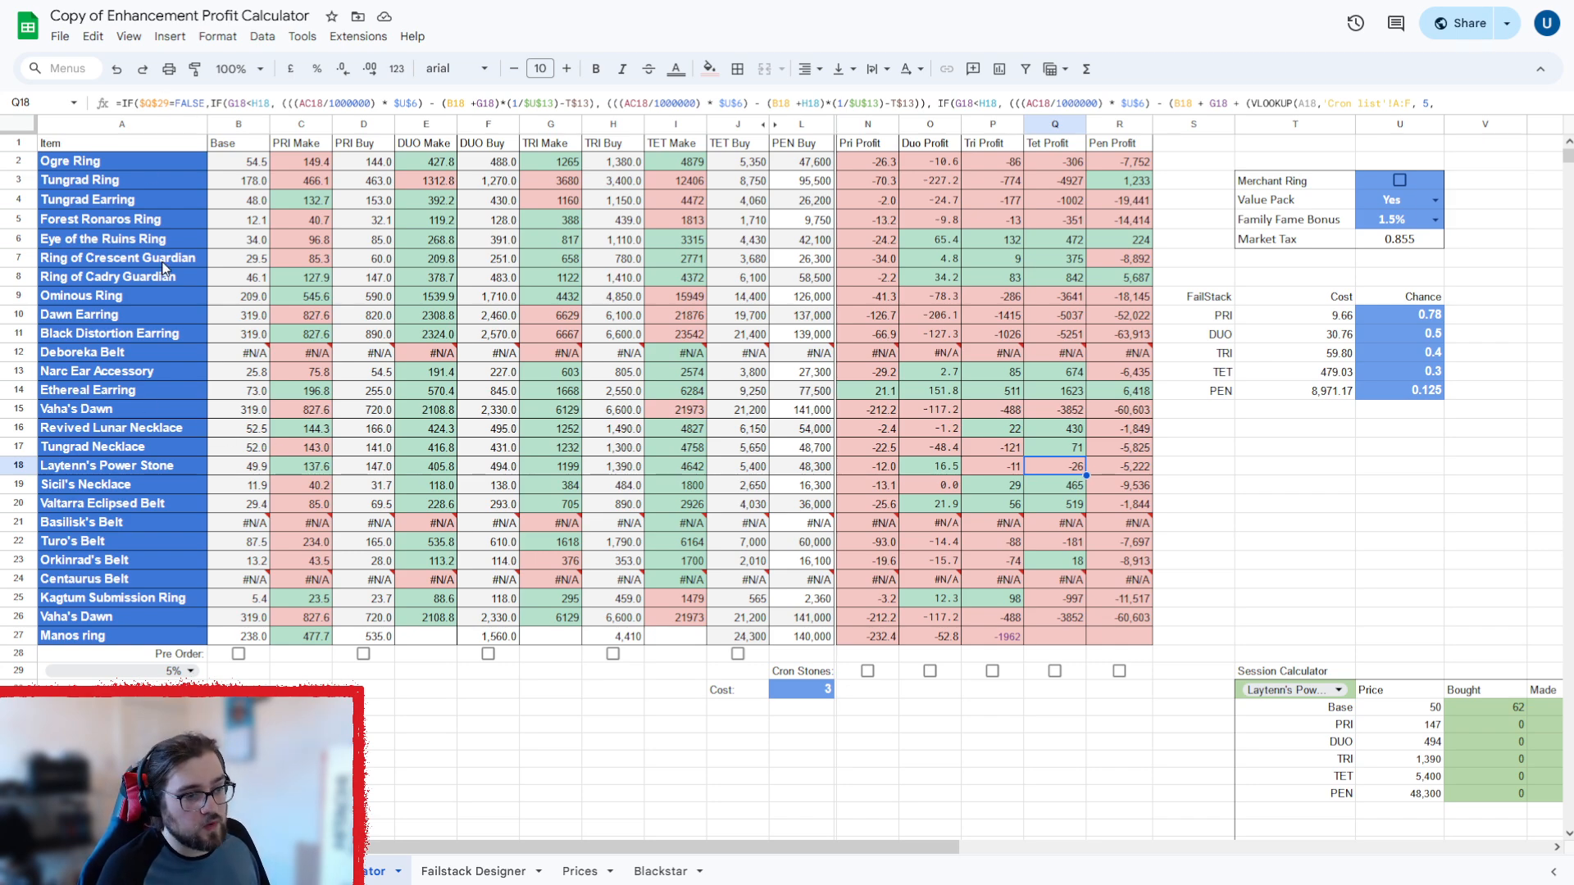
{"action": "left_click", "coordinate": [70, 160]}
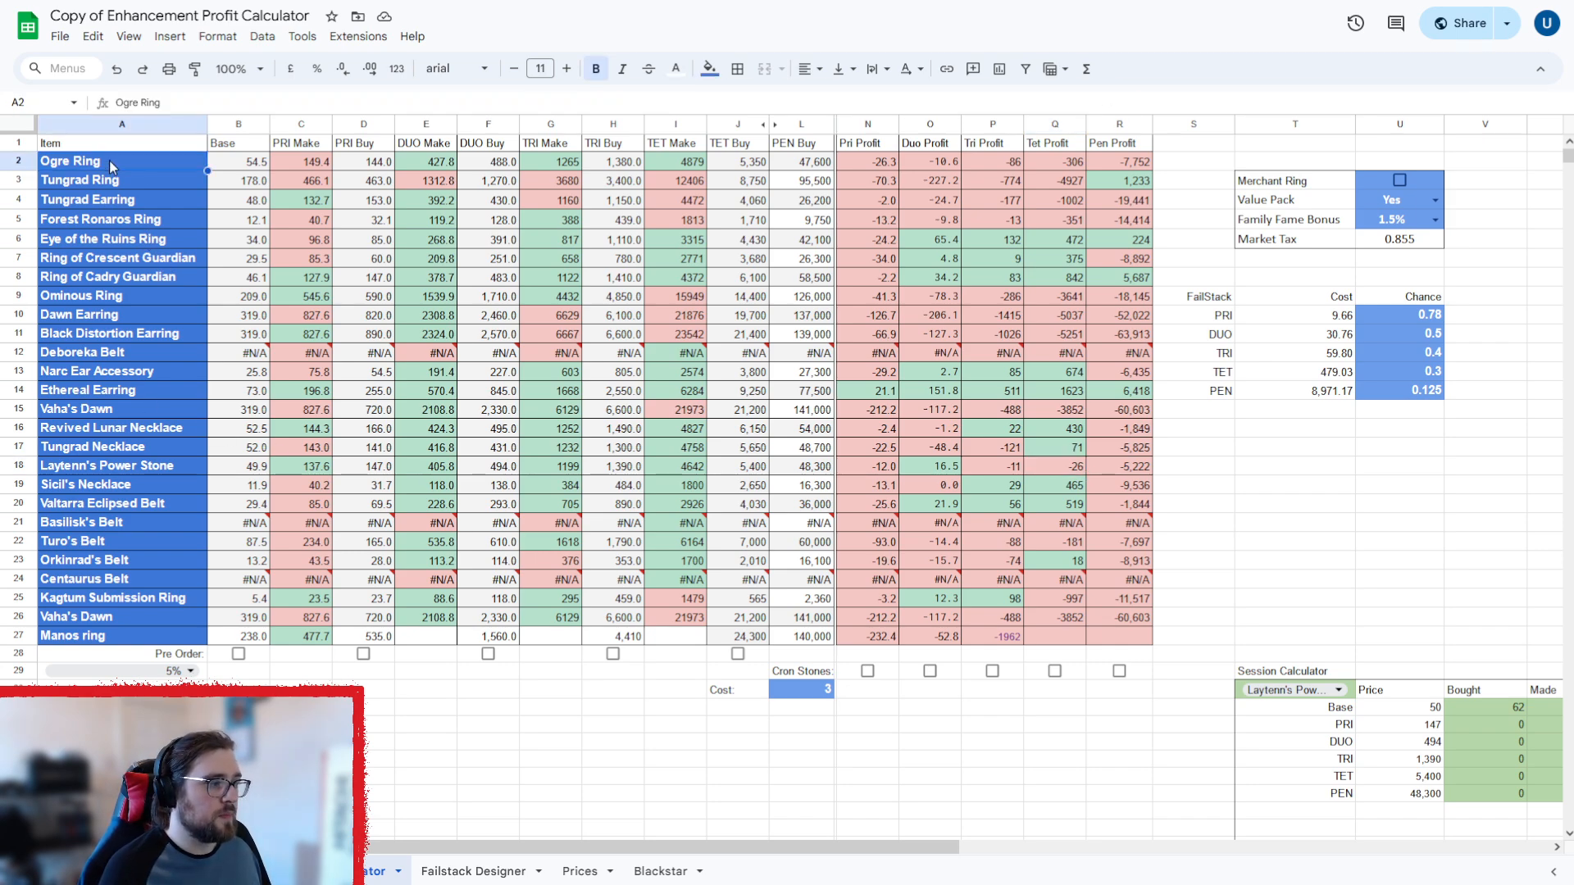
{"action": "mouse_move", "coordinate": [116, 412]}
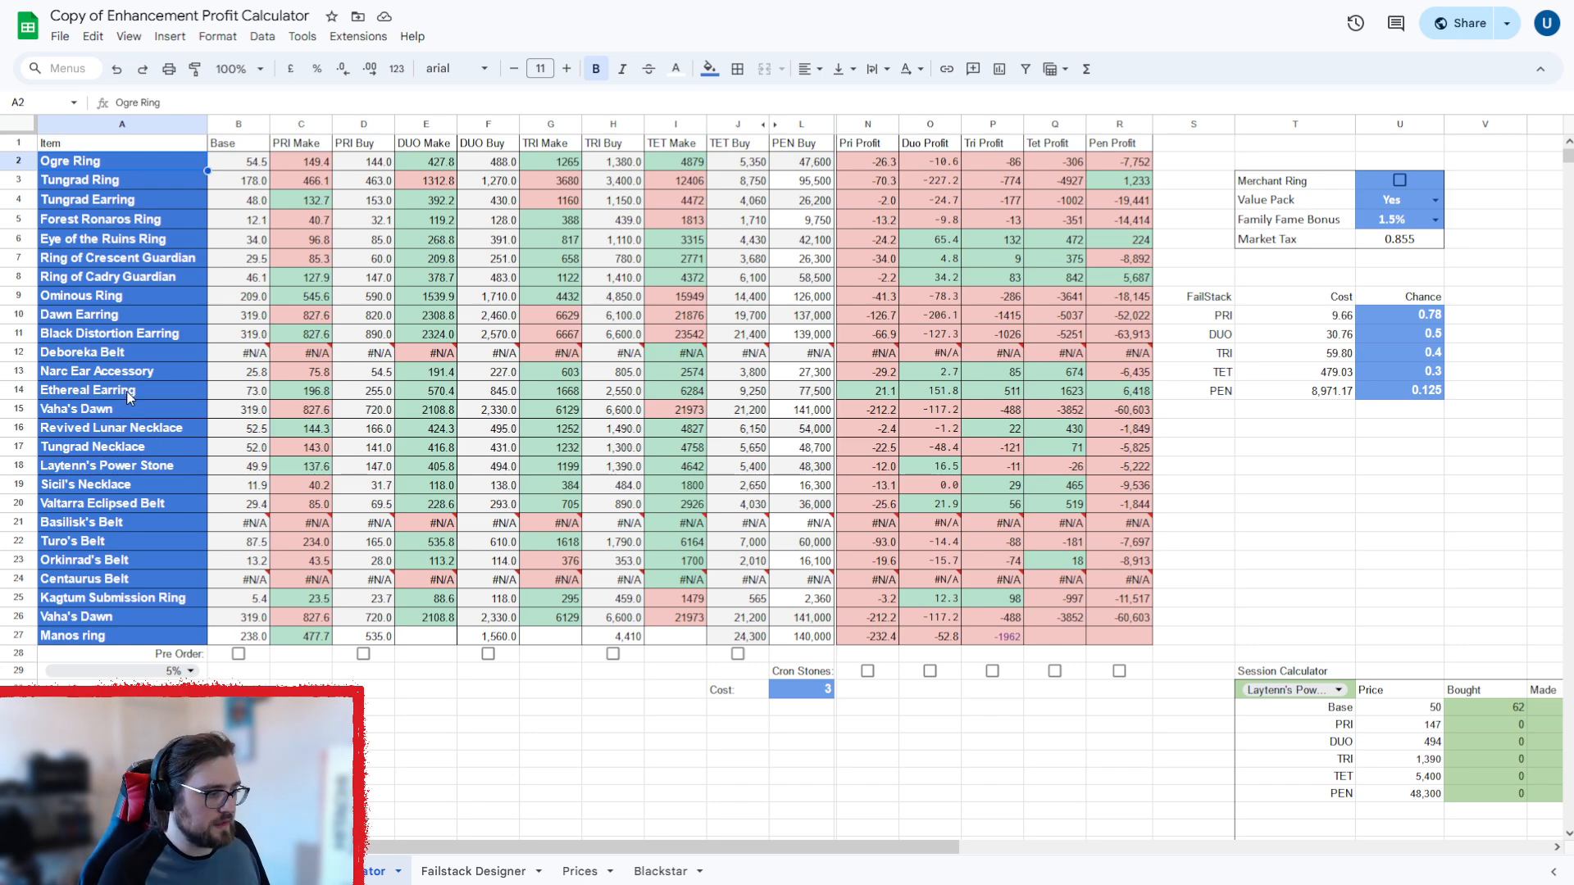
{"action": "left_click", "coordinate": [93, 447]}
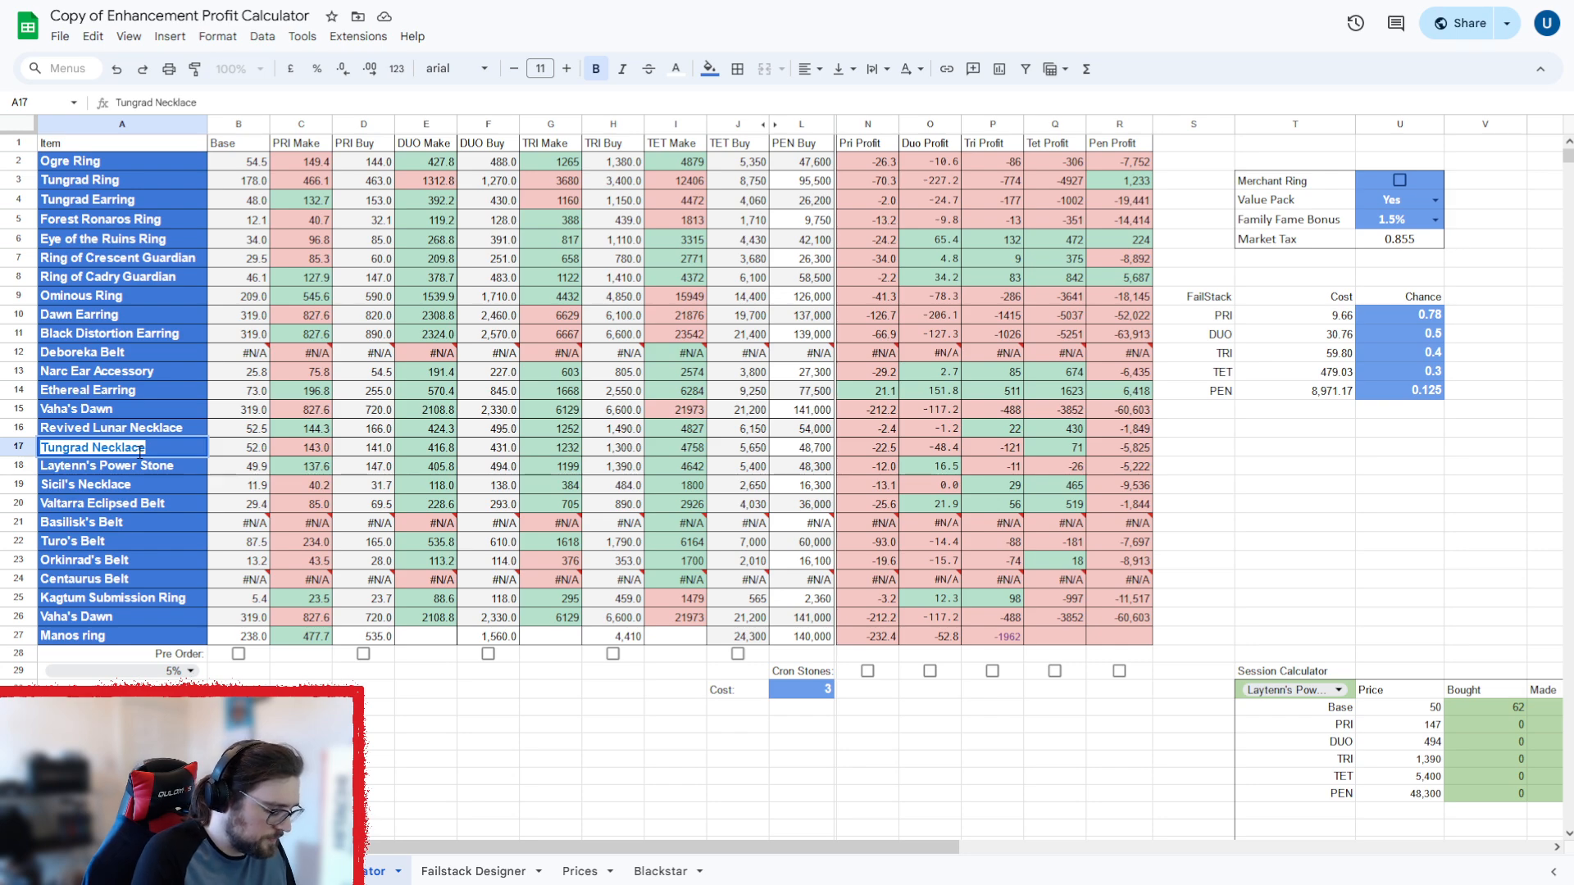
{"action": "type", "text": "Ocean Haze Ring"}
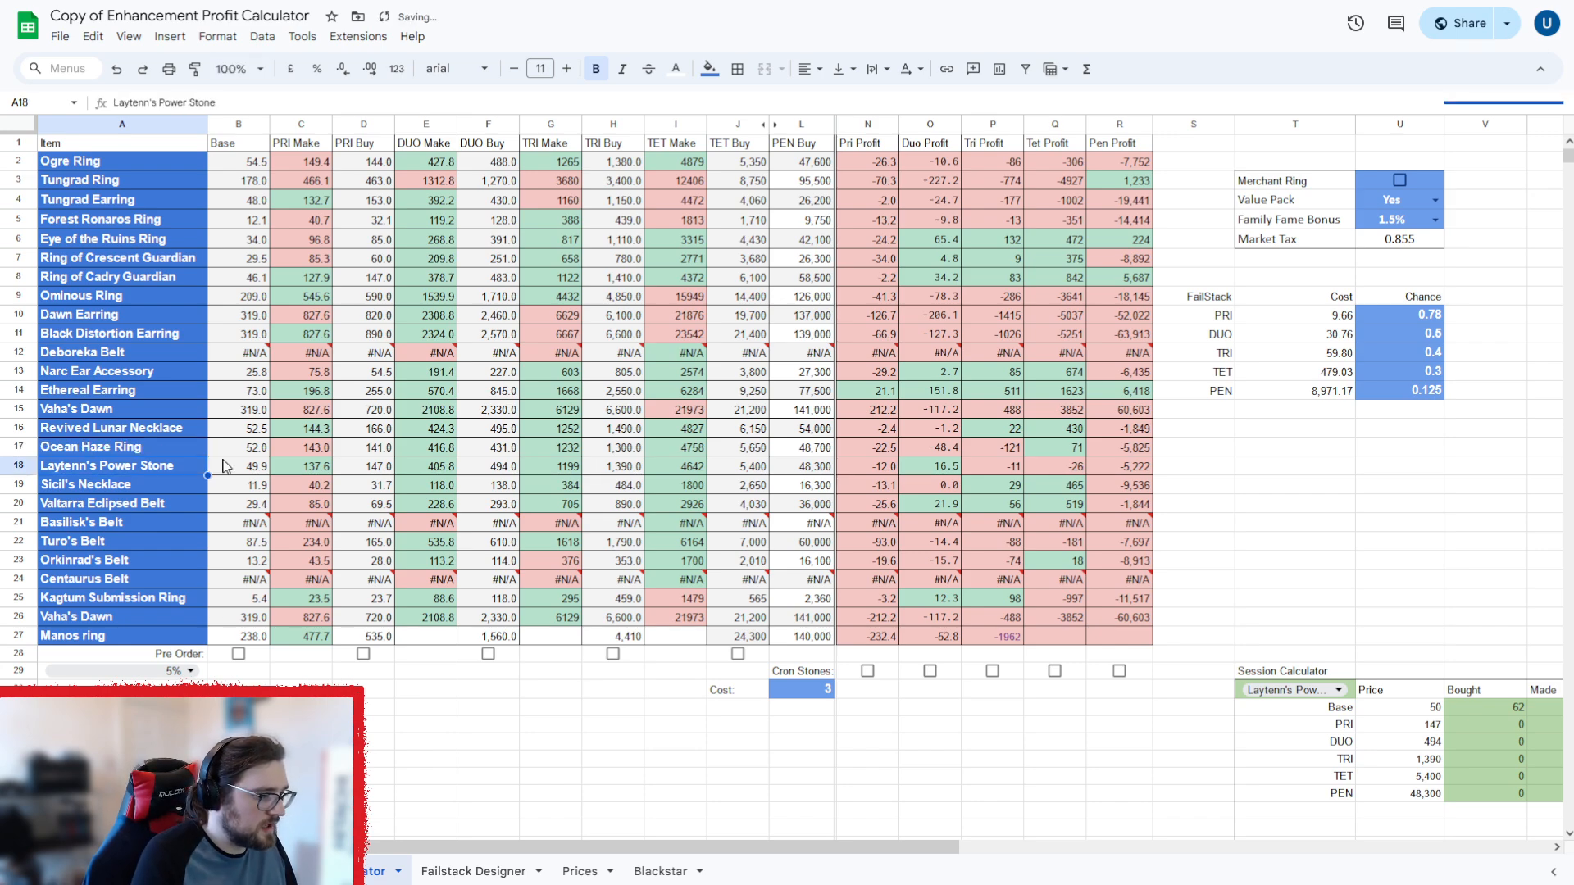
{"action": "left_click", "coordinate": [120, 446]}
{"action": "type", "text": "Deboreka Earring"}
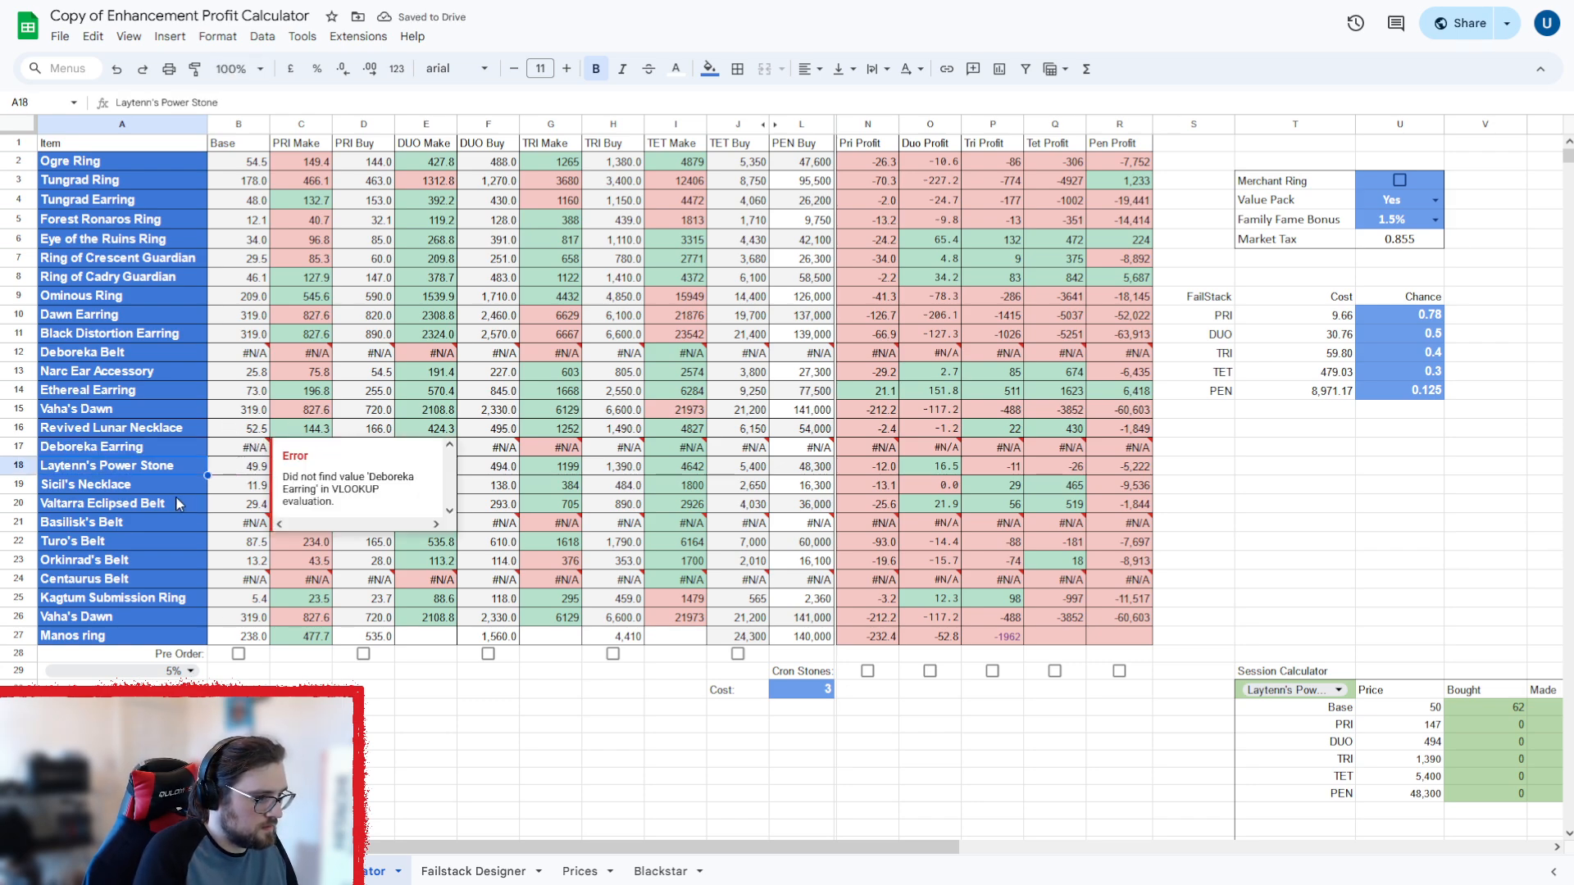
Rename the row 17 item back to Tungrad Necklace so Pen profit shows −5,825 instead of #N/A.
{"action": "left_click", "coordinate": [91, 446]}
{"action": "type", "text": "E"}
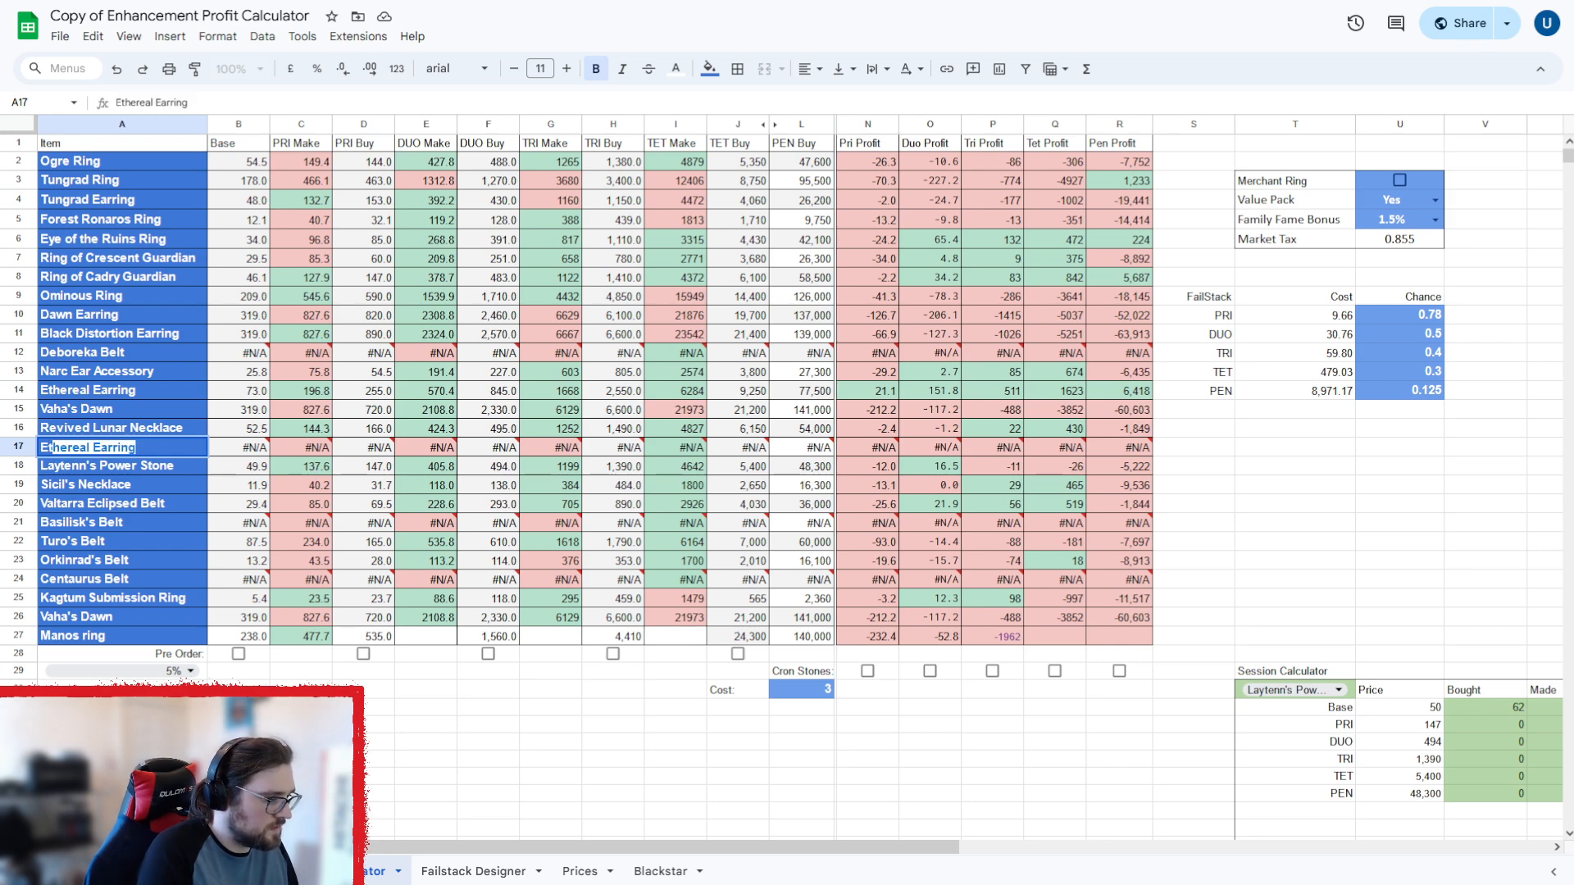
{"action": "left_click", "coordinate": [237, 447]}
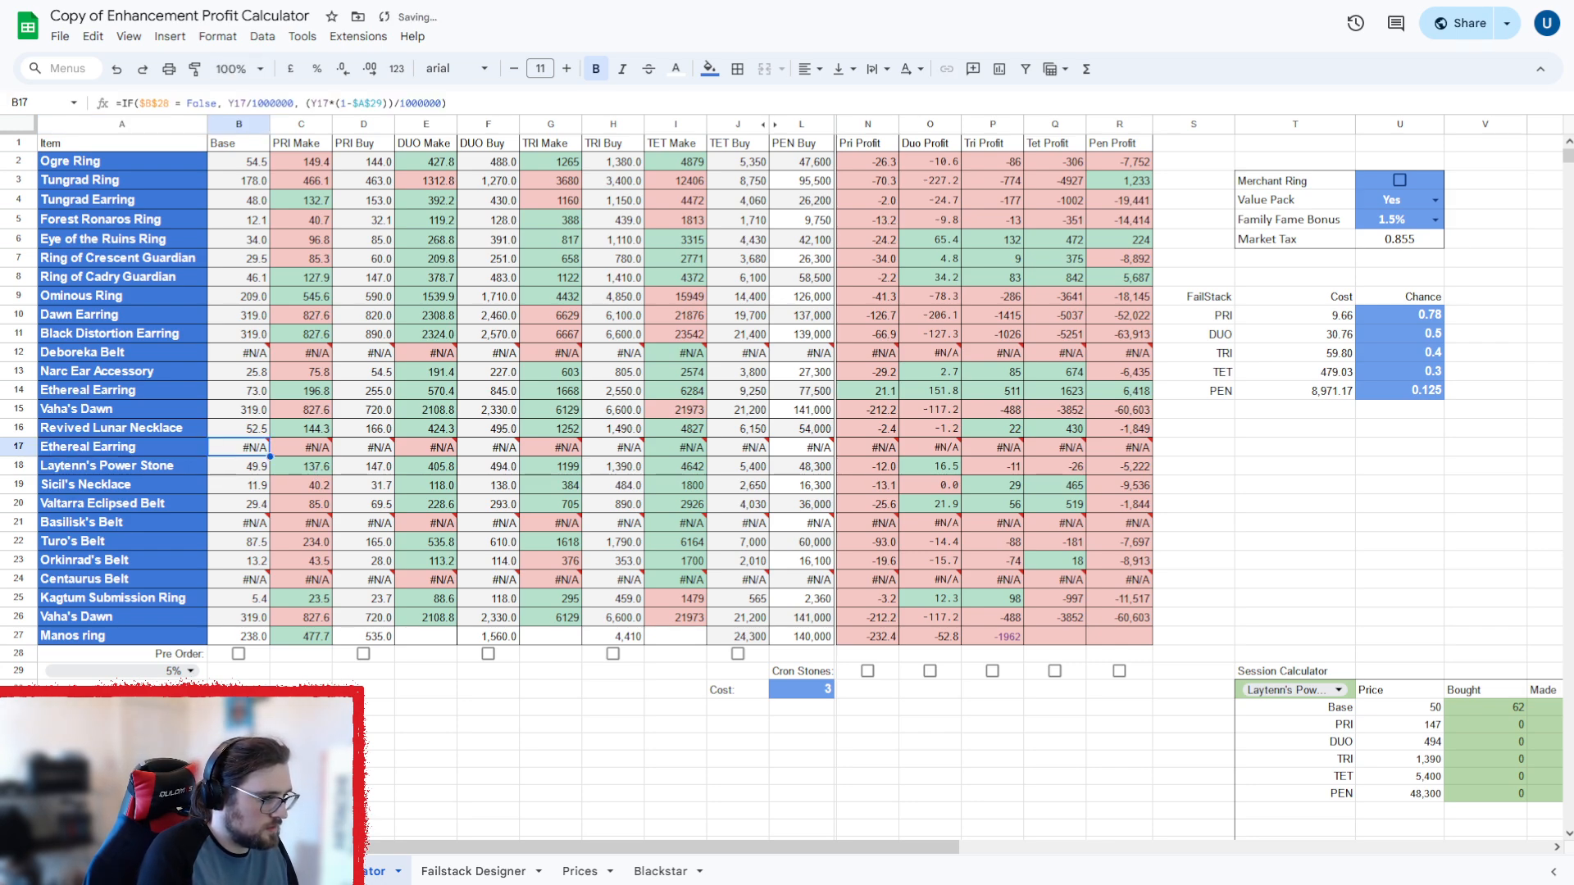
{"action": "left_click", "coordinate": [120, 447]}
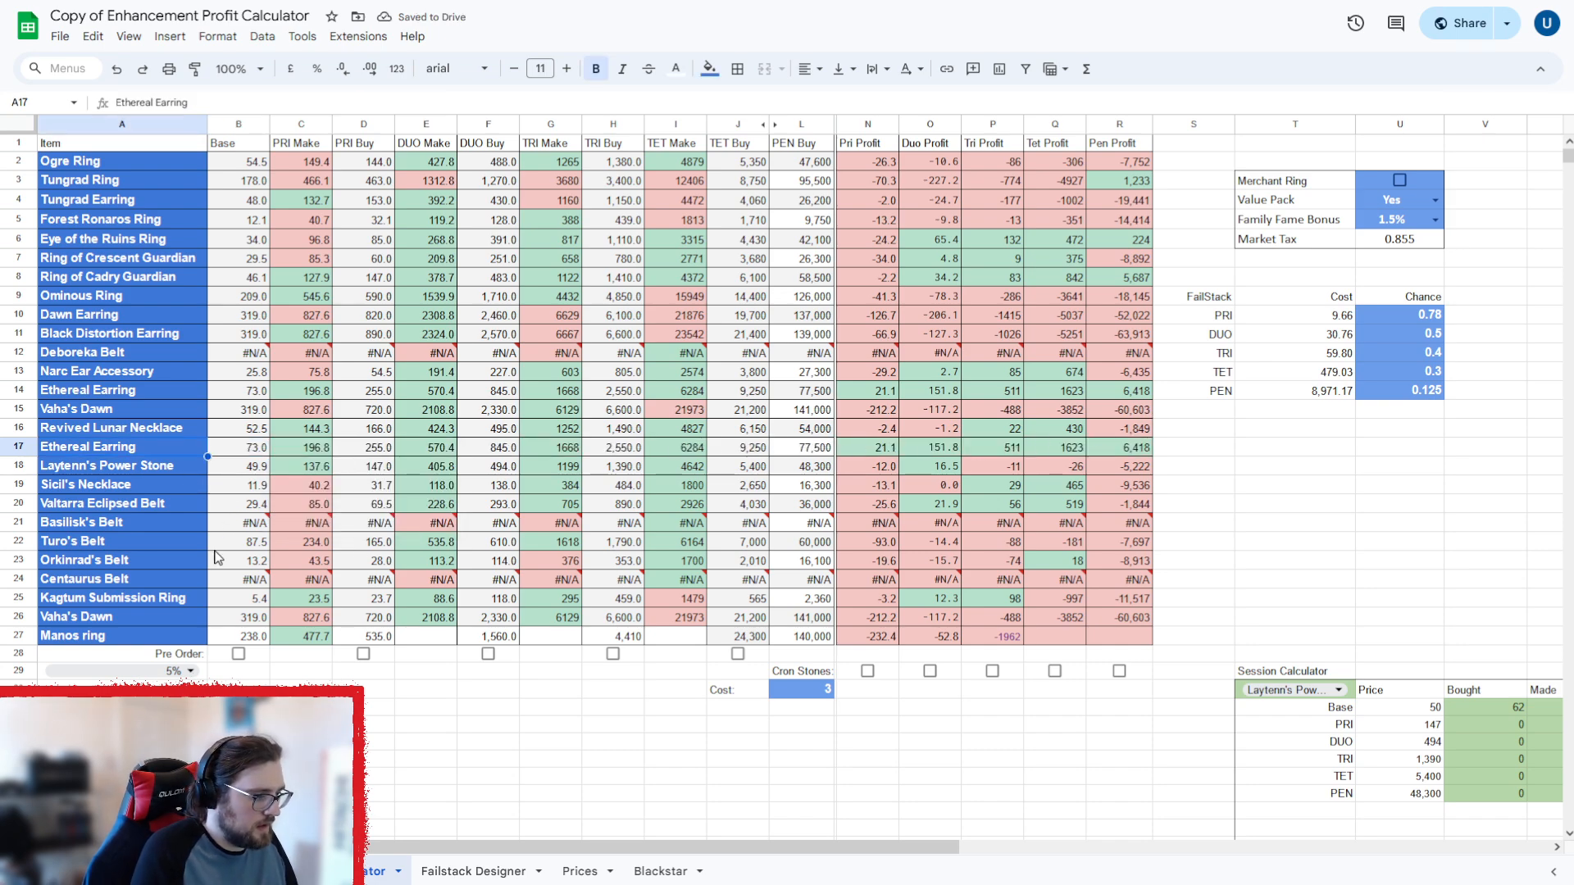
{"action": "type", "text": "Deboreka Earring"}
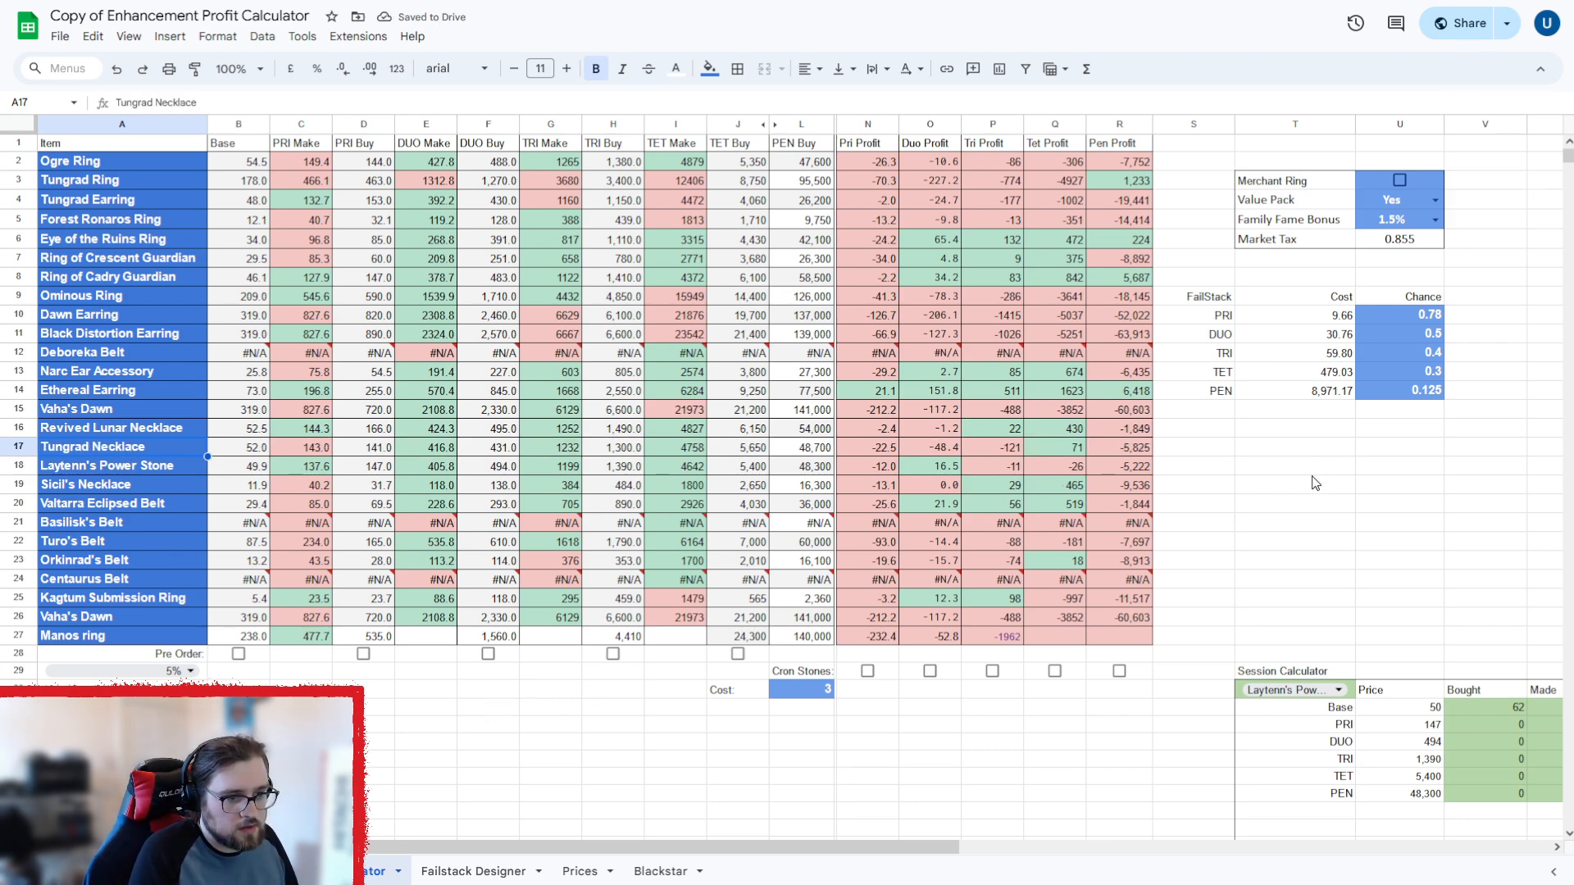
{"action": "mouse_move", "coordinate": [983, 713]}
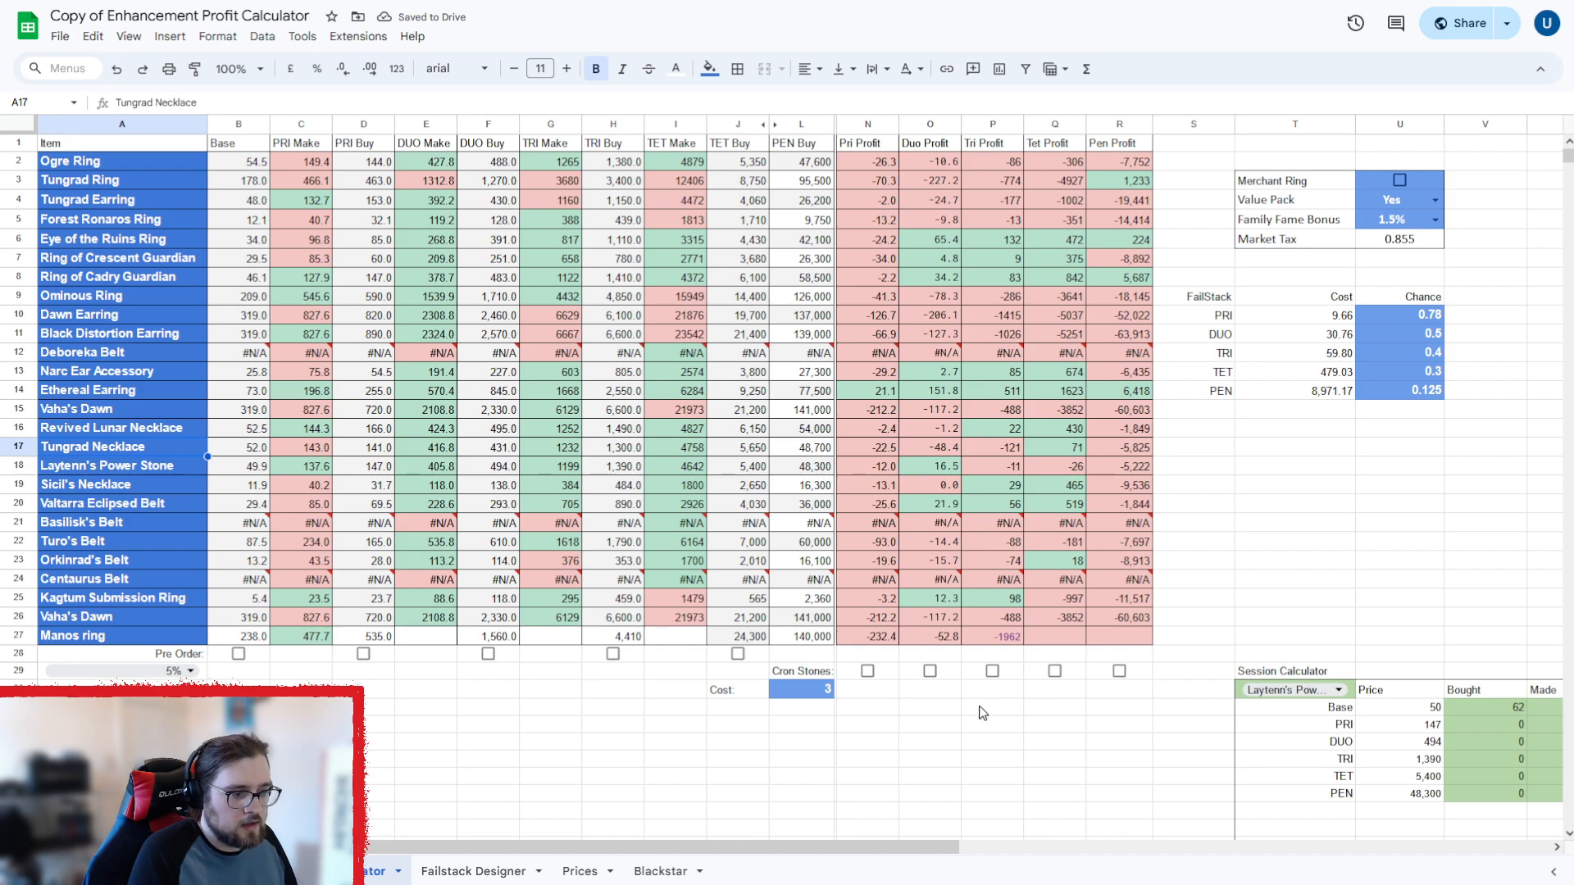
{"action": "scroll", "scroll_direction": "right", "scroll_amount": 3}
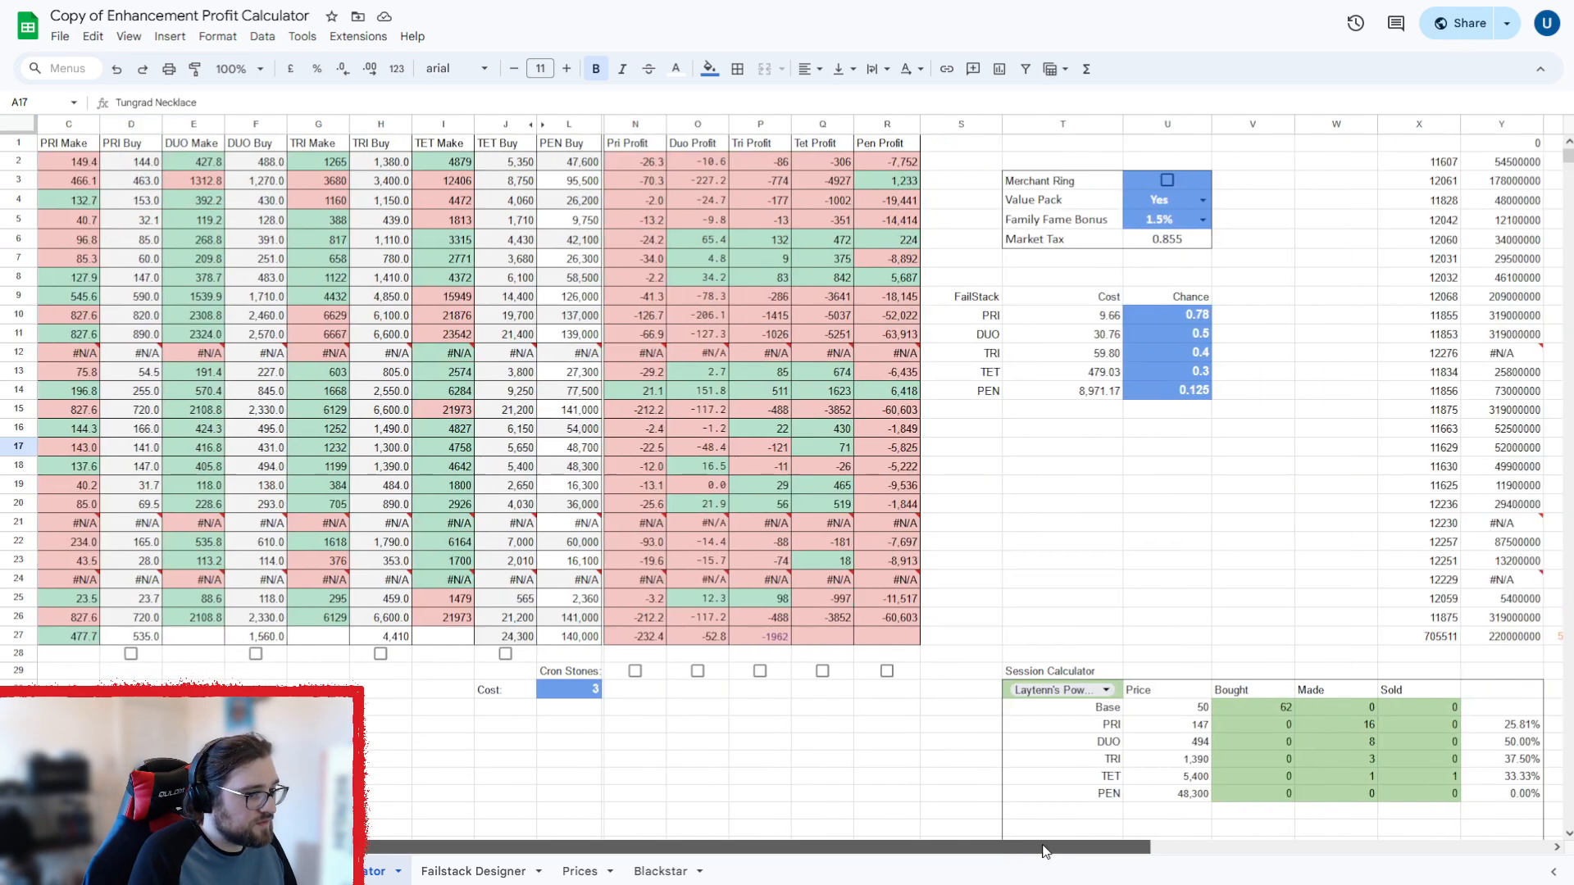
In Failstack Designer's PRI make-cost table, use 4 at +14, totalling 146,500,031.
{"action": "left_click", "coordinate": [472, 871]}
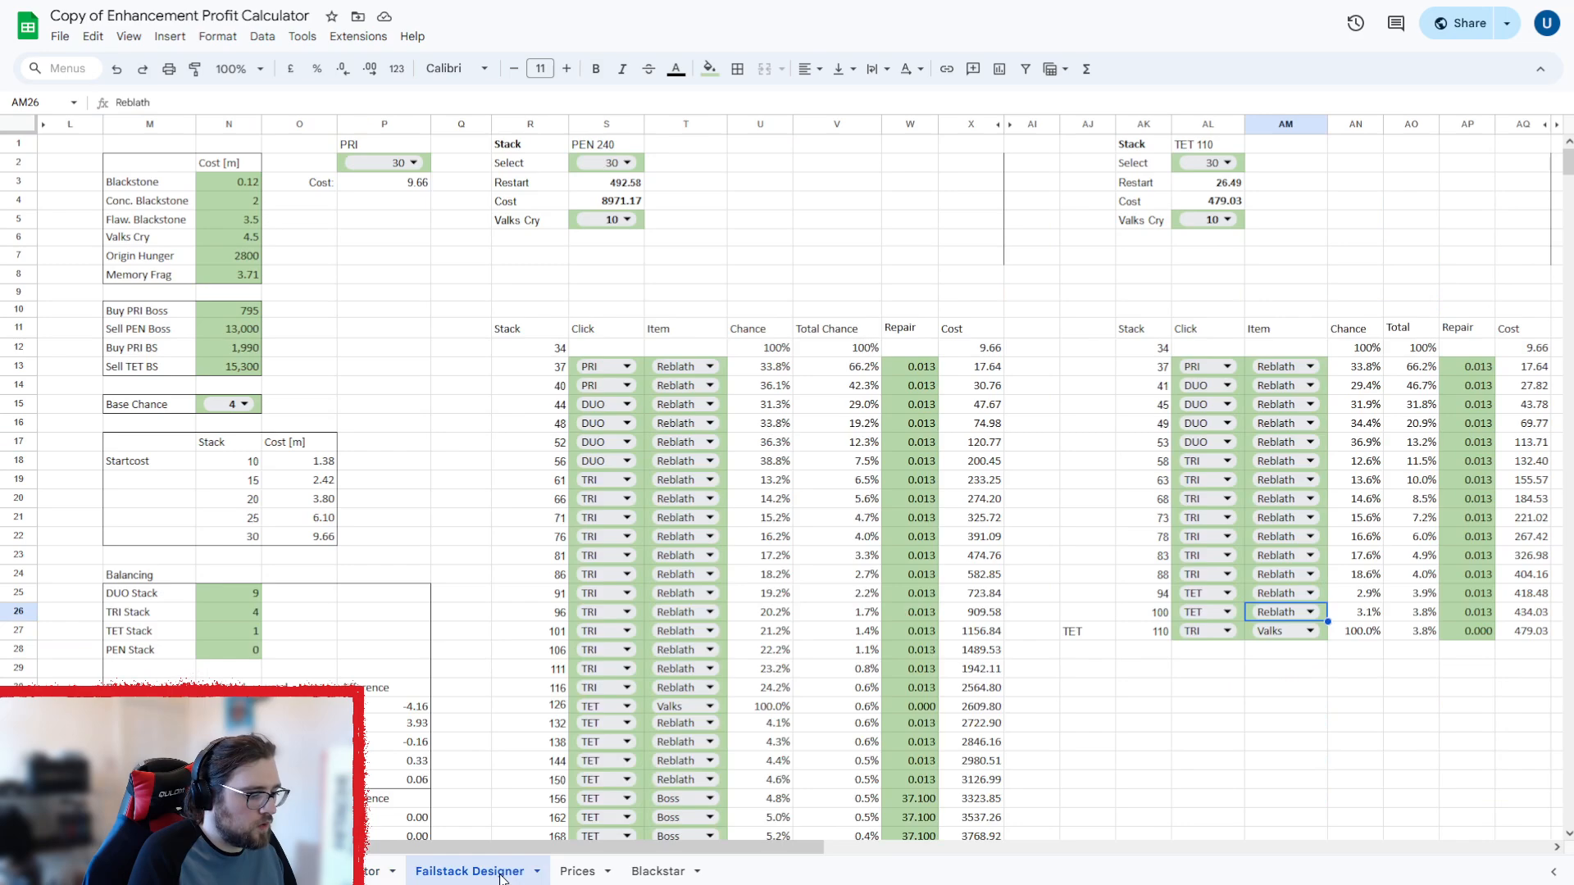
{"action": "scroll", "scroll_direction": "down", "scroll_amount": 3}
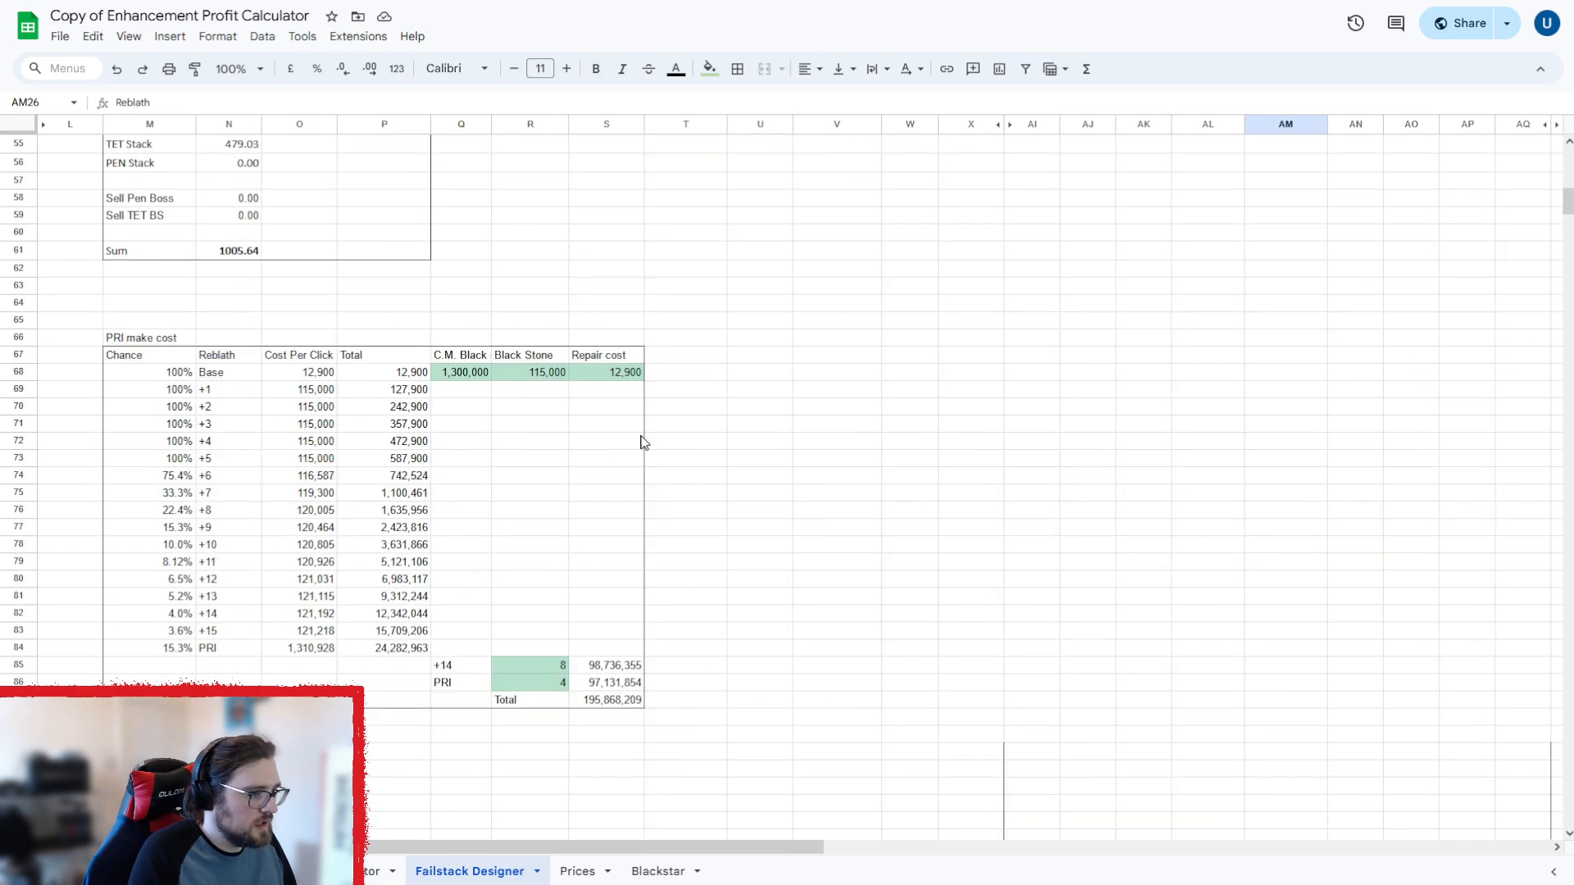
{"action": "mouse_move", "coordinate": [295, 385]}
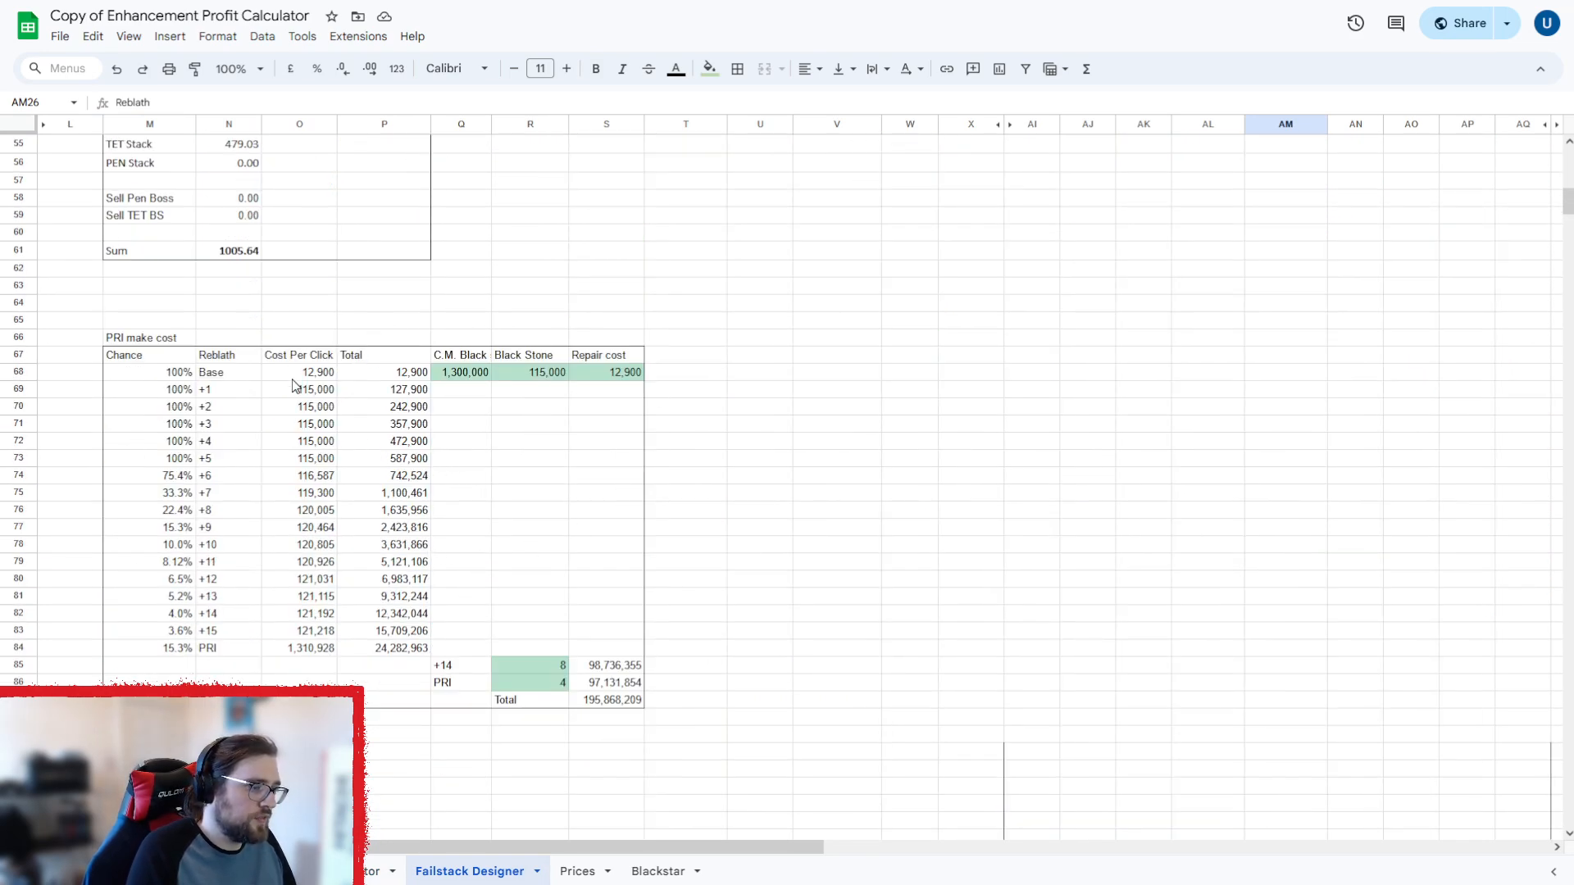
{"action": "mouse_move", "coordinate": [296, 421]}
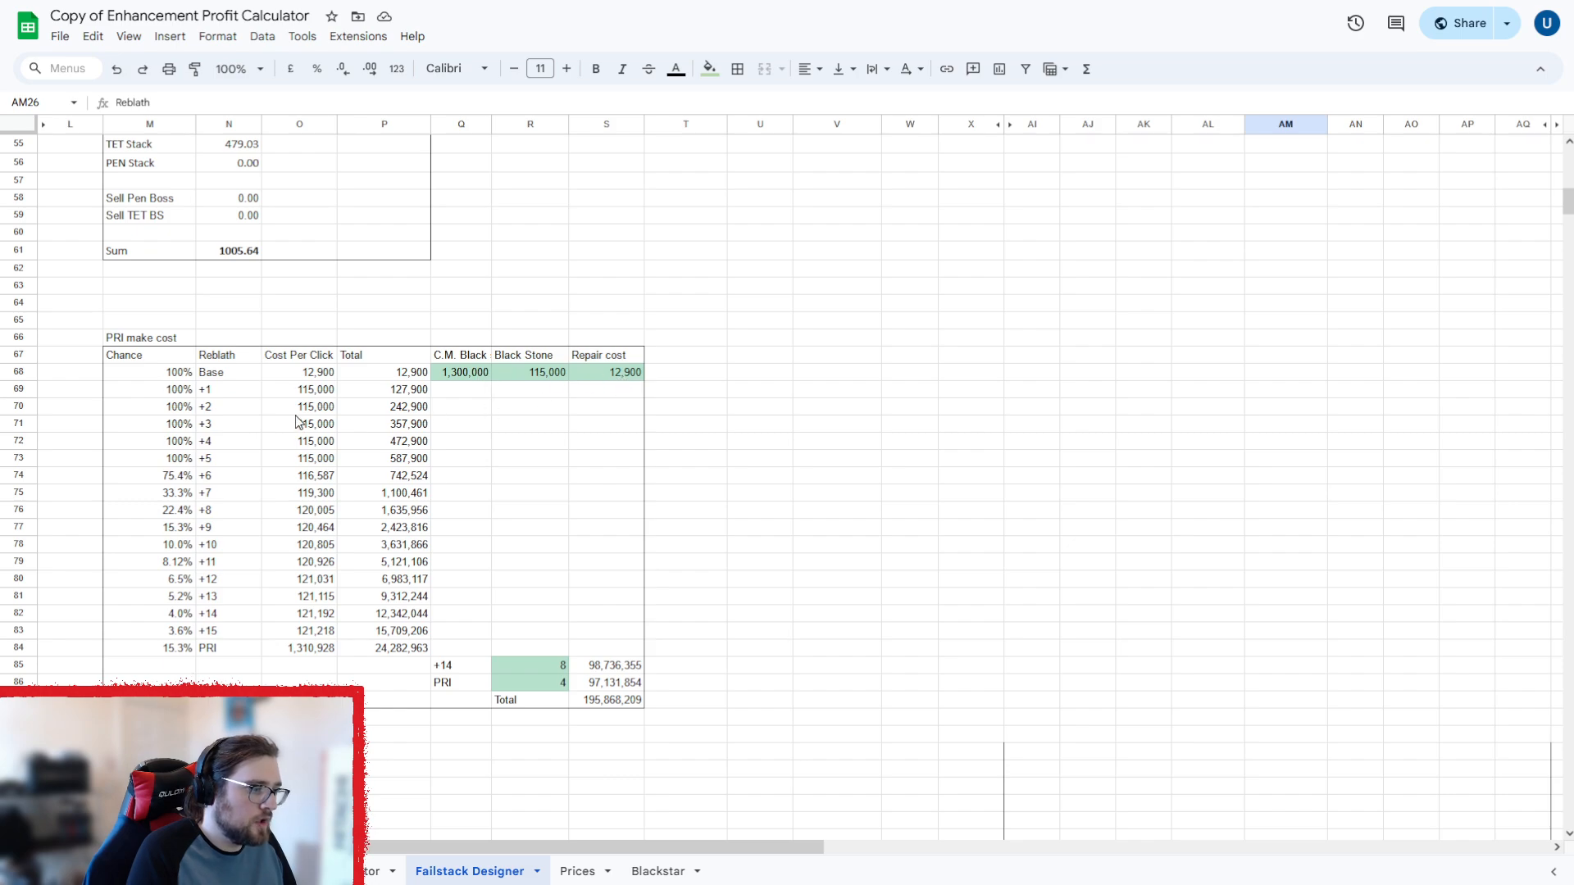
{"action": "mouse_move", "coordinate": [473, 661]}
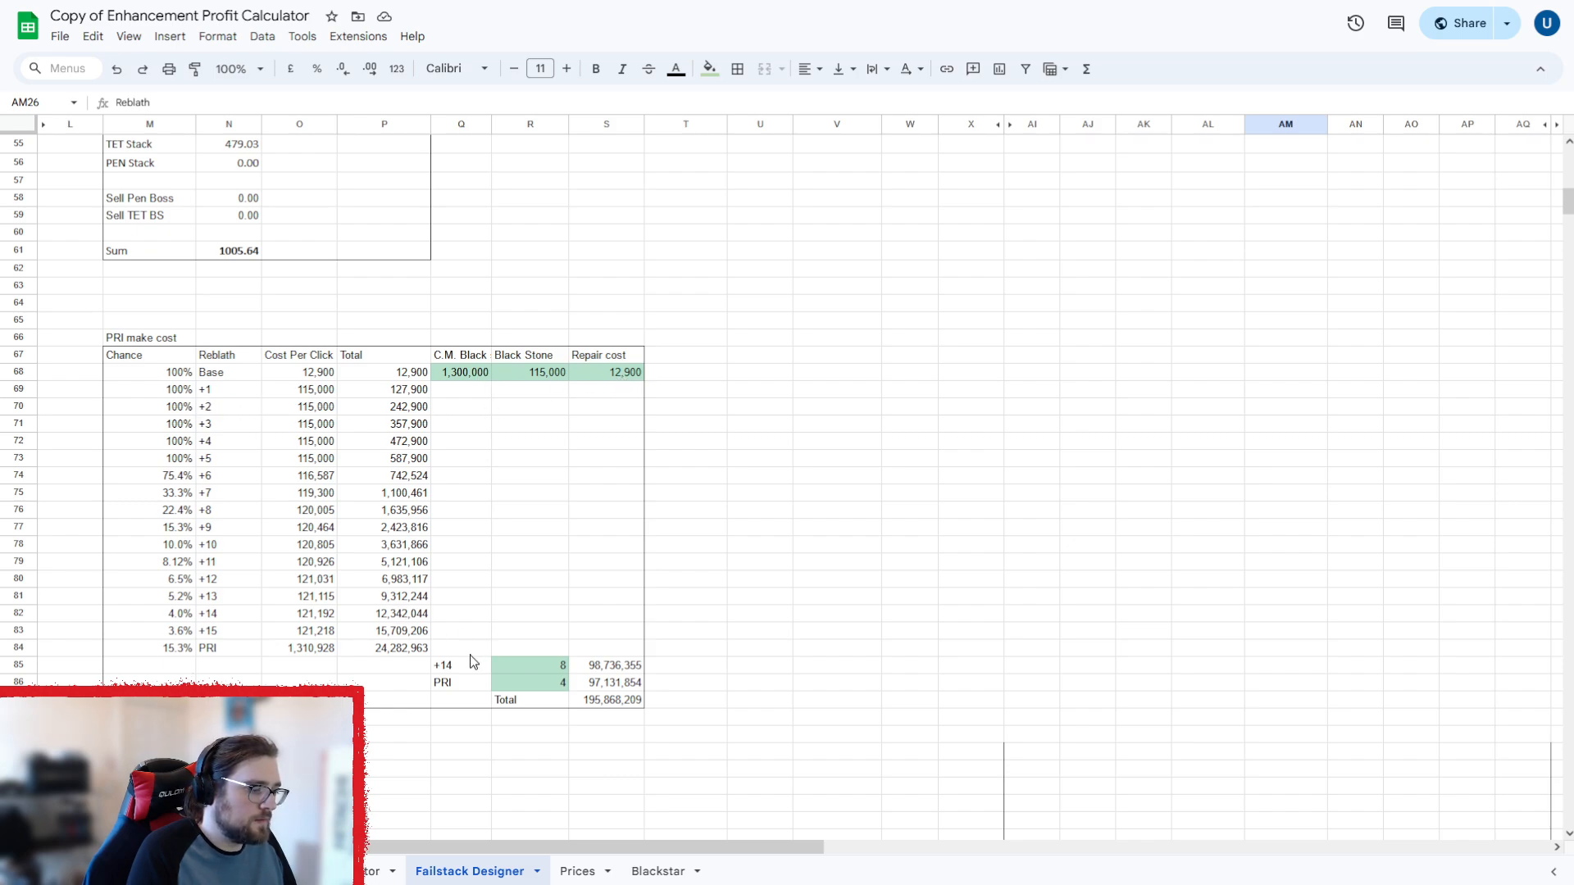
{"action": "mouse_move", "coordinate": [485, 694]}
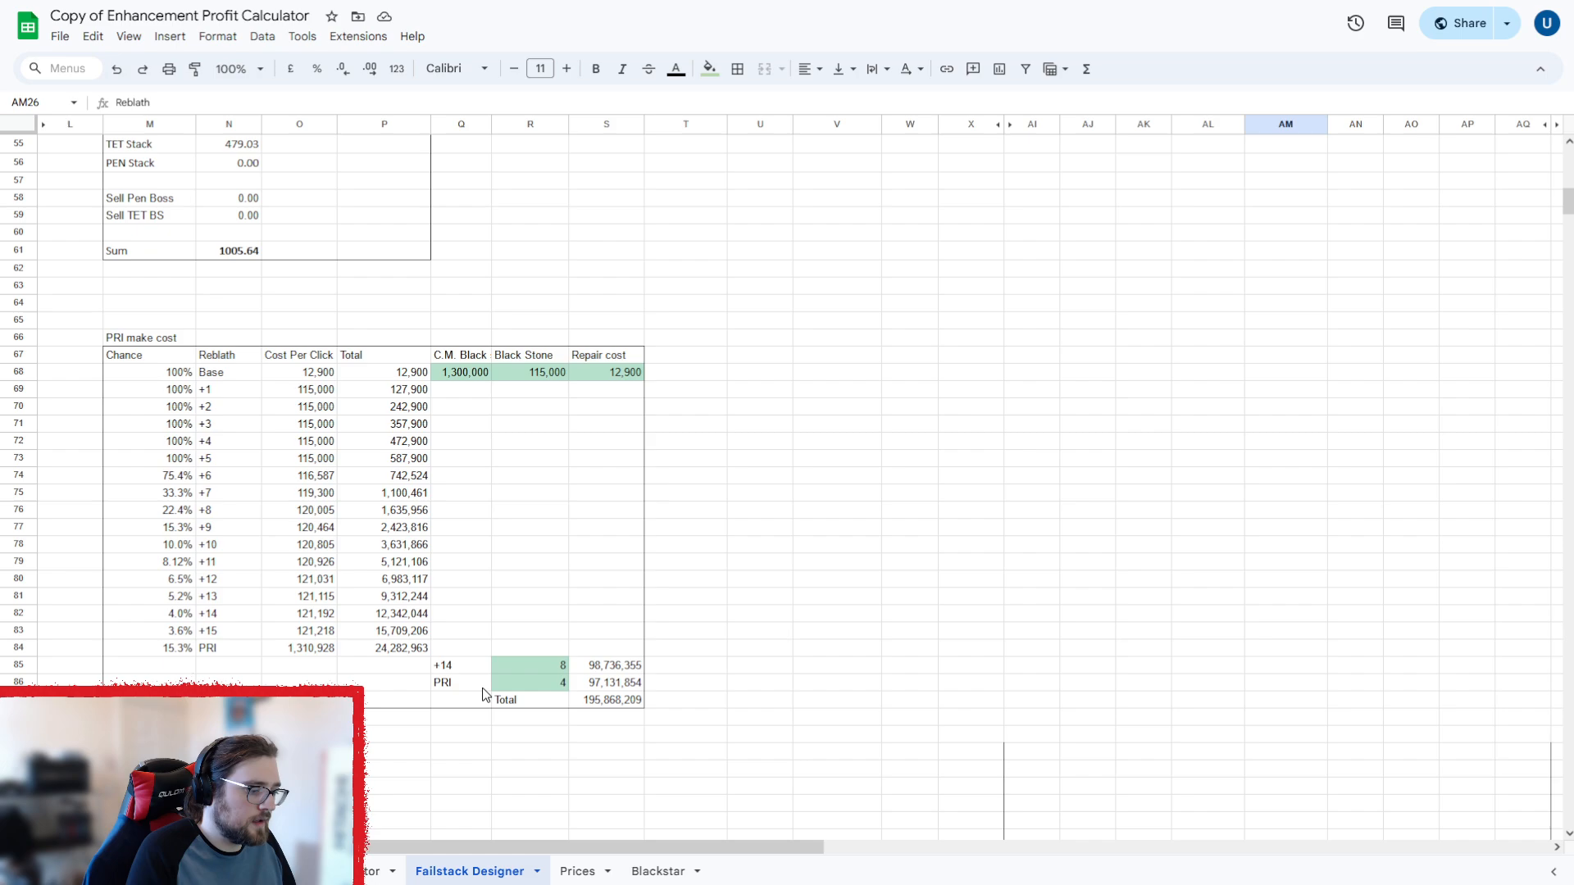
{"action": "mouse_move", "coordinate": [537, 553]}
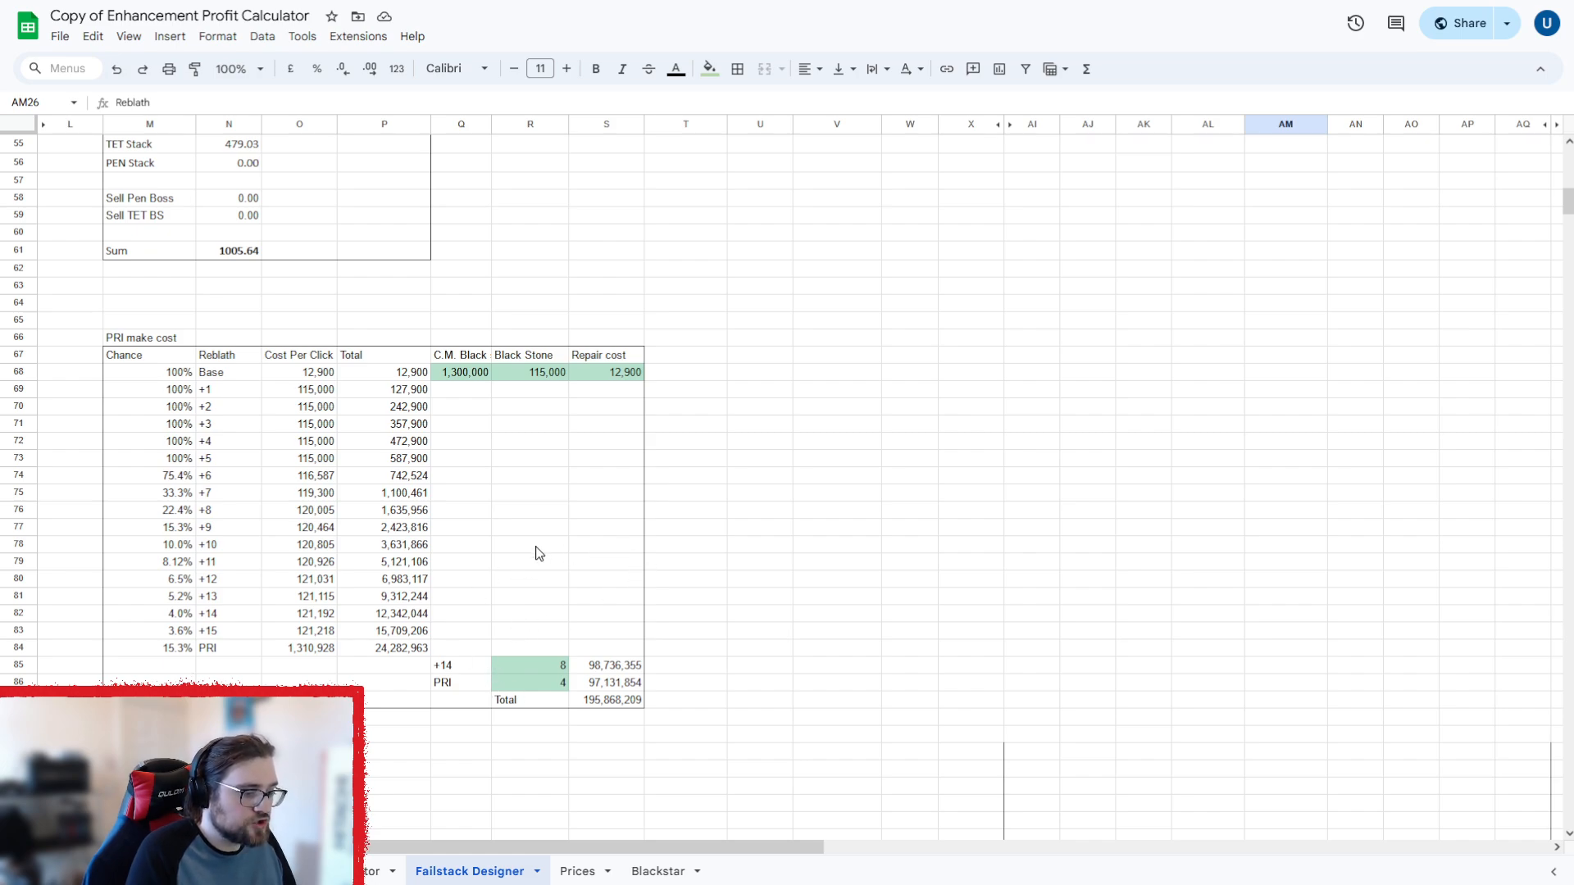
{"action": "scroll", "scroll_direction": "up", "scroll_amount": 3}
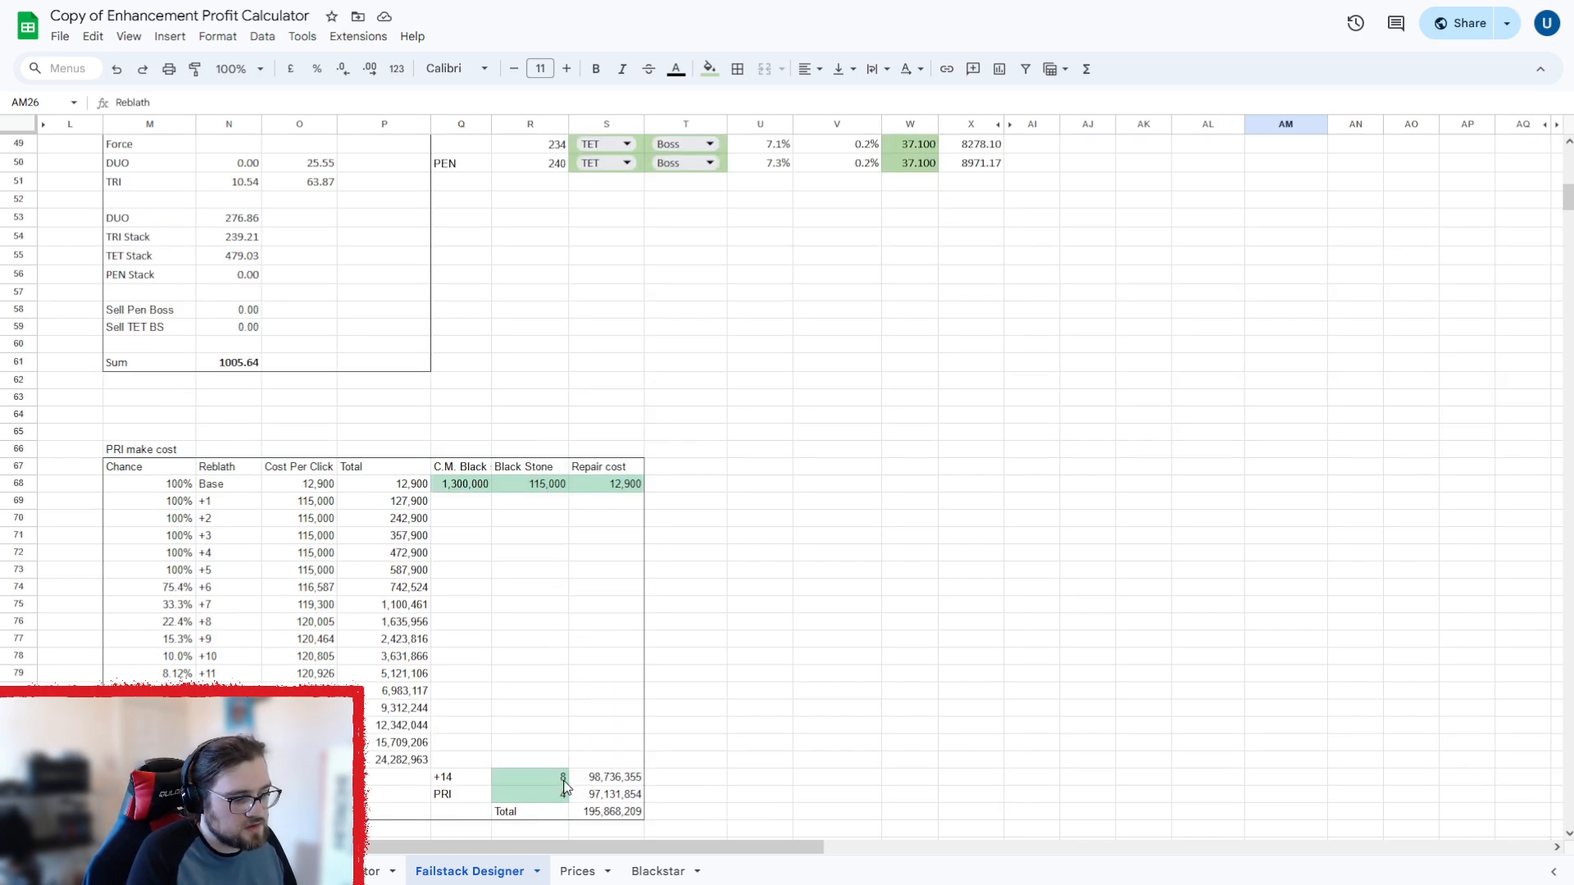
{"action": "left_click", "coordinate": [531, 777]}
{"action": "type", "text": "4"}
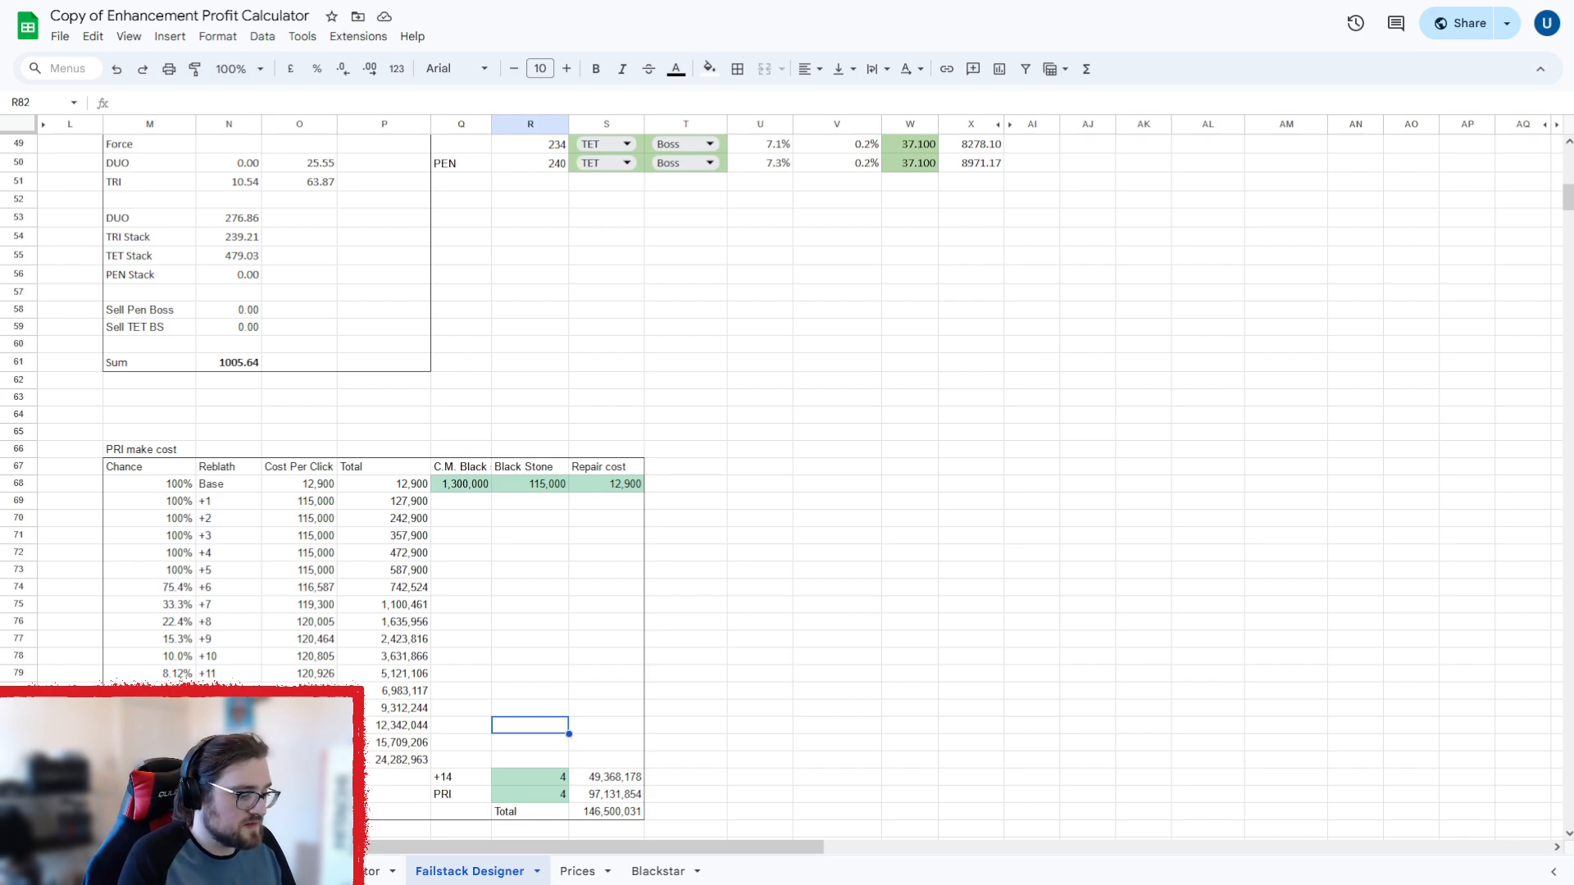
{"action": "scroll", "scroll_direction": "up", "scroll_amount": 3}
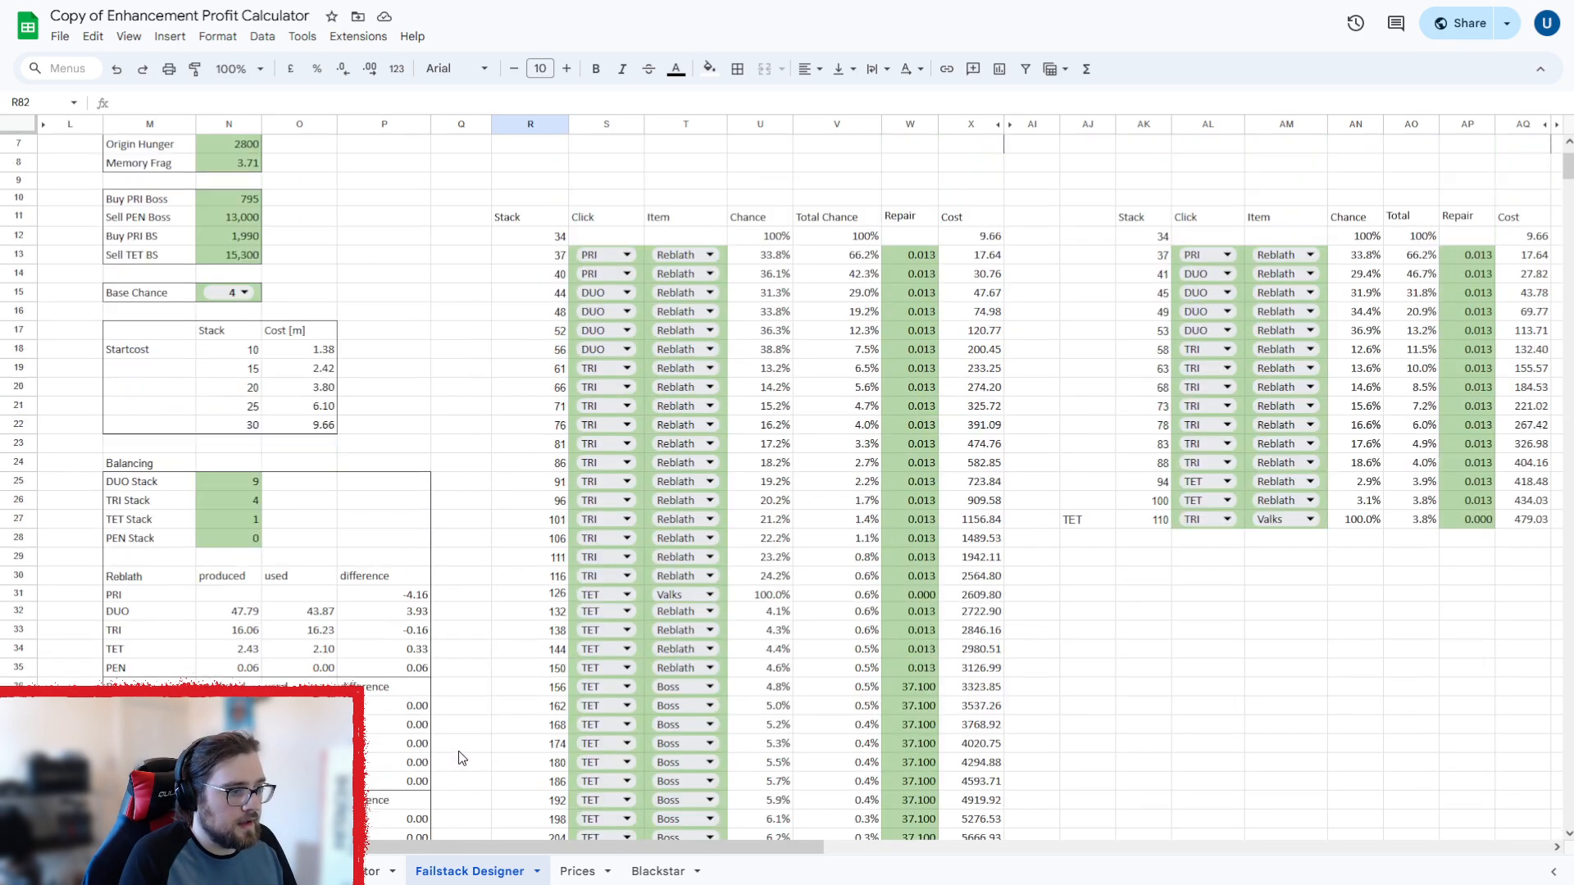
{"action": "scroll", "scroll_direction": "up", "scroll_amount": 3}
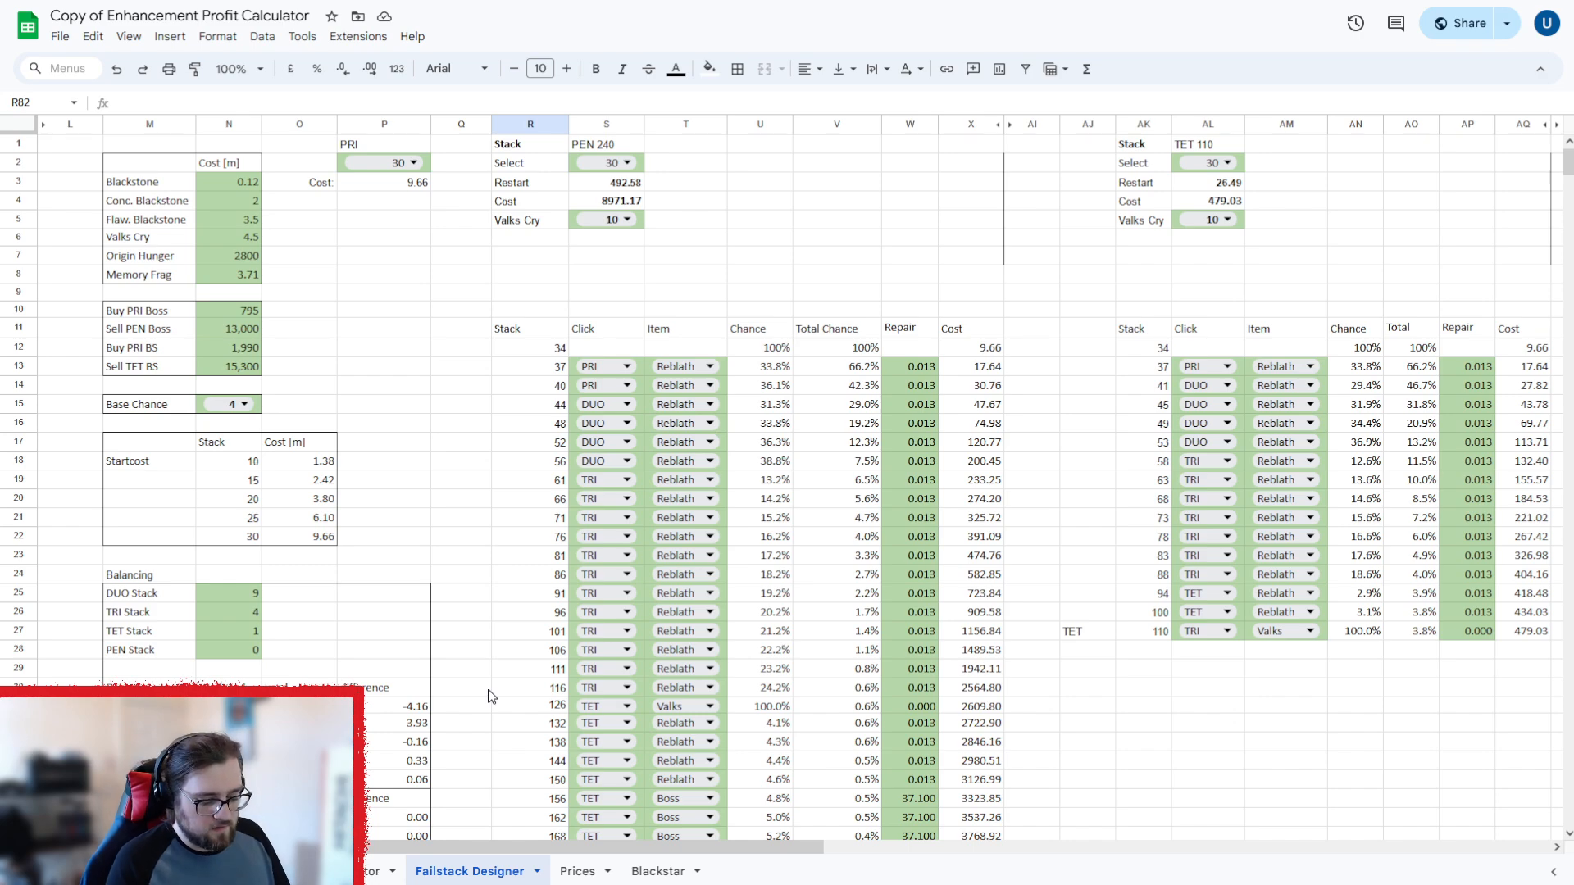